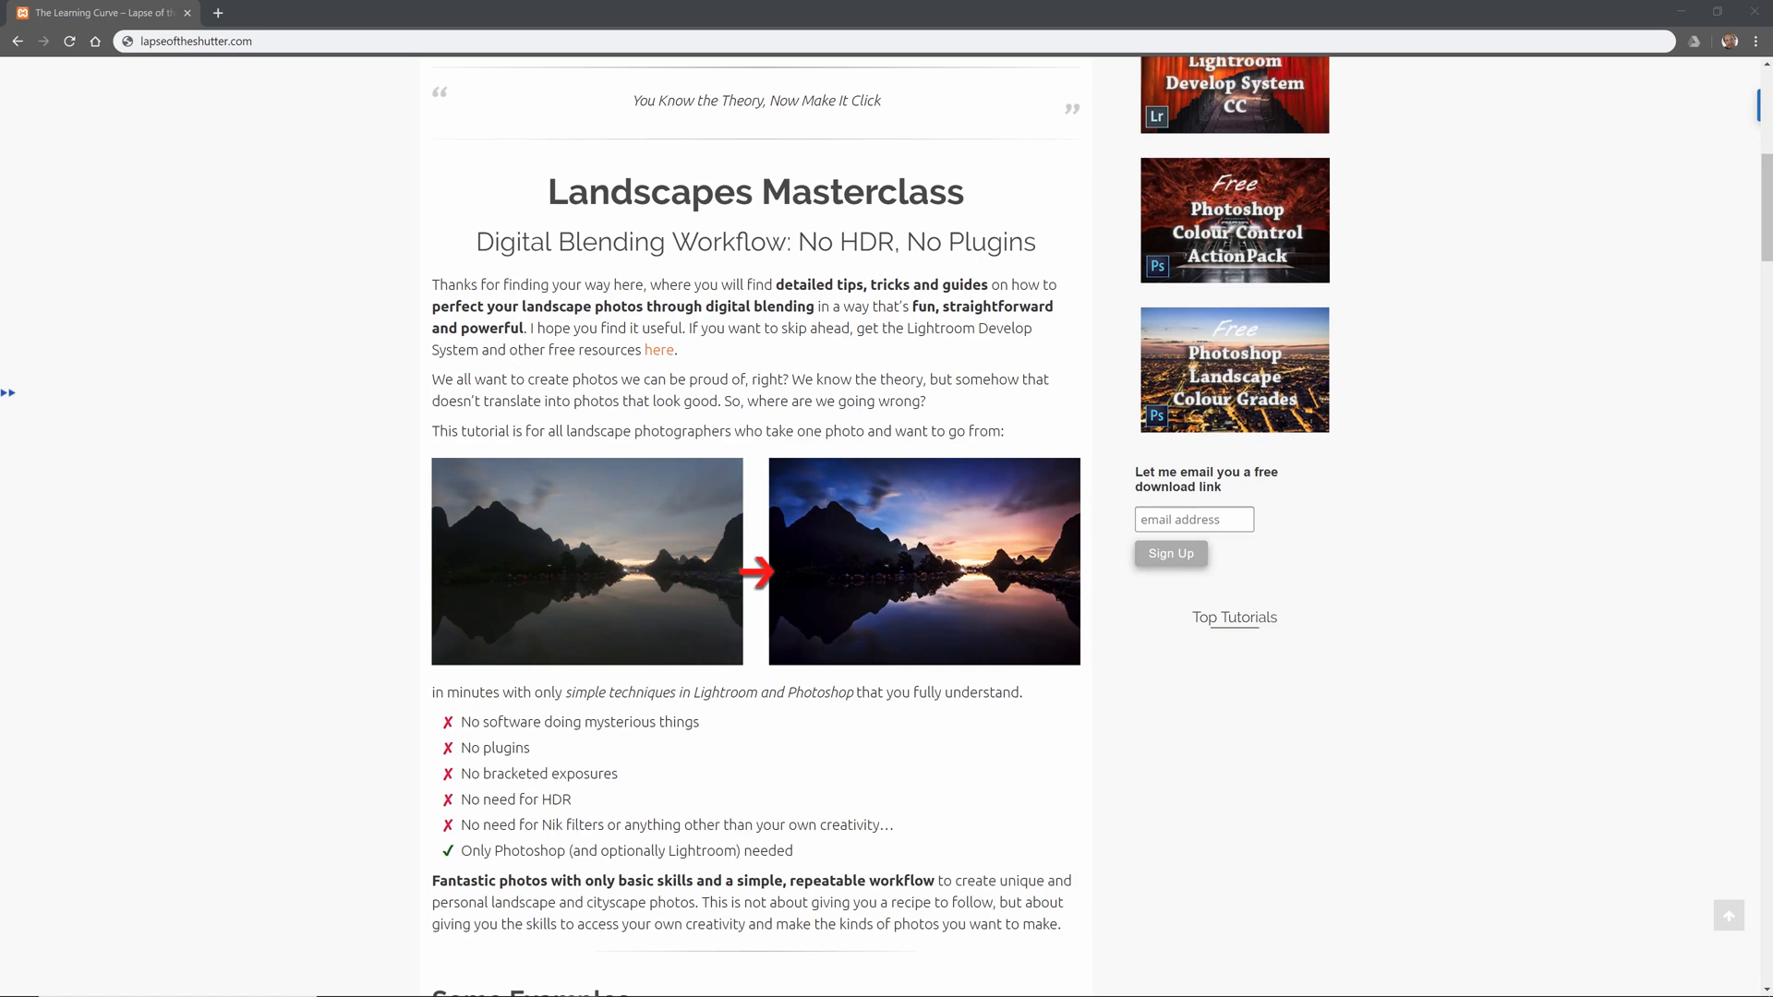
pyautogui.moveTo(1034, 786)
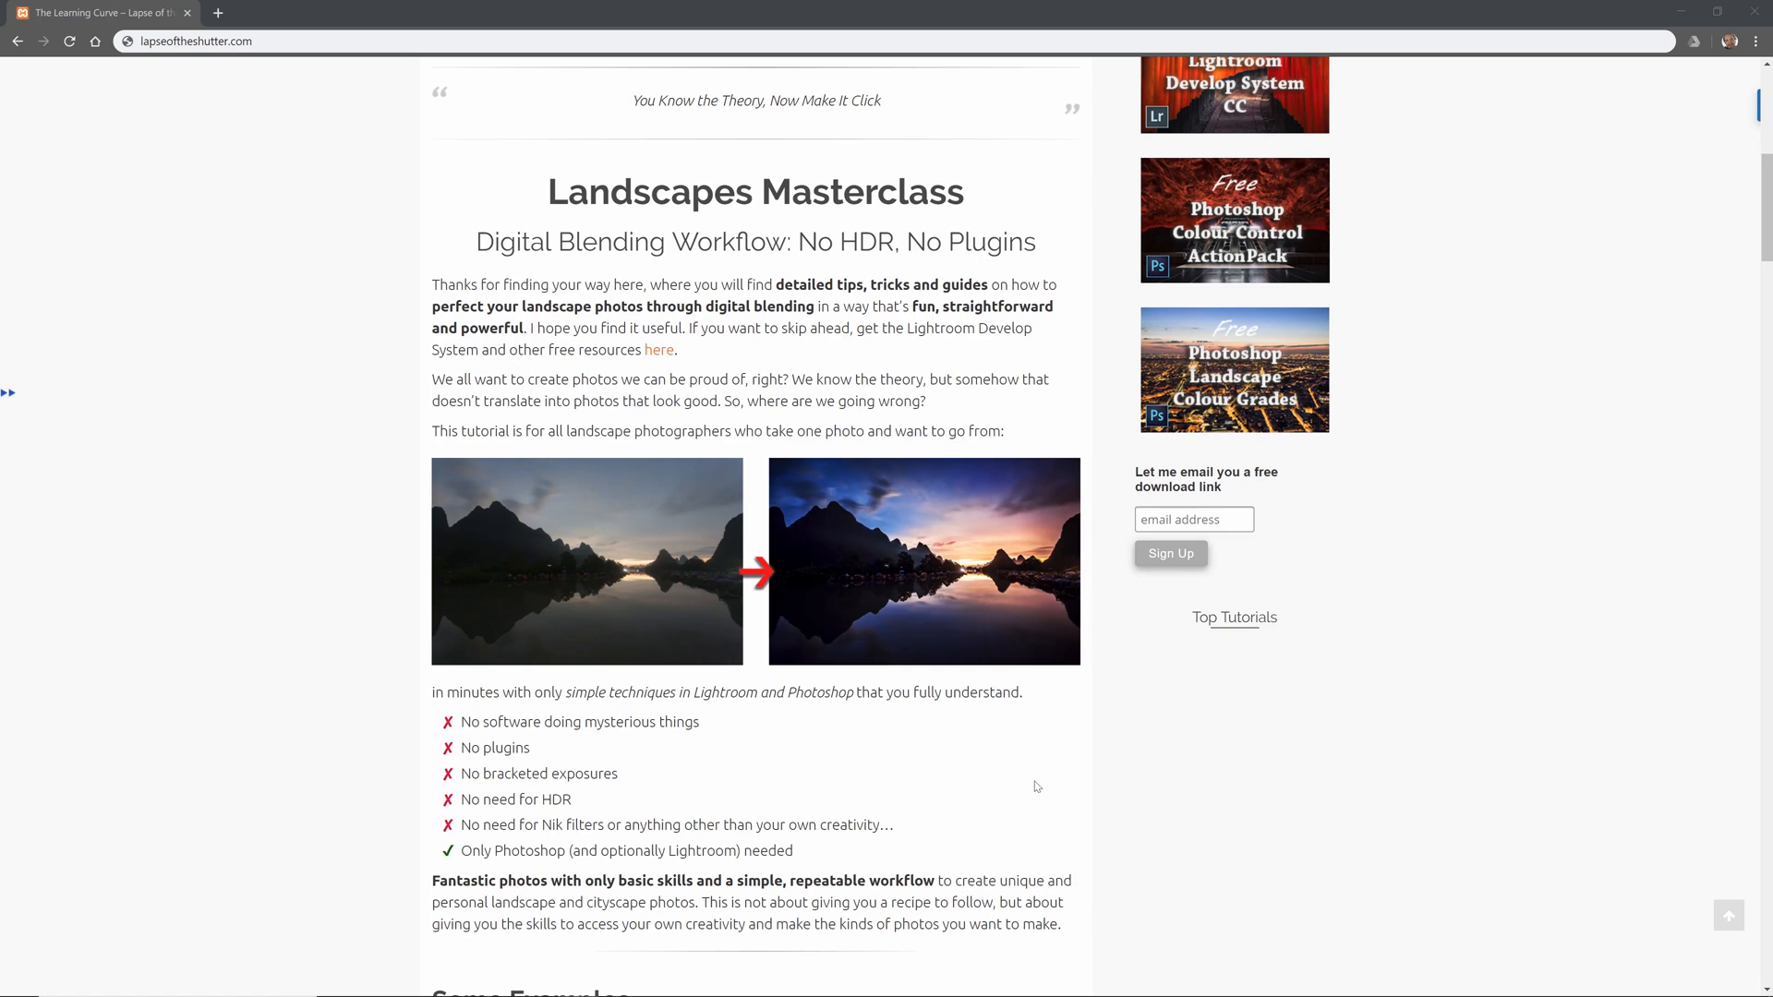
pyautogui.moveTo(1738, 226)
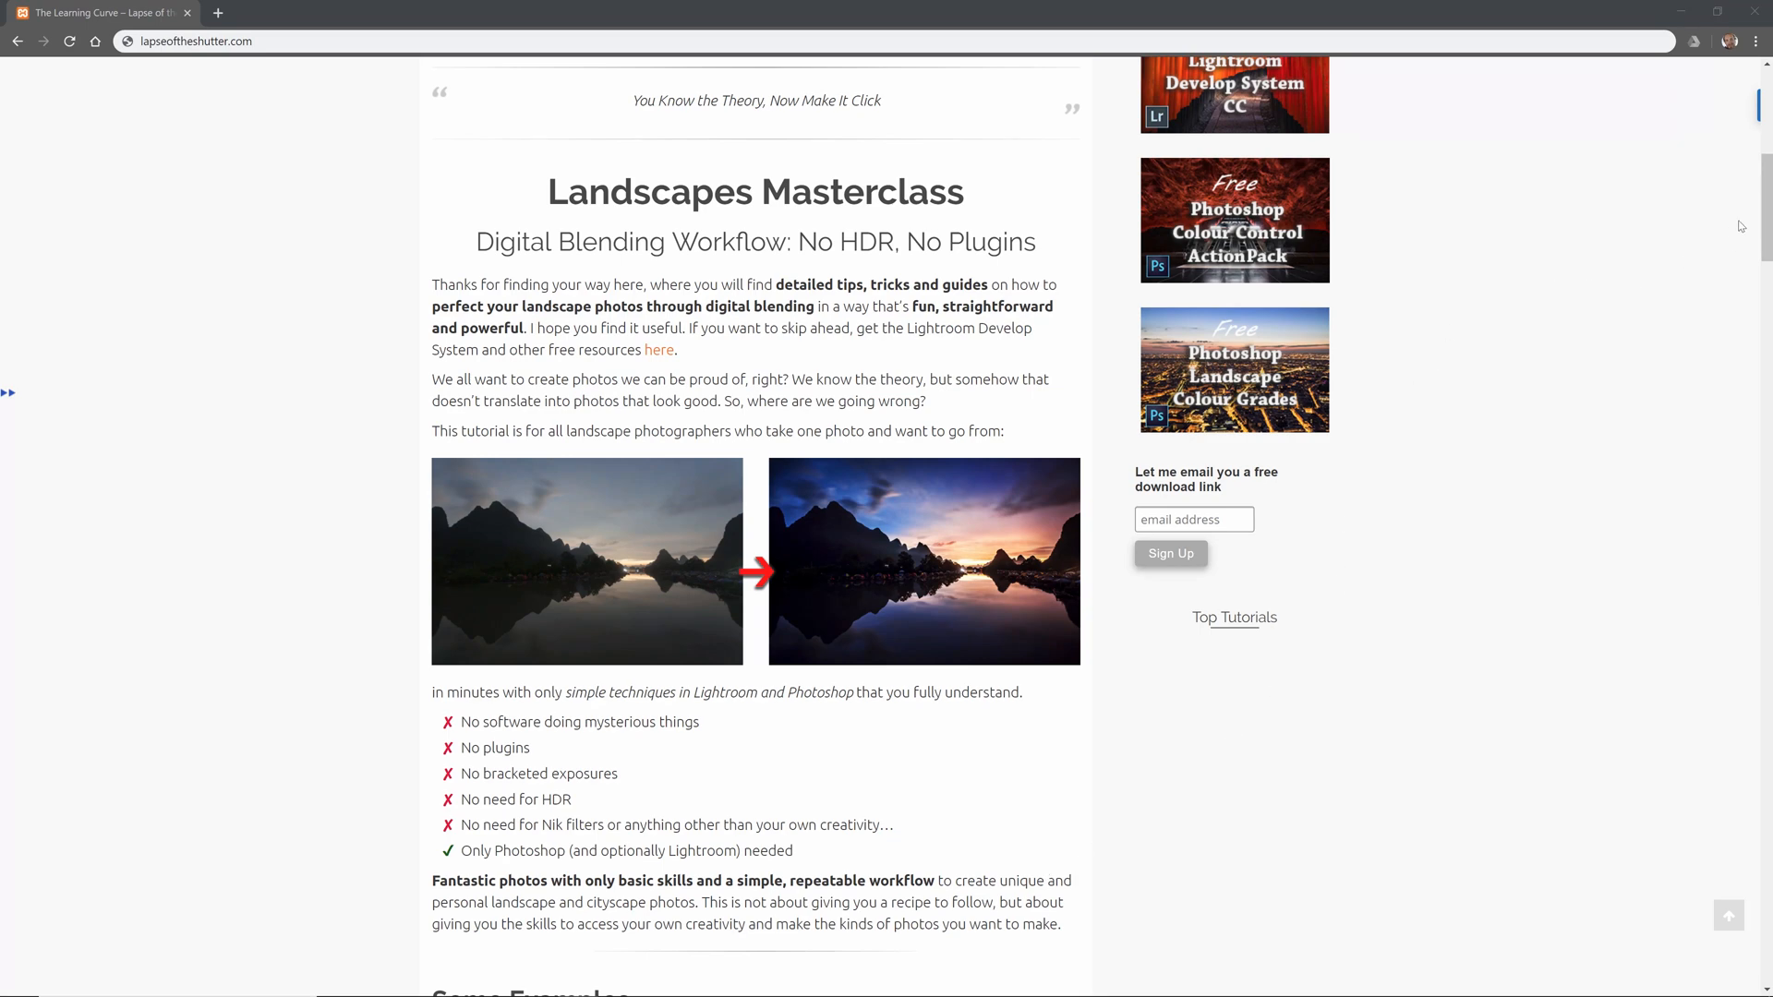
# Scroll down through the Some Examples gallery on the Landscapes Masterclass page.
pyautogui.scroll(-3)
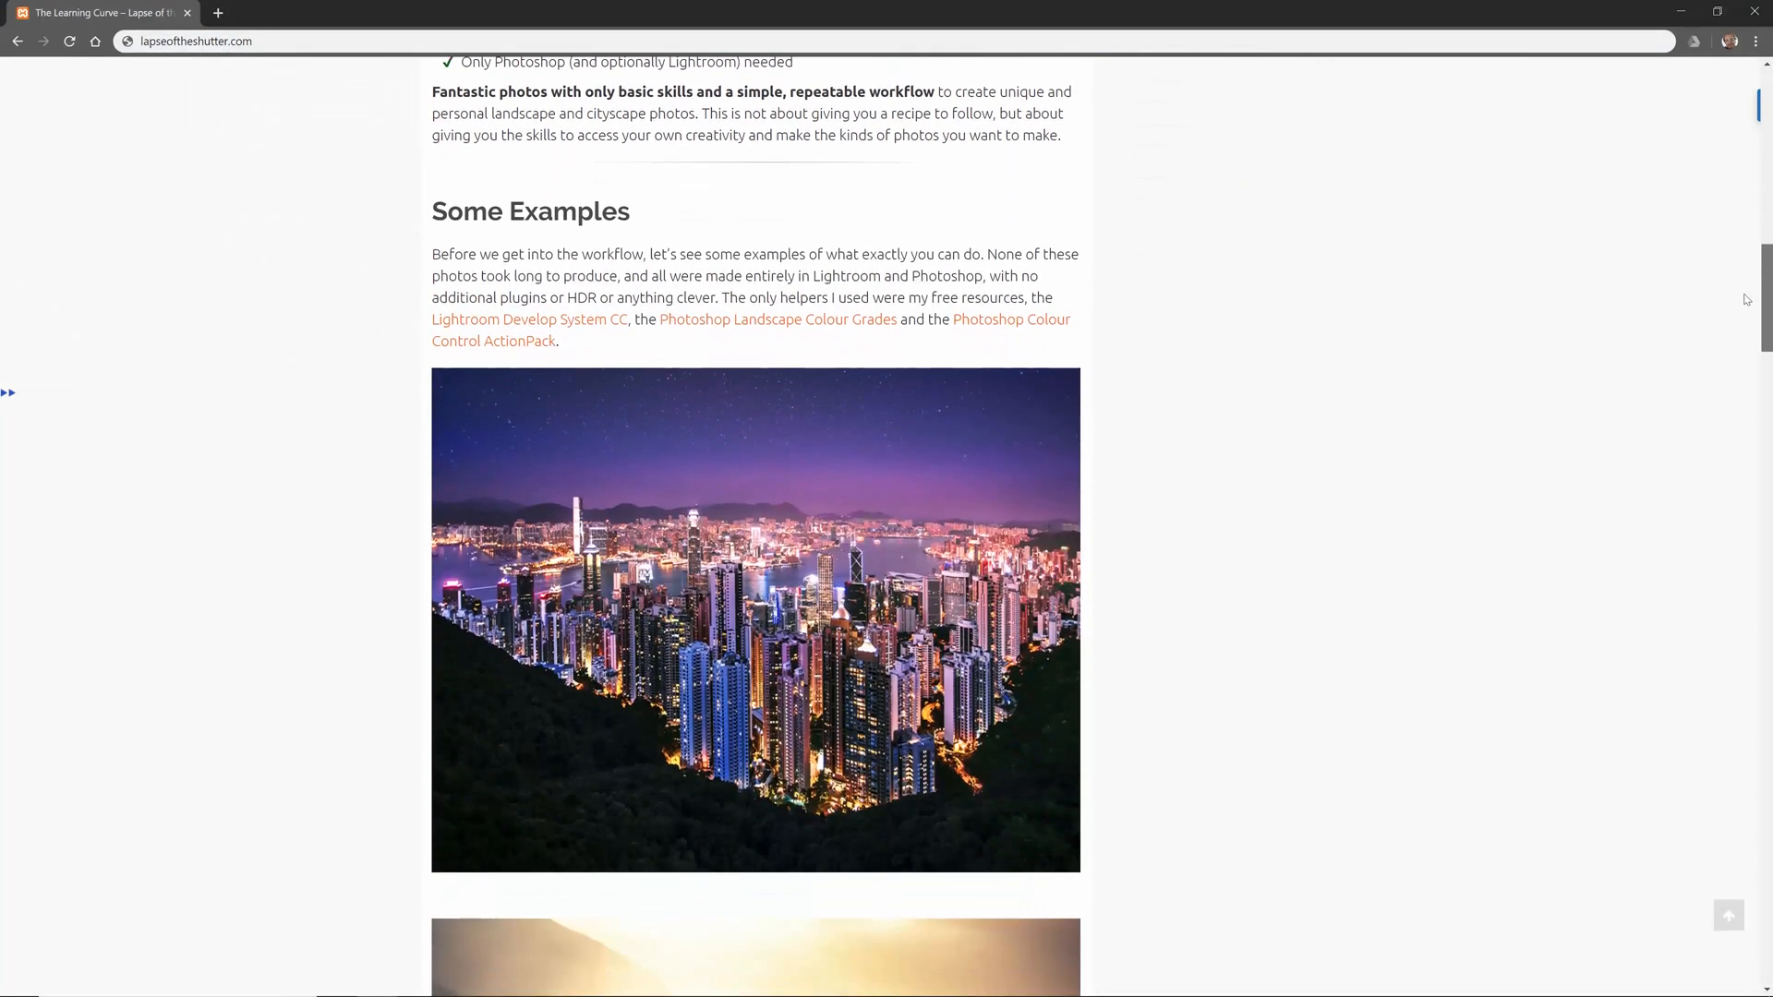
pyautogui.scroll(-3)
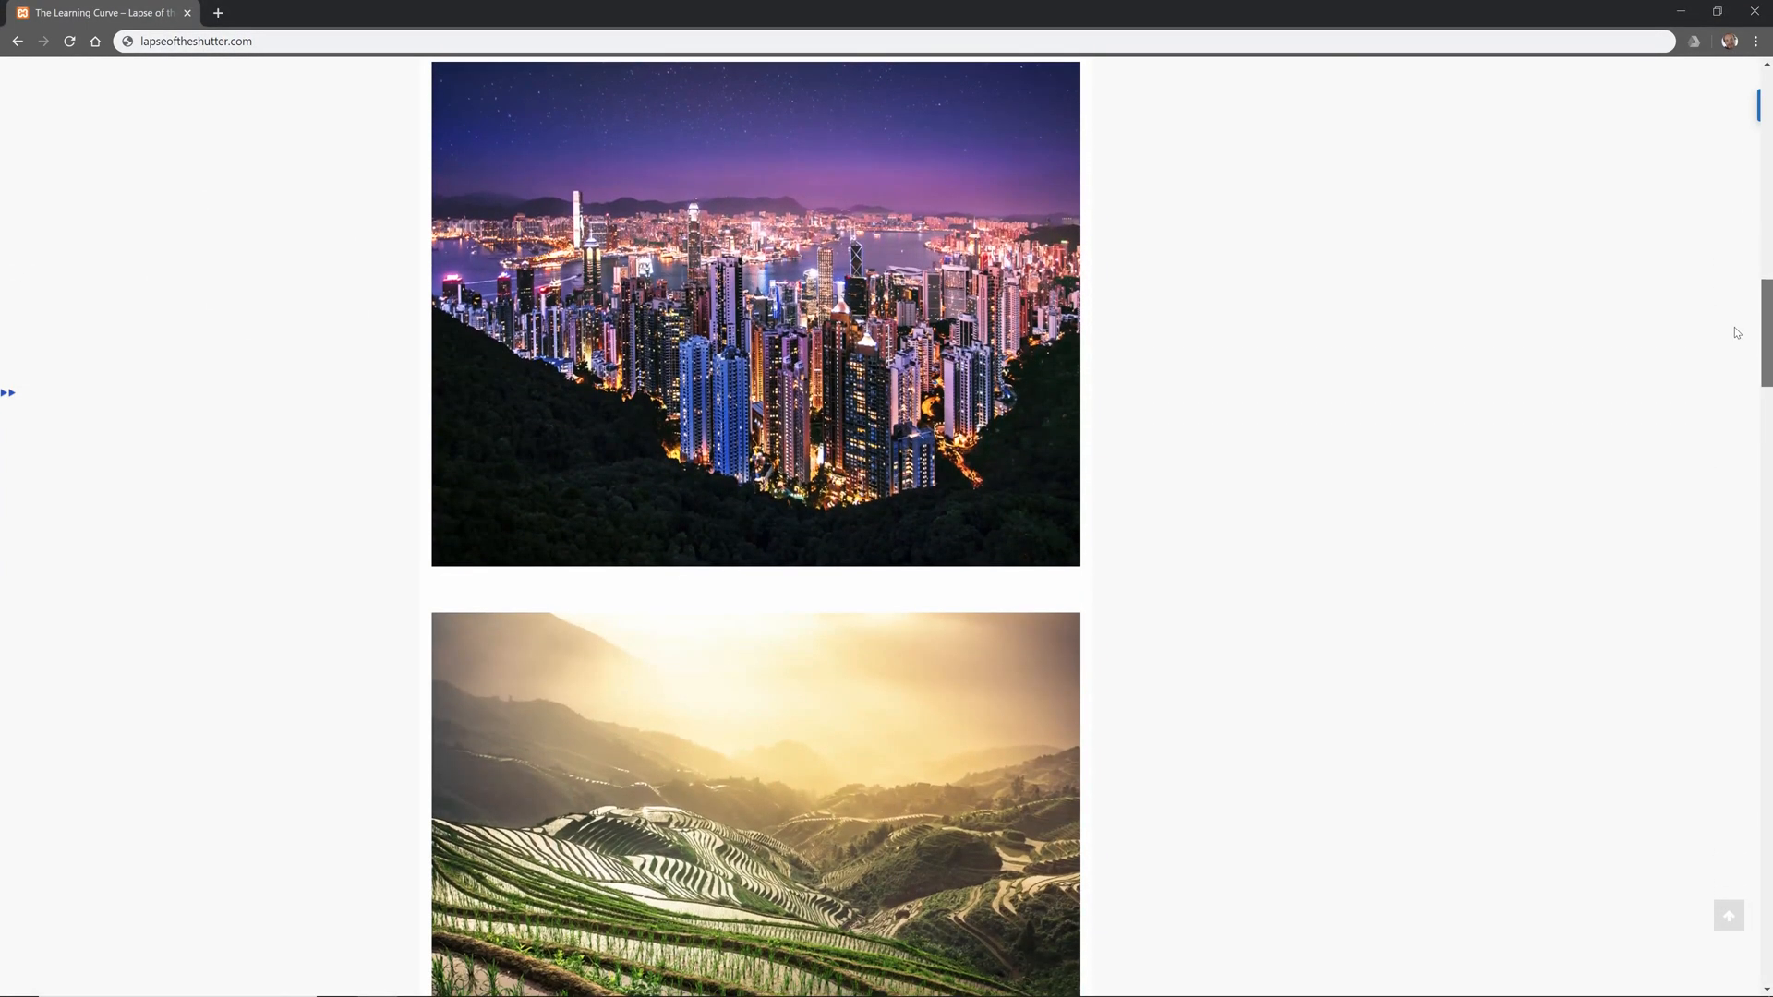
pyautogui.scroll(-3)
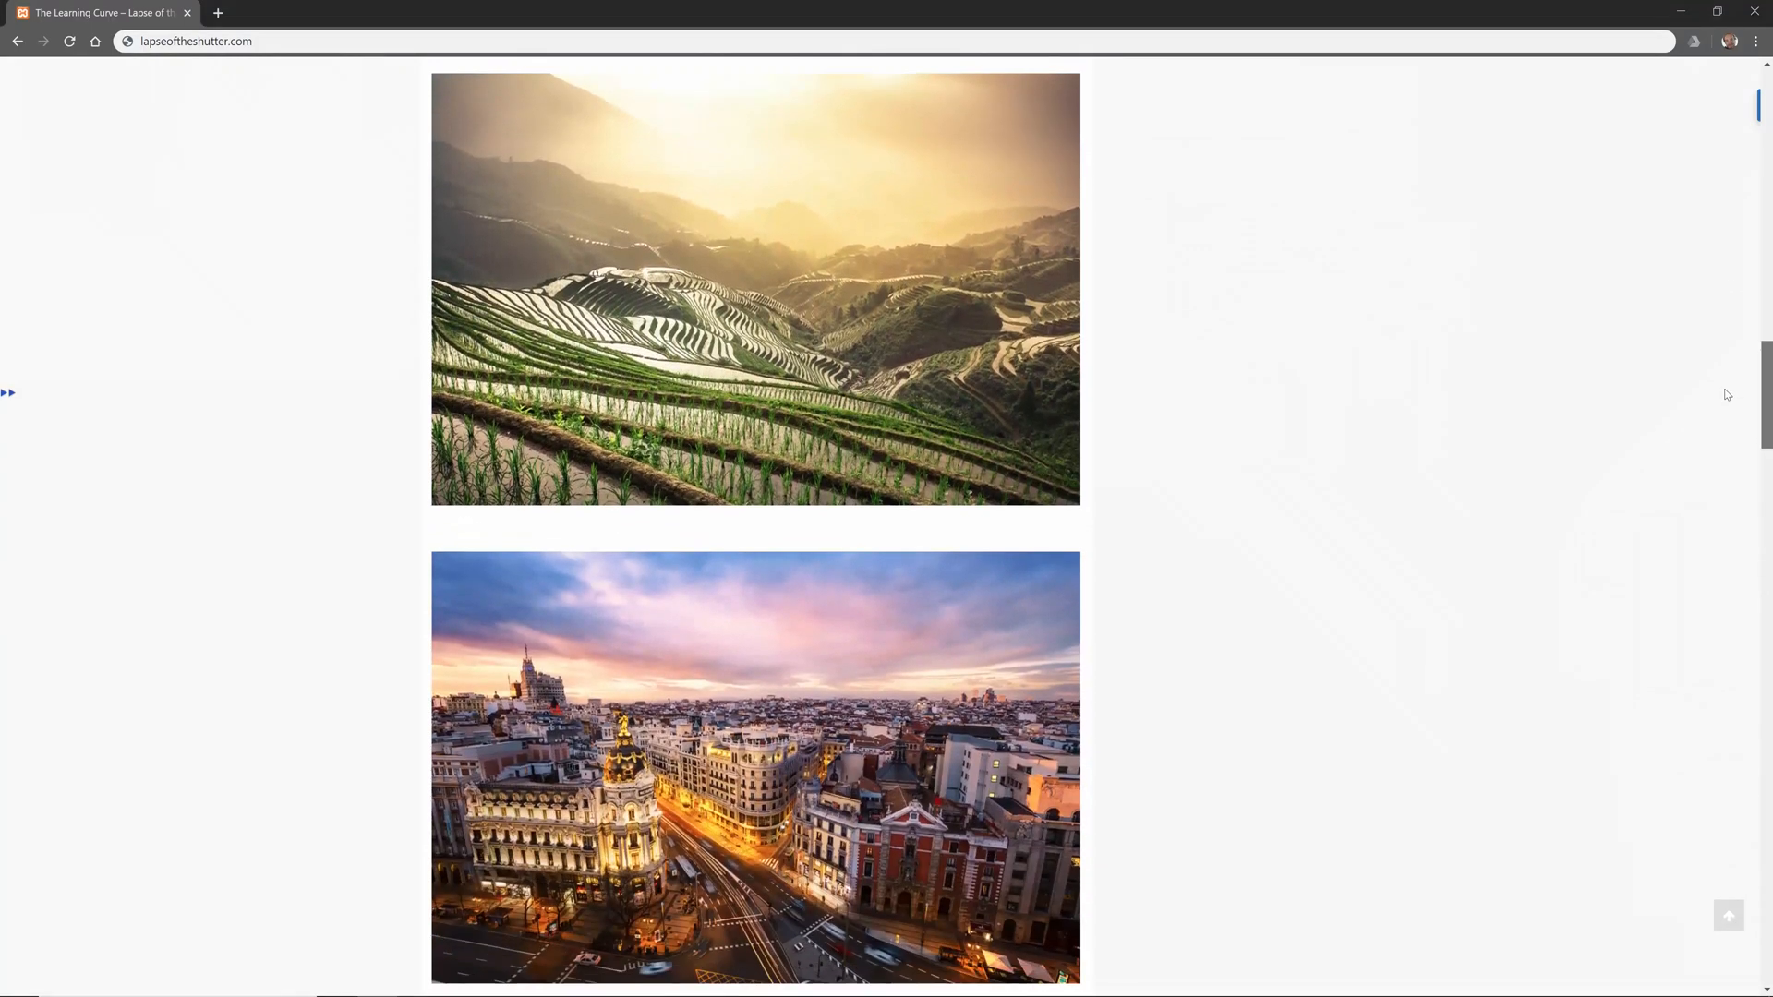
pyautogui.scroll(-3)
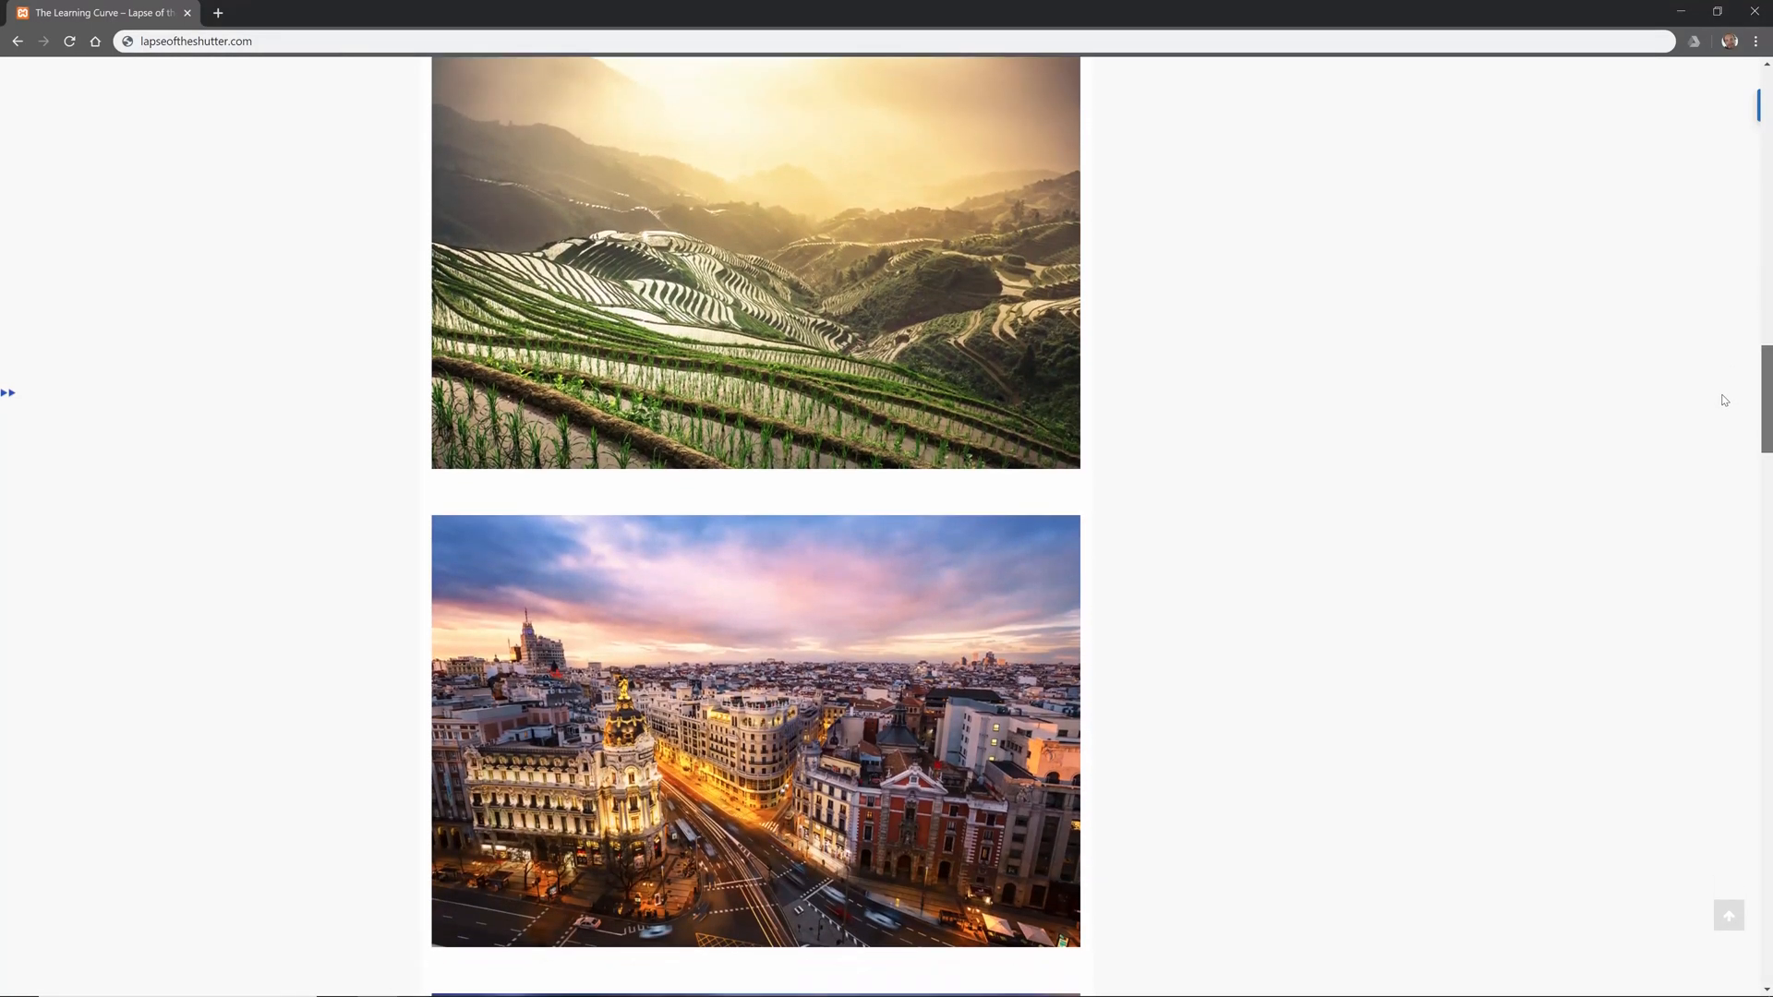
pyautogui.scroll(-3)
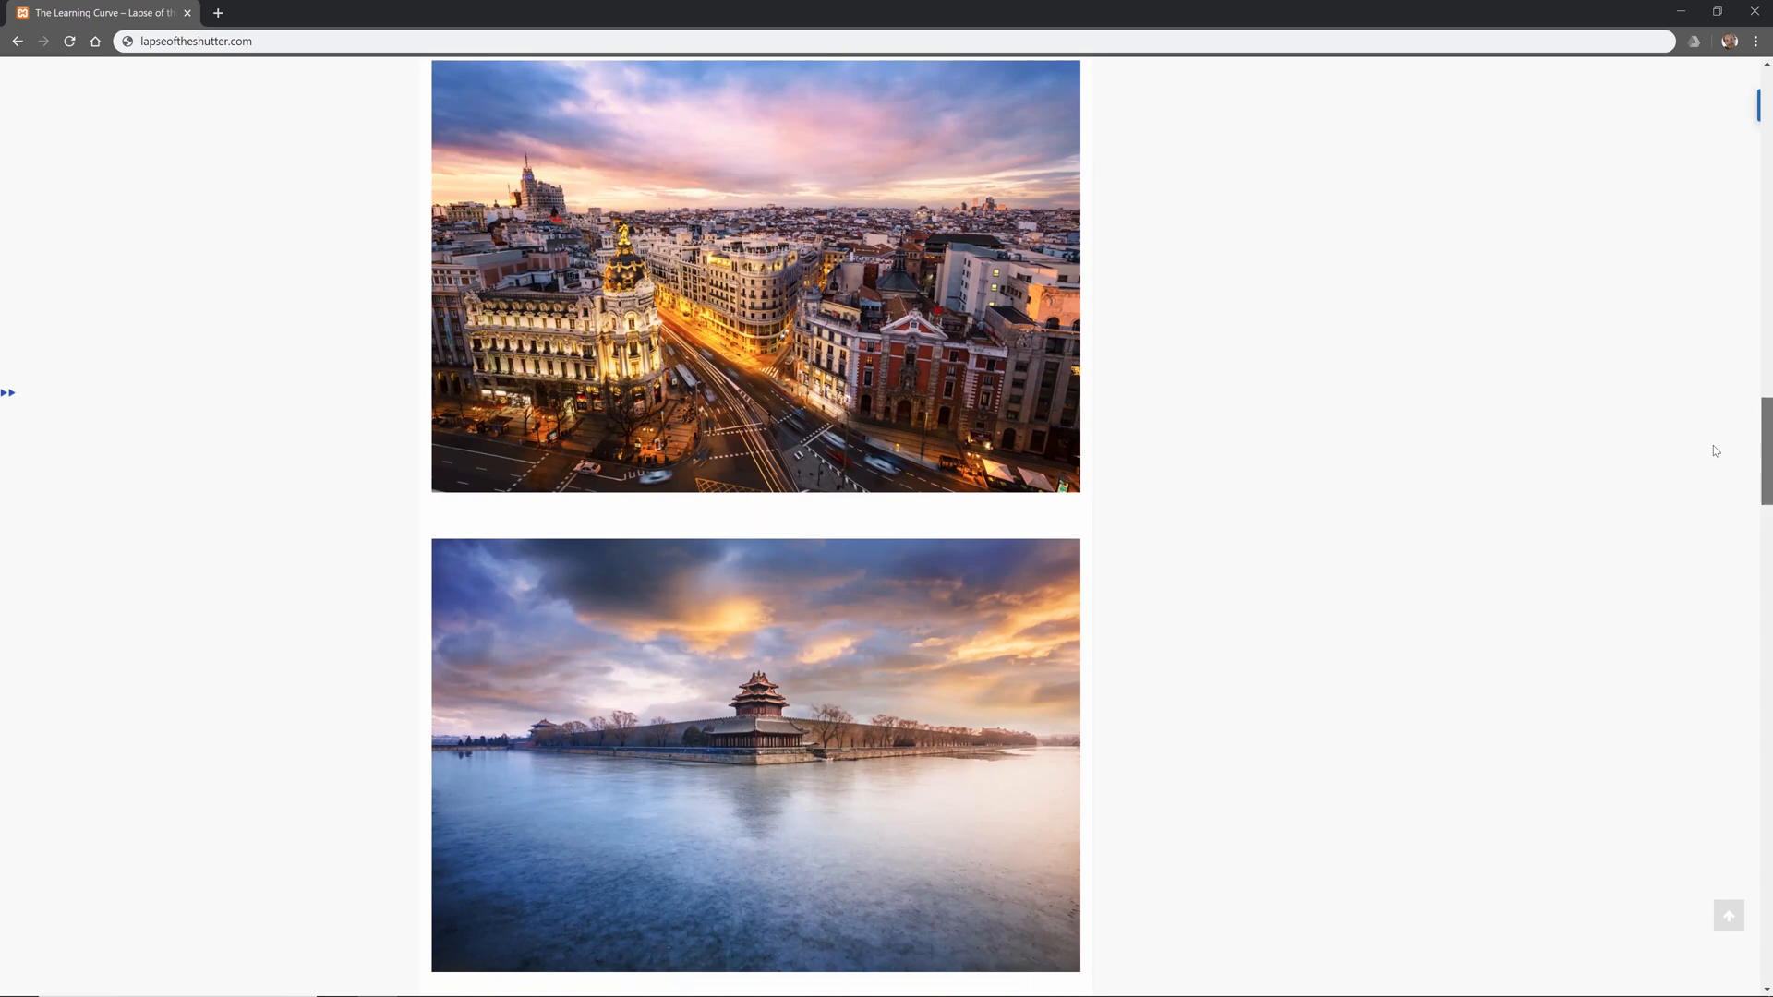
pyautogui.scroll(-3)
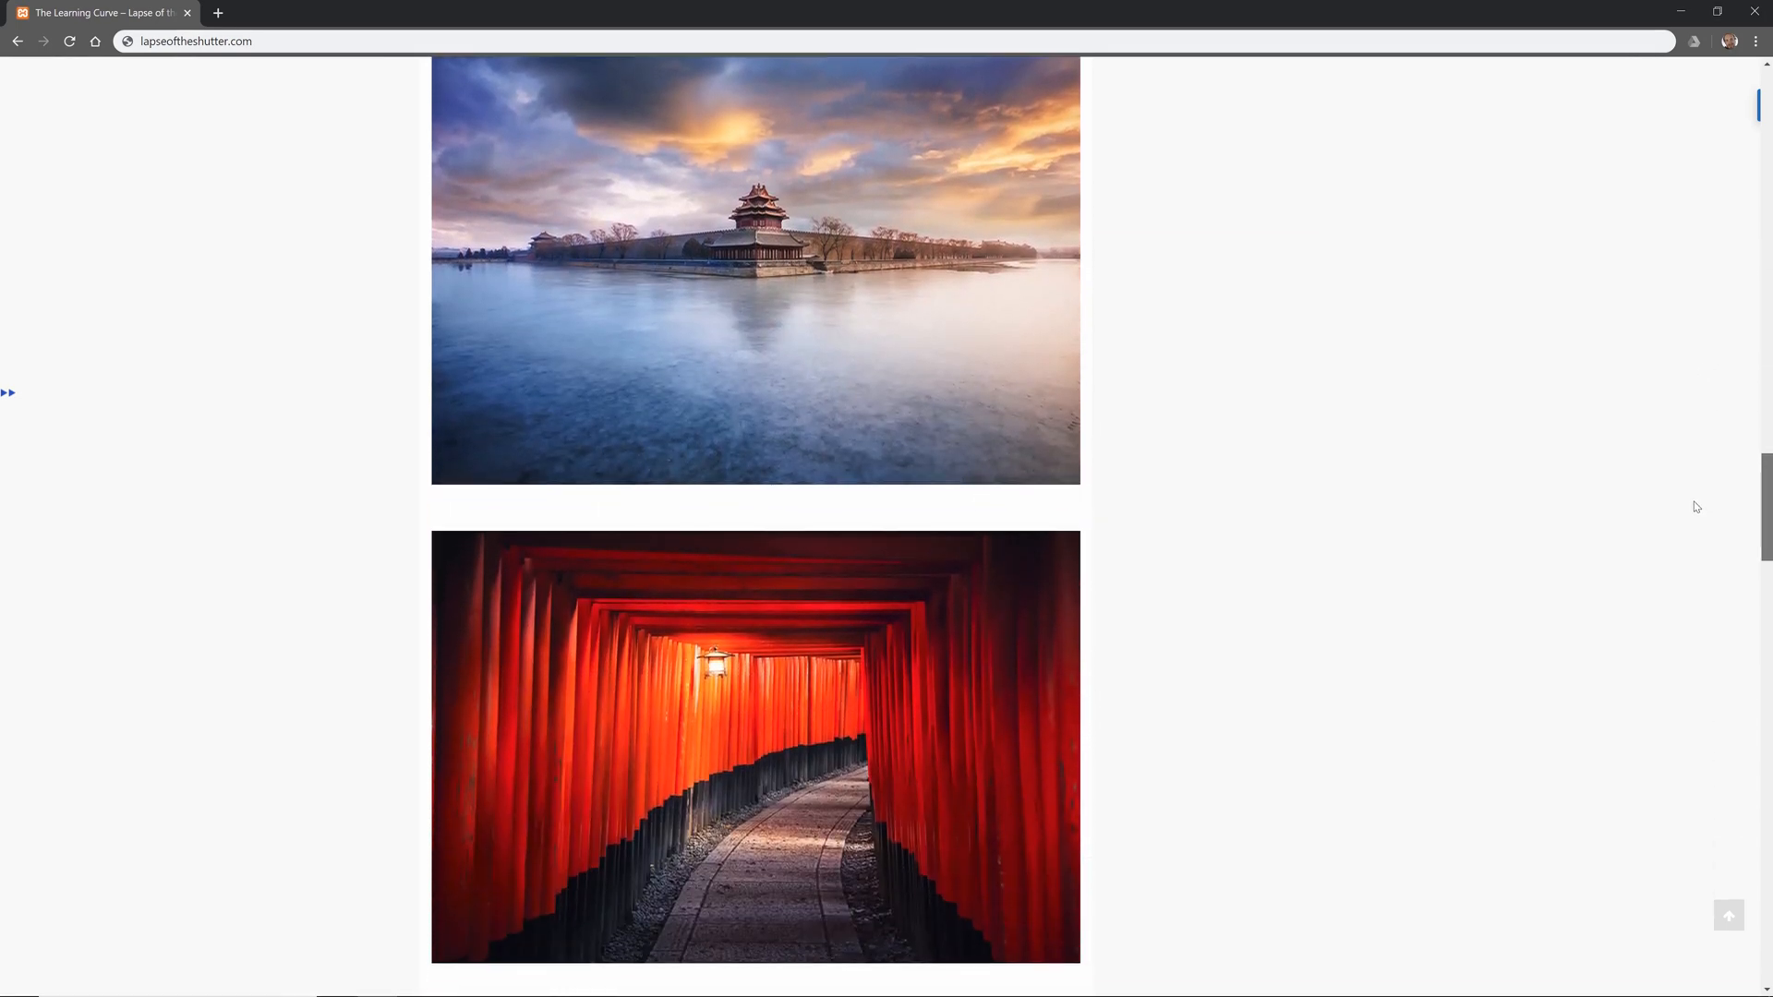
pyautogui.scroll(-3)
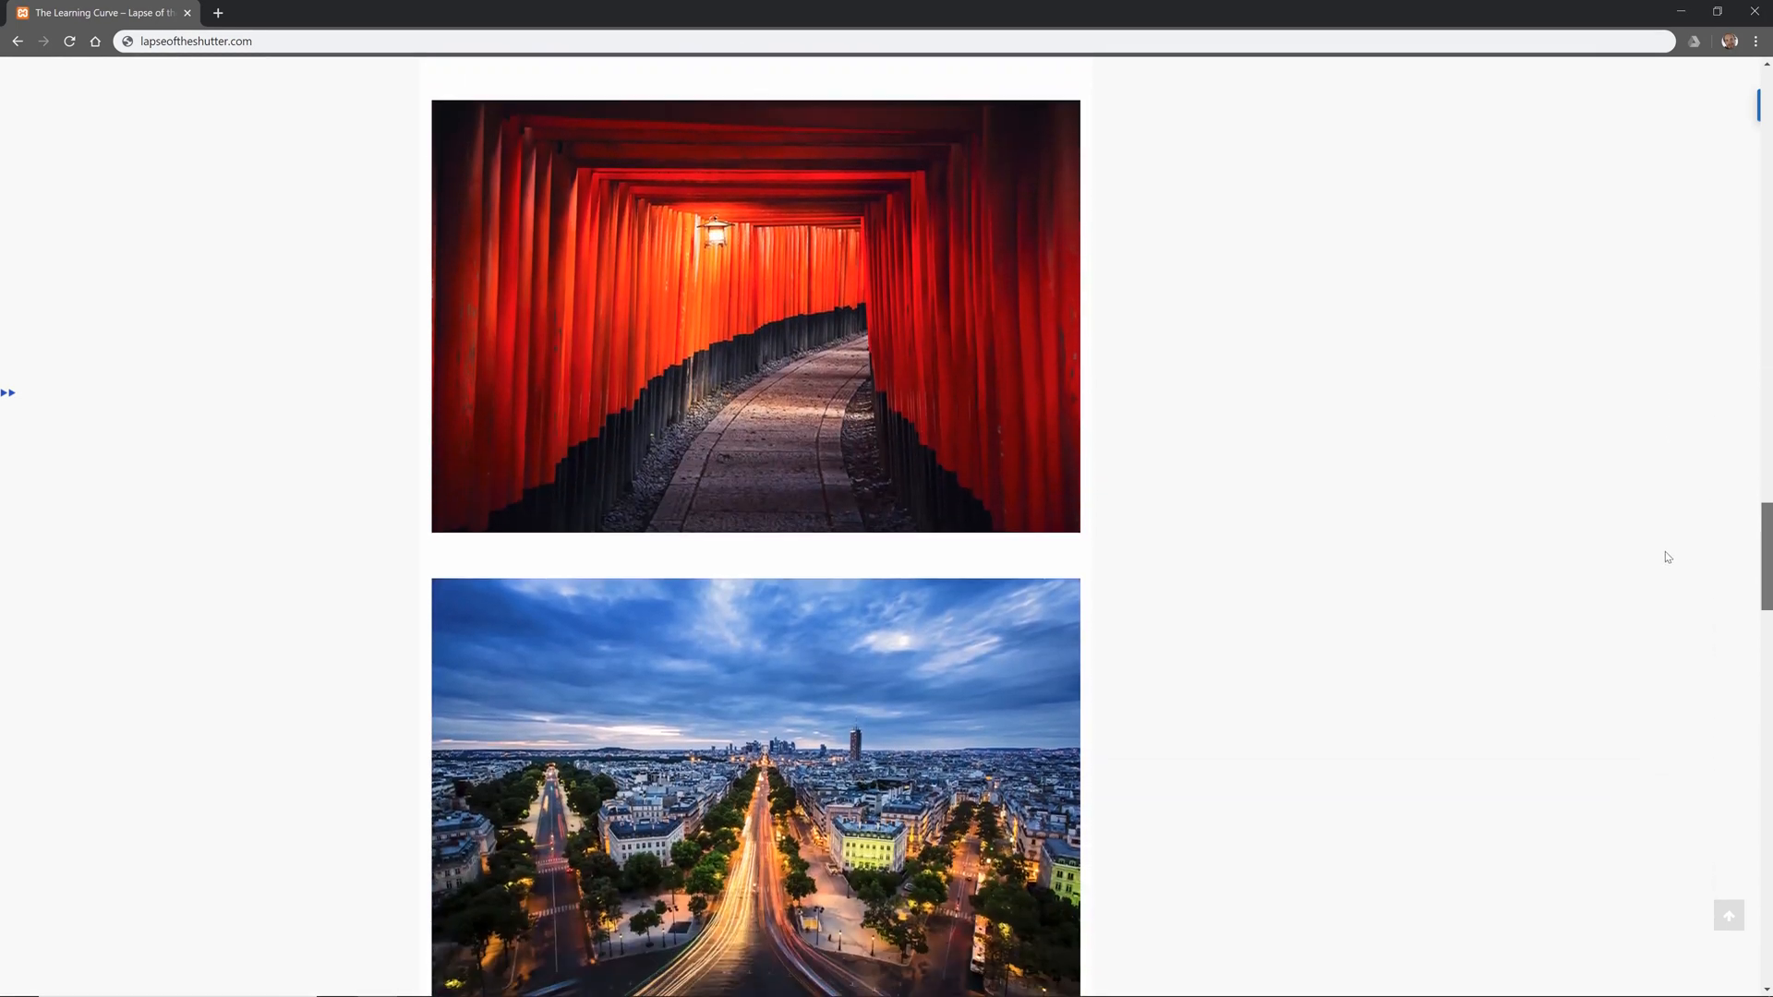
pyautogui.scroll(-3)
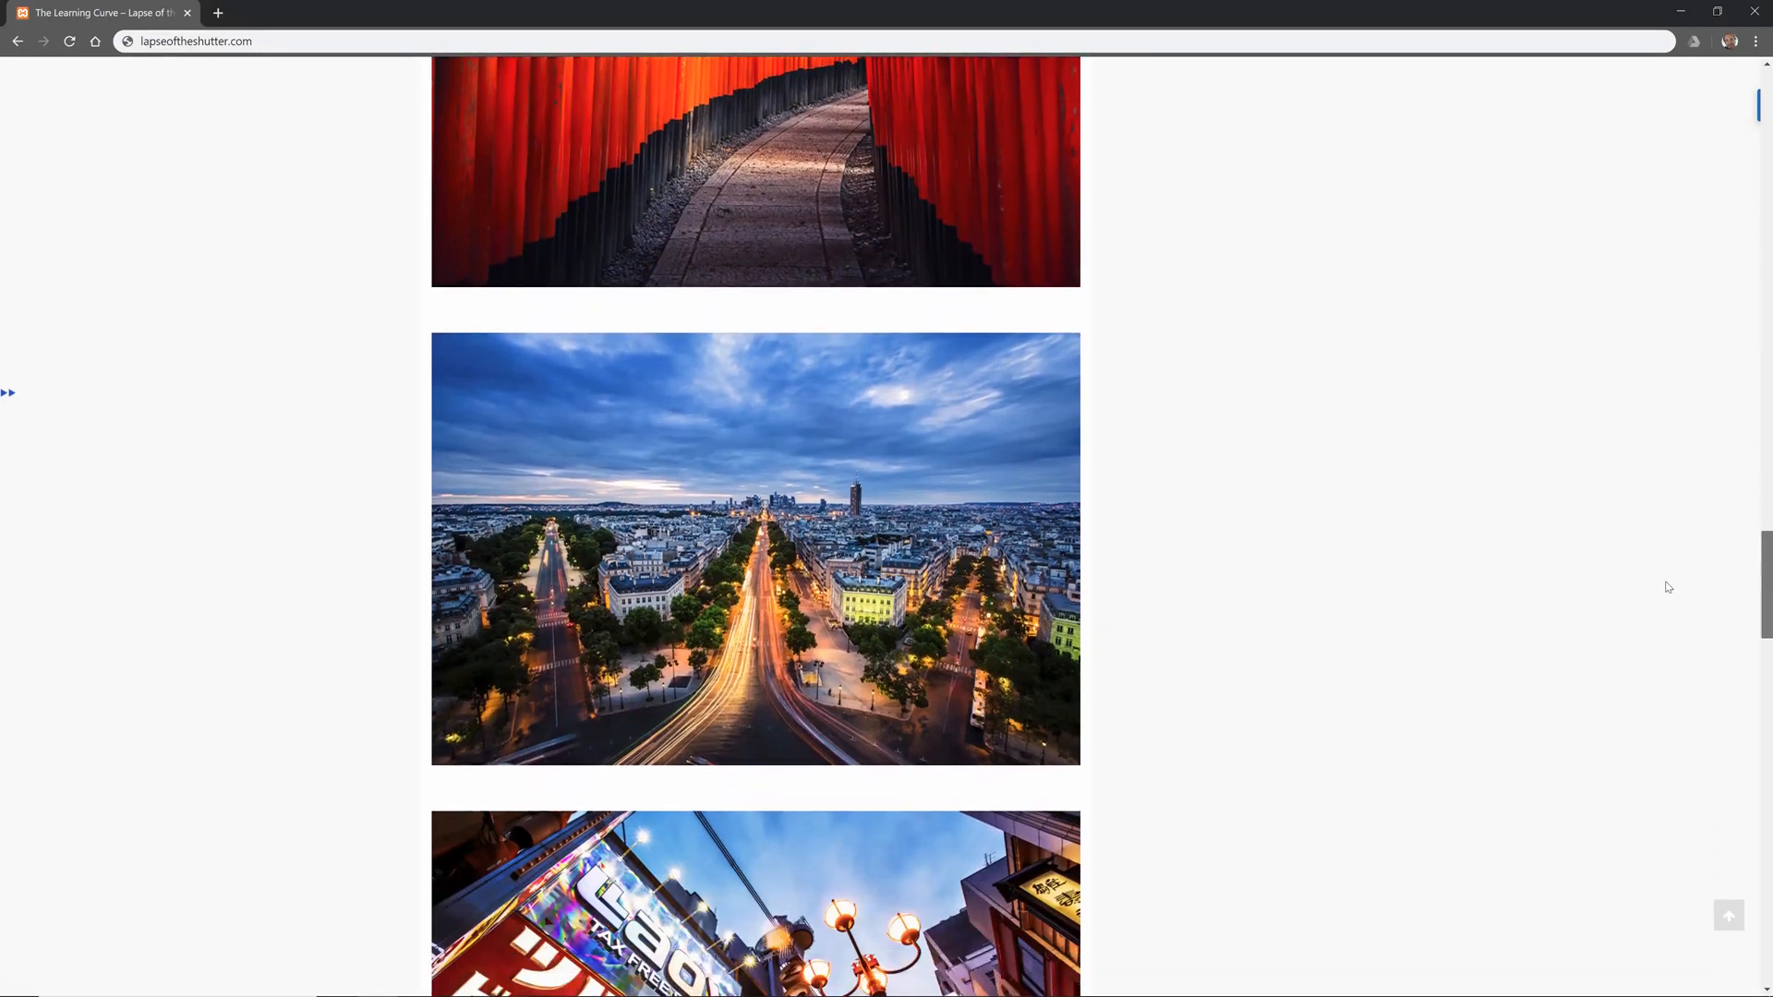
pyautogui.scroll(-3)
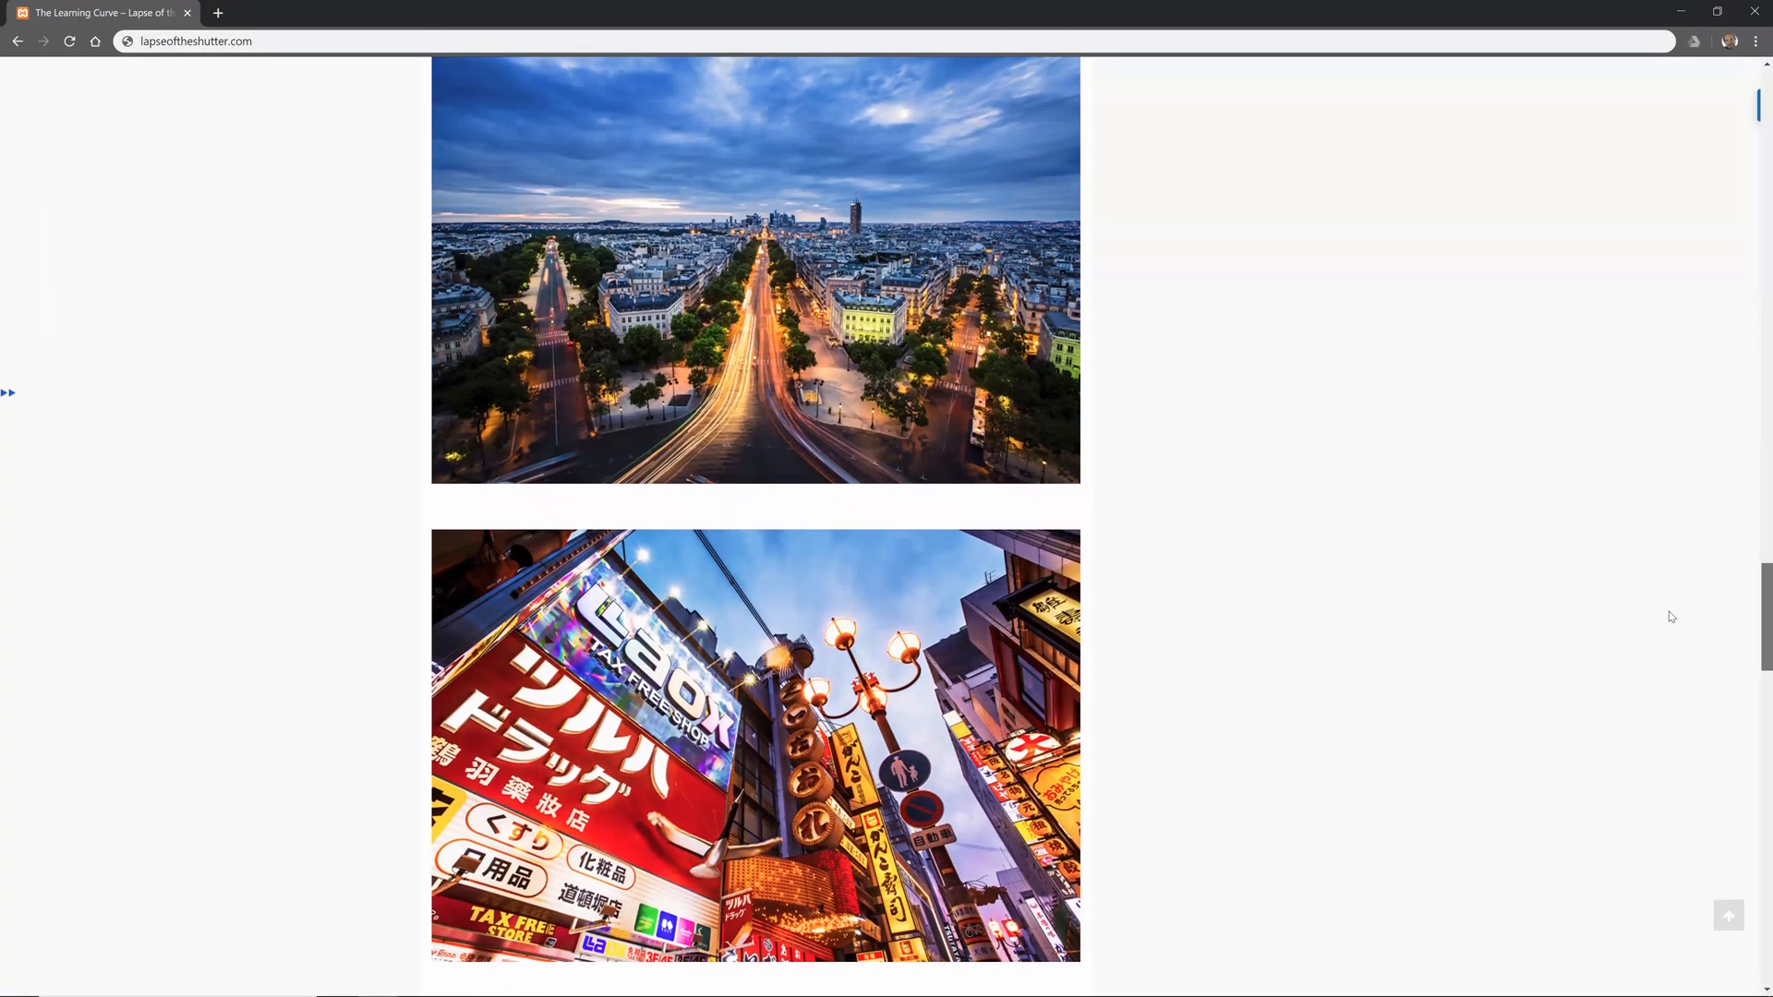
pyautogui.scroll(-3)
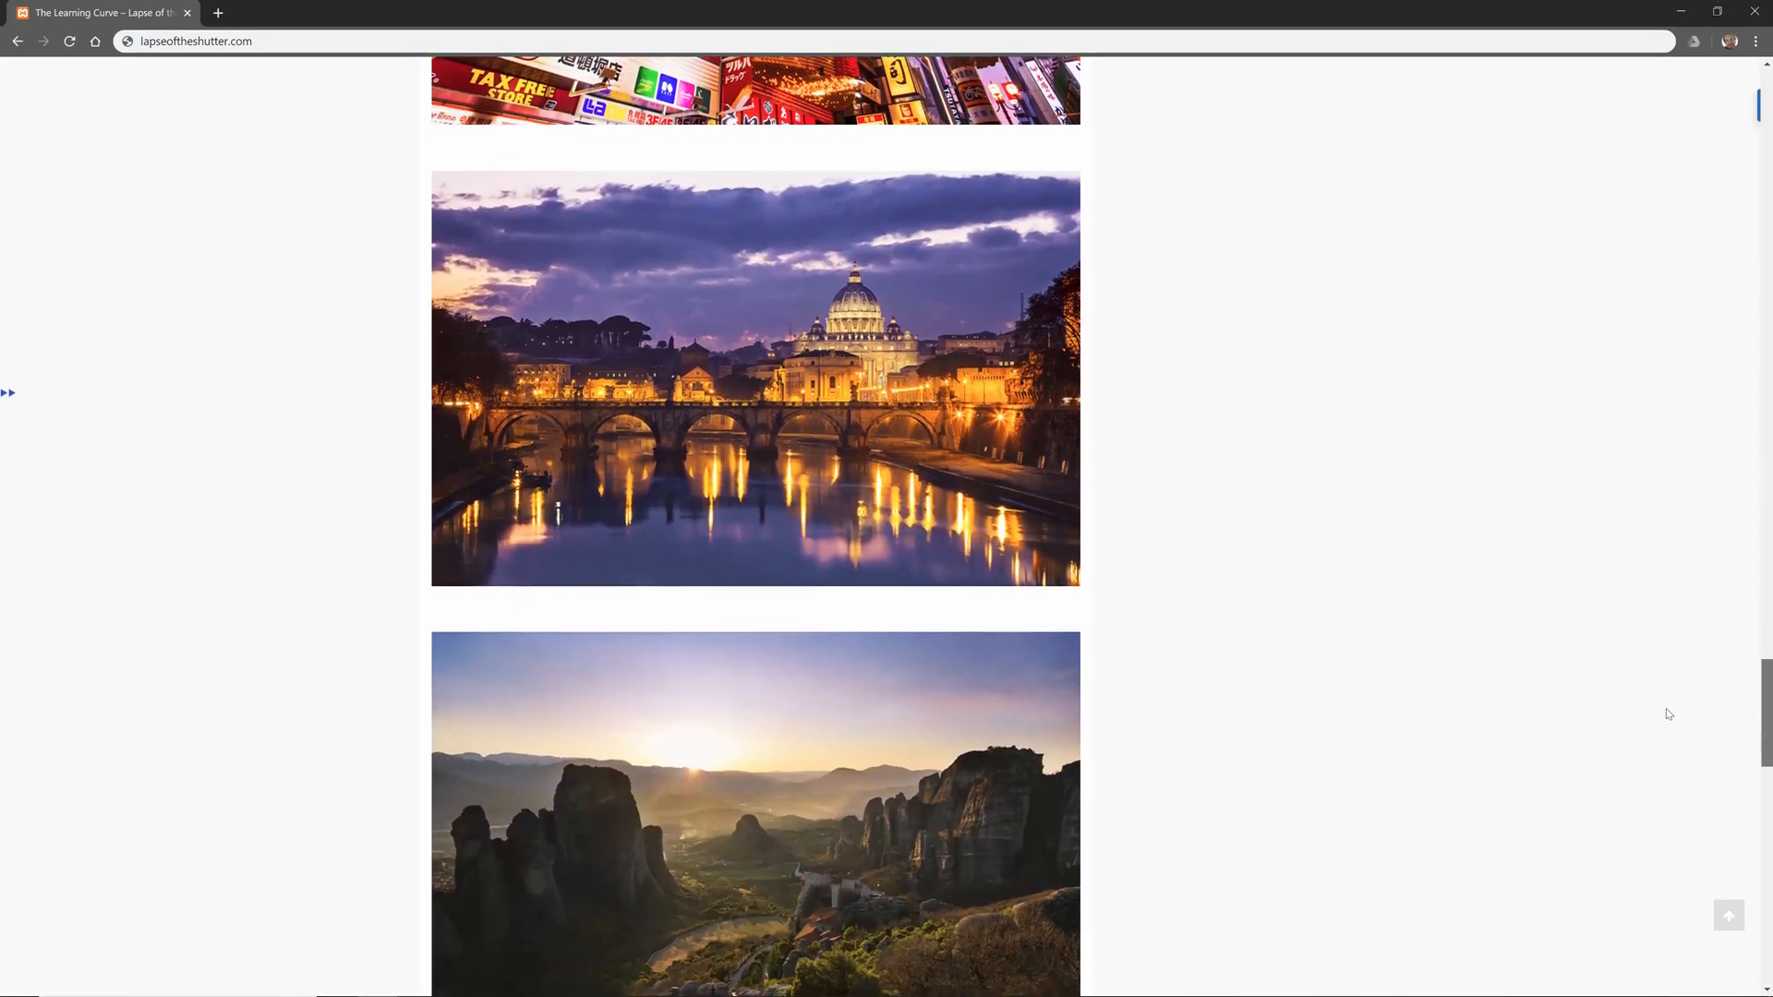
pyautogui.scroll(-3)
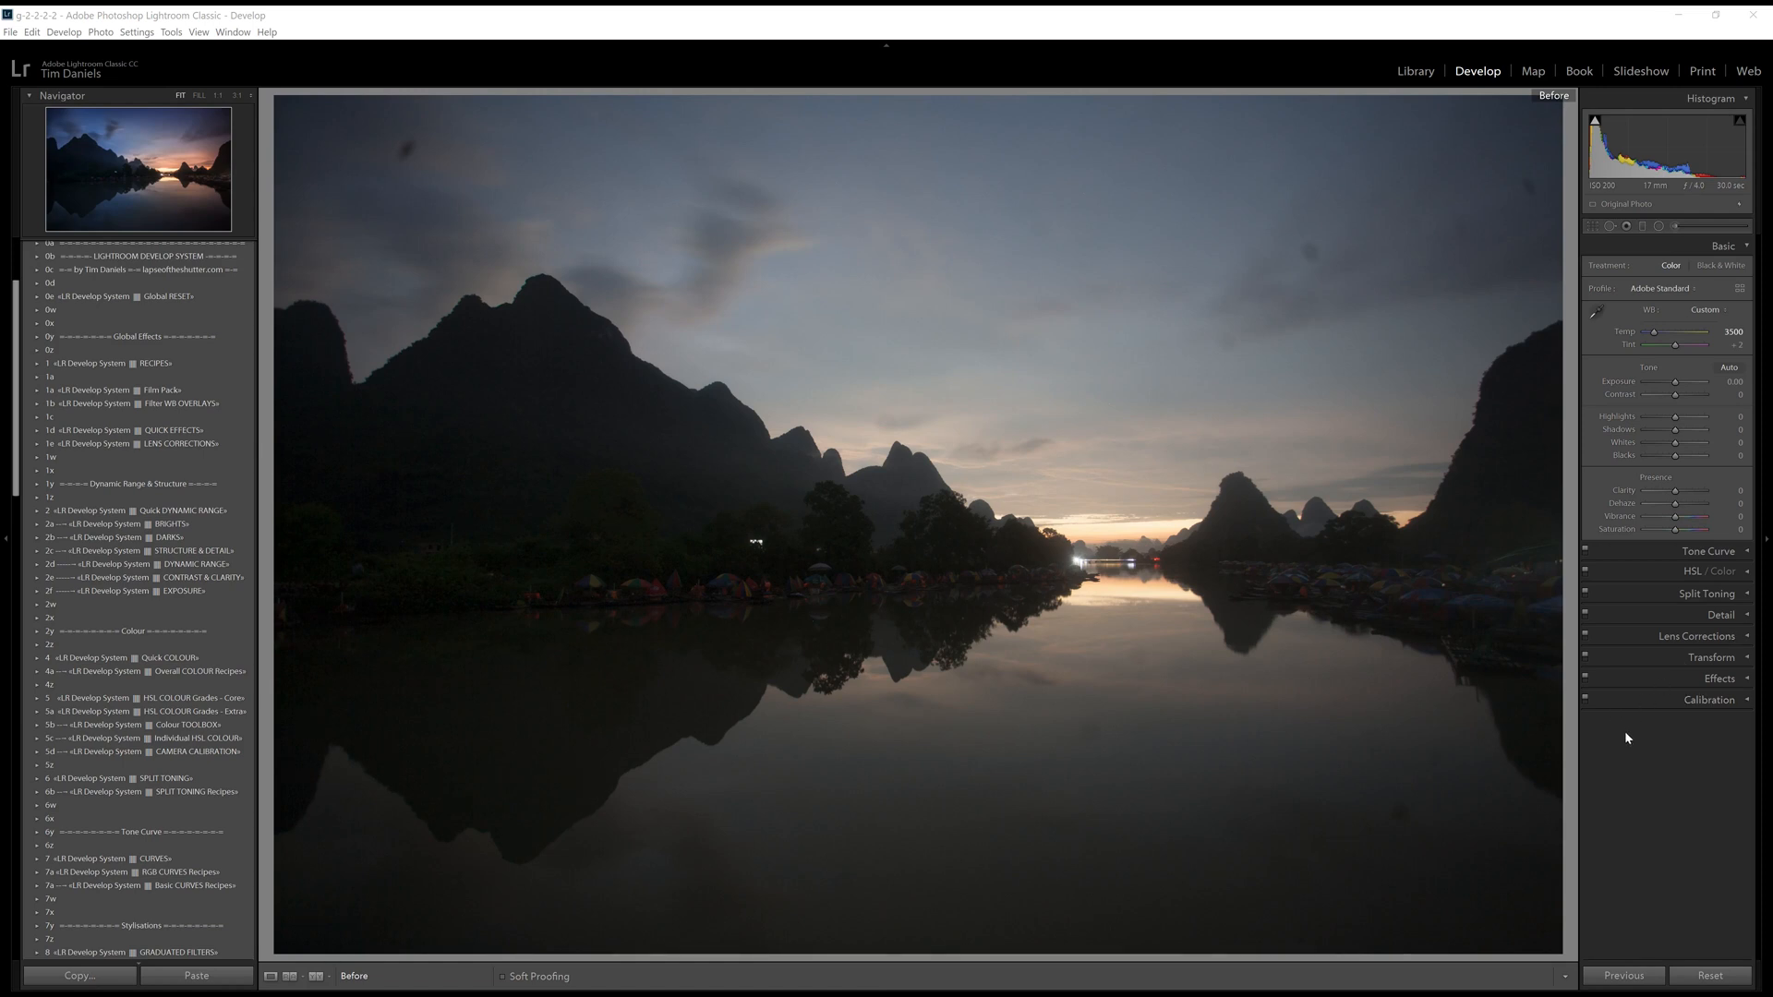
pyautogui.moveTo(1656, 769)
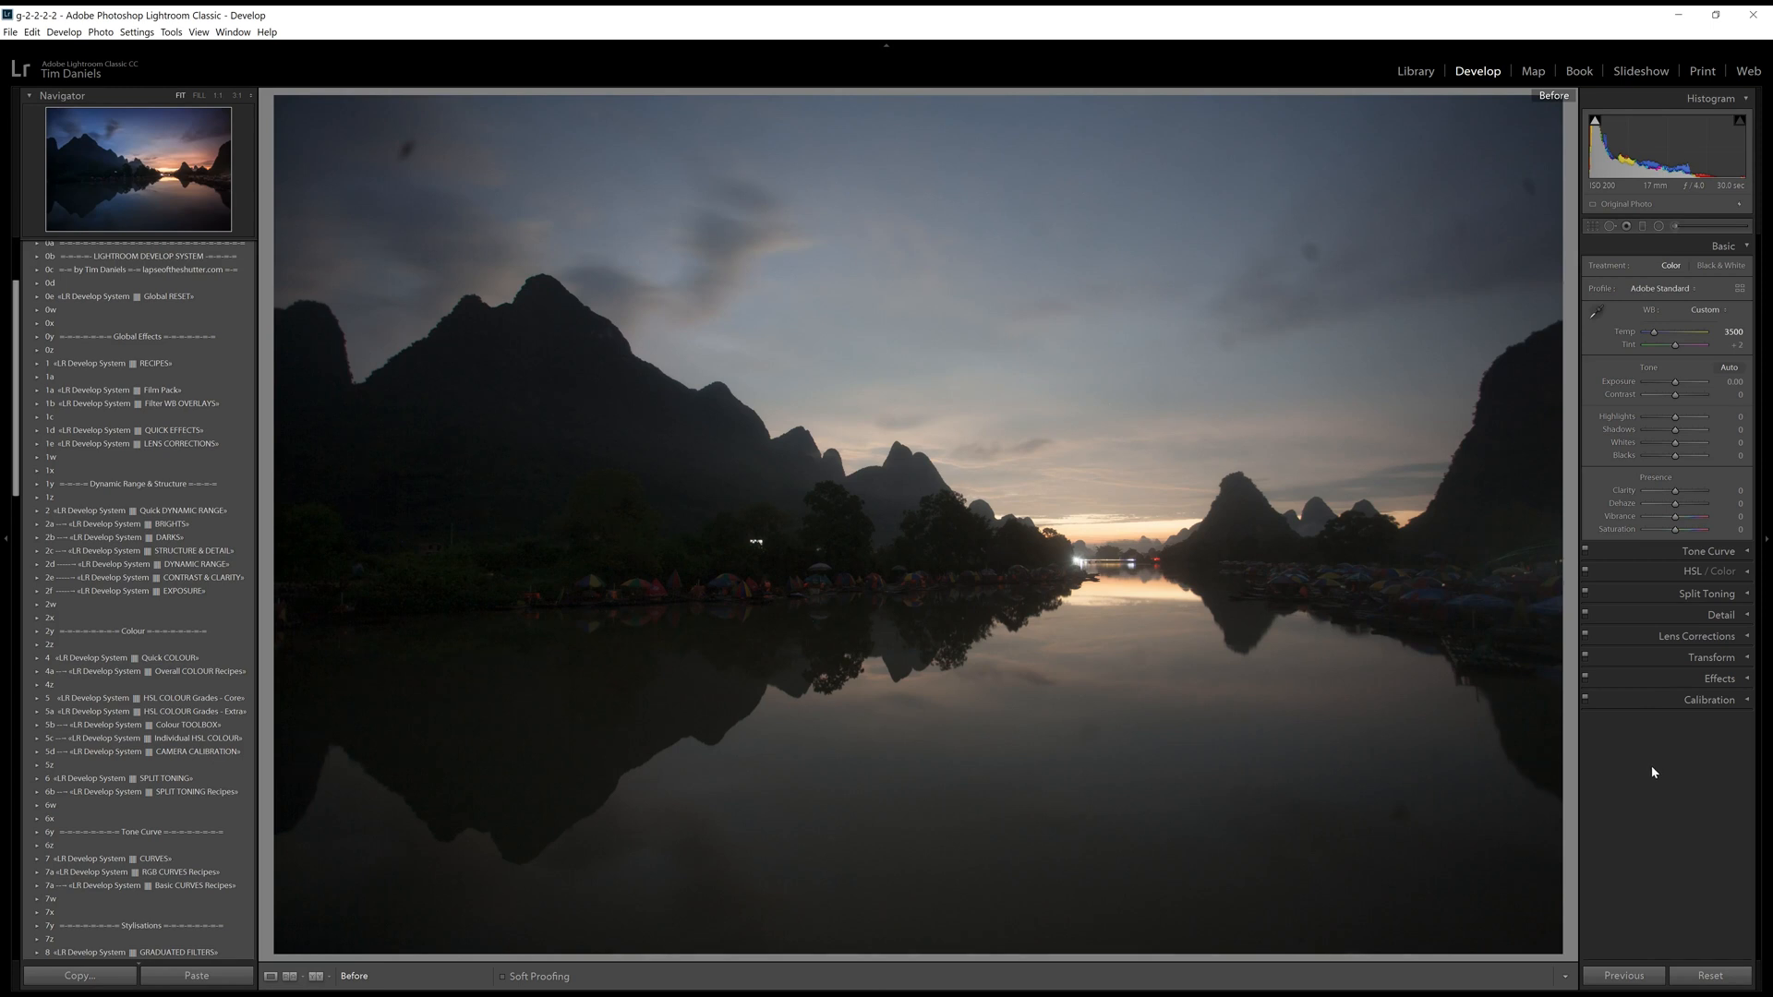
pyautogui.moveTo(1465, 750)
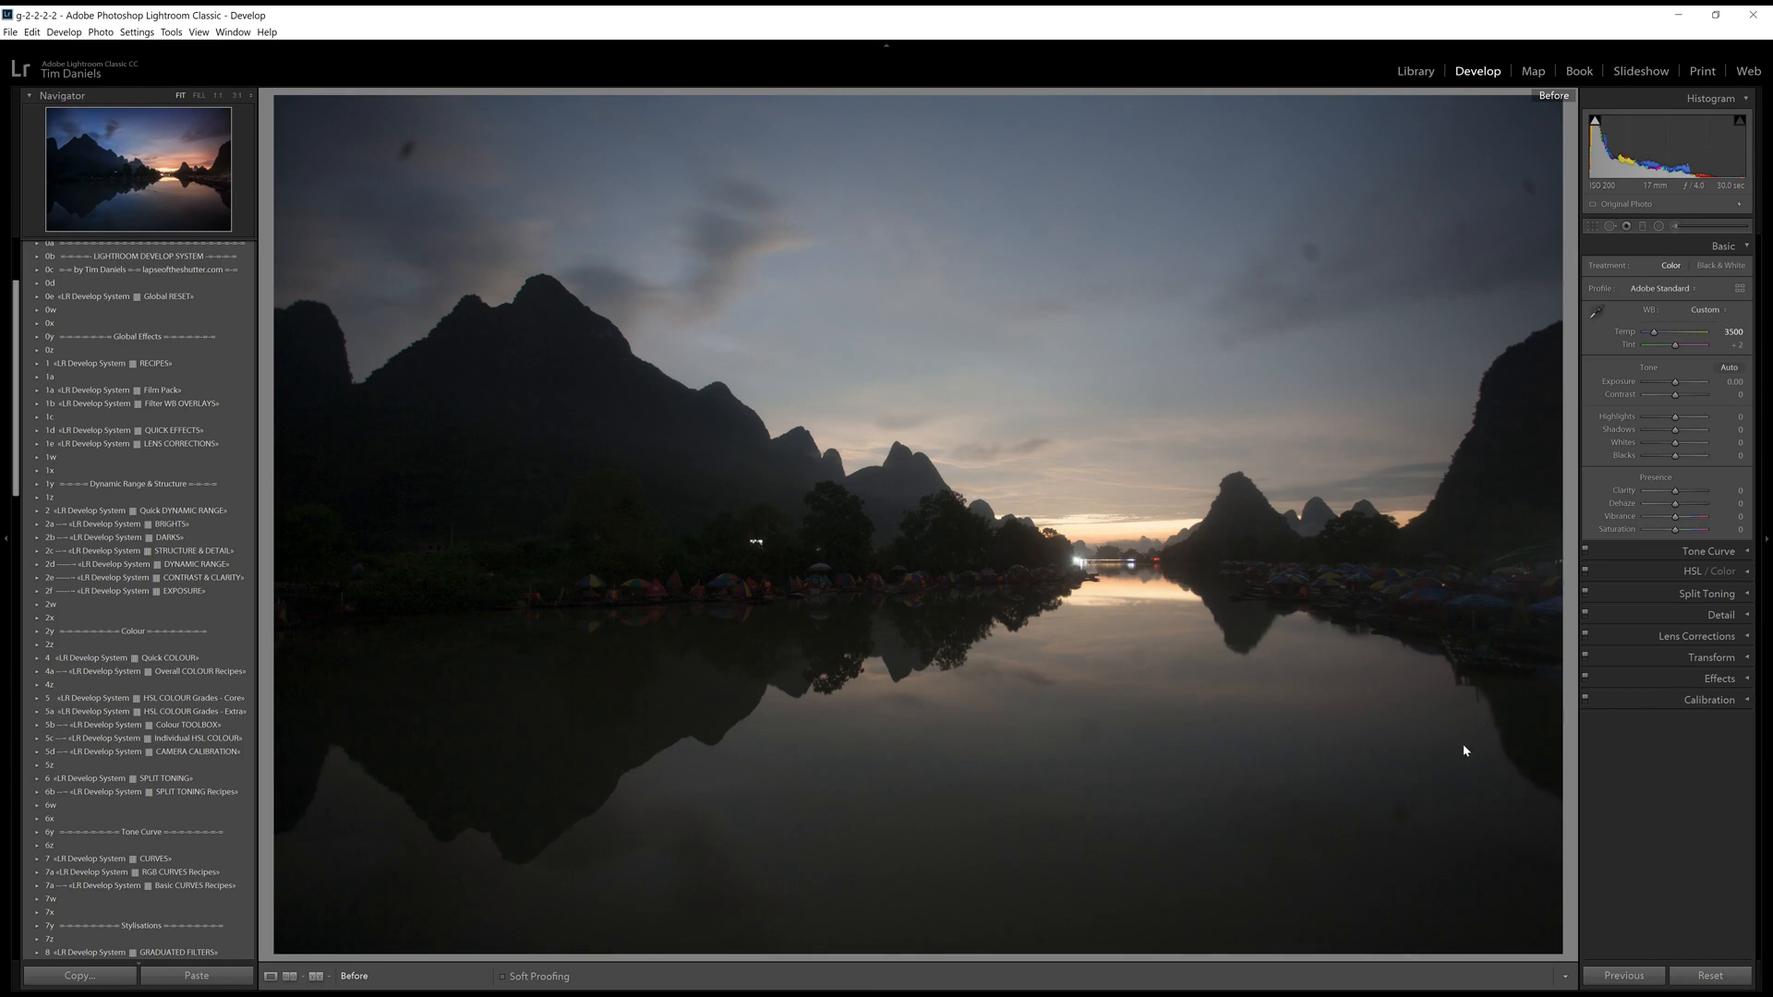
pyautogui.moveTo(1411, 736)
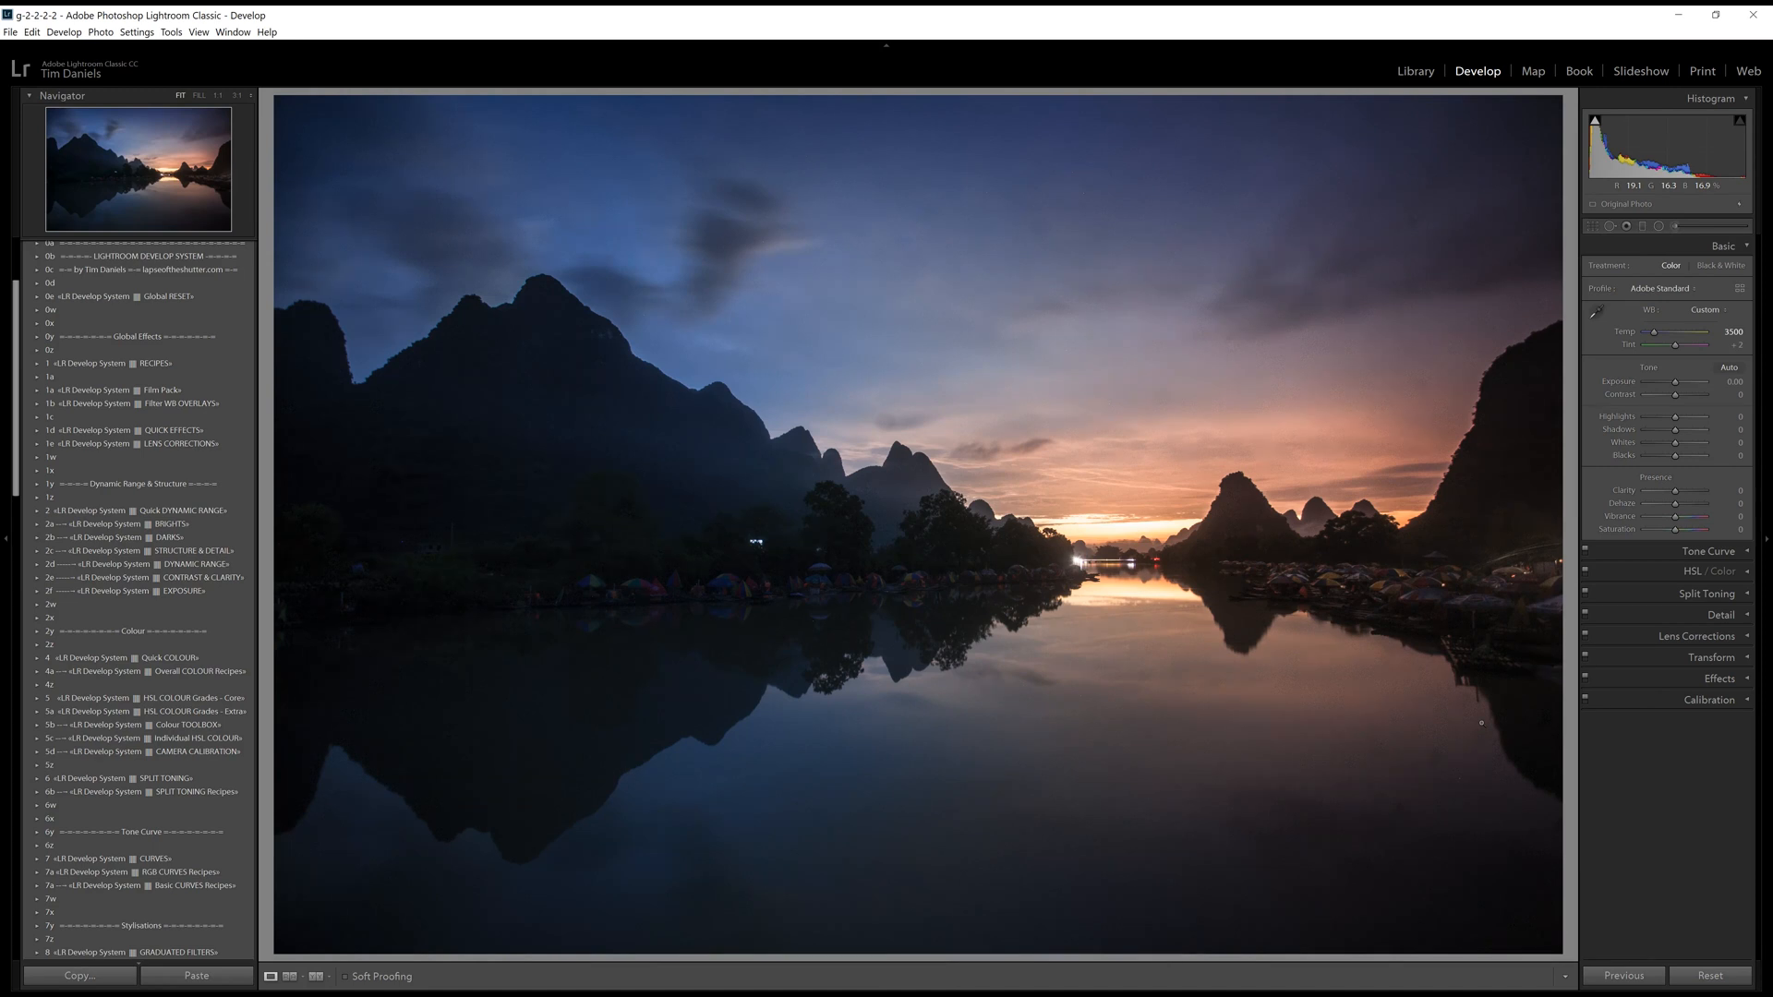
pyautogui.moveTo(1572, 508)
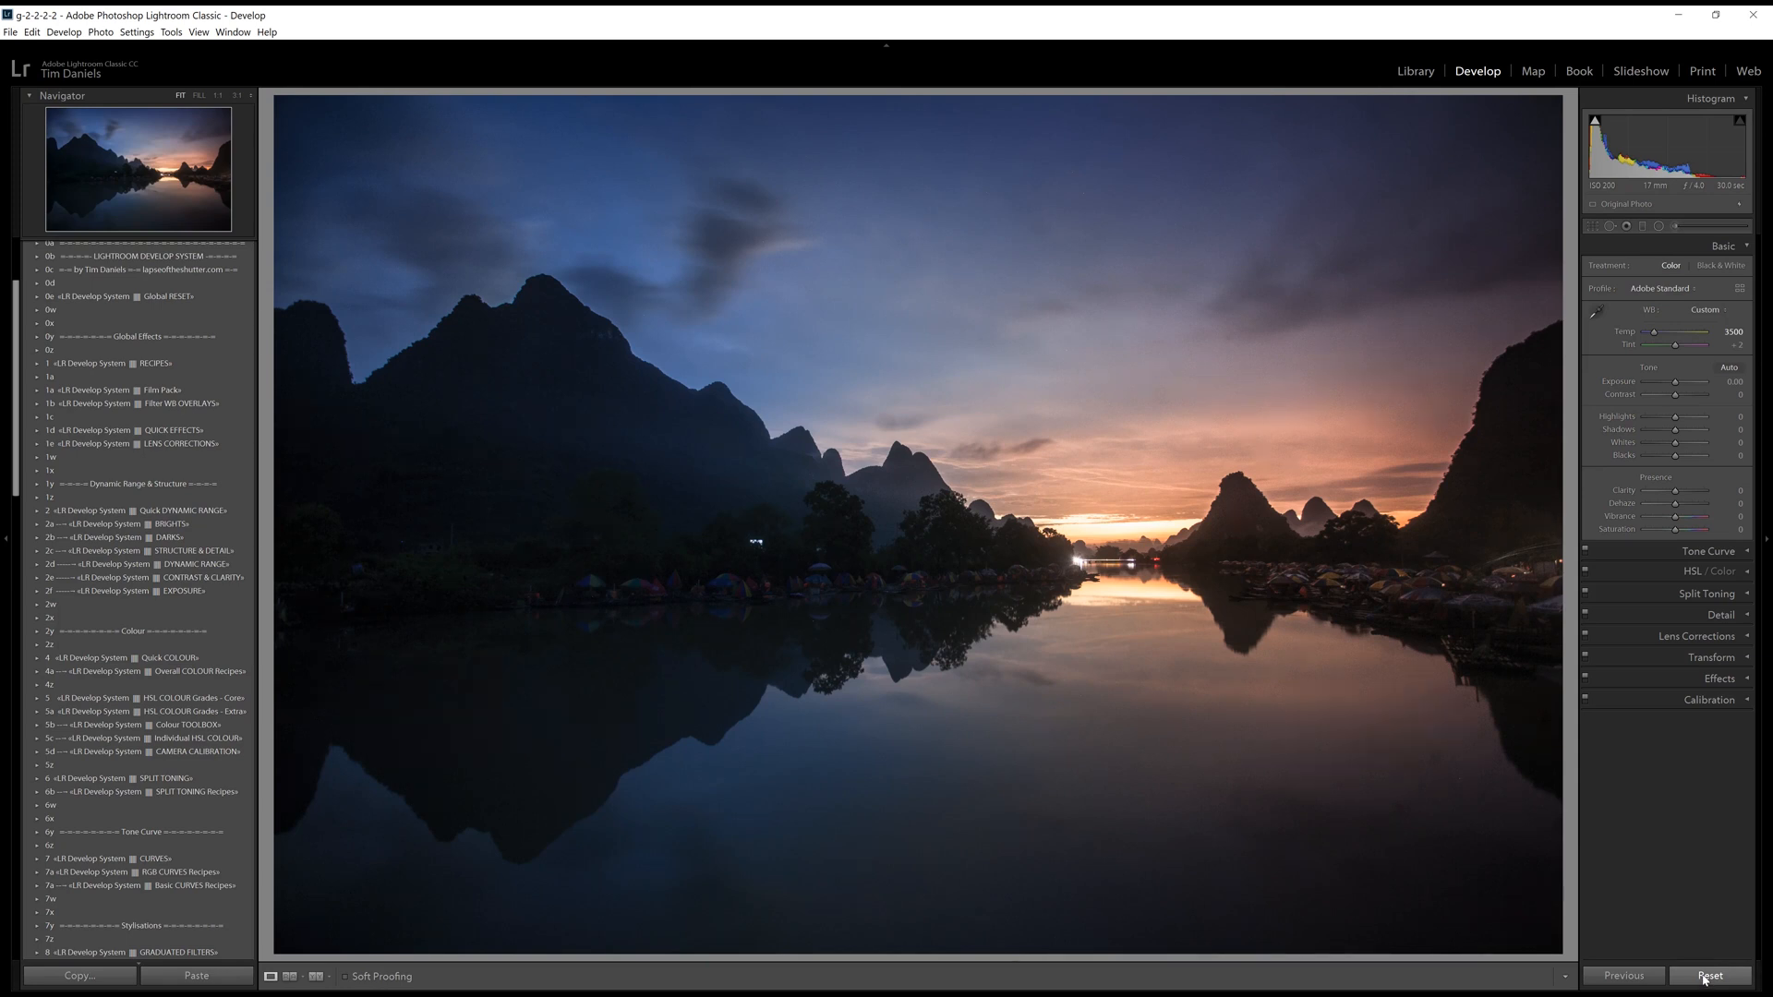
# Reset all Develop edits and drag Temp down to about 3600 for a deep blue.
pyautogui.click(1709, 975)
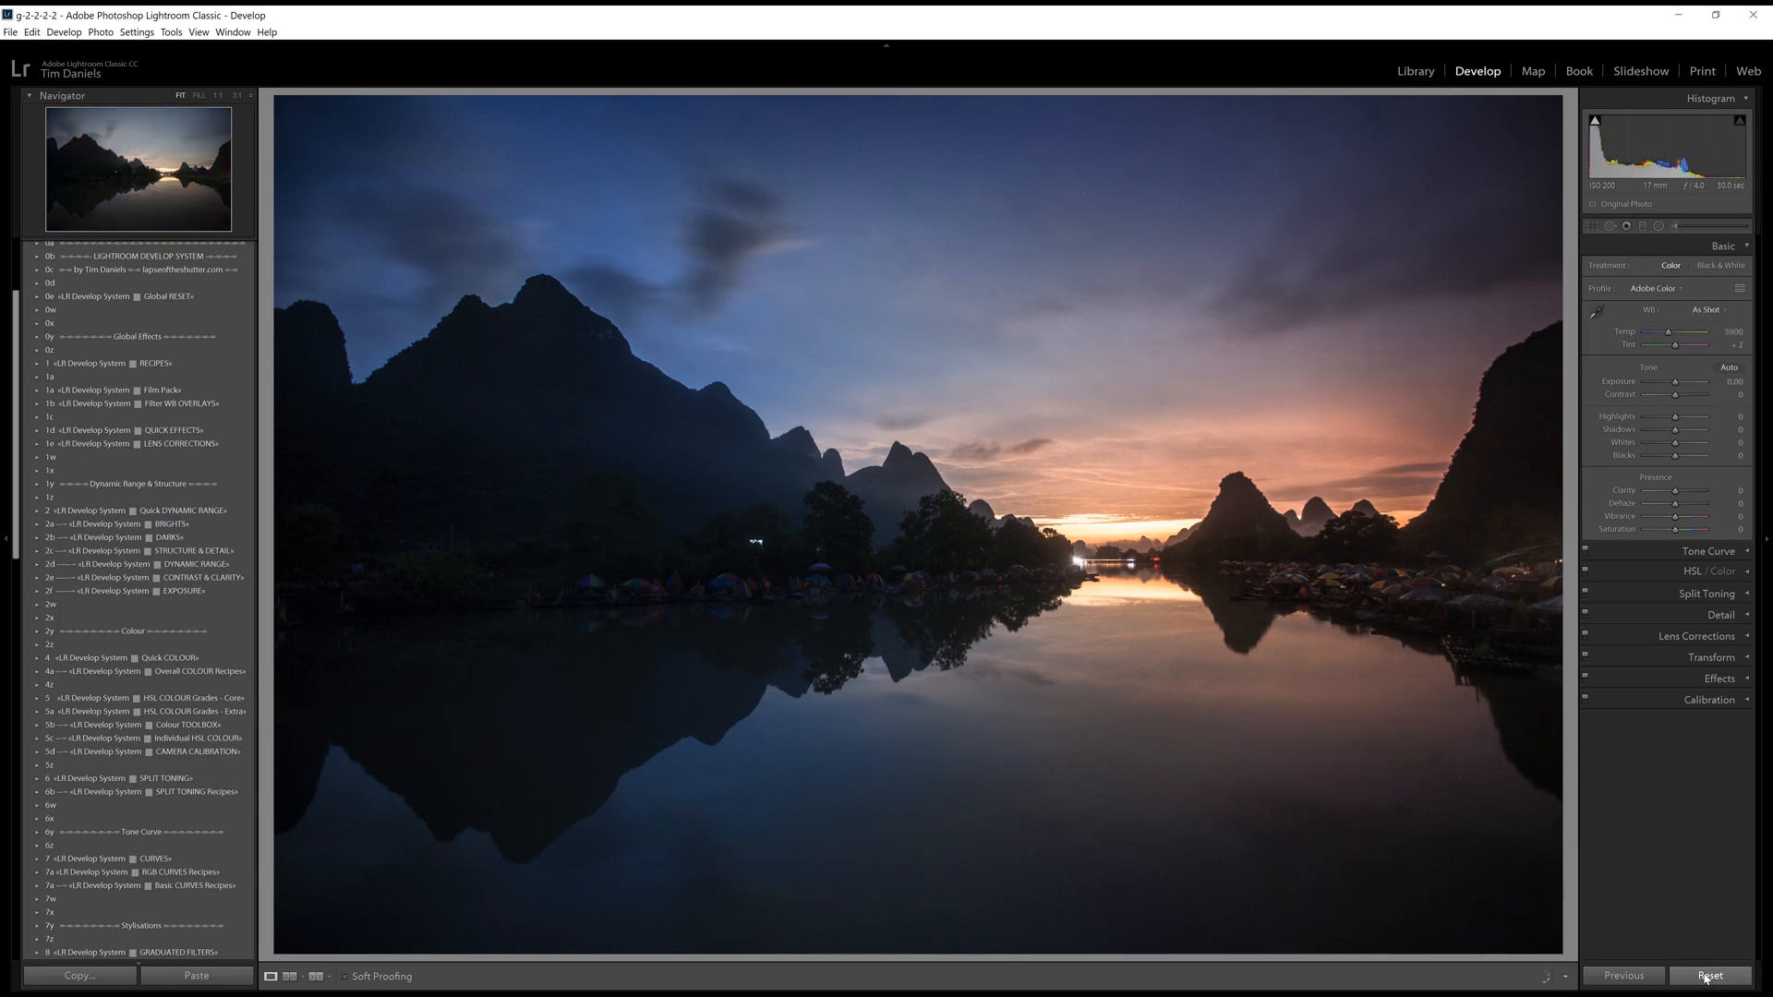
pyautogui.click(1708, 976)
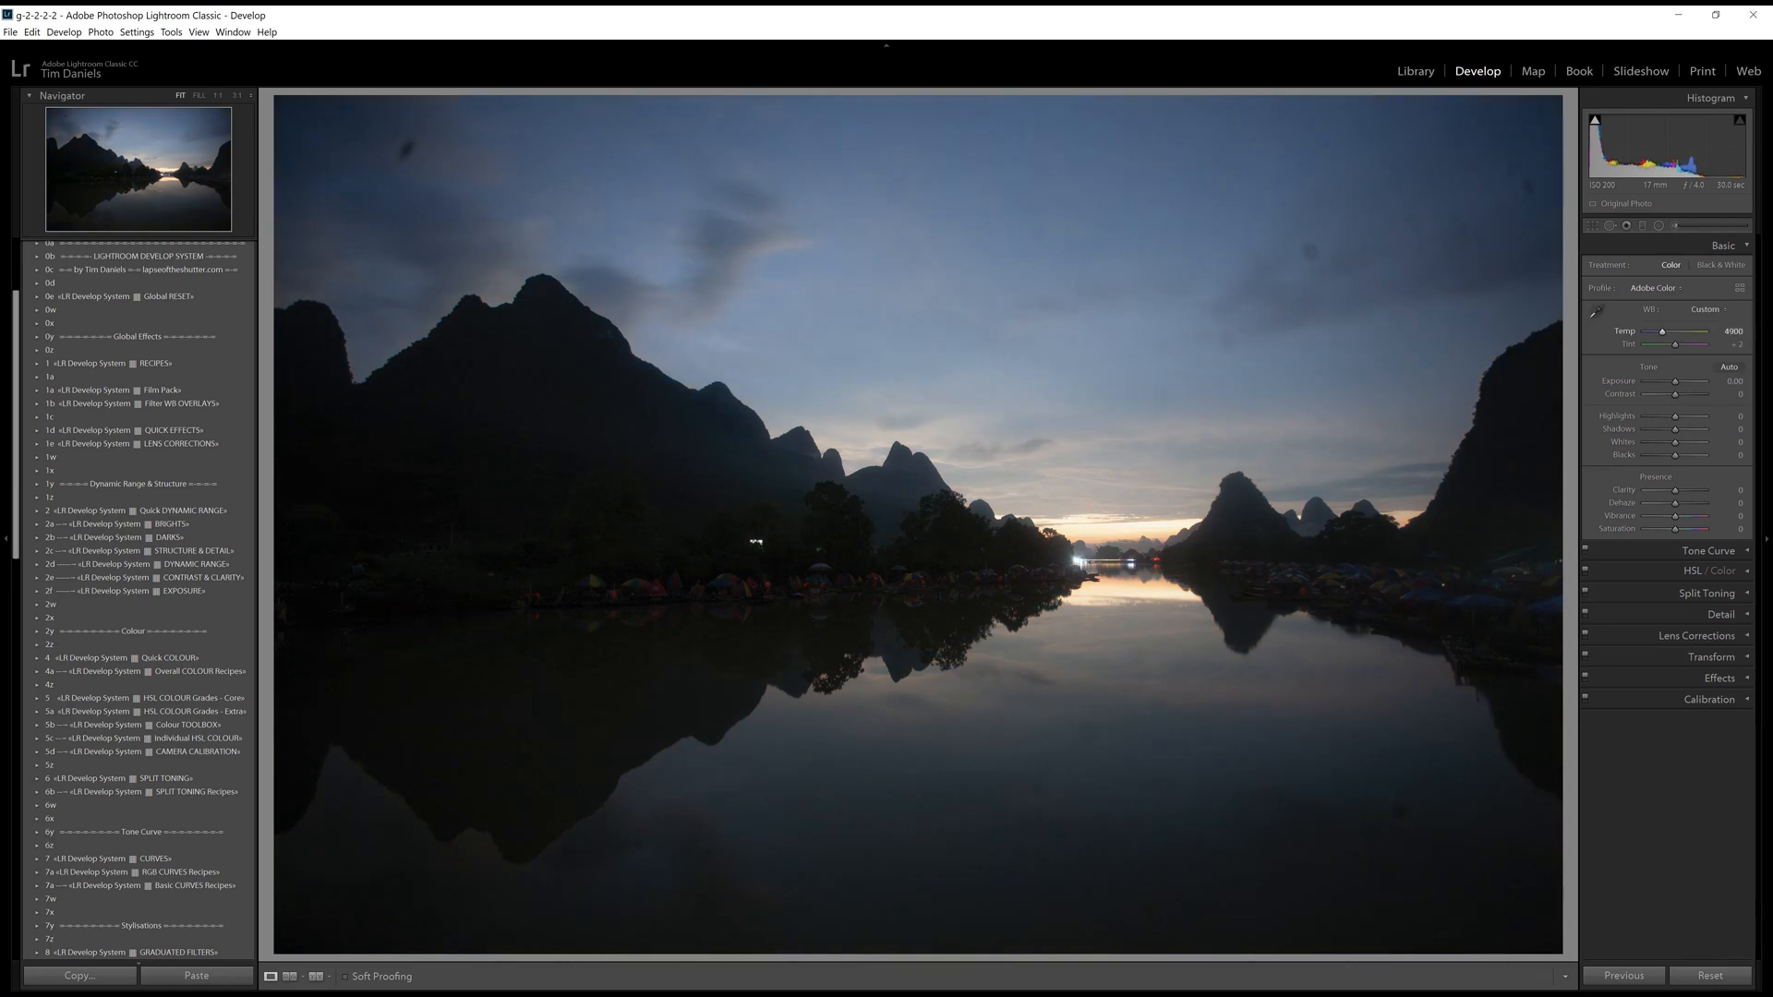
pyautogui.moveTo(1662, 332); pyautogui.dragTo(1655, 331)
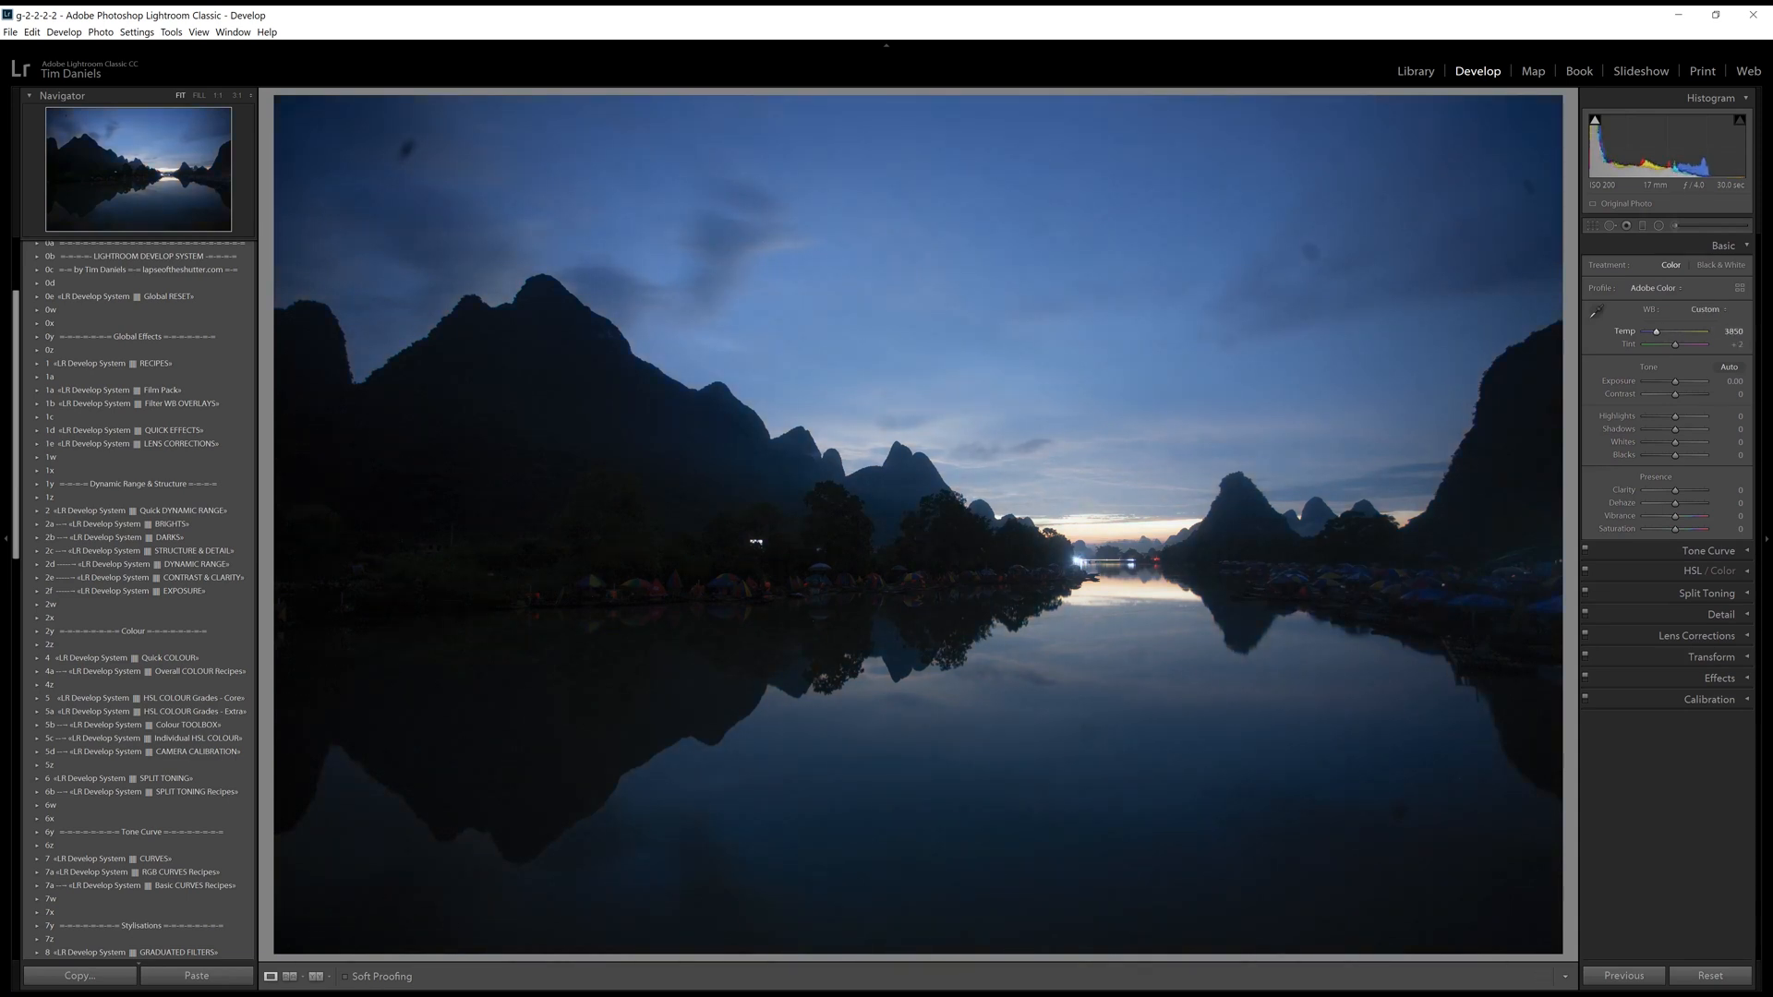
pyautogui.moveTo(1684, 341); pyautogui.dragTo(1678, 342)
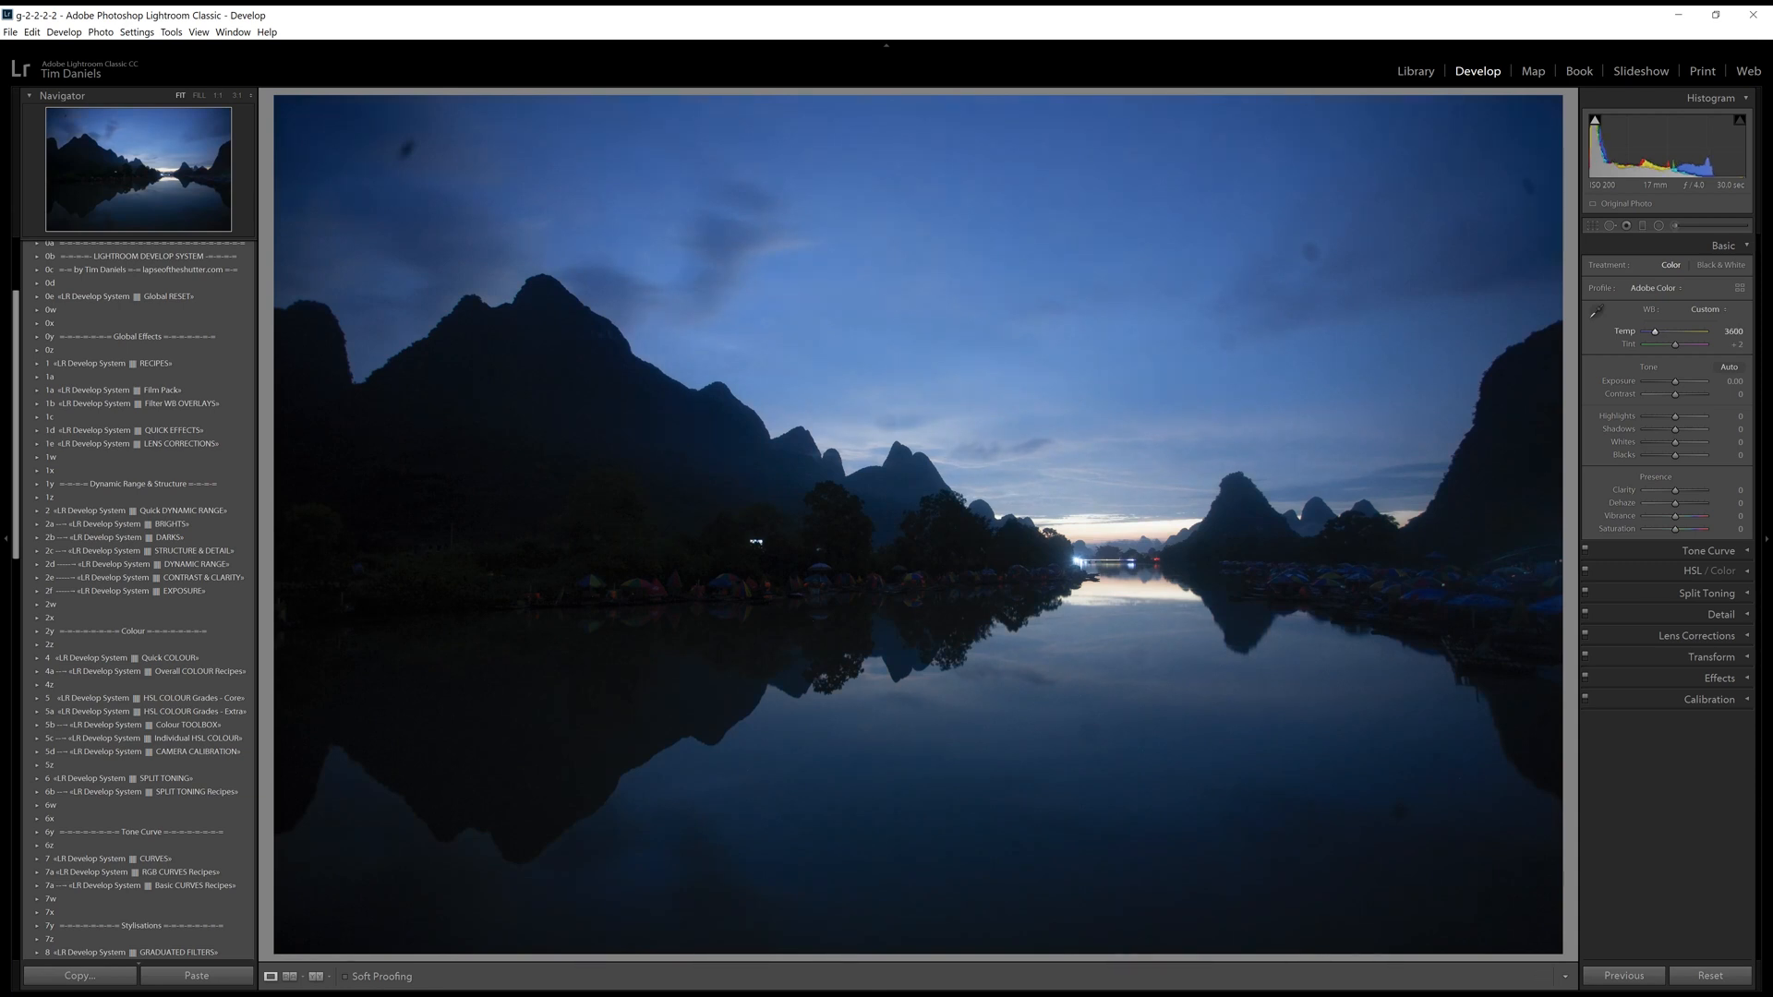
pyautogui.moveTo(1679, 339); pyautogui.dragTo(1673, 339)
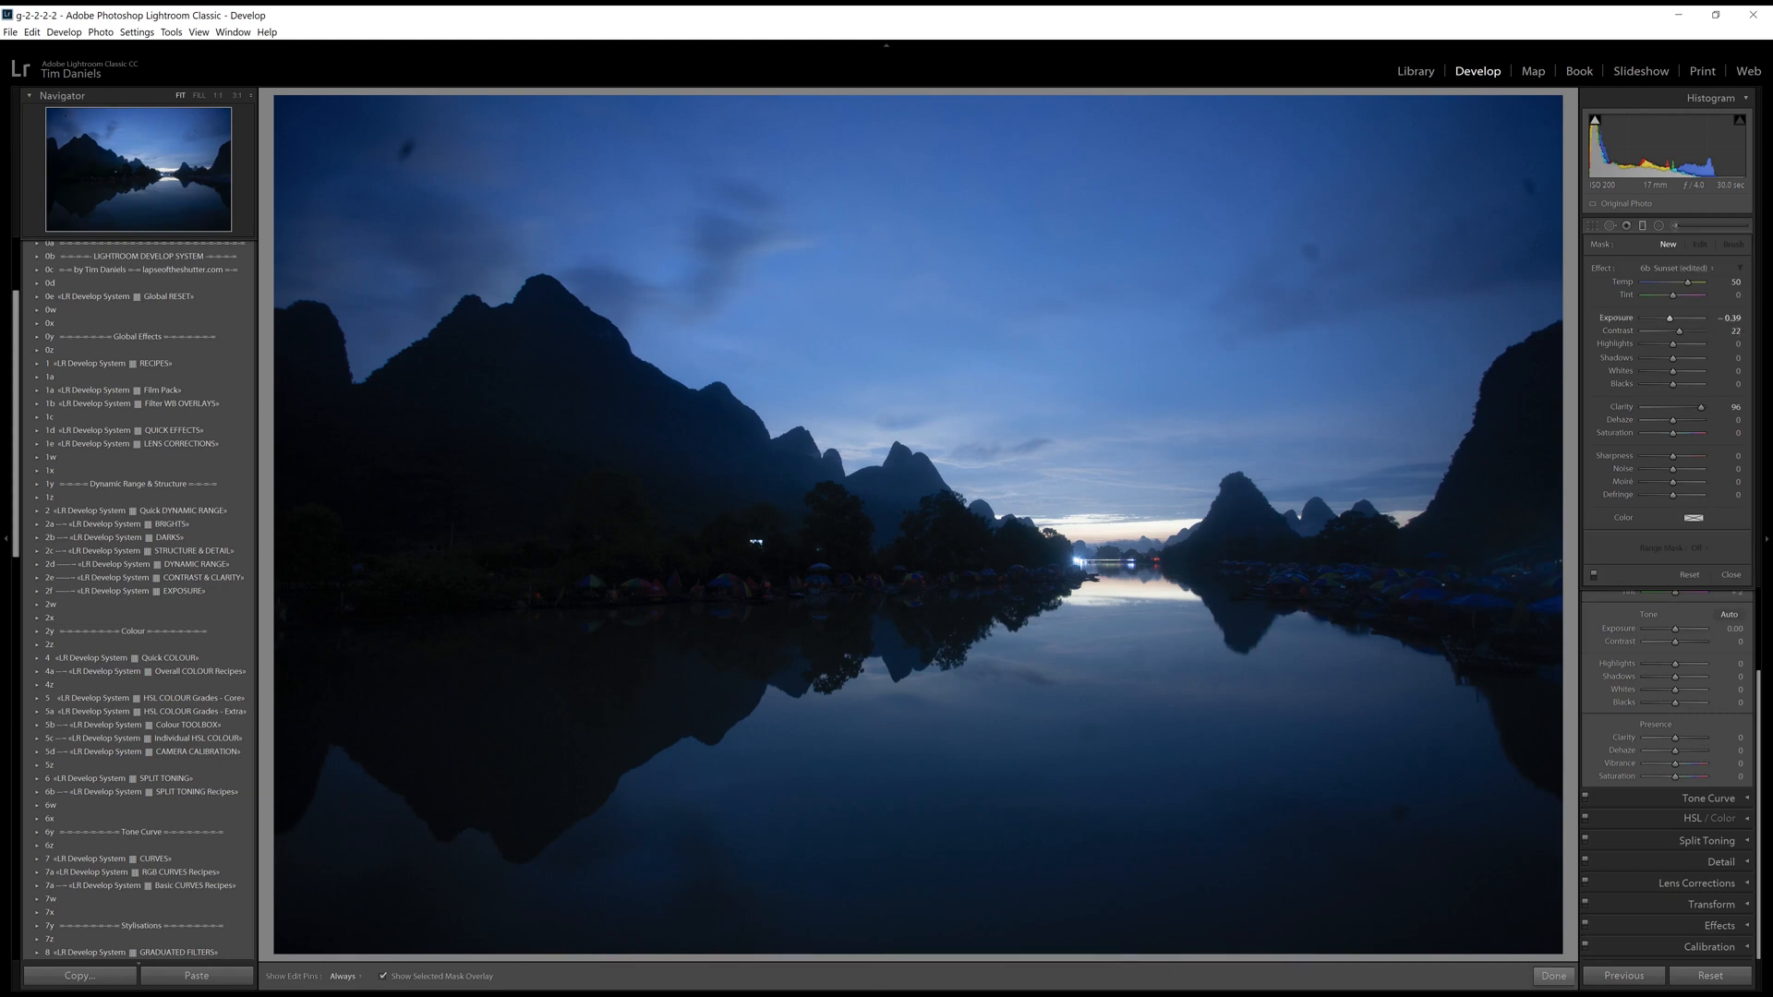
# Draw an inverted, warm-preset radial filter ellipse over the sky above the peaks.
pyautogui.moveTo(1673, 318); pyautogui.dragTo(1729, 318)
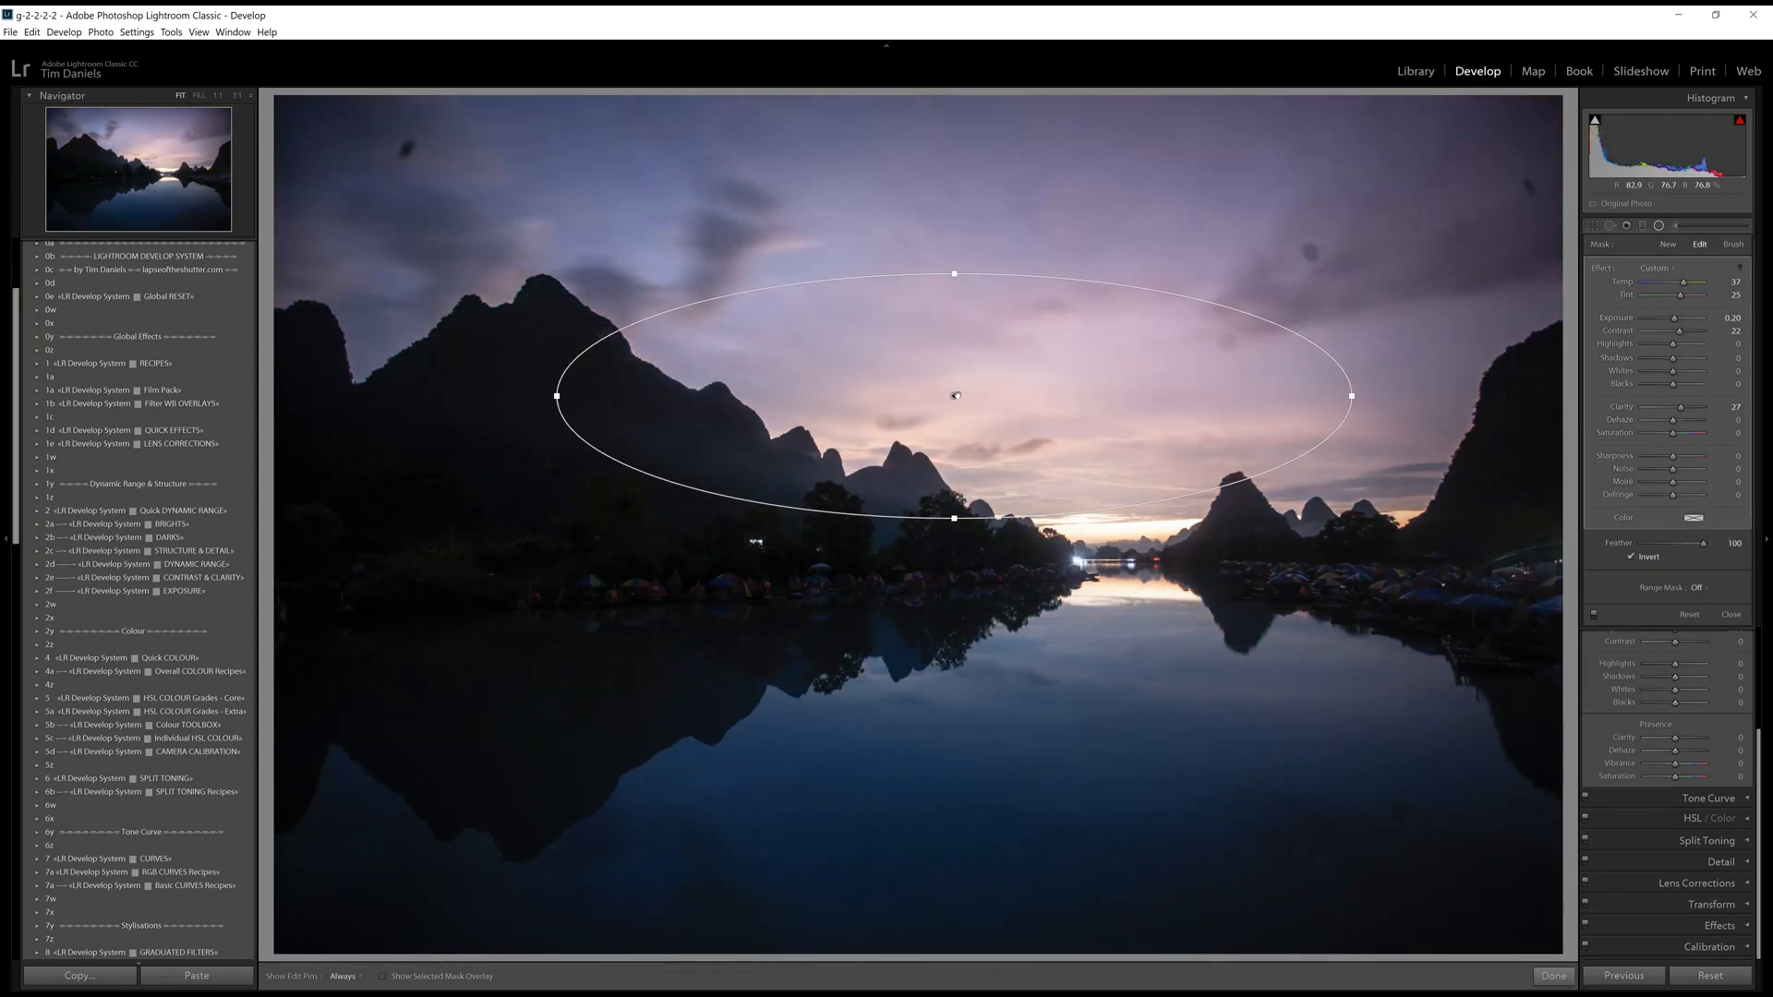
# Move, reshape and enlarge the radial filter over the sunset, adjusting its Feather.
pyautogui.moveTo(953, 396); pyautogui.dragTo(1122, 469)
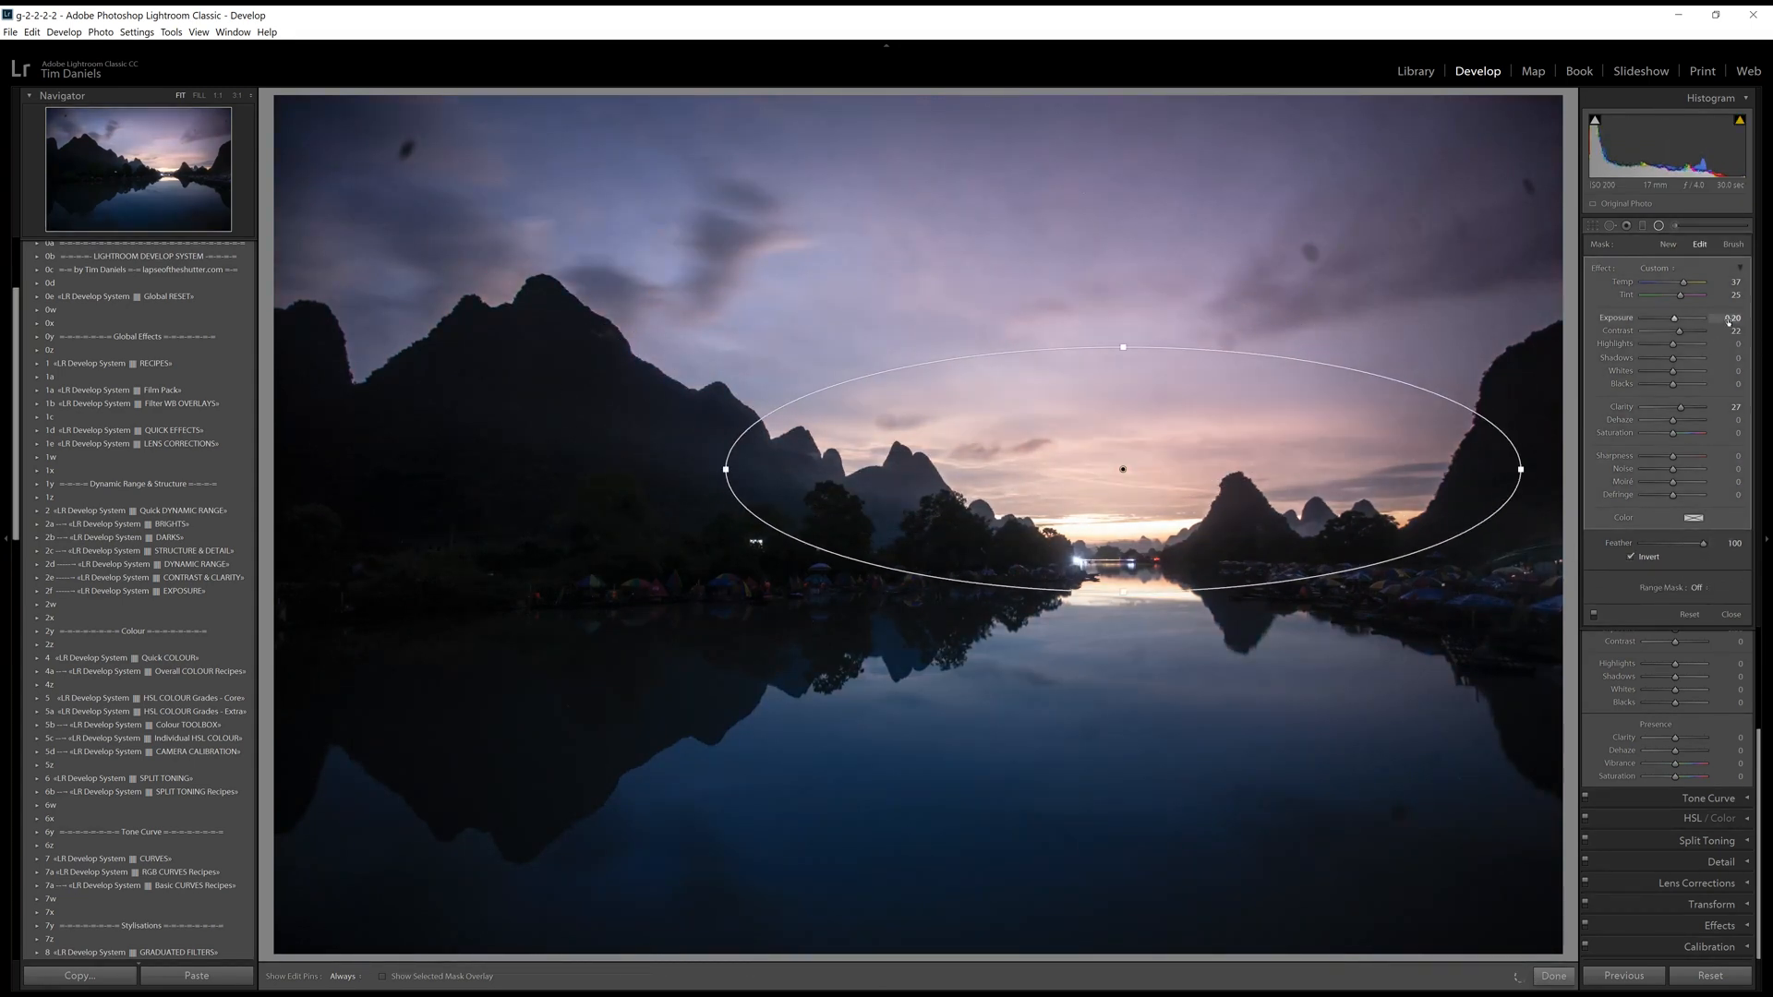
pyautogui.moveTo(1672, 332); pyautogui.dragTo(1707, 331)
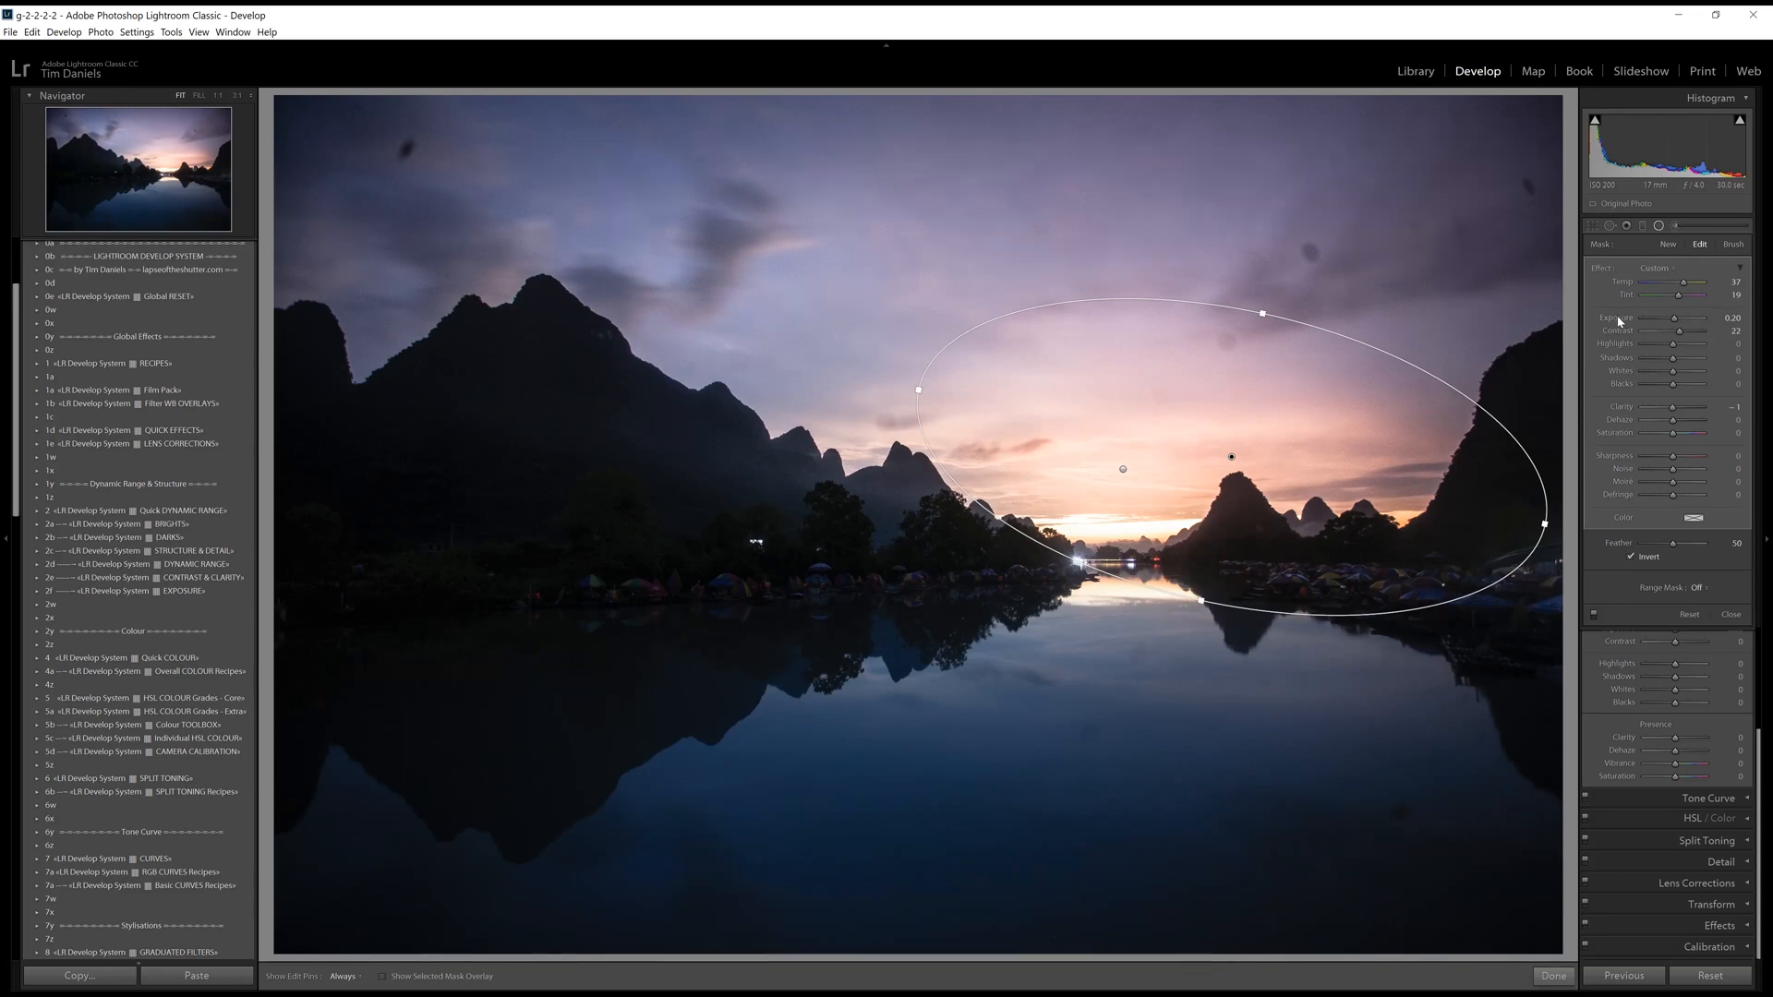
pyautogui.moveTo(1684, 318); pyautogui.dragTo(1670, 318)
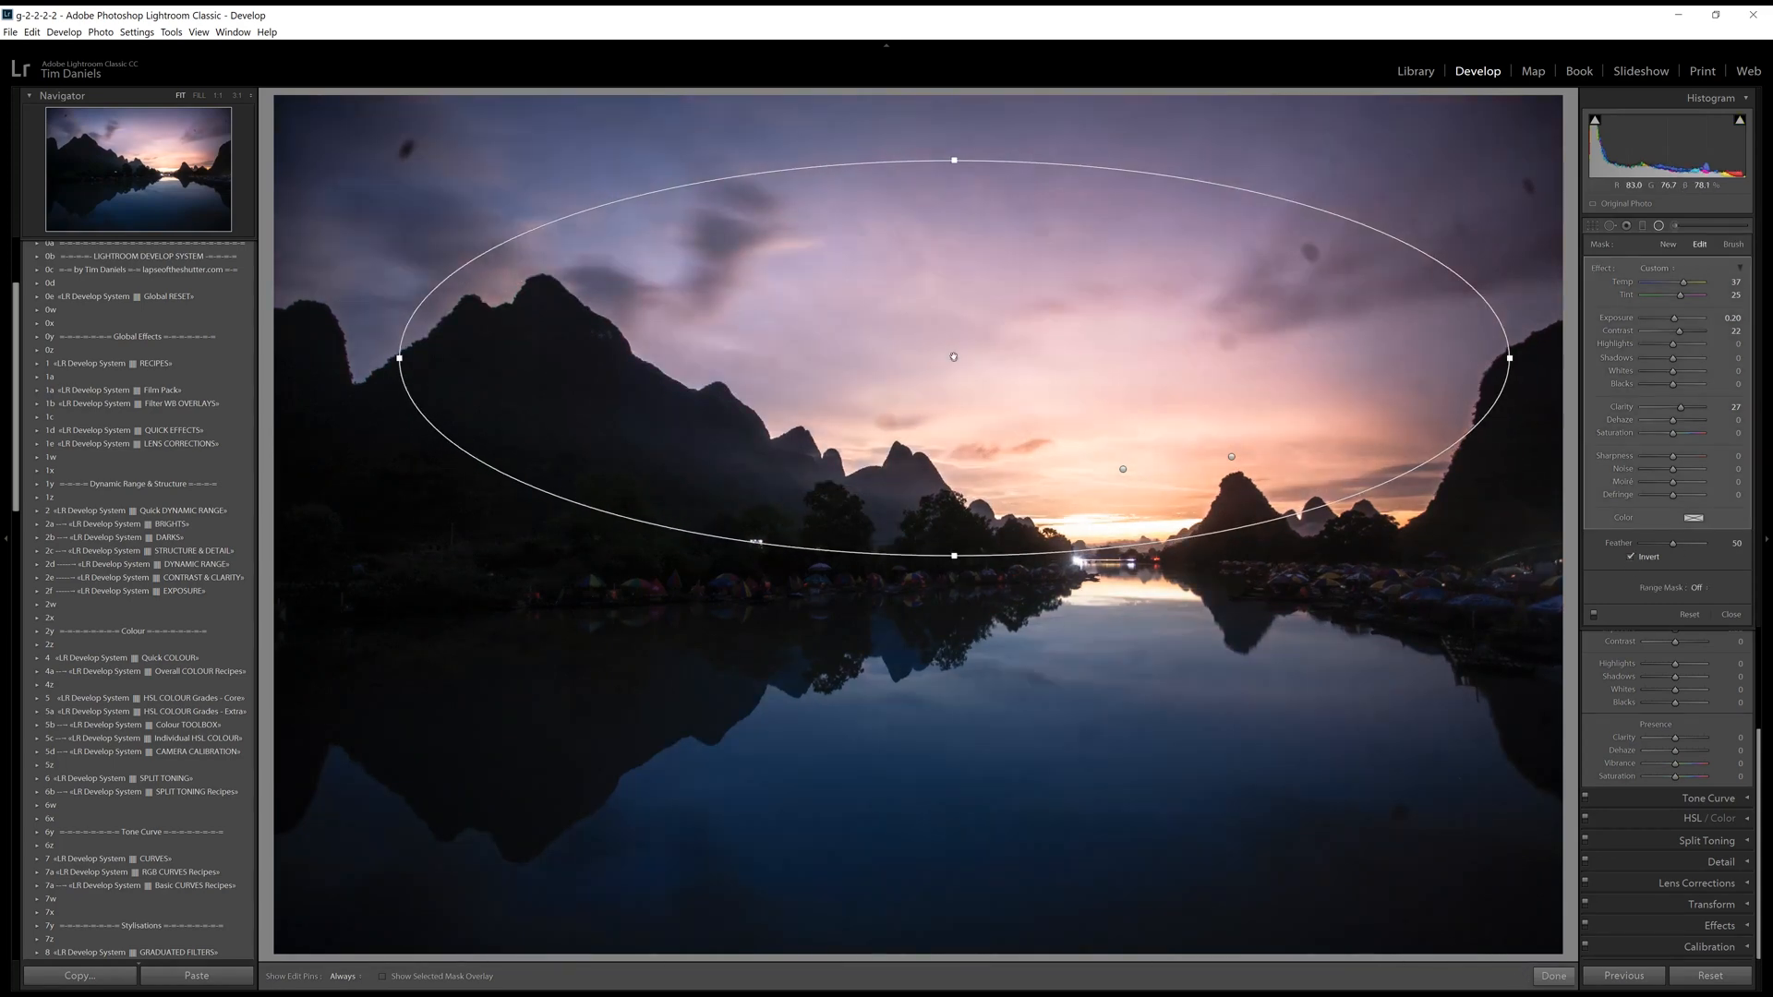
pyautogui.moveTo(953, 357); pyautogui.dragTo(1086, 429)
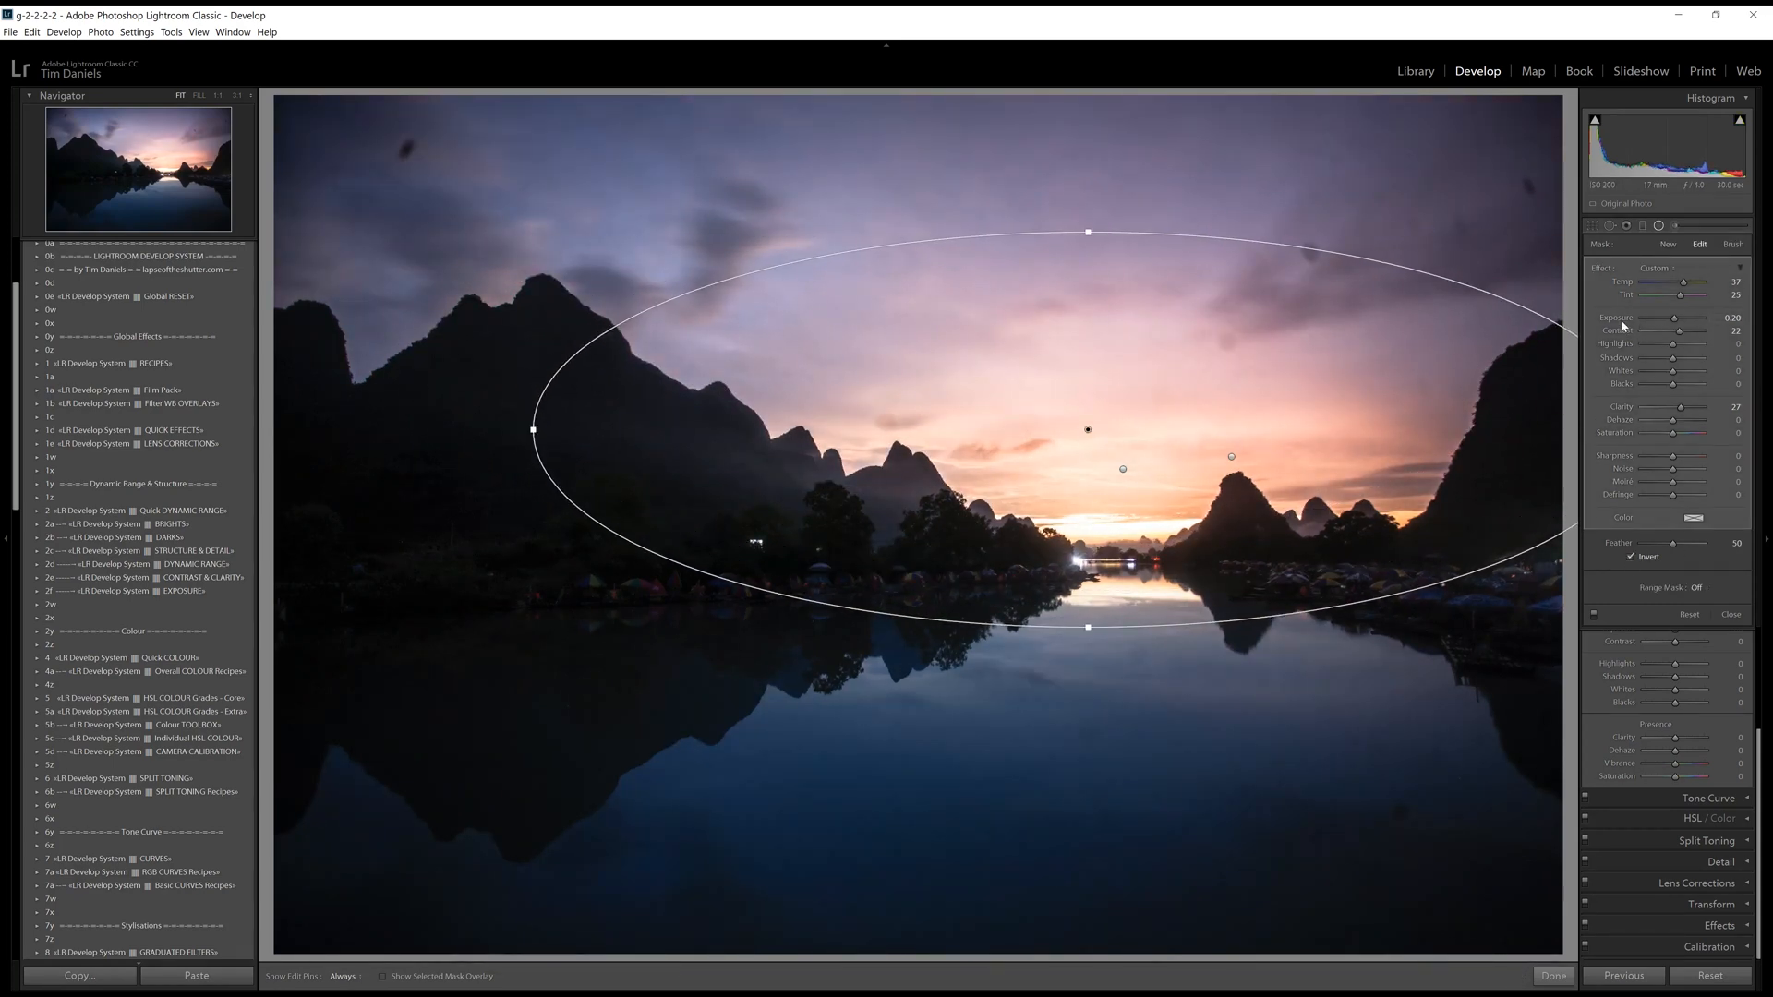
pyautogui.moveTo(1696, 318); pyautogui.dragTo(1678, 318)
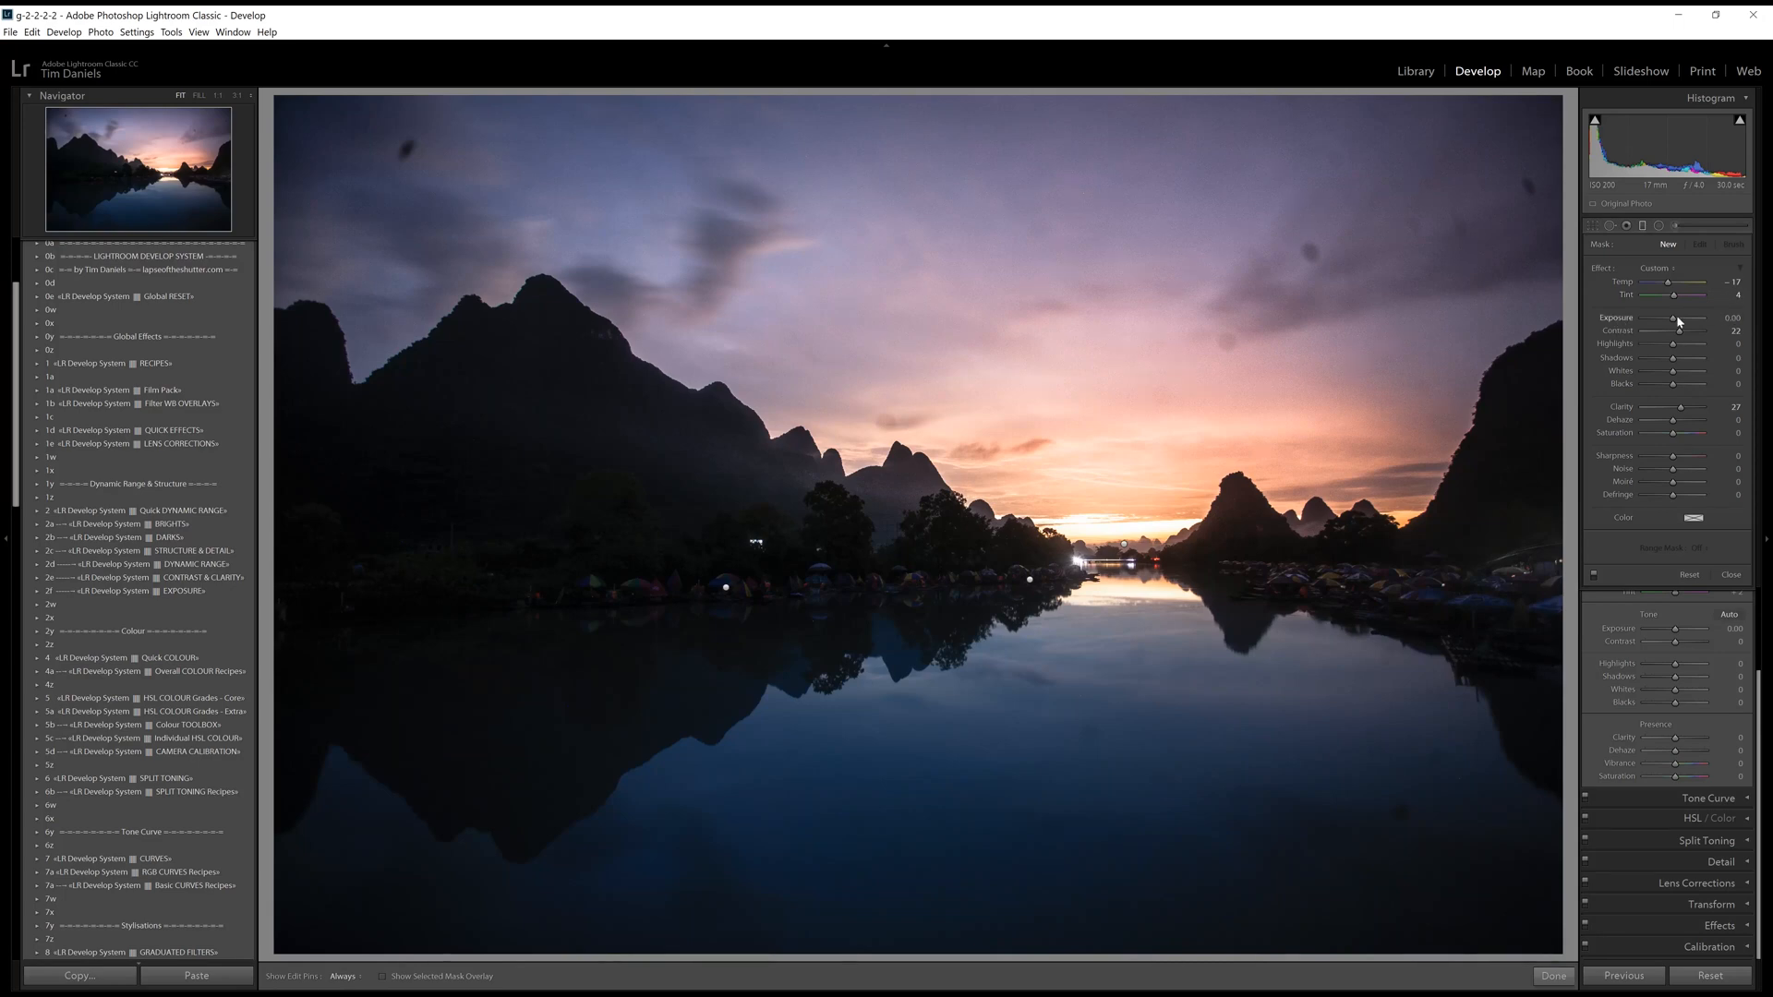
pyautogui.moveTo(1676, 317); pyautogui.dragTo(1667, 317)
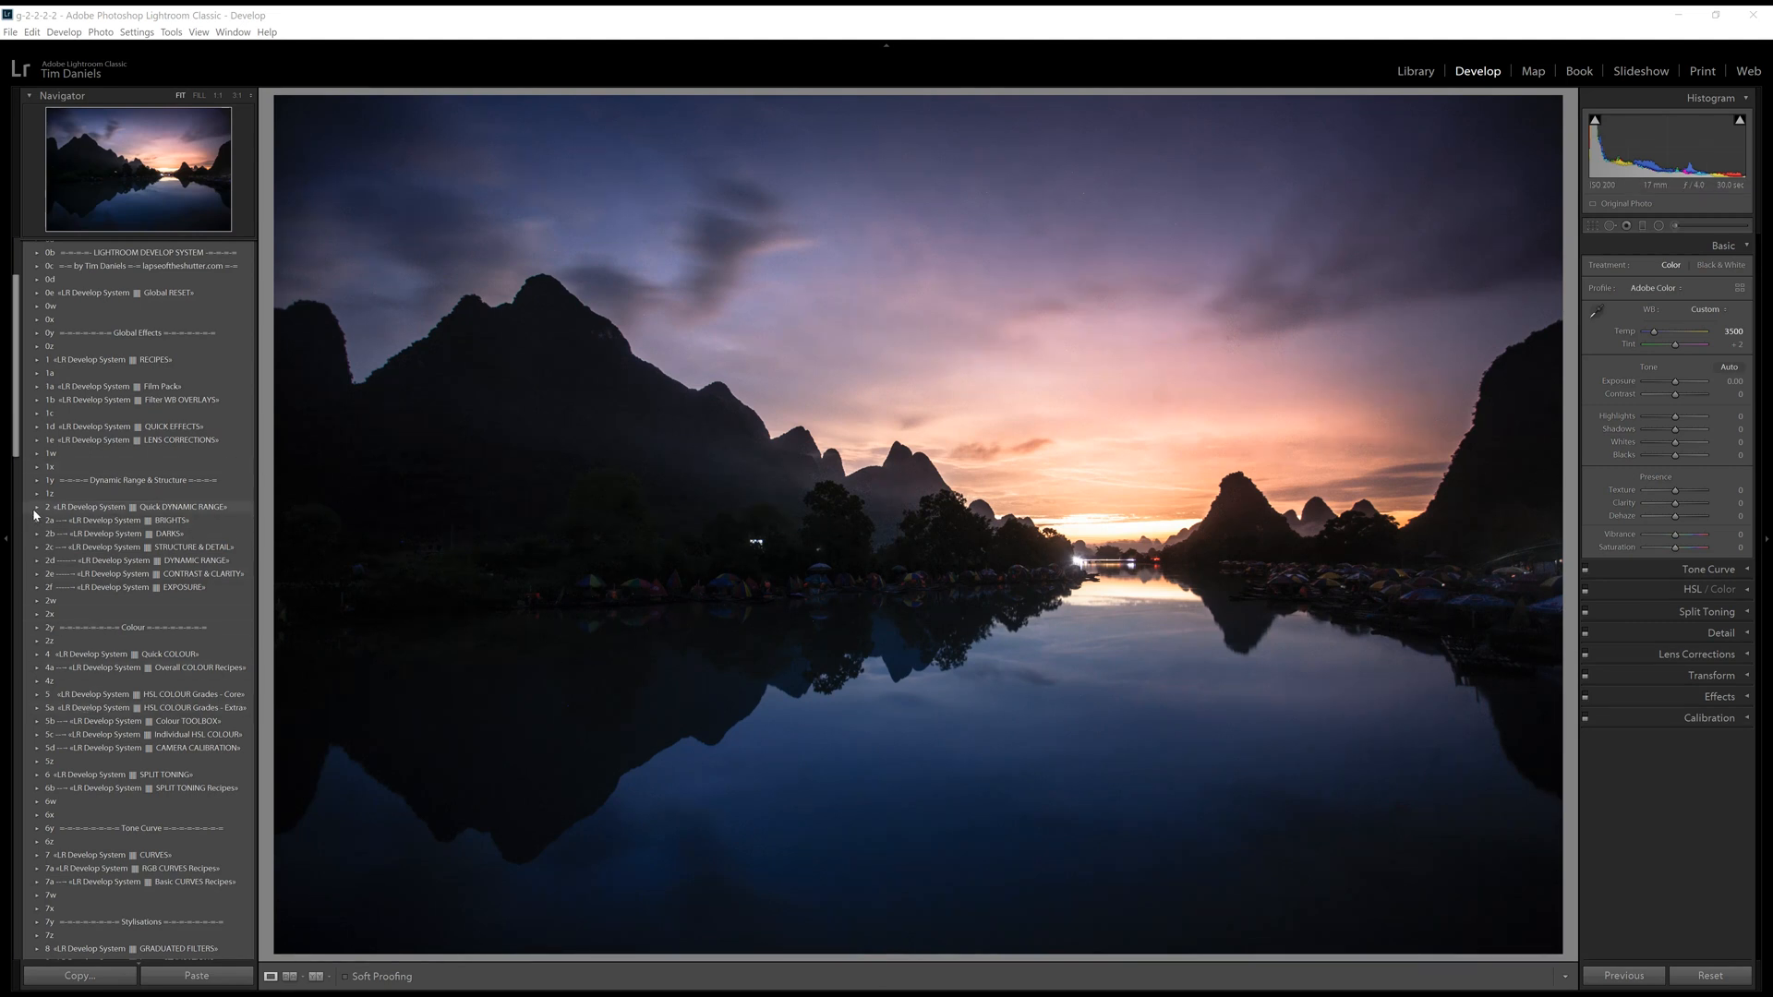
# Set Exposure to +0.10 and Alt-drag Whites to find the level before the sunset clips.
pyautogui.click(36, 505)
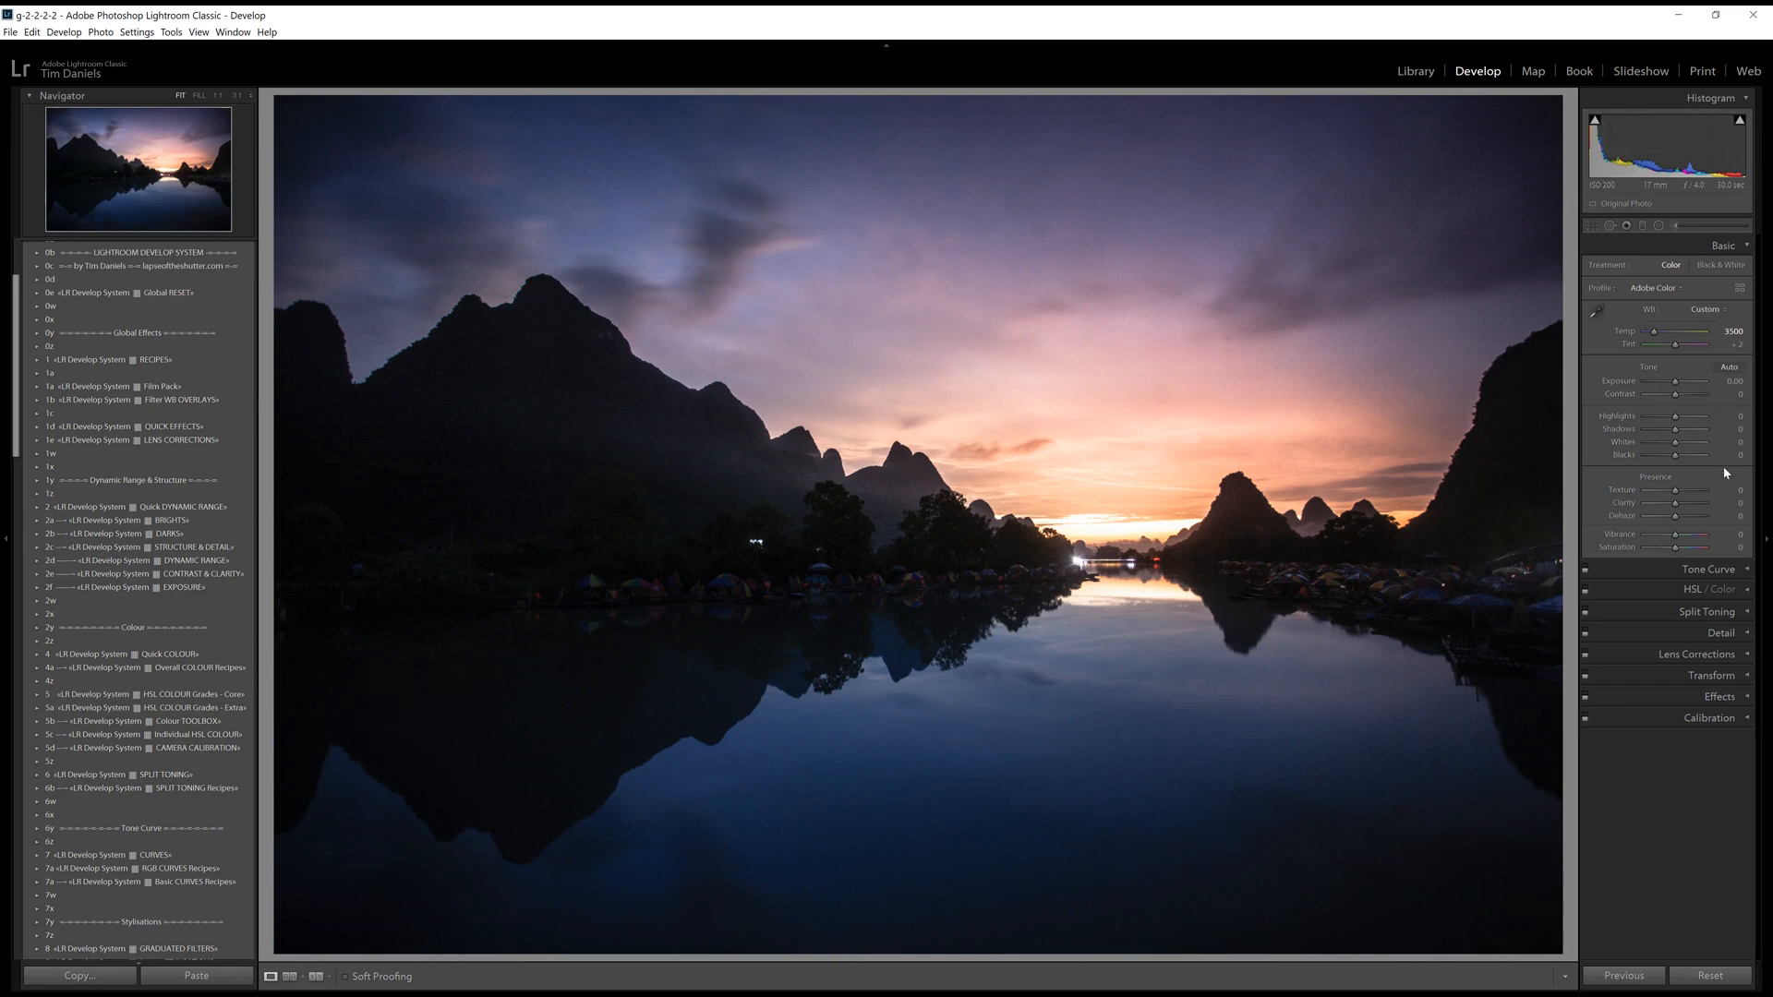
pyautogui.moveTo(1742, 480)
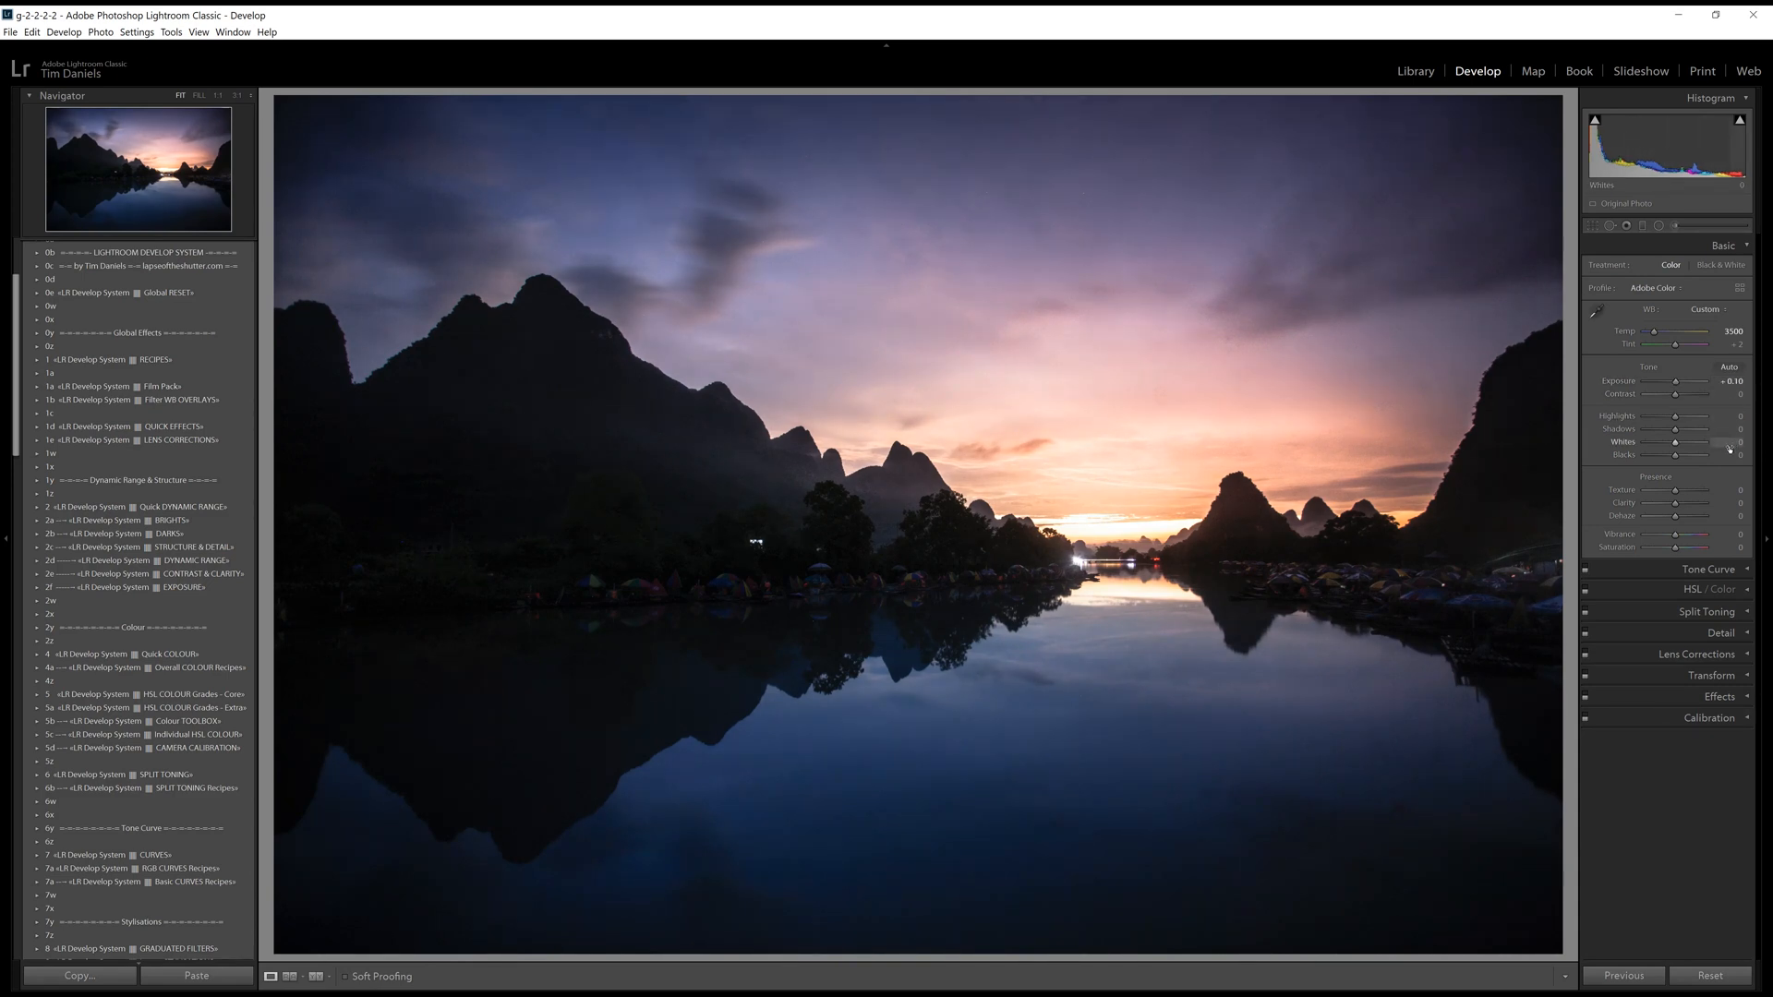
pyautogui.moveTo(1673, 442); pyautogui.dragTo(1687, 442)
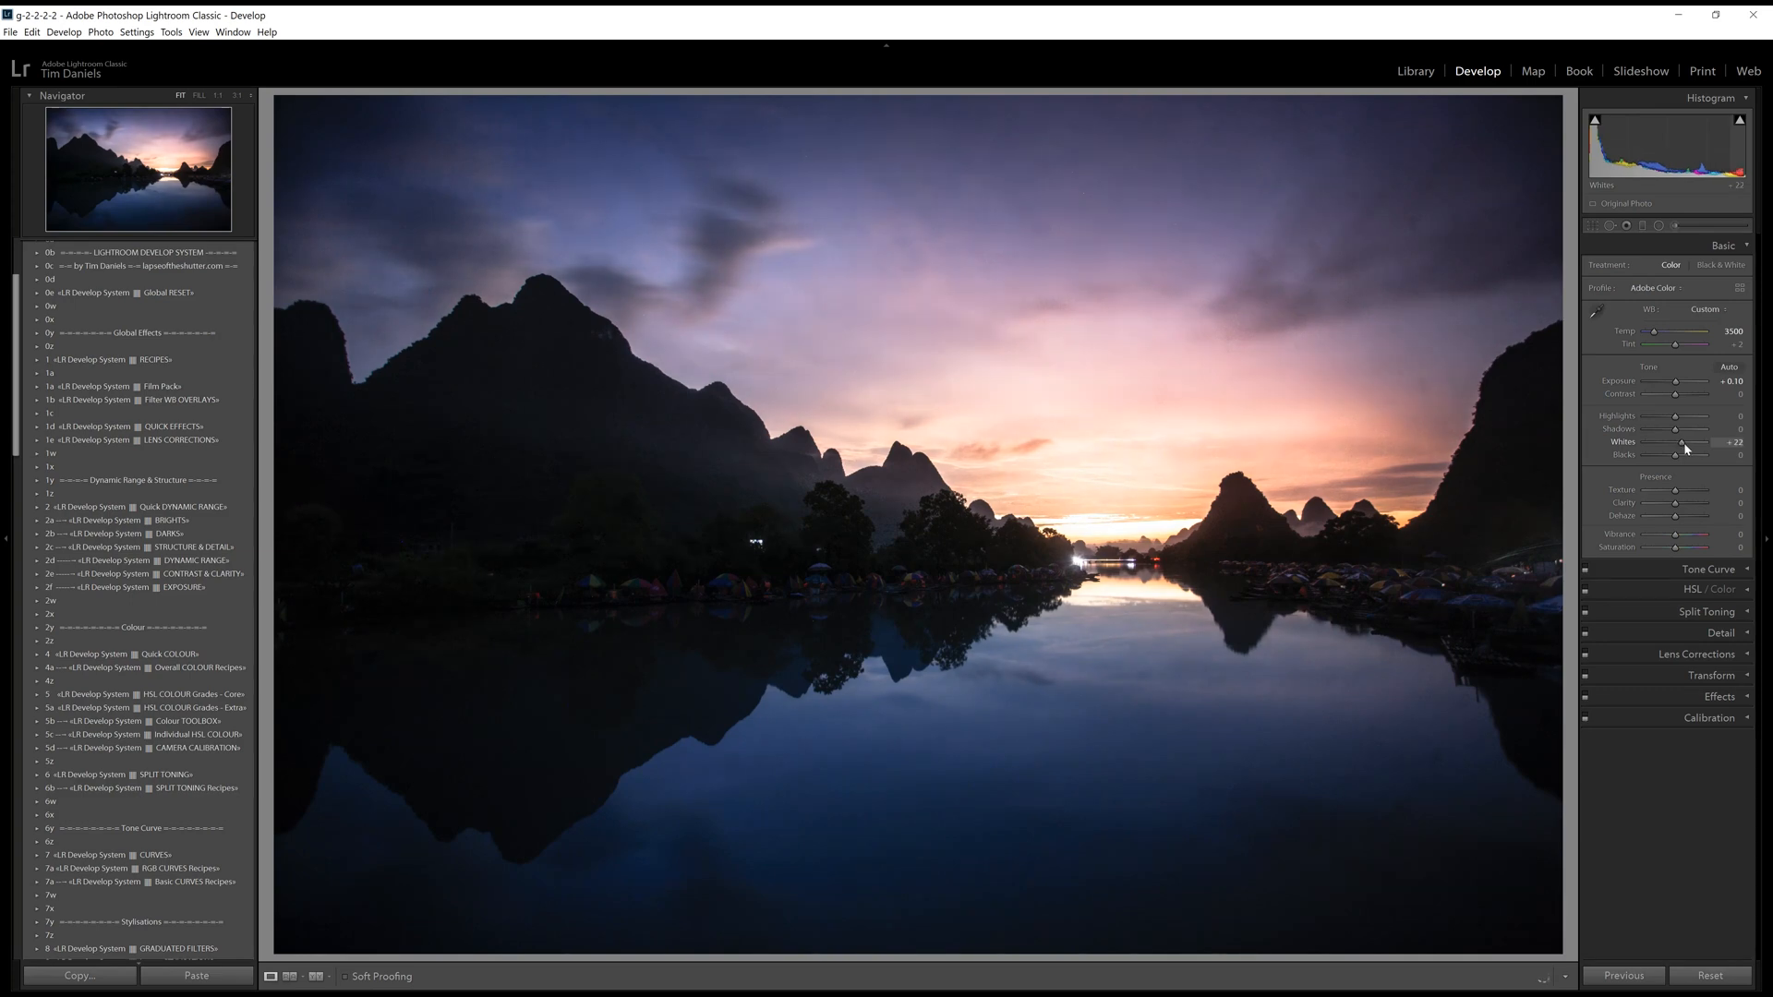
pyautogui.moveTo(1684, 442); pyautogui.dragTo(1696, 442)
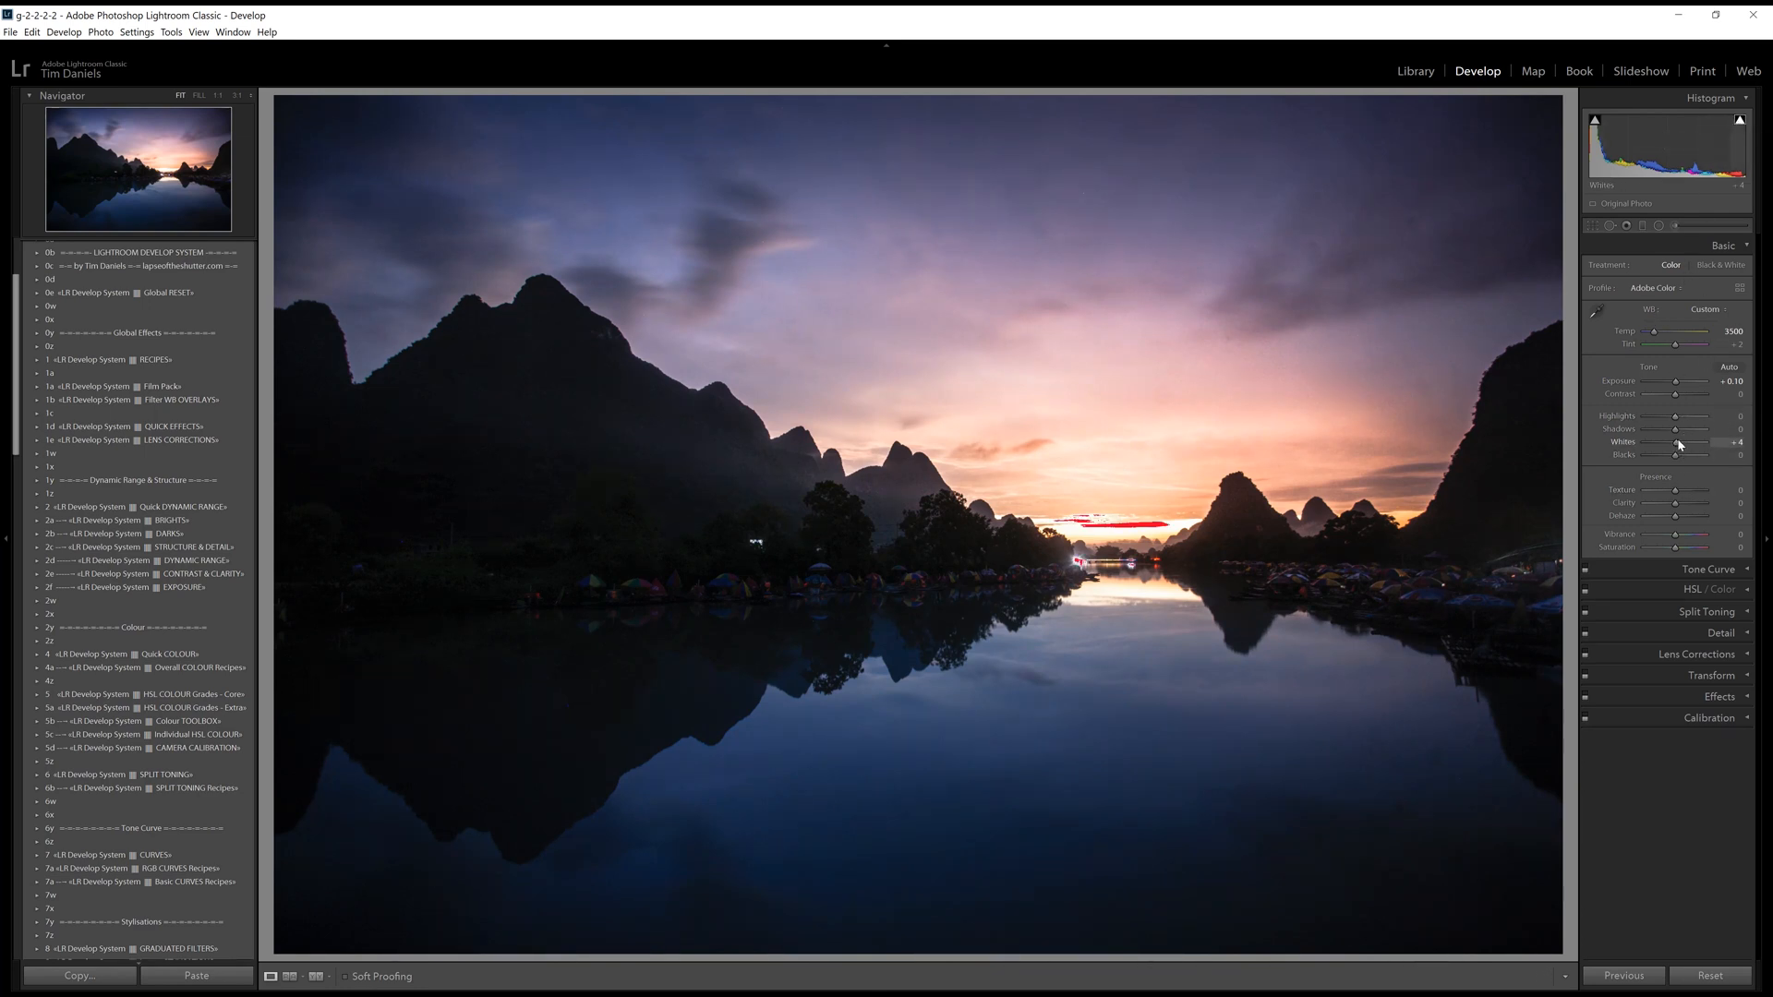
pyautogui.moveTo(1676, 442); pyautogui.dragTo(1707, 442)
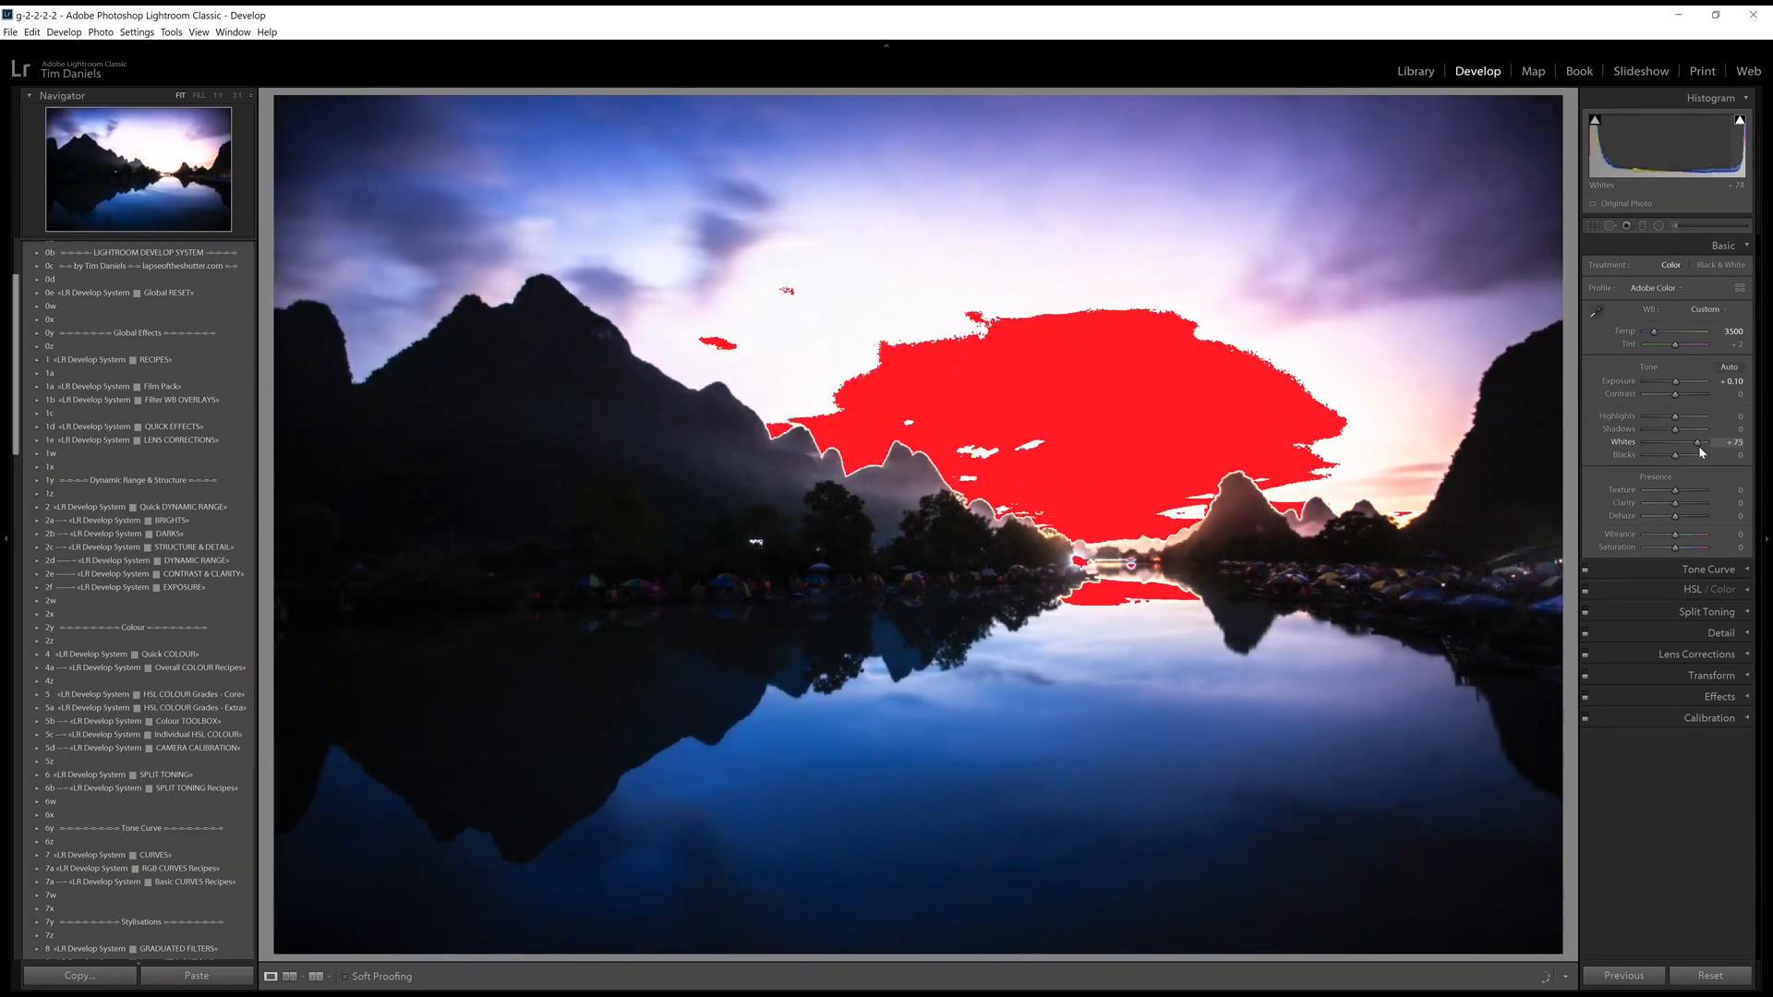
pyautogui.moveTo(1696, 442); pyautogui.dragTo(1671, 442)
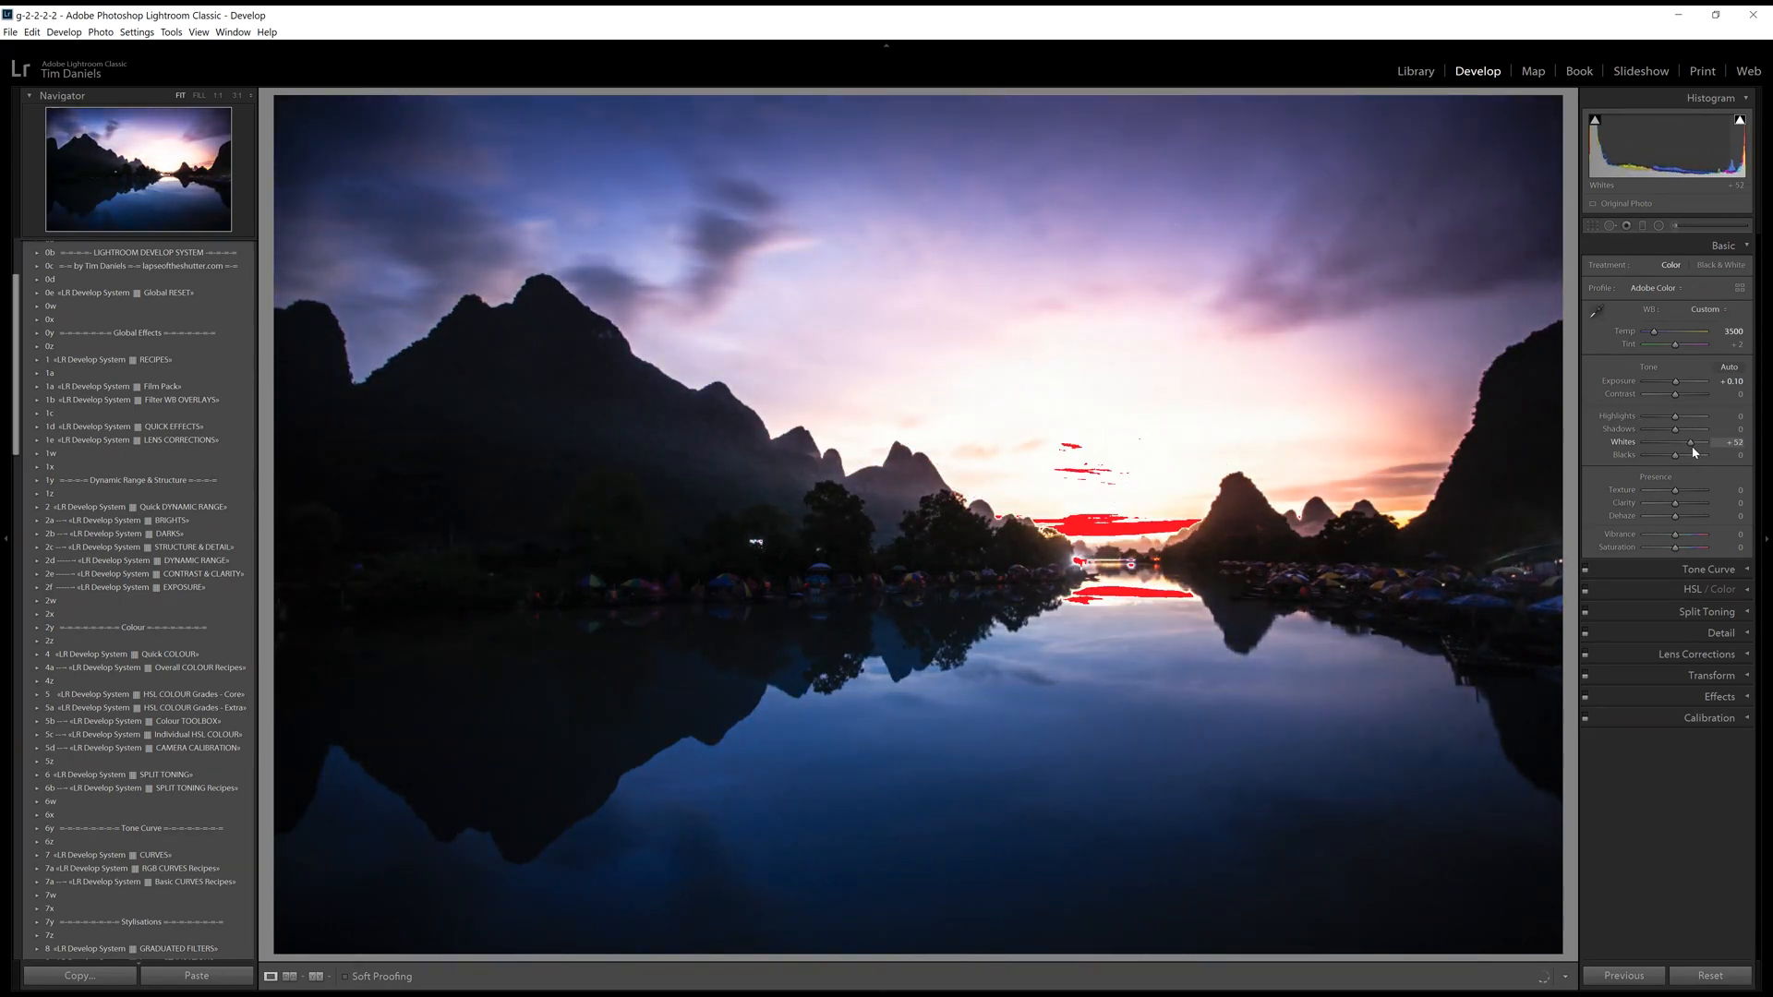
pyautogui.moveTo(1692, 442); pyautogui.dragTo(1678, 442)
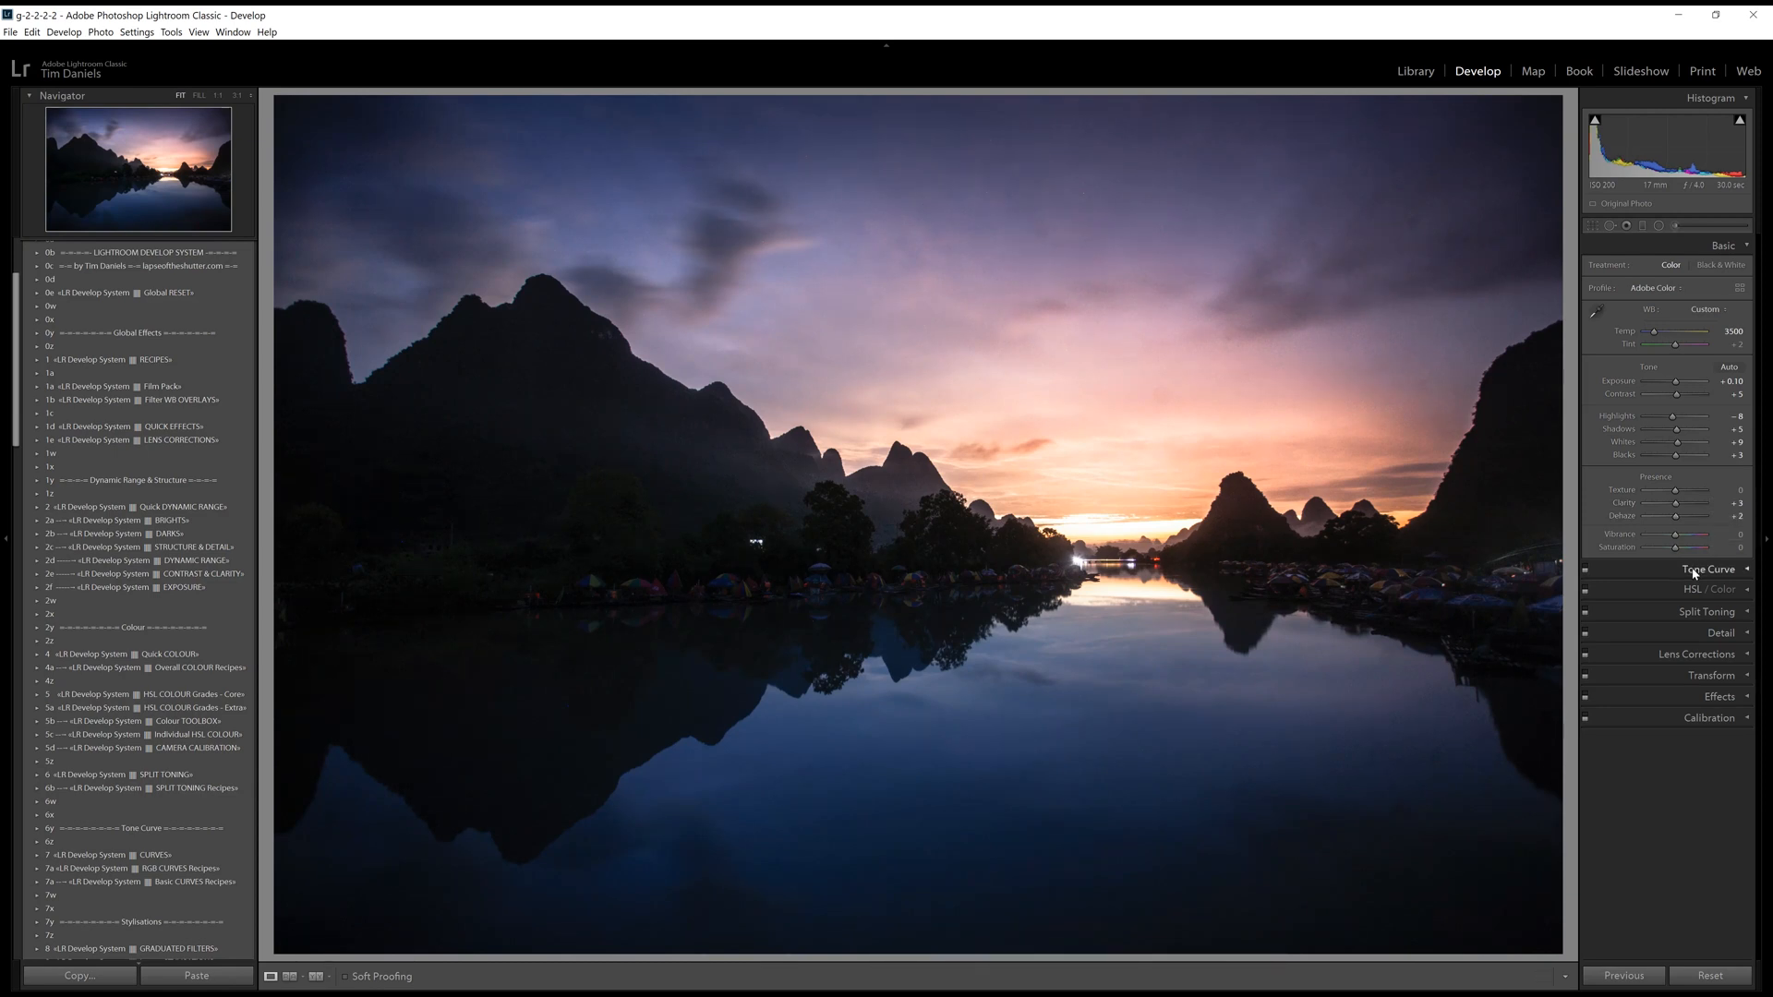
pyautogui.moveTo(1693, 571)
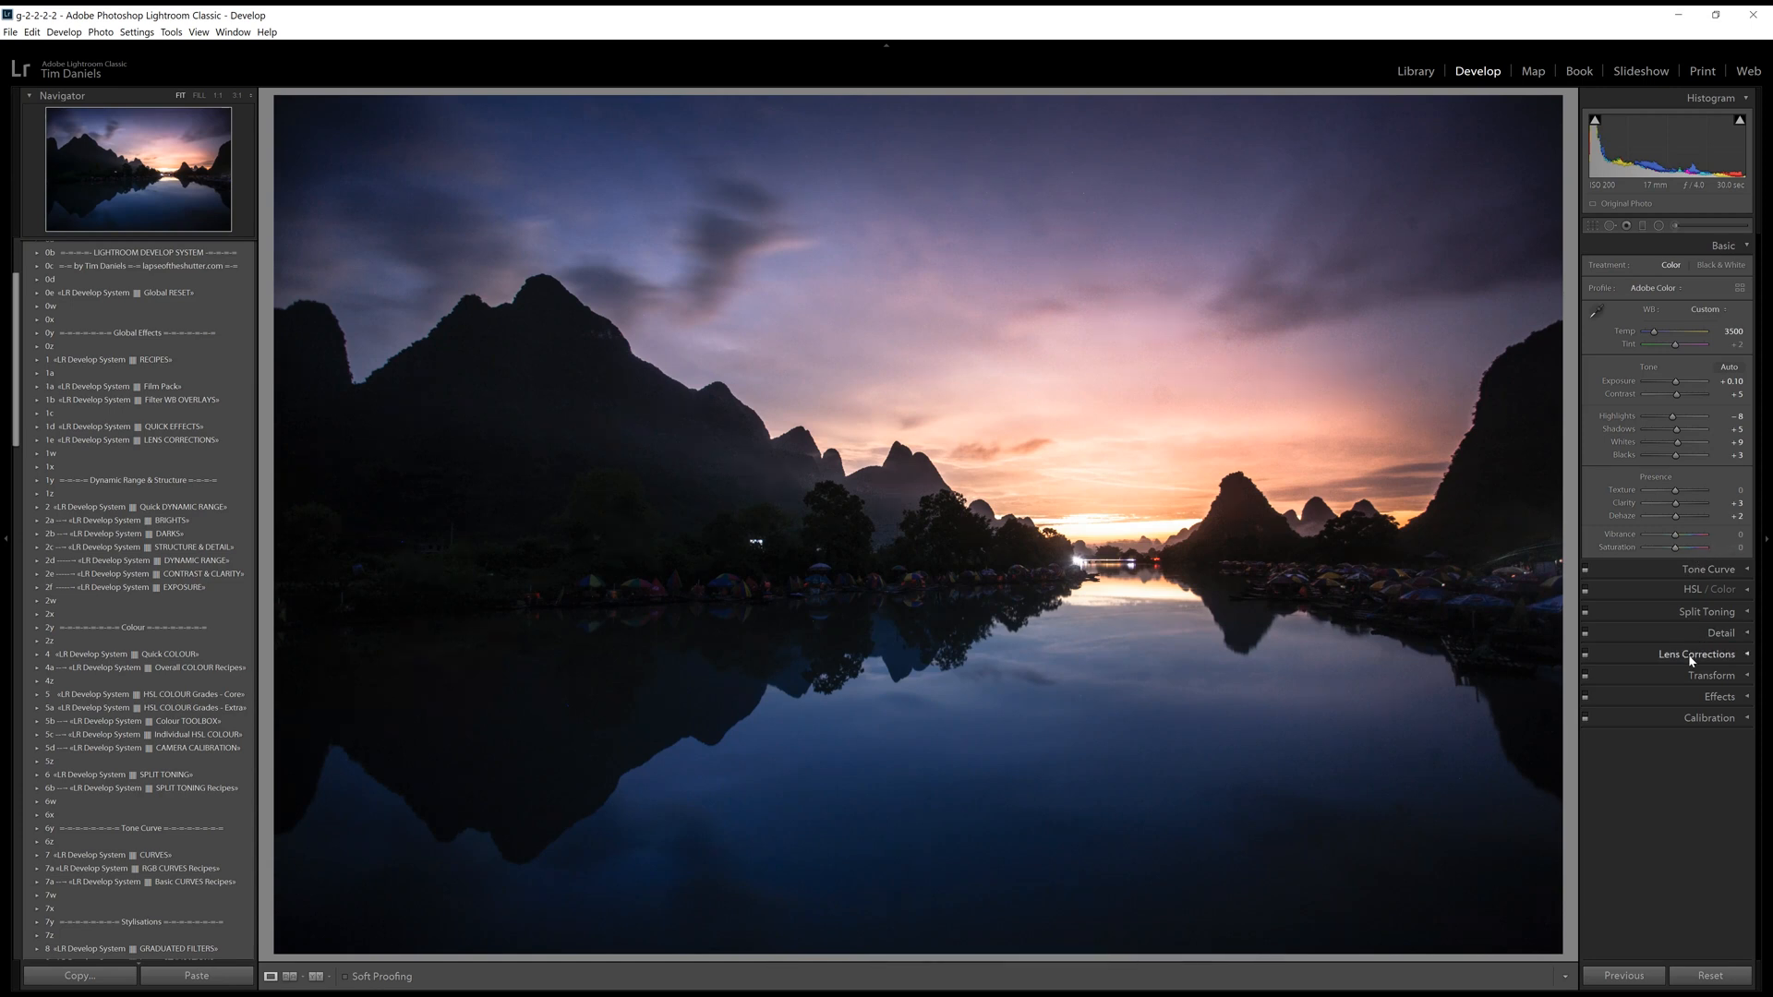
pyautogui.moveTo(1688, 664)
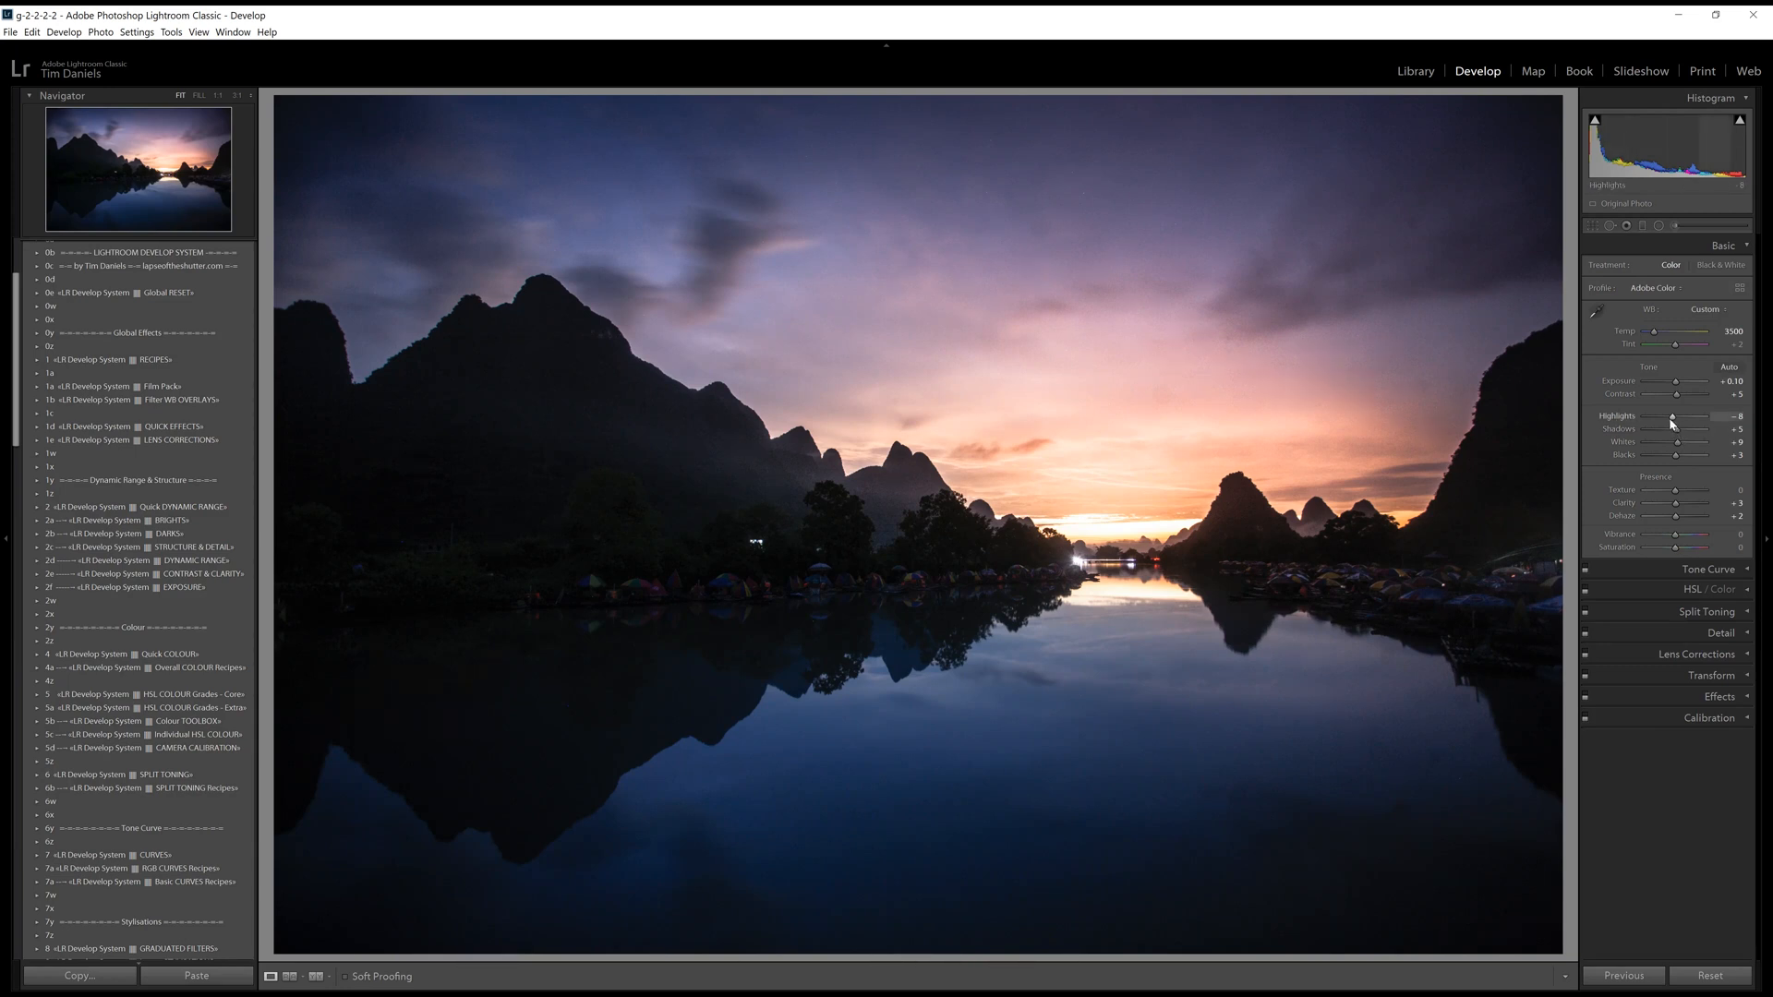
pyautogui.moveTo(1671, 423)
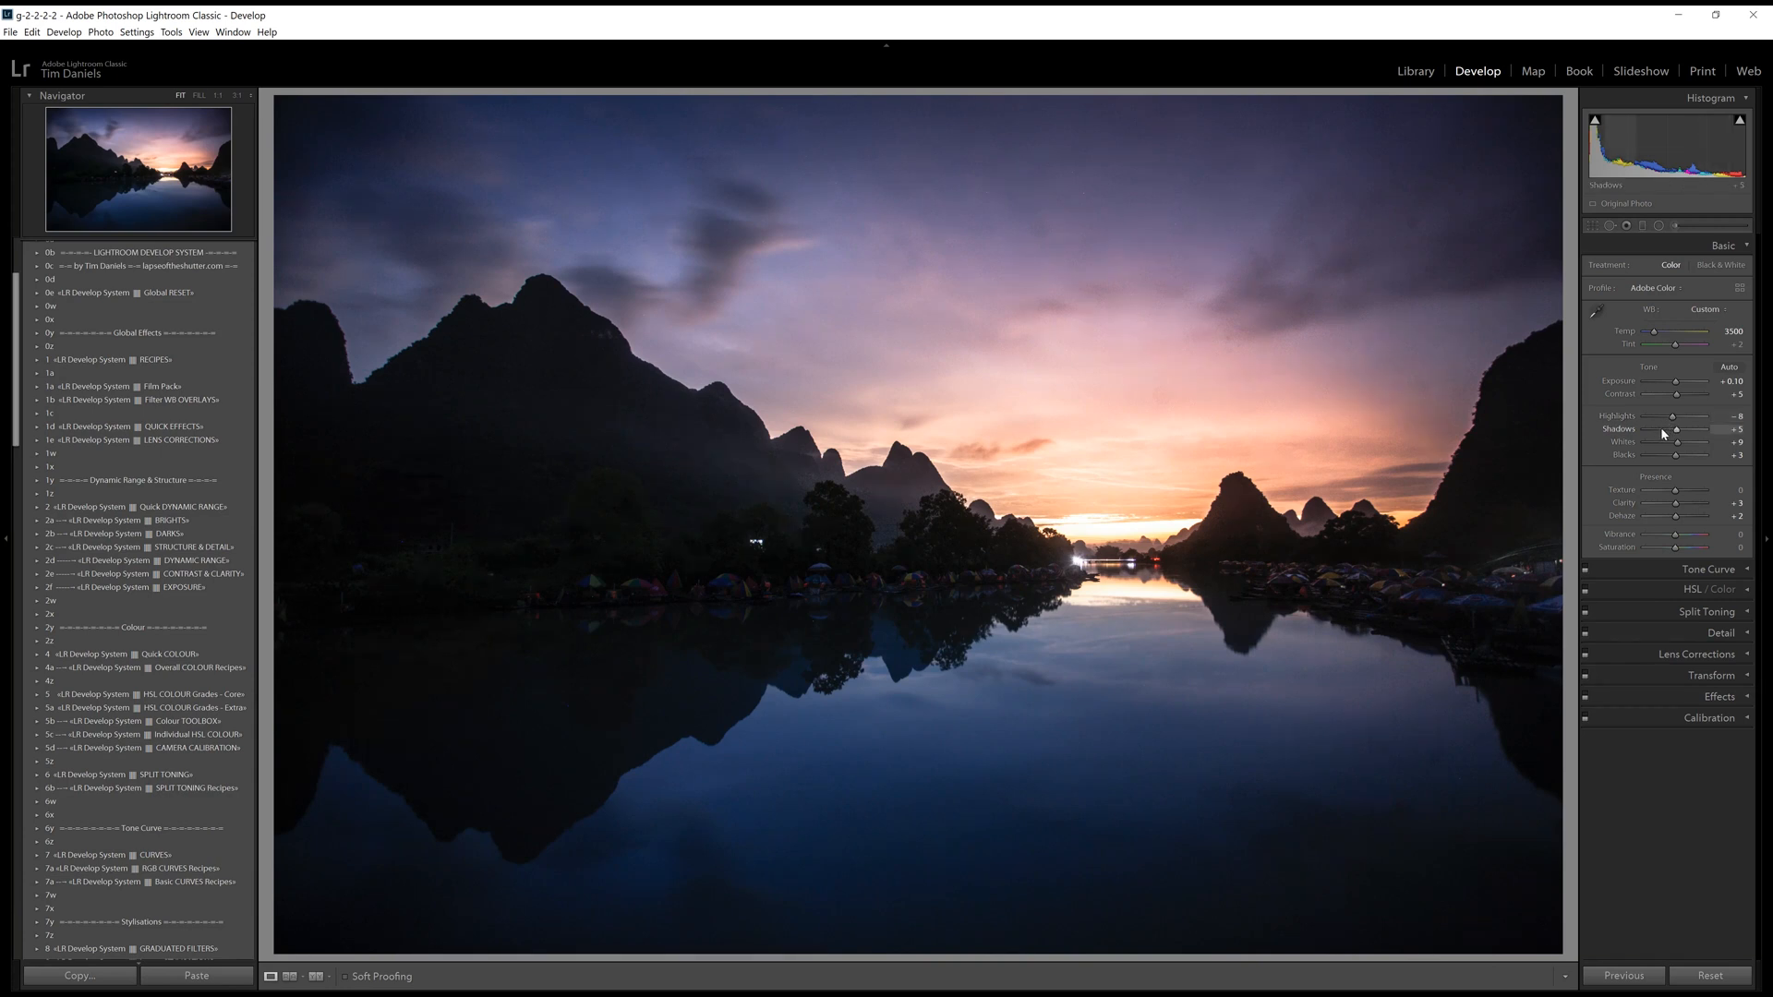
# Set Highlights to -41, Whites to +29 and Blacks to -36, and lift the Shadows.
pyautogui.moveTo(1677, 429); pyautogui.dragTo(1673, 428)
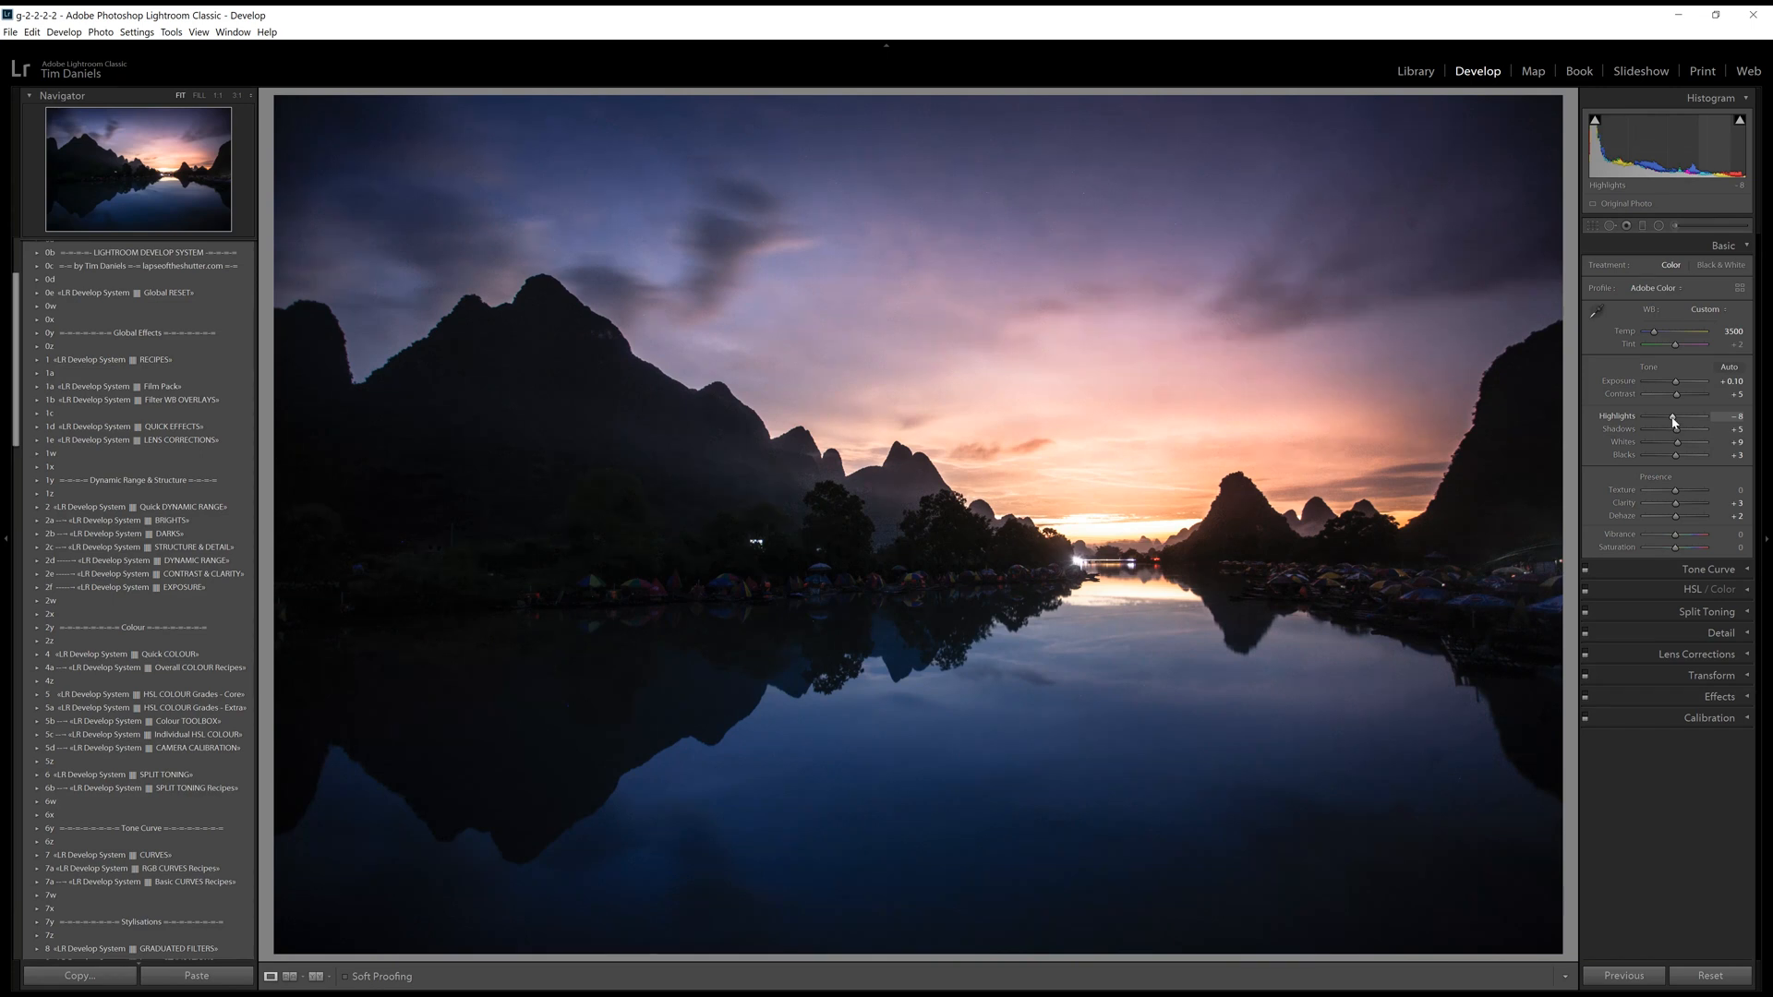
pyautogui.moveTo(1677, 414); pyautogui.dragTo(1651, 415)
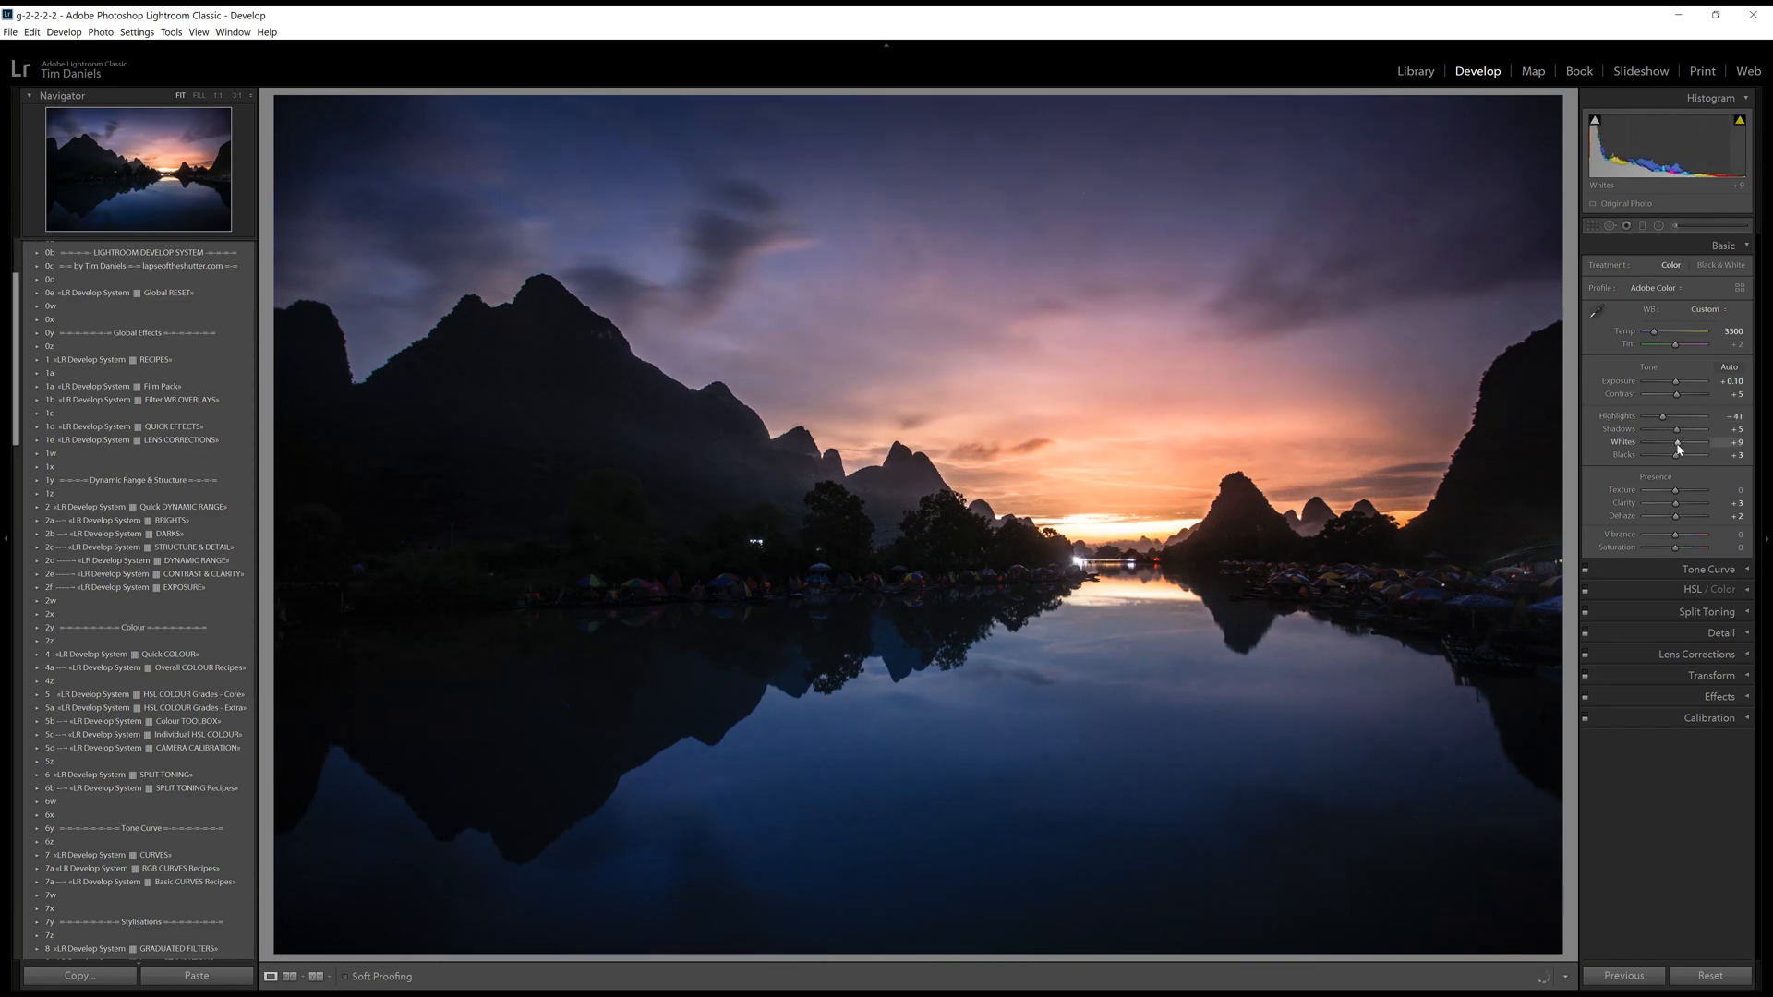
pyautogui.moveTo(1684, 443); pyautogui.dragTo(1678, 461)
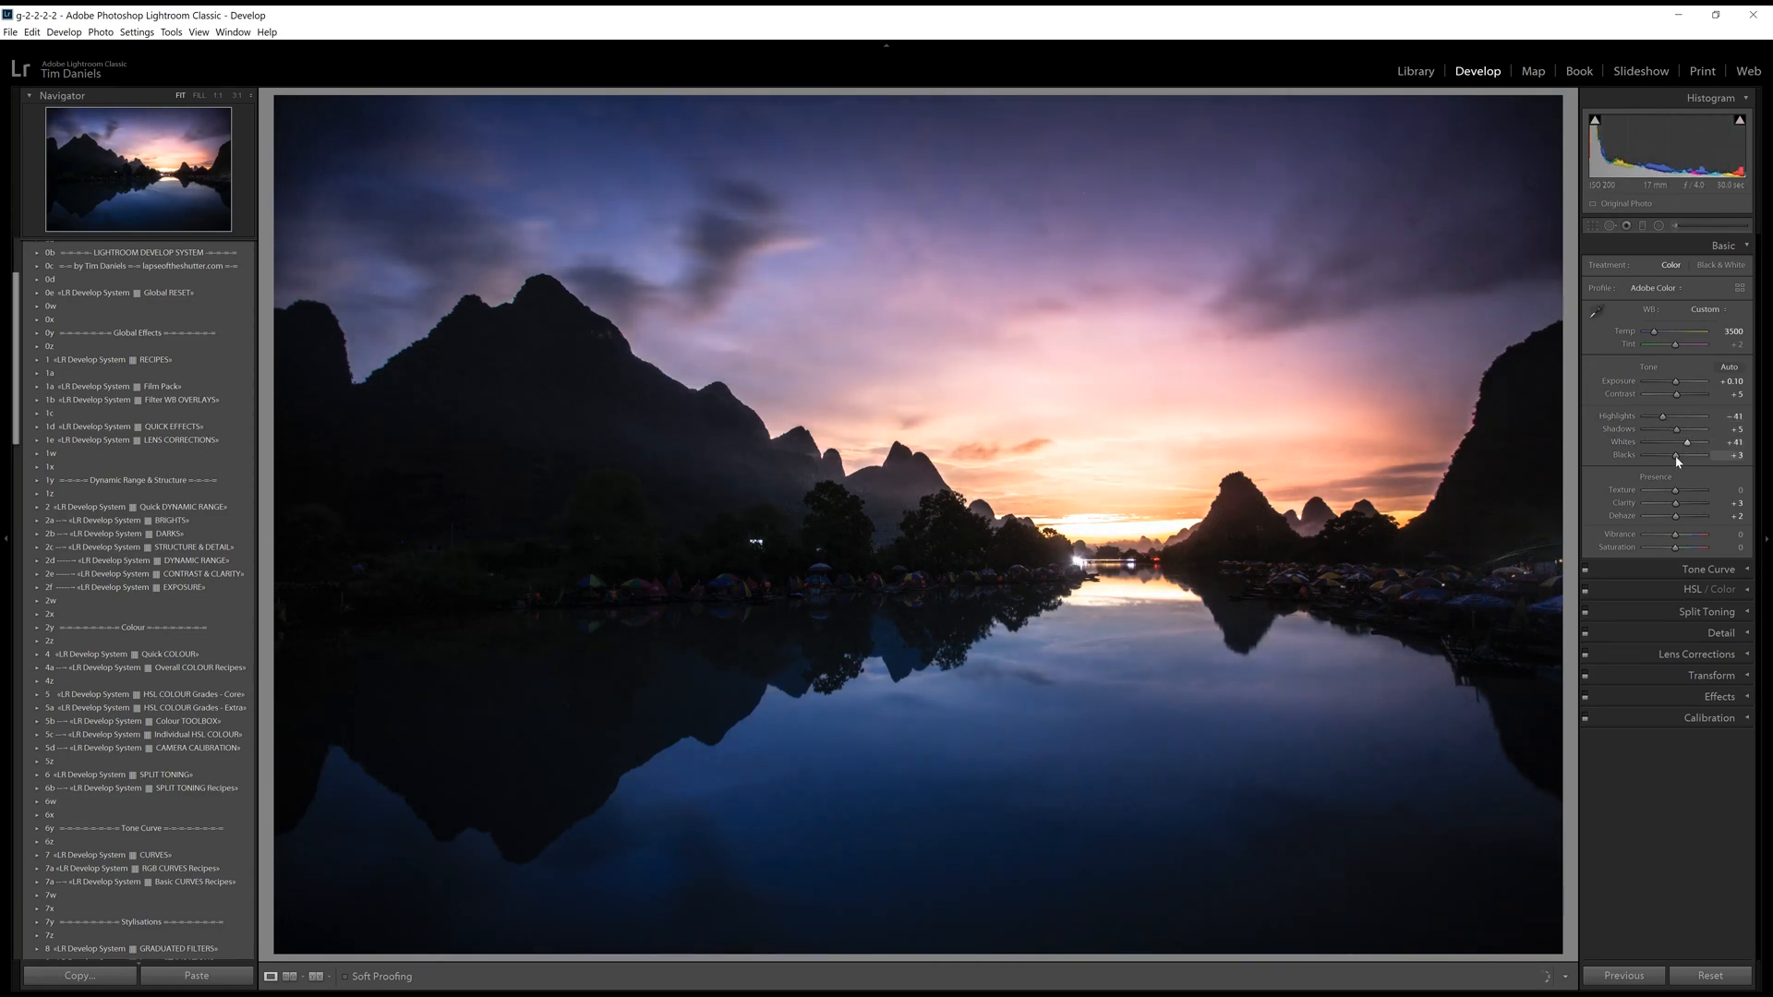
pyautogui.moveTo(1687, 453); pyautogui.dragTo(1664, 453)
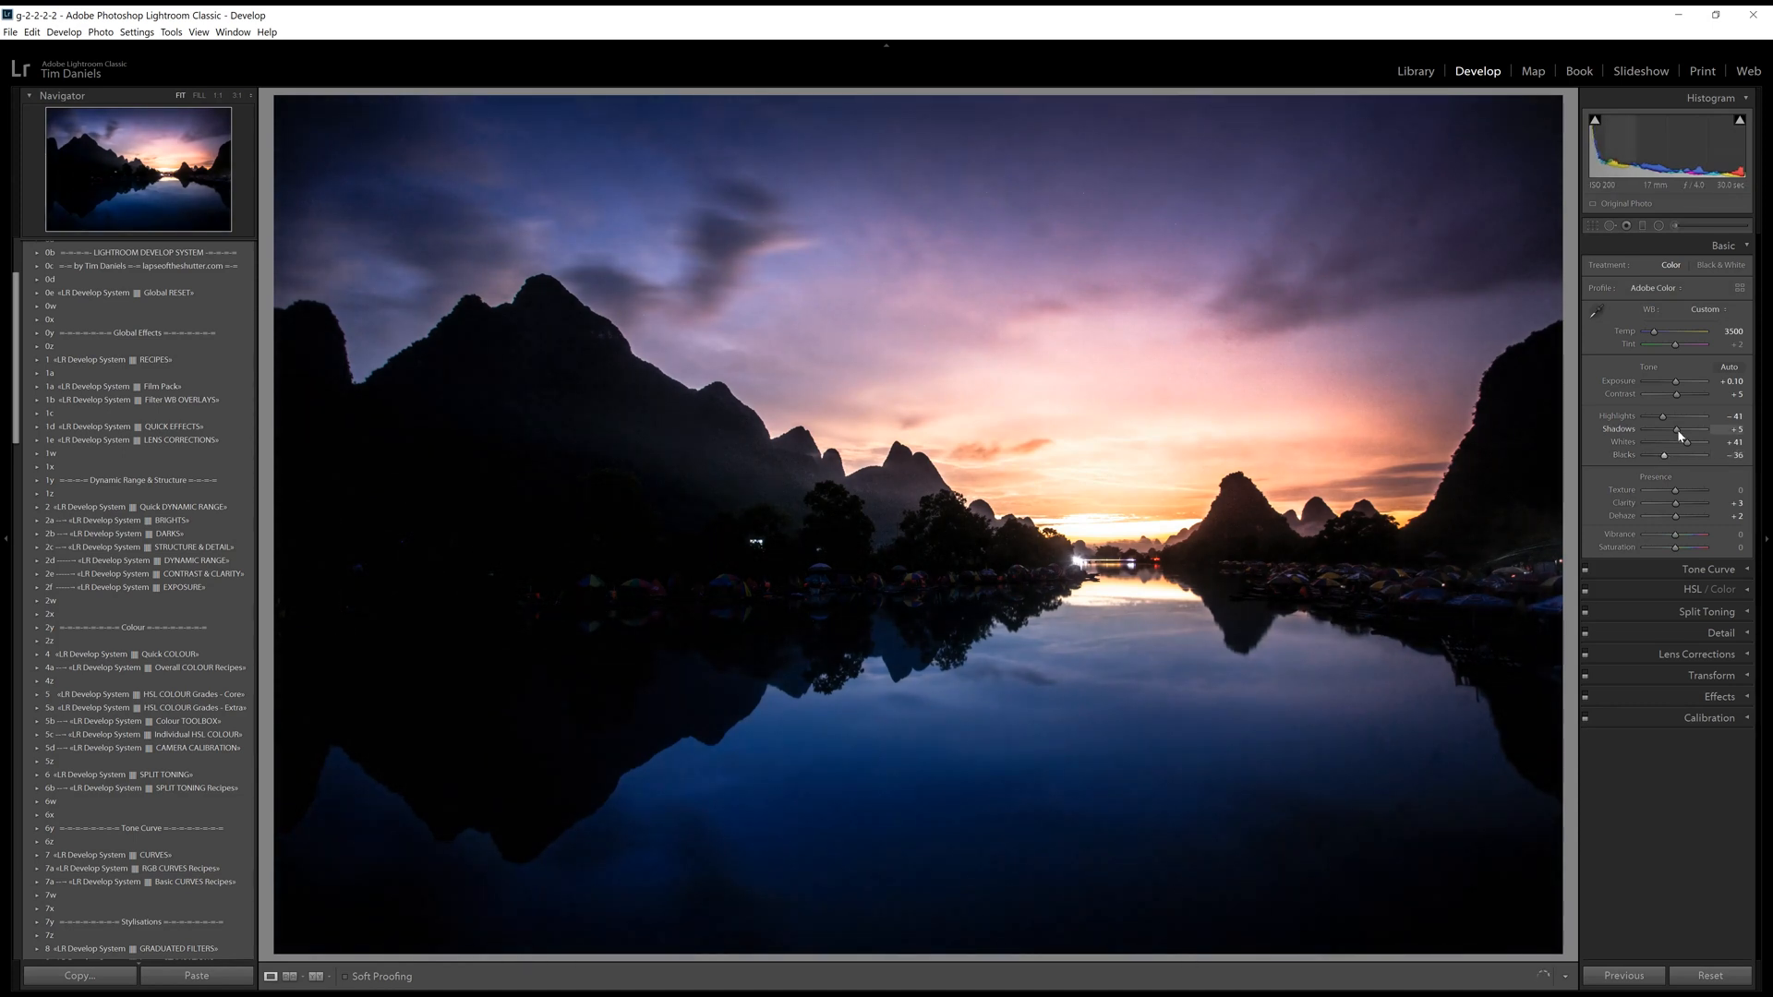
pyautogui.moveTo(1676, 429); pyautogui.dragTo(1693, 429)
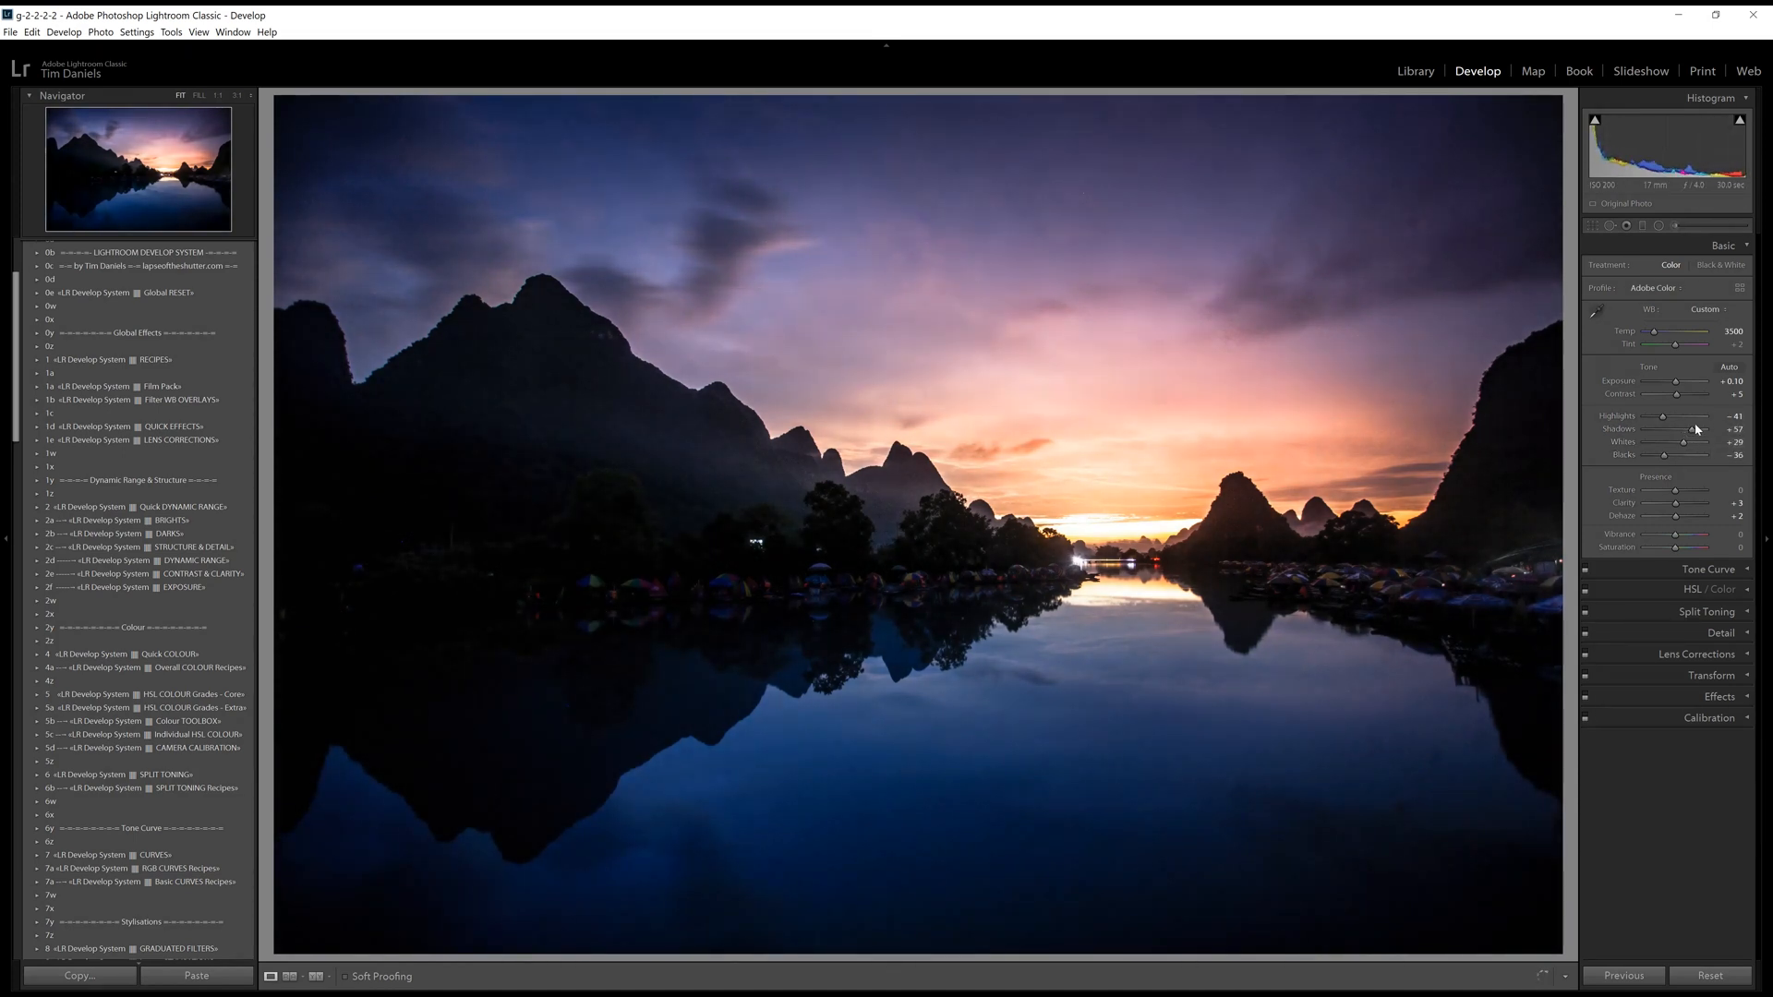
pyautogui.moveTo(1682, 442); pyautogui.dragTo(1694, 442)
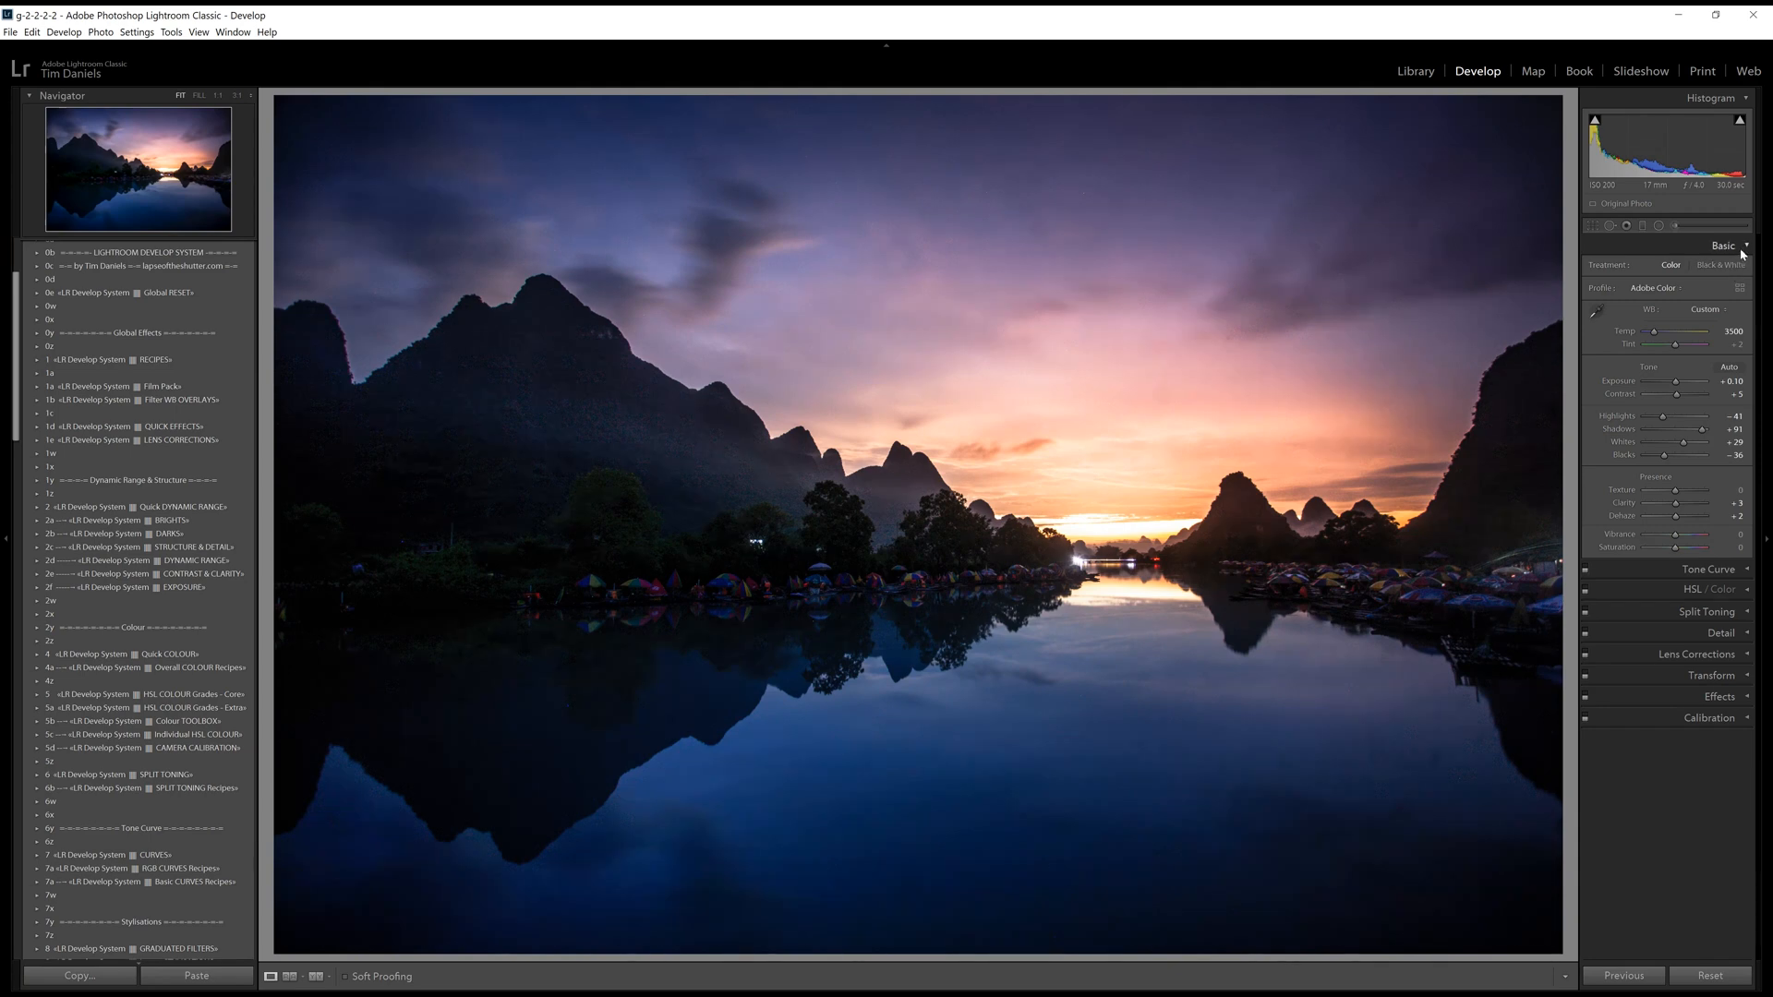
# Collapse the Basic panel.
pyautogui.click(1723, 246)
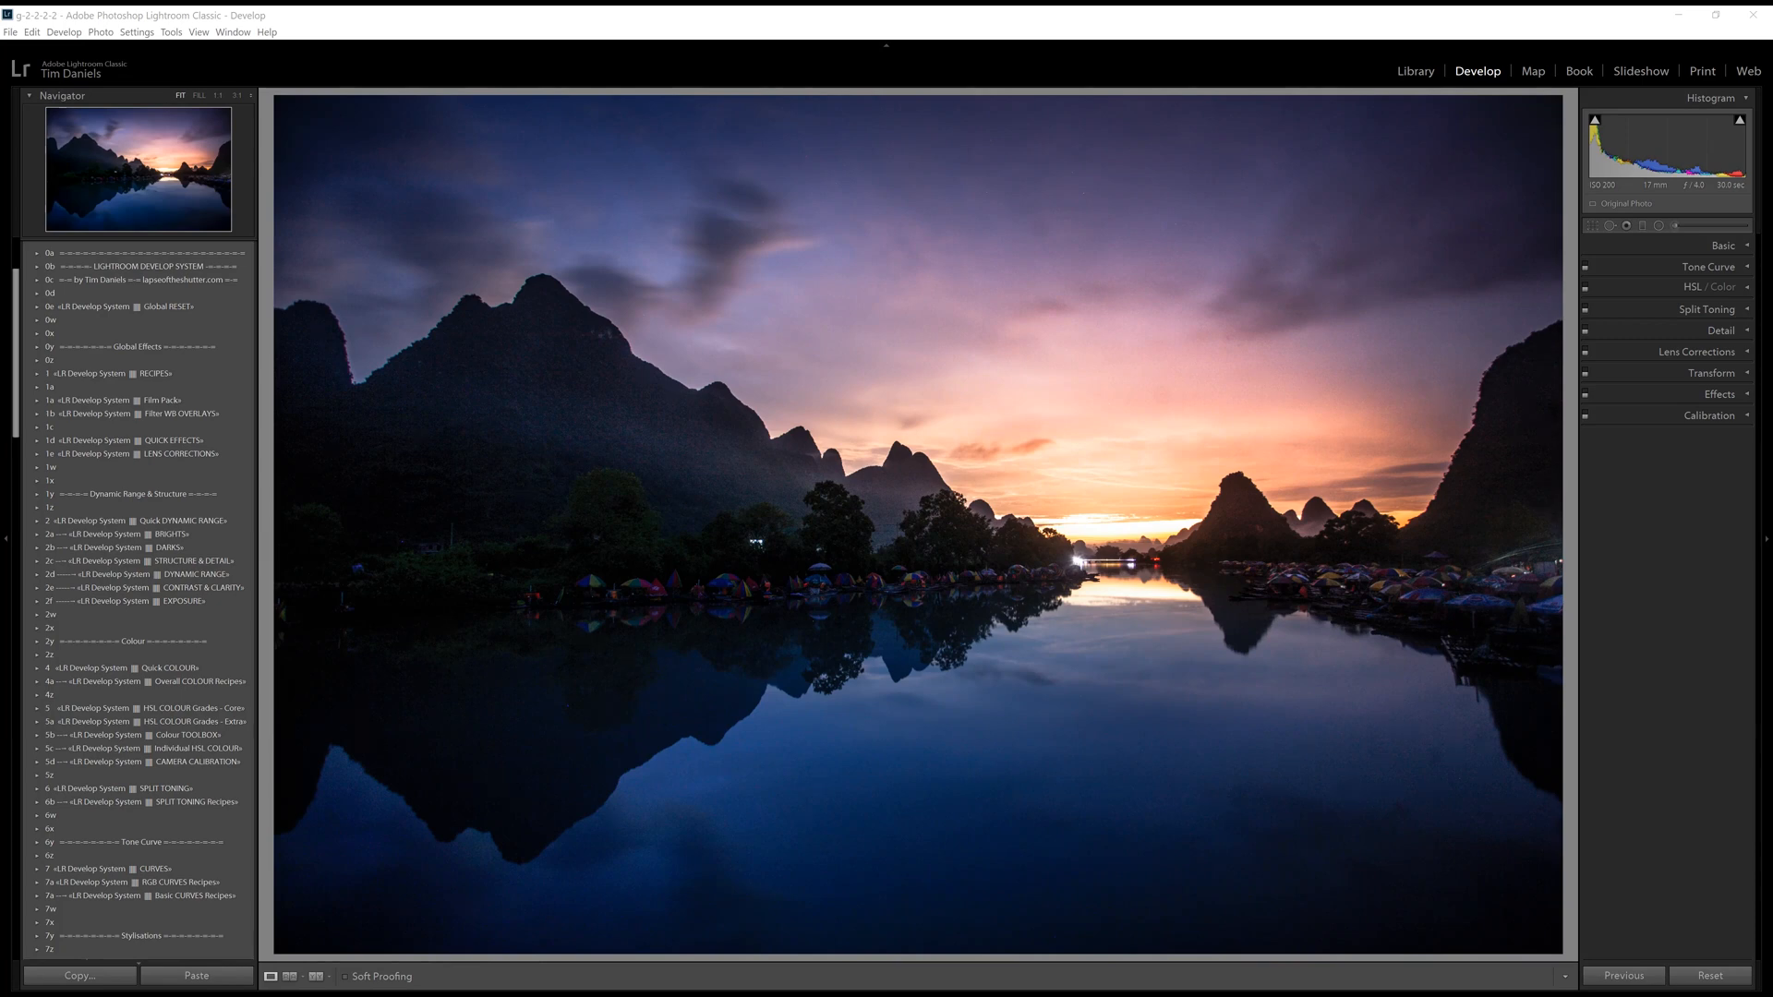
pyautogui.moveTo(1674, 559)
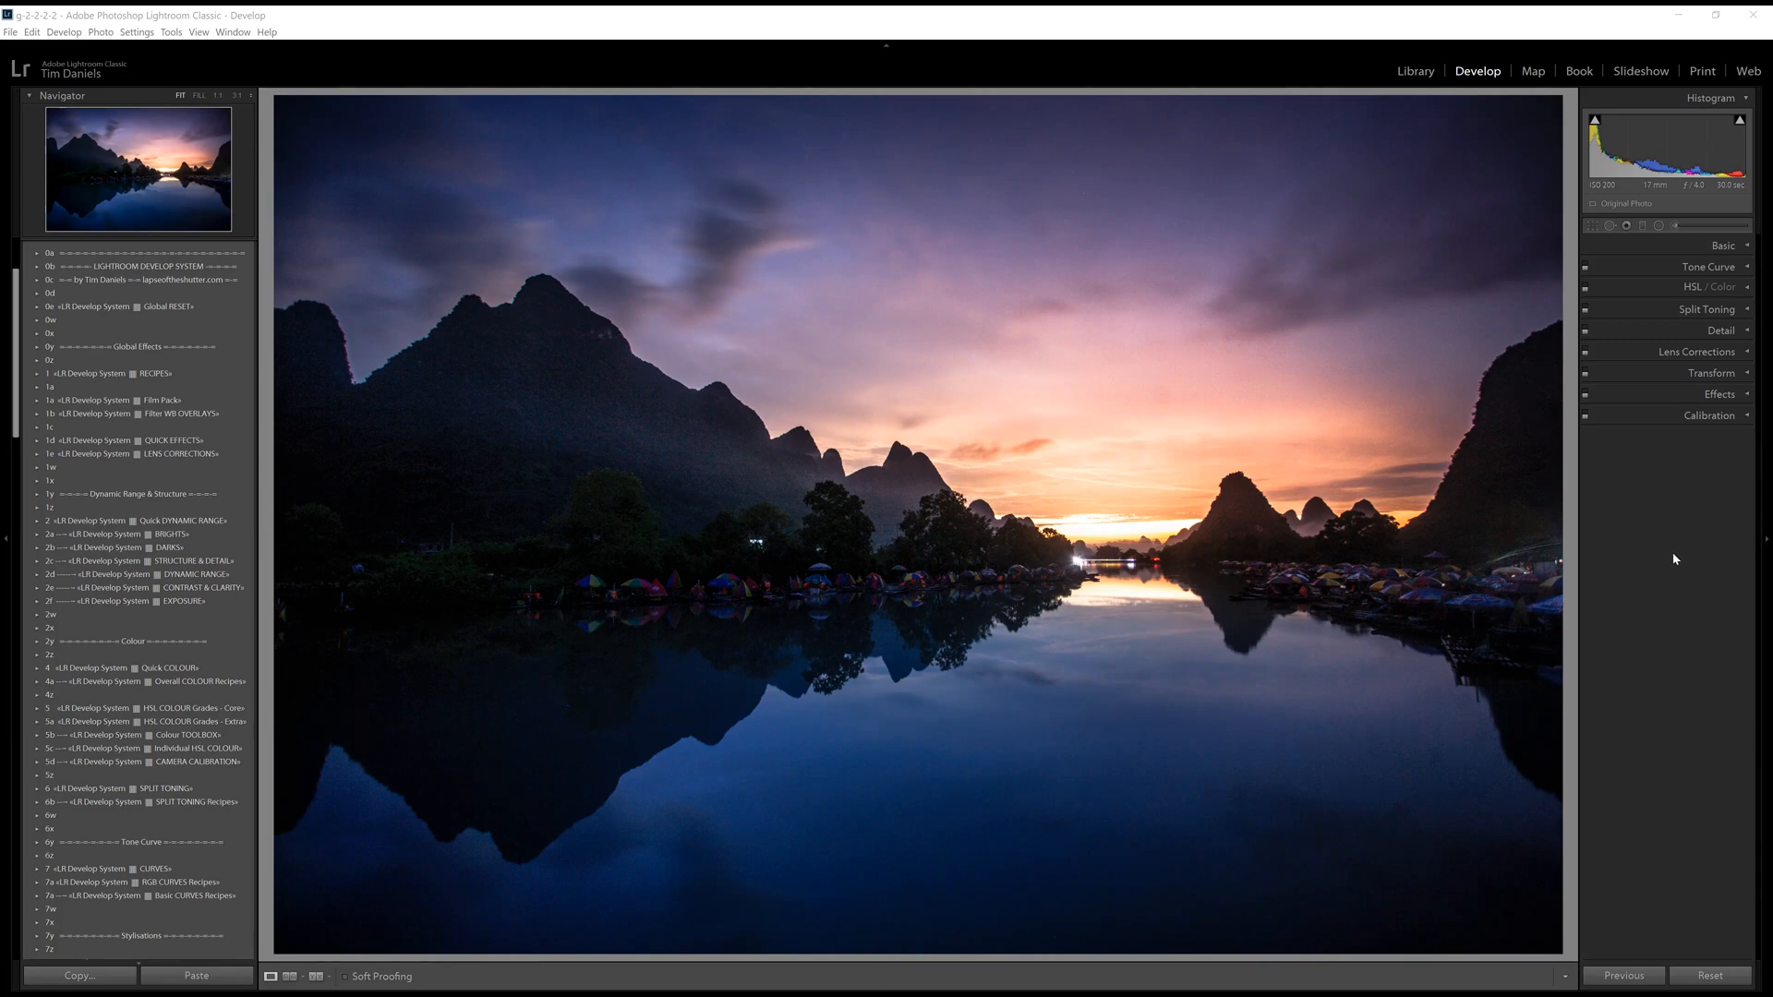
pyautogui.moveTo(1661, 540)
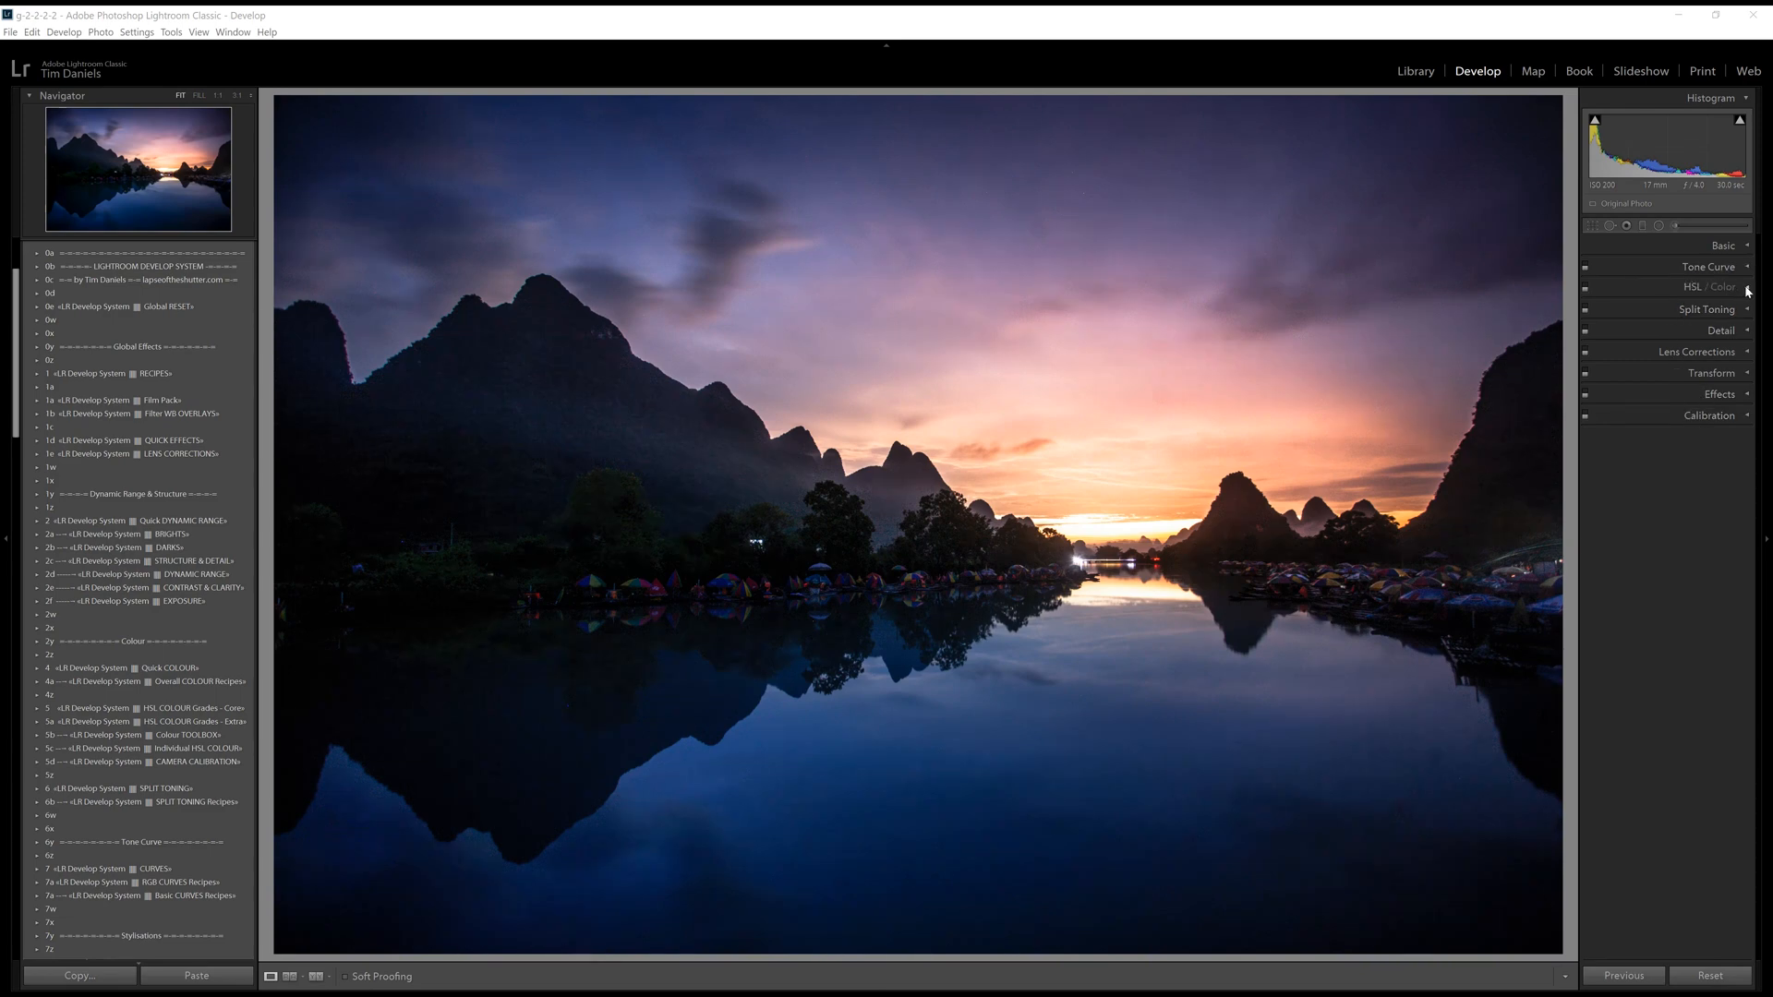
# In HSL/Color, boost Orange saturation and luminance, nudge Orange hue, and brighten Reds.
pyautogui.click(1711, 286)
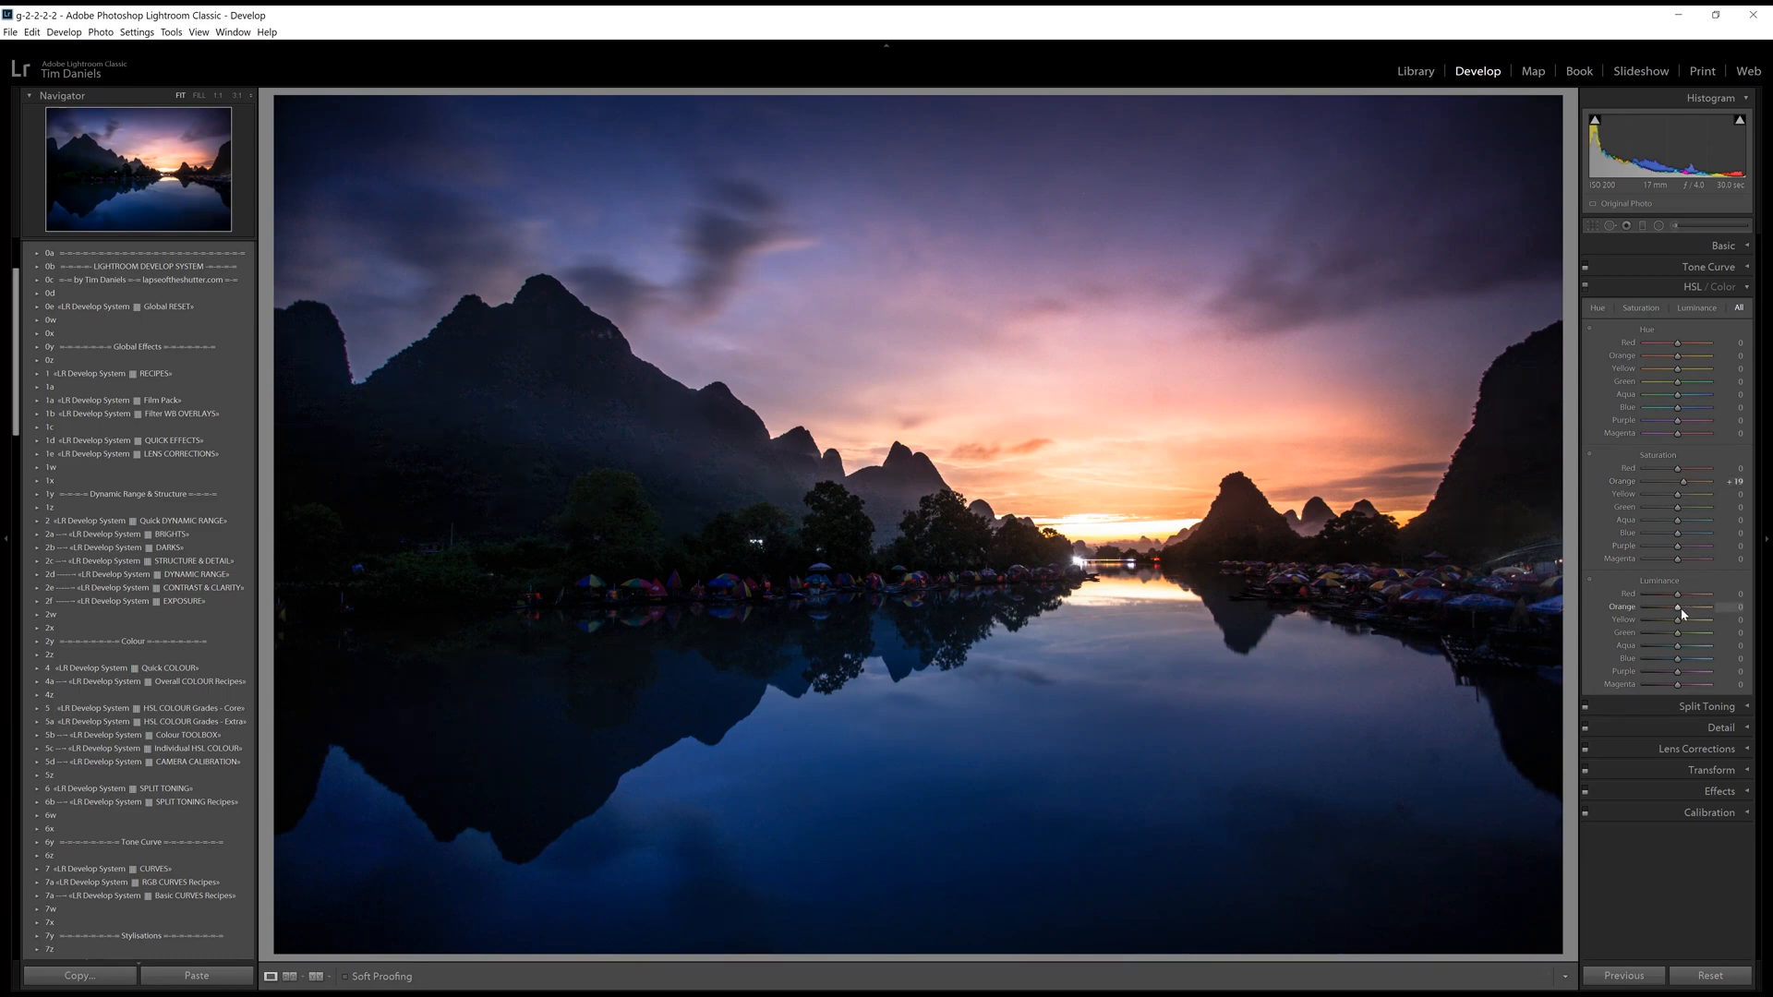
pyautogui.moveTo(1678, 608); pyautogui.dragTo(1701, 607)
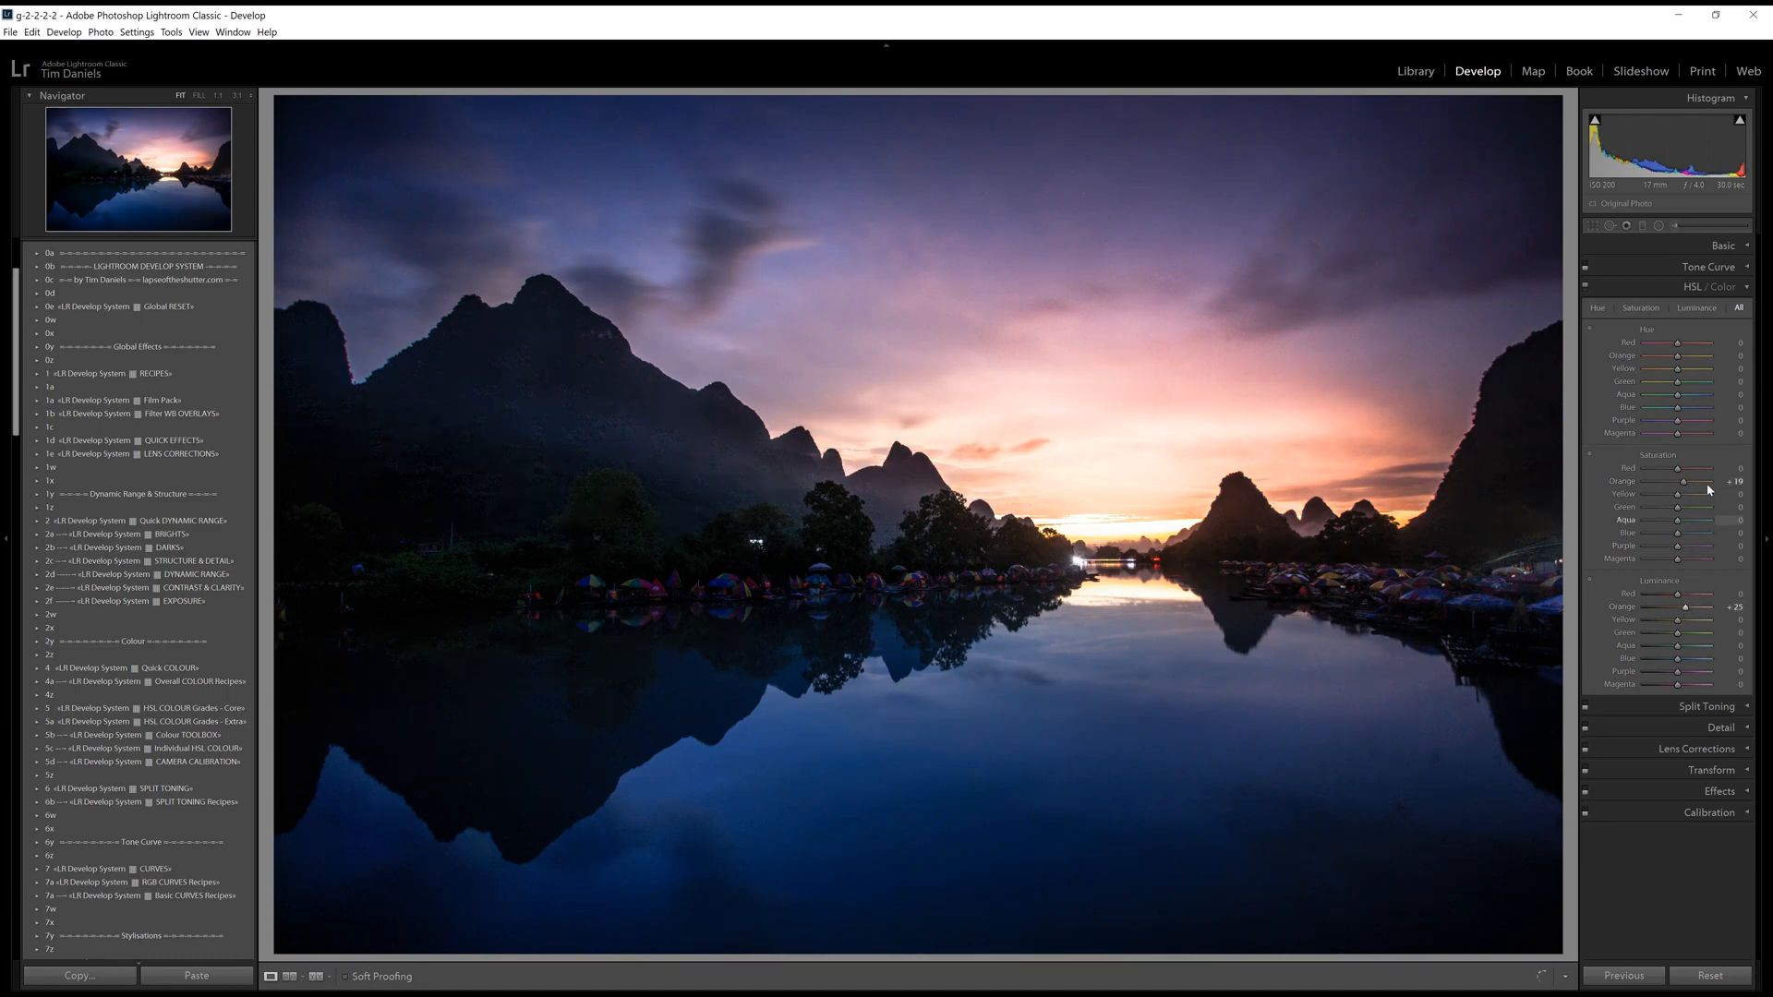
pyautogui.moveTo(1678, 481); pyautogui.dragTo(1696, 480)
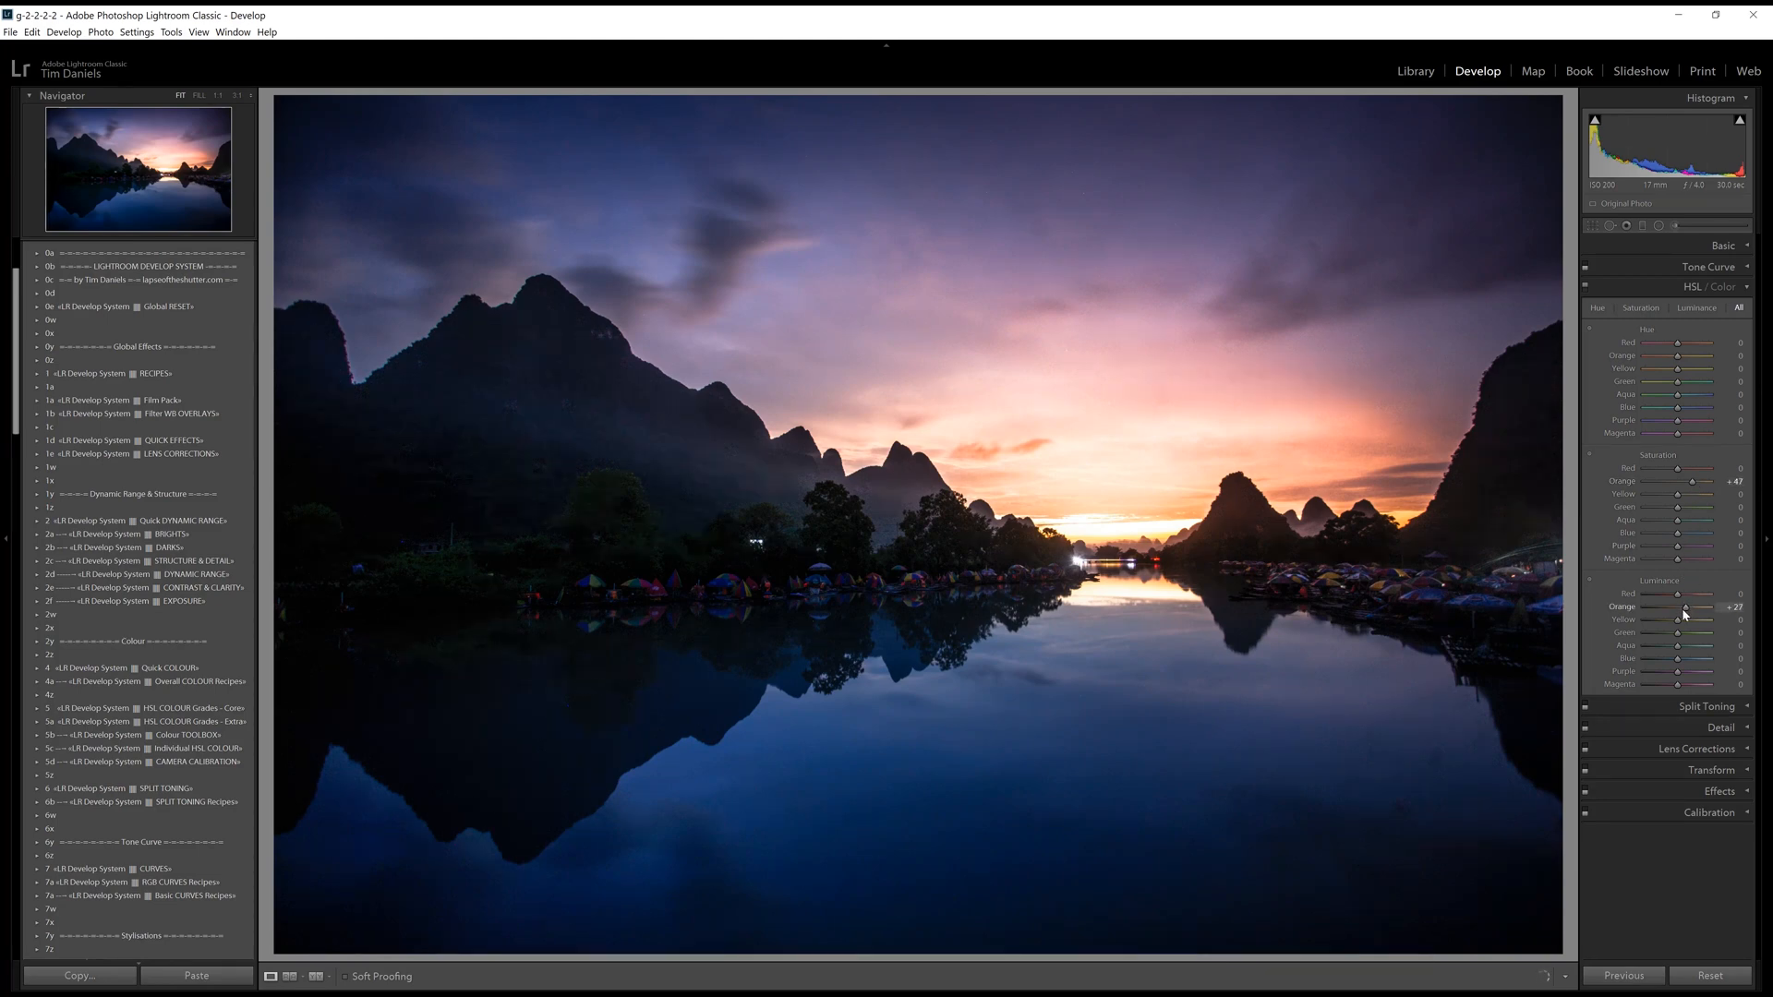
pyautogui.moveTo(1681, 608); pyautogui.dragTo(1684, 608)
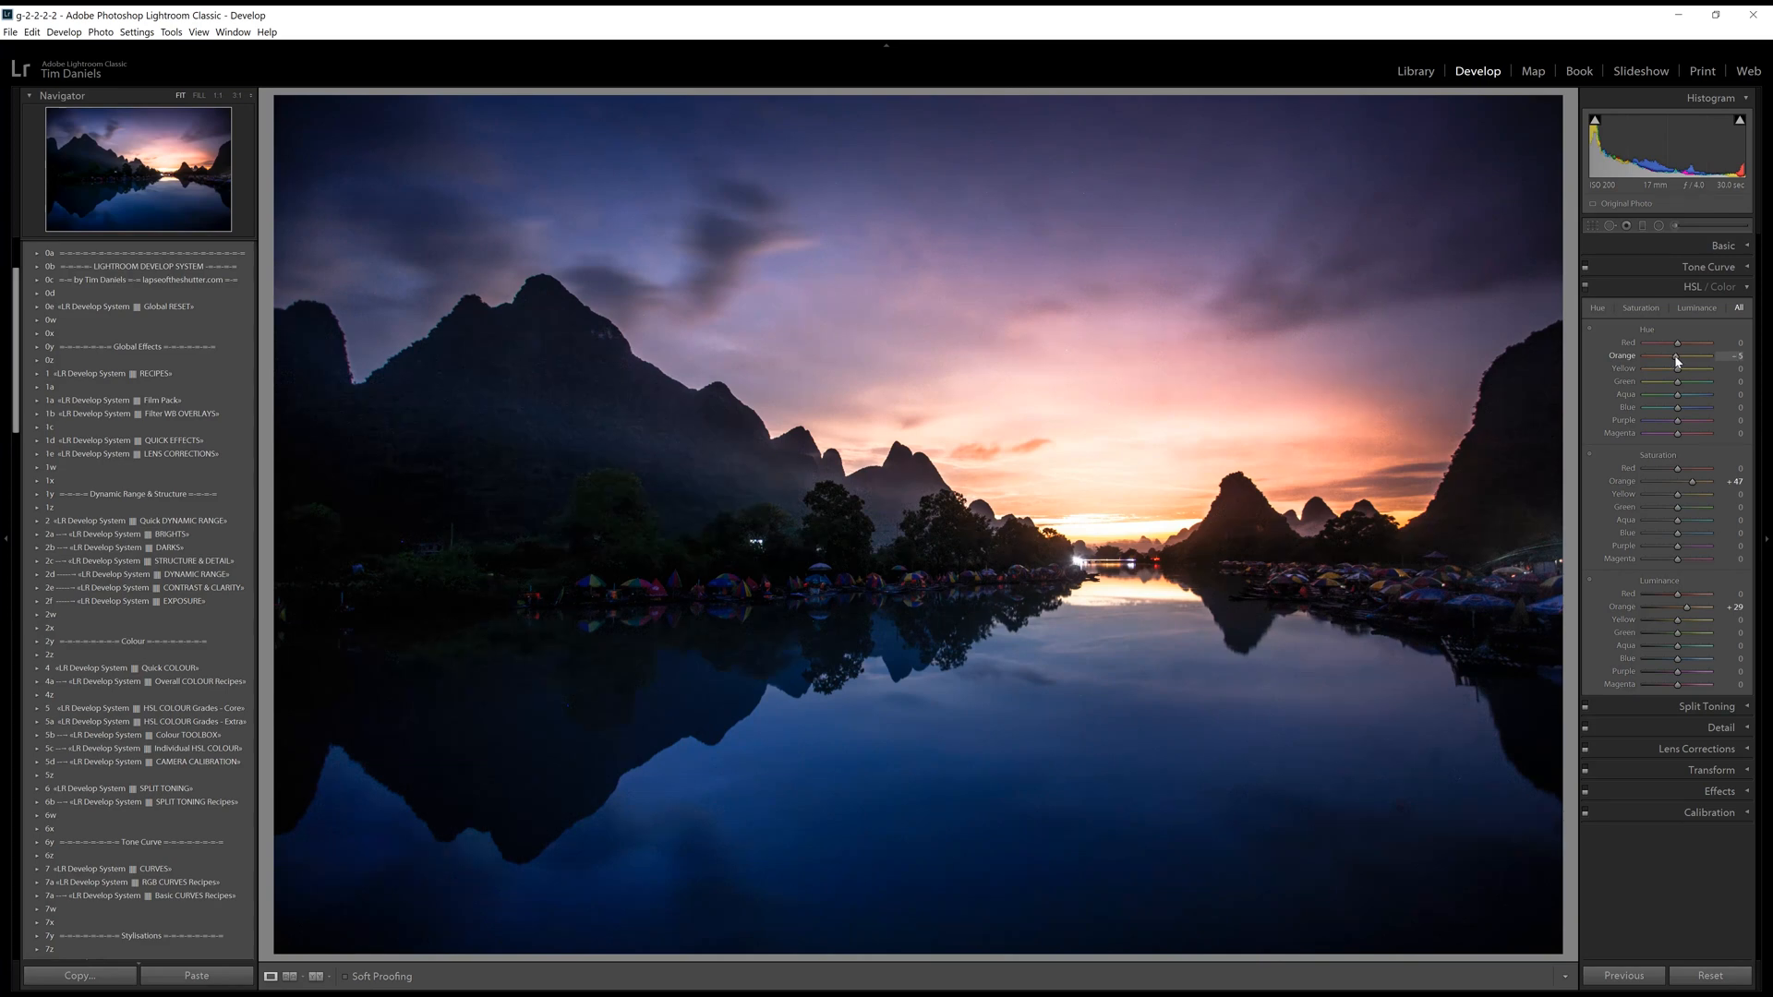
pyautogui.moveTo(1678, 343); pyautogui.dragTo(1684, 342)
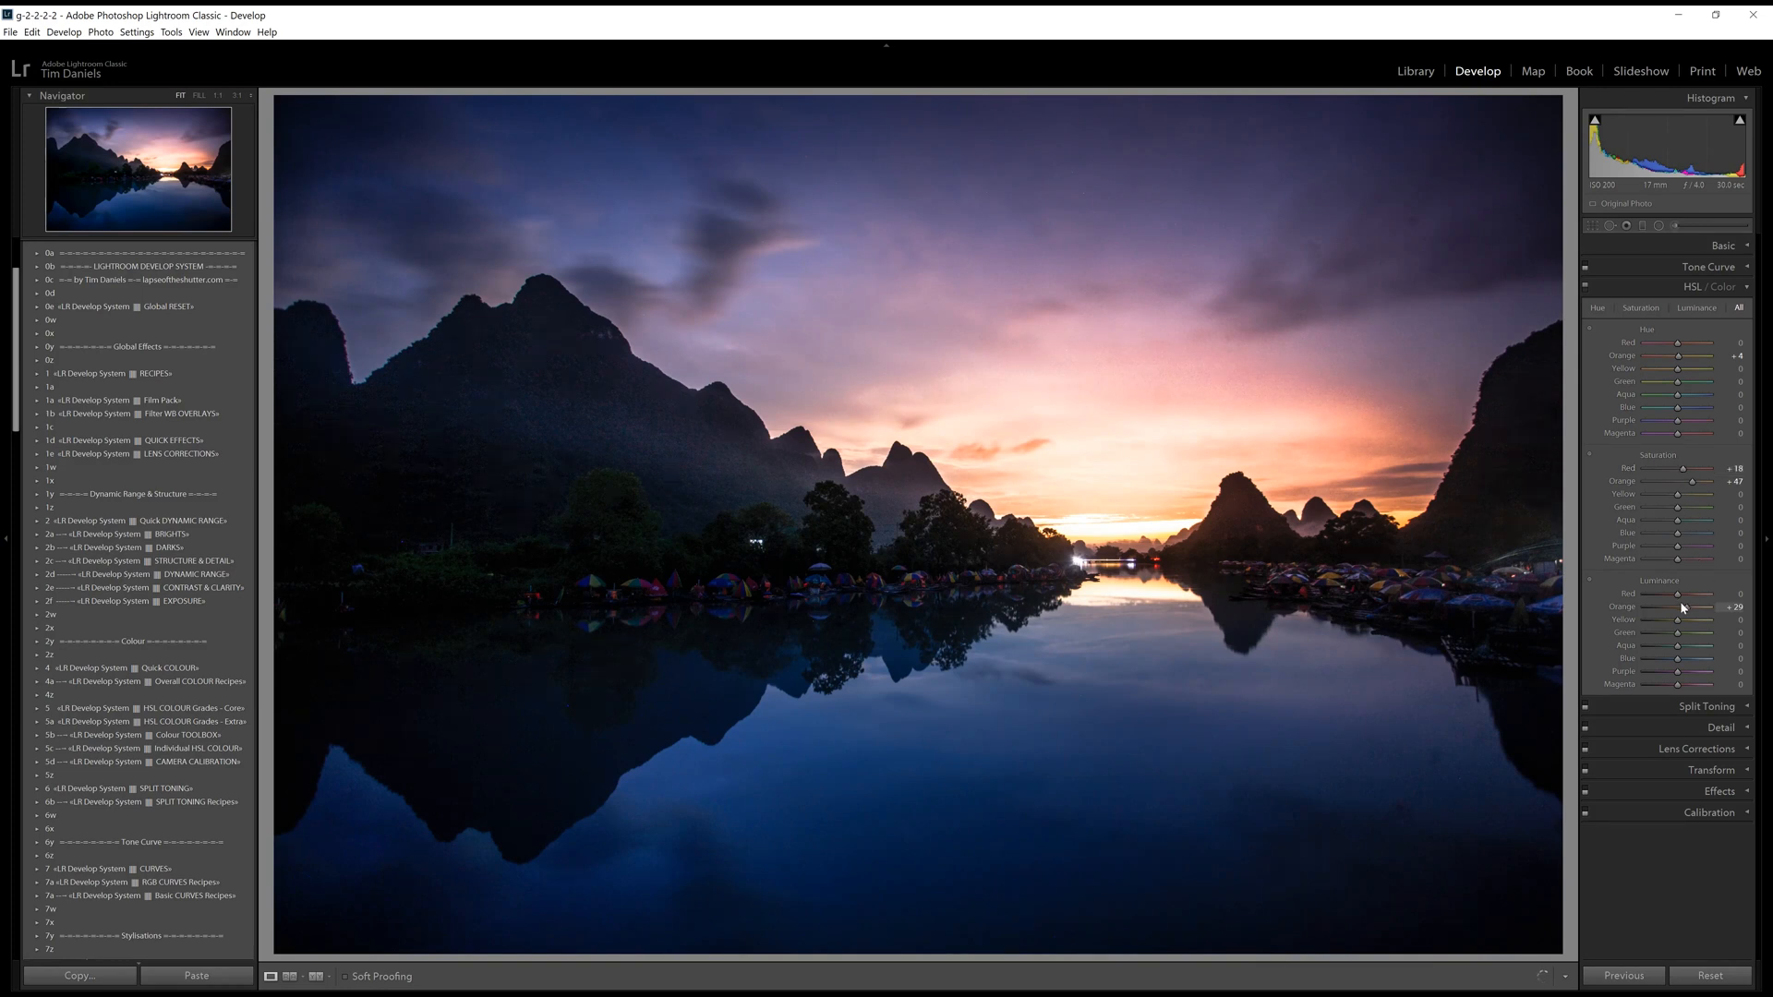
pyautogui.moveTo(1677, 594); pyautogui.dragTo(1684, 594)
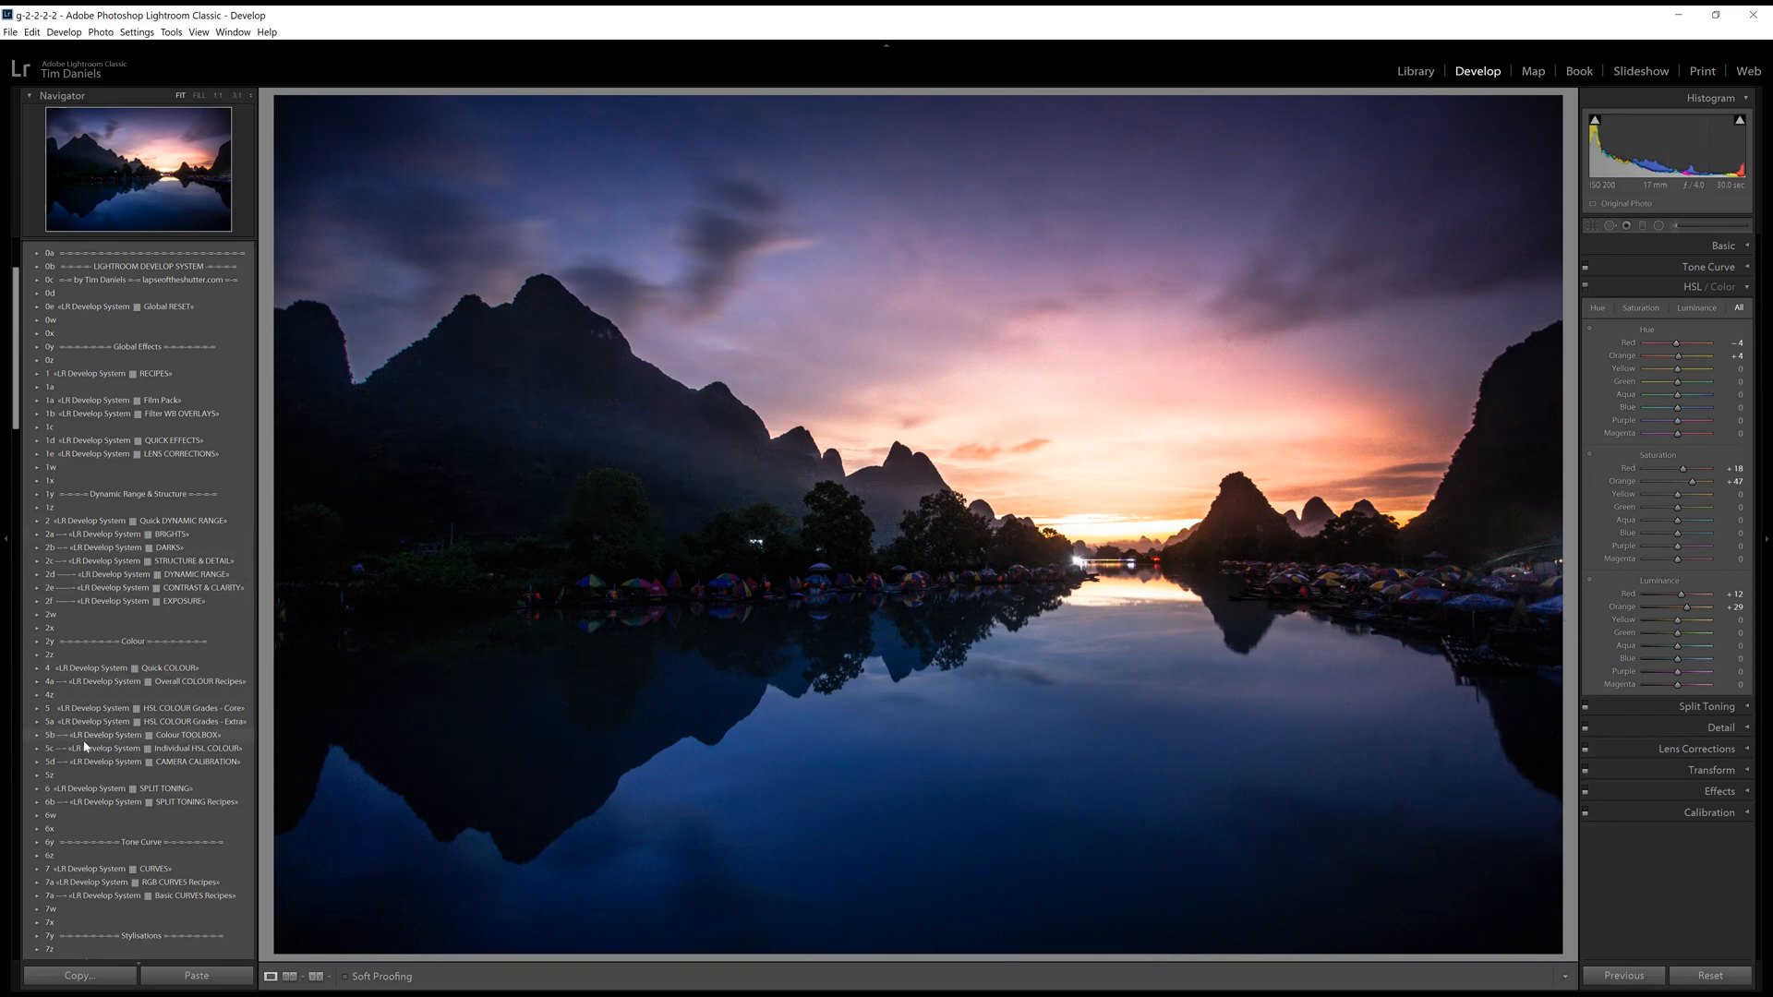
pyautogui.click(37, 735)
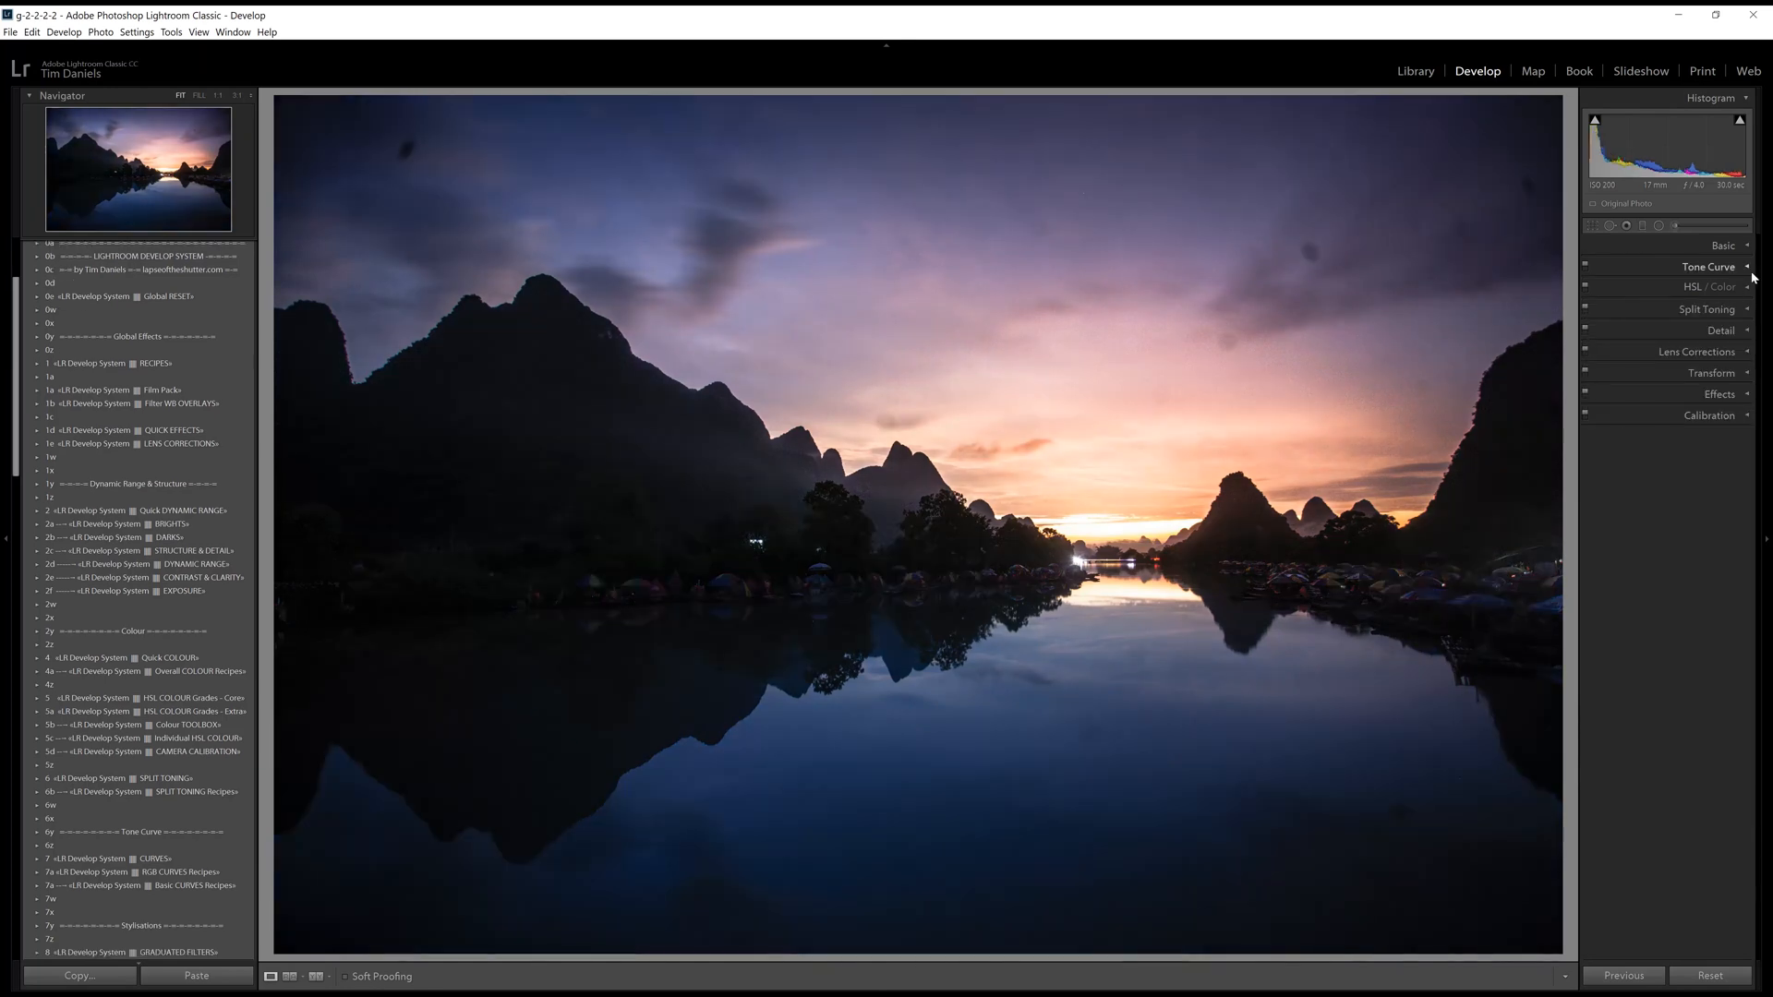
# Lift the upper points of the Red channel tone curve to warm the highlights.
pyautogui.click(1708, 267)
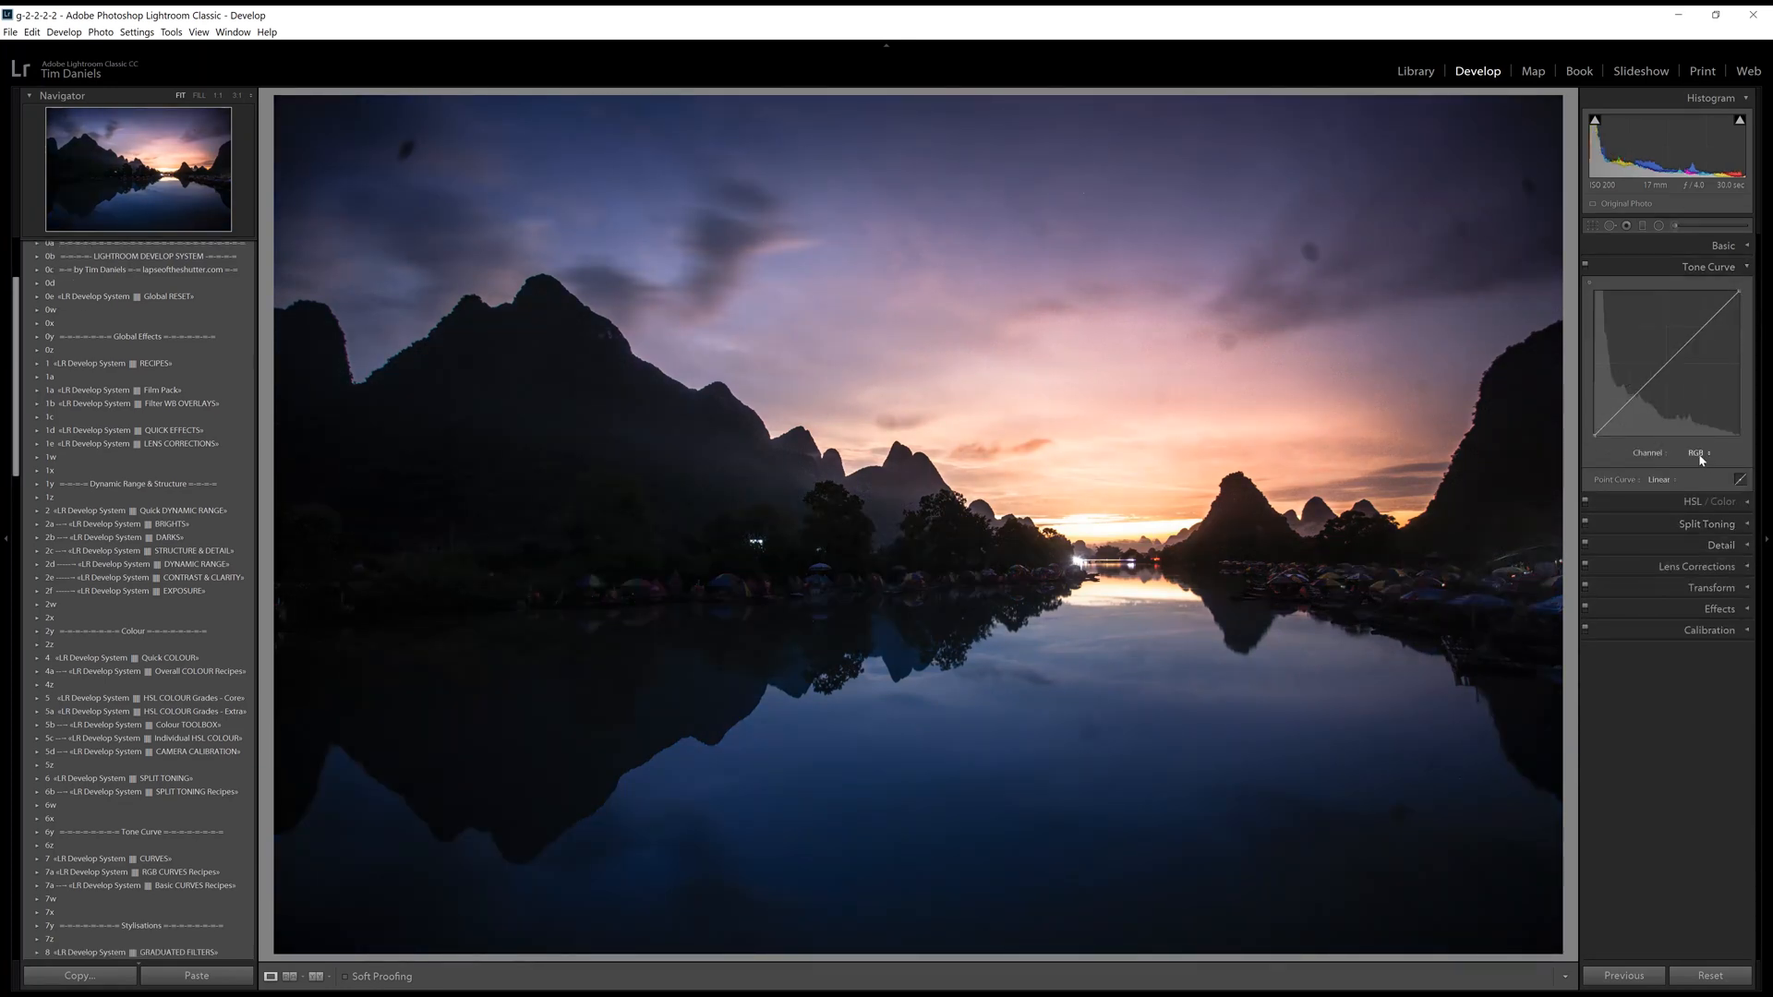
pyautogui.click(1696, 453)
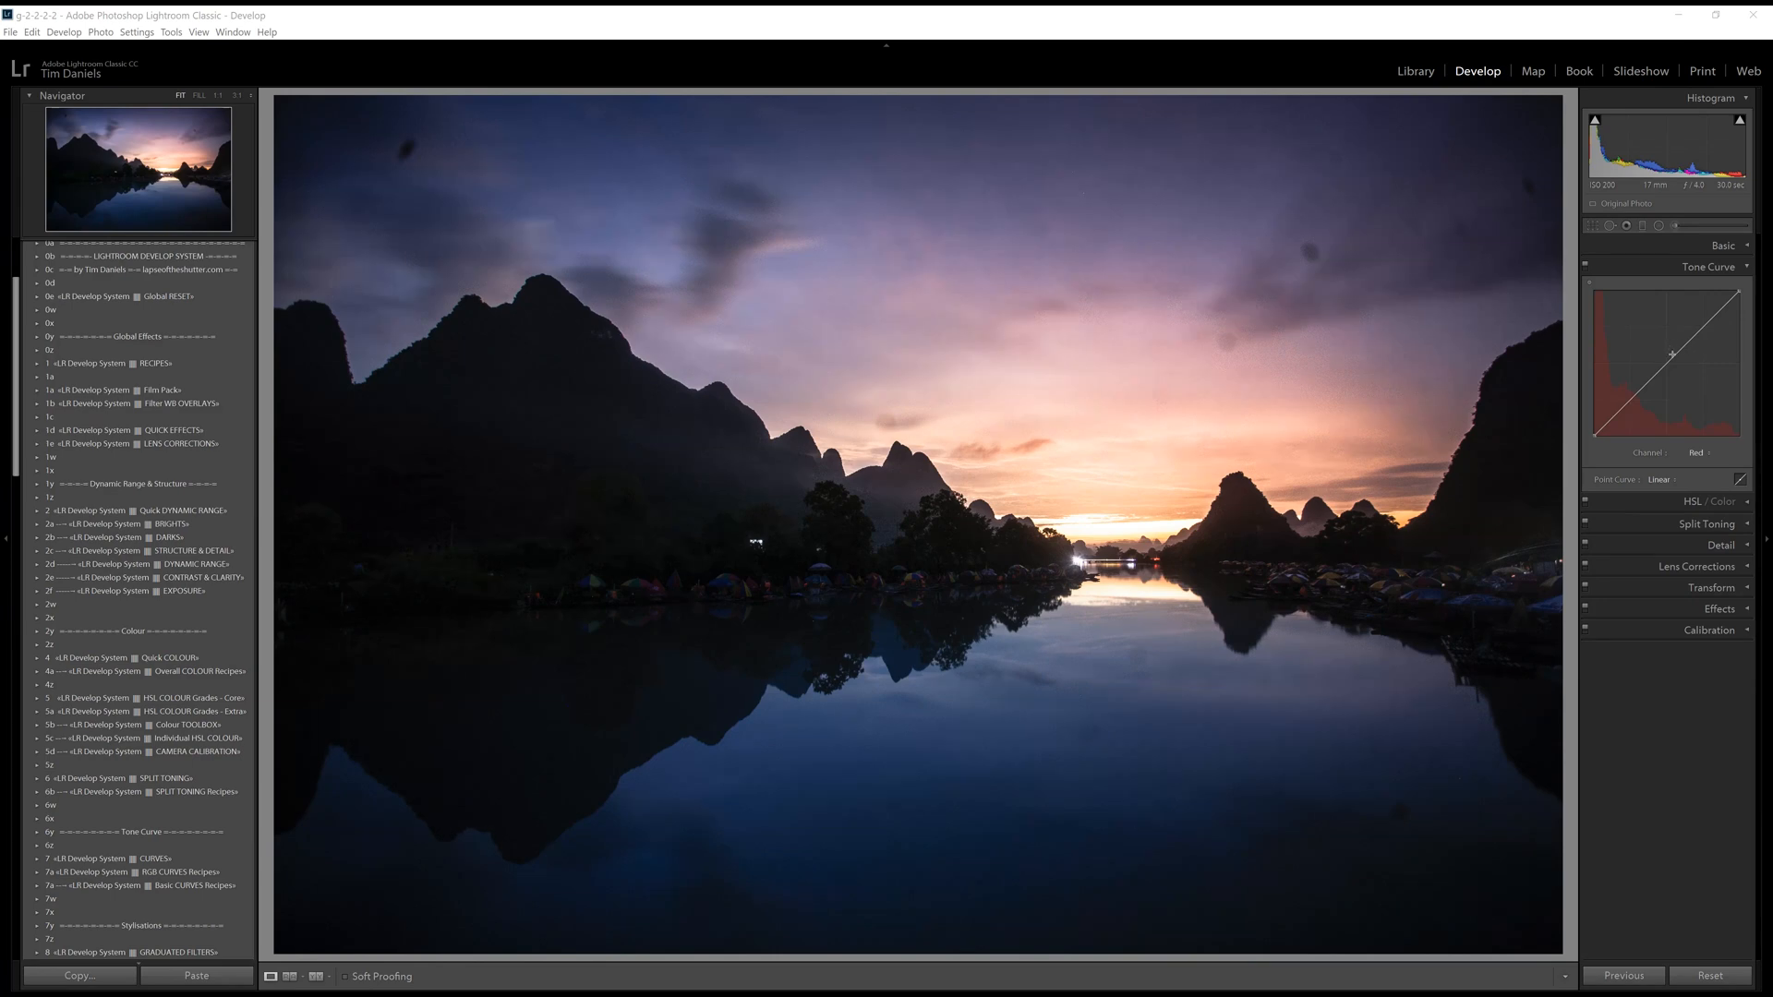
pyautogui.moveTo(1671, 354); pyautogui.dragTo(1701, 328)
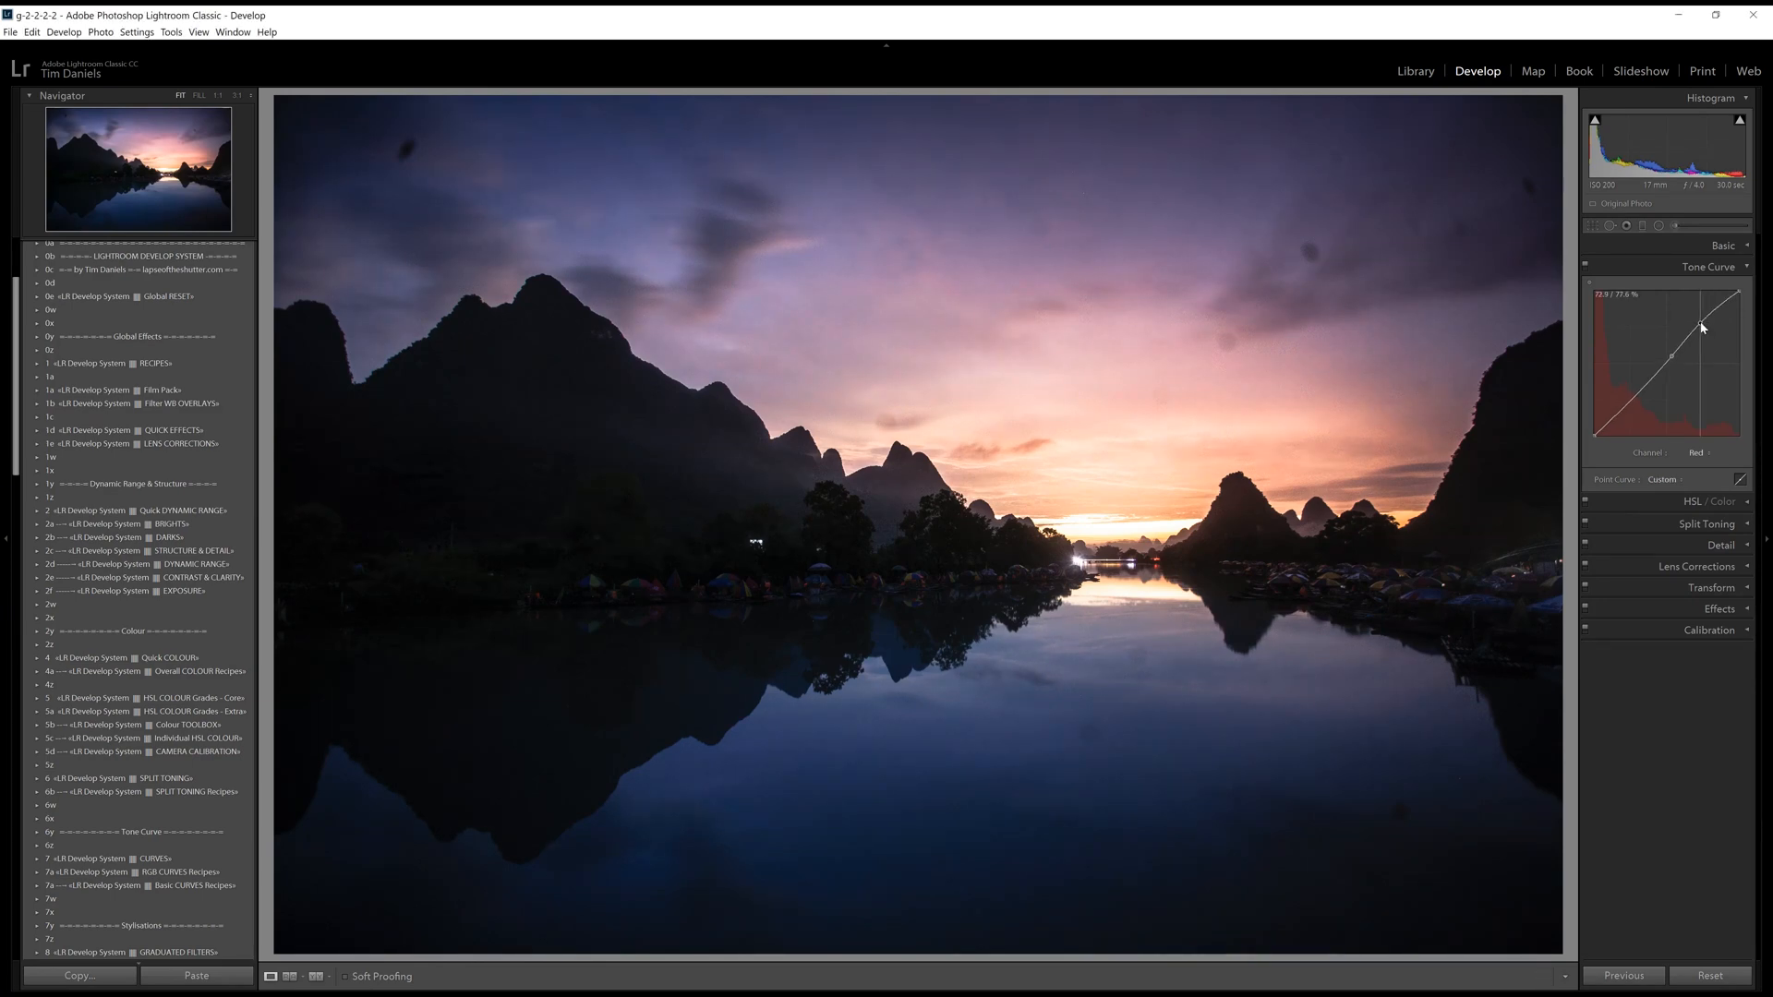
pyautogui.moveTo(1702, 327); pyautogui.dragTo(1702, 334)
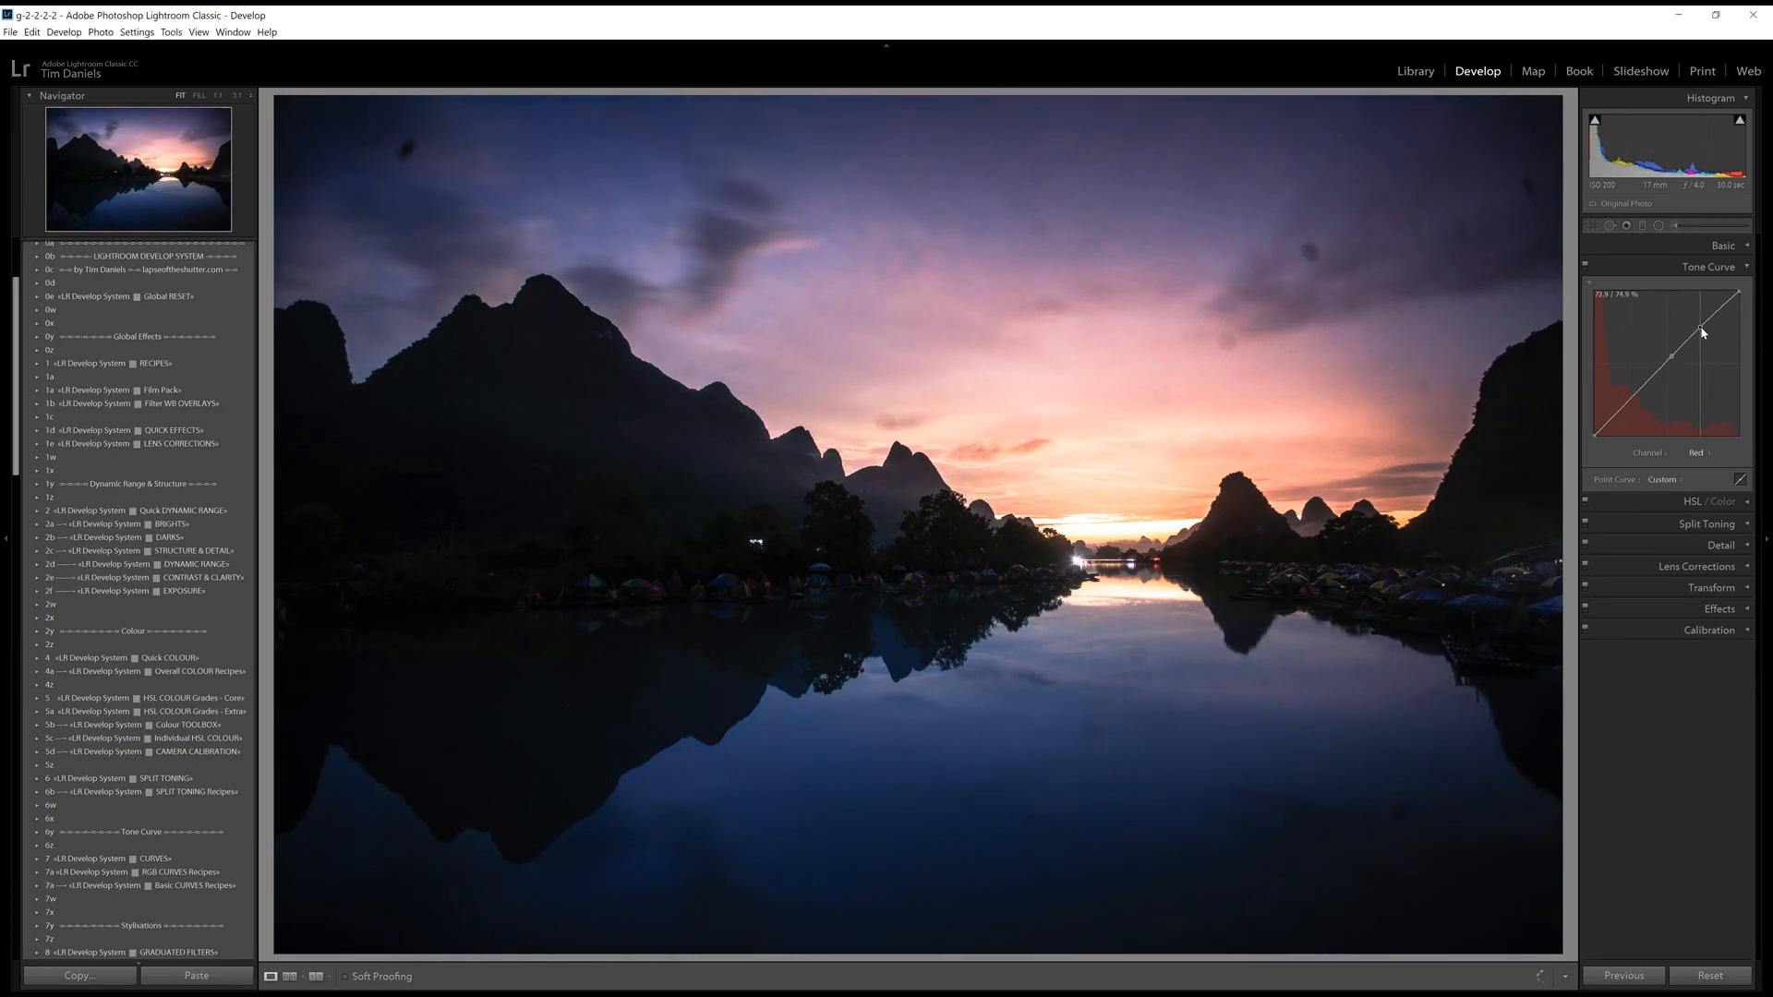
pyautogui.moveTo(1668, 351); pyautogui.dragTo(1661, 362)
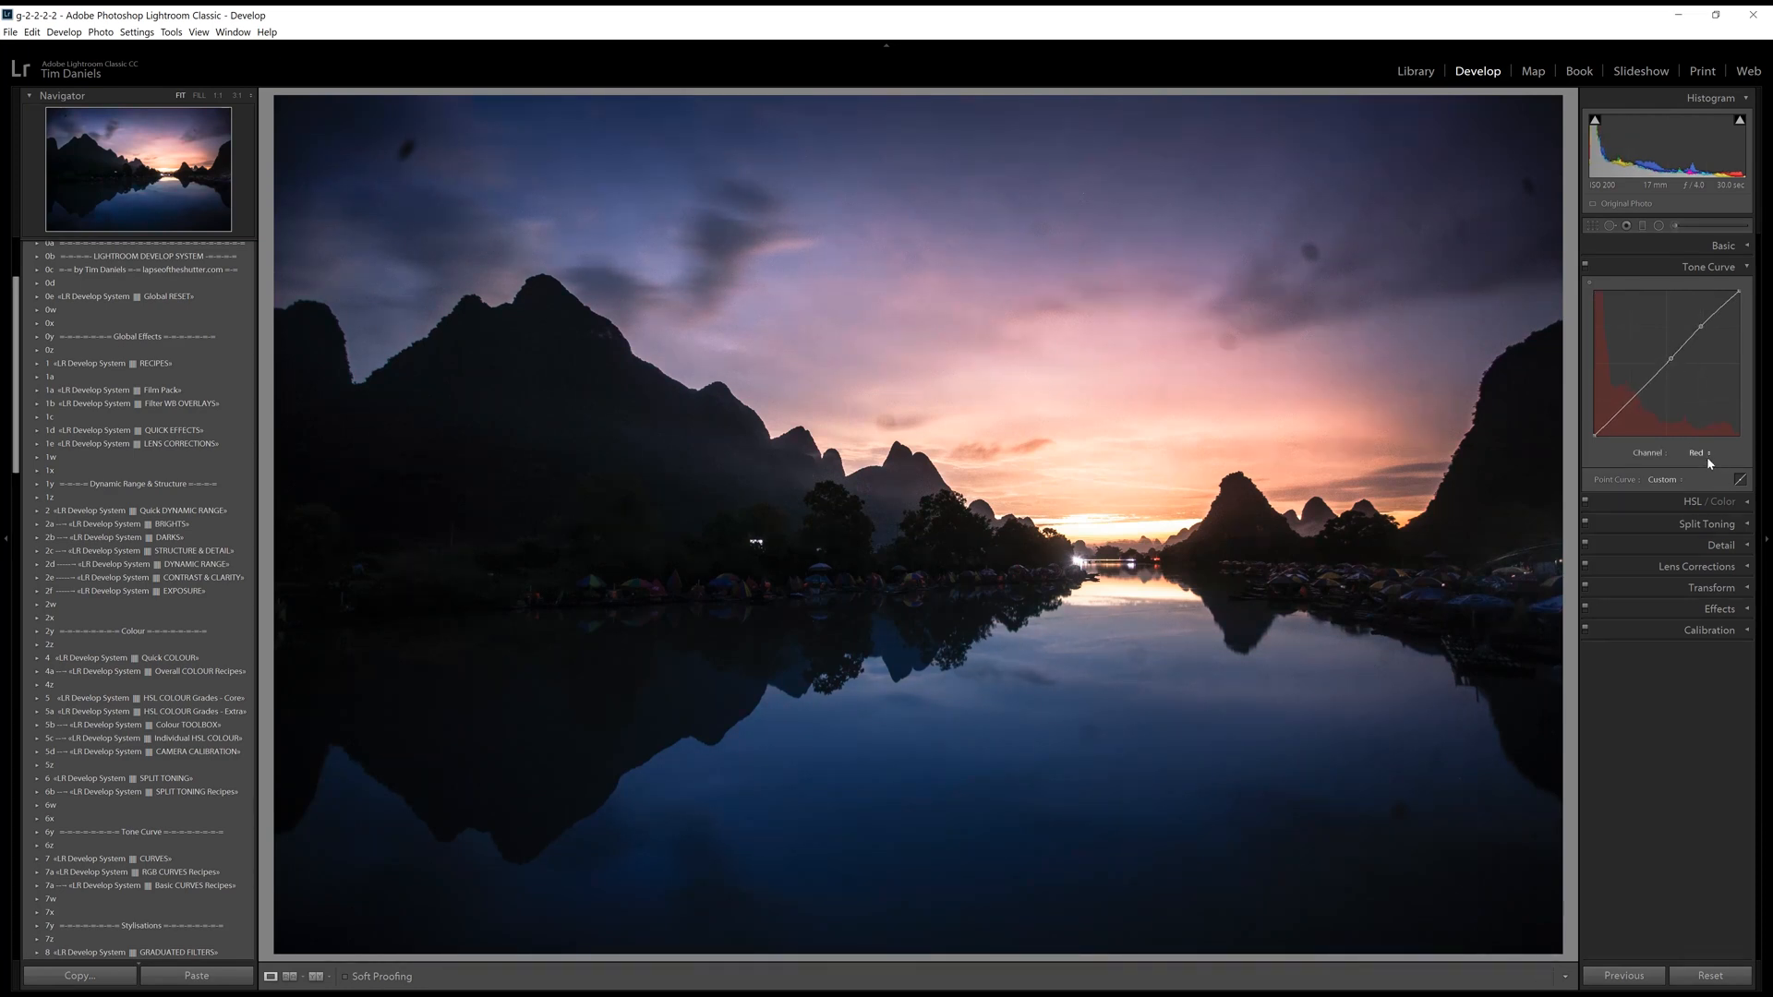
# Reshape the Blue channel curve with a midtone point, adjusting blue in the shadows.
pyautogui.click(1697, 454)
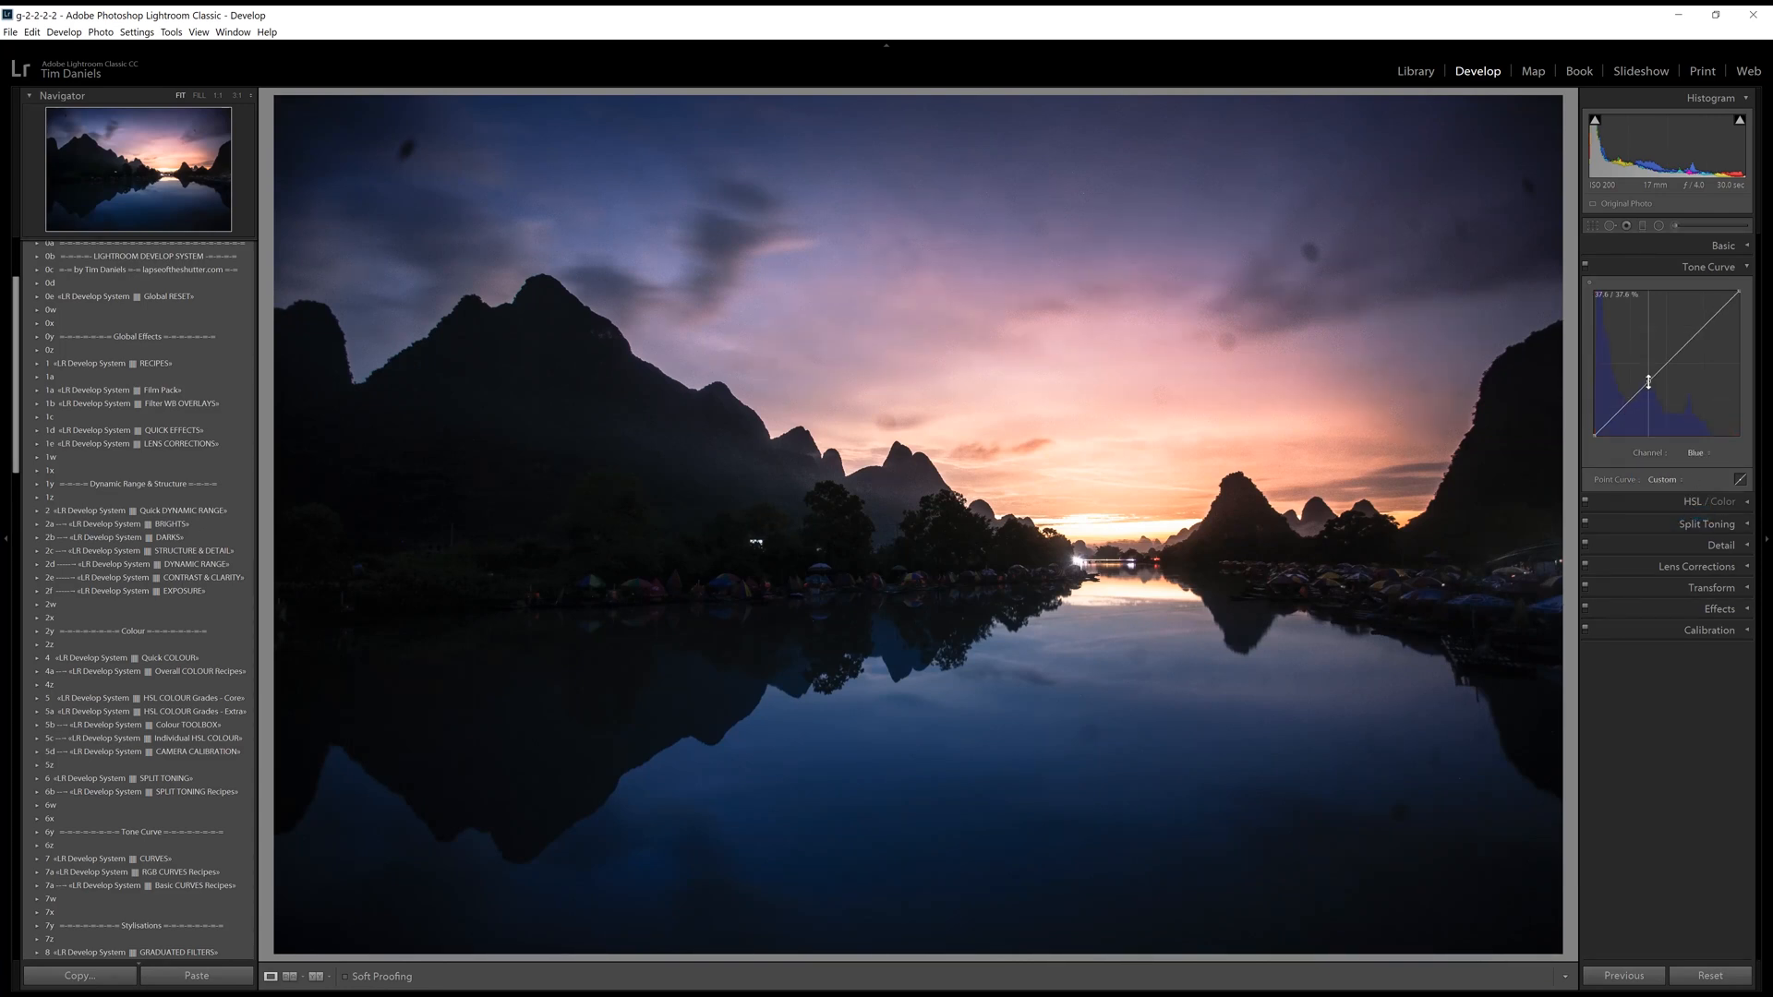
pyautogui.moveTo(1648, 382); pyautogui.dragTo(1626, 412)
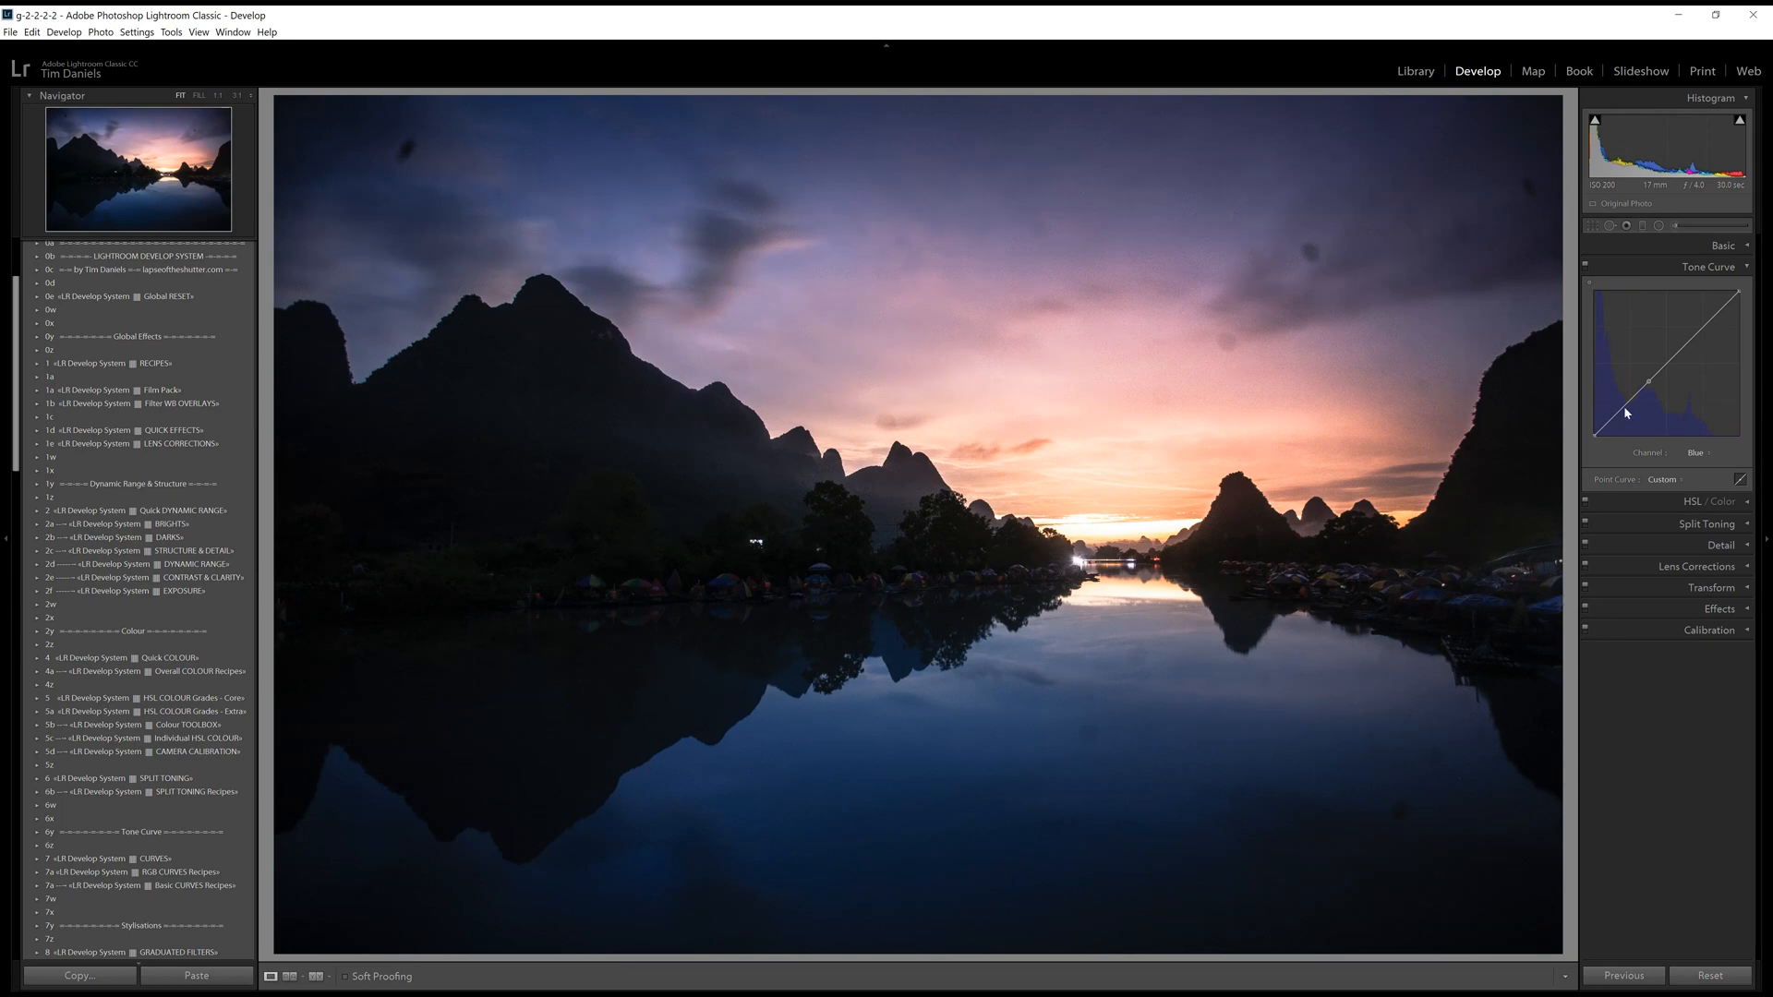
pyautogui.moveTo(1624, 414); pyautogui.dragTo(1630, 421)
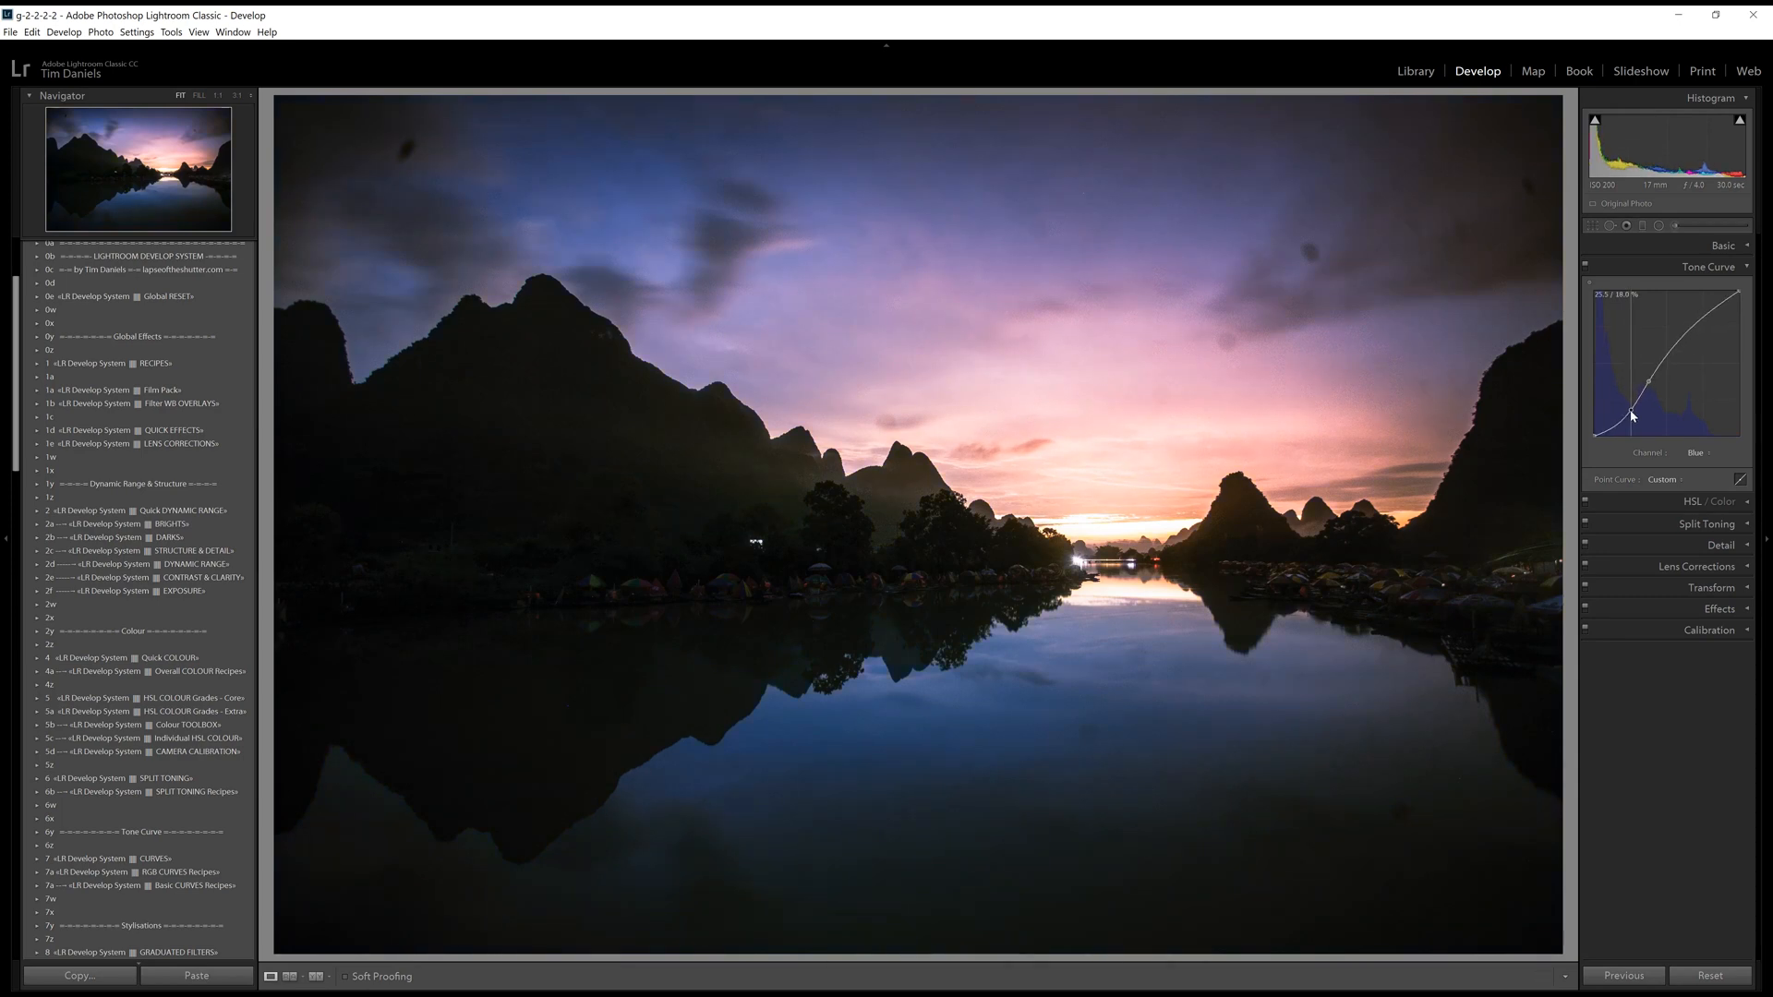
pyautogui.moveTo(1628, 416); pyautogui.dragTo(1651, 387)
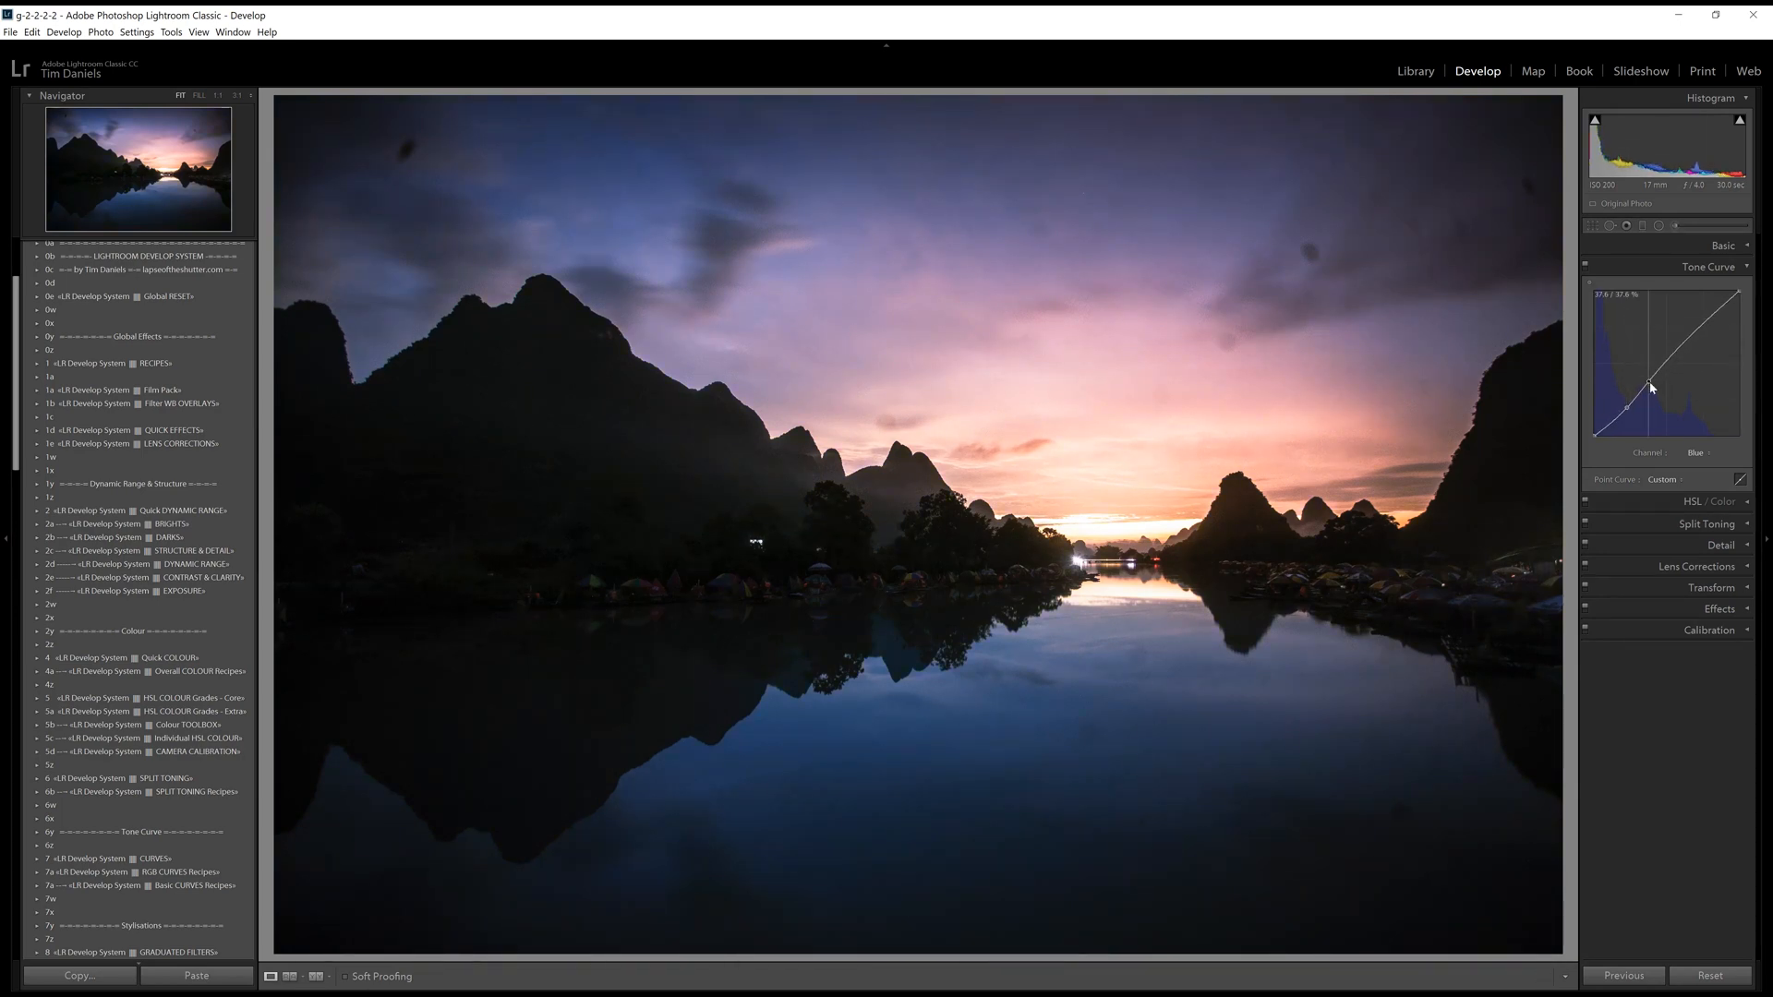
pyautogui.moveTo(1650, 384); pyautogui.dragTo(1650, 404)
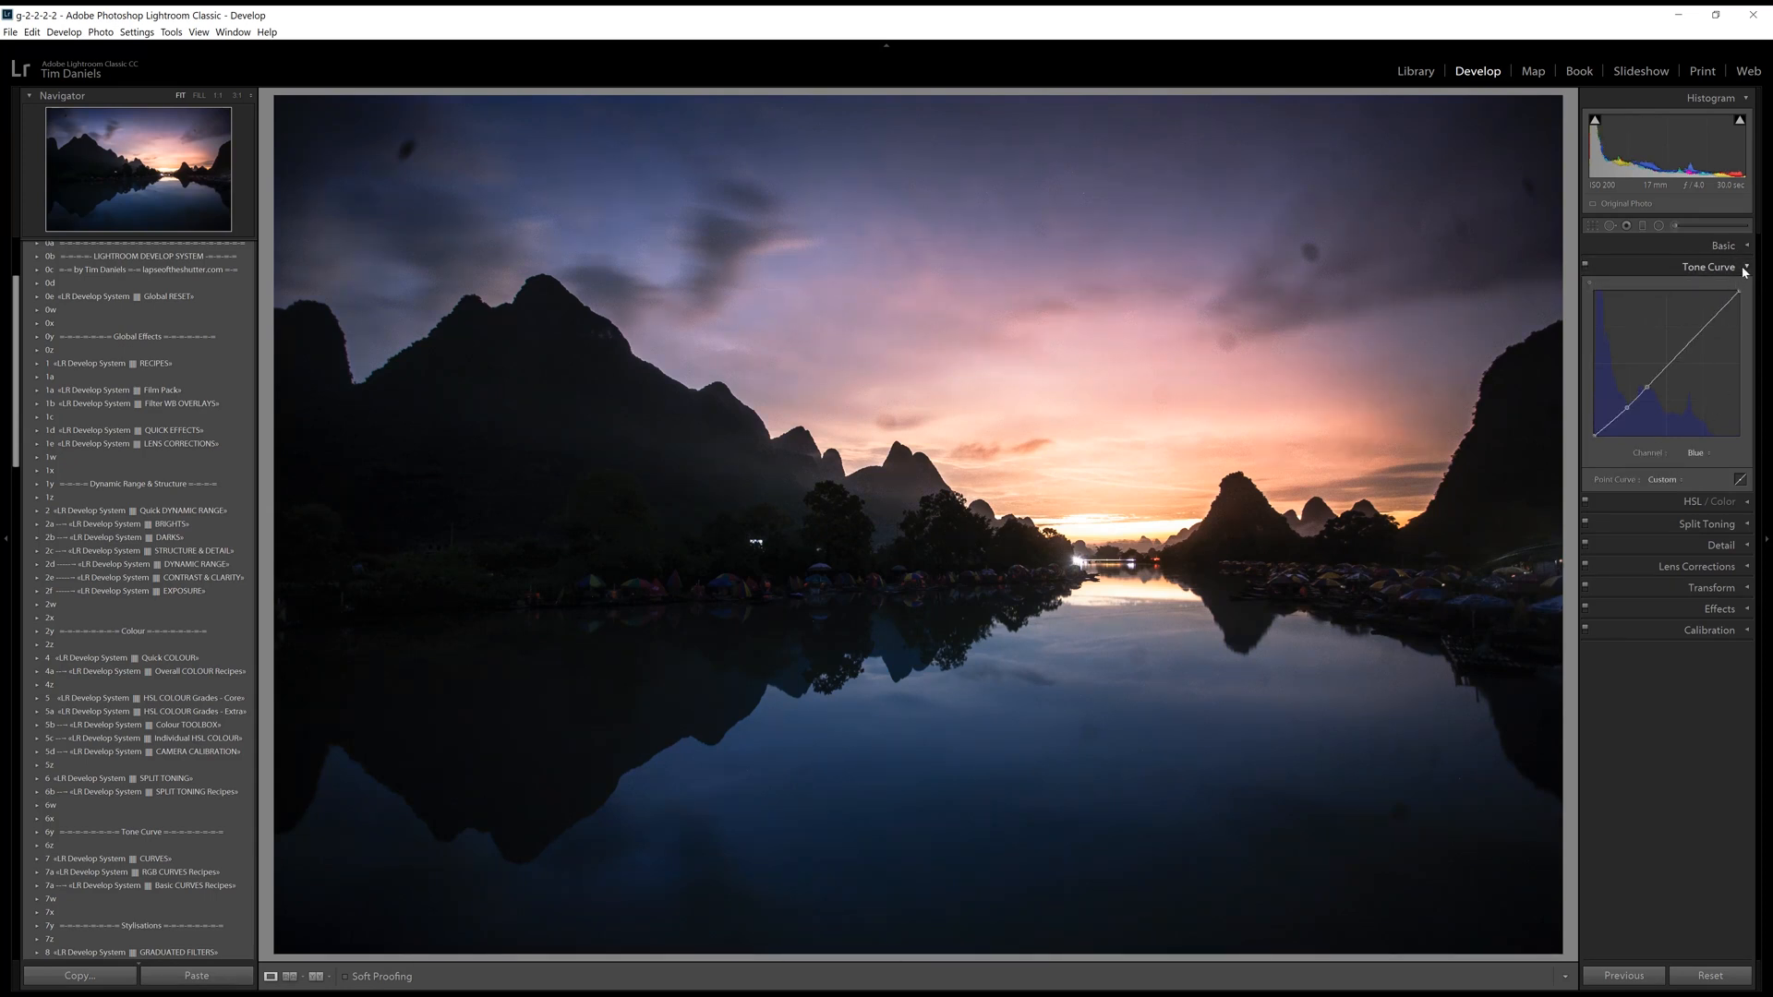
# Collapse the Tone Curve panel and scroll down the side panel.
pyautogui.click(1750, 267)
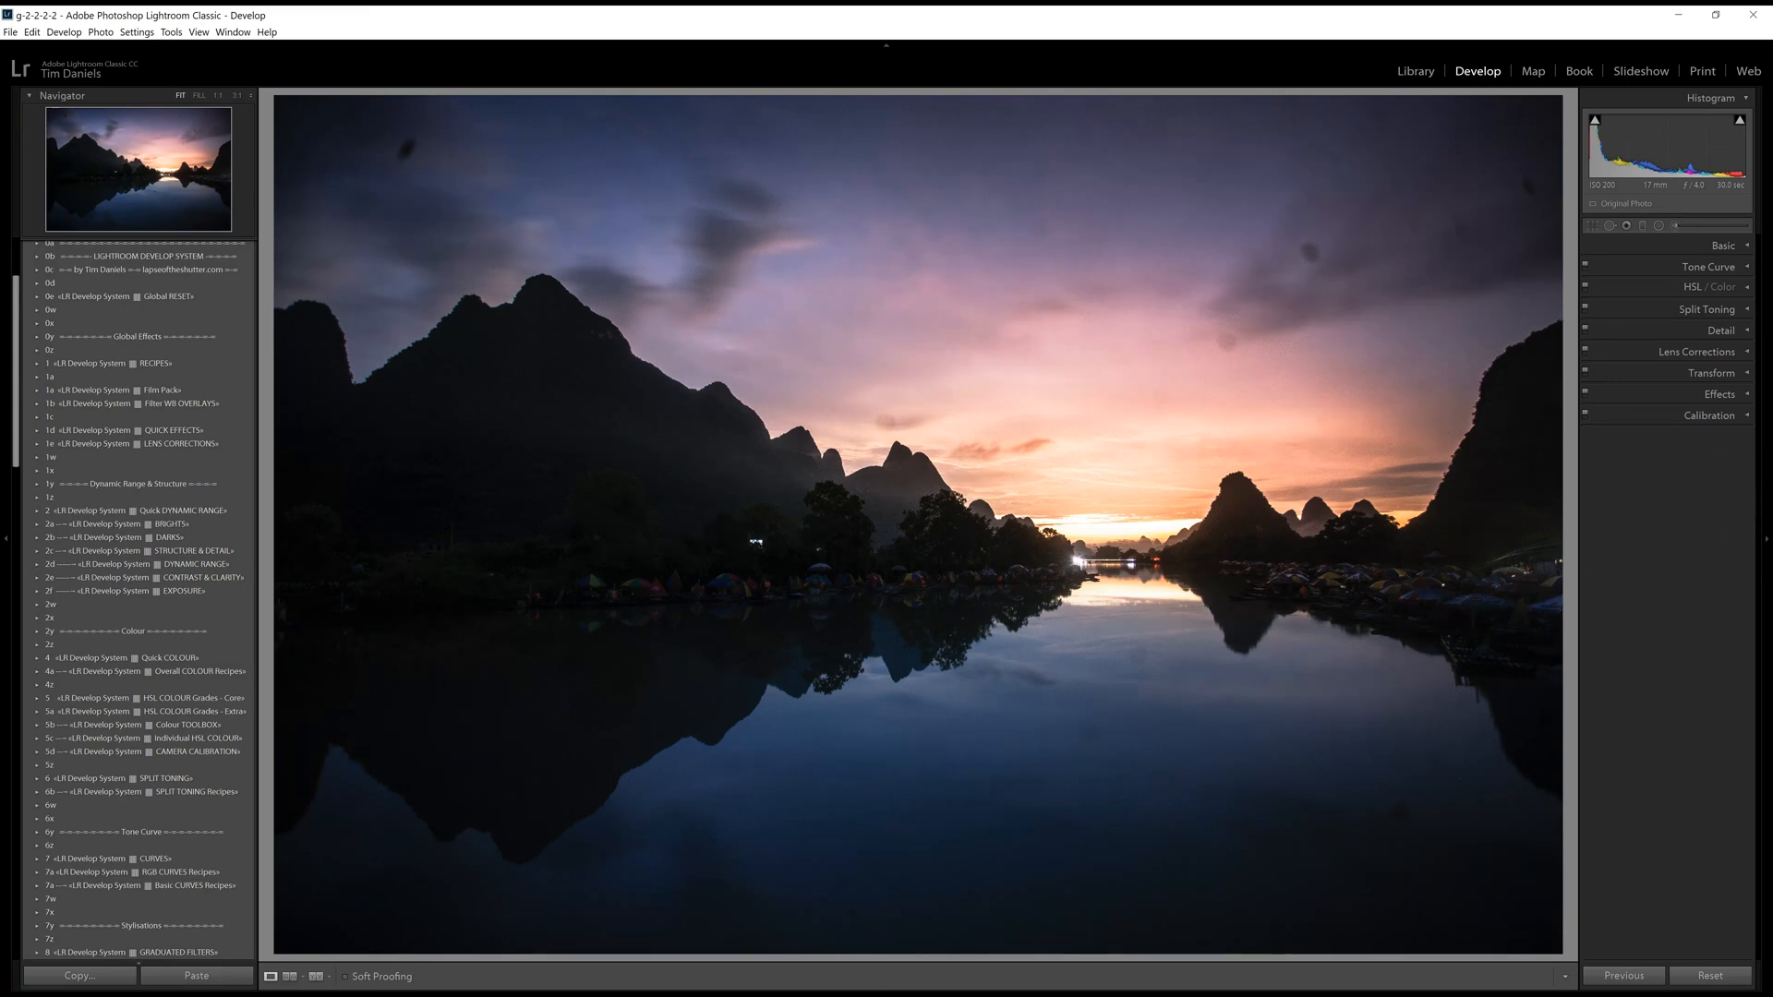
pyautogui.scroll(-3)
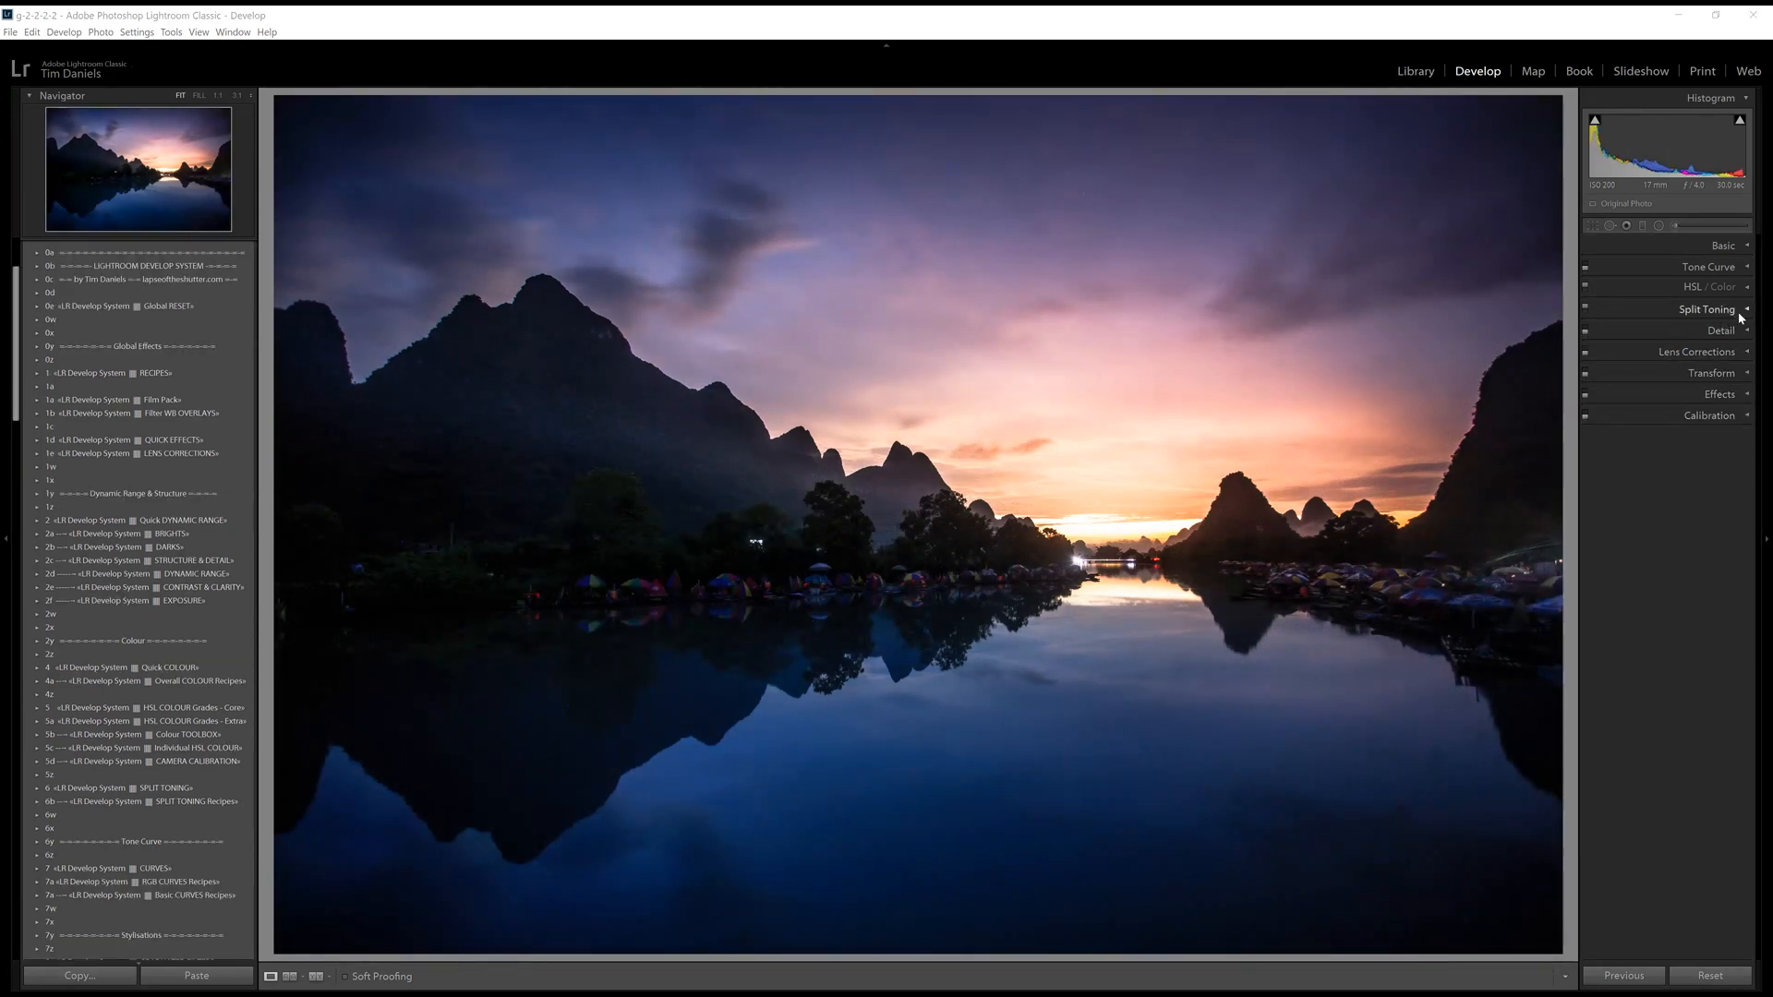
# Add subtle split toning by slightly raising the Highlights and Shadows saturation sliders.
pyautogui.click(1707, 309)
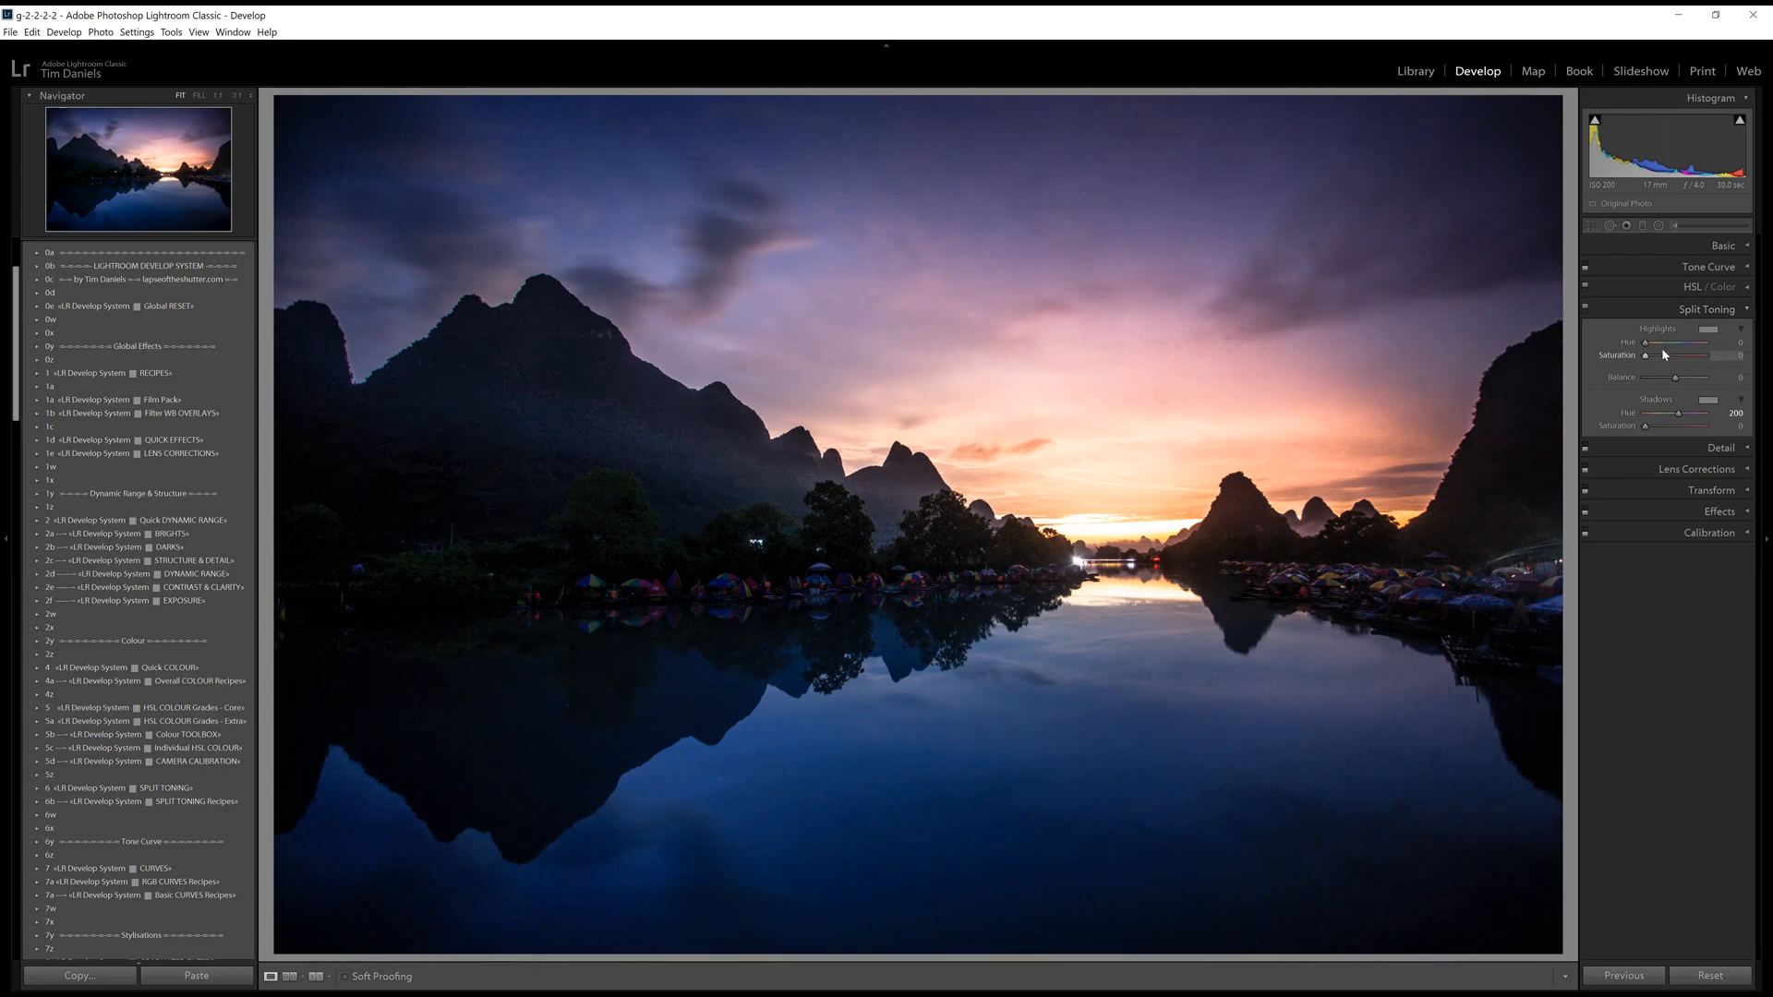
pyautogui.moveTo(1646, 353); pyautogui.dragTo(1679, 354)
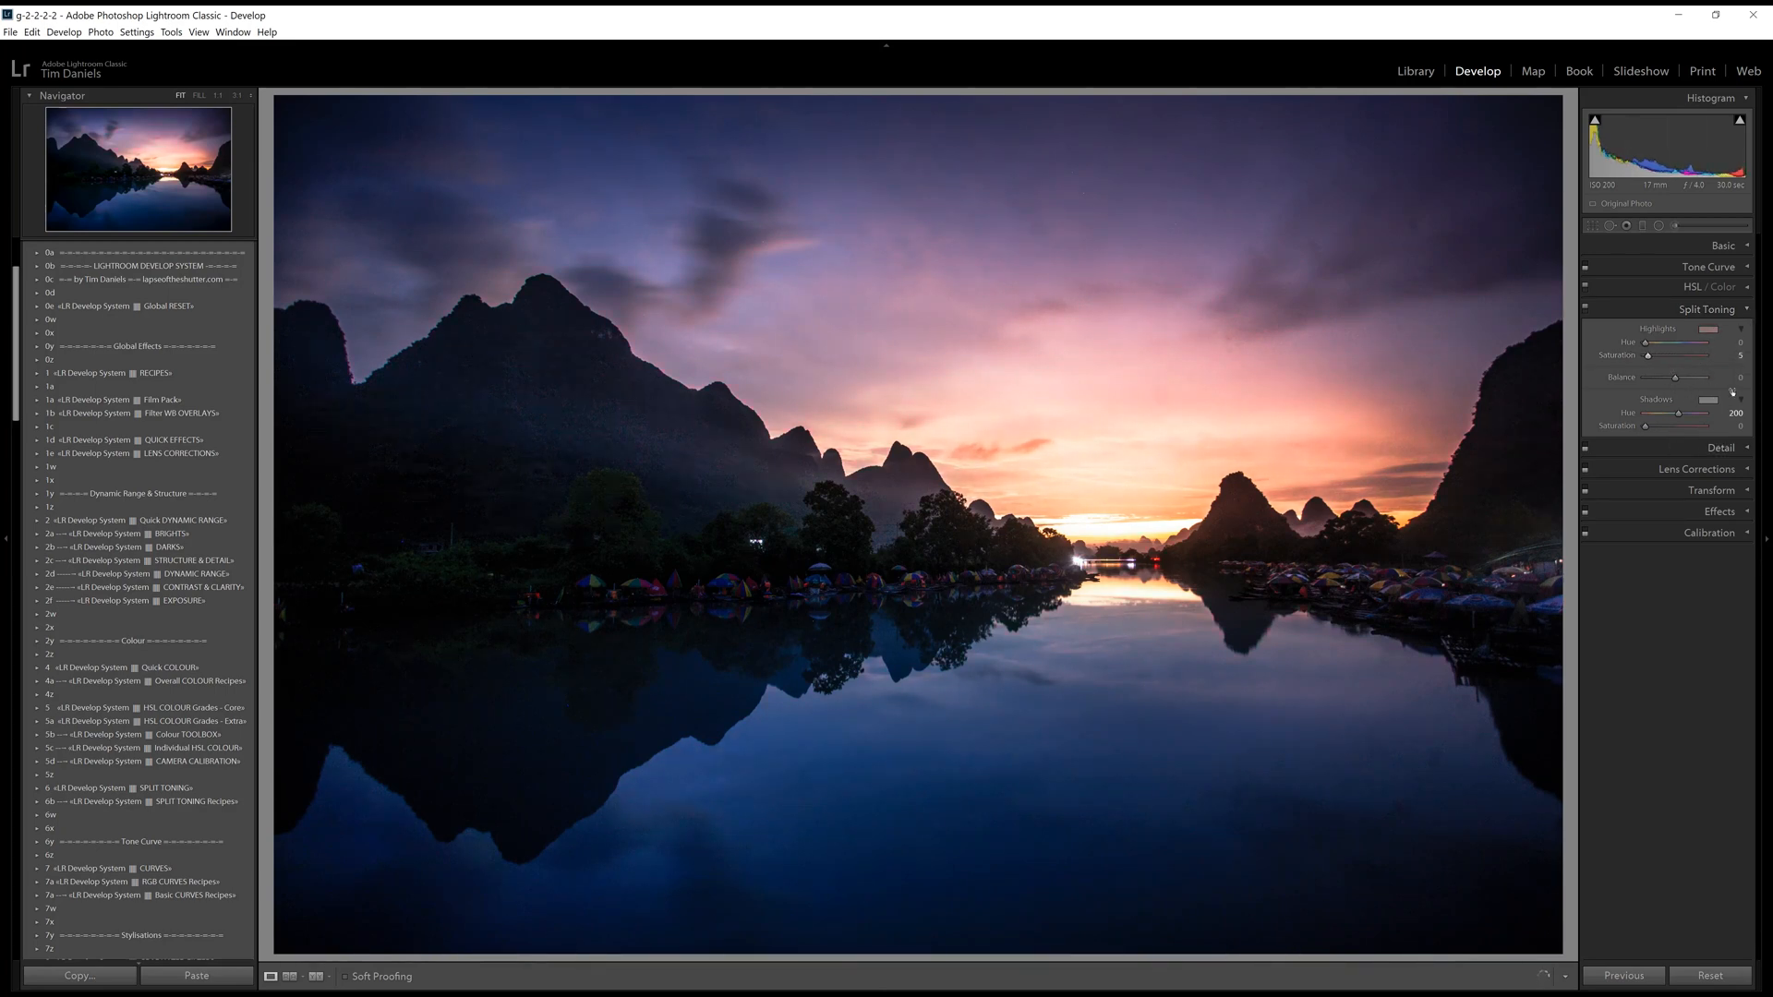
pyautogui.moveTo(1650, 427); pyautogui.dragTo(1679, 426)
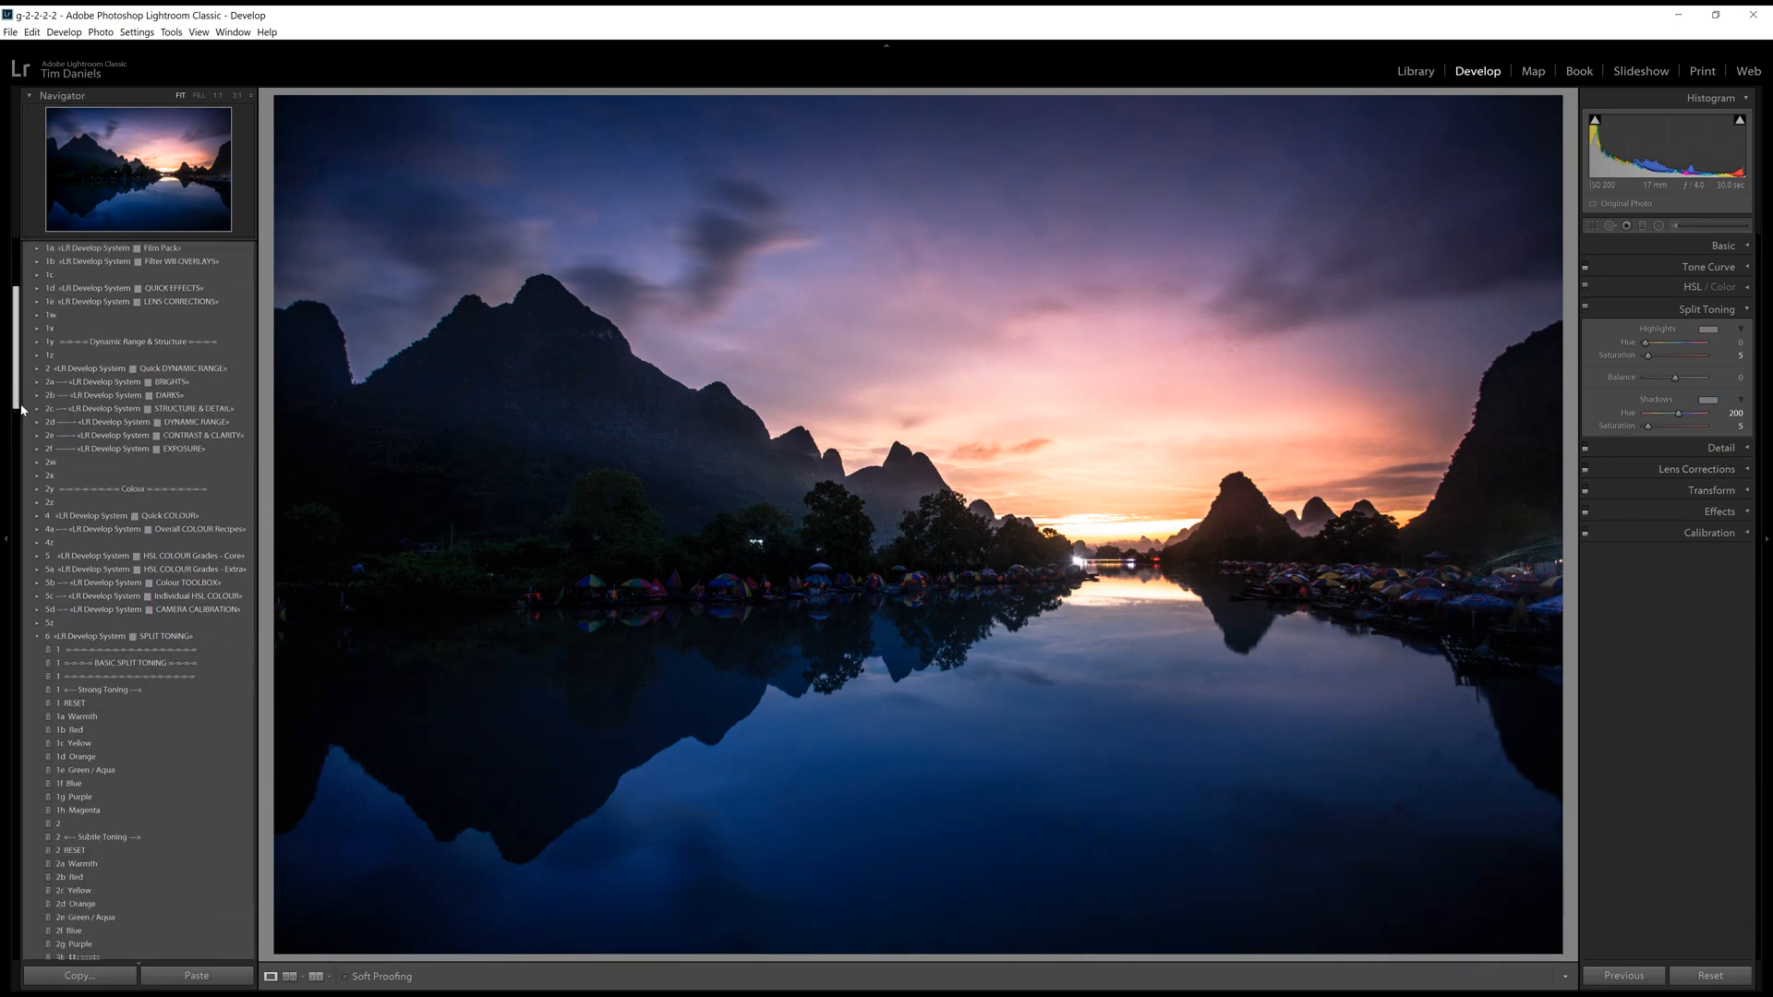
pyautogui.scroll(-3)
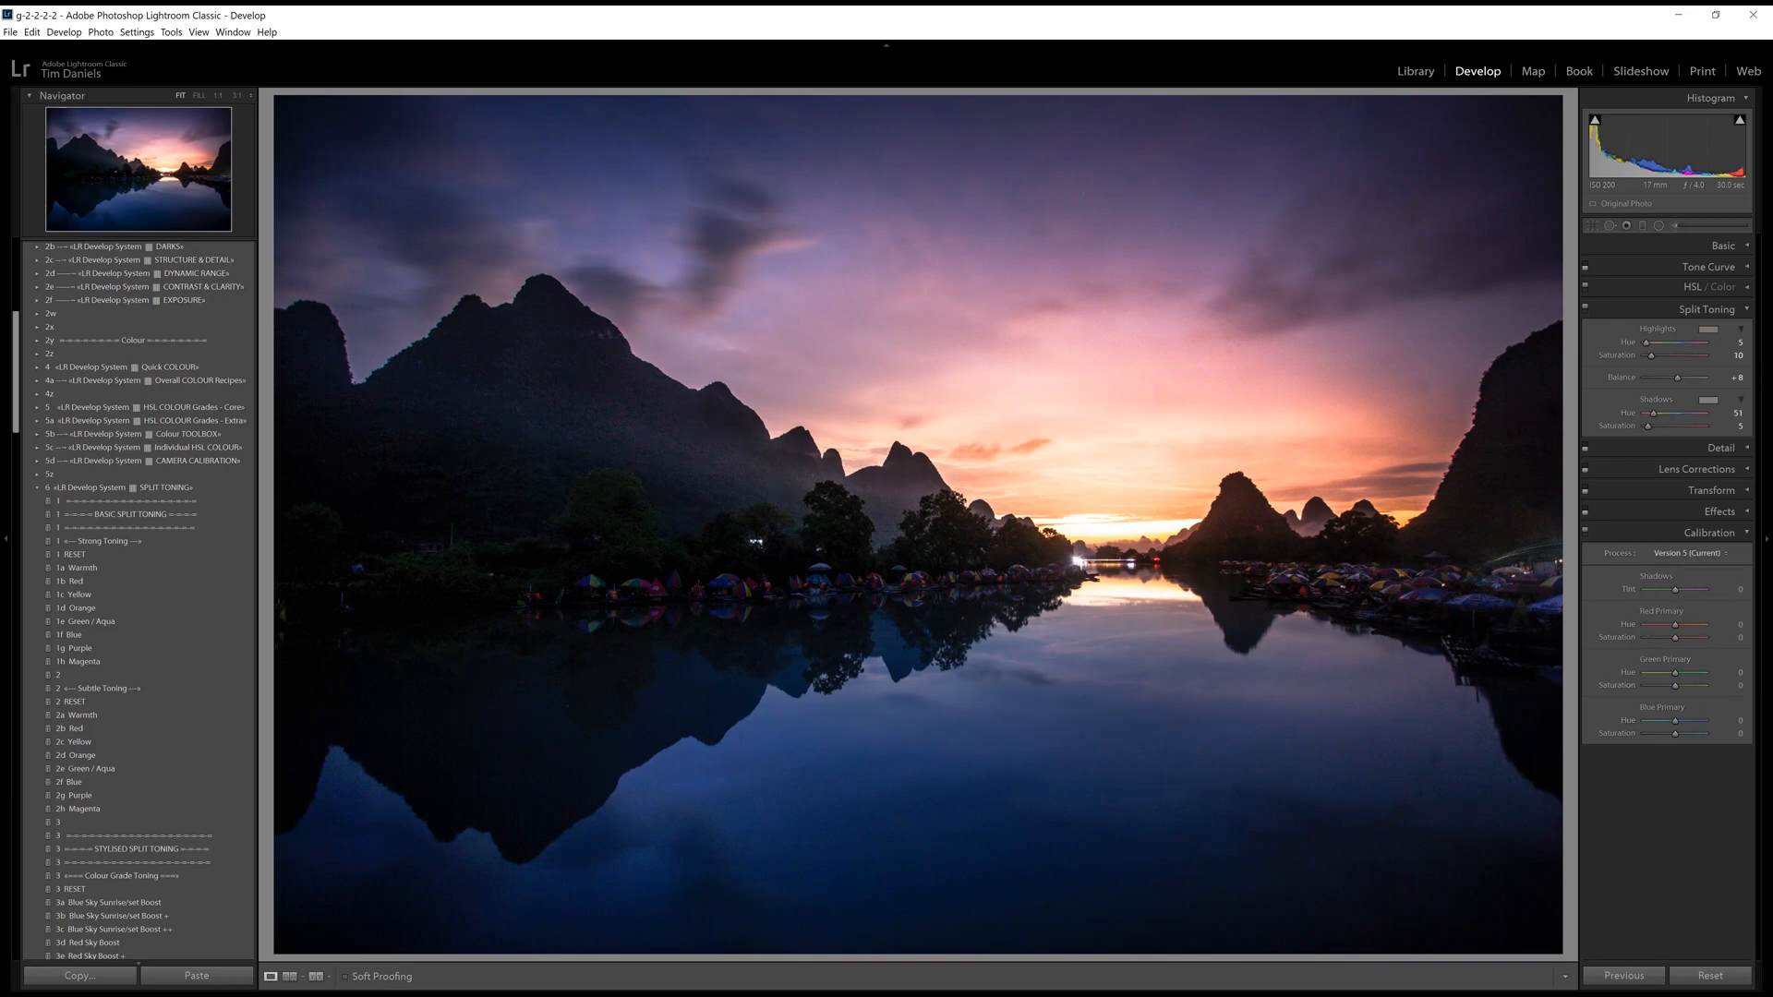
pyautogui.click(1693, 352)
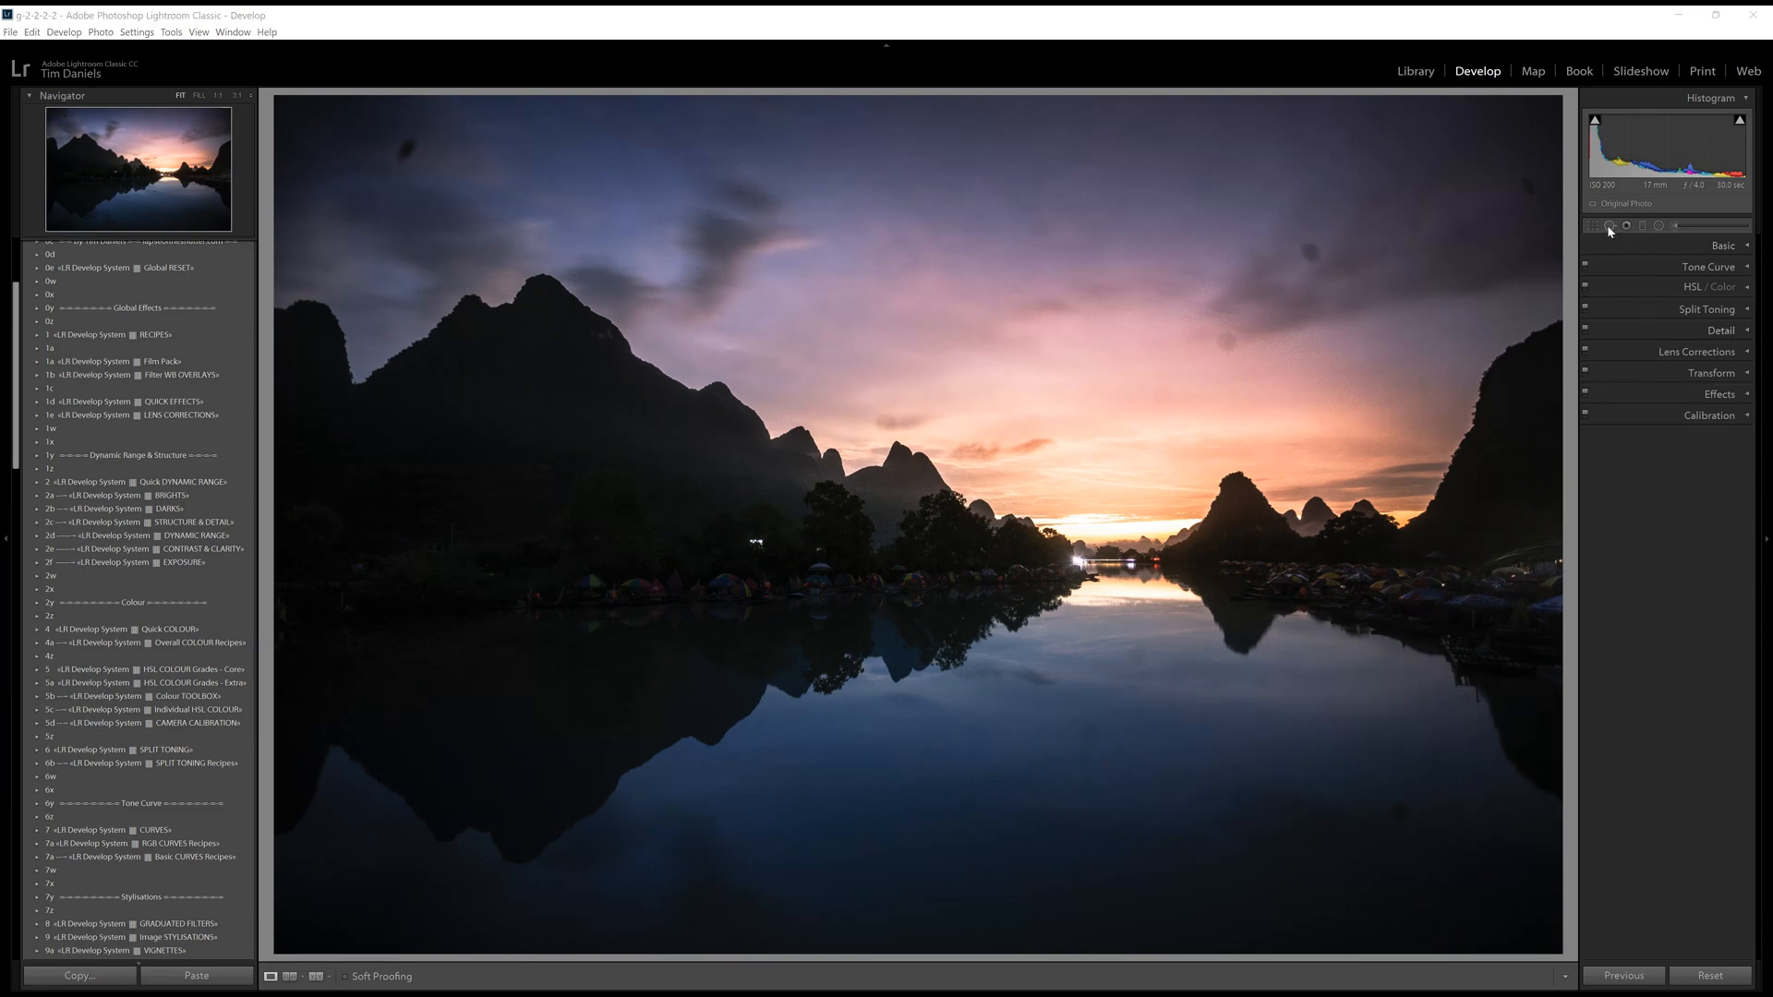
# Expand the RECIPES preset folder to preview a warm orange landscape look.
pyautogui.click(1611, 225)
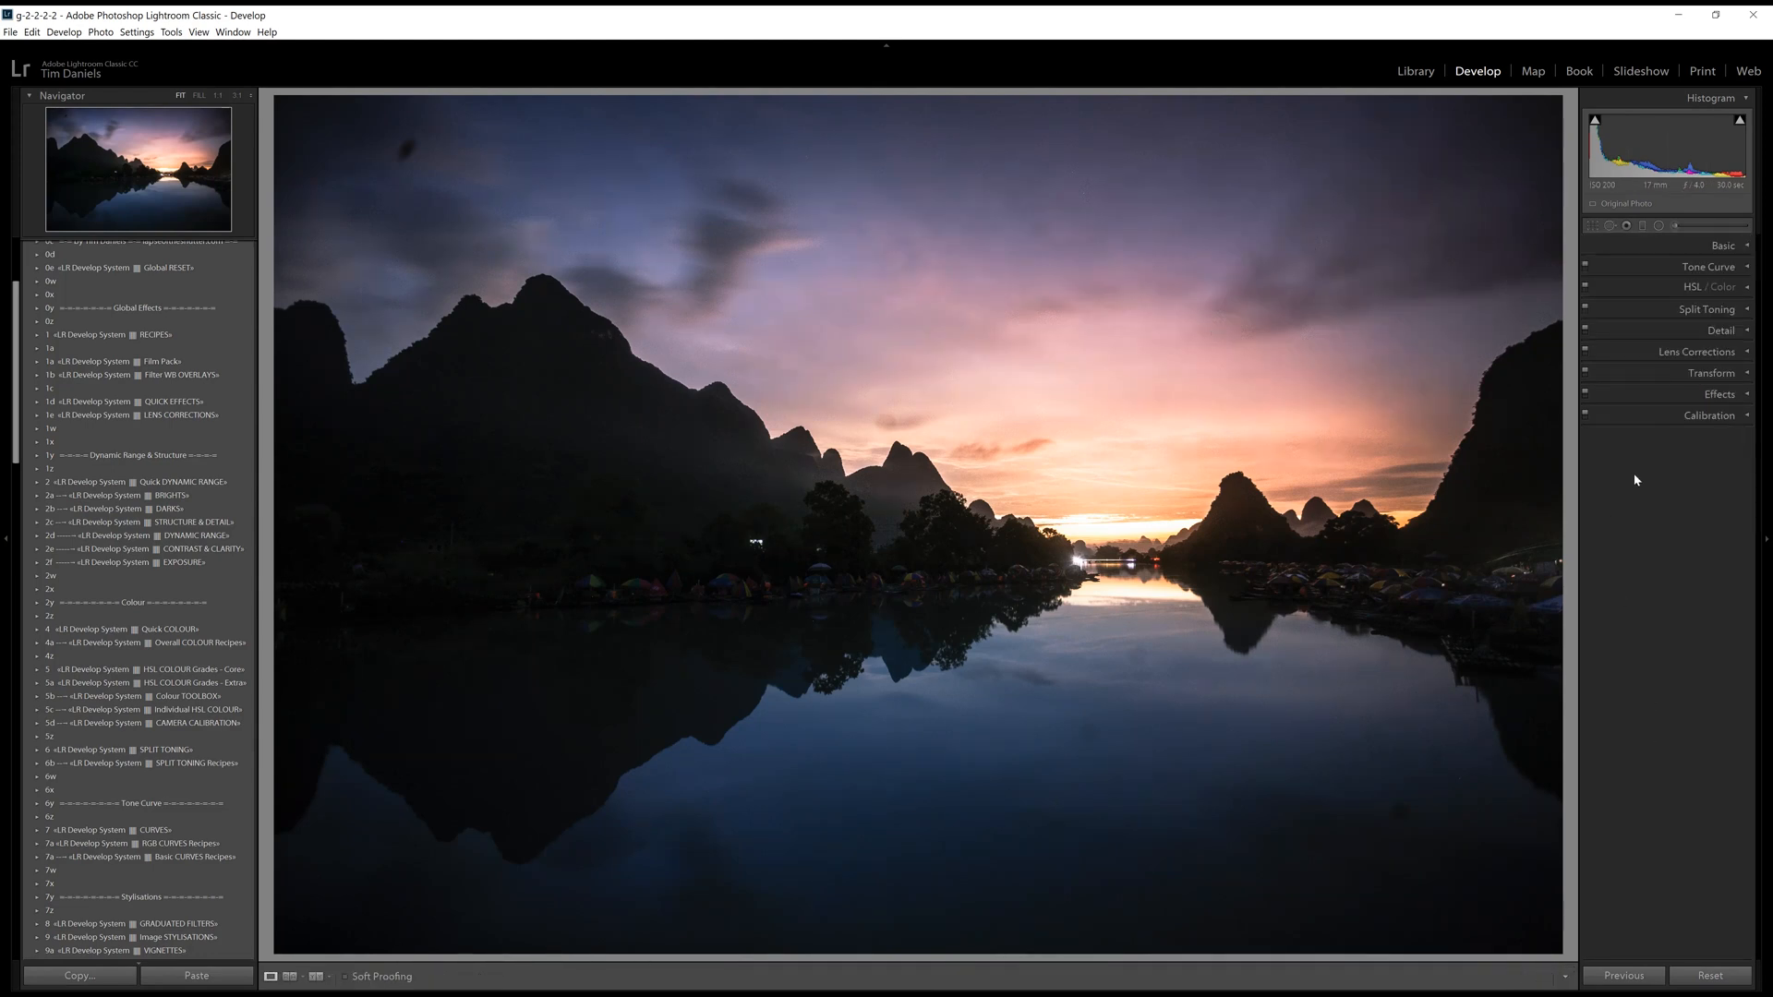
pyautogui.click(1627, 225)
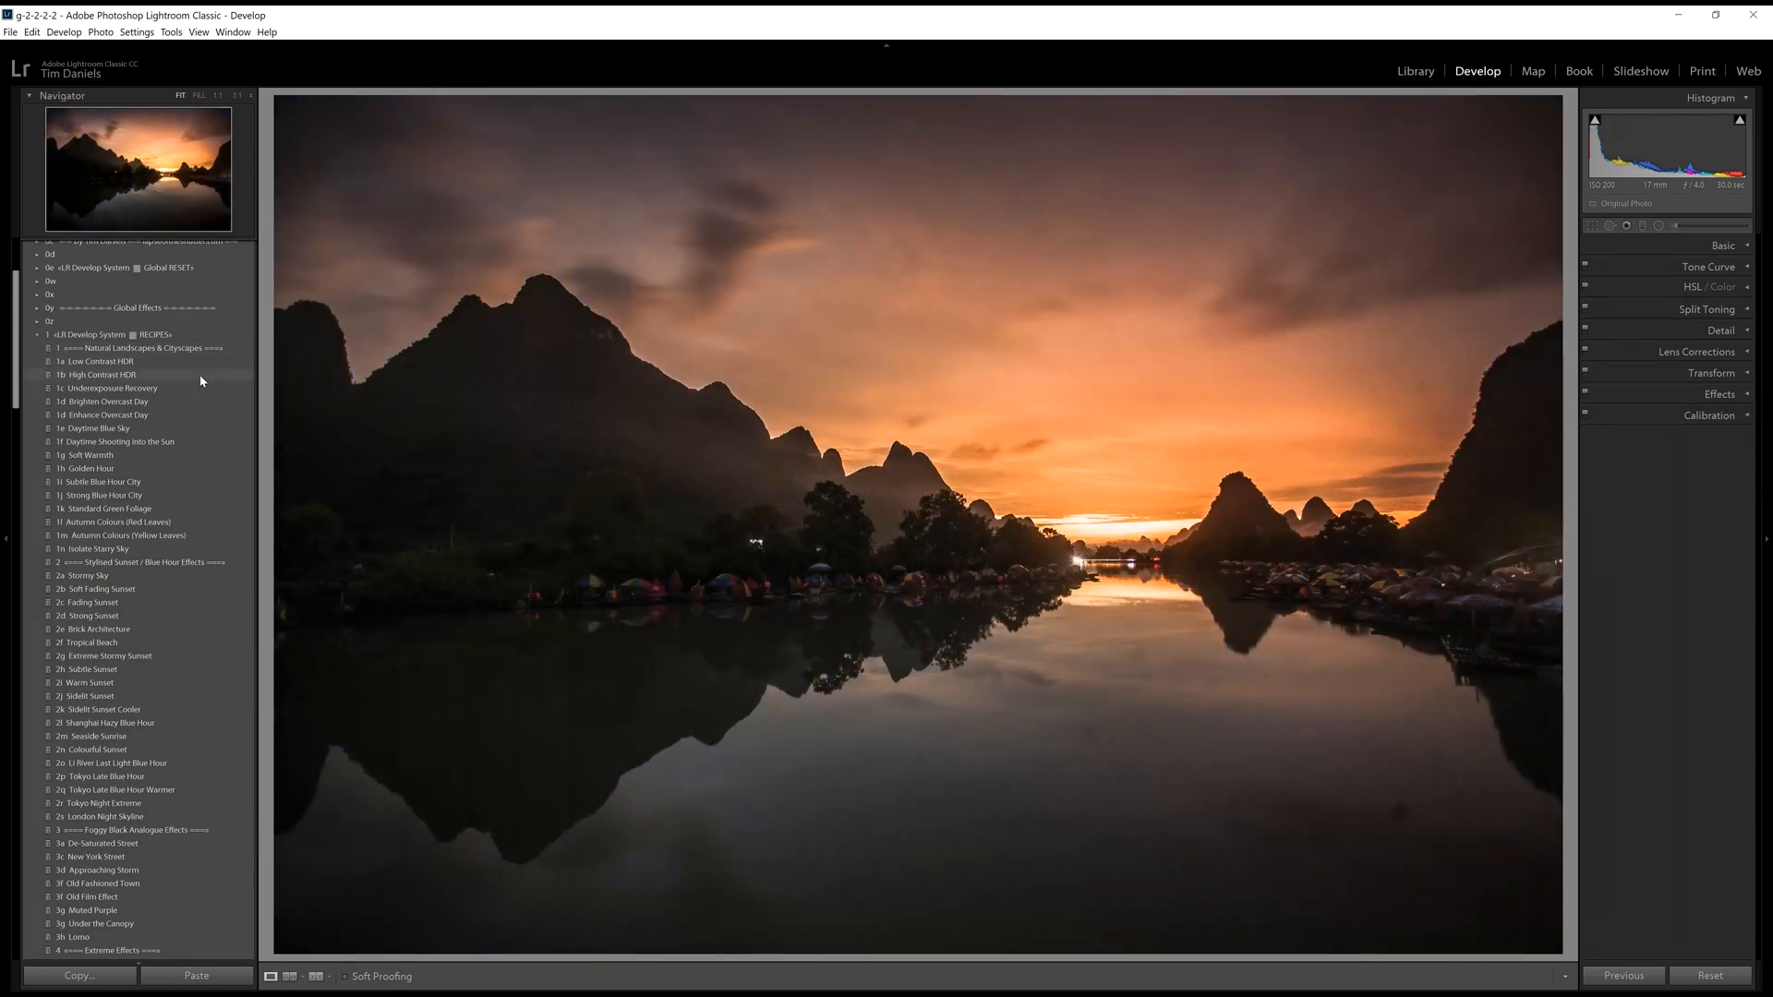
pyautogui.click(86, 455)
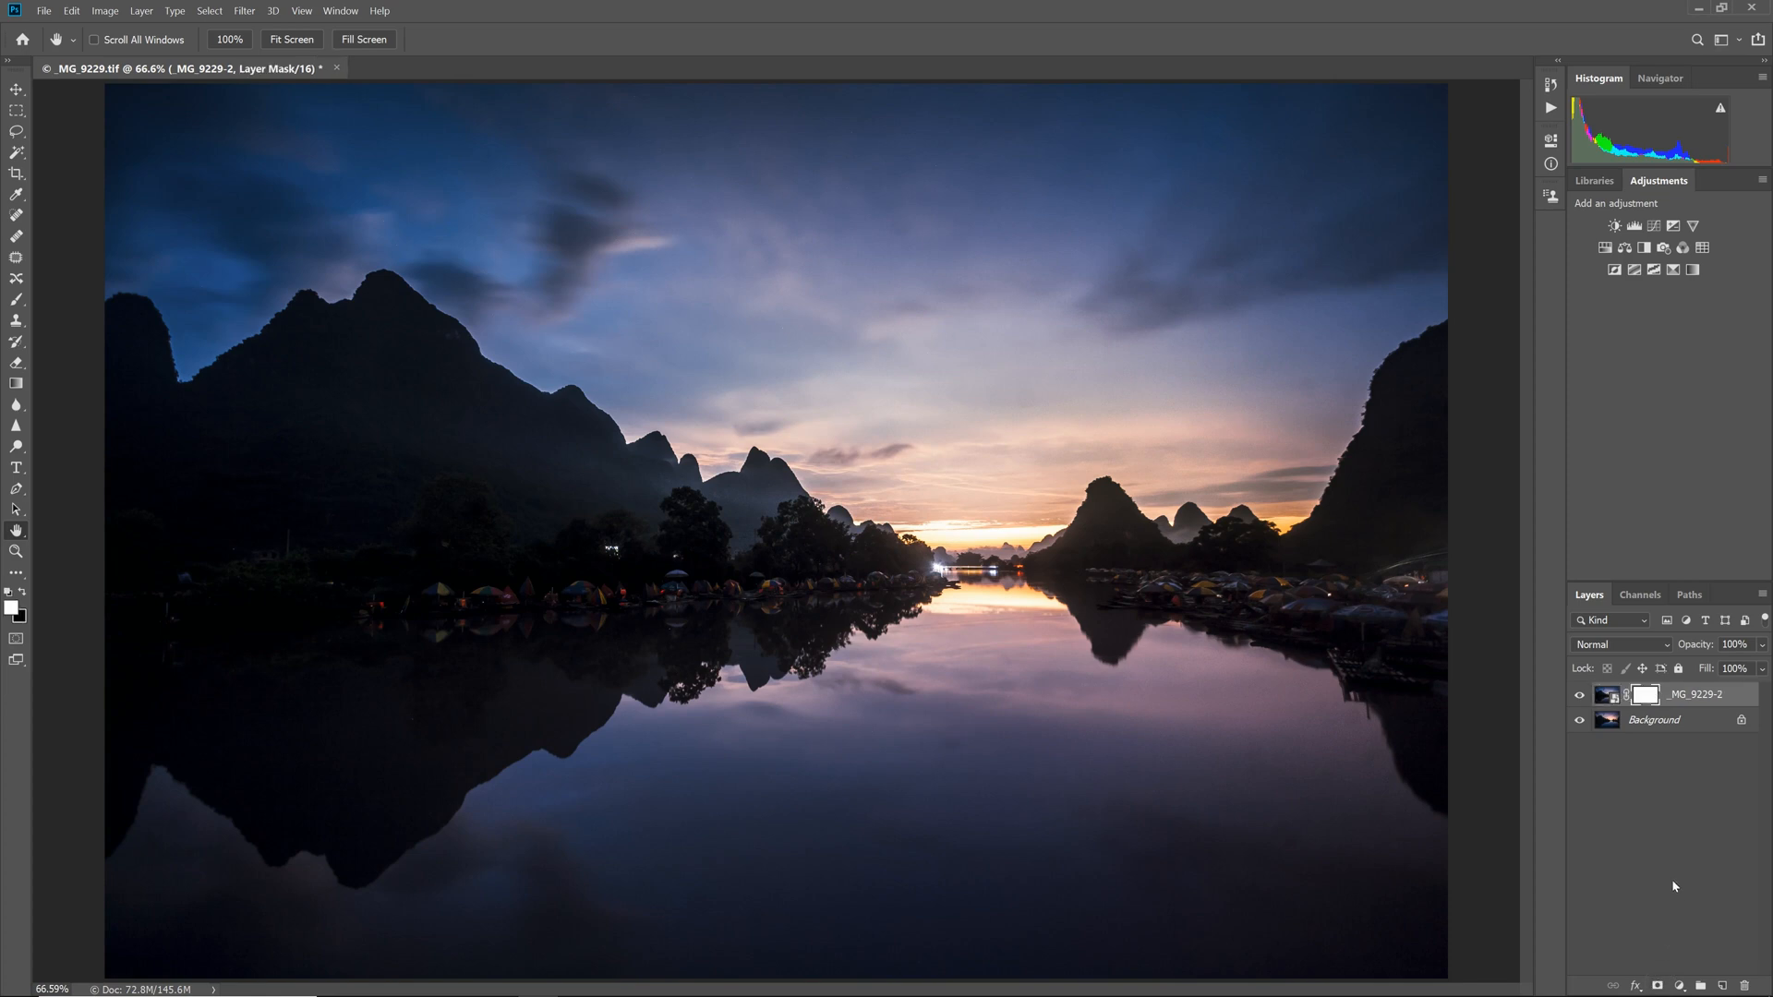
pyautogui.moveTo(82, 443)
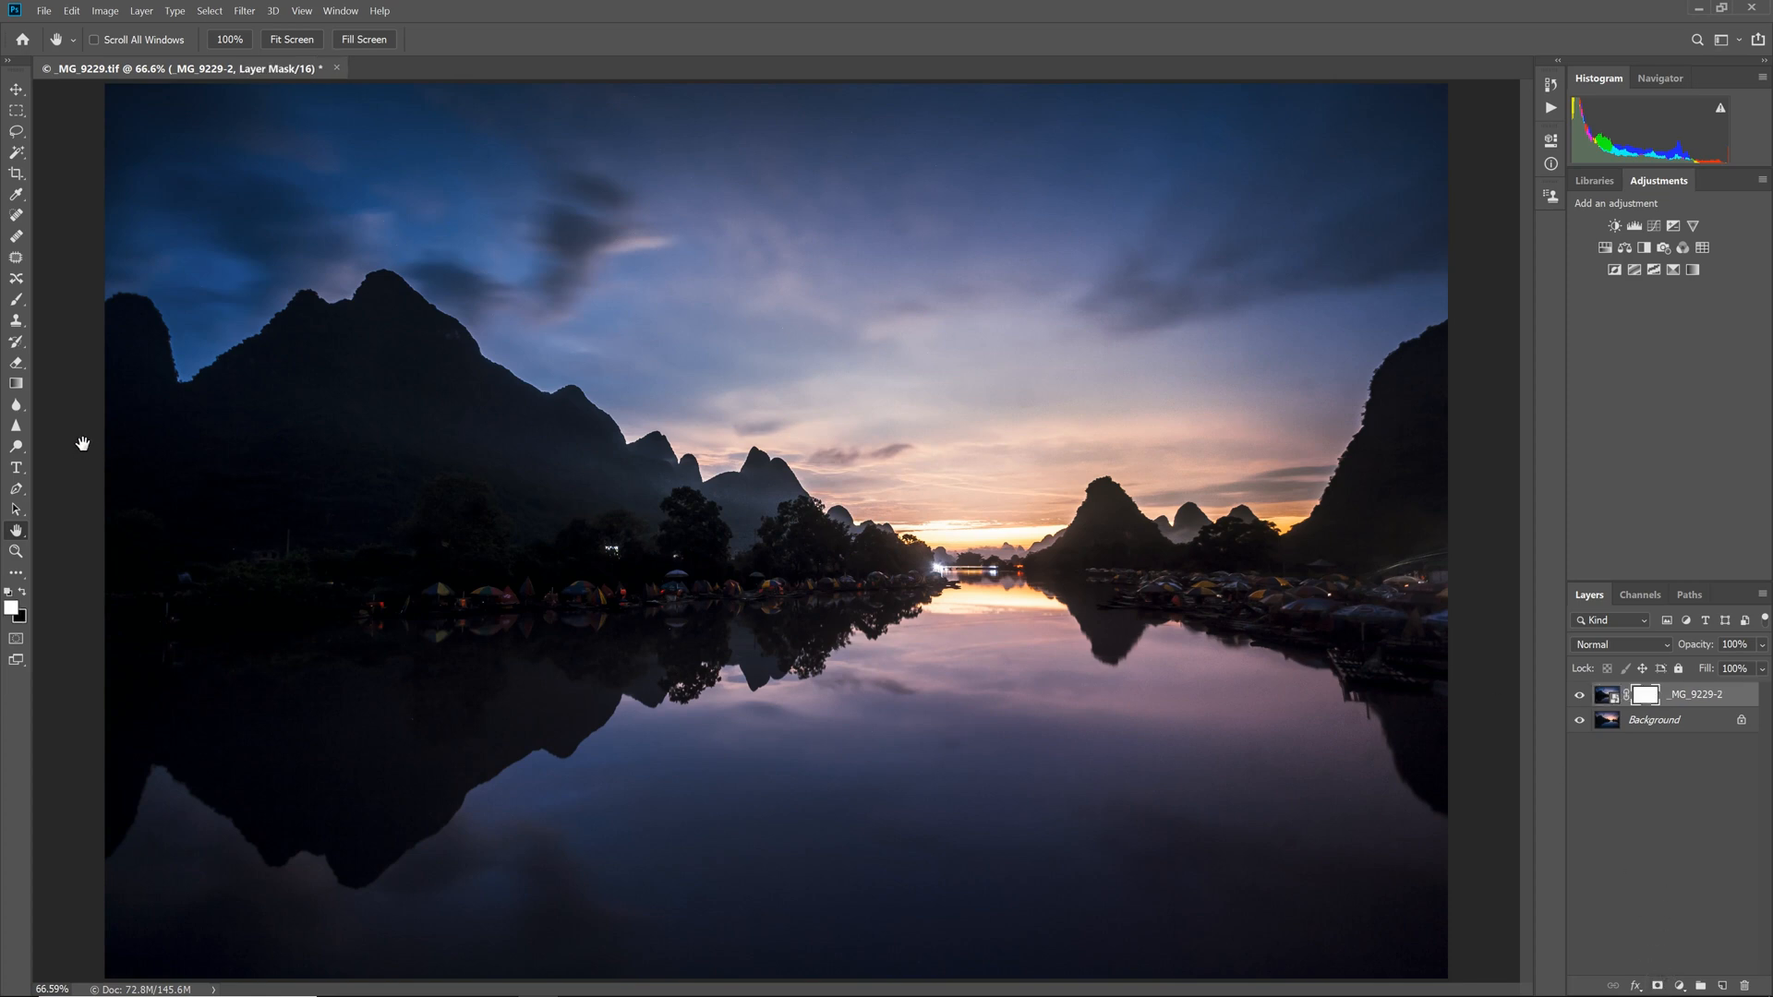
pyautogui.moveTo(16, 298)
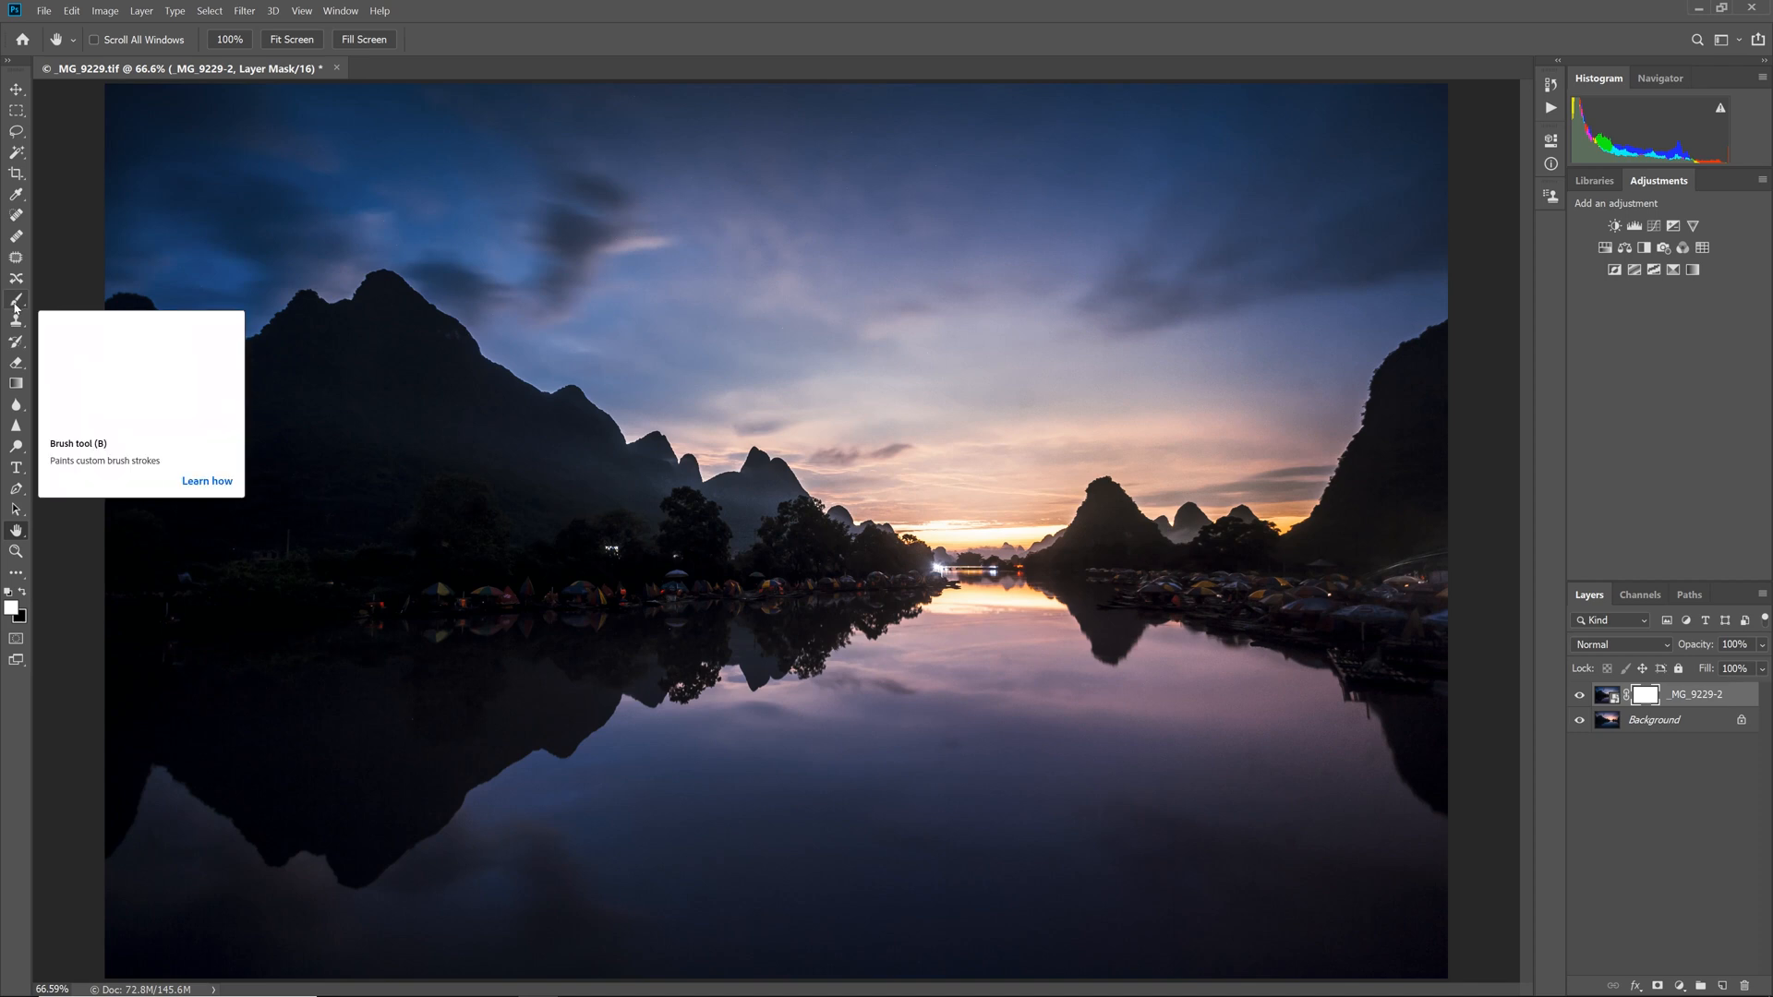
# Paint the _MG_9229-2 layer mask over the sky with a 31% opacity brush.
pyautogui.click(16, 299)
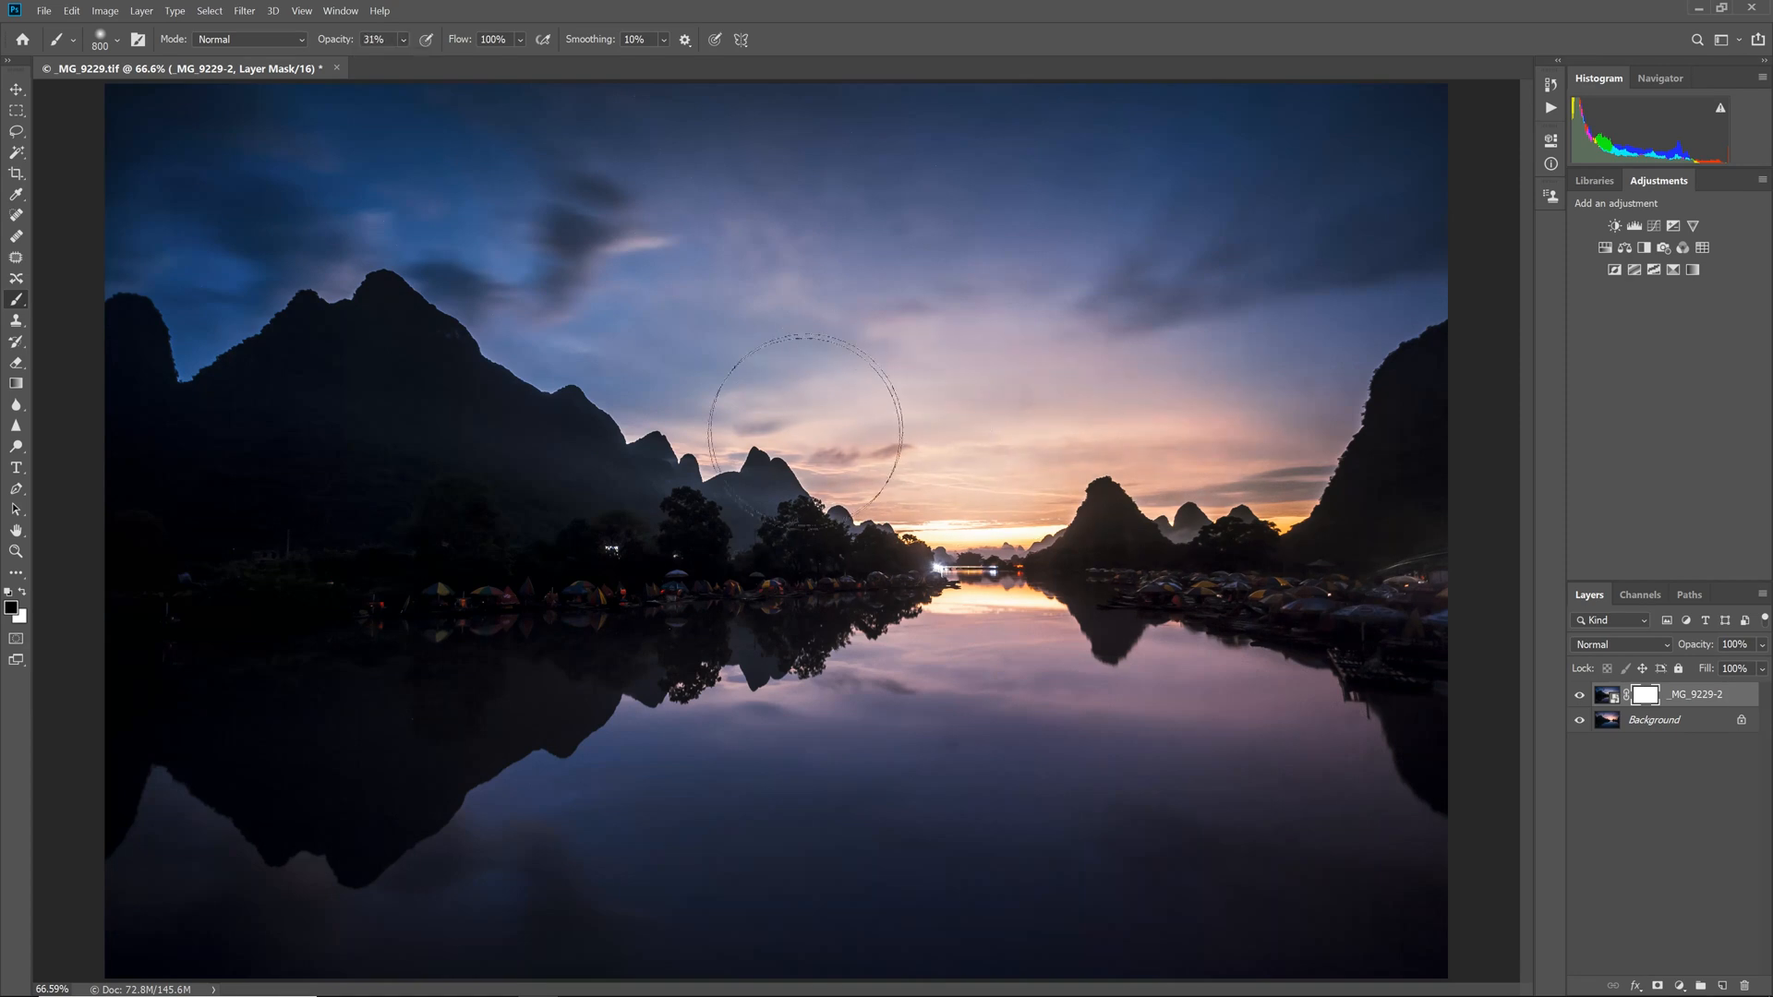
pyautogui.moveTo(808, 424); pyautogui.dragTo(639, 446)
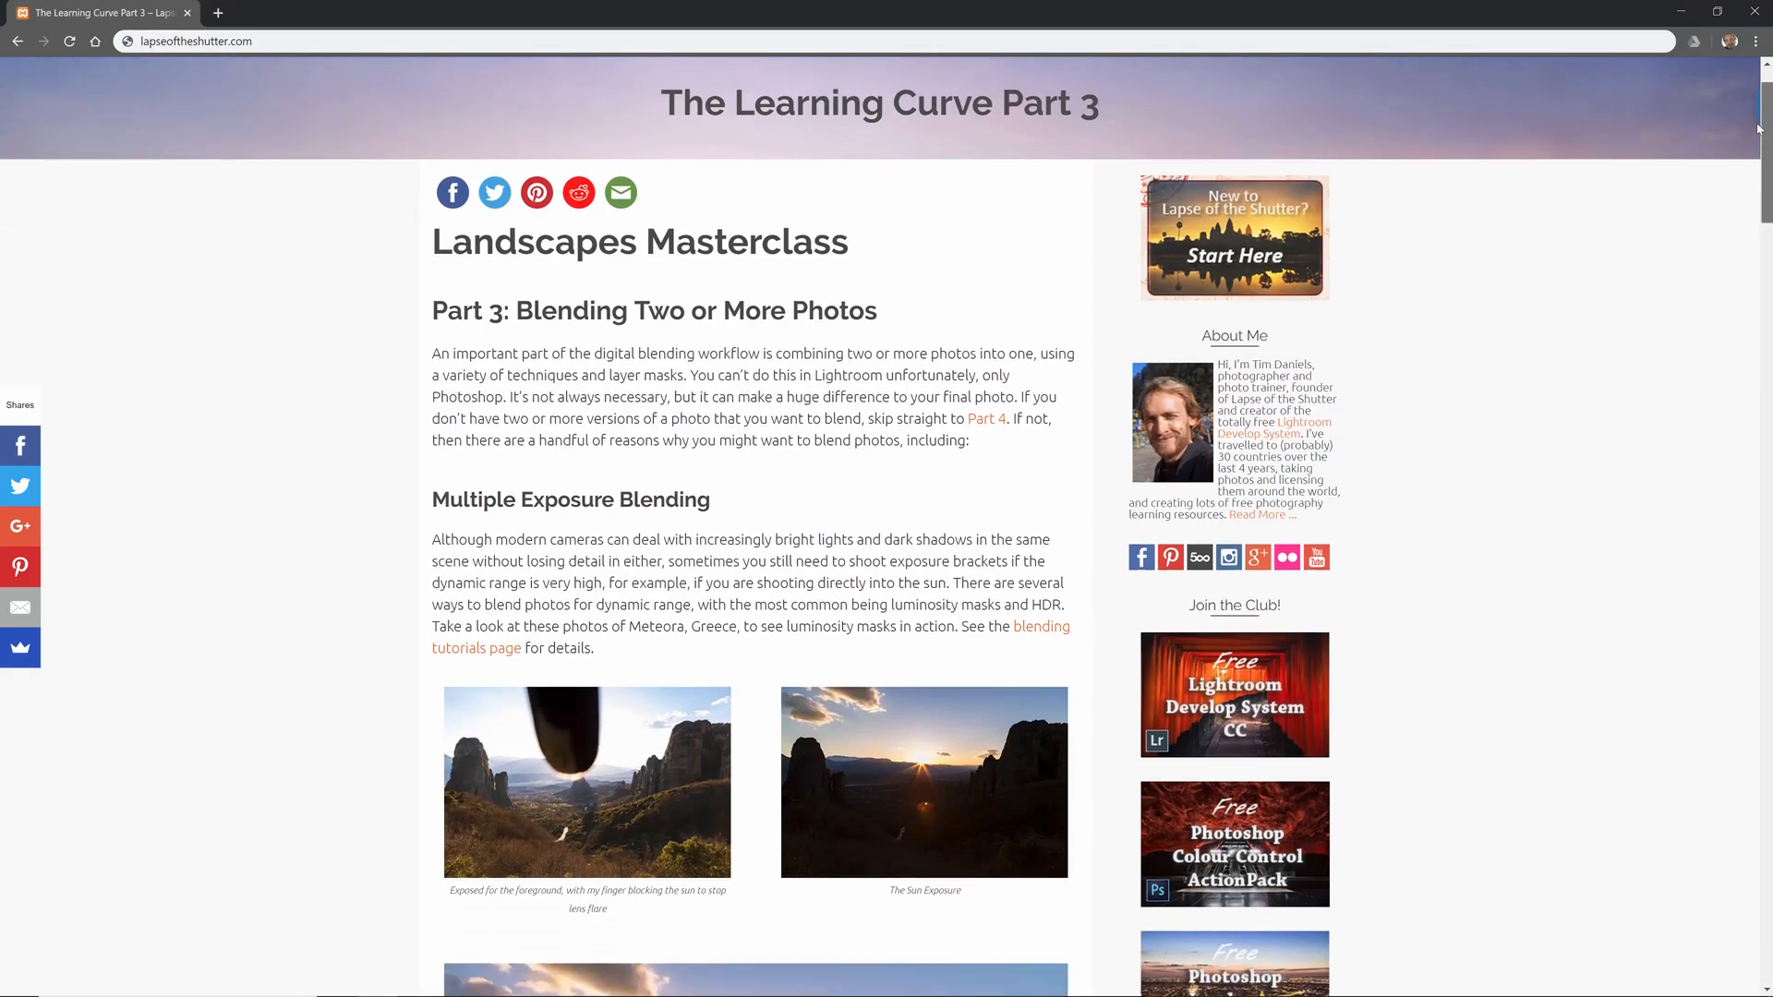
# Scroll through The Learning Curve Part 3 page on Lapse of the Shutter.
pyautogui.scroll(-3)
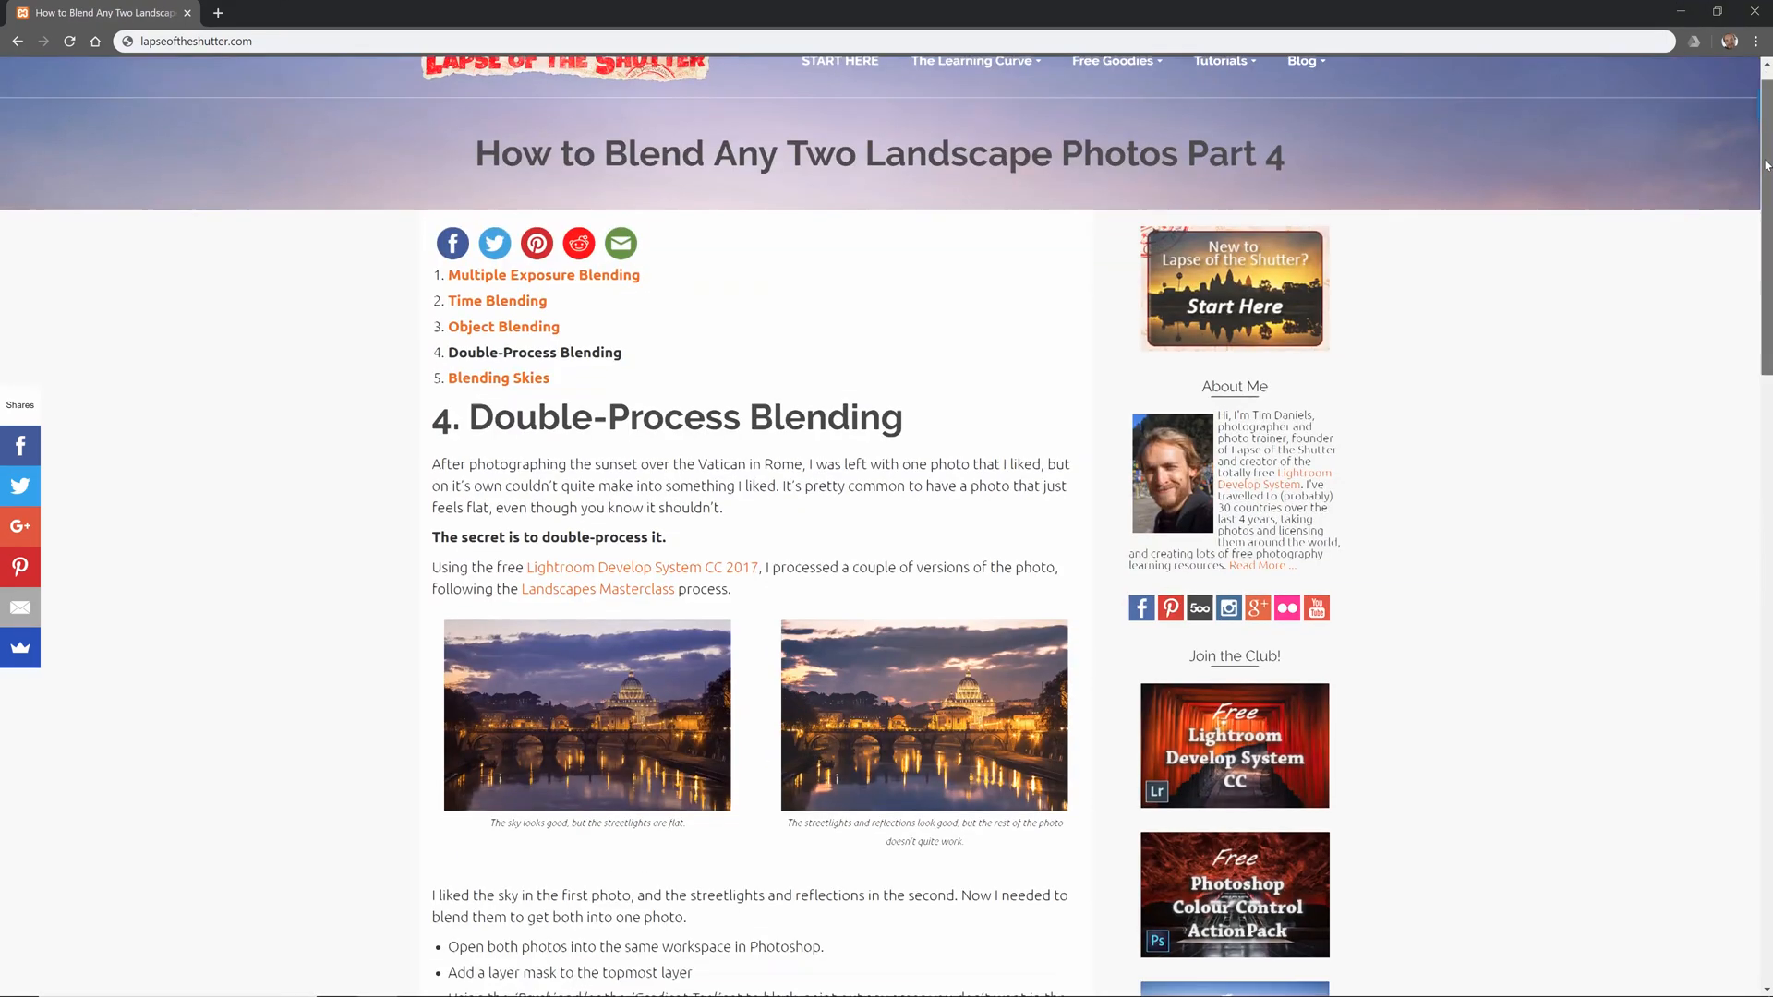
pyautogui.scroll(3)
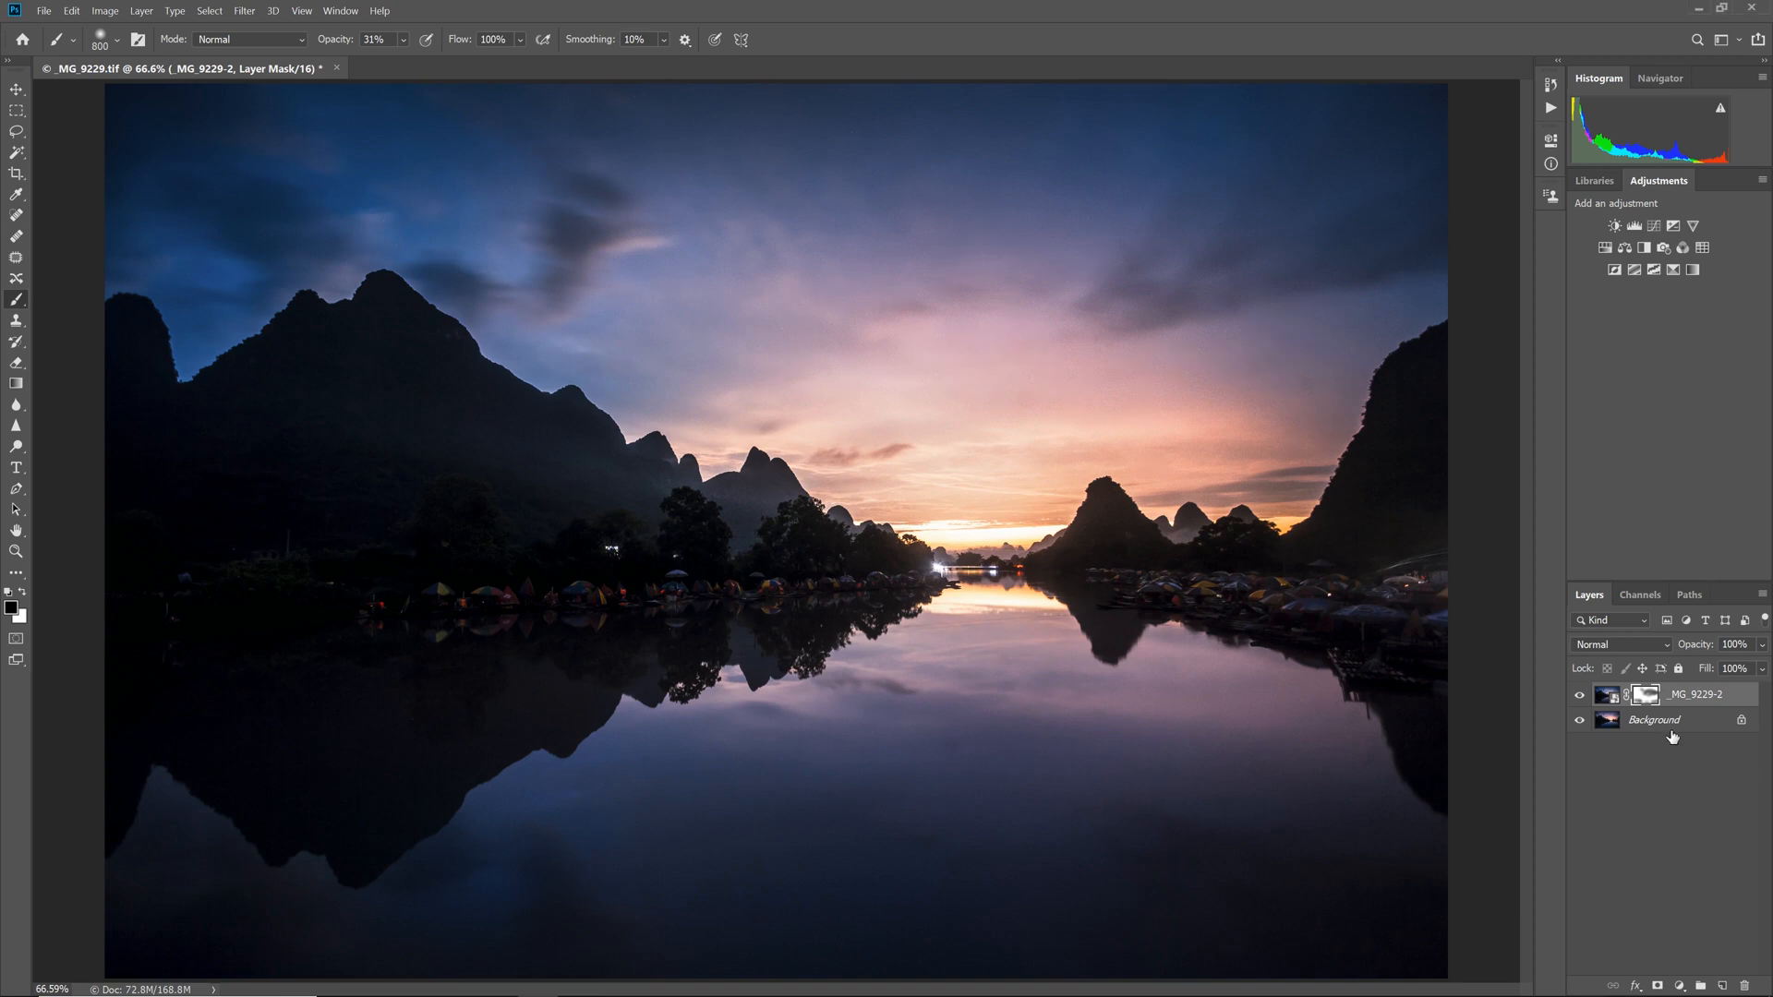
# Flatten the blended layers into a single Background layer from the layer's context menu.
pyautogui.rightClick(1692, 694)
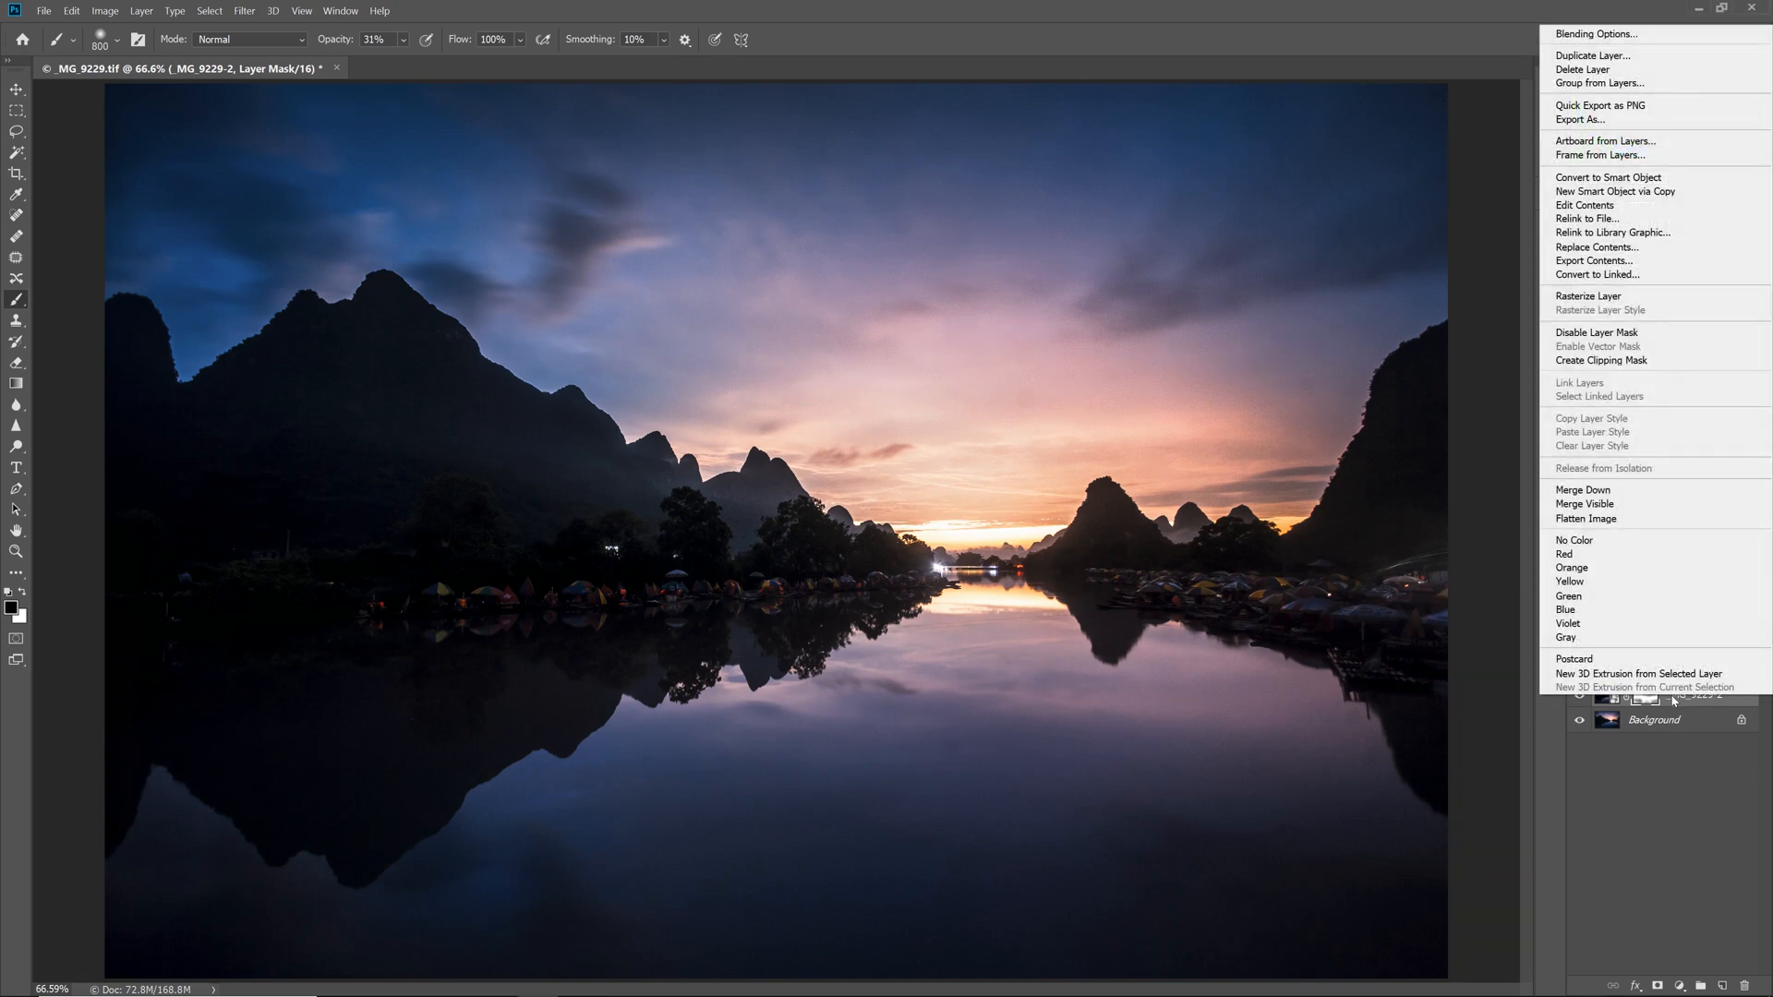
pyautogui.moveTo(1585, 518)
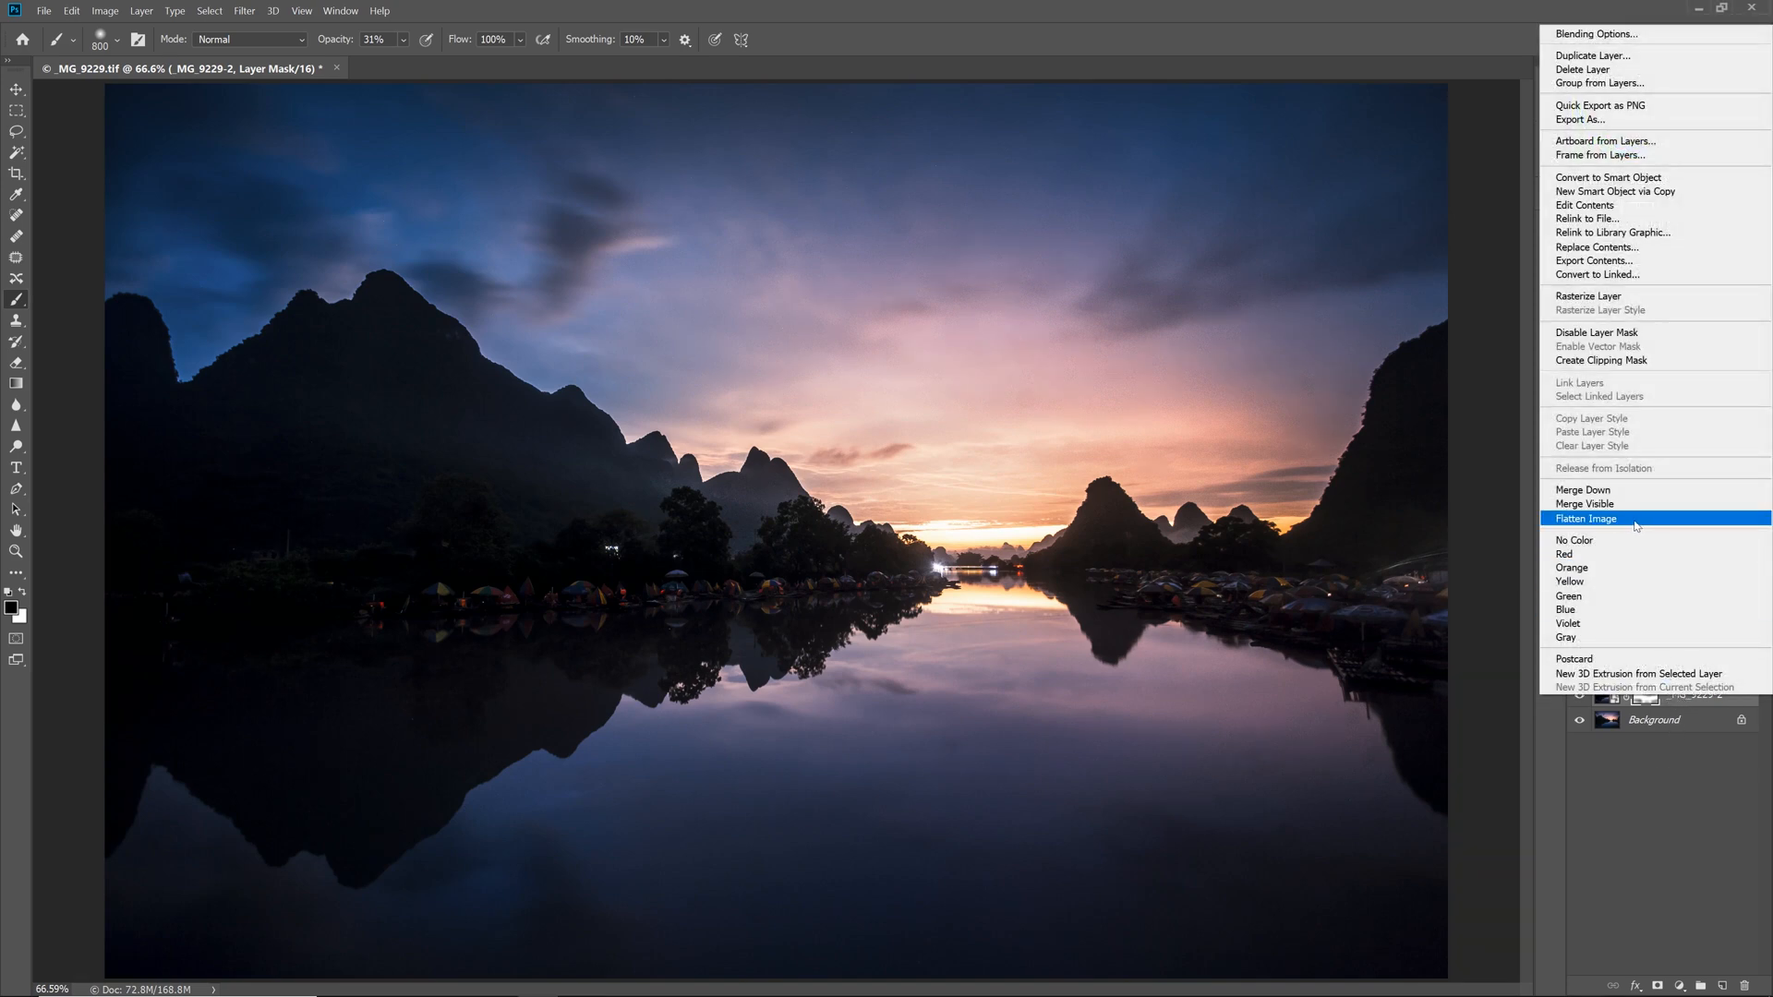
pyautogui.click(1585, 518)
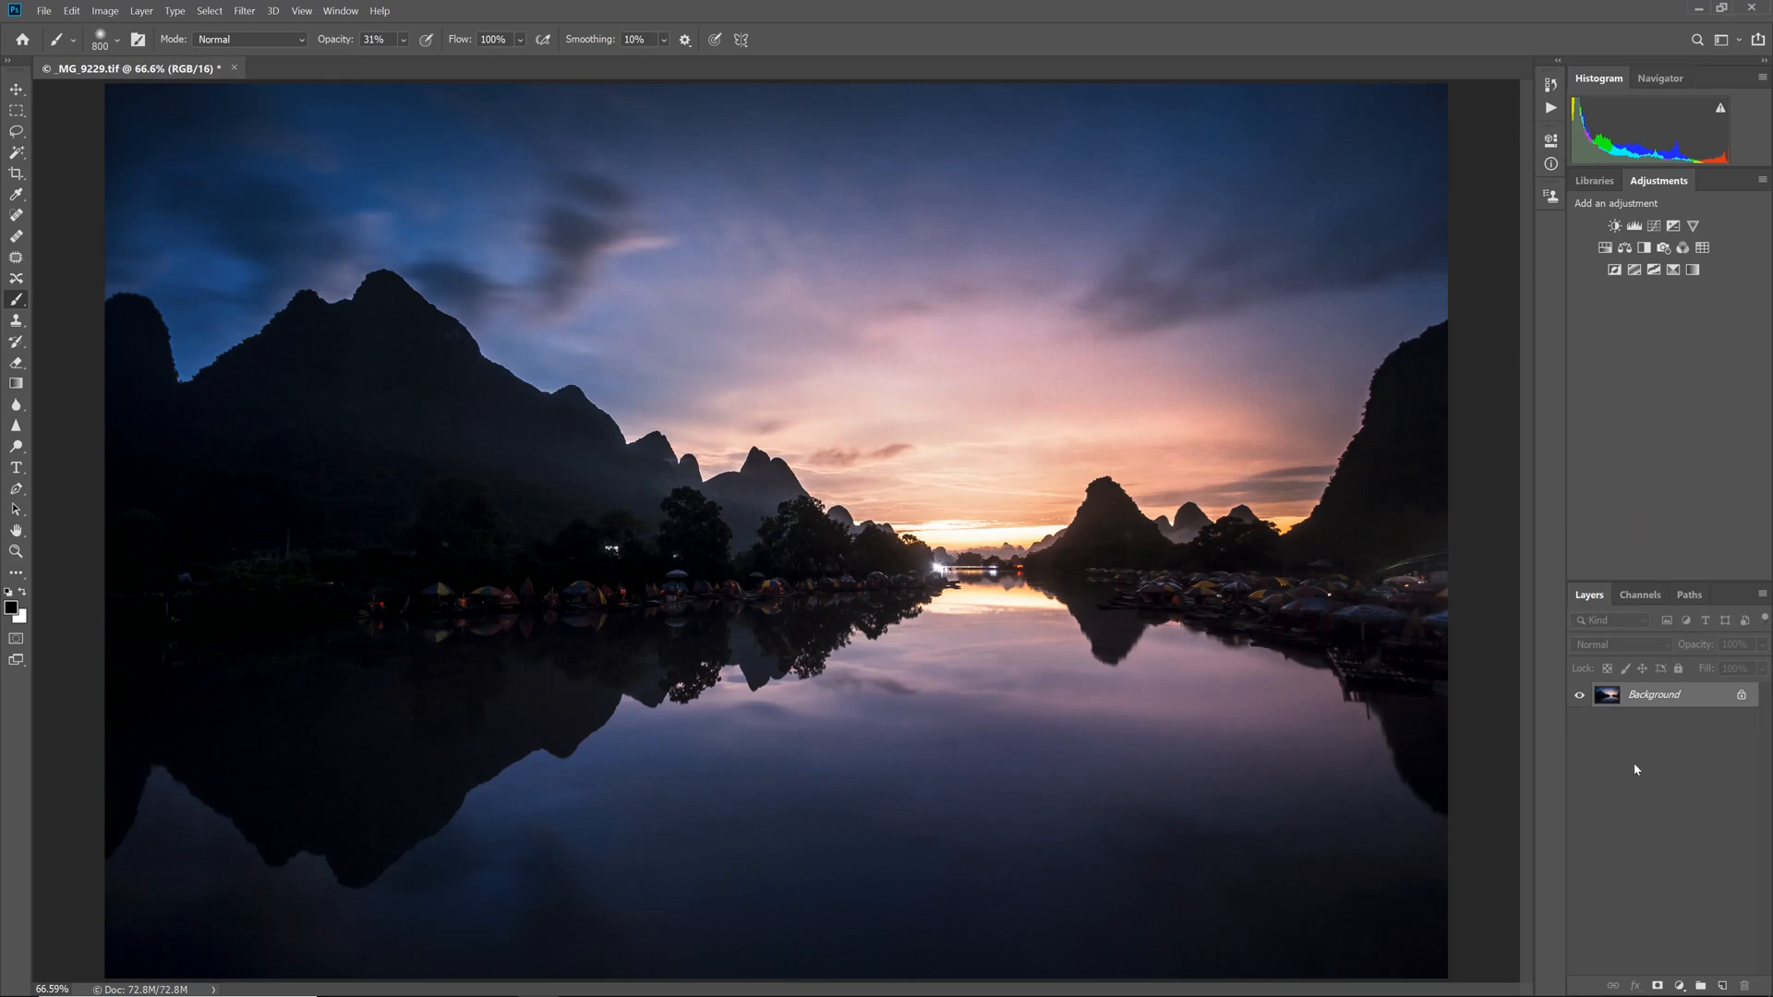
pyautogui.moveTo(1635, 770)
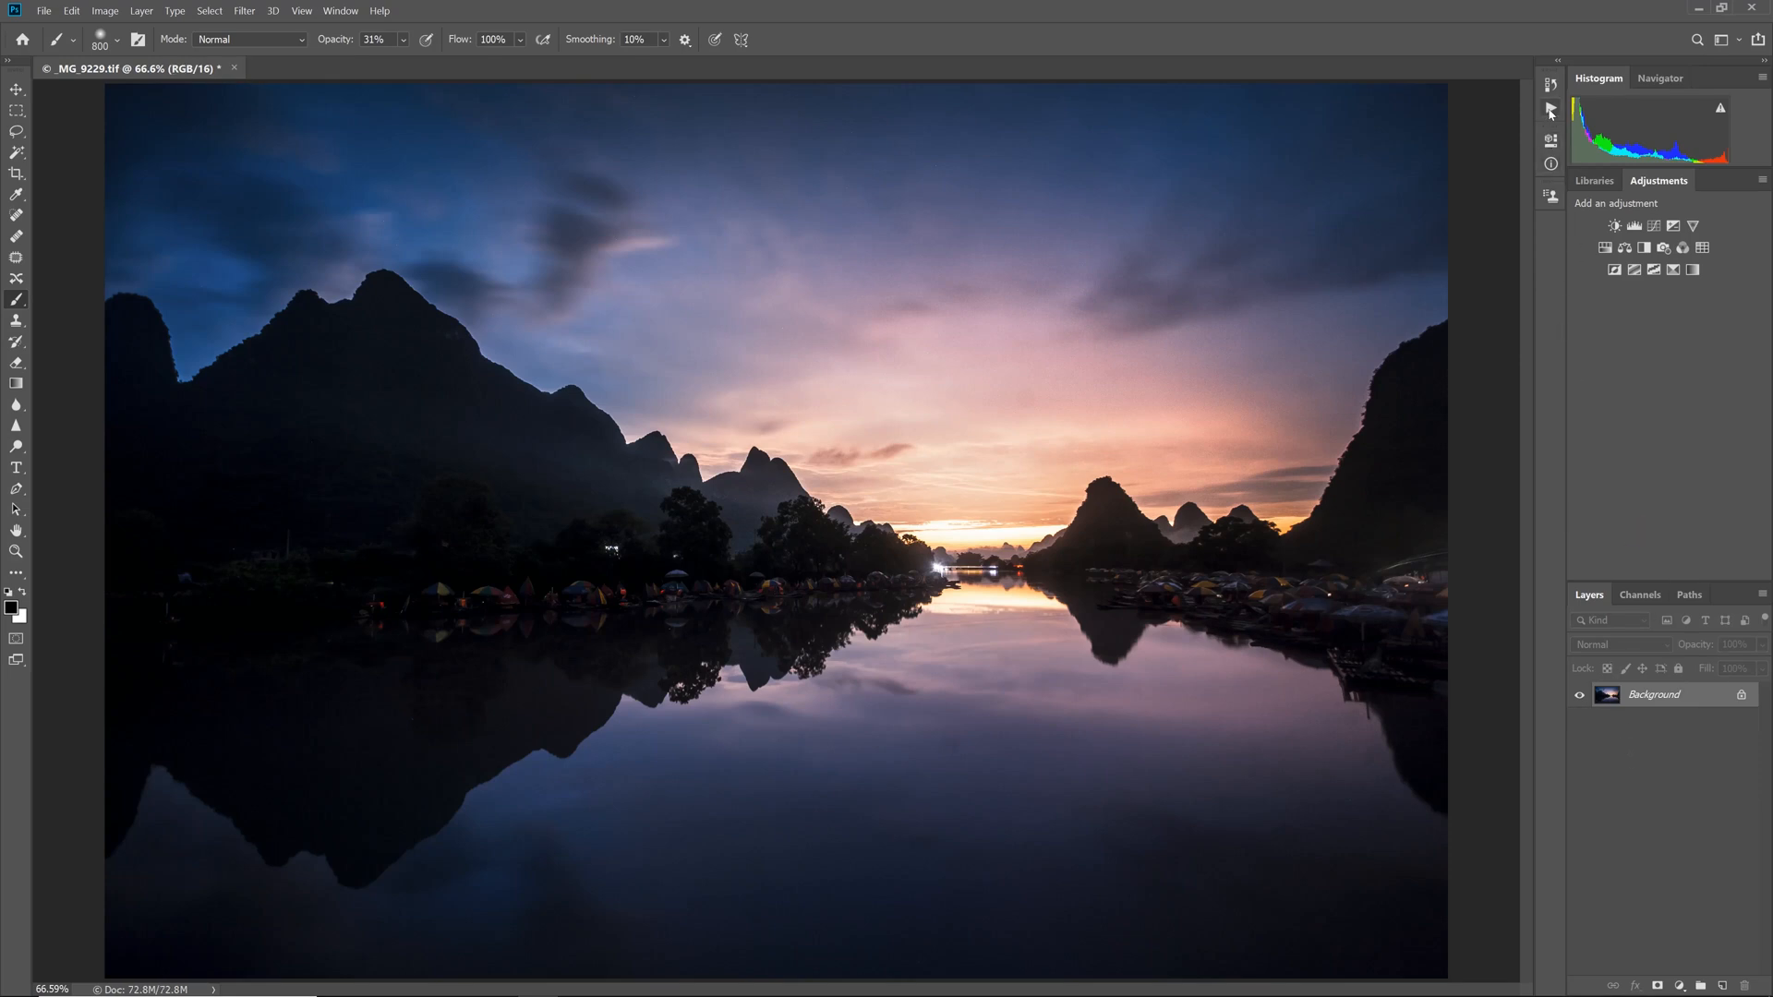
pyautogui.click(1550, 110)
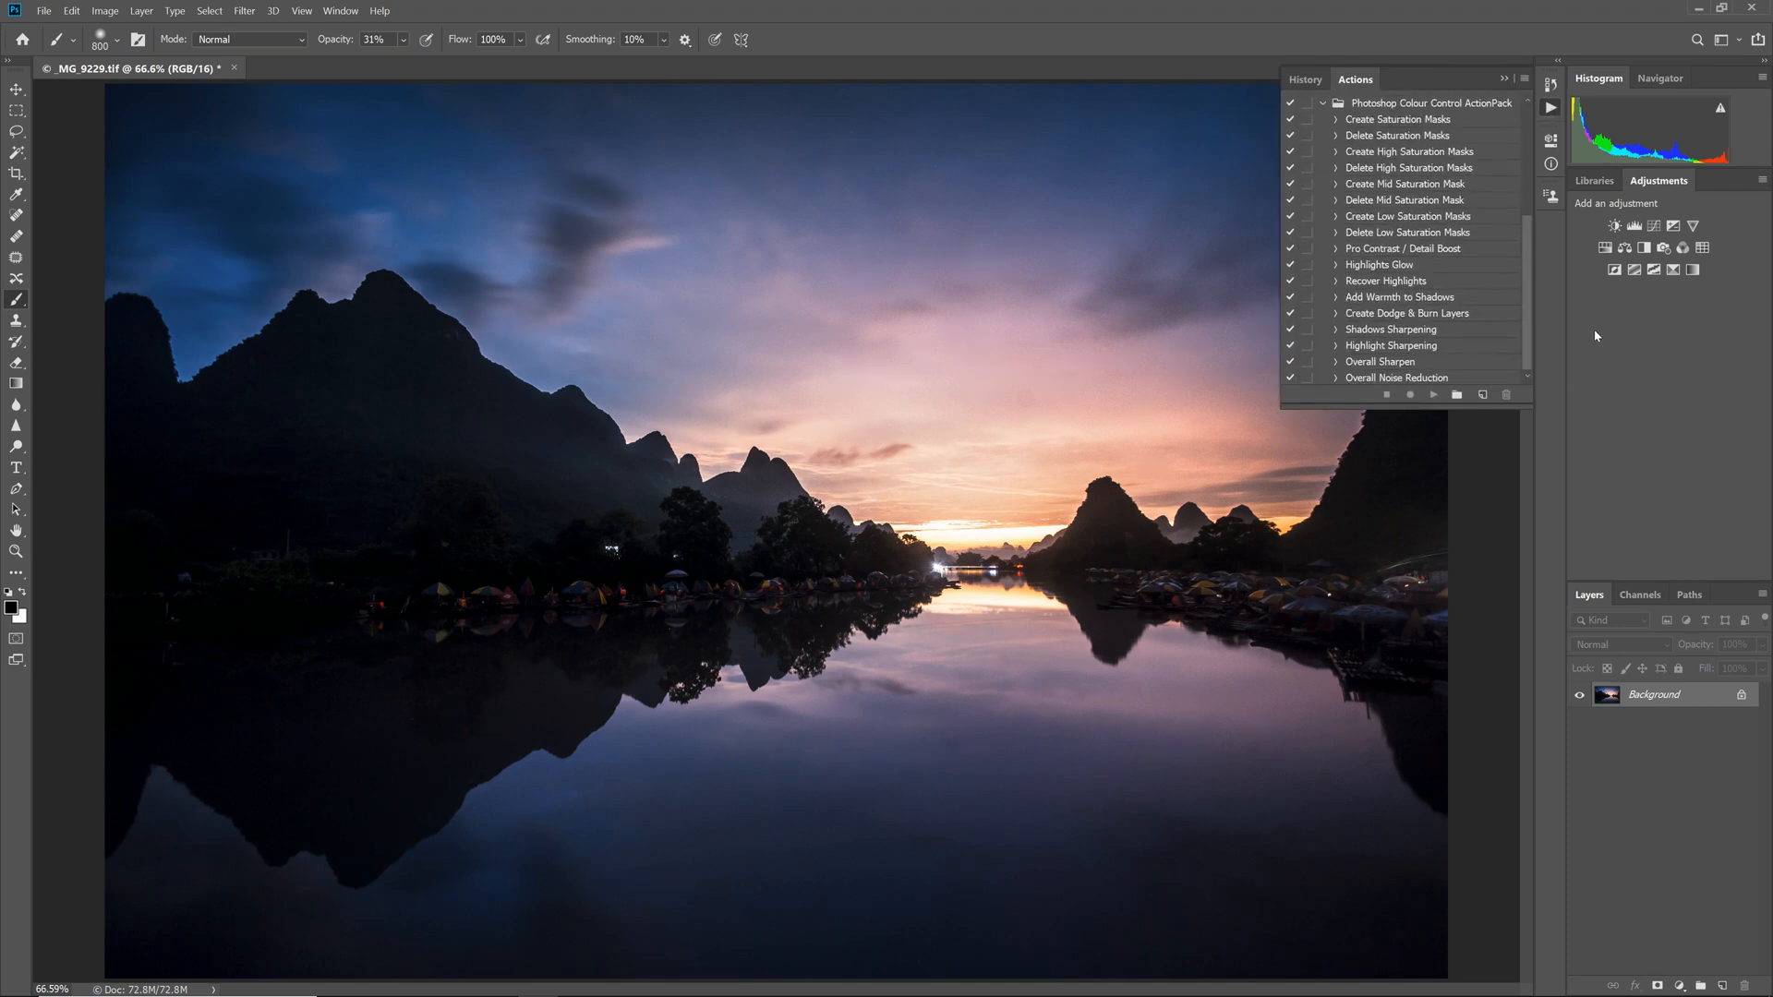
# Run Create Saturation Masks from the Photoshop Colour Control ActionPack.
pyautogui.click(1399, 119)
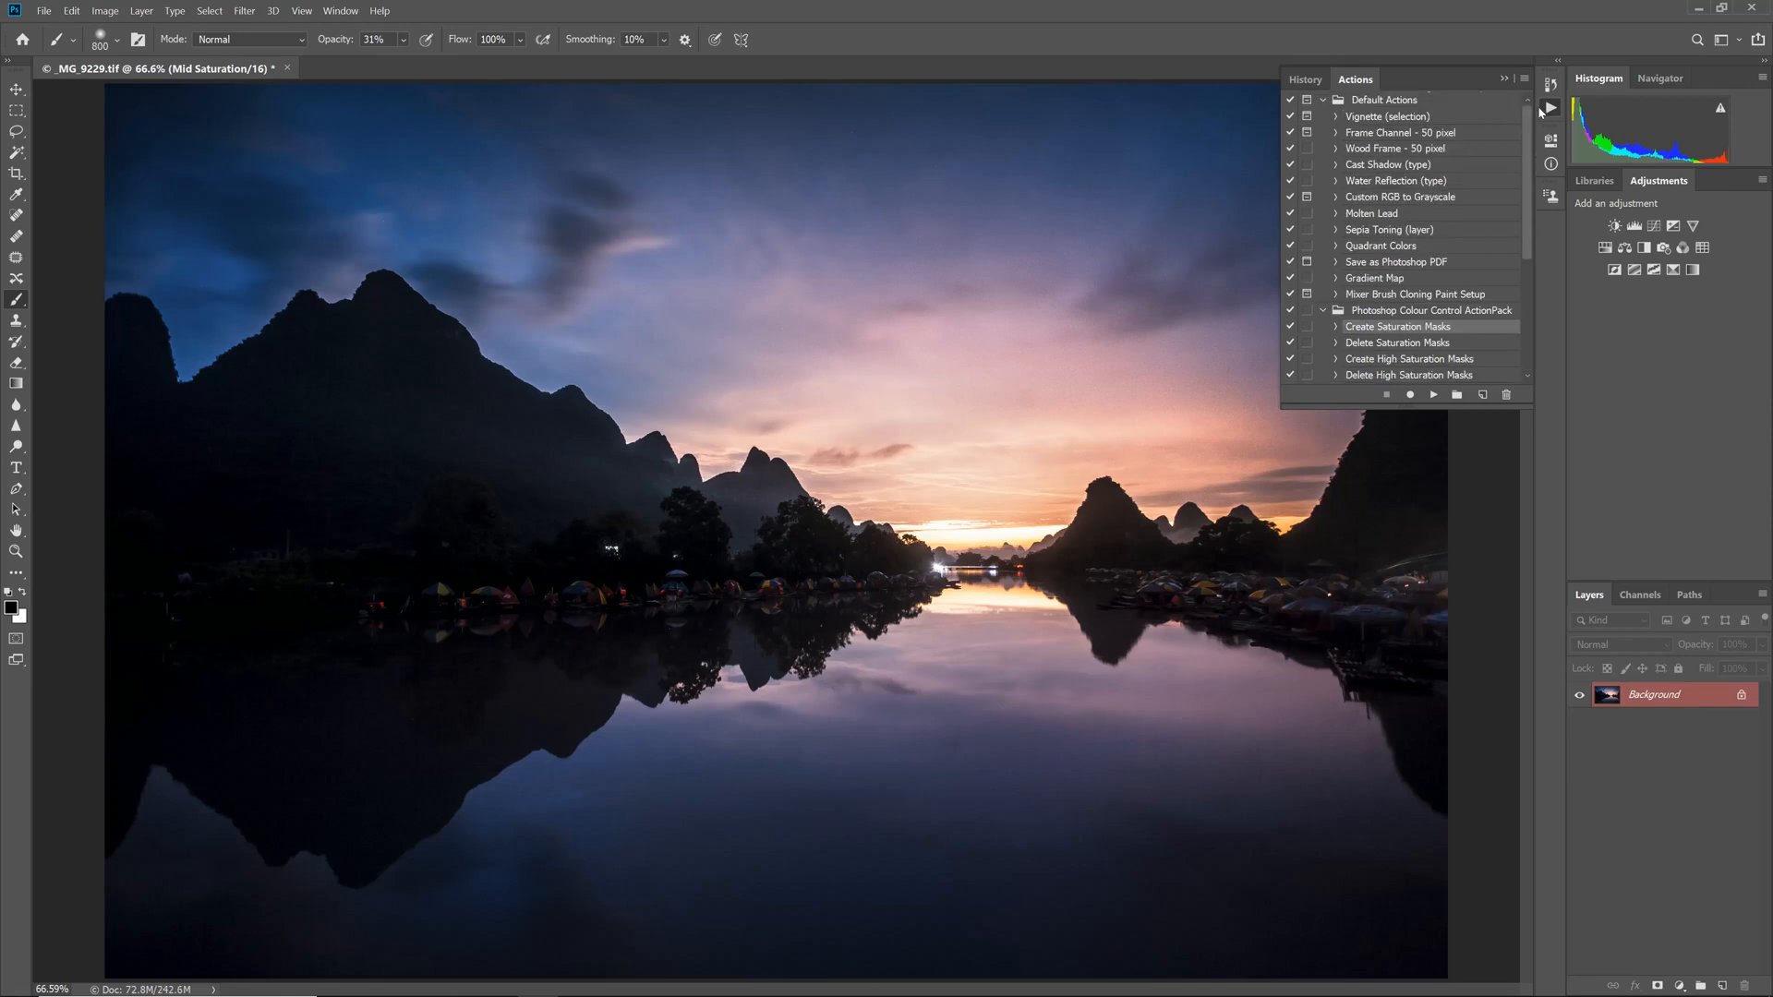
pyautogui.click(1550, 107)
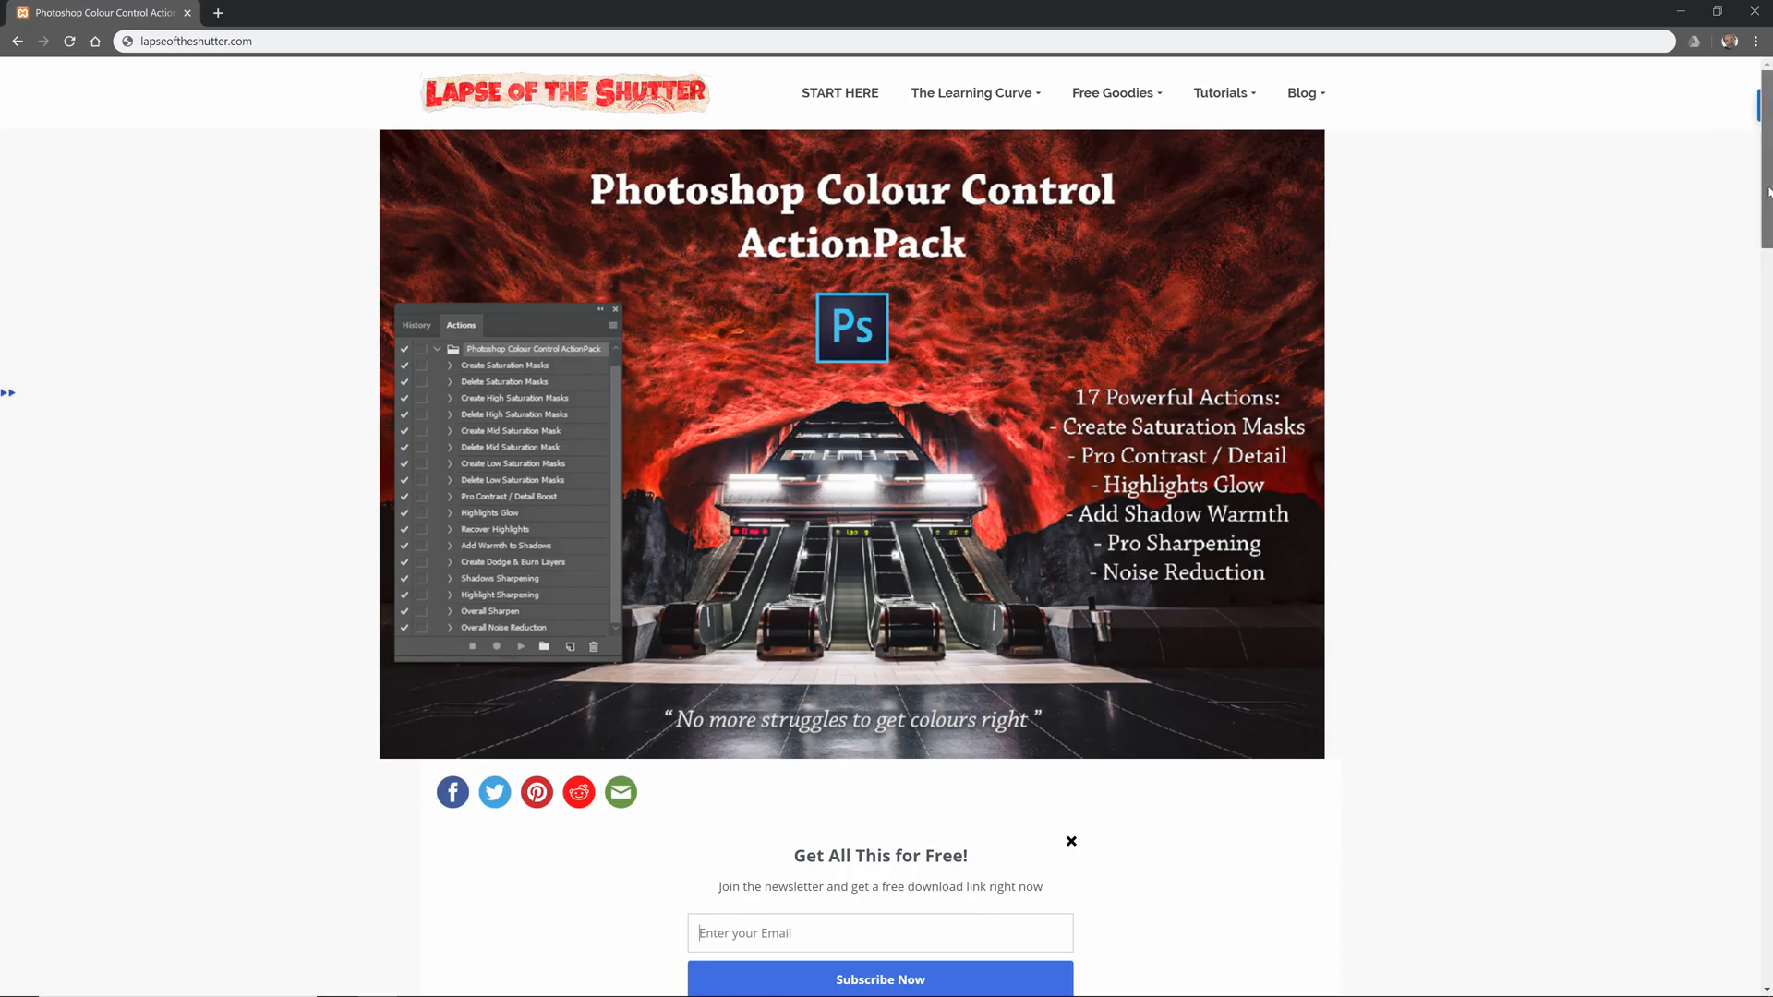
# Scroll through the free Colour Control ActionPack page on lapseoftheshutter.com.
pyautogui.scroll(-3)
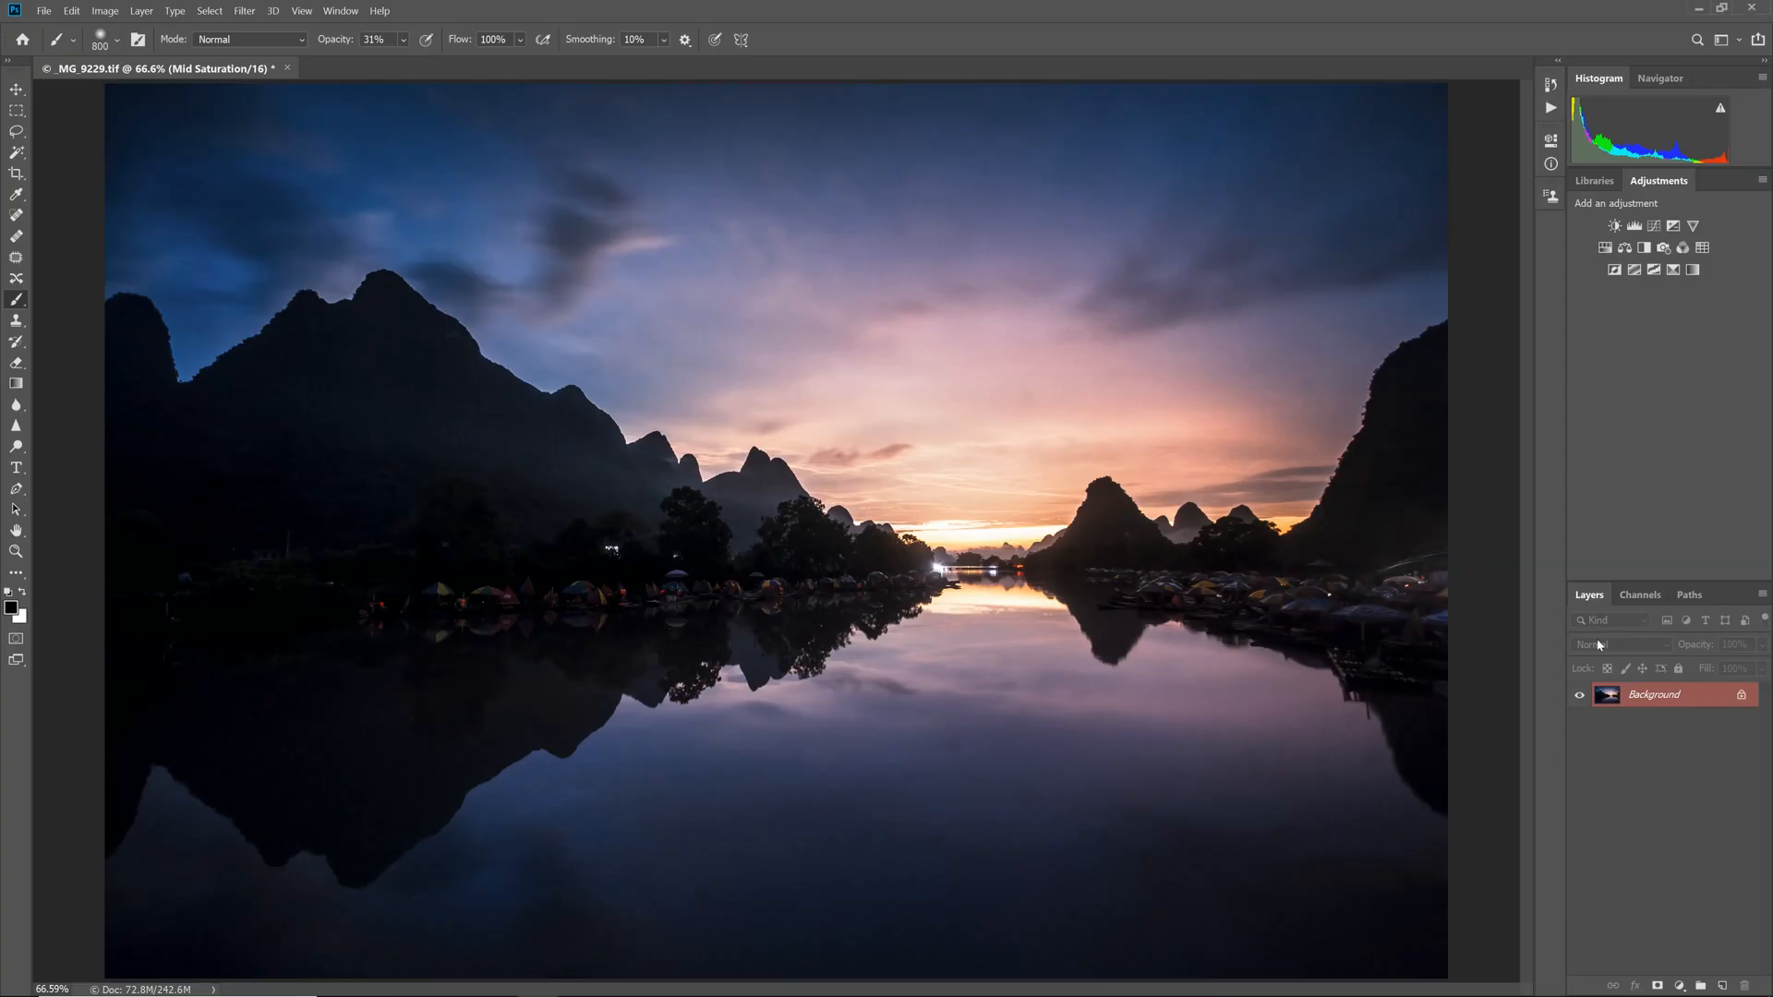
# Preview the High Saturation 2, High Saturation 1 and Low Saturation channels in the Channels panel.
pyautogui.click(1638, 594)
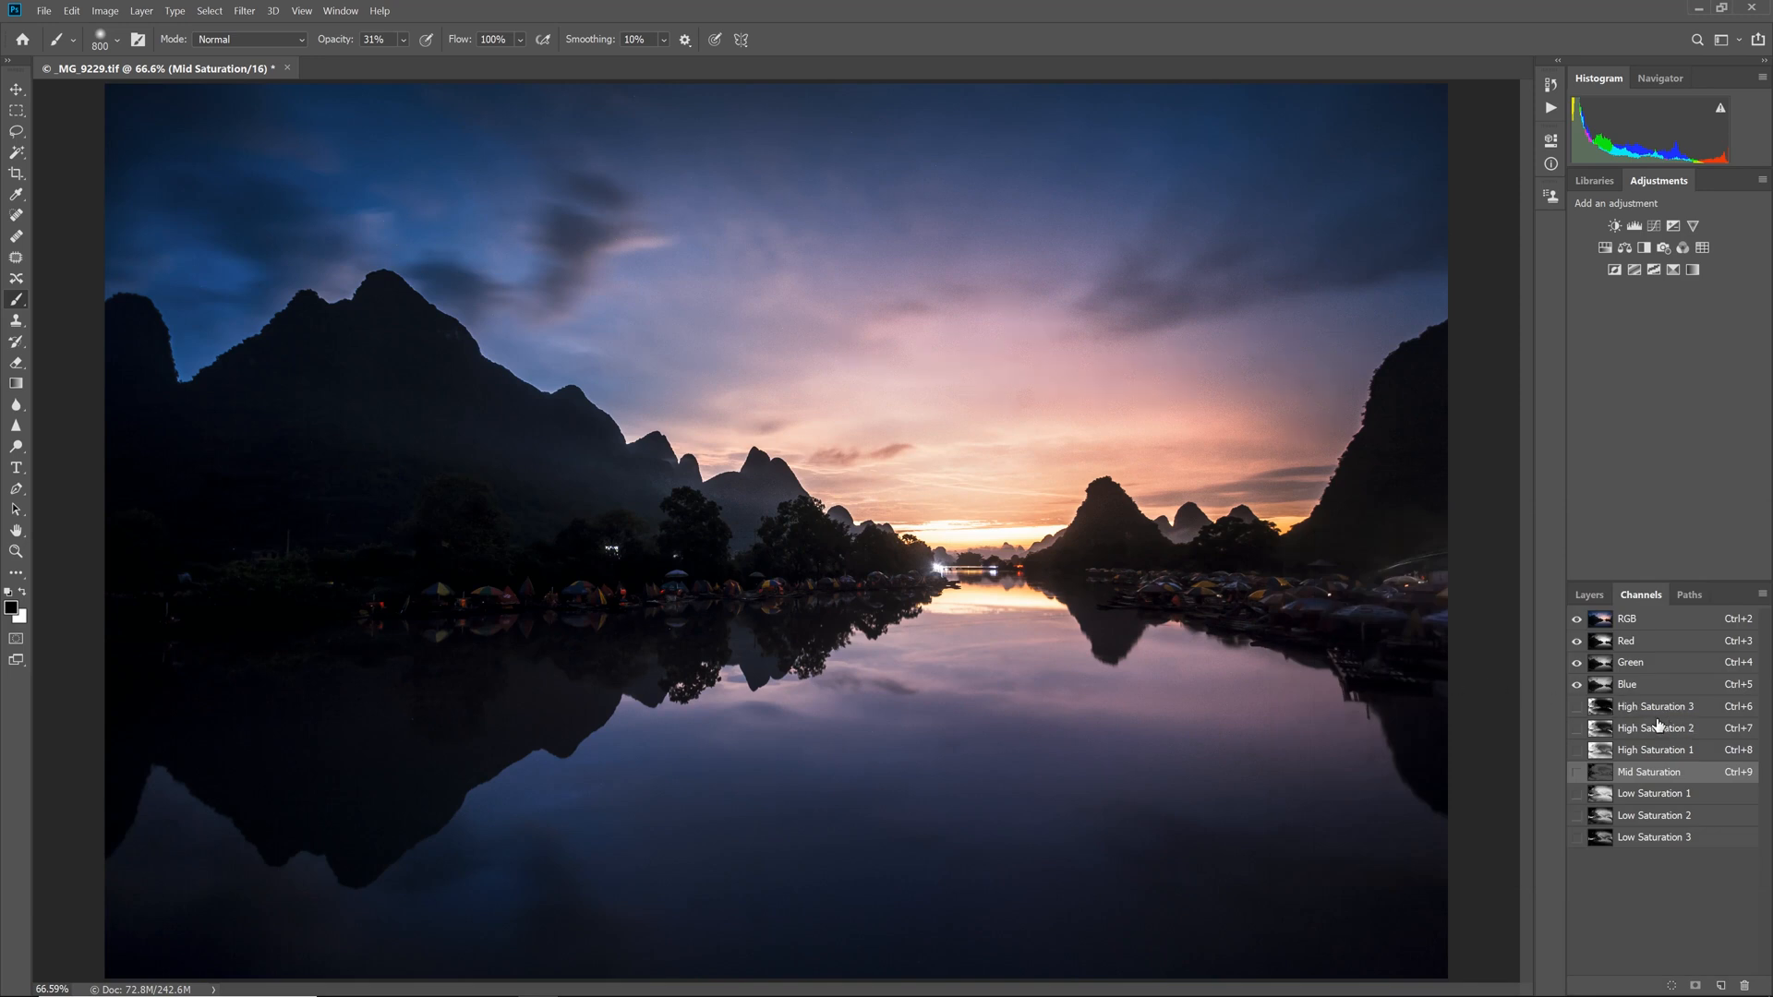
pyautogui.click(1653, 705)
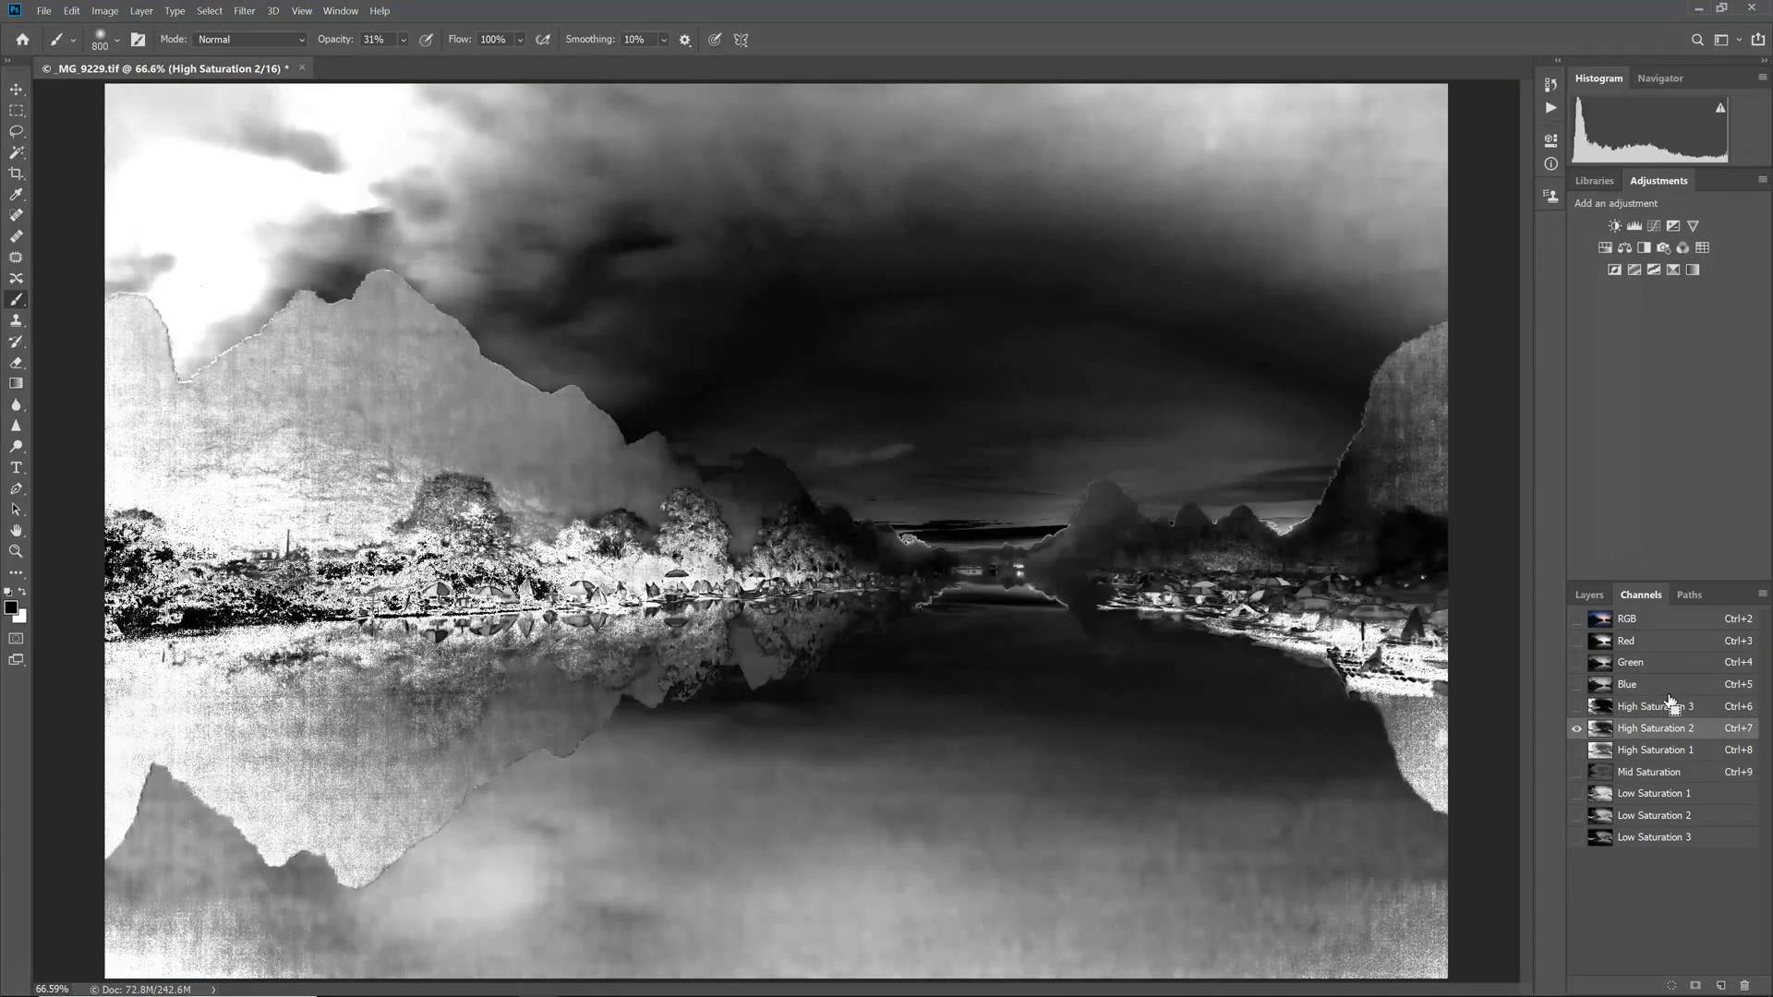
pyautogui.click(1656, 749)
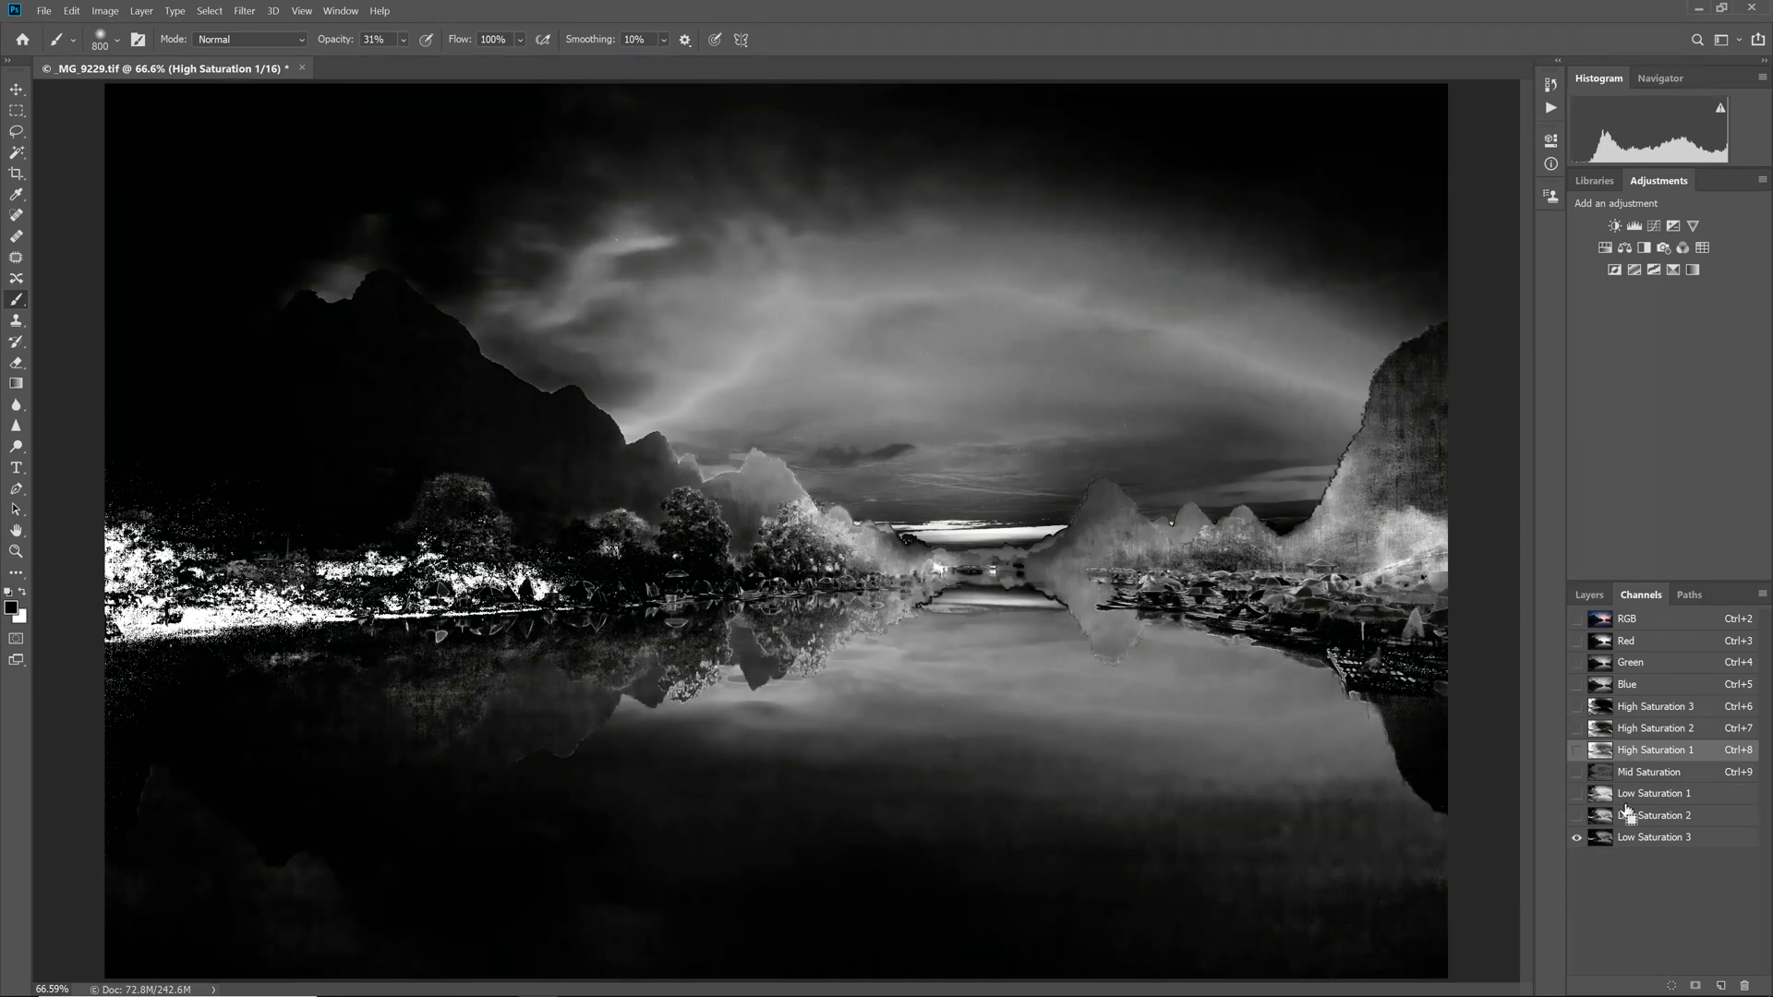
pyautogui.click(1626, 618)
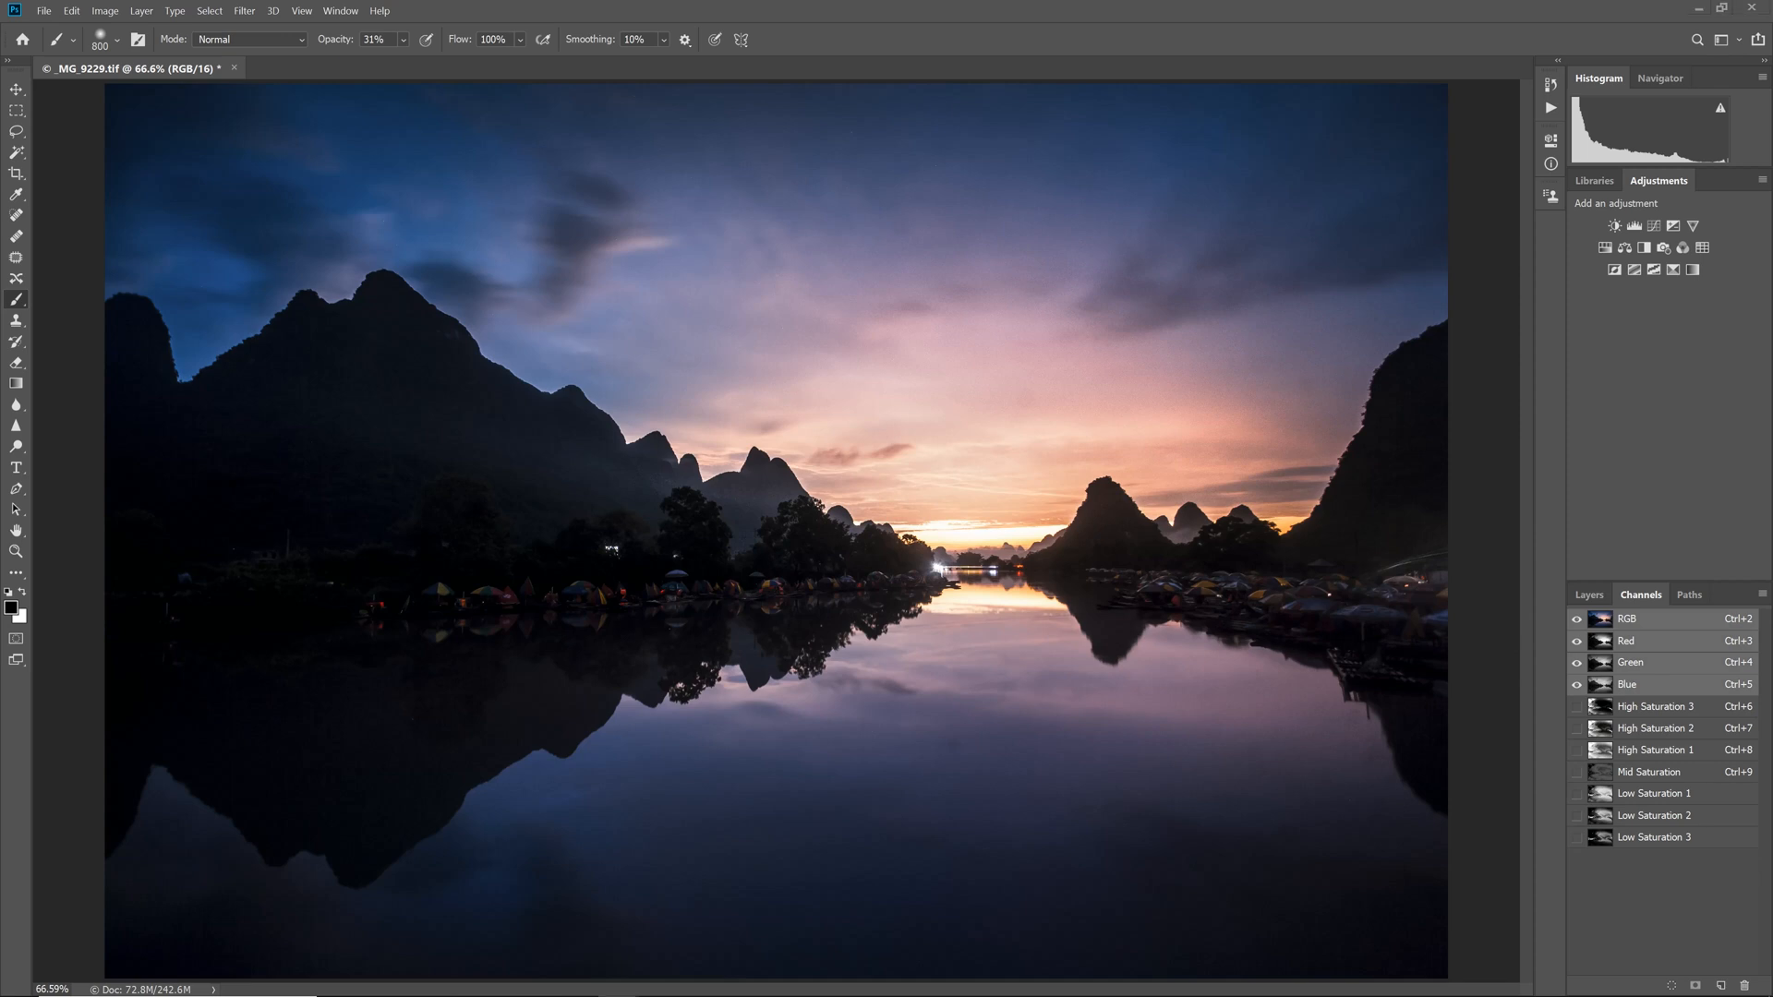
pyautogui.moveTo(1578, 461)
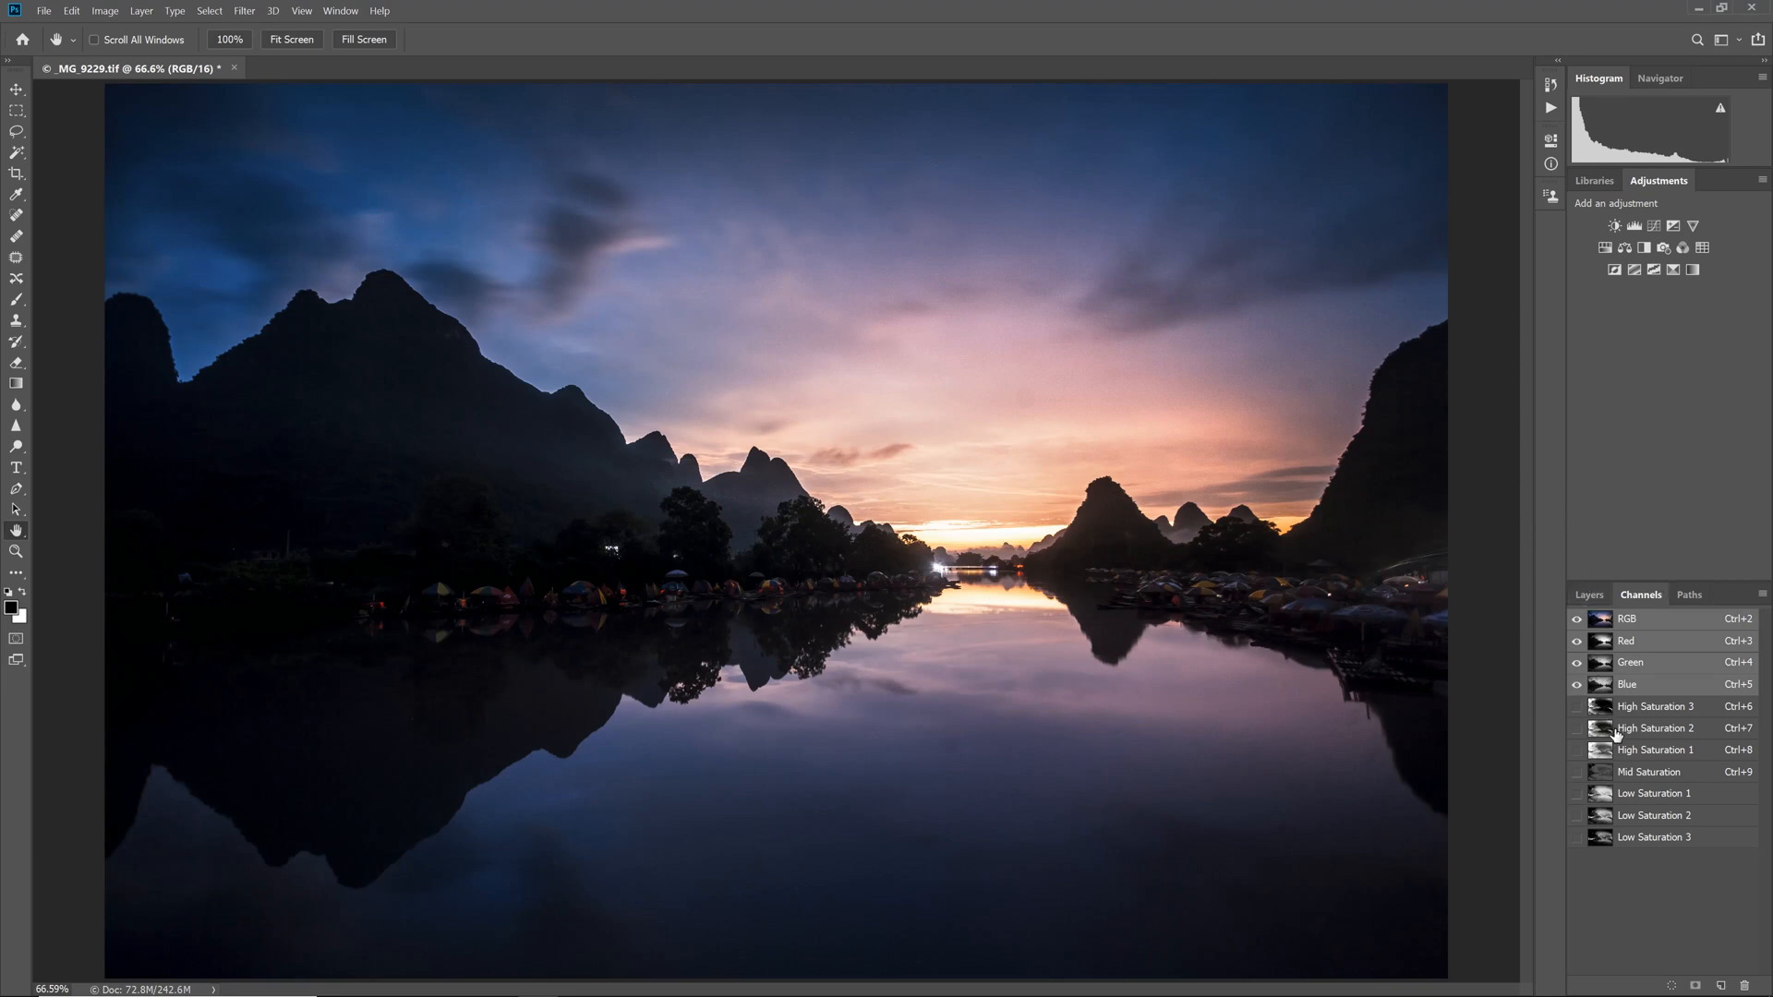
# Add a masked Color Balance layer: midtones red +32, blue +13; shadows red +6, blue +3.
pyautogui.click(1601, 750)
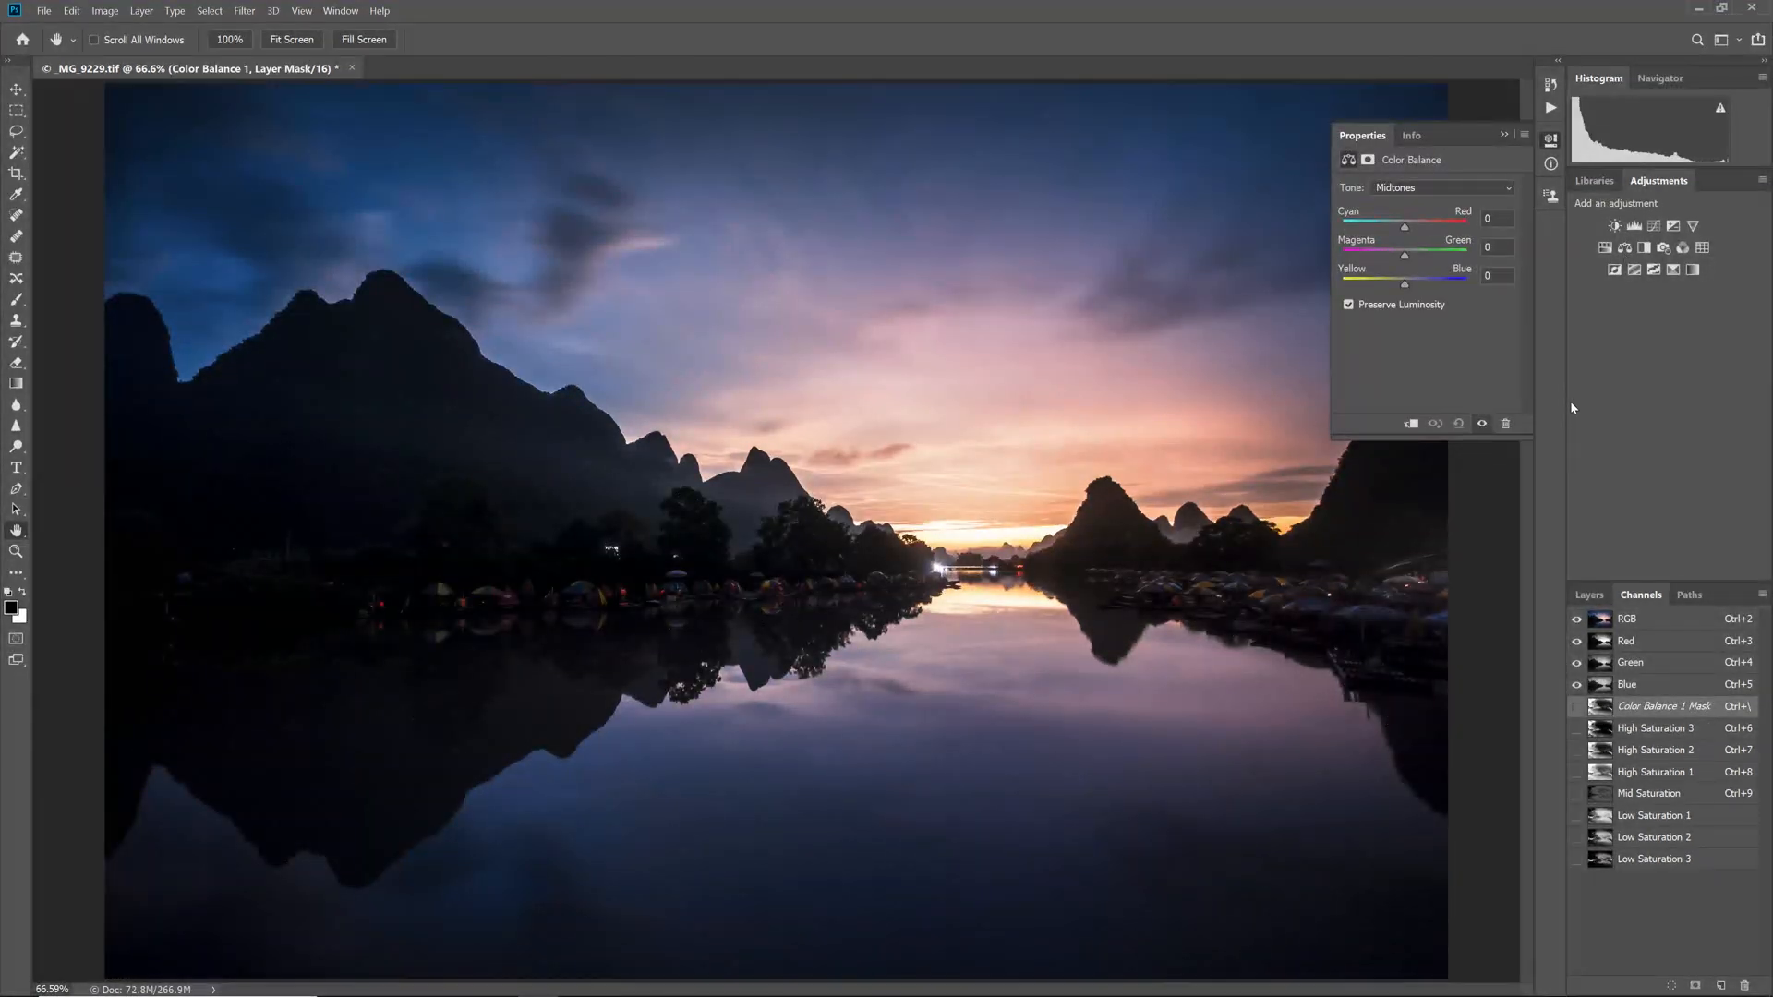
pyautogui.moveTo(1403, 226); pyautogui.dragTo(1409, 226)
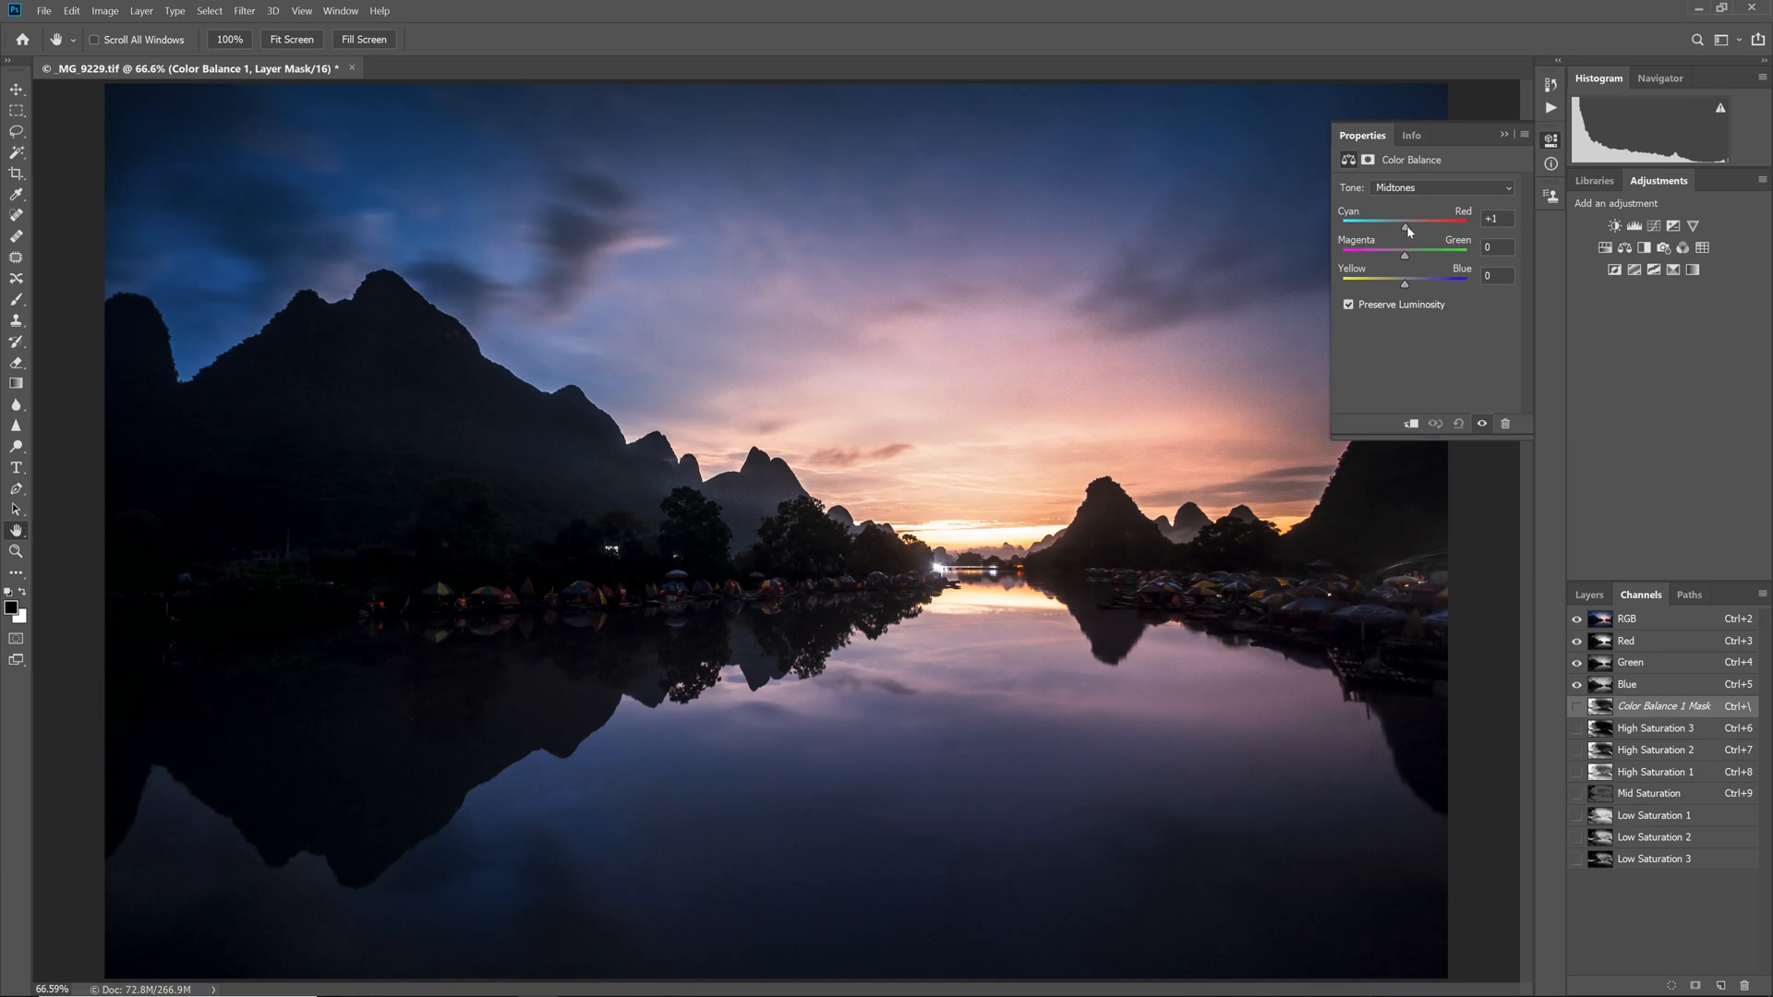
pyautogui.moveTo(1407, 227); pyautogui.dragTo(1424, 227)
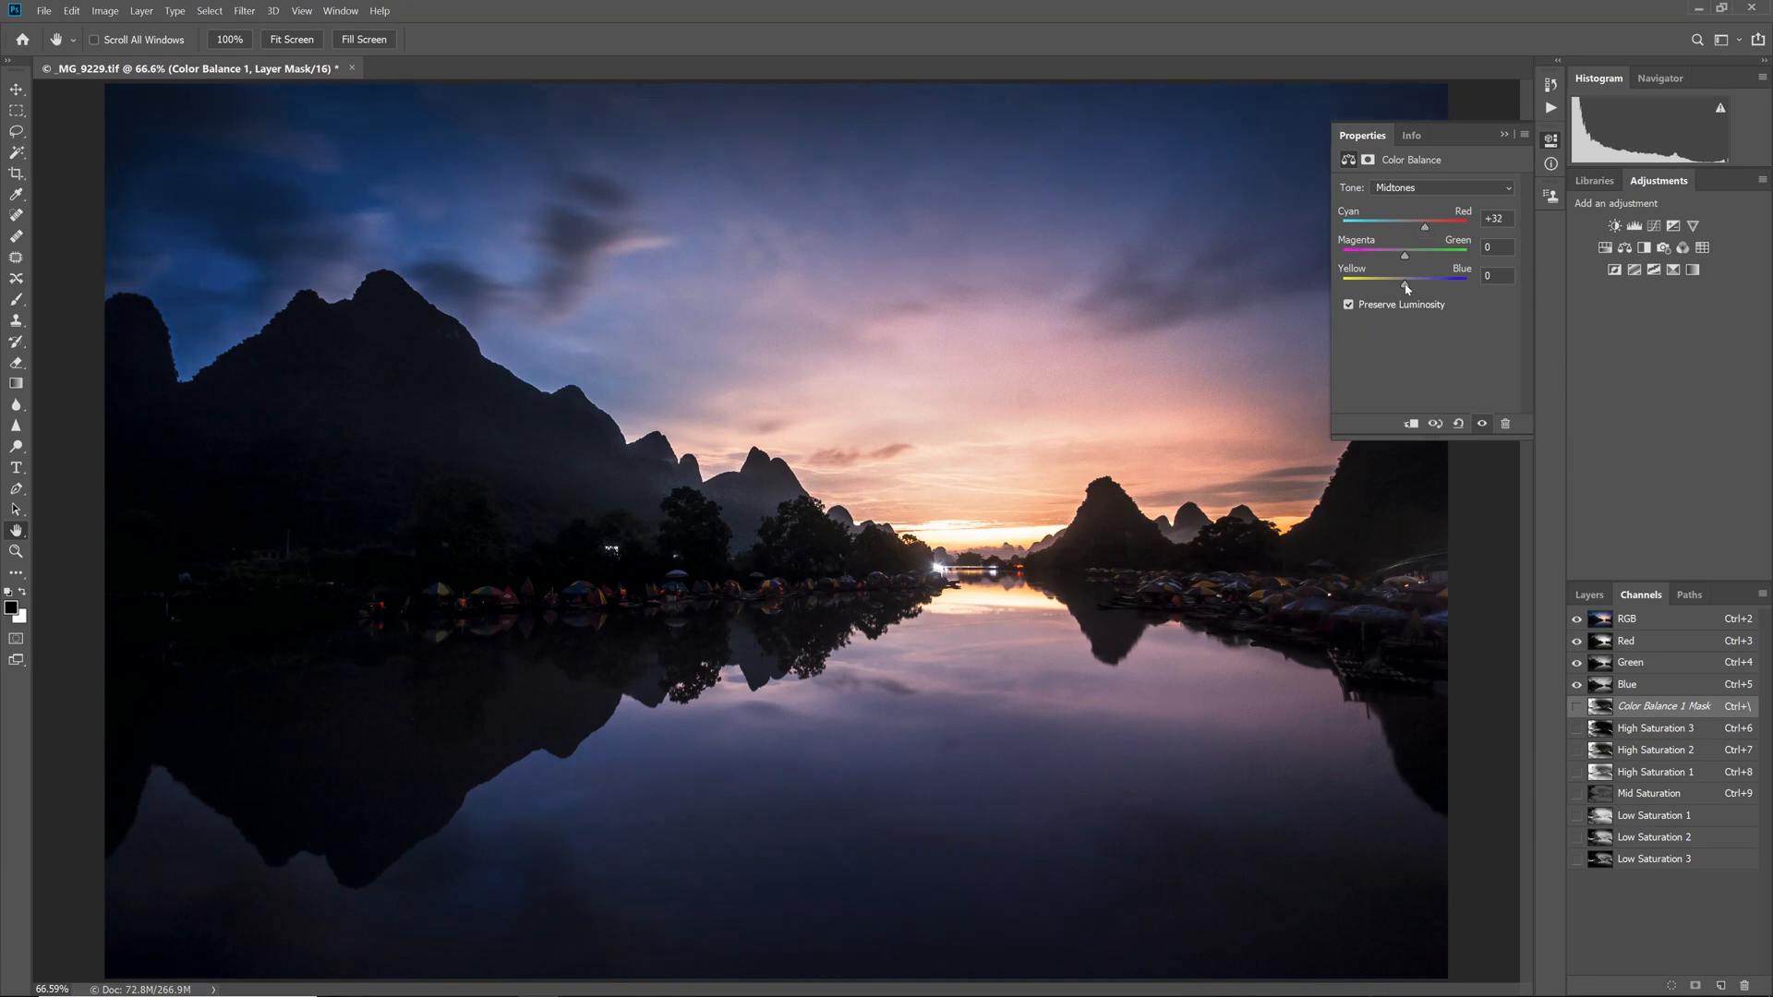
pyautogui.moveTo(1404, 286); pyautogui.dragTo(1411, 287)
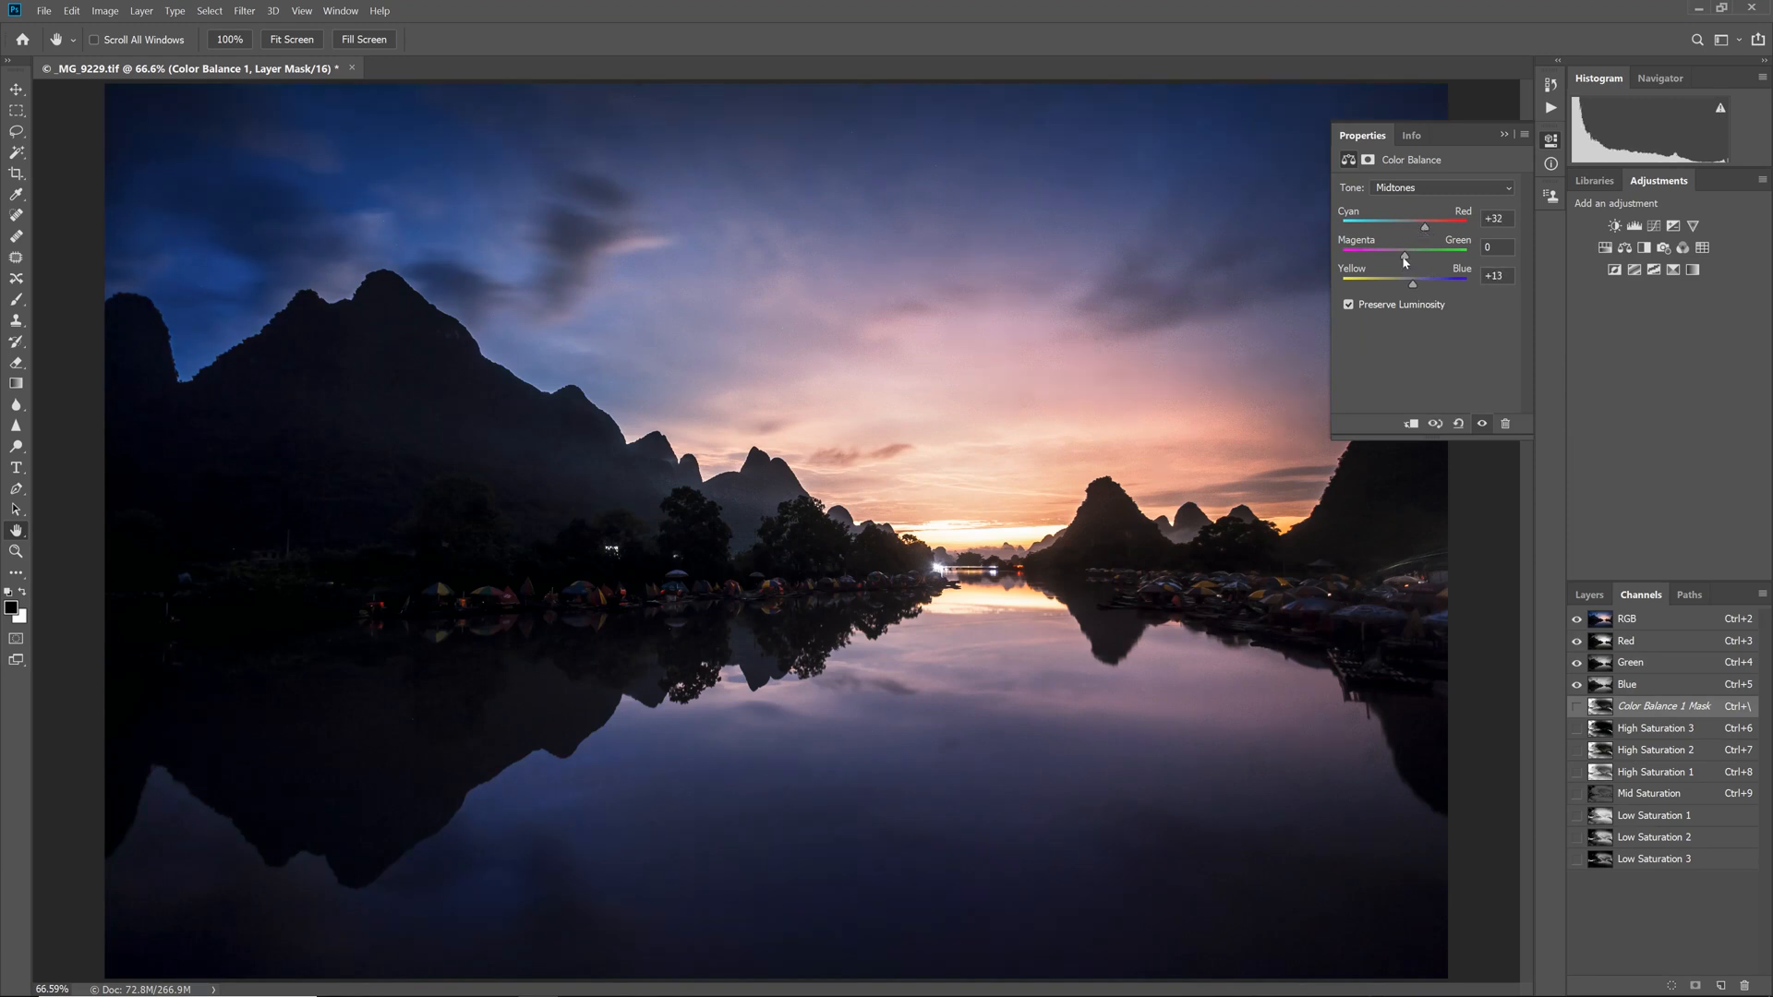
pyautogui.click(1441, 187)
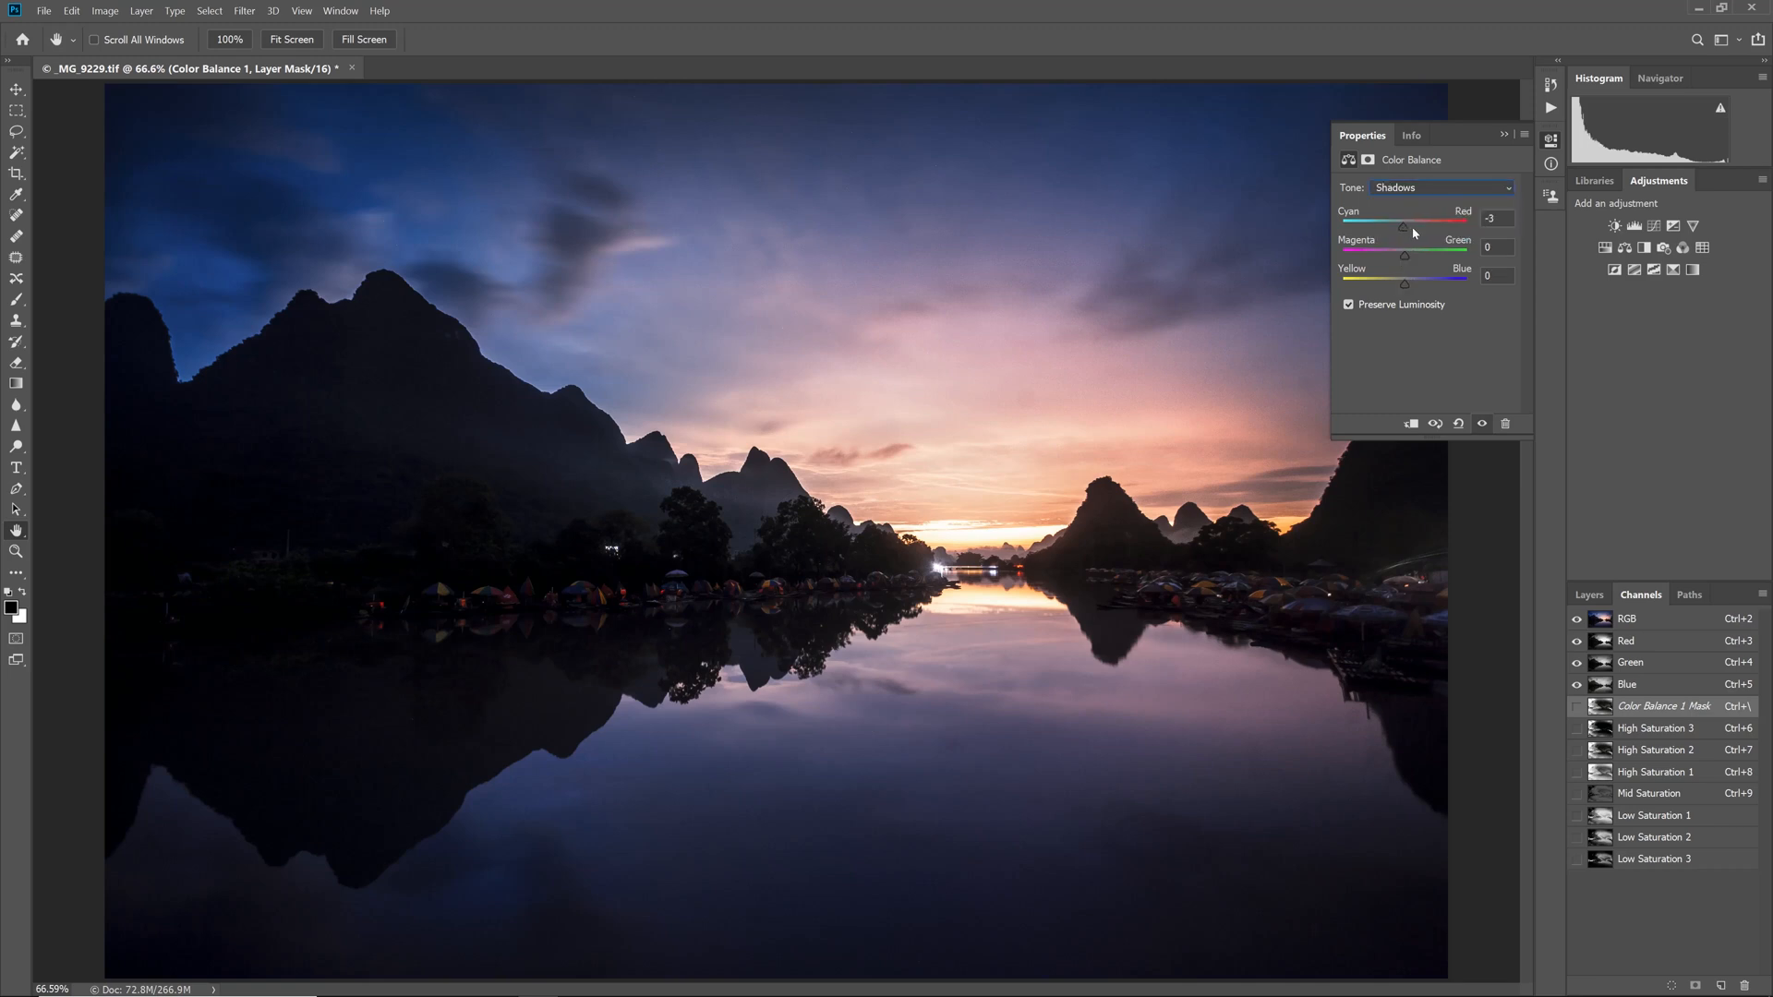
pyautogui.moveTo(1404, 228); pyautogui.dragTo(1410, 228)
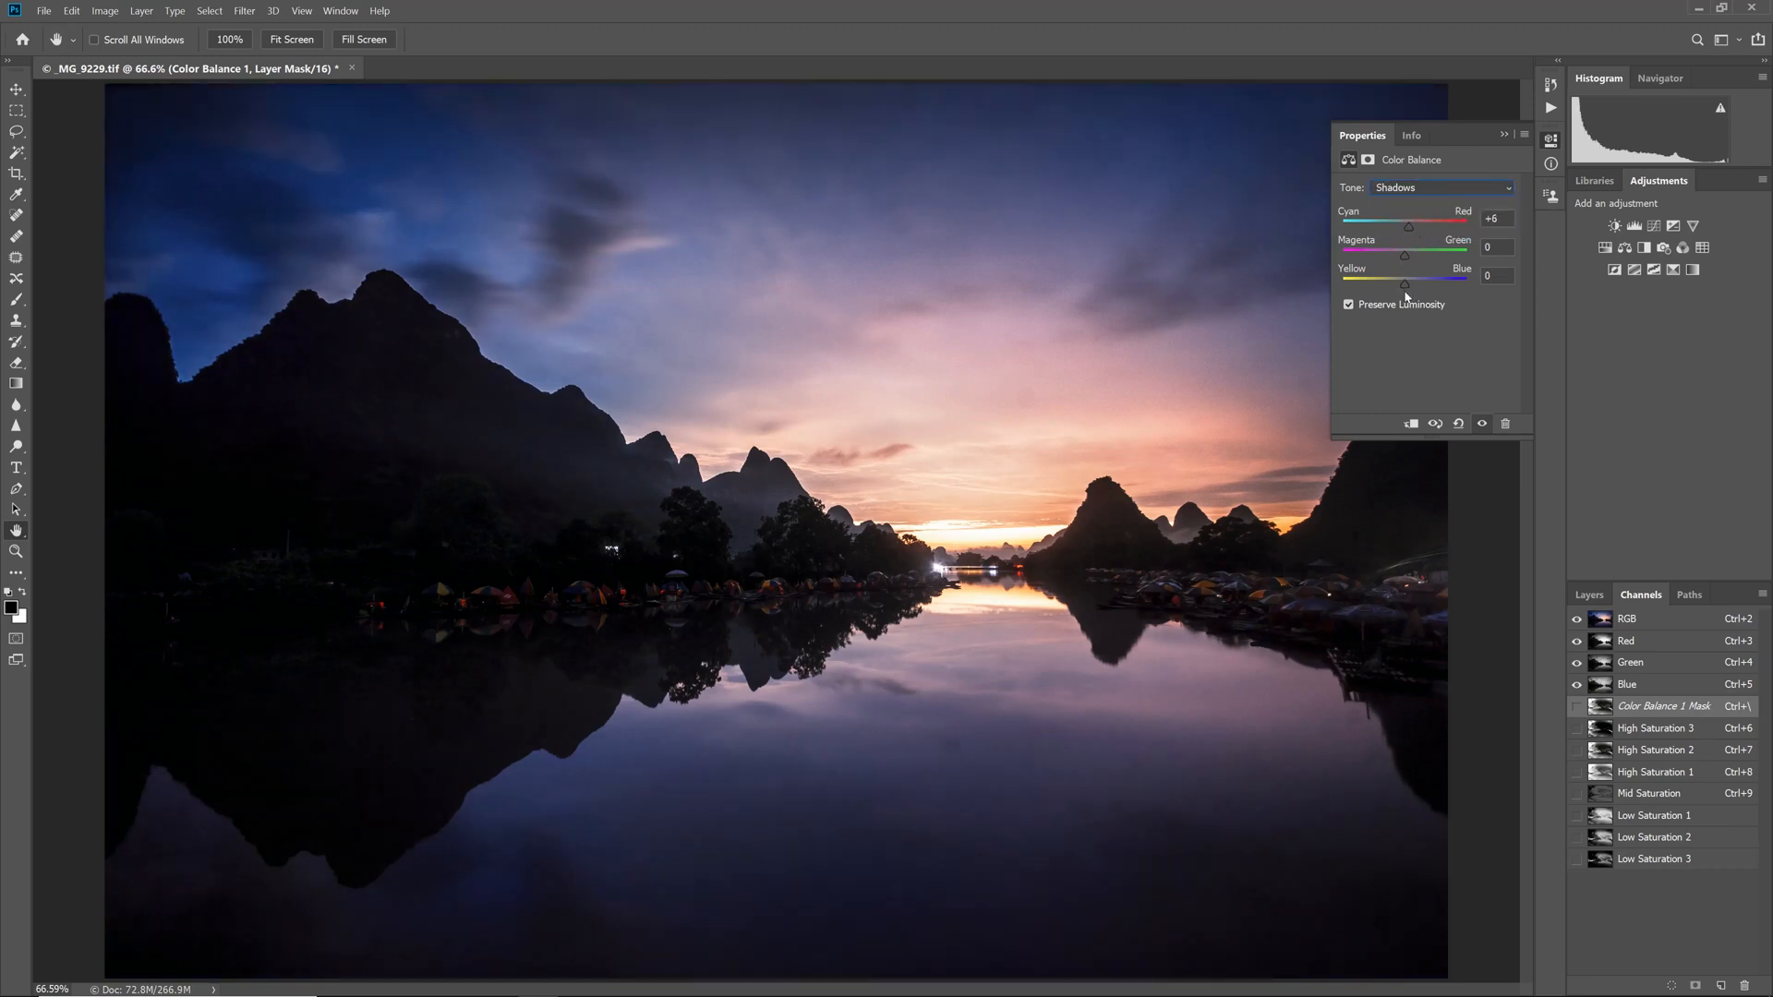
pyautogui.moveTo(1404, 285); pyautogui.dragTo(1412, 285)
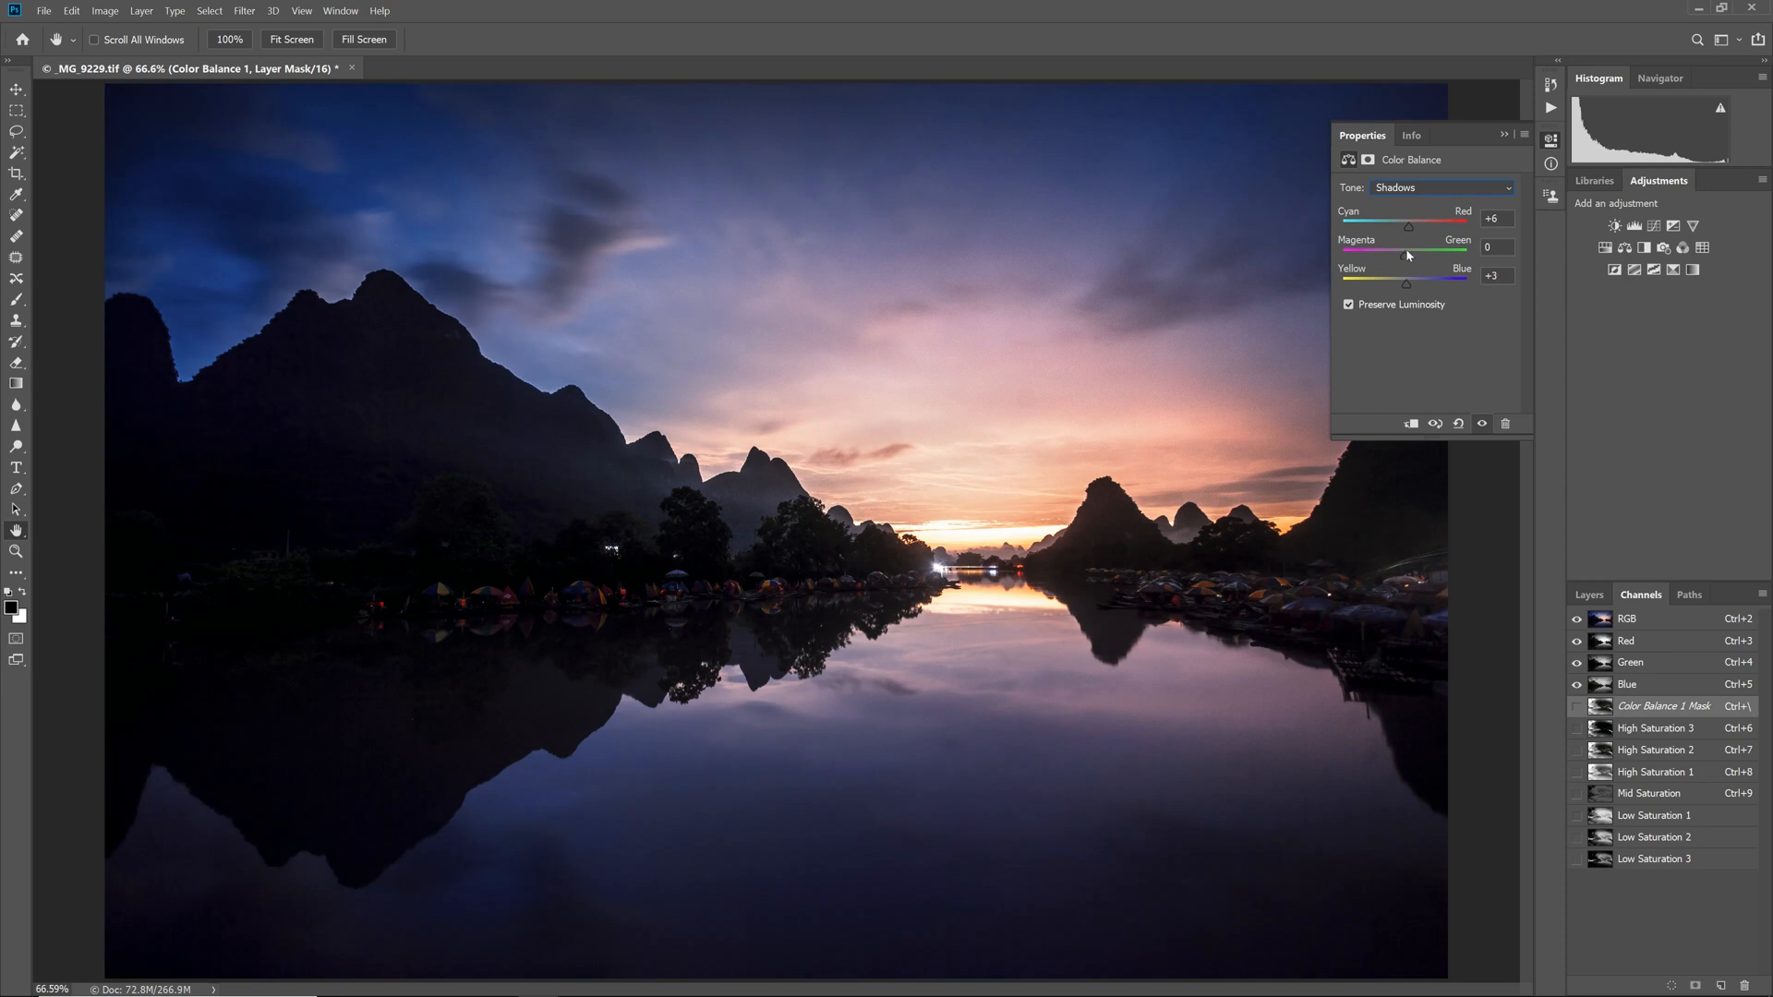
# Set the Color Balance highlights to red +64 and blue +17.
pyautogui.click(1441, 187)
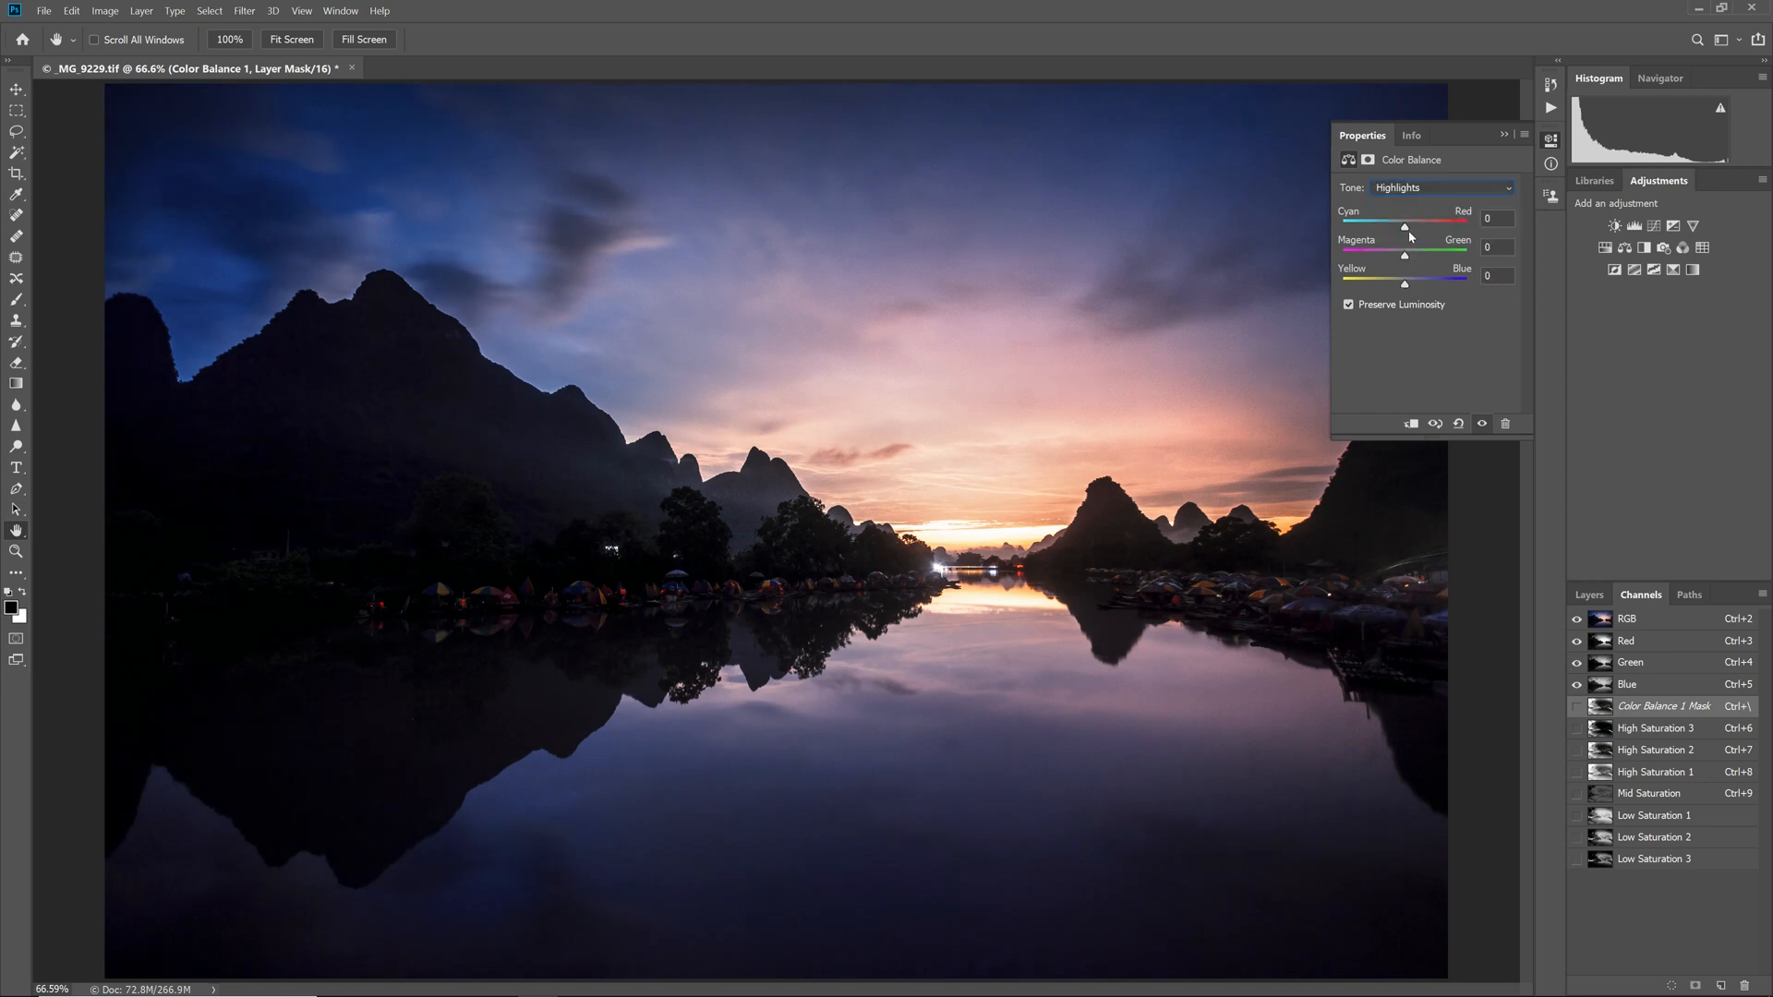
pyautogui.moveTo(1406, 226); pyautogui.dragTo(1461, 227)
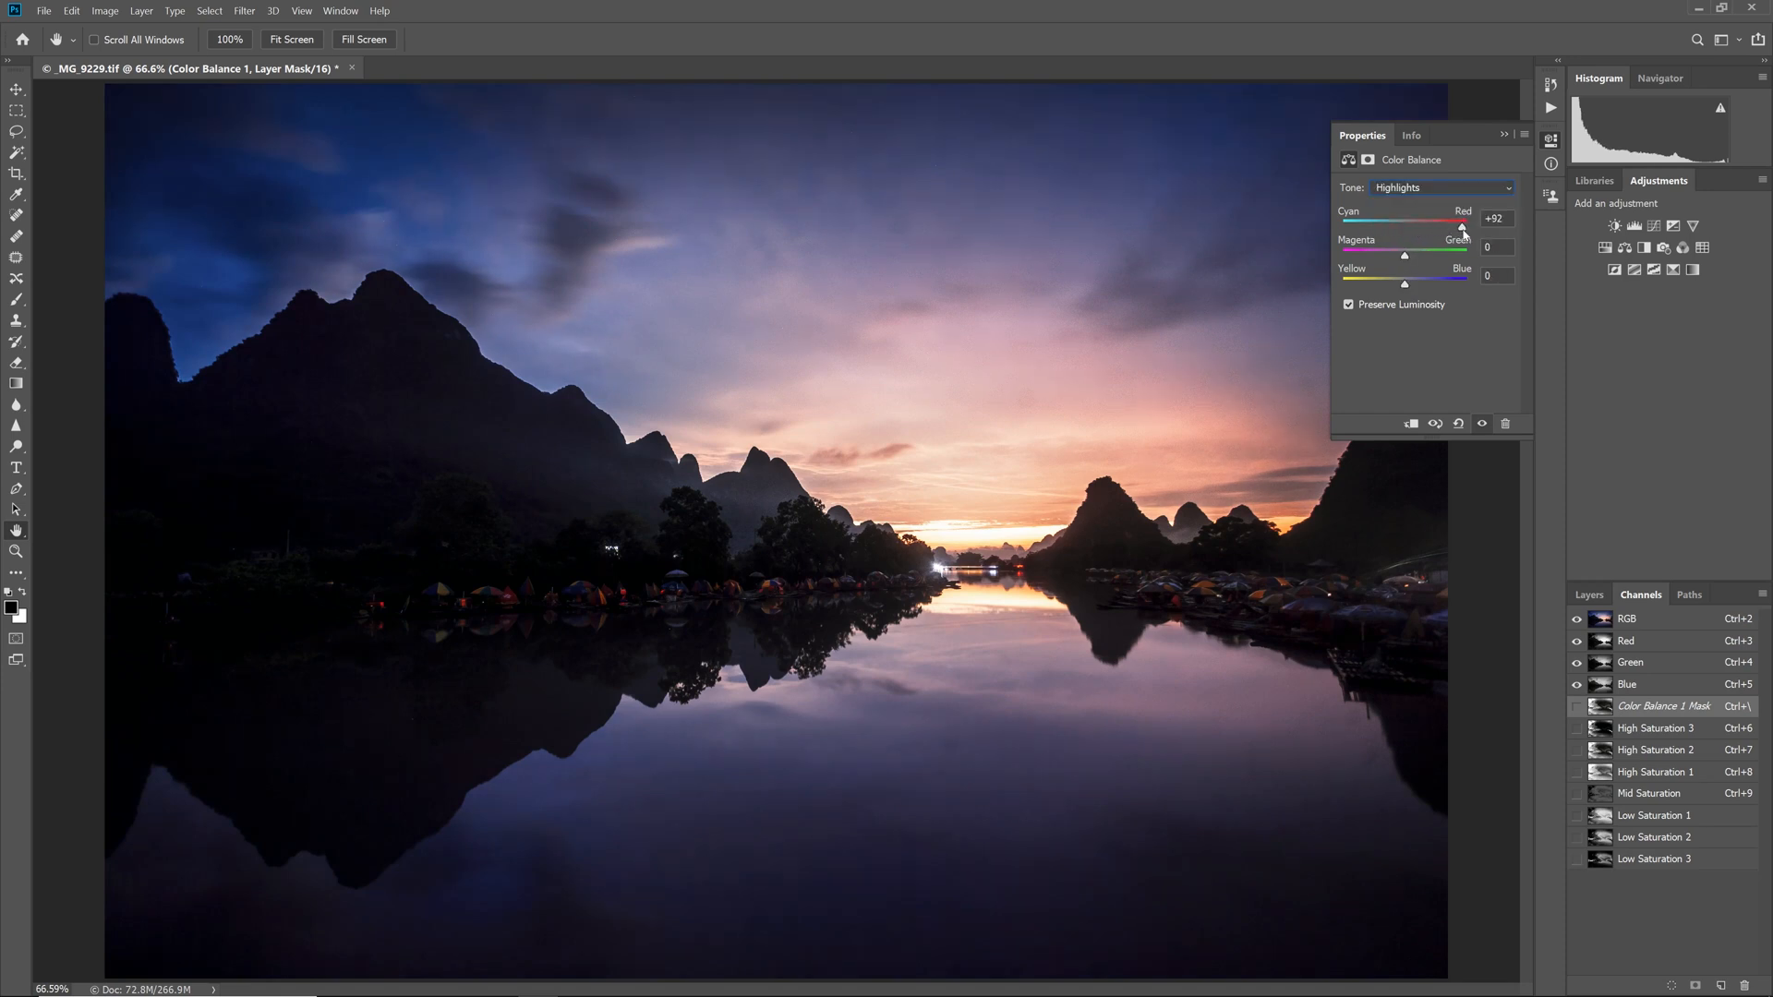
pyautogui.moveTo(1462, 226); pyautogui.dragTo(1445, 226)
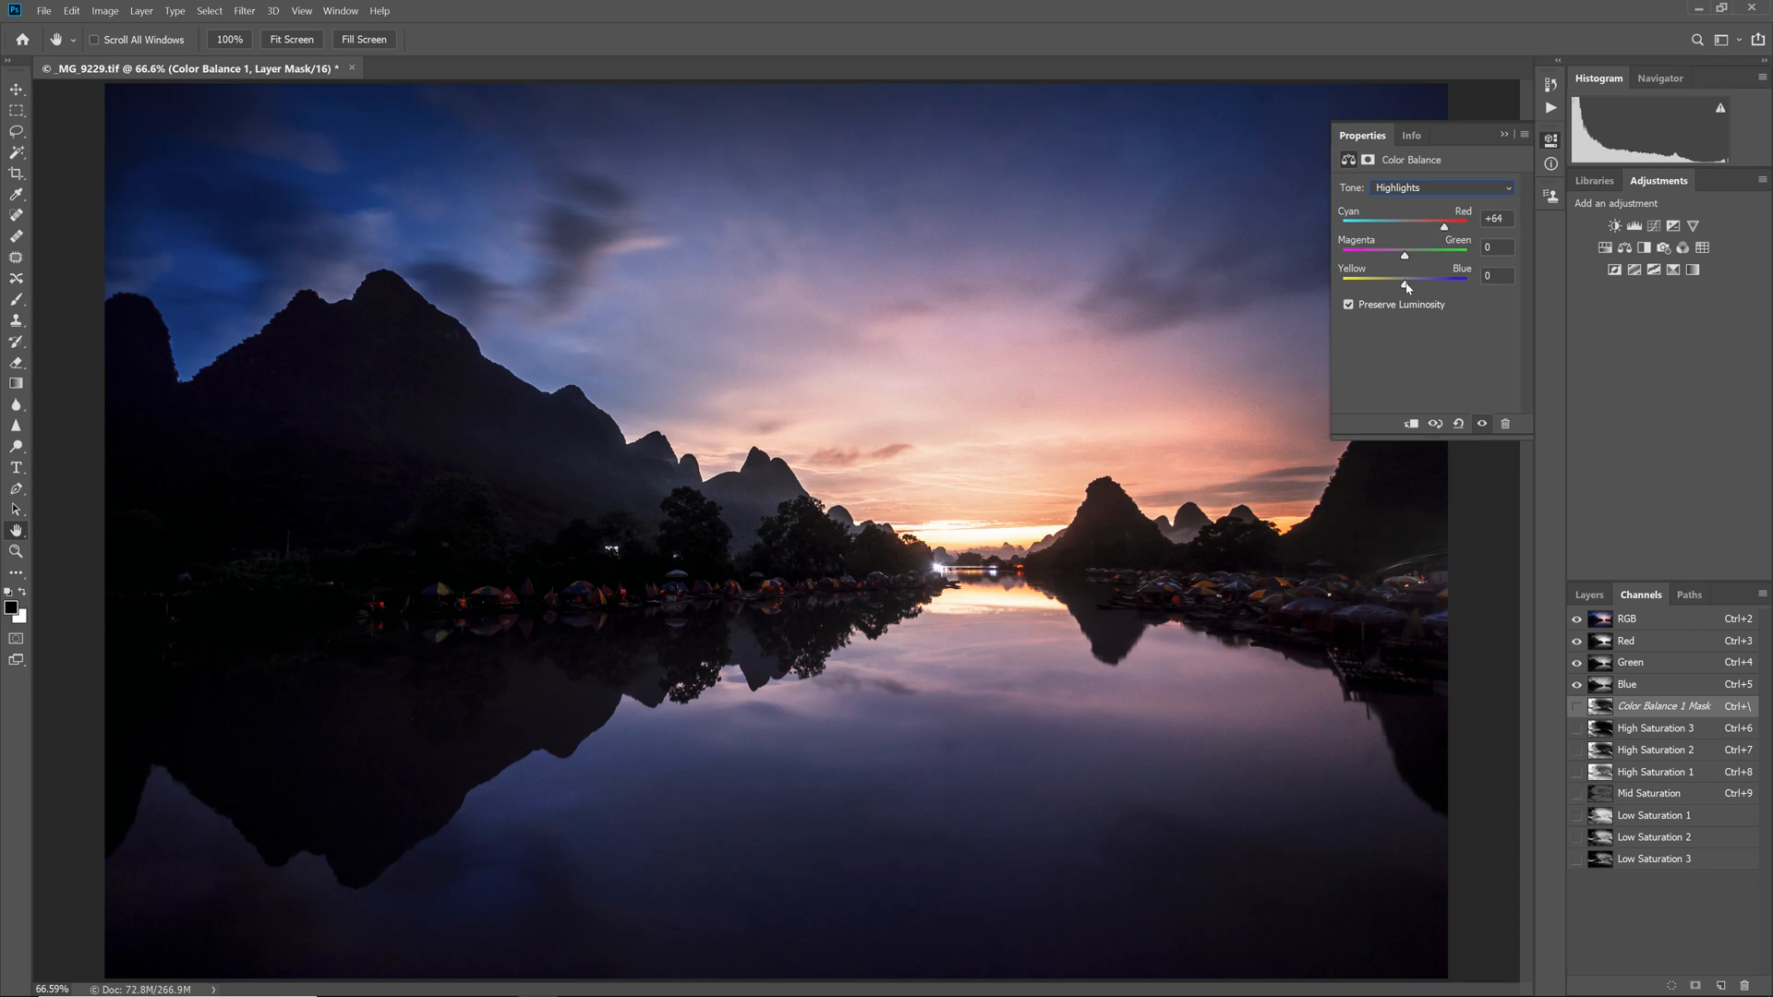
pyautogui.moveTo(1404, 287); pyautogui.dragTo(1415, 286)
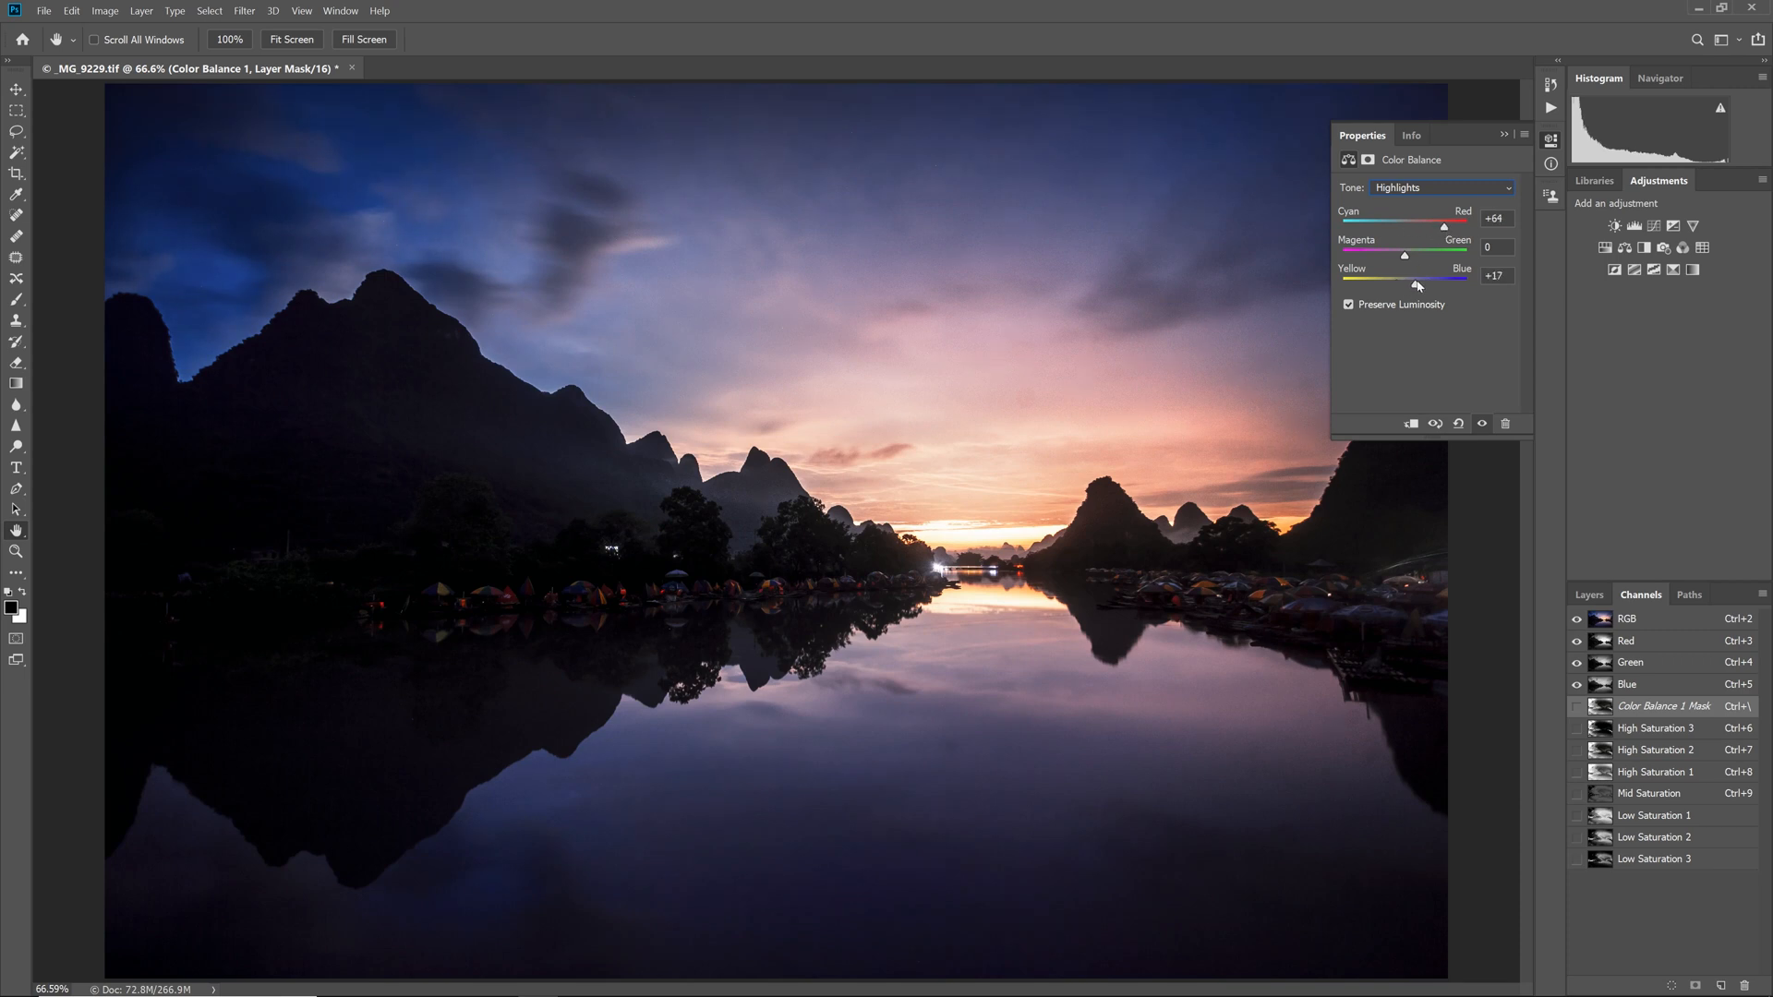
pyautogui.moveTo(1444, 255); pyautogui.dragTo(1398, 255)
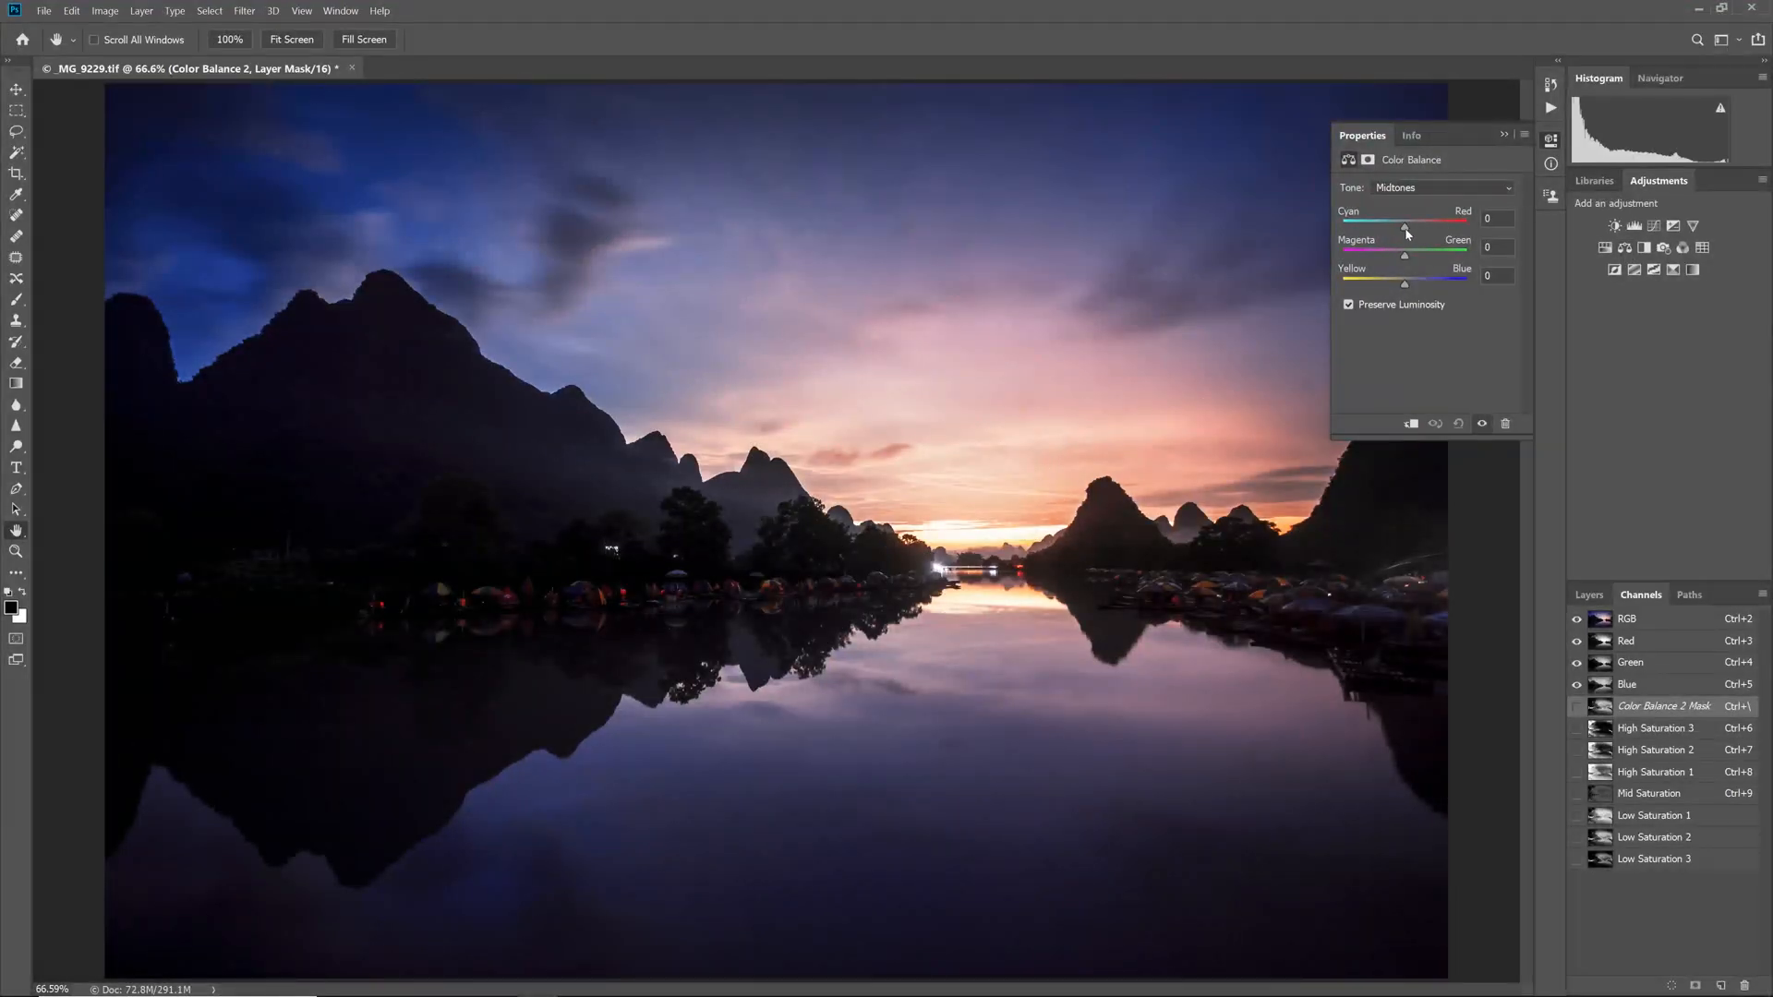
# Set Color Balance 2 midtones to -18/0/-26, highlights +8/-4/-19, shadows +13/-4/-5.
pyautogui.moveTo(1458, 285); pyautogui.dragTo(1379, 285)
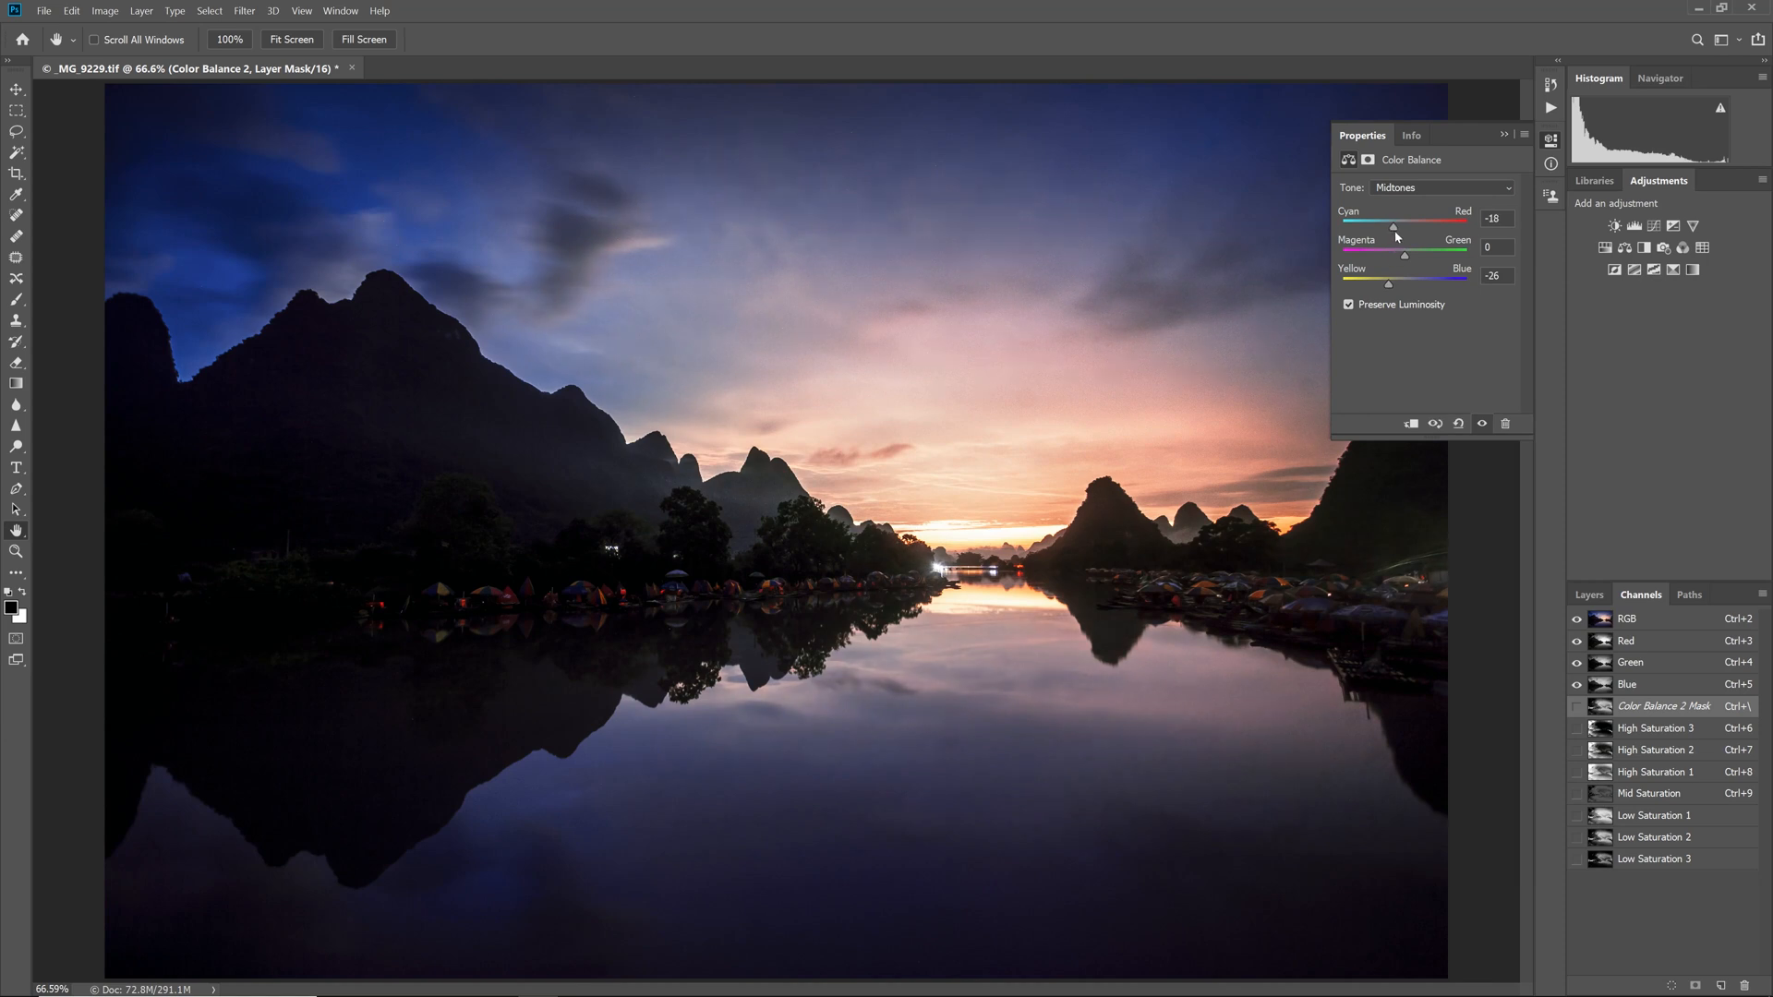
pyautogui.click(1441, 186)
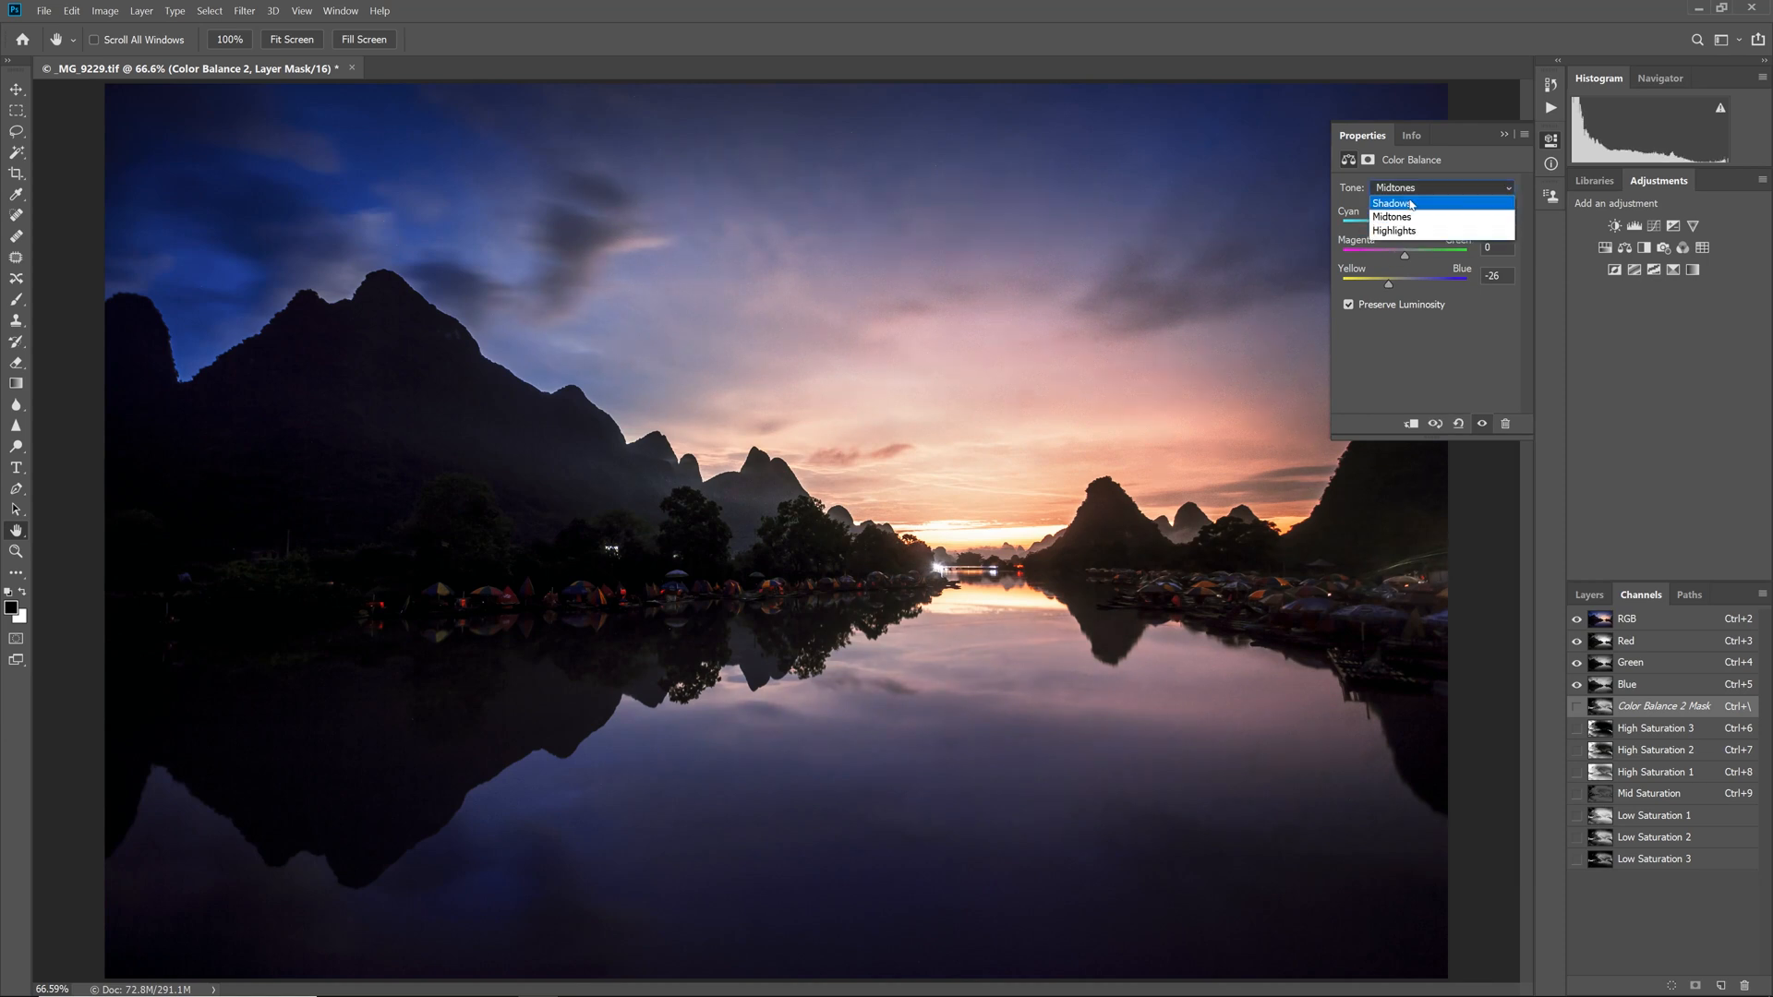
pyautogui.click(1395, 231)
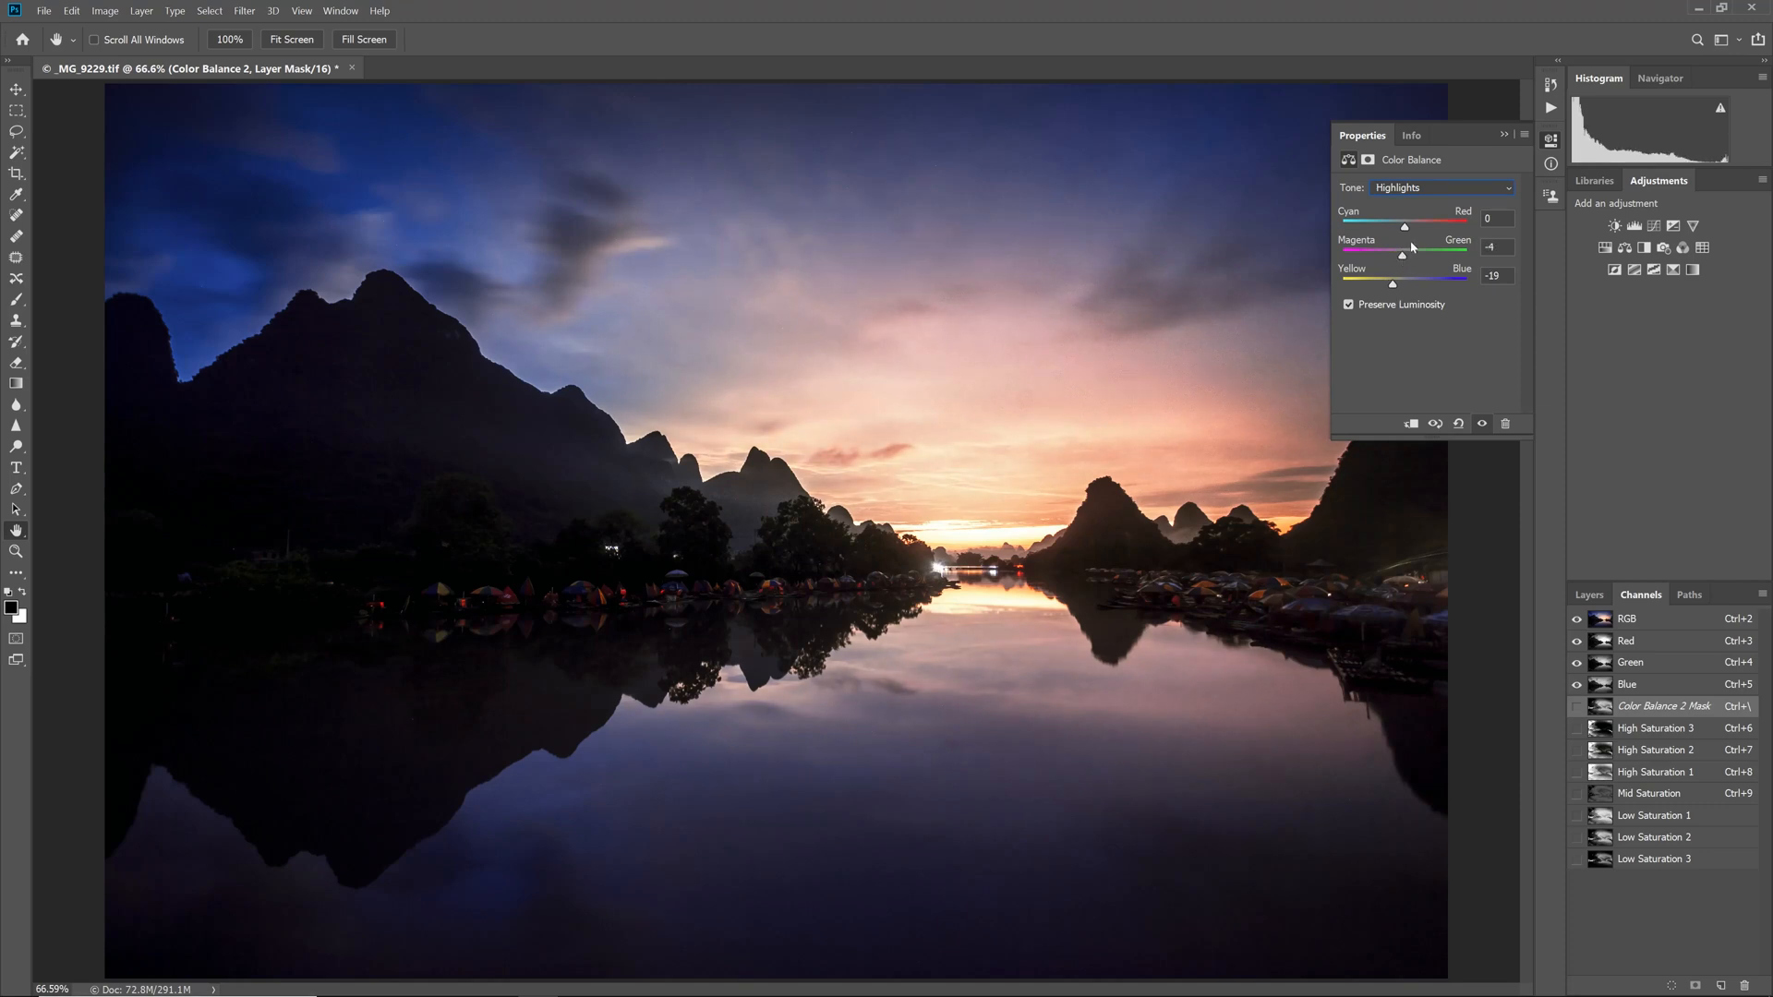
pyautogui.moveTo(1404, 227); pyautogui.dragTo(1409, 227)
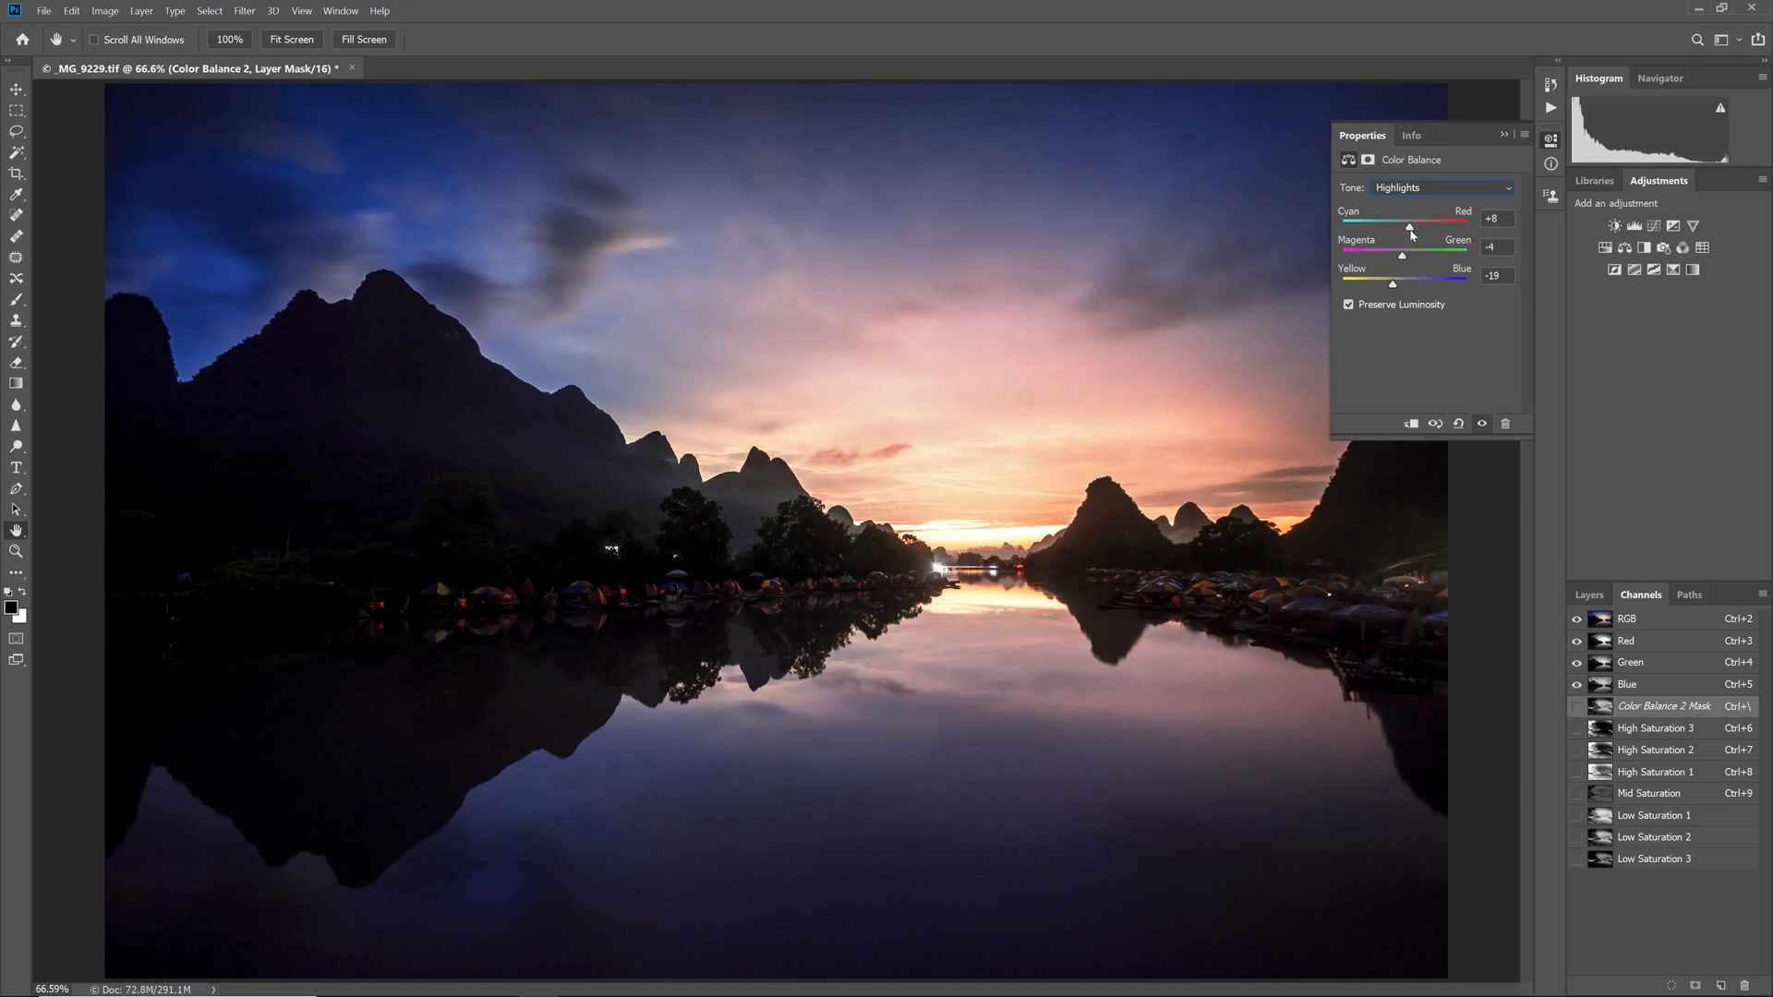
pyautogui.click(1440, 186)
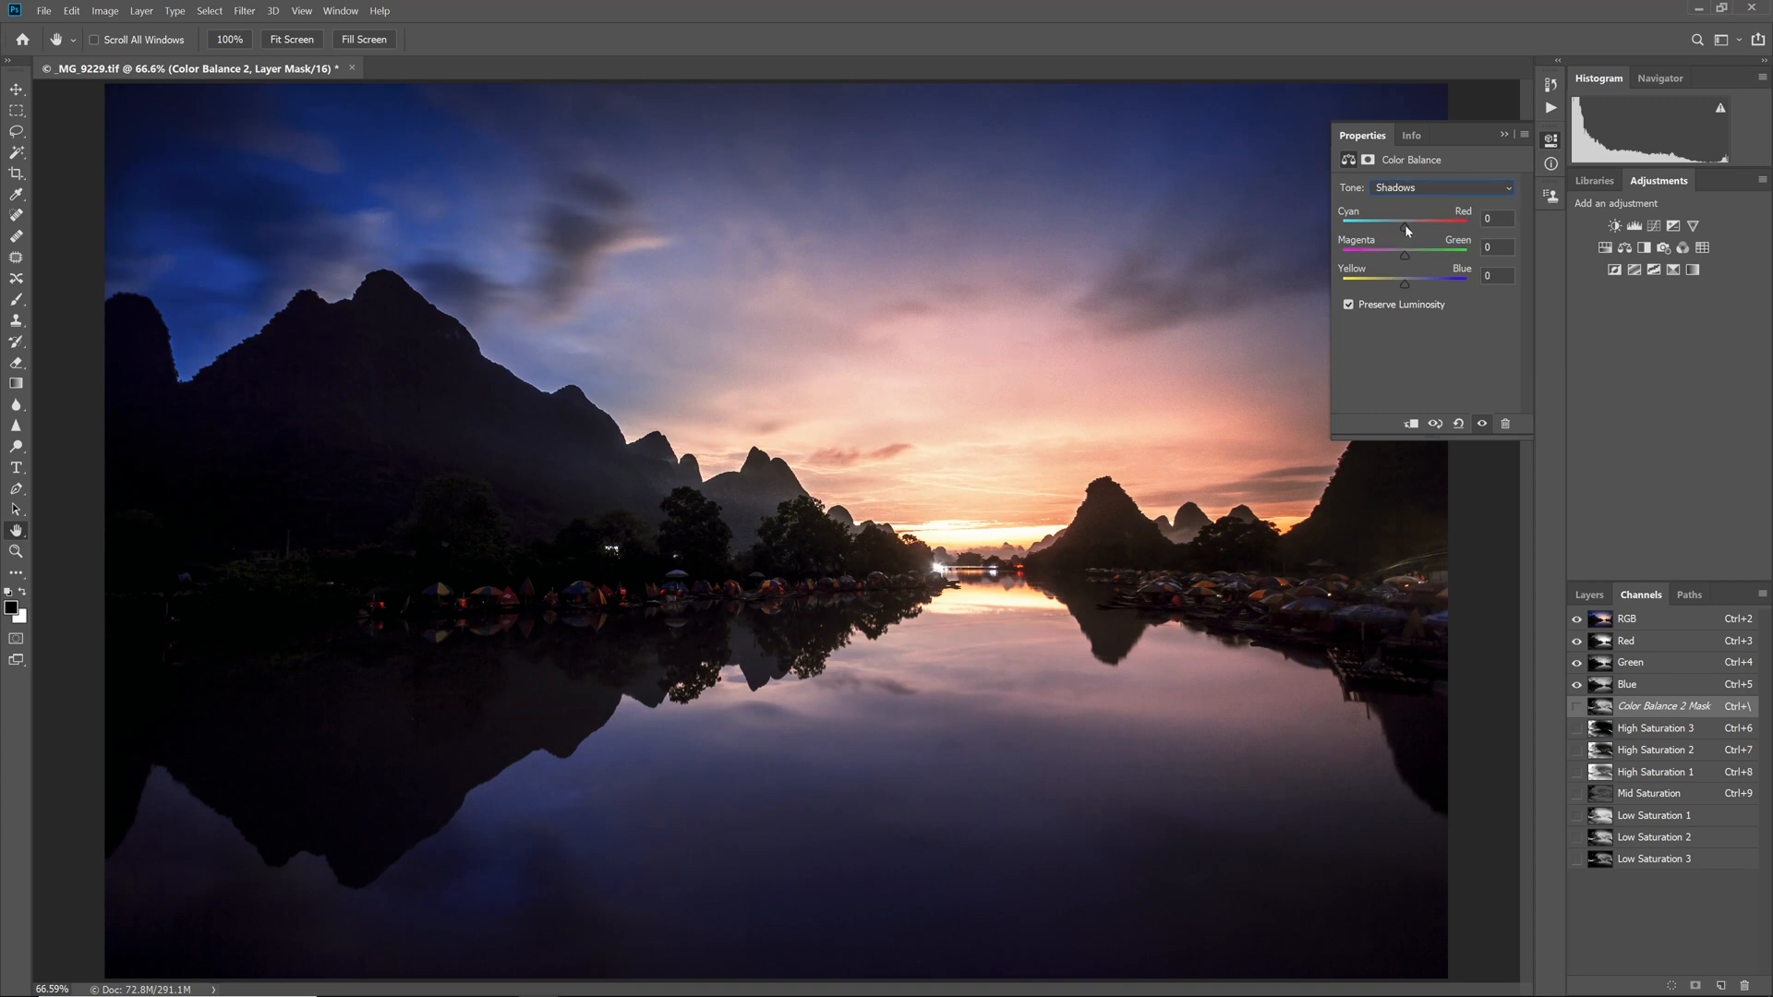
pyautogui.moveTo(1404, 226); pyautogui.dragTo(1411, 227)
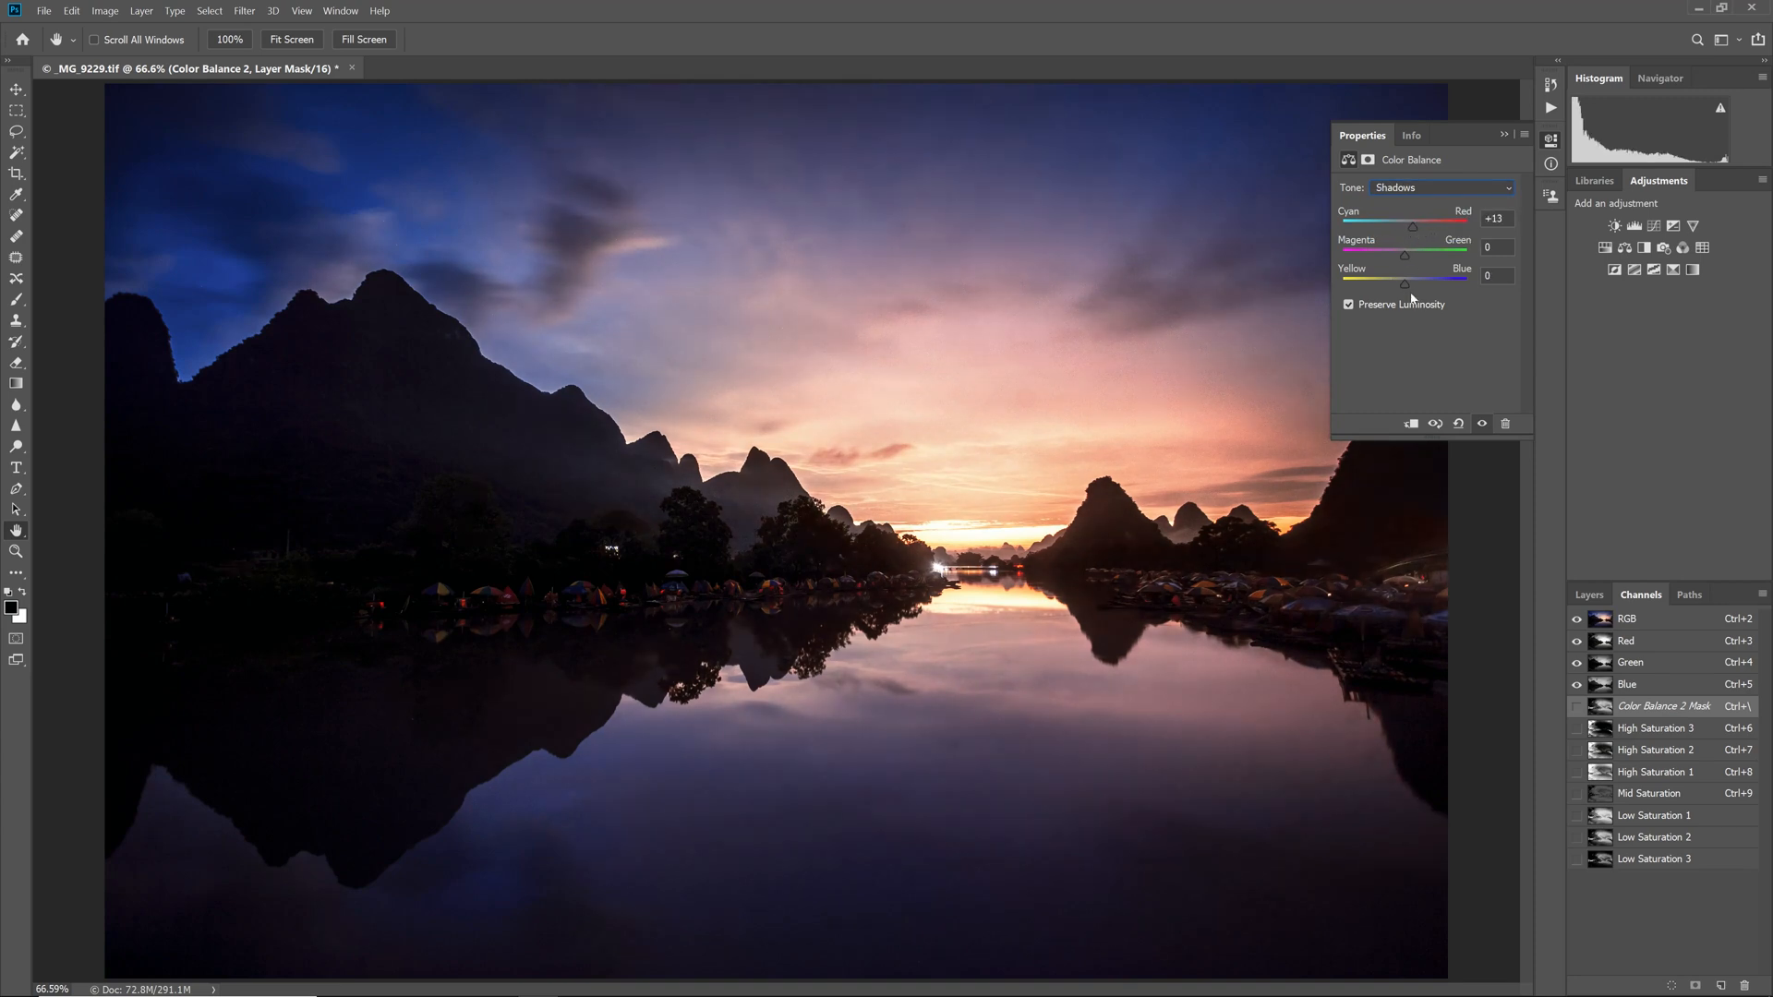
pyautogui.moveTo(1404, 284); pyautogui.dragTo(1407, 284)
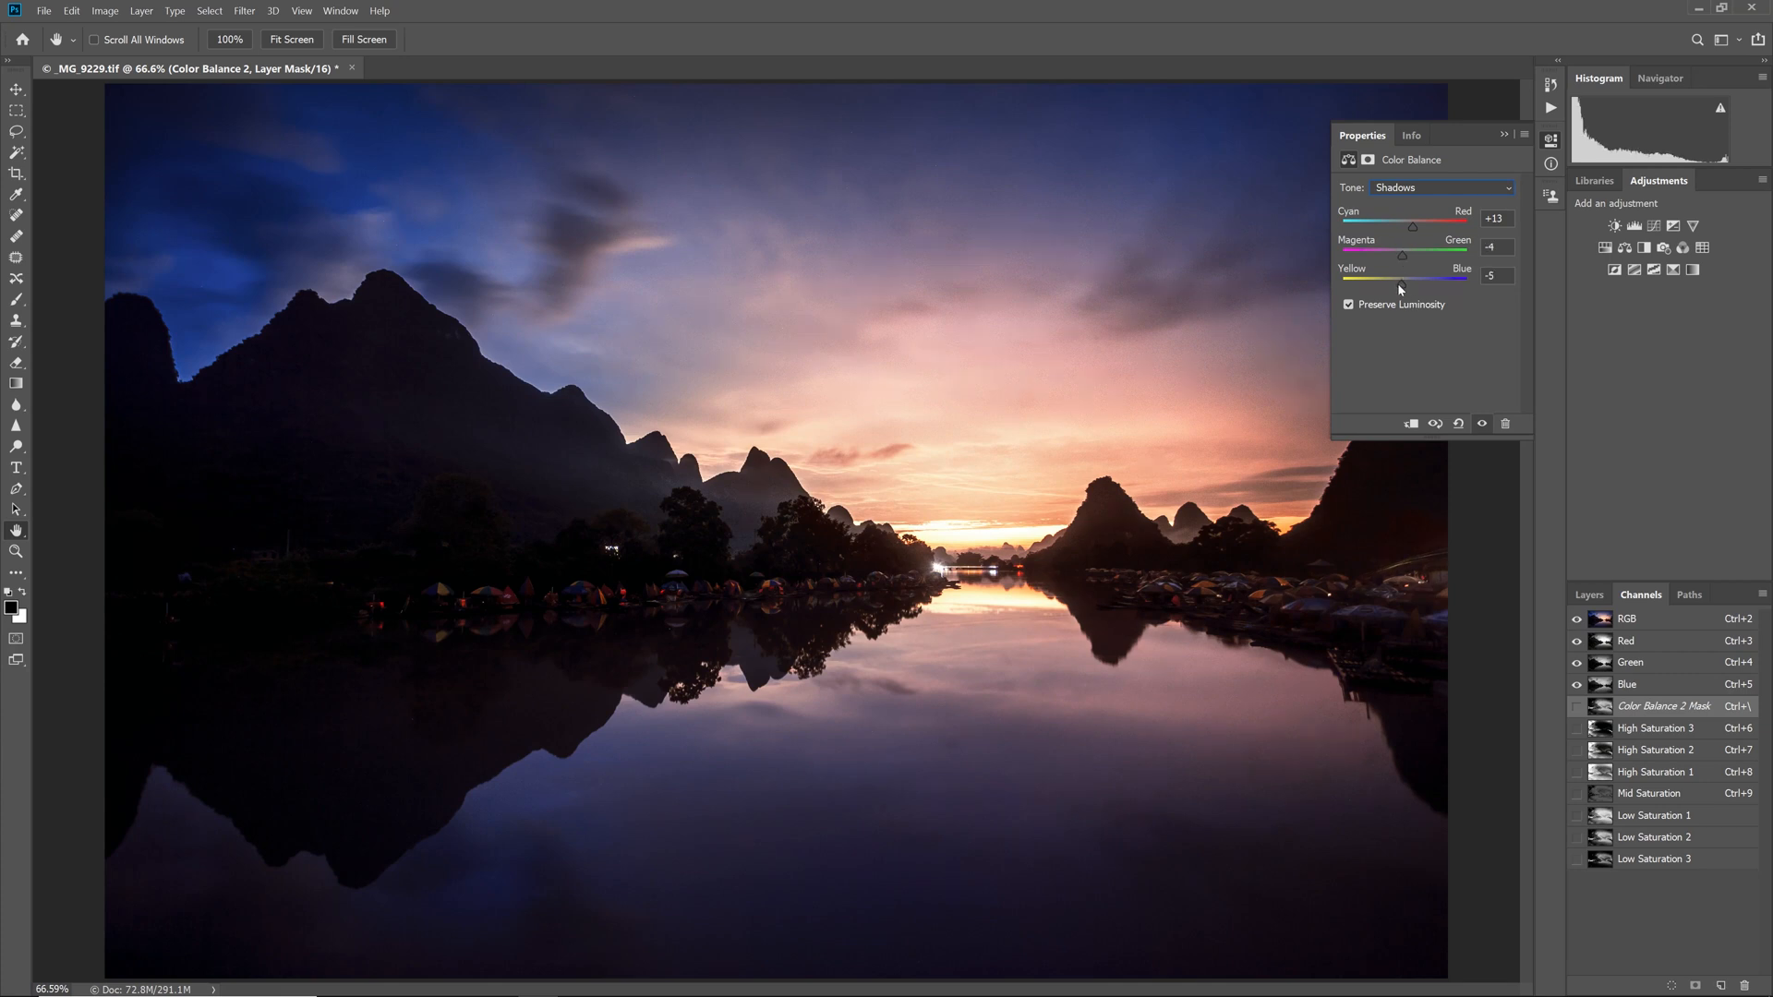
pyautogui.click(1588, 594)
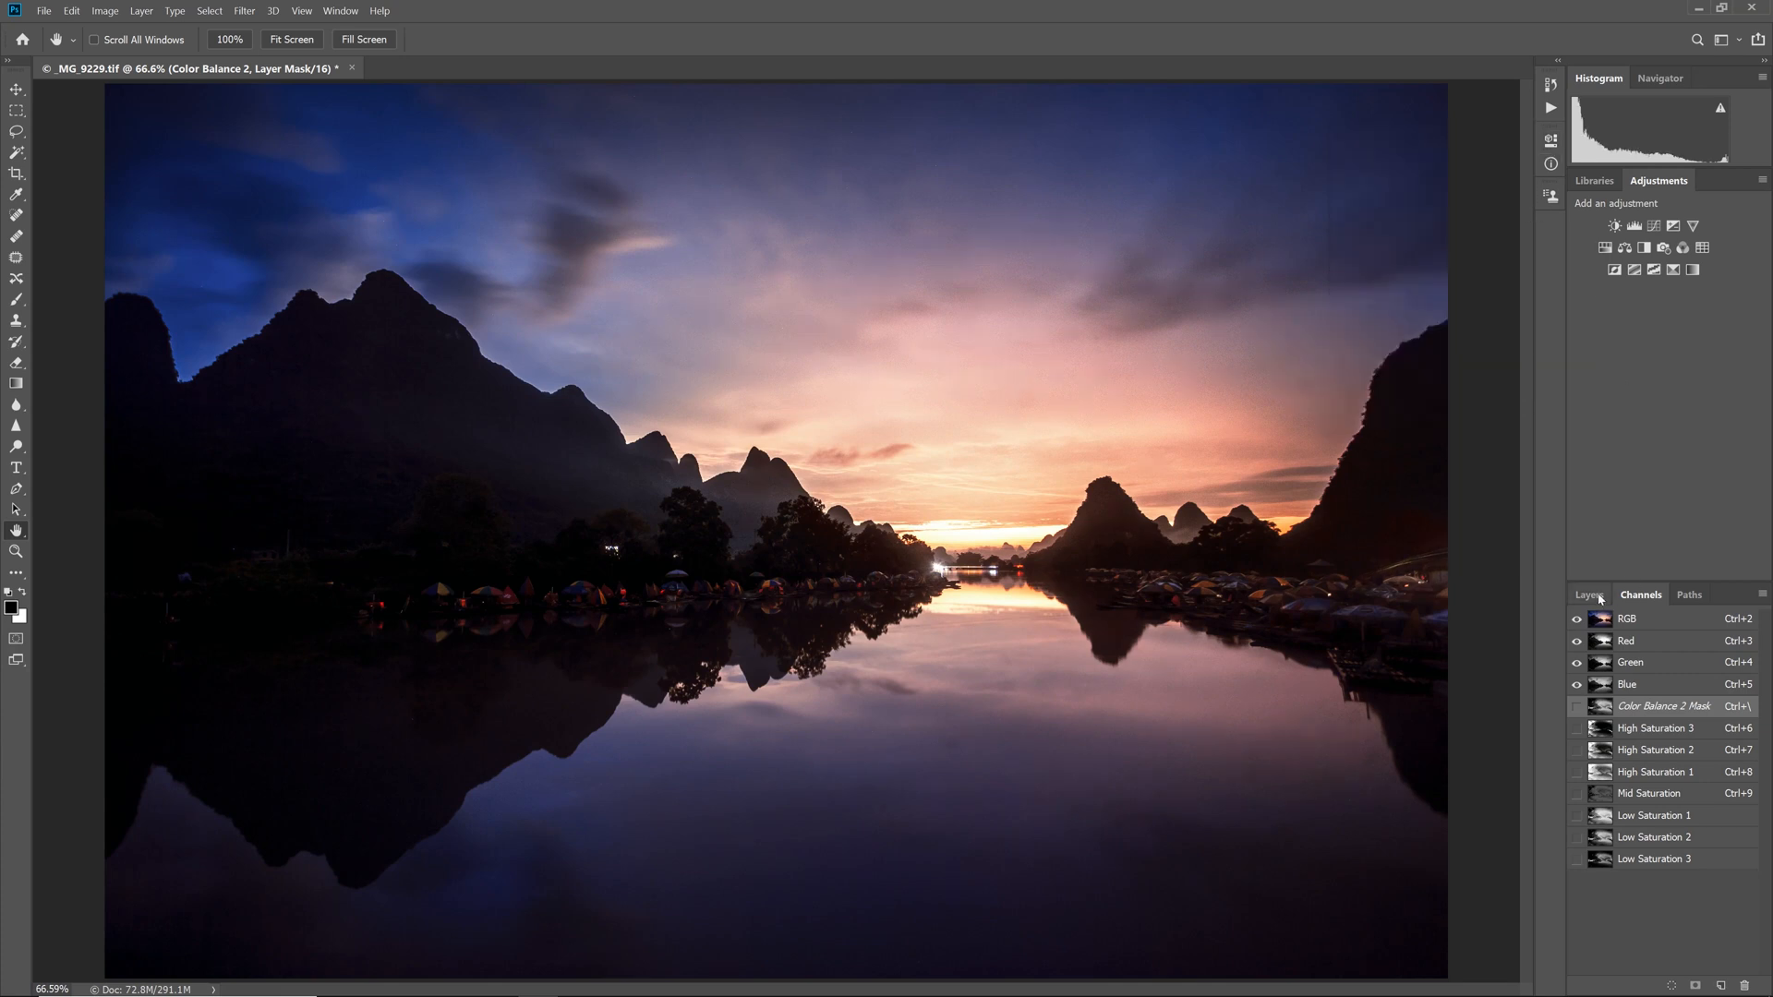
# Add a Curves adjustment layer and drag its curve up into a steep, brightening contrast curve.
pyautogui.click(1587, 593)
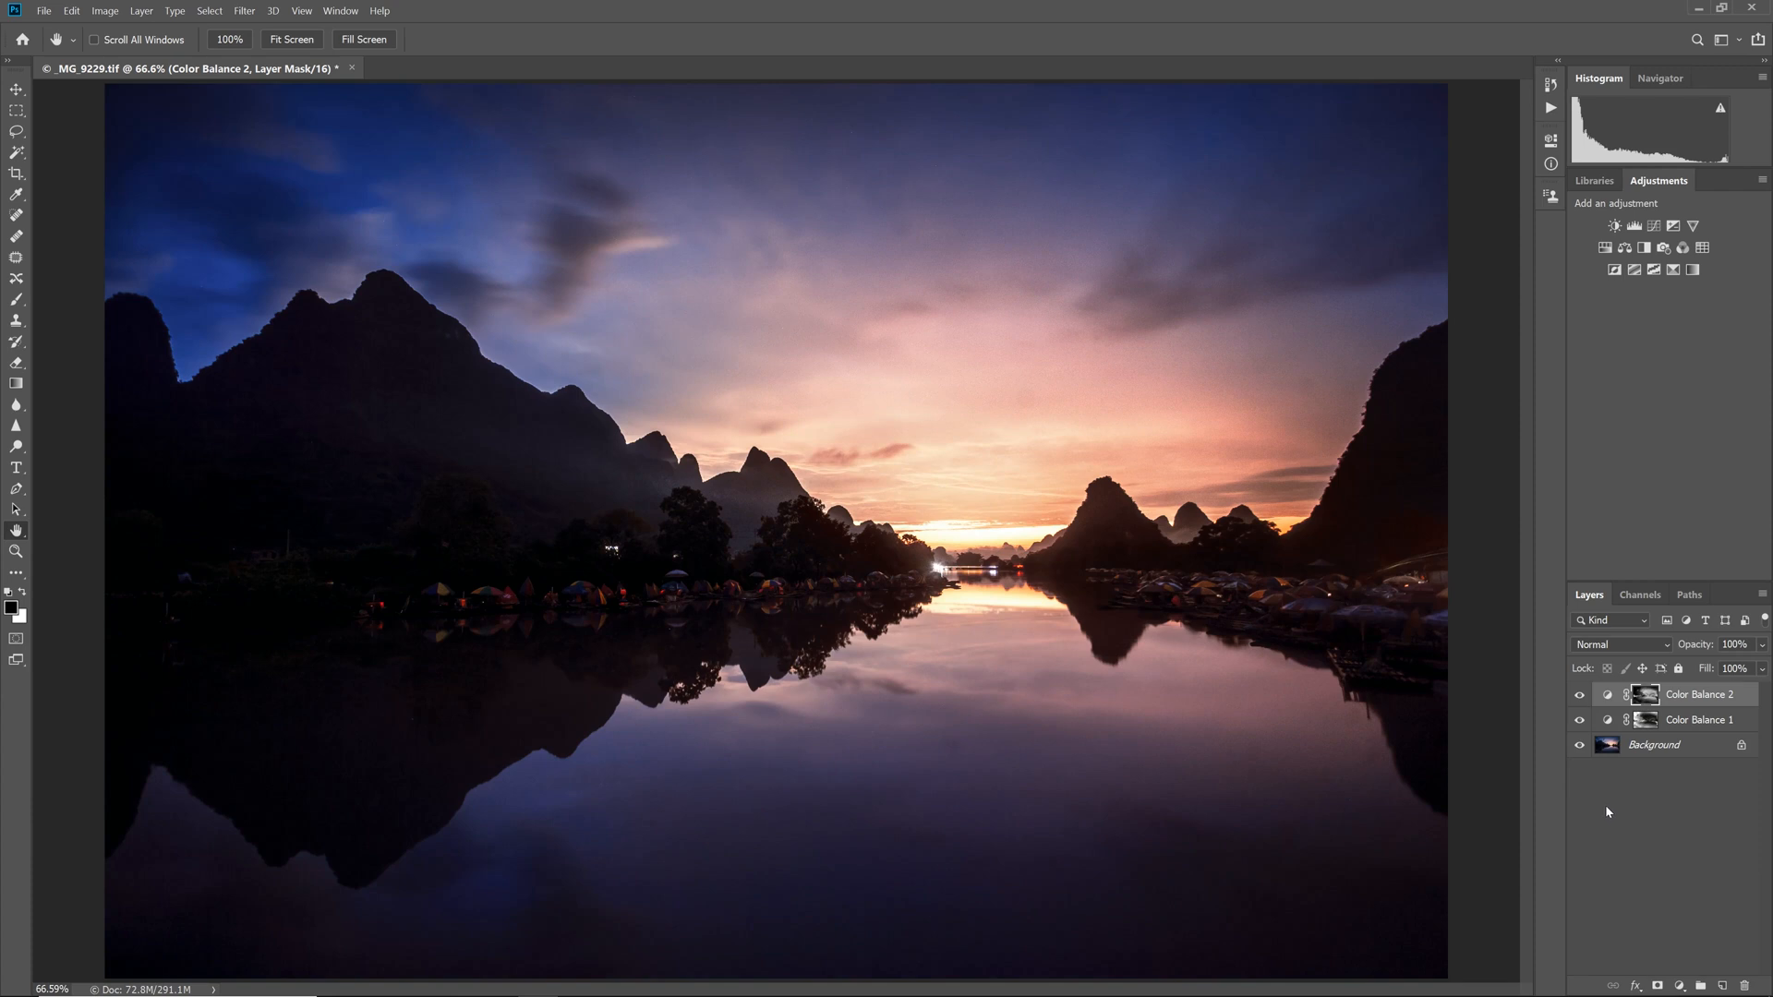
pyautogui.click(1640, 594)
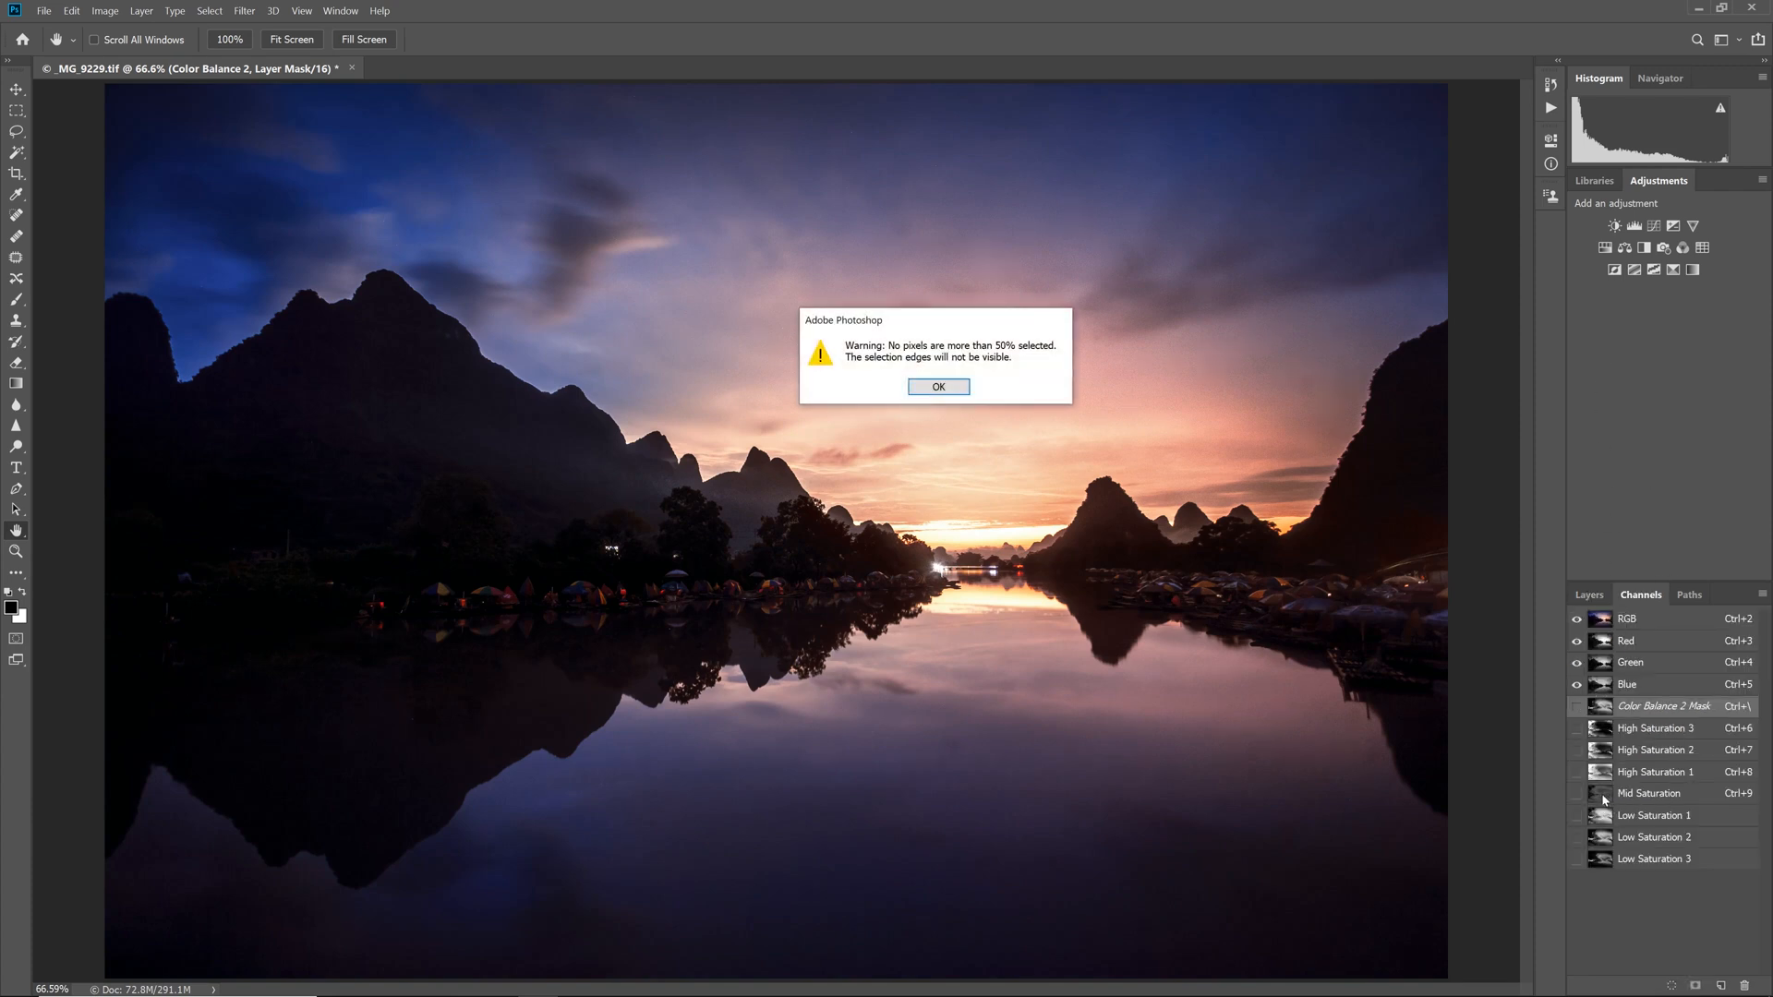
pyautogui.click(937, 387)
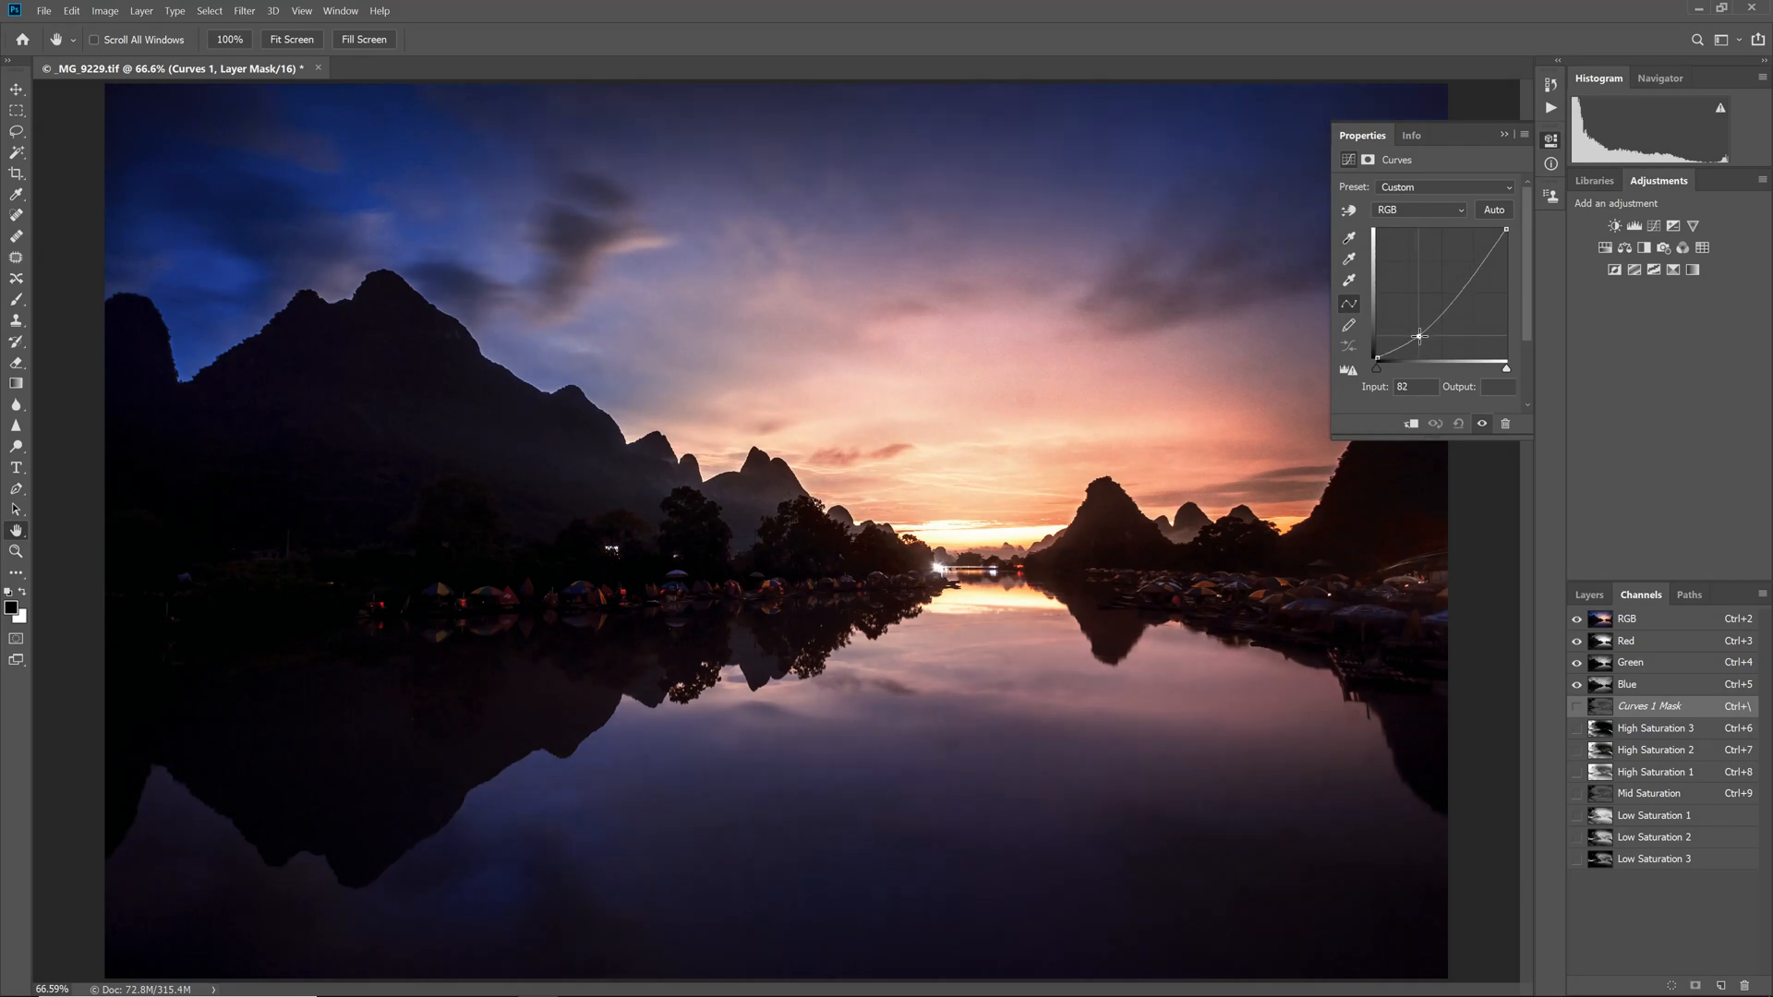
pyautogui.moveTo(1420, 337); pyautogui.dragTo(1450, 241)
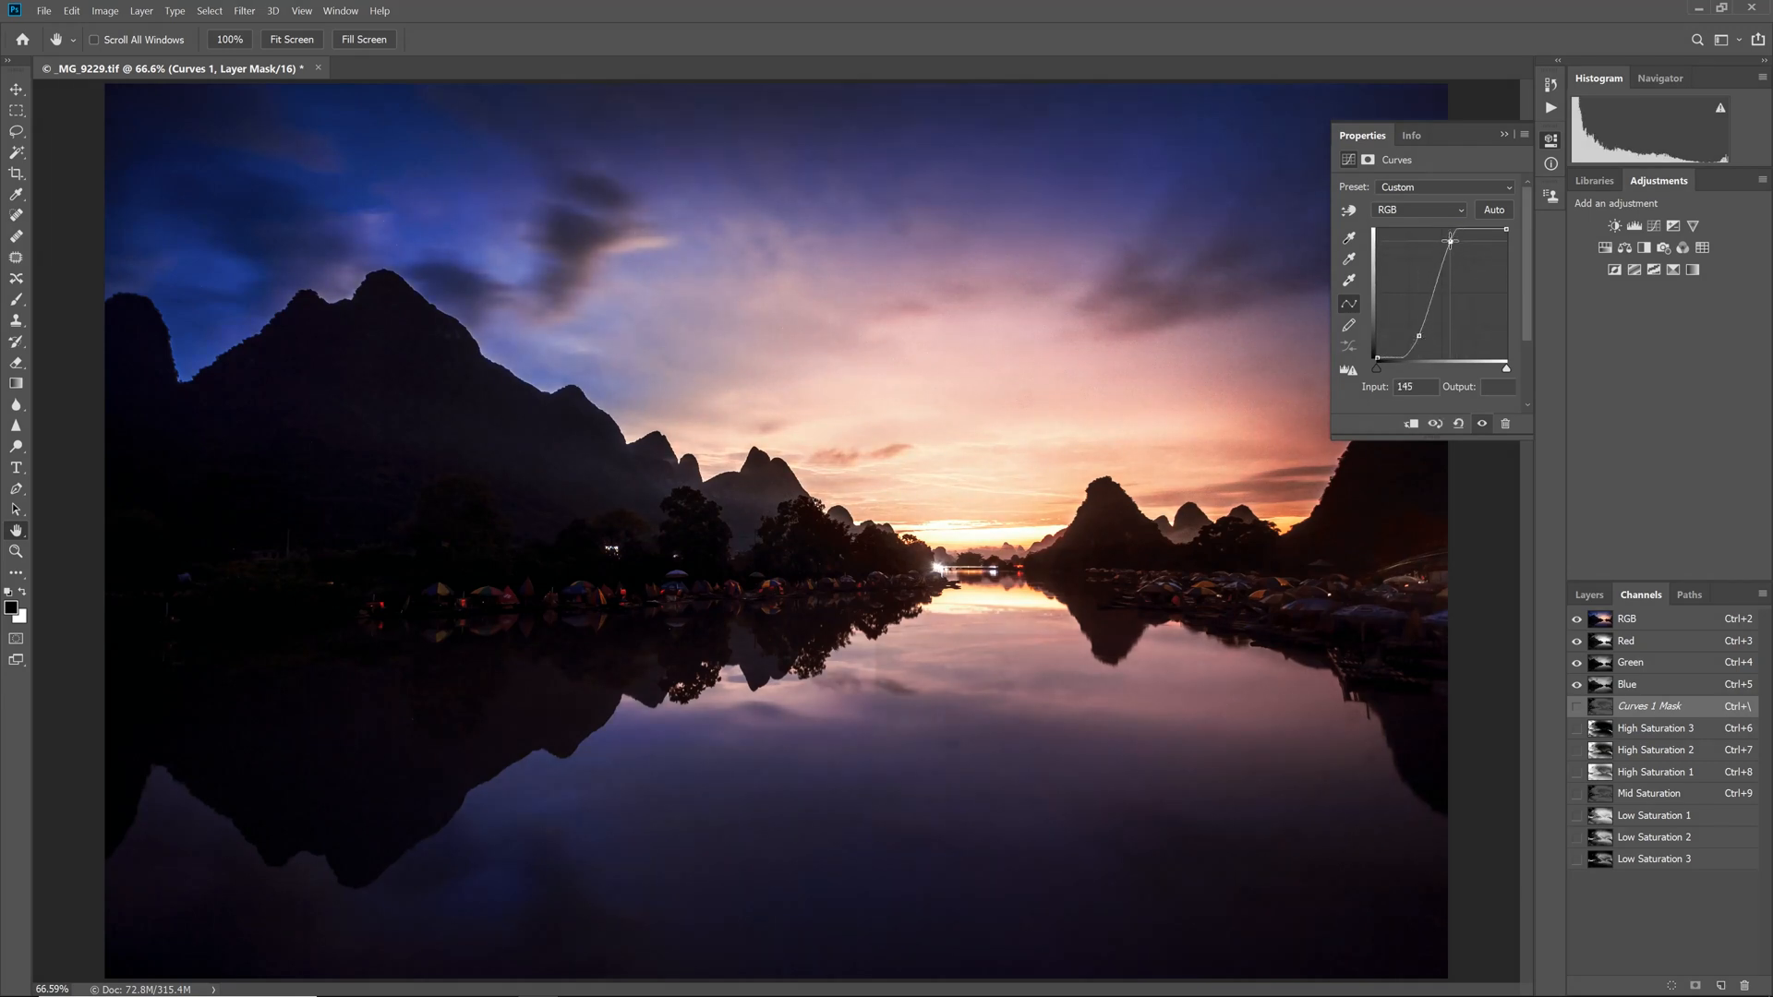
pyautogui.moveTo(1449, 240); pyautogui.dragTo(1452, 252)
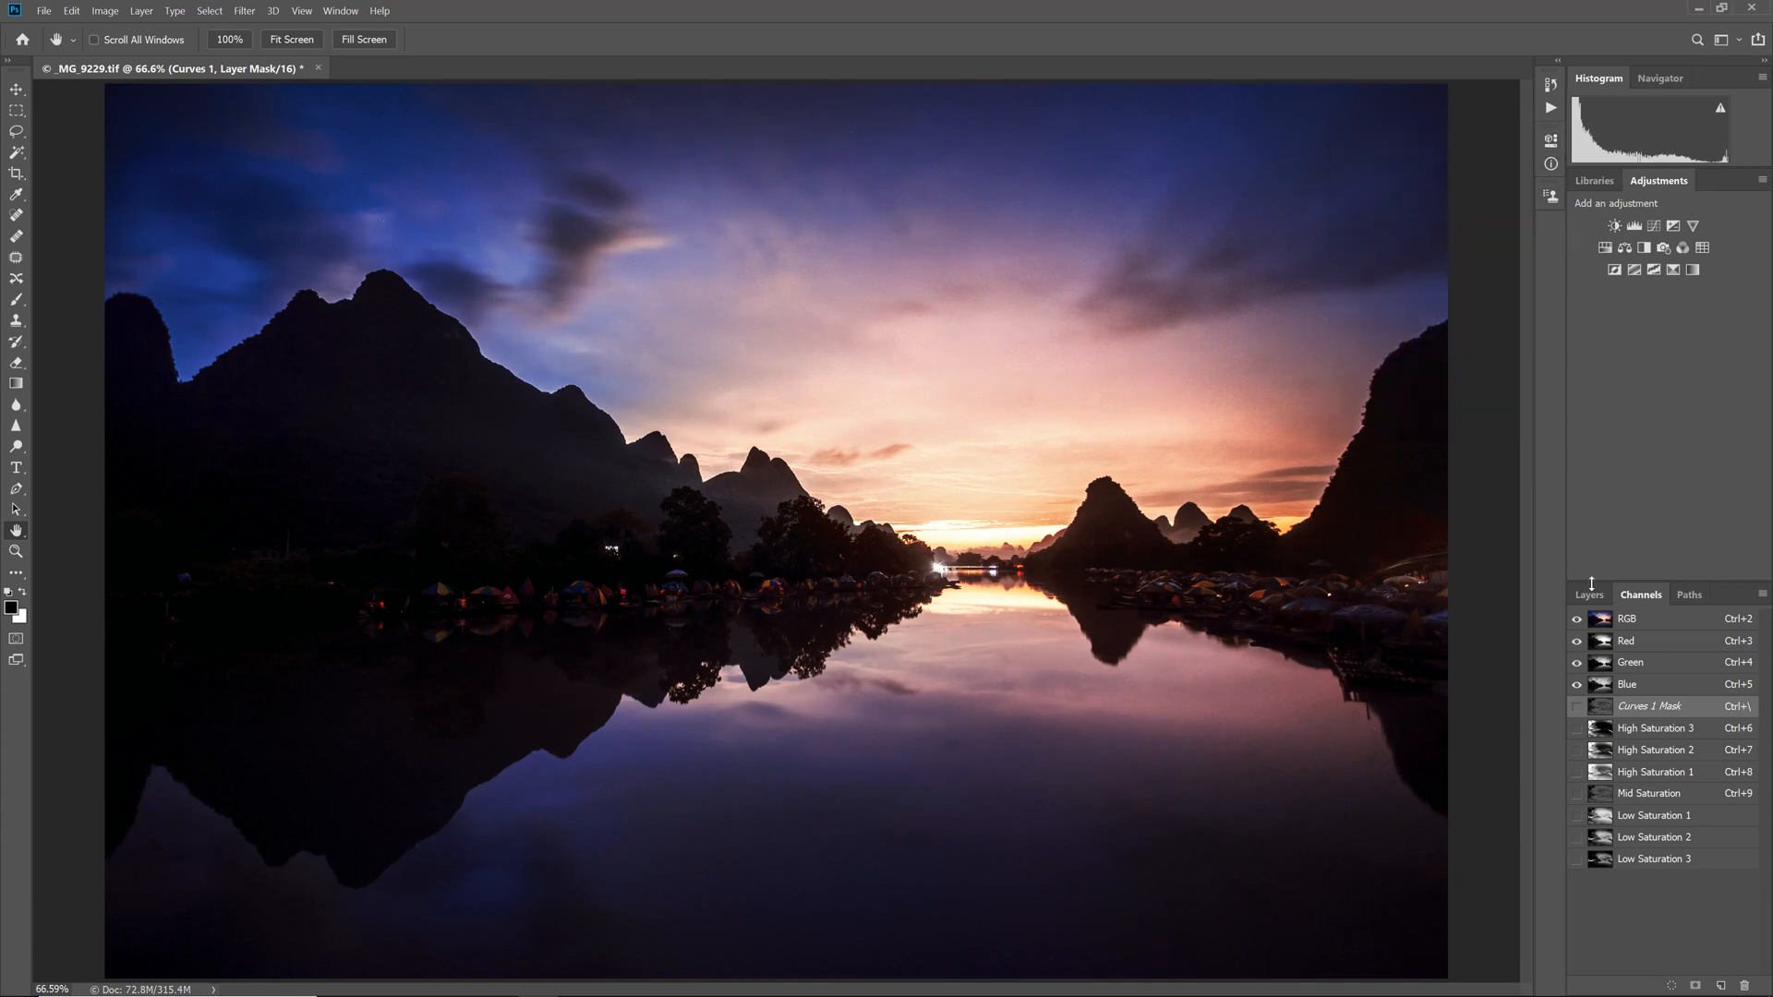
# Apply a Gaussian Blur and then a High Pass filter to the merged layer.
pyautogui.click(1588, 594)
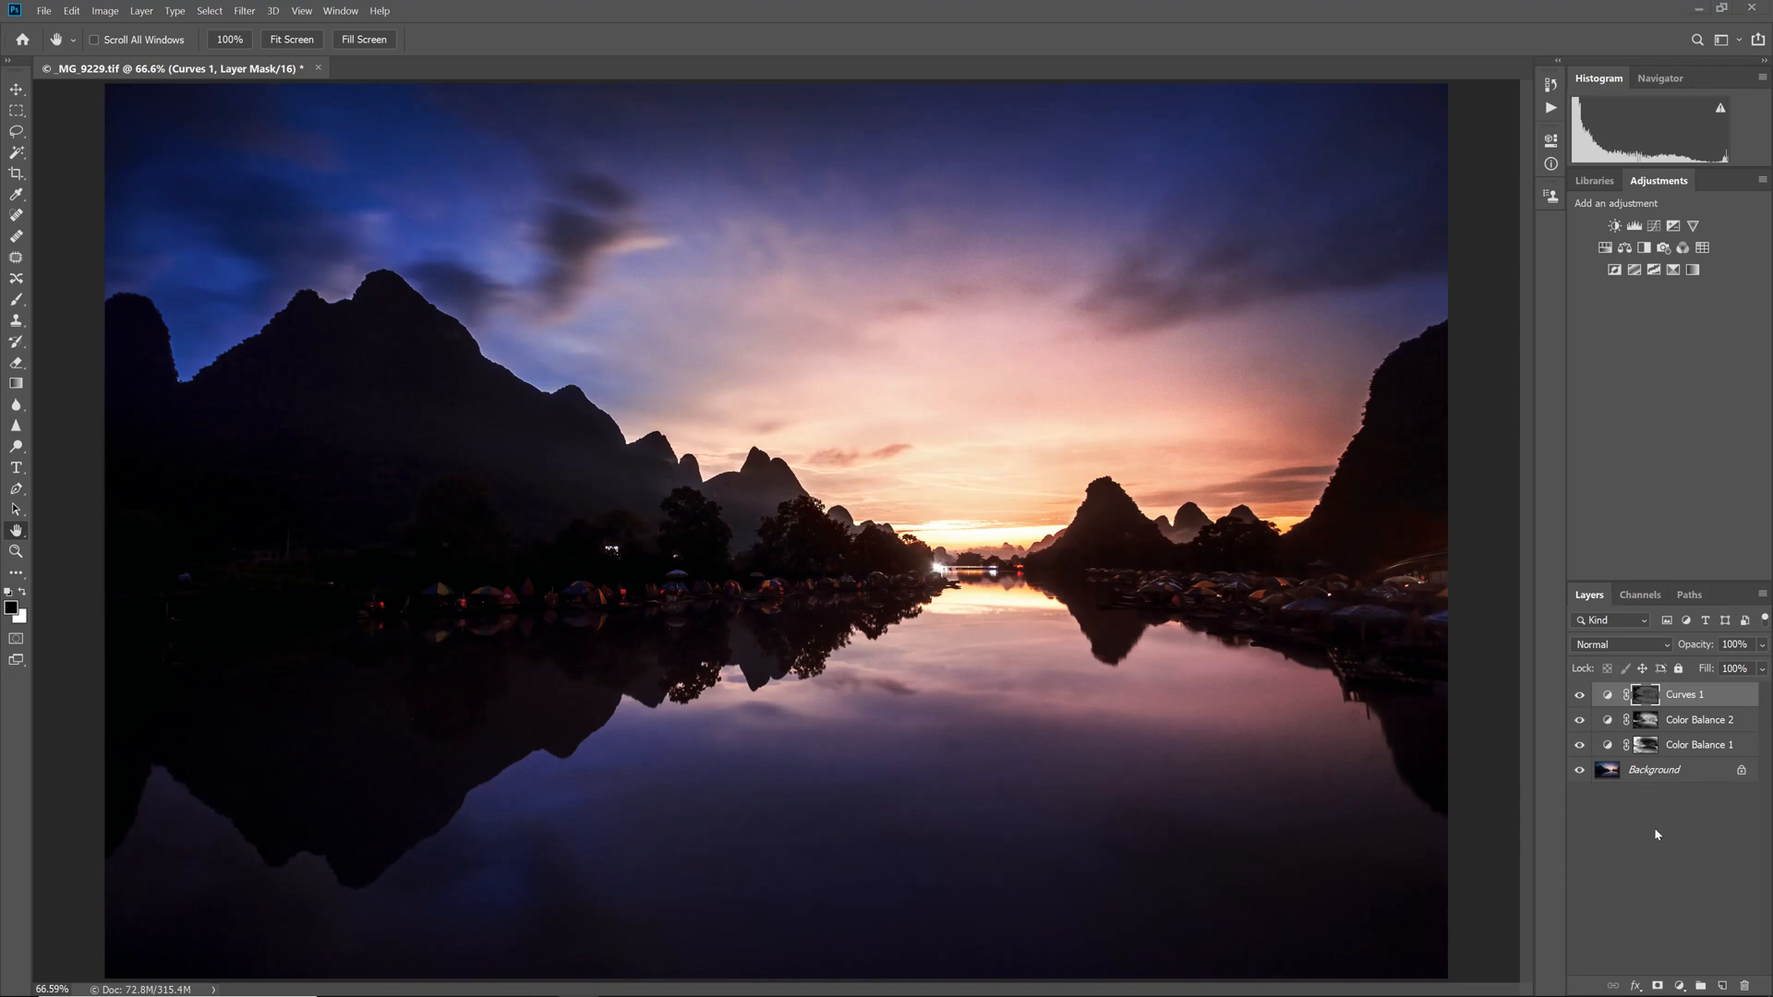
pyautogui.moveTo(1656, 789)
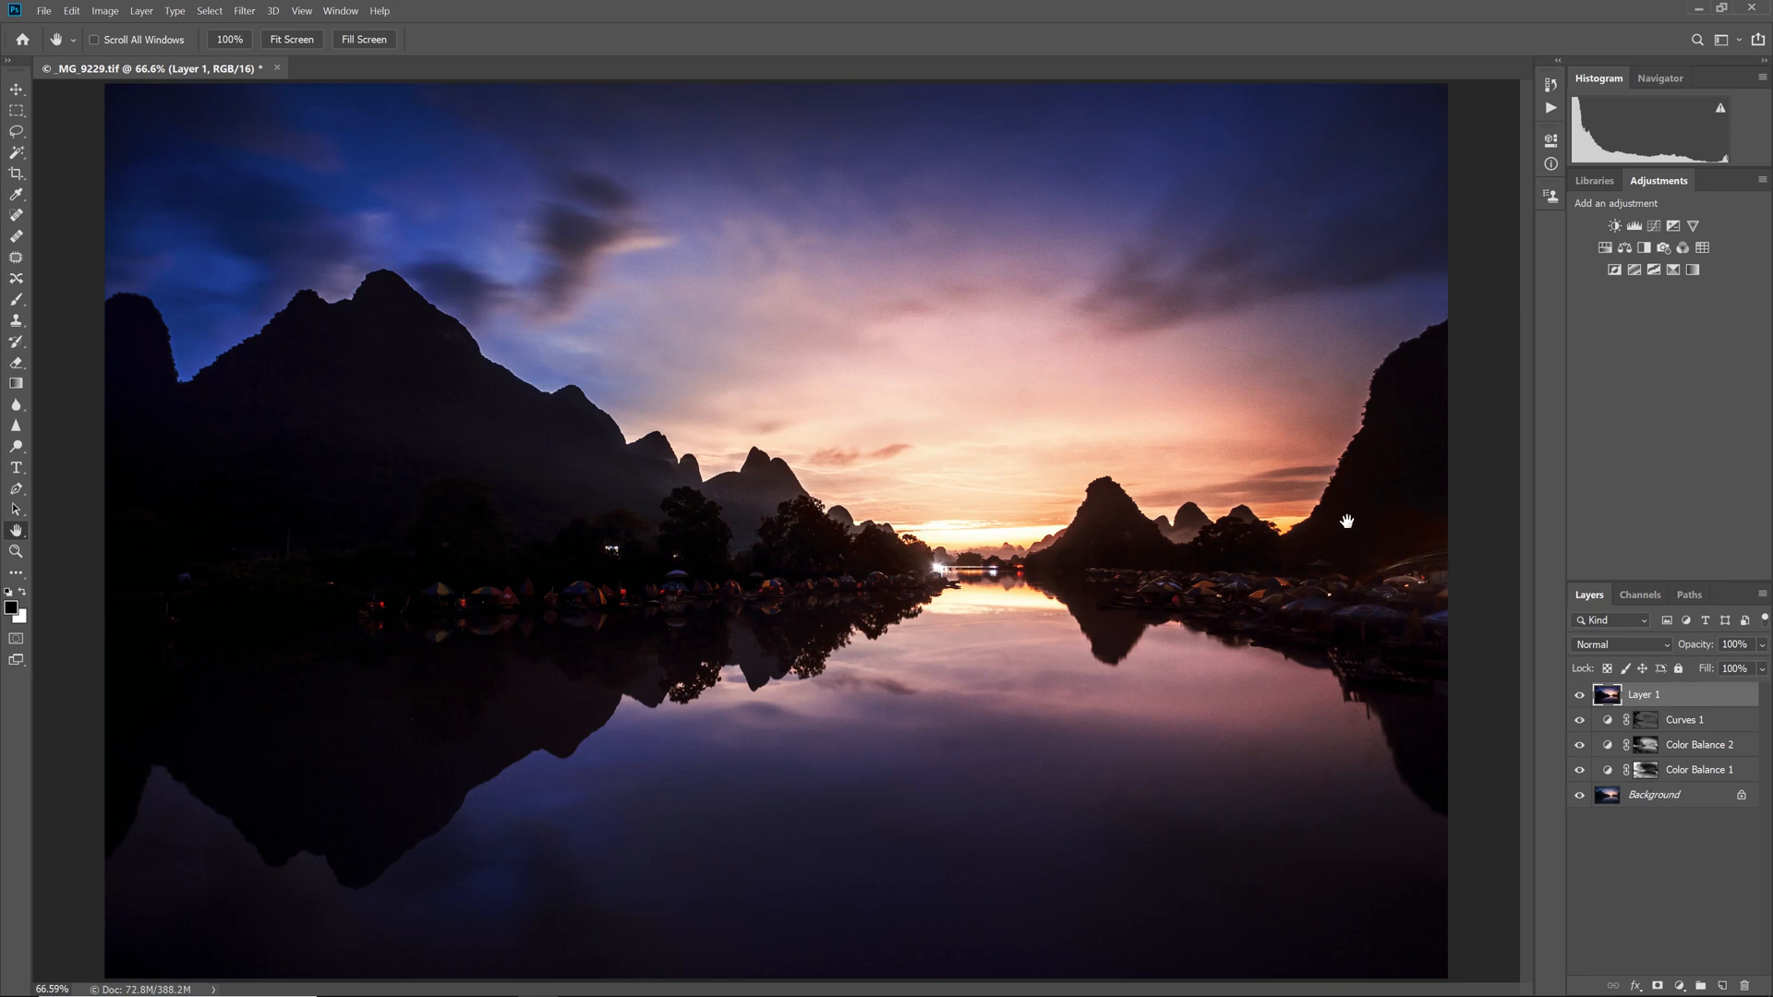
pyautogui.click(243, 10)
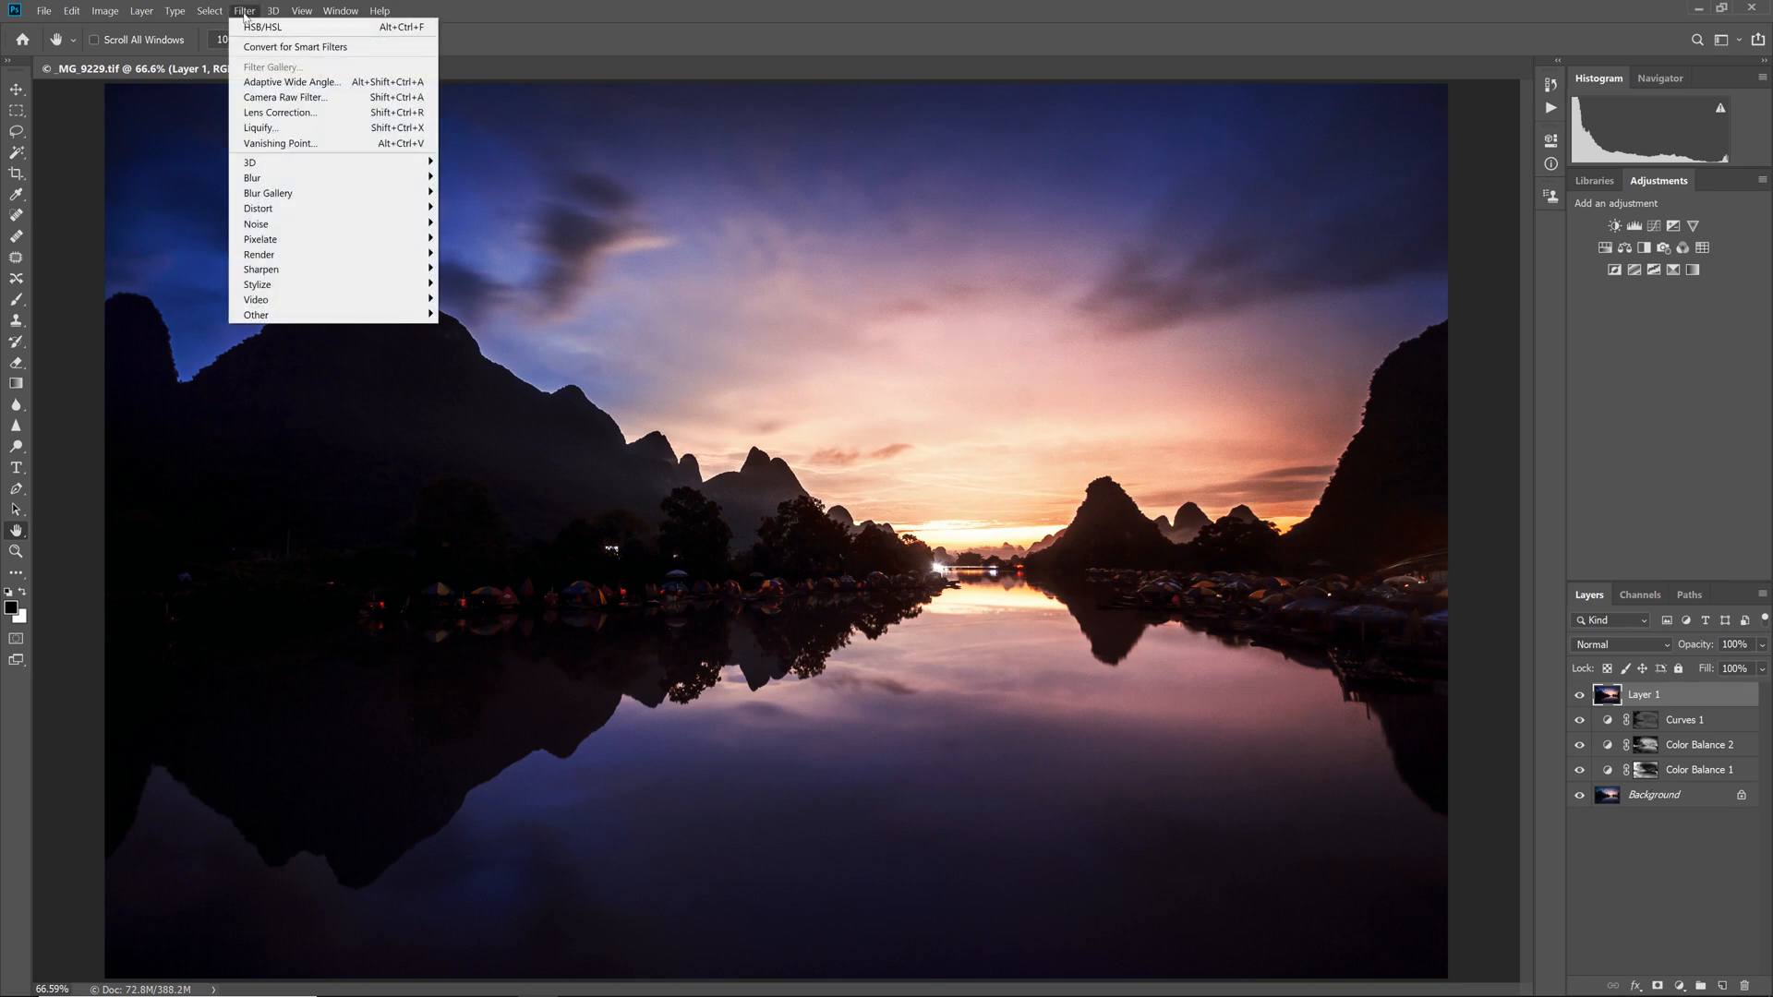
pyautogui.moveTo(283, 178)
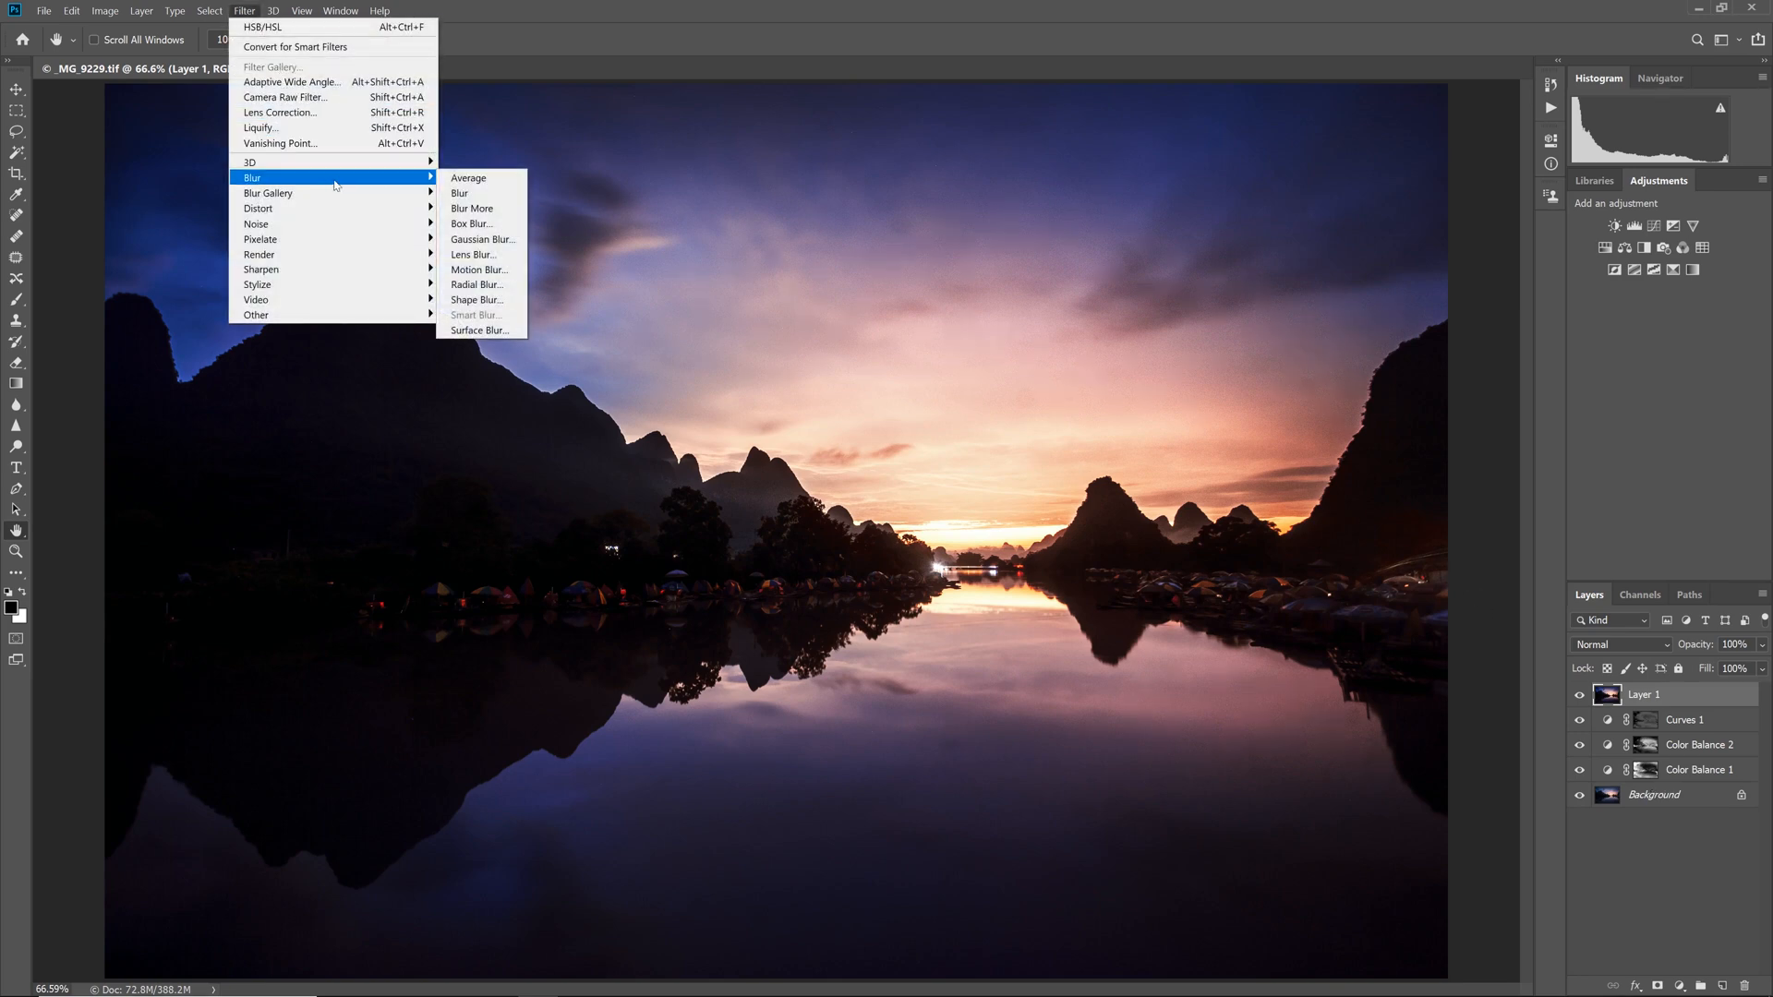
pyautogui.click(483, 238)
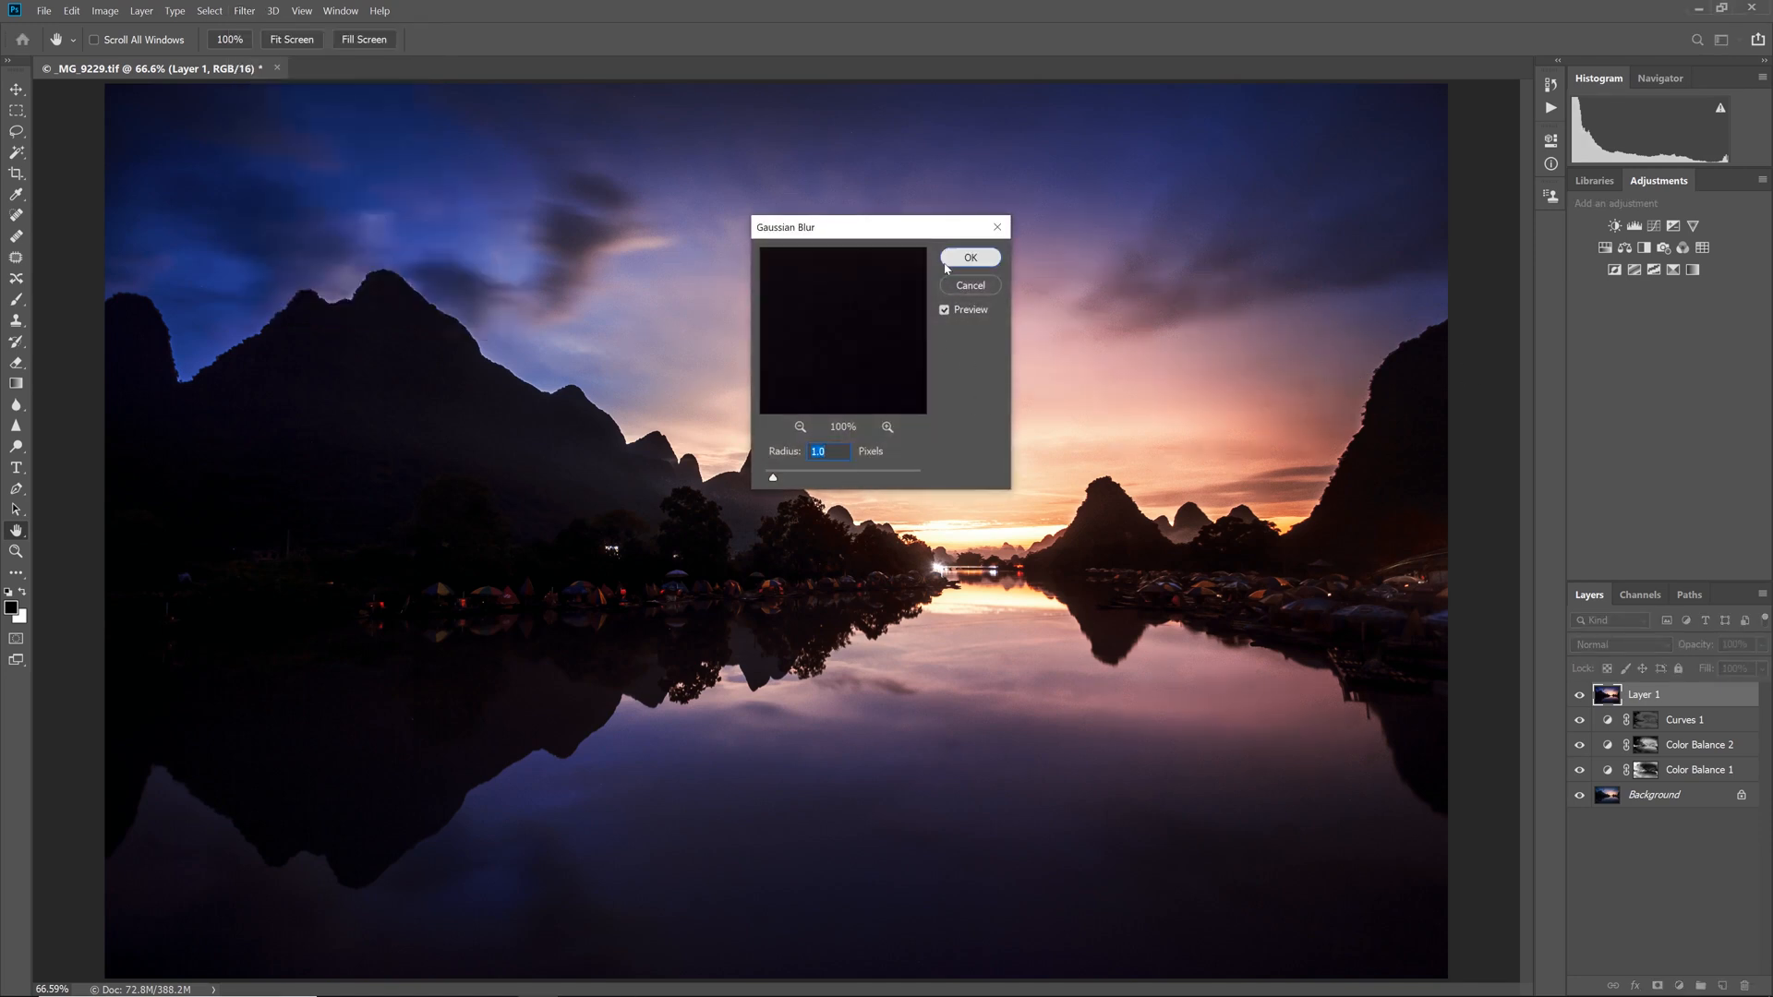
pyautogui.click(969, 256)
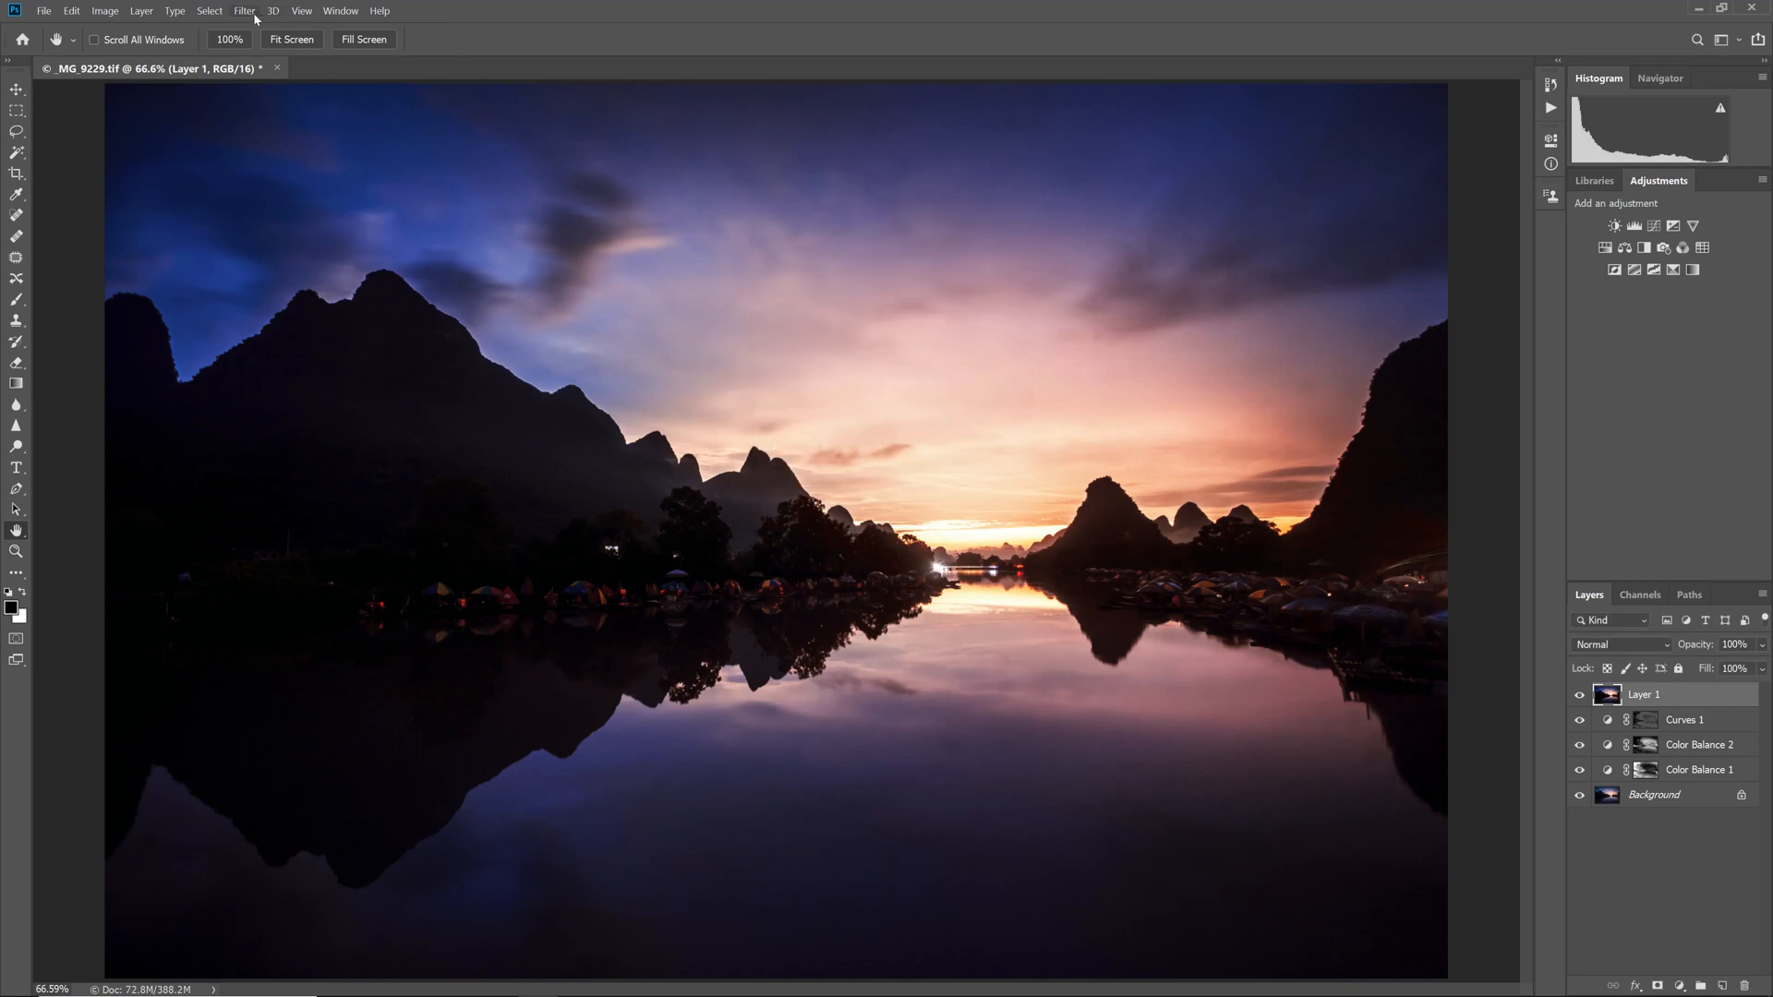
pyautogui.click(243, 10)
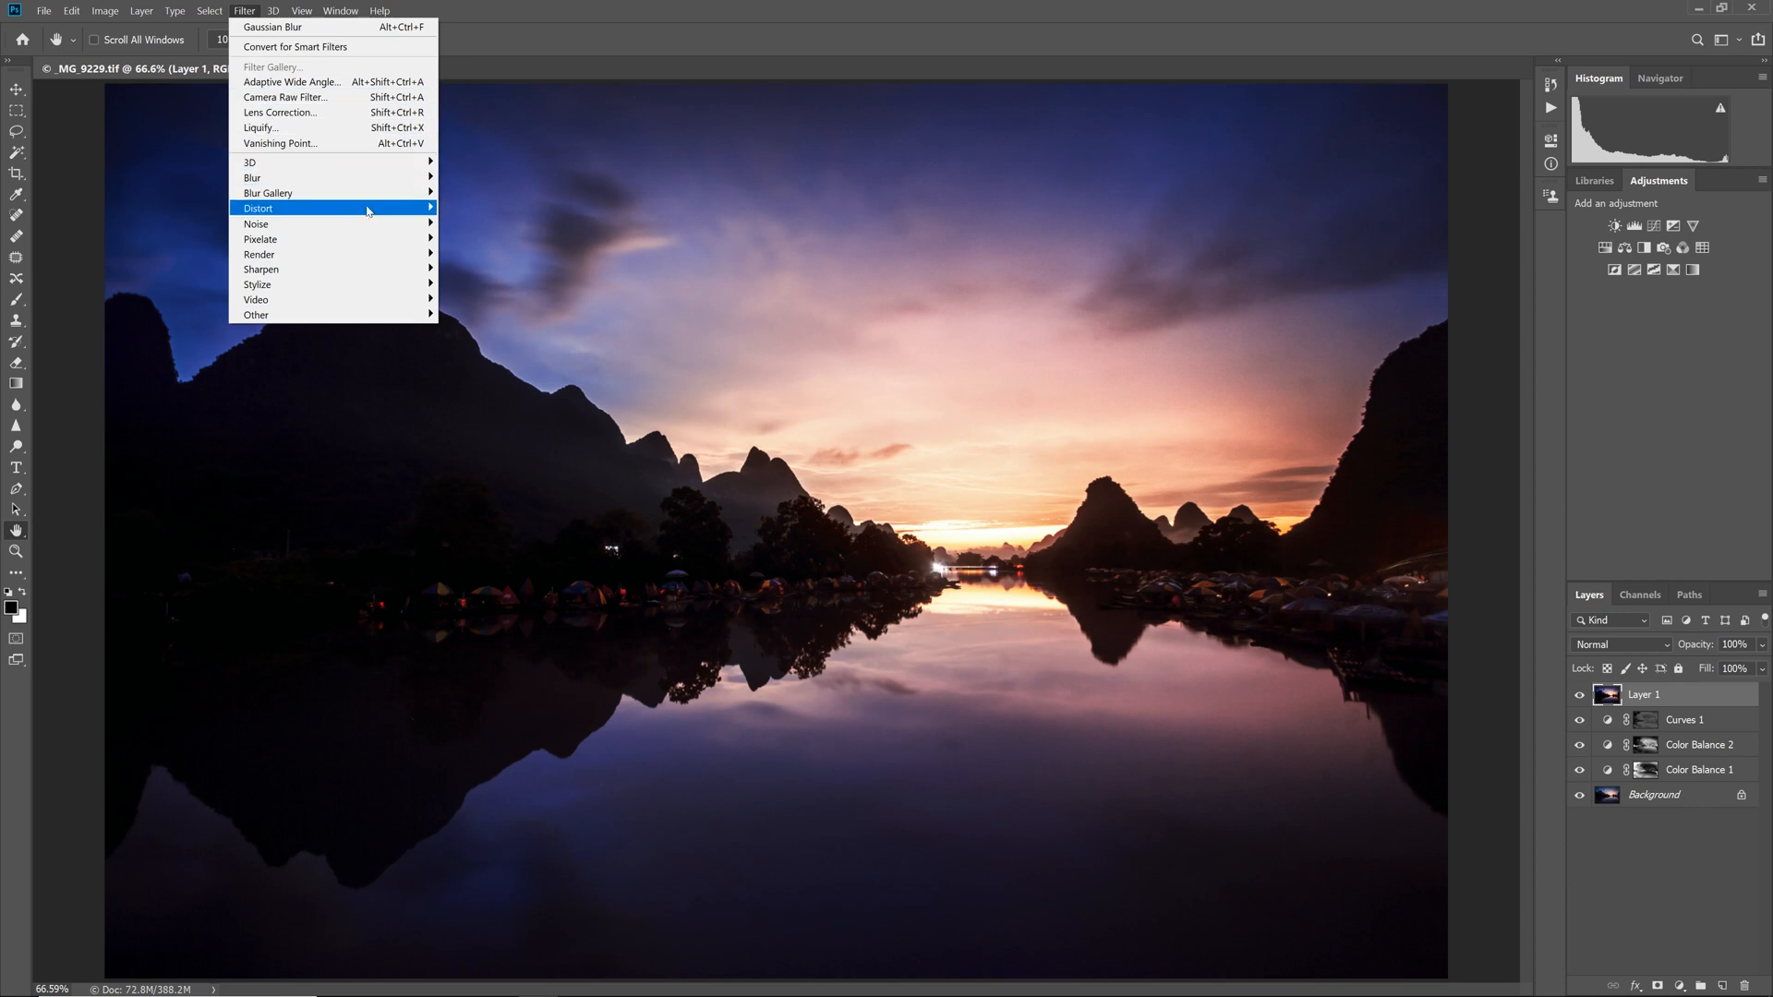
pyautogui.moveTo(255, 314)
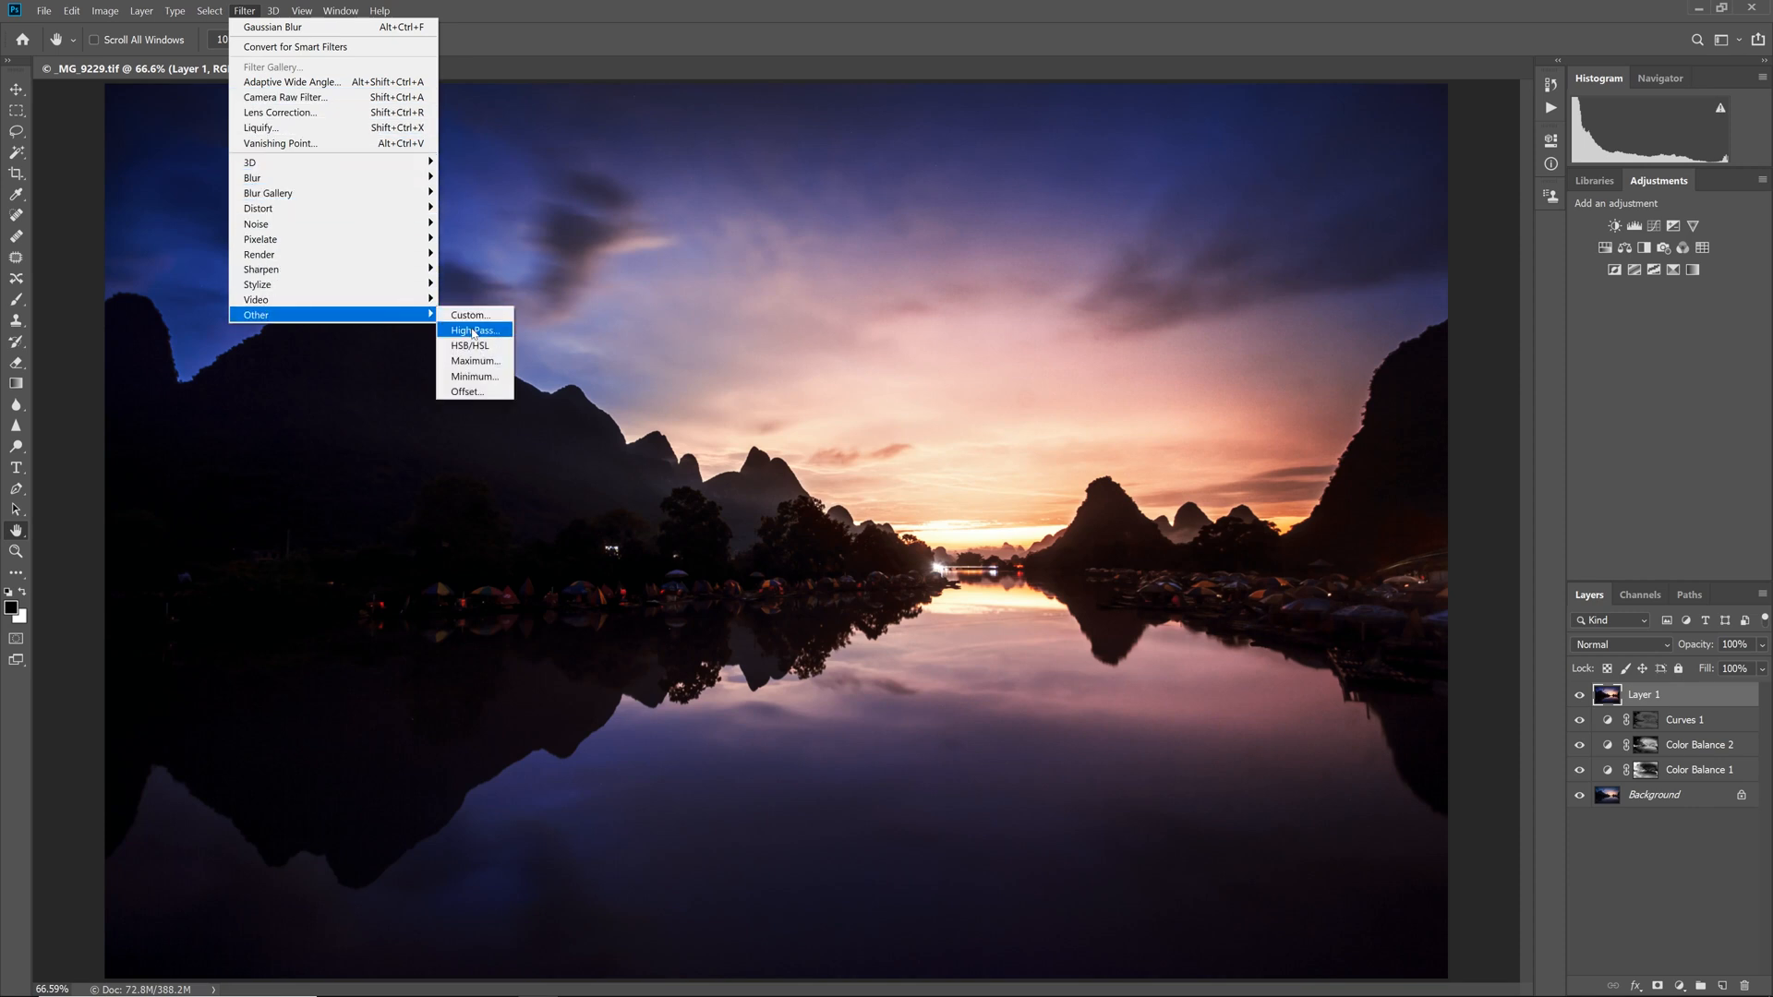
pyautogui.click(472, 330)
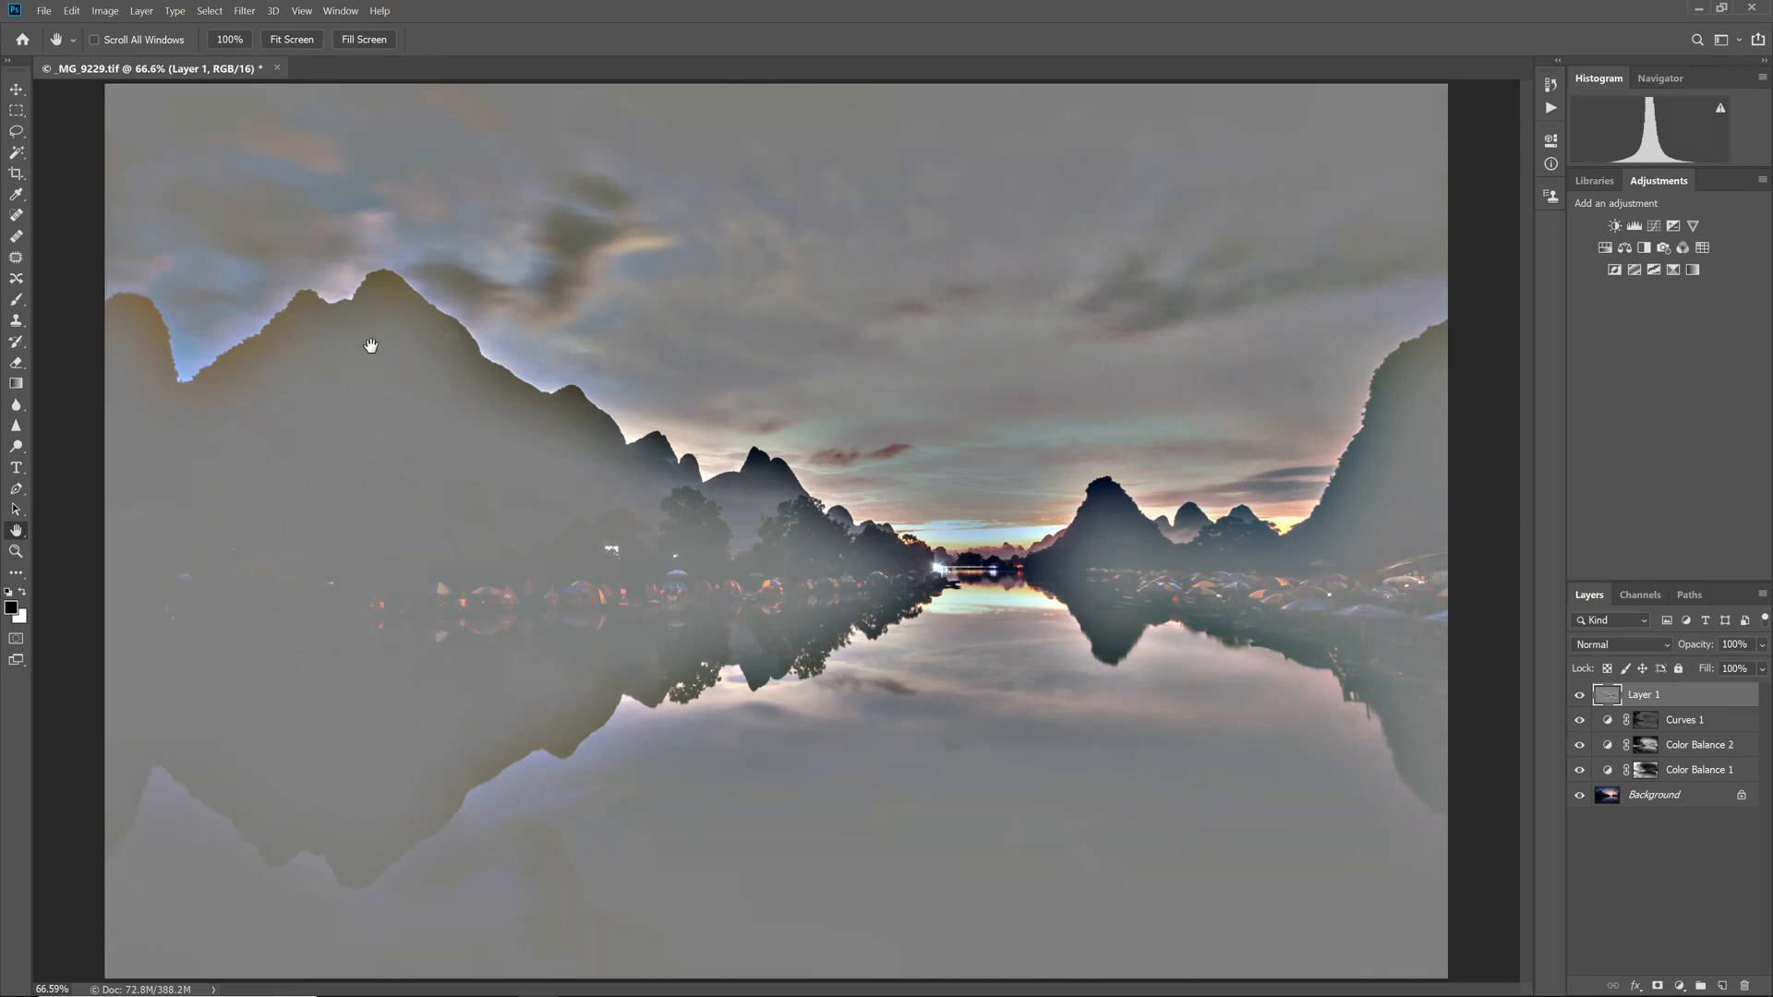
# Sharpen the layer with Unsharp Mask at 500% amount, then adjust its blend mode.
pyautogui.click(244, 10)
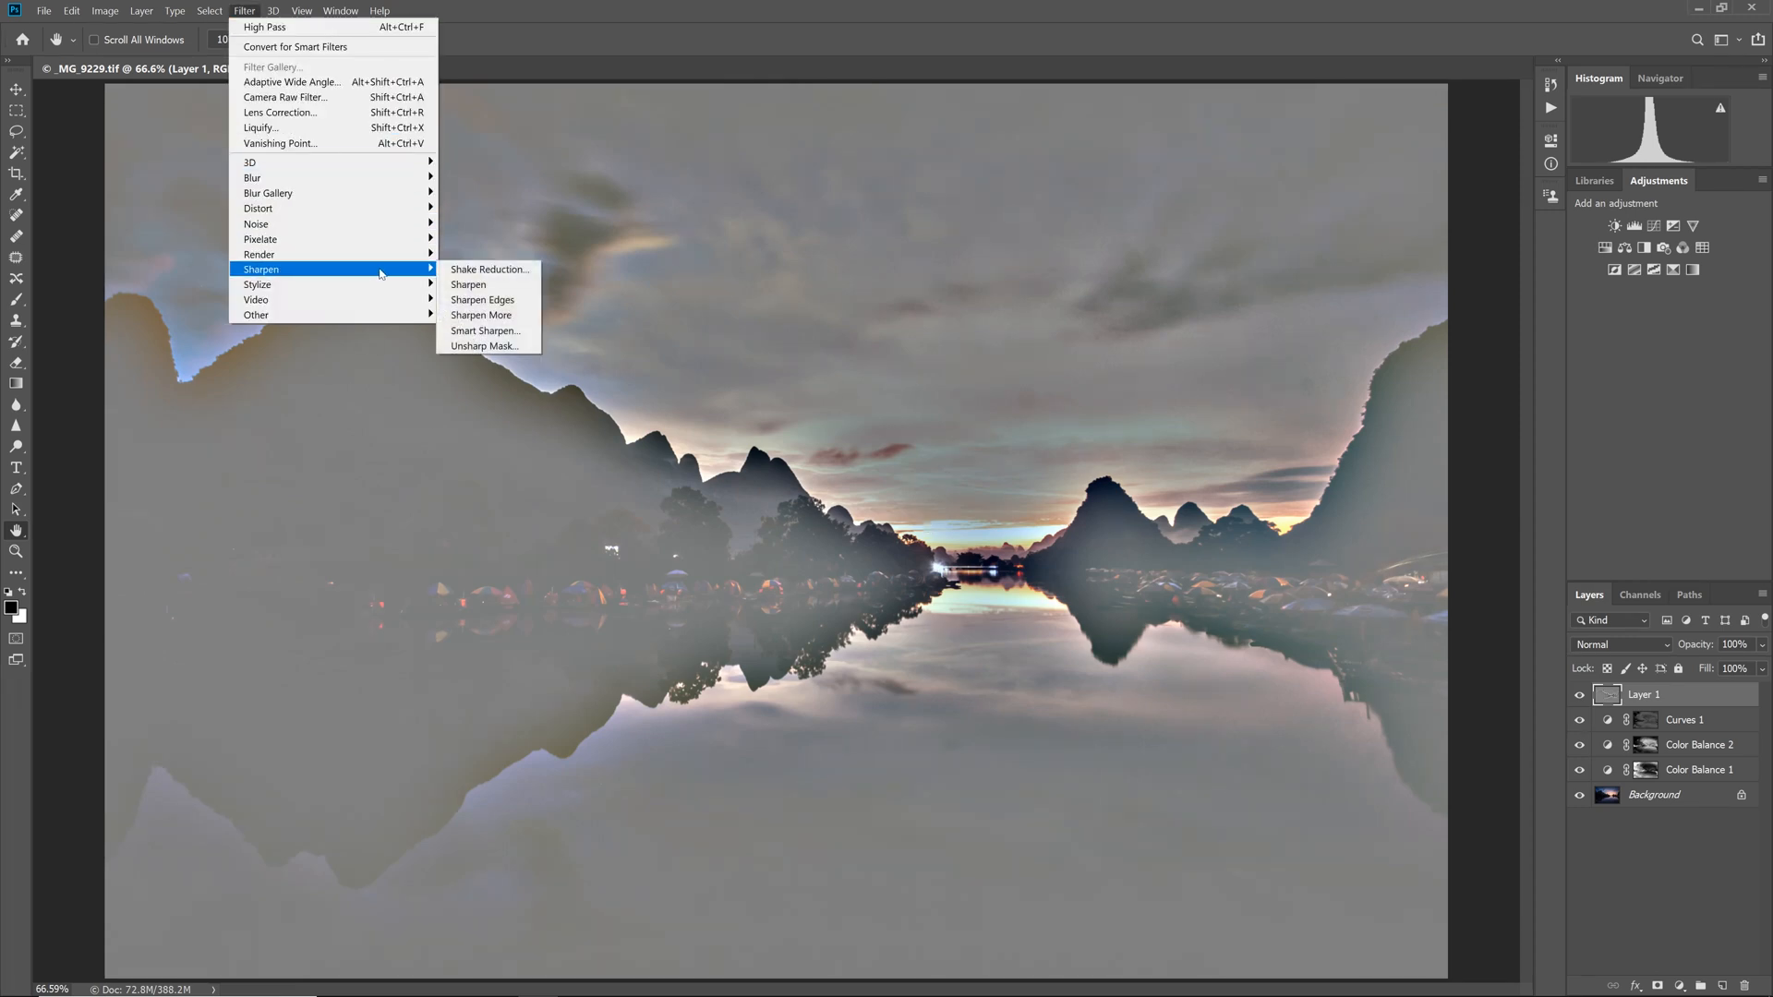
pyautogui.click(487, 346)
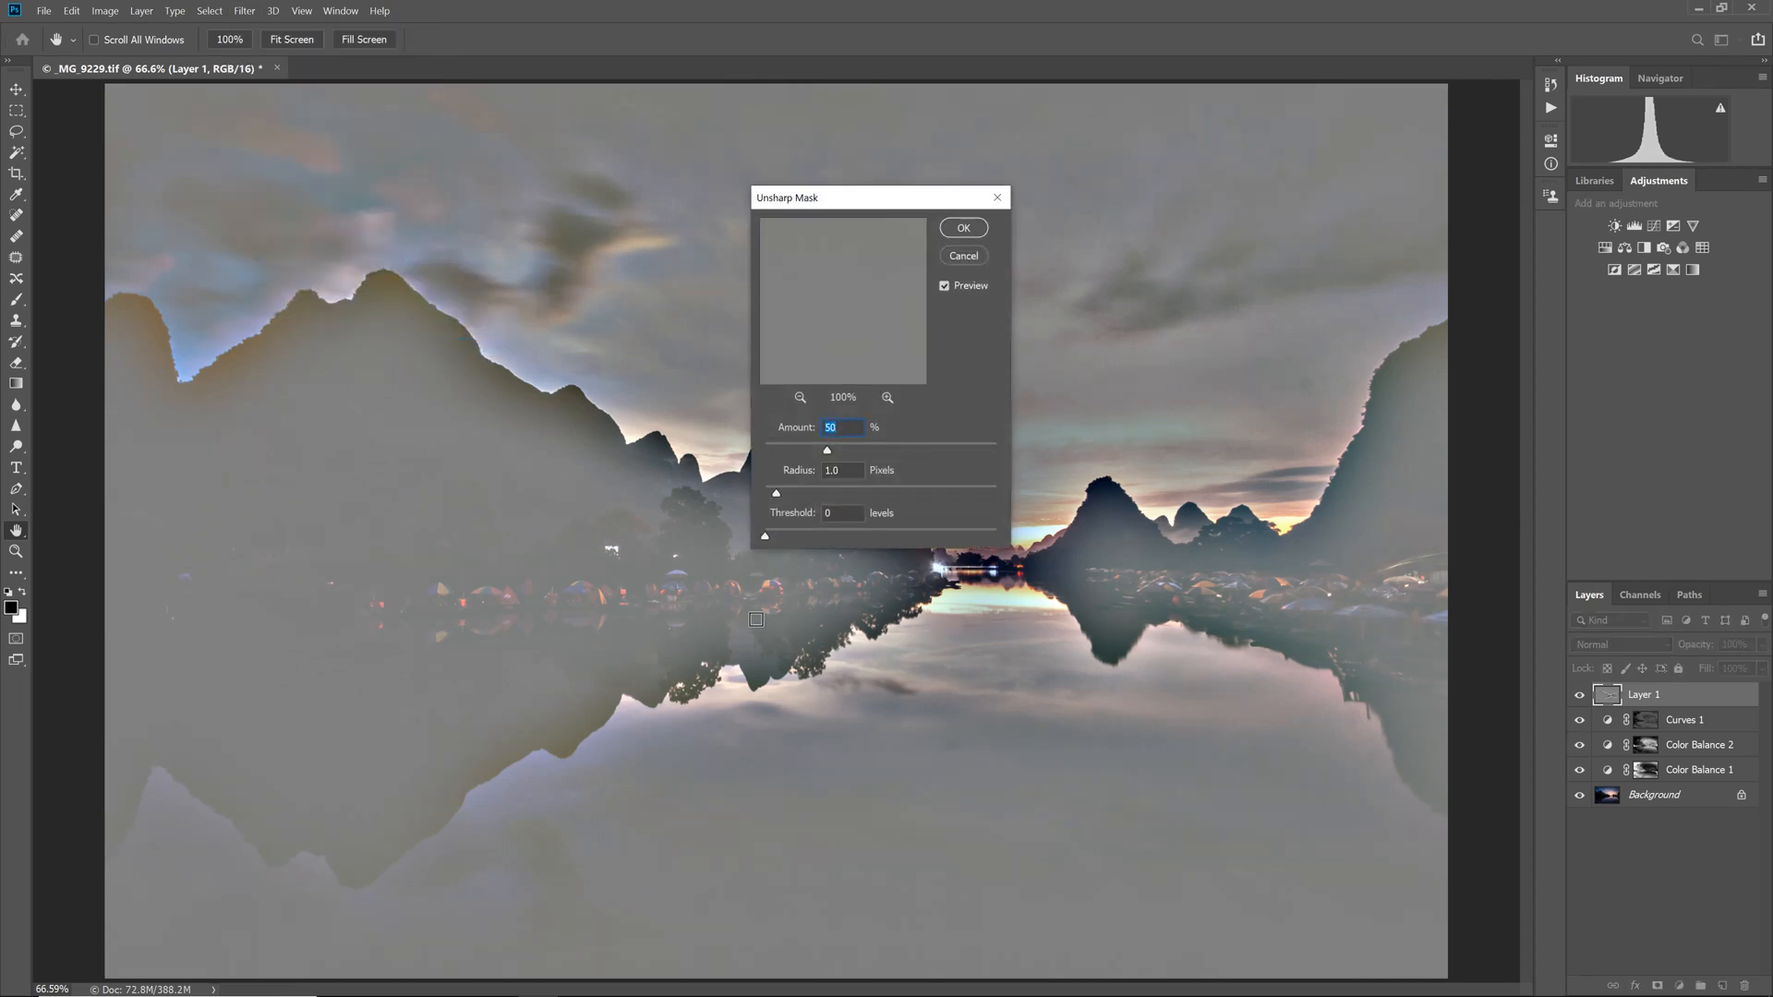
pyautogui.moveTo(826, 449); pyautogui.dragTo(994, 450)
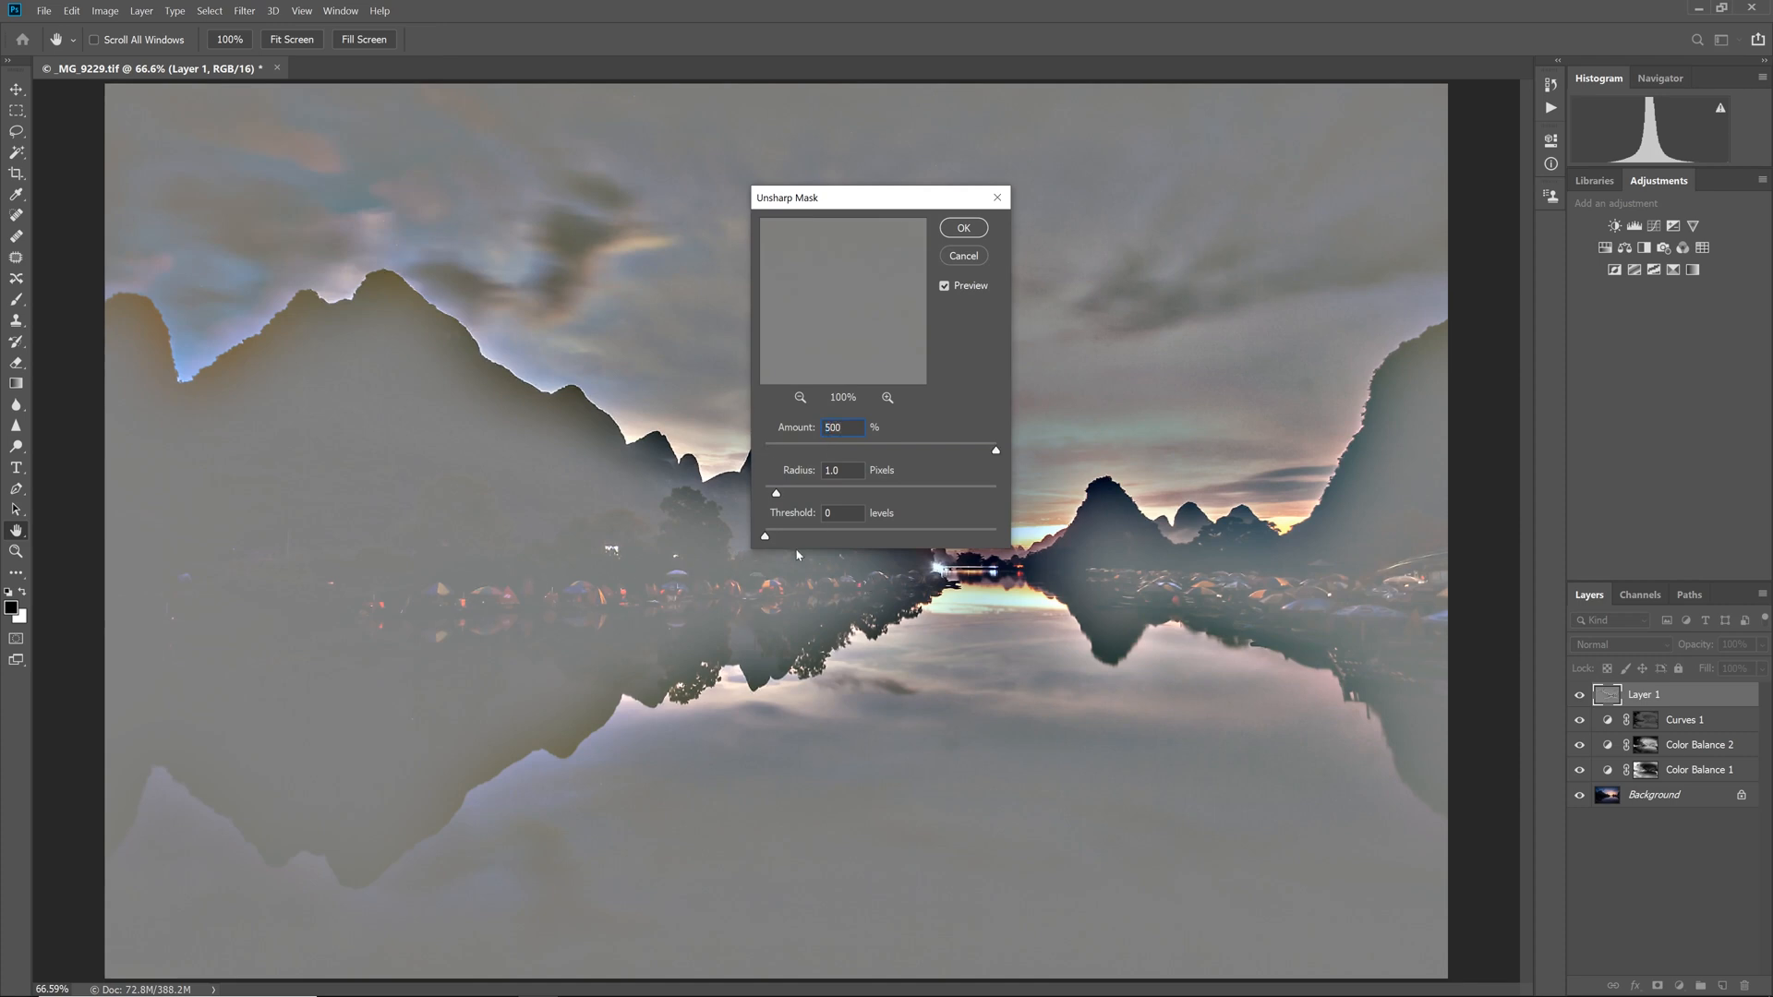
pyautogui.click(961, 228)
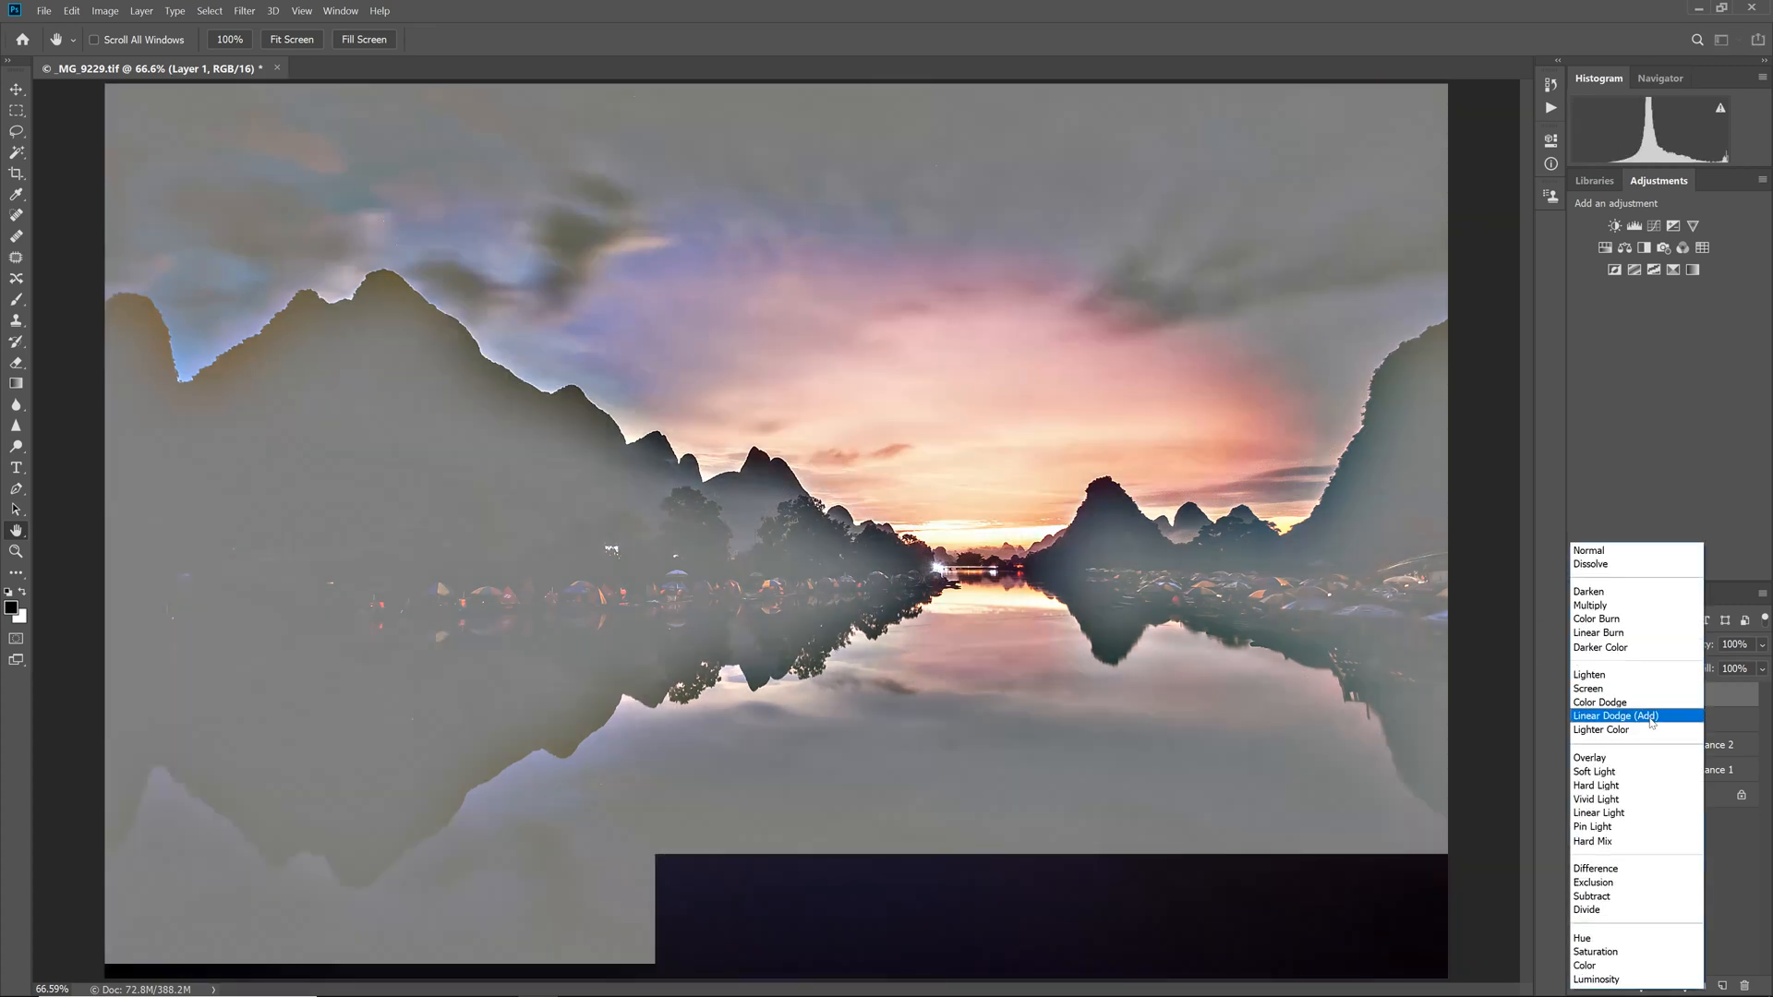
pyautogui.click(1594, 770)
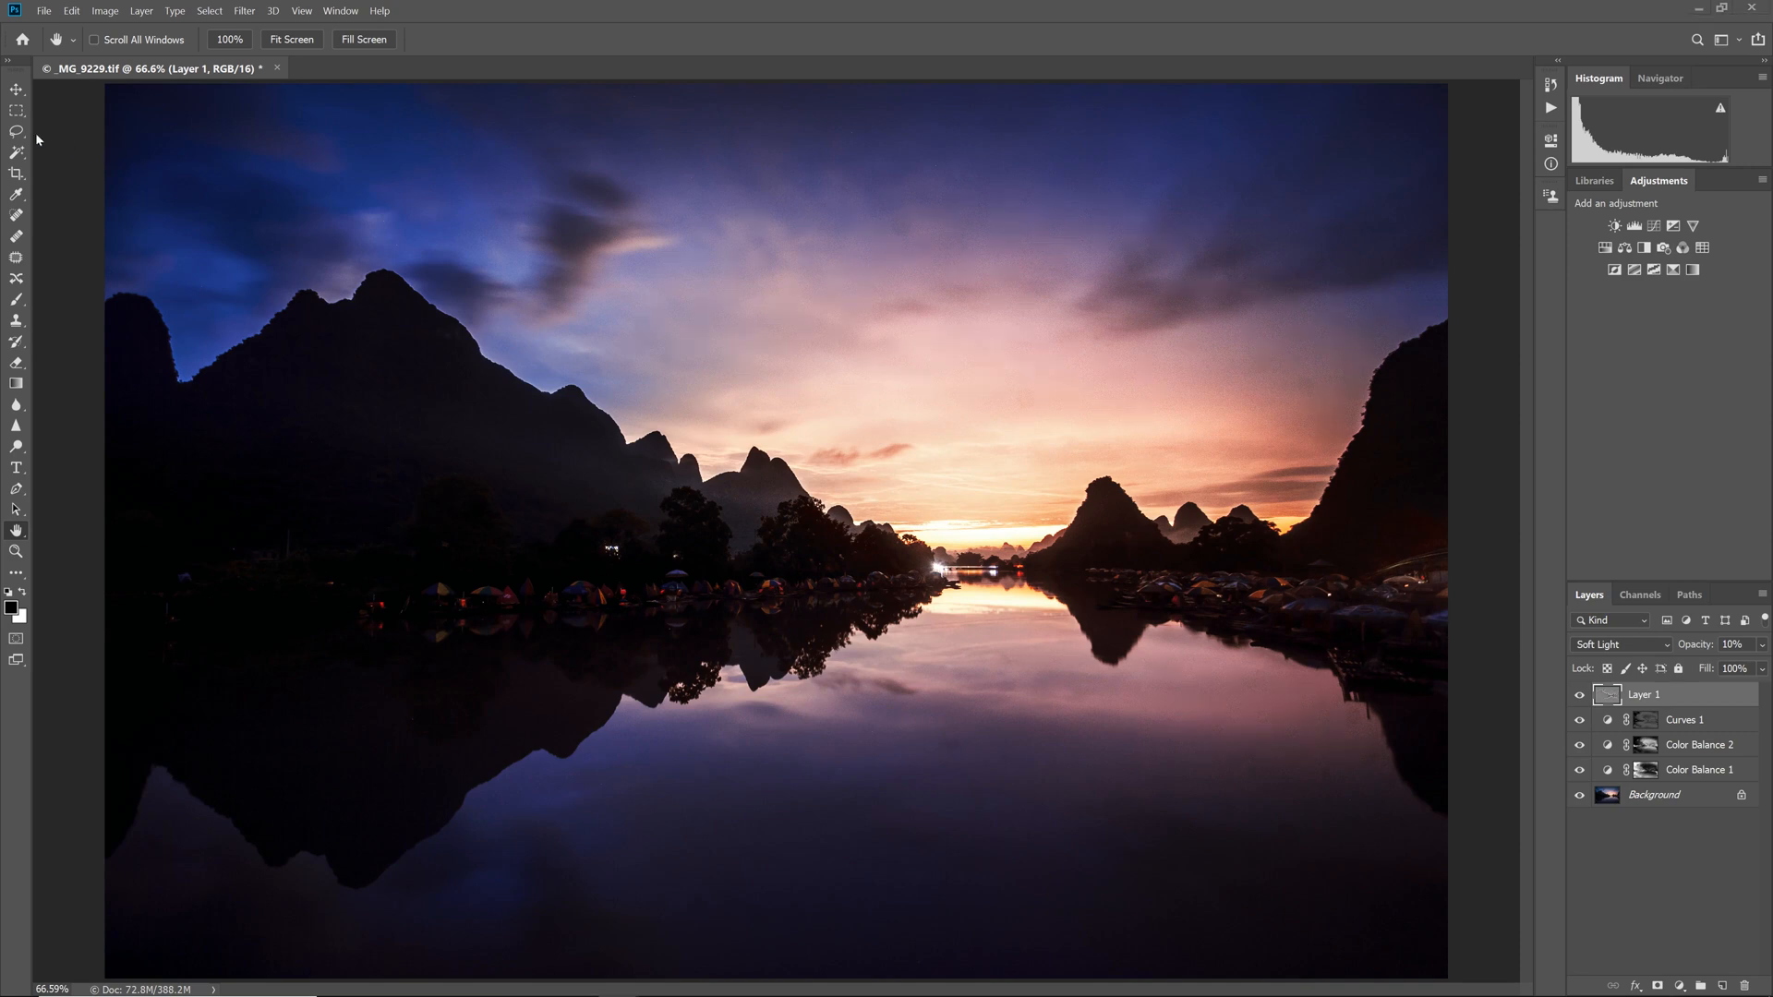
# Lasso the central sky and river area with a 200 px feather.
pyautogui.click(16, 131)
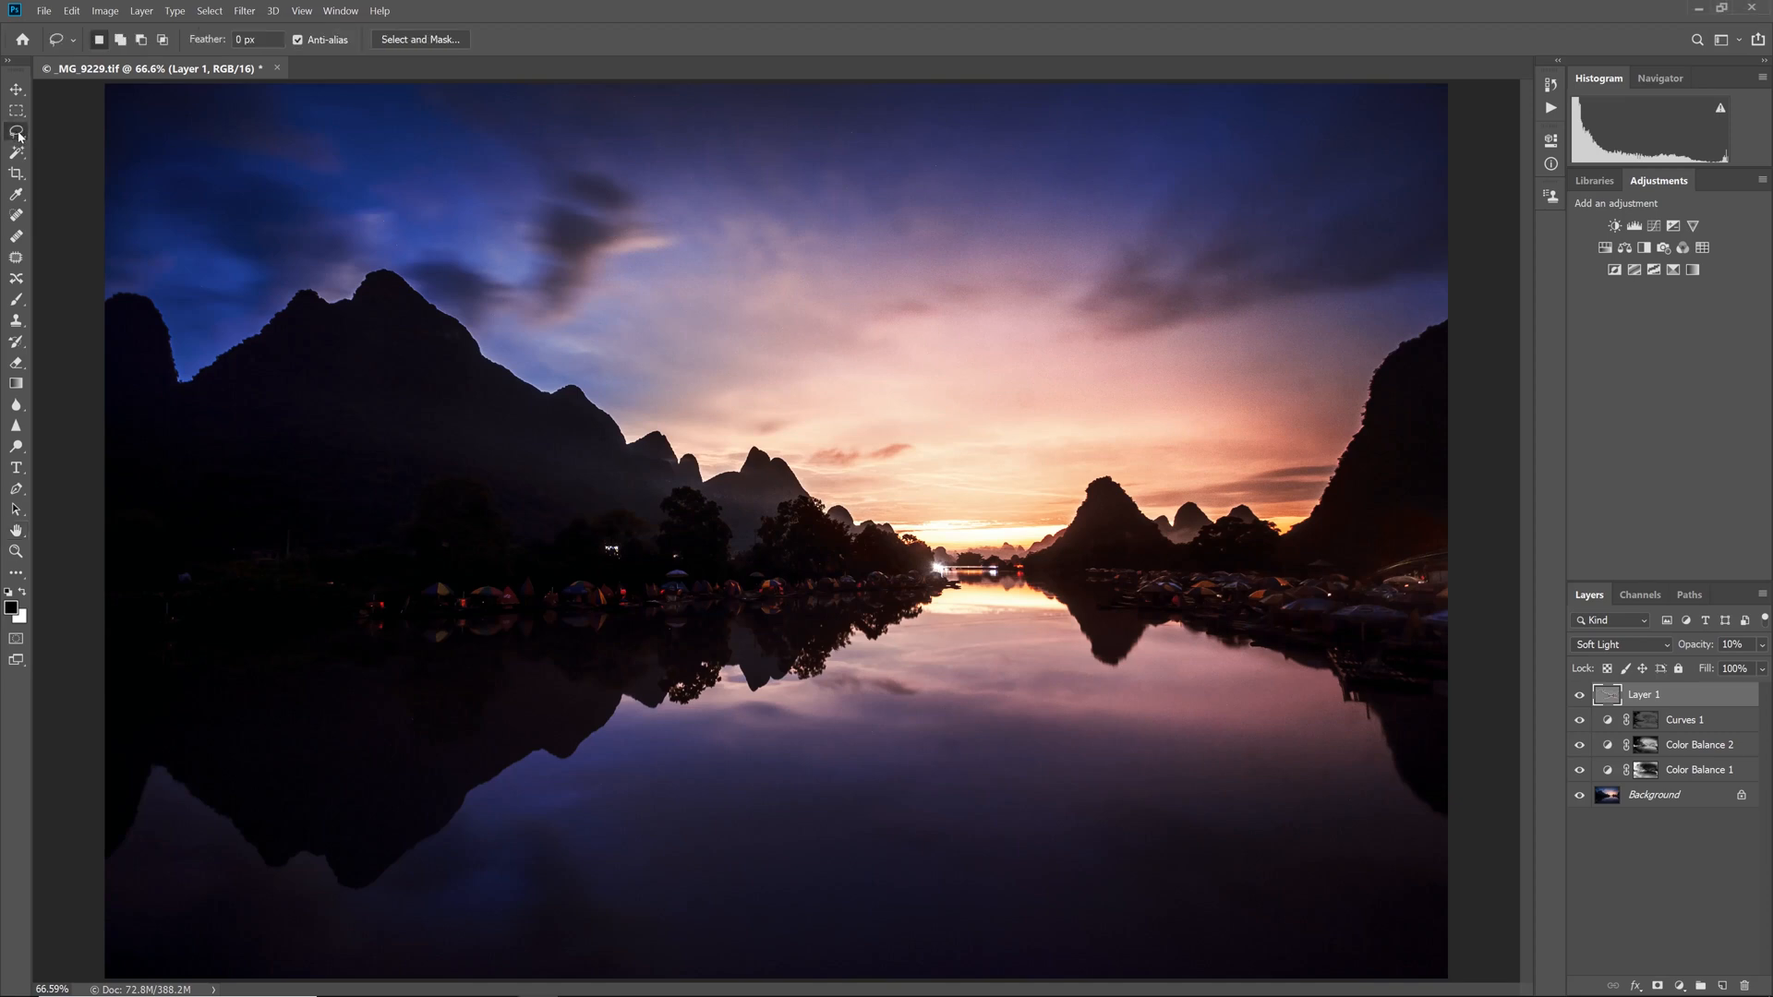
pyautogui.click(257, 38)
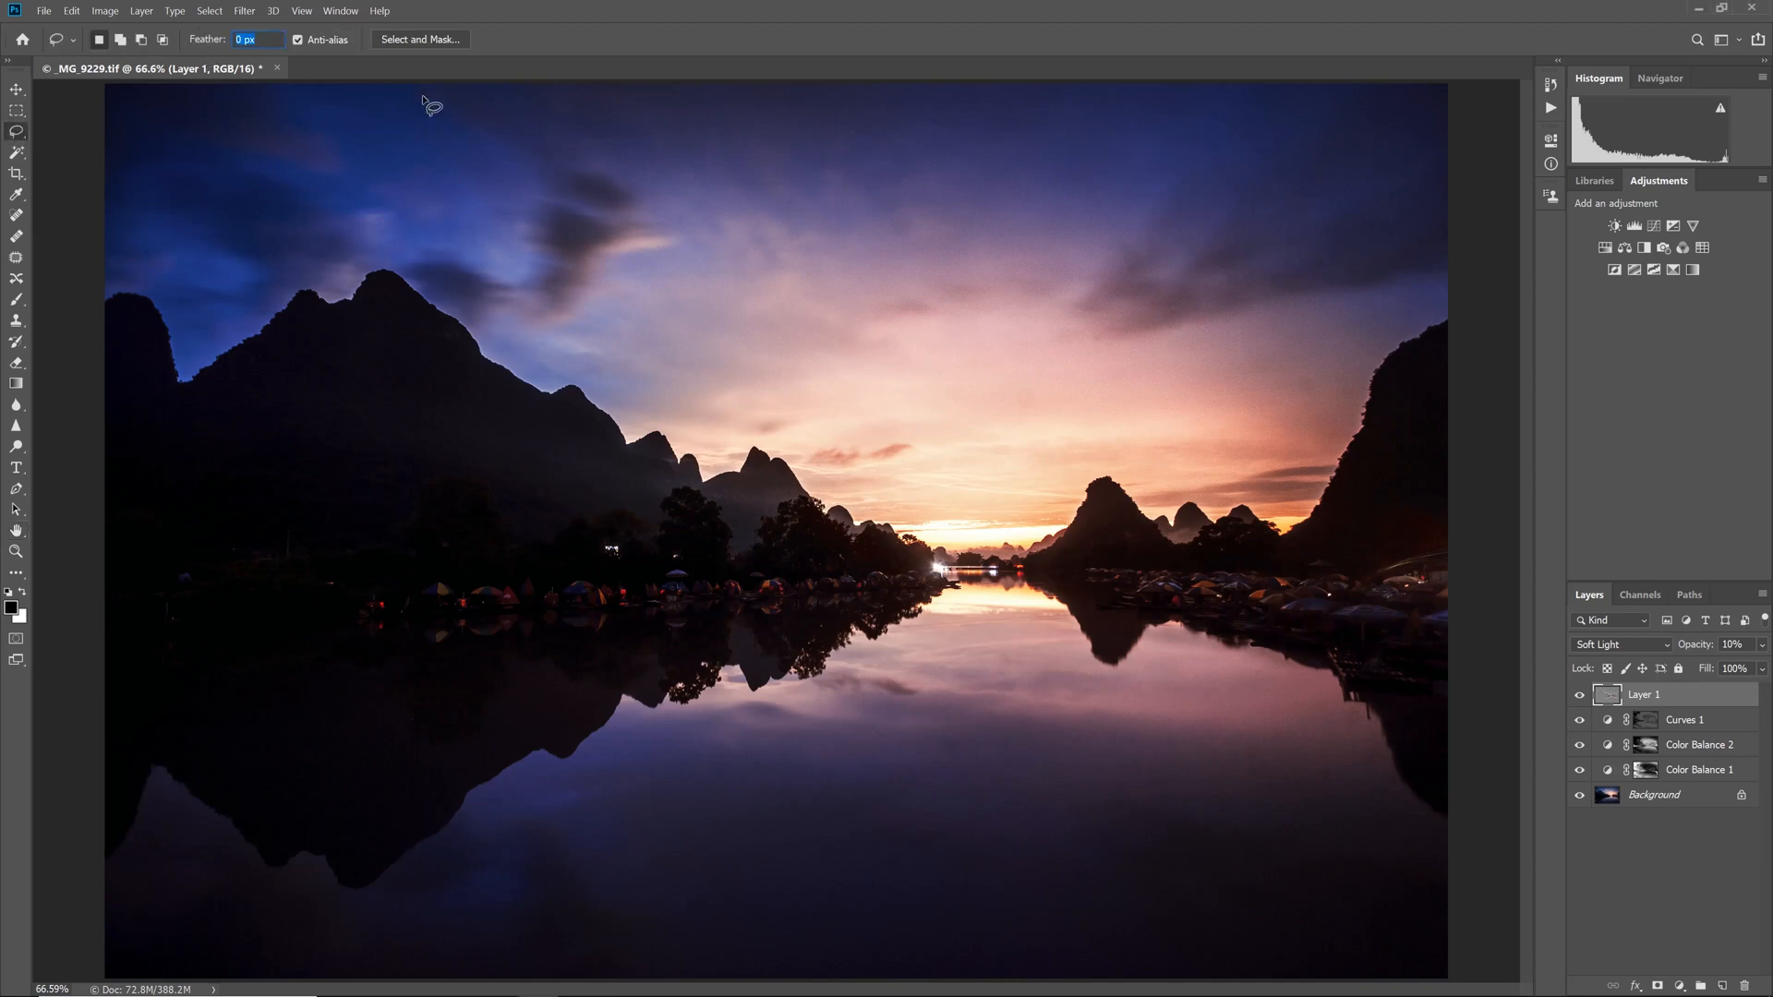
pyautogui.write('200')
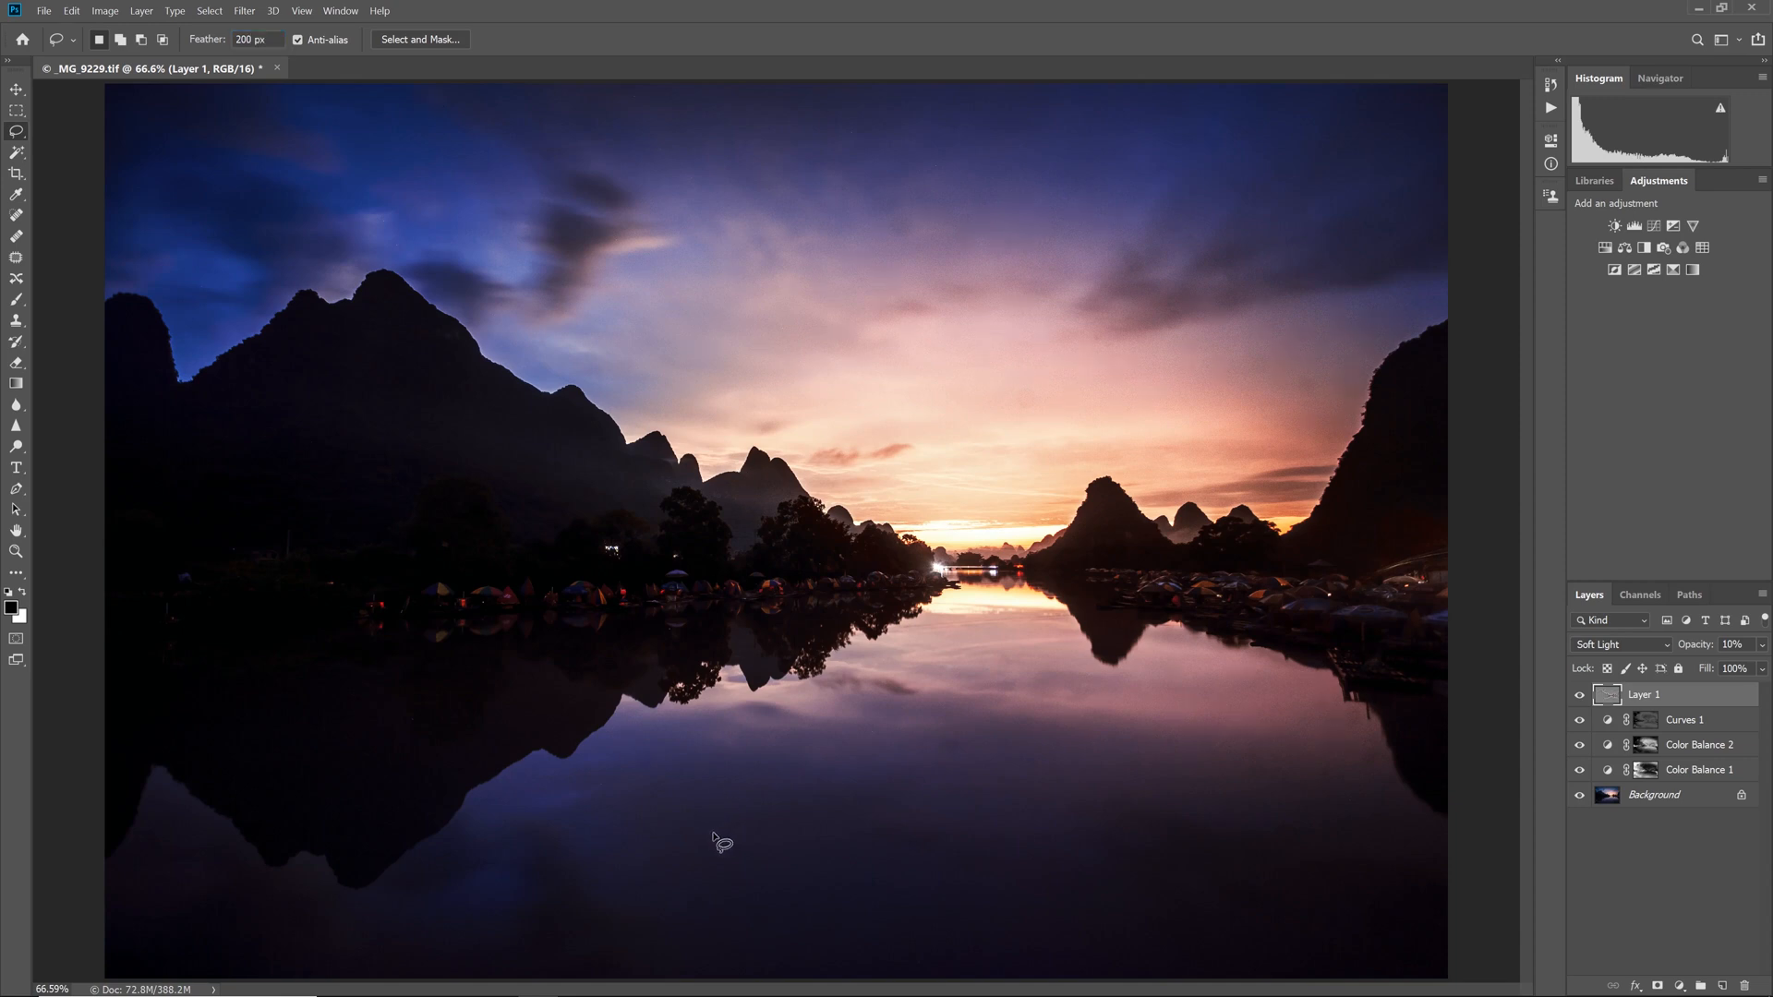
pyautogui.moveTo(266, 298); pyautogui.dragTo(718, 846)
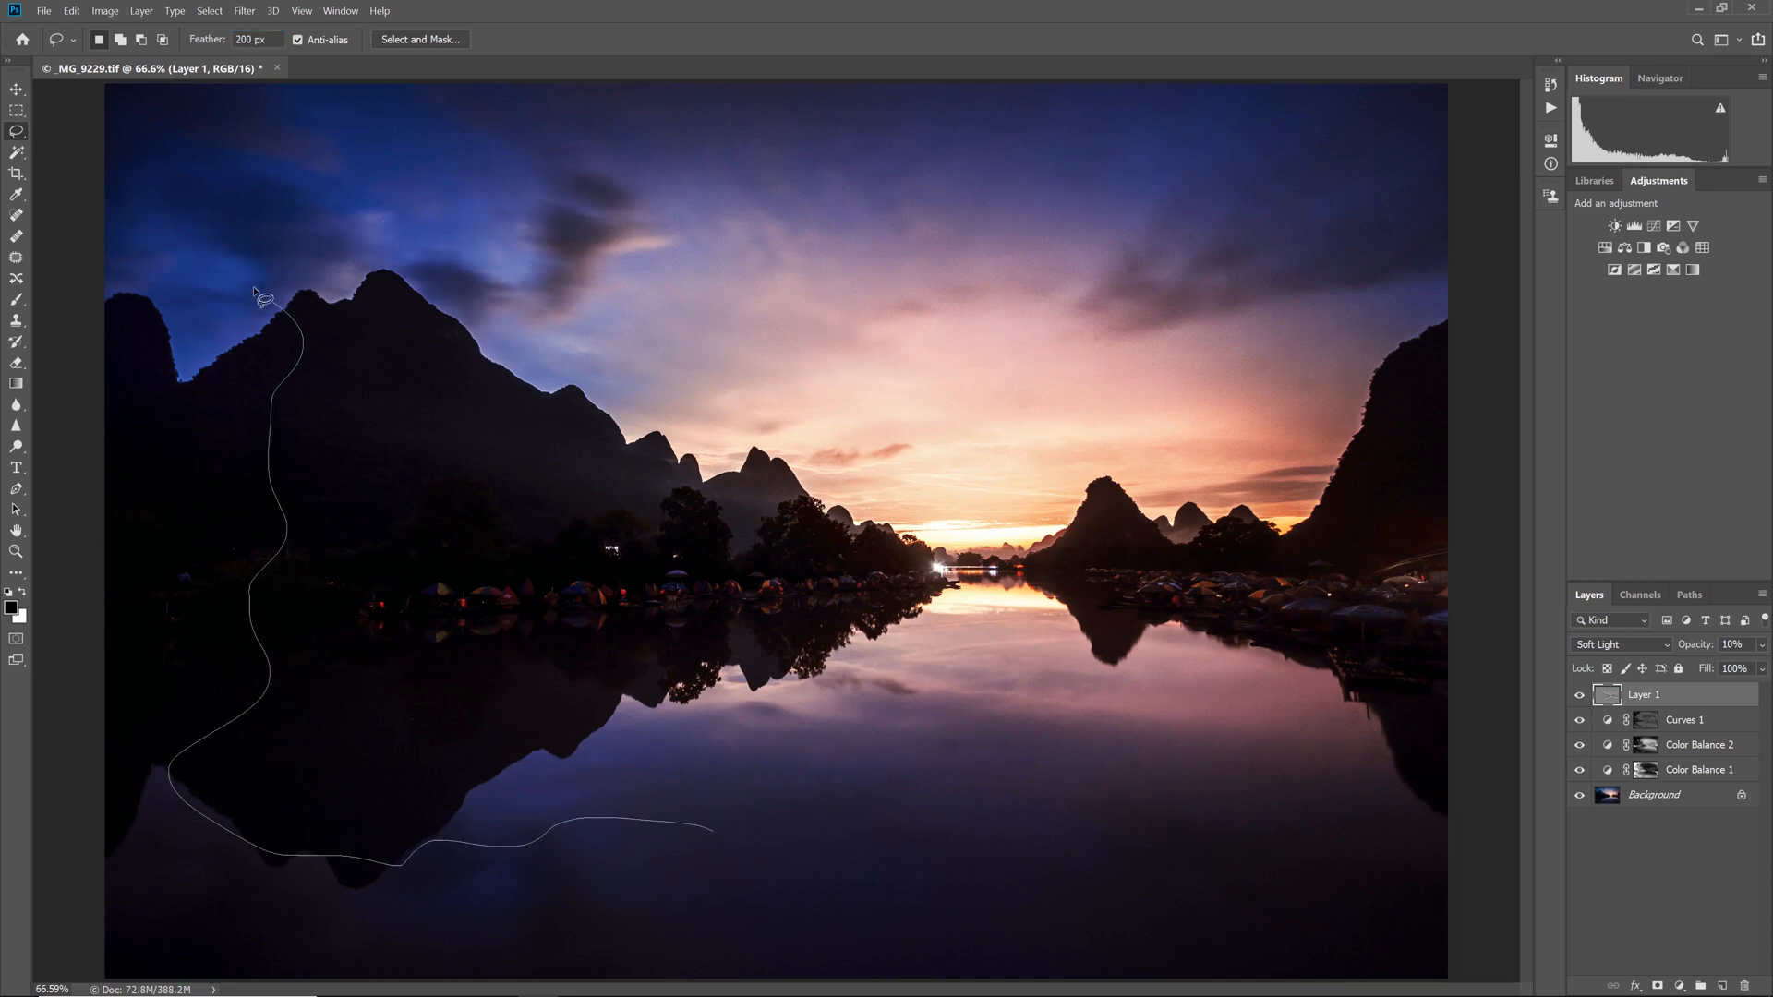
pyautogui.moveTo(261, 299); pyautogui.dragTo(1289, 790)
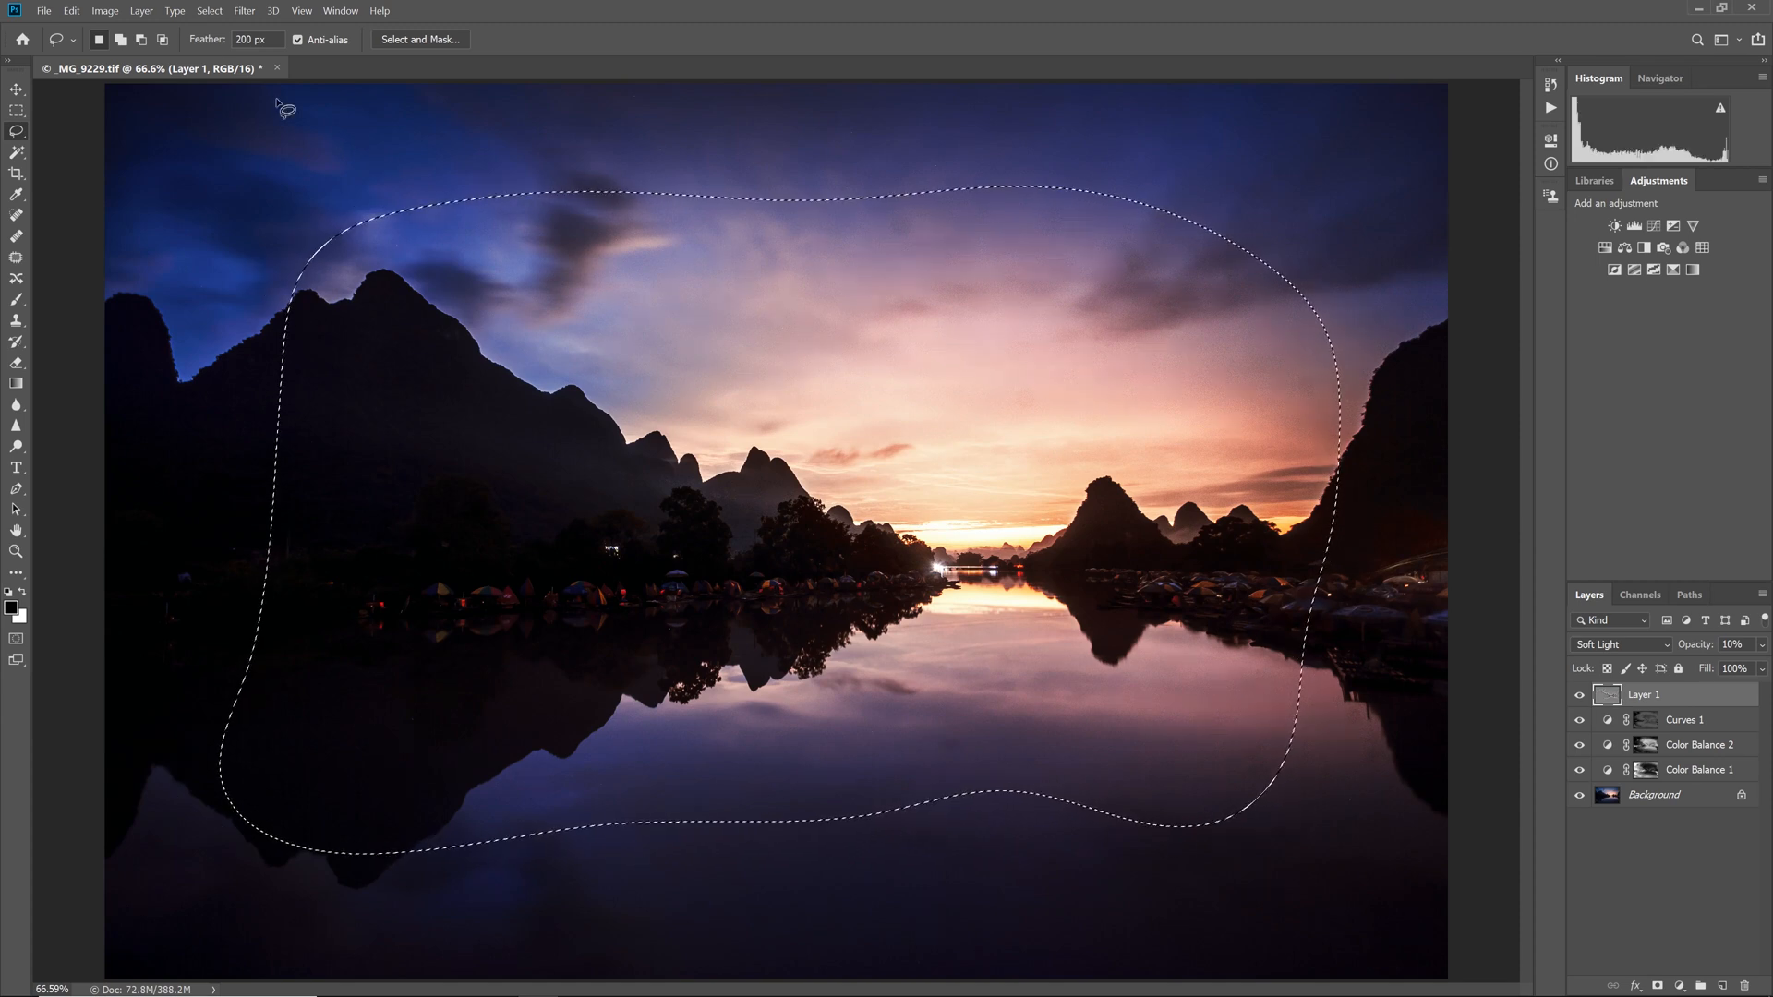
# Invert the selection and add a Levels layer darkening the edge midtones.
pyautogui.click(208, 11)
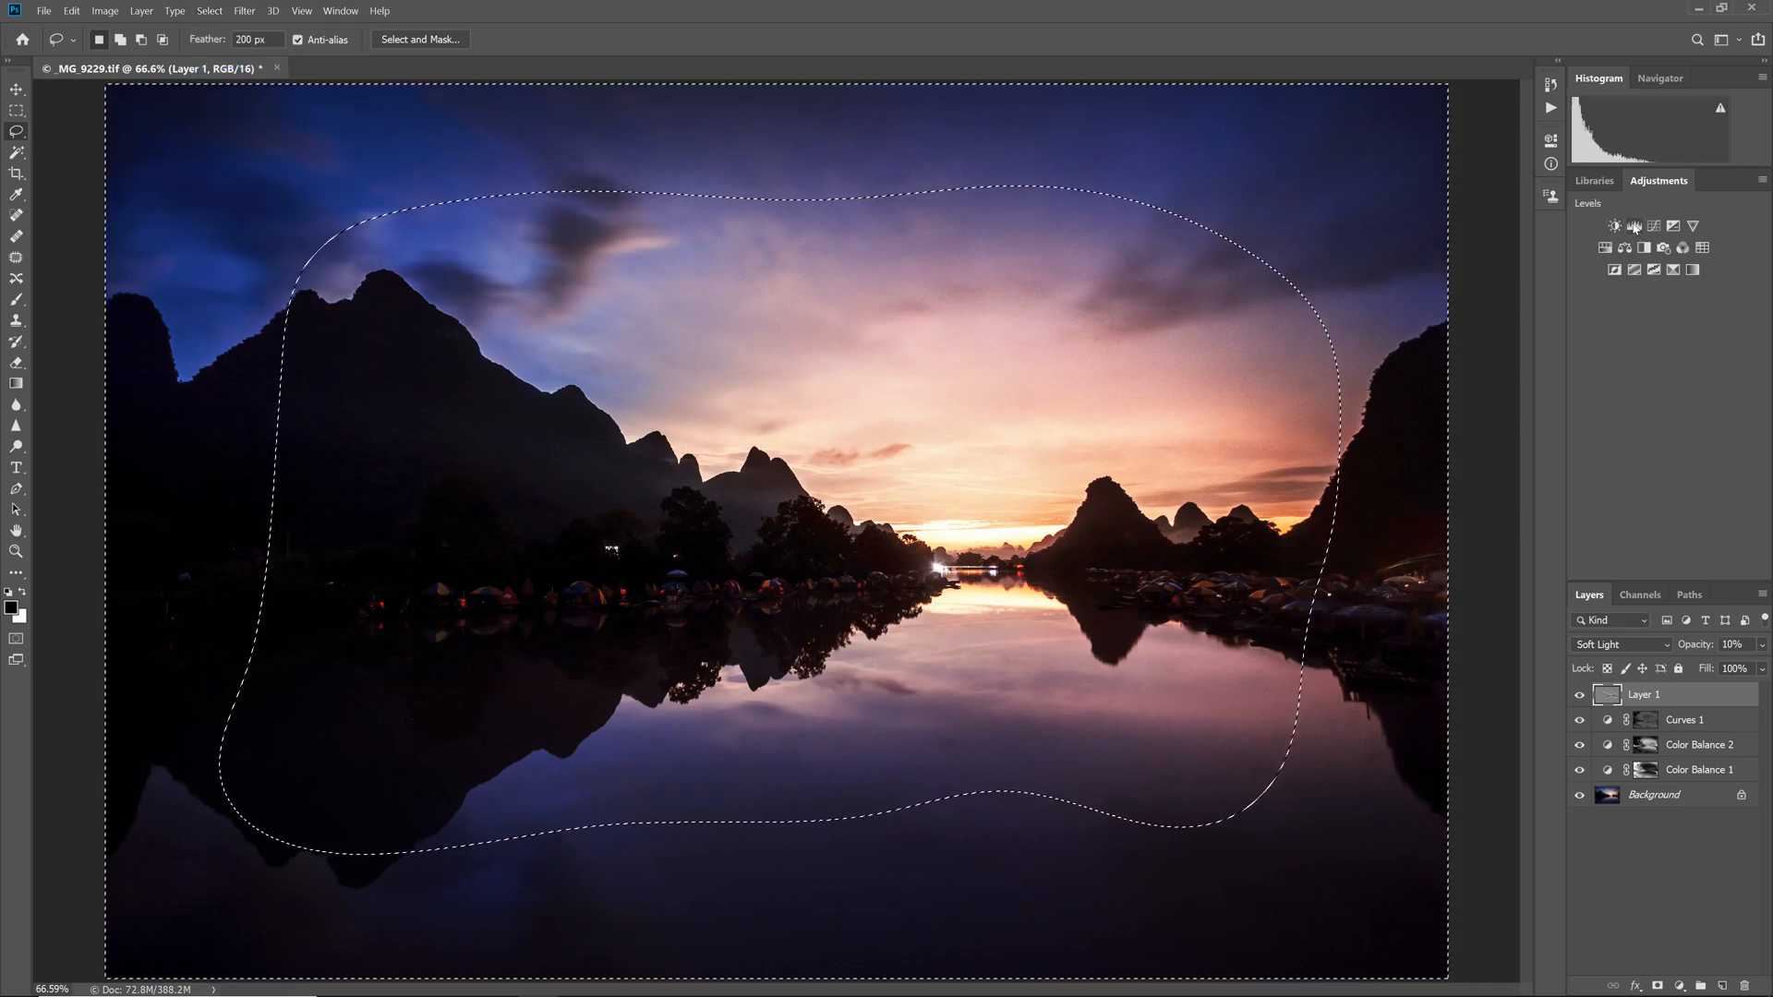
pyautogui.click(1613, 226)
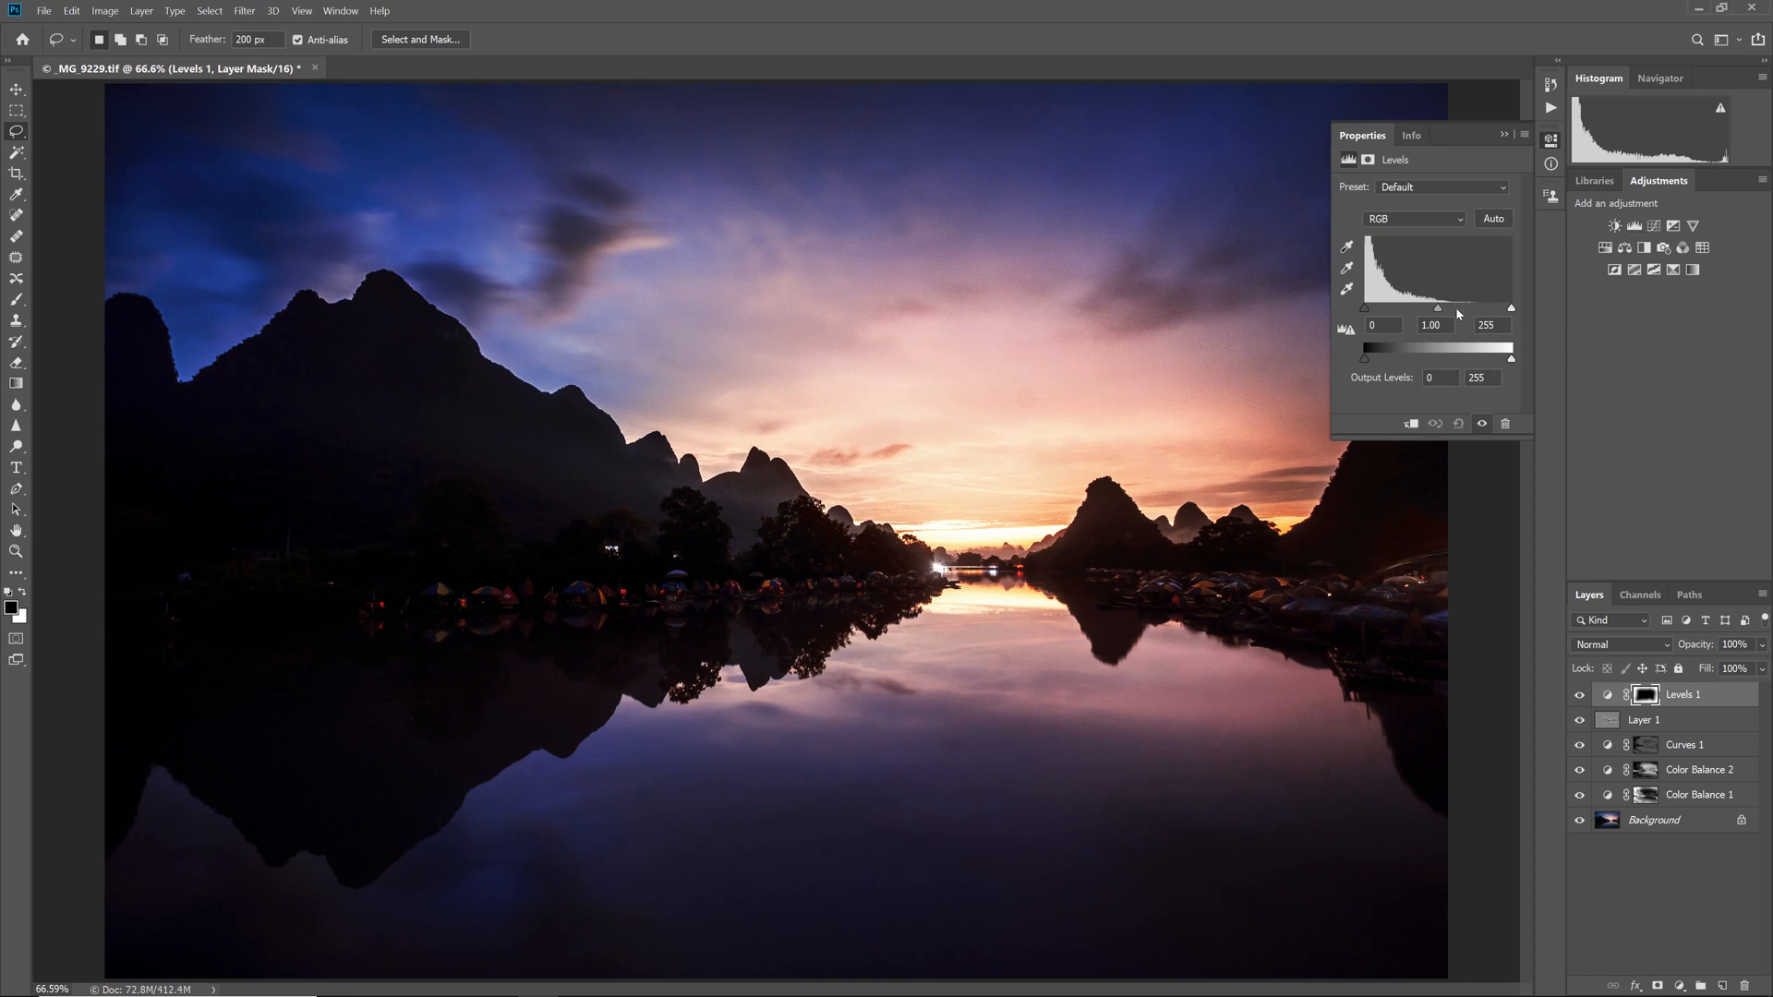
pyautogui.moveTo(1410, 339)
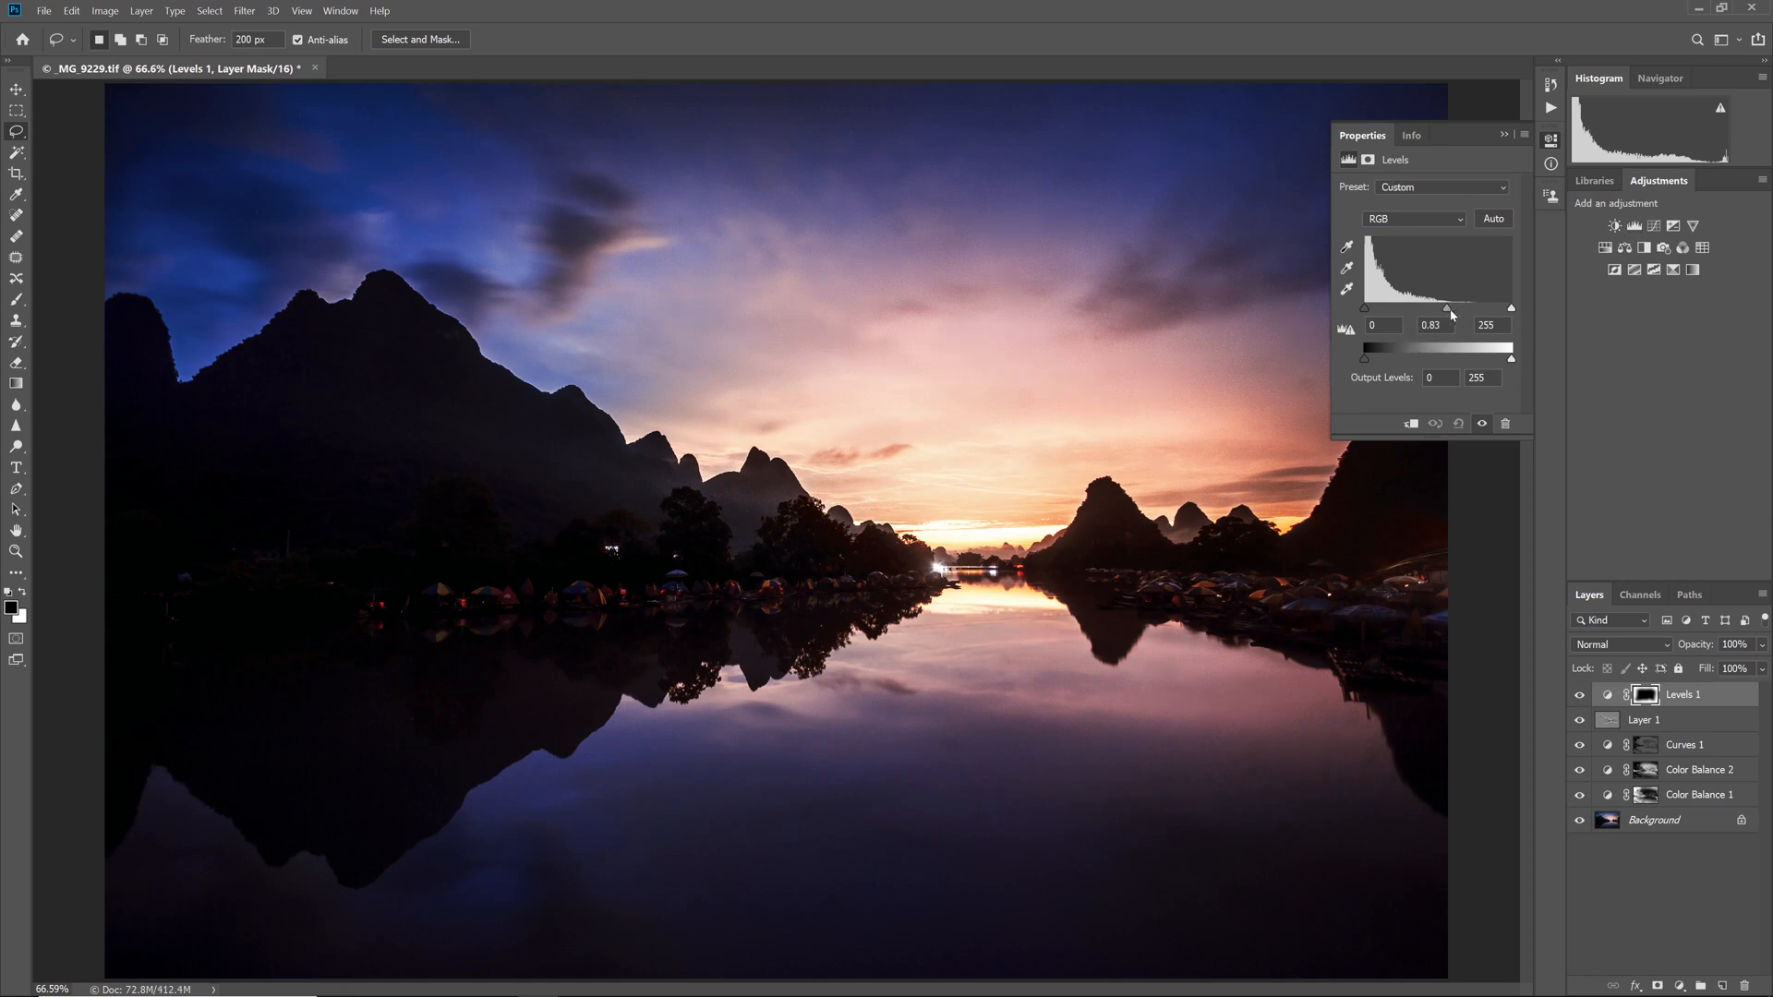
pyautogui.moveTo(1450, 307); pyautogui.dragTo(1487, 307)
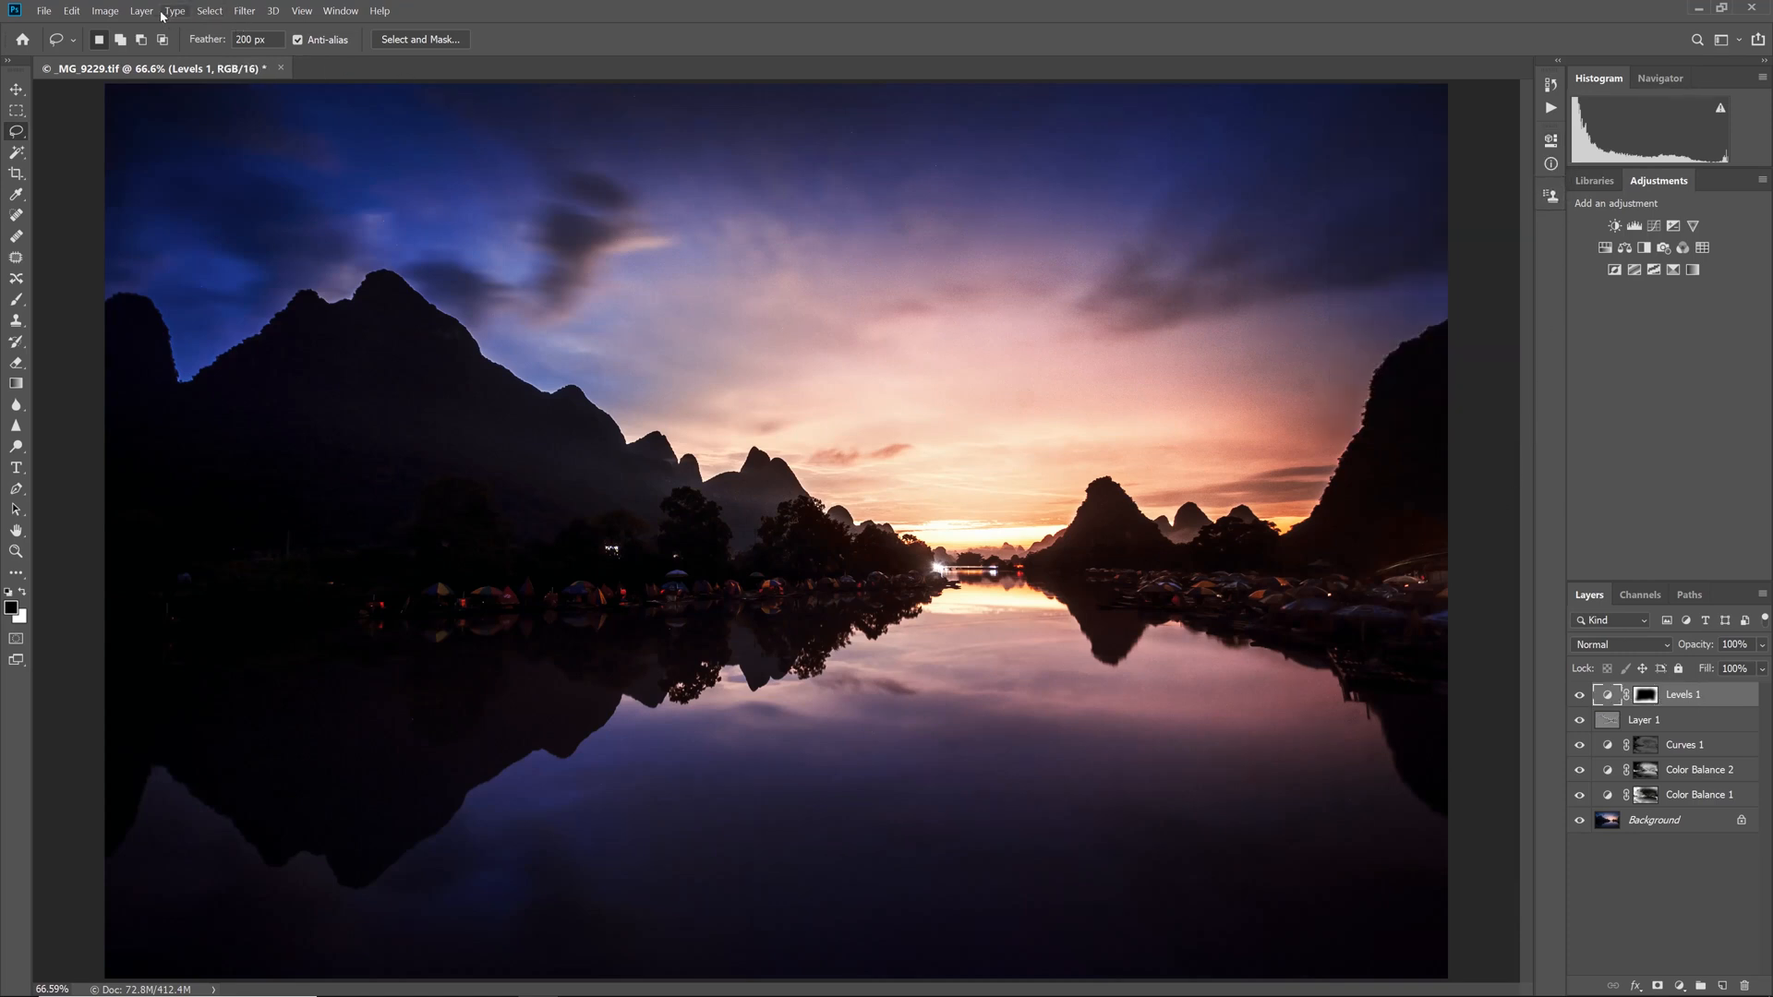
# Duplicate the Levels vignette adjustment layer.
pyautogui.click(142, 11)
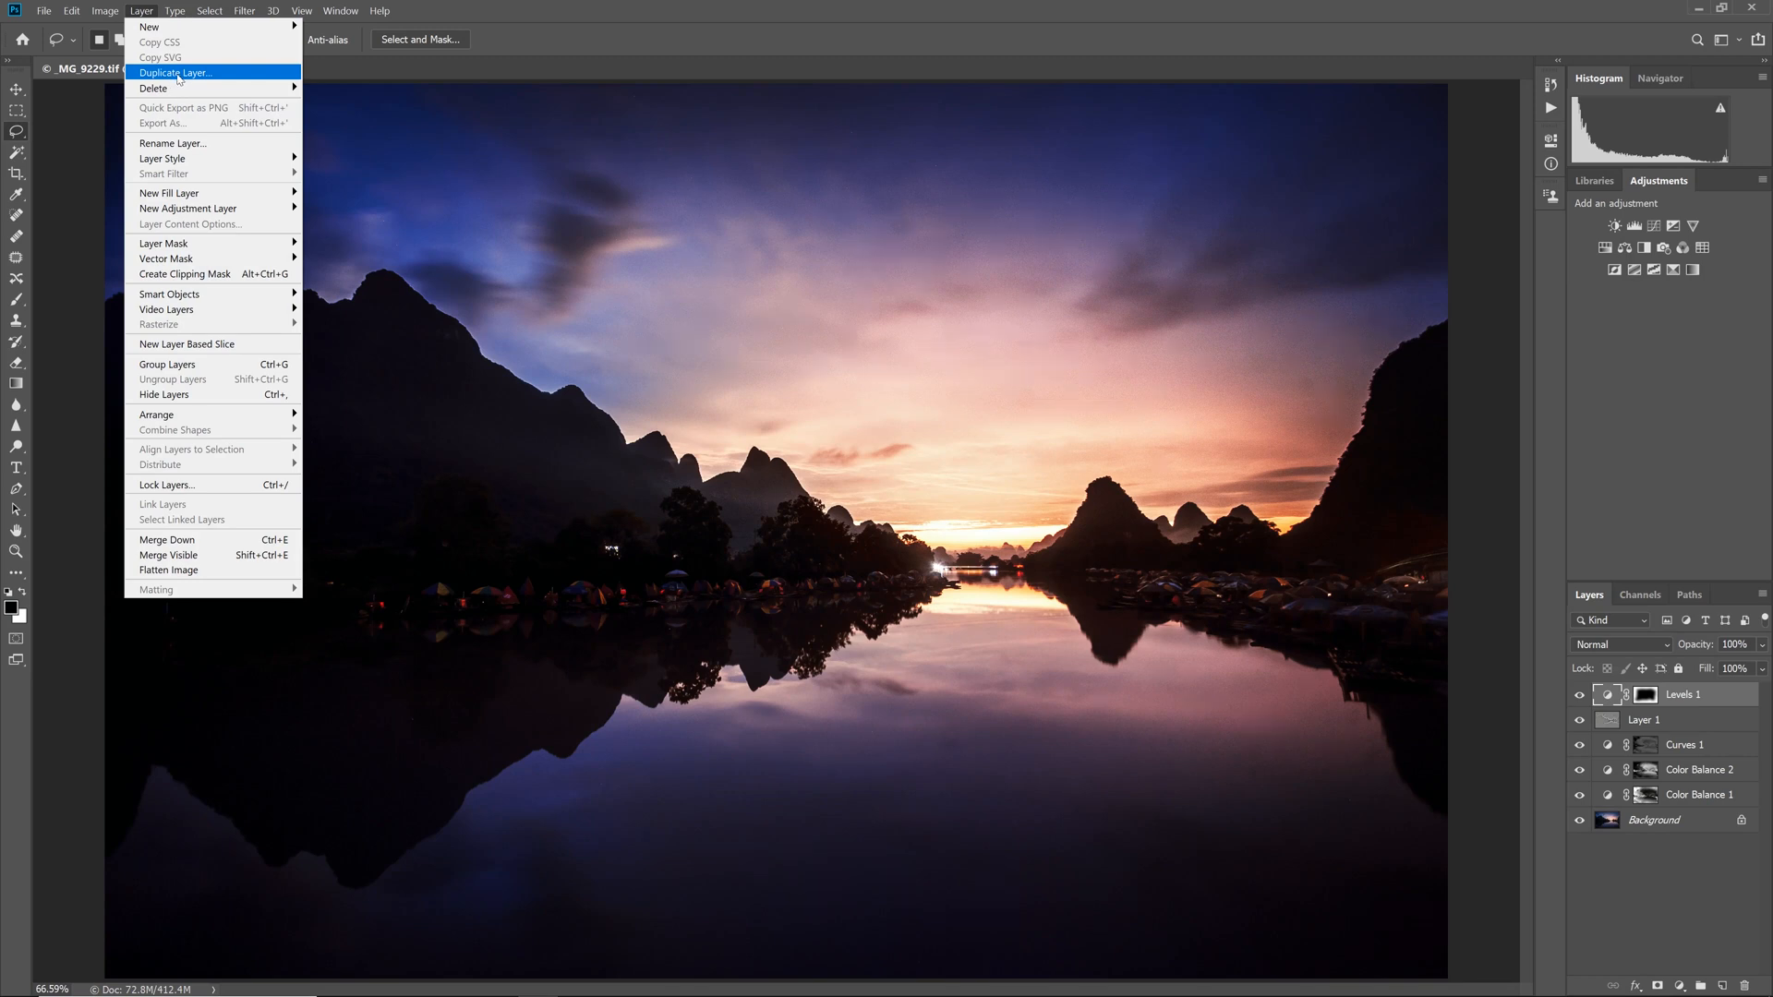
pyautogui.click(173, 72)
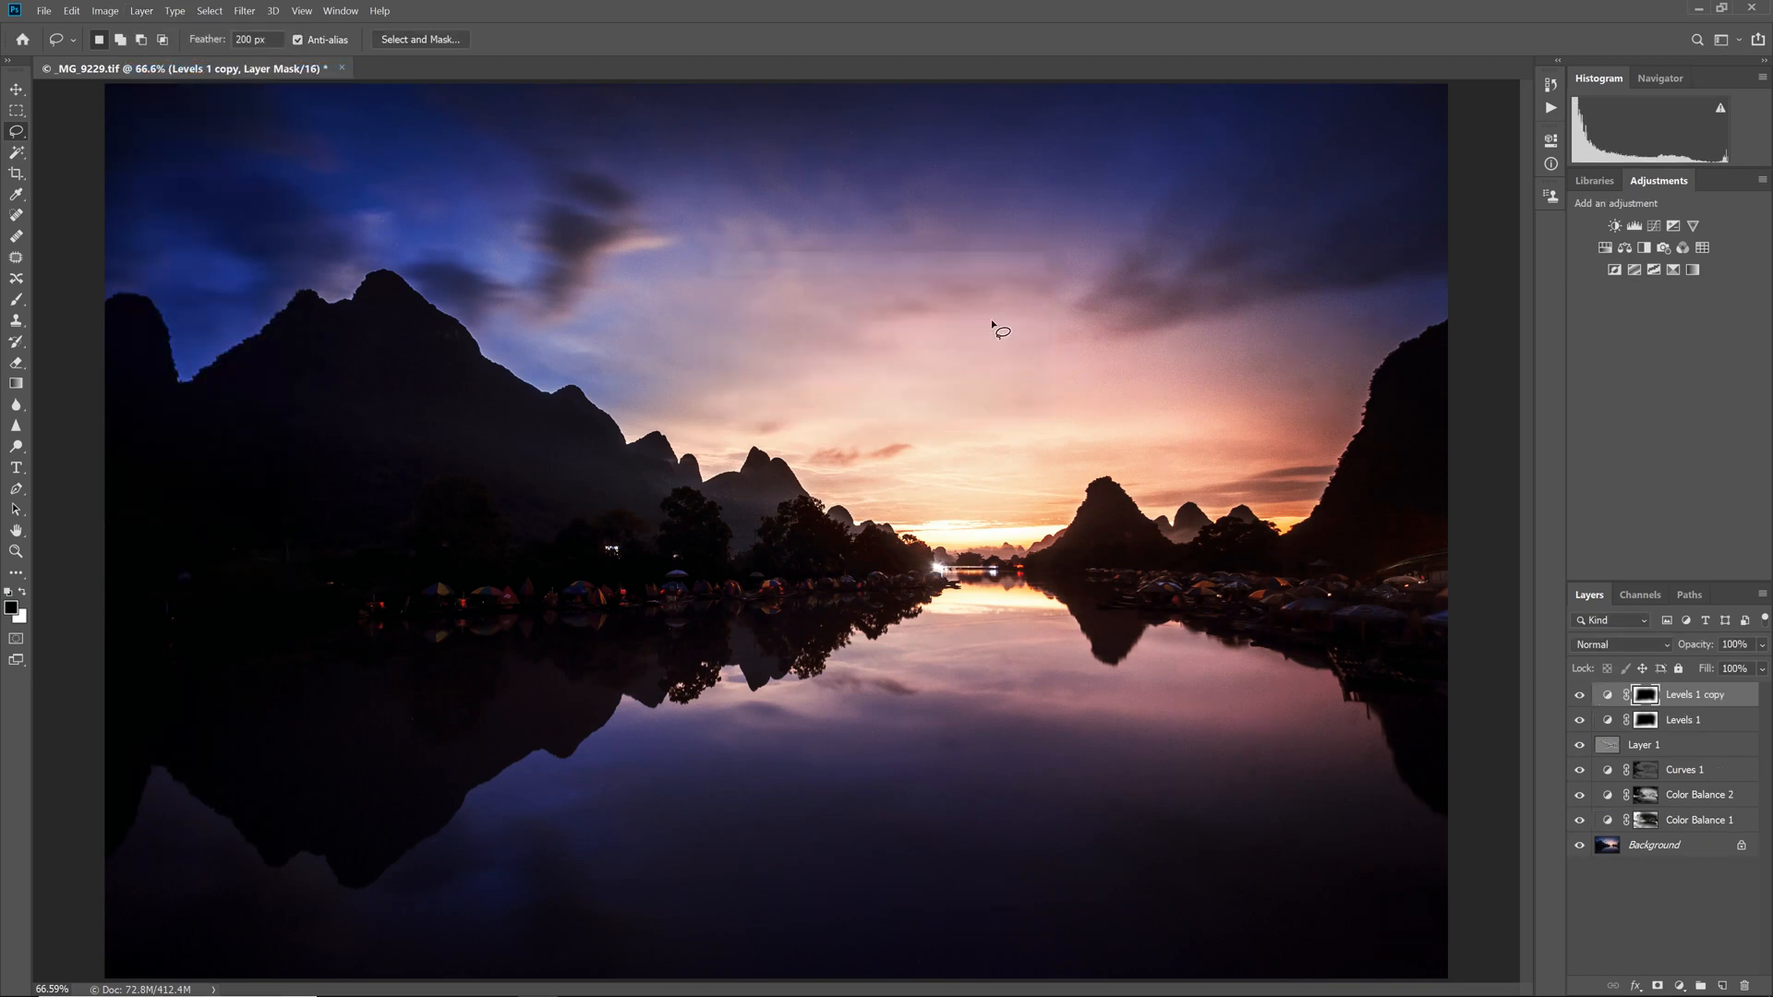
pyautogui.moveTo(940, 363)
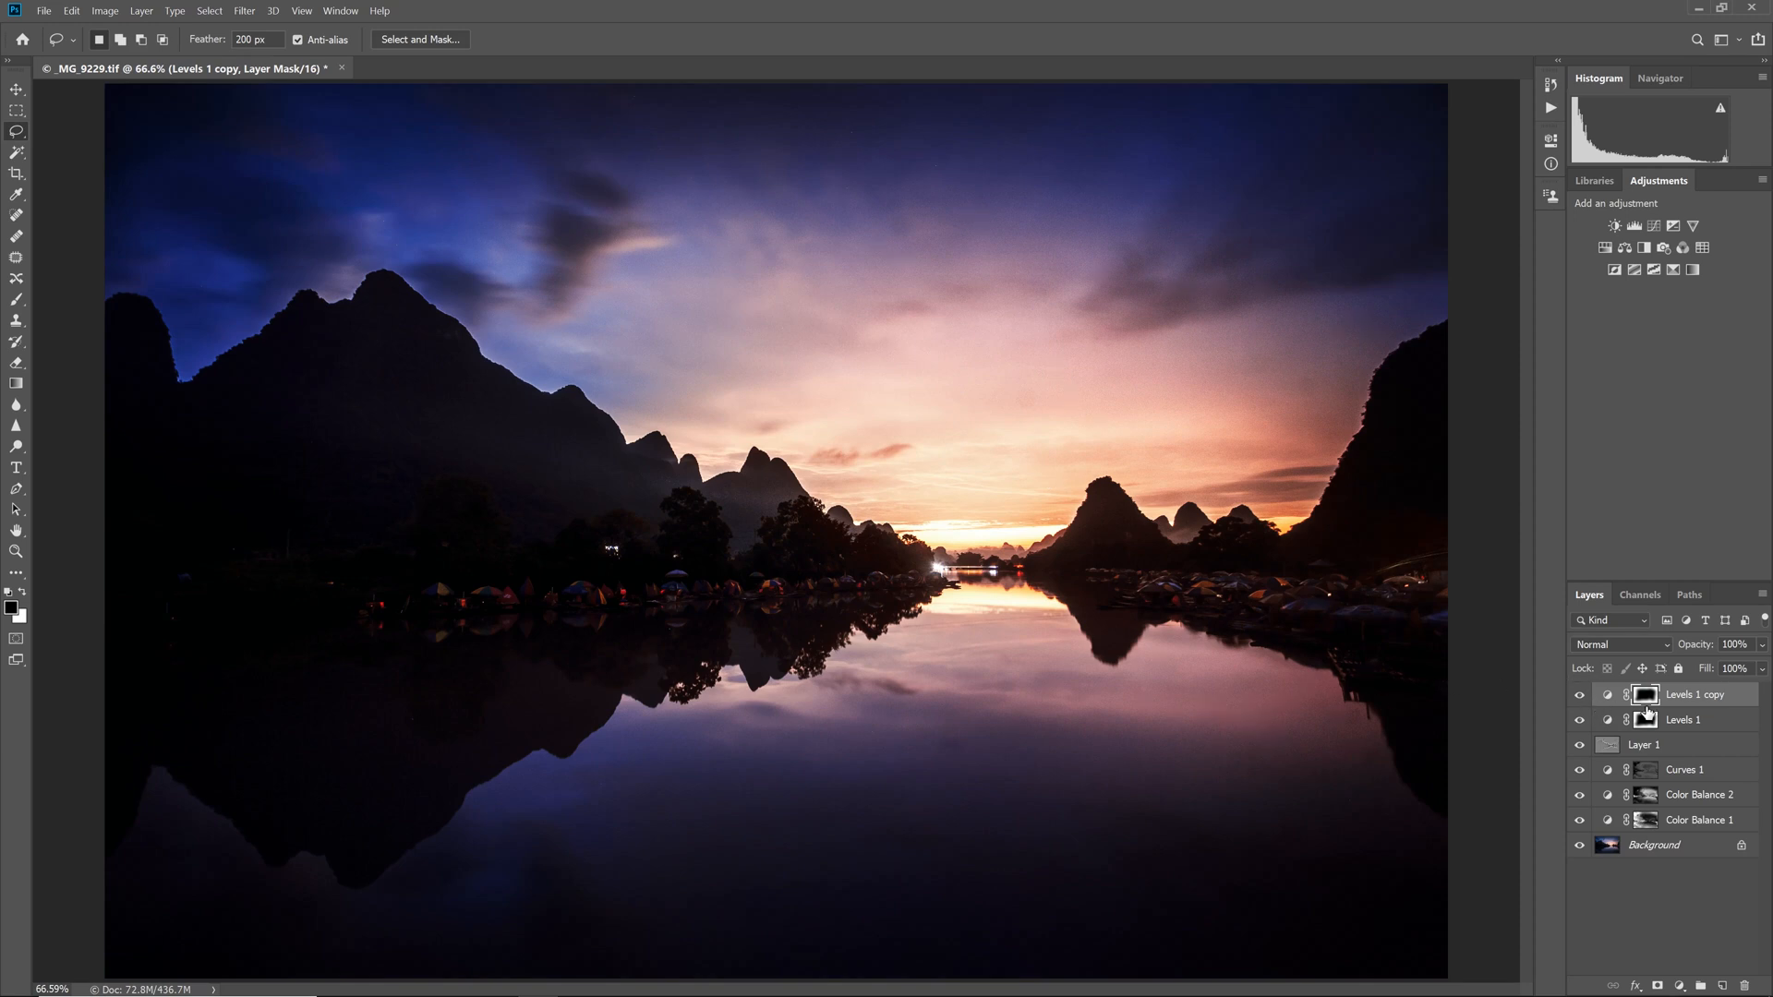
pyautogui.moveTo(1647, 709)
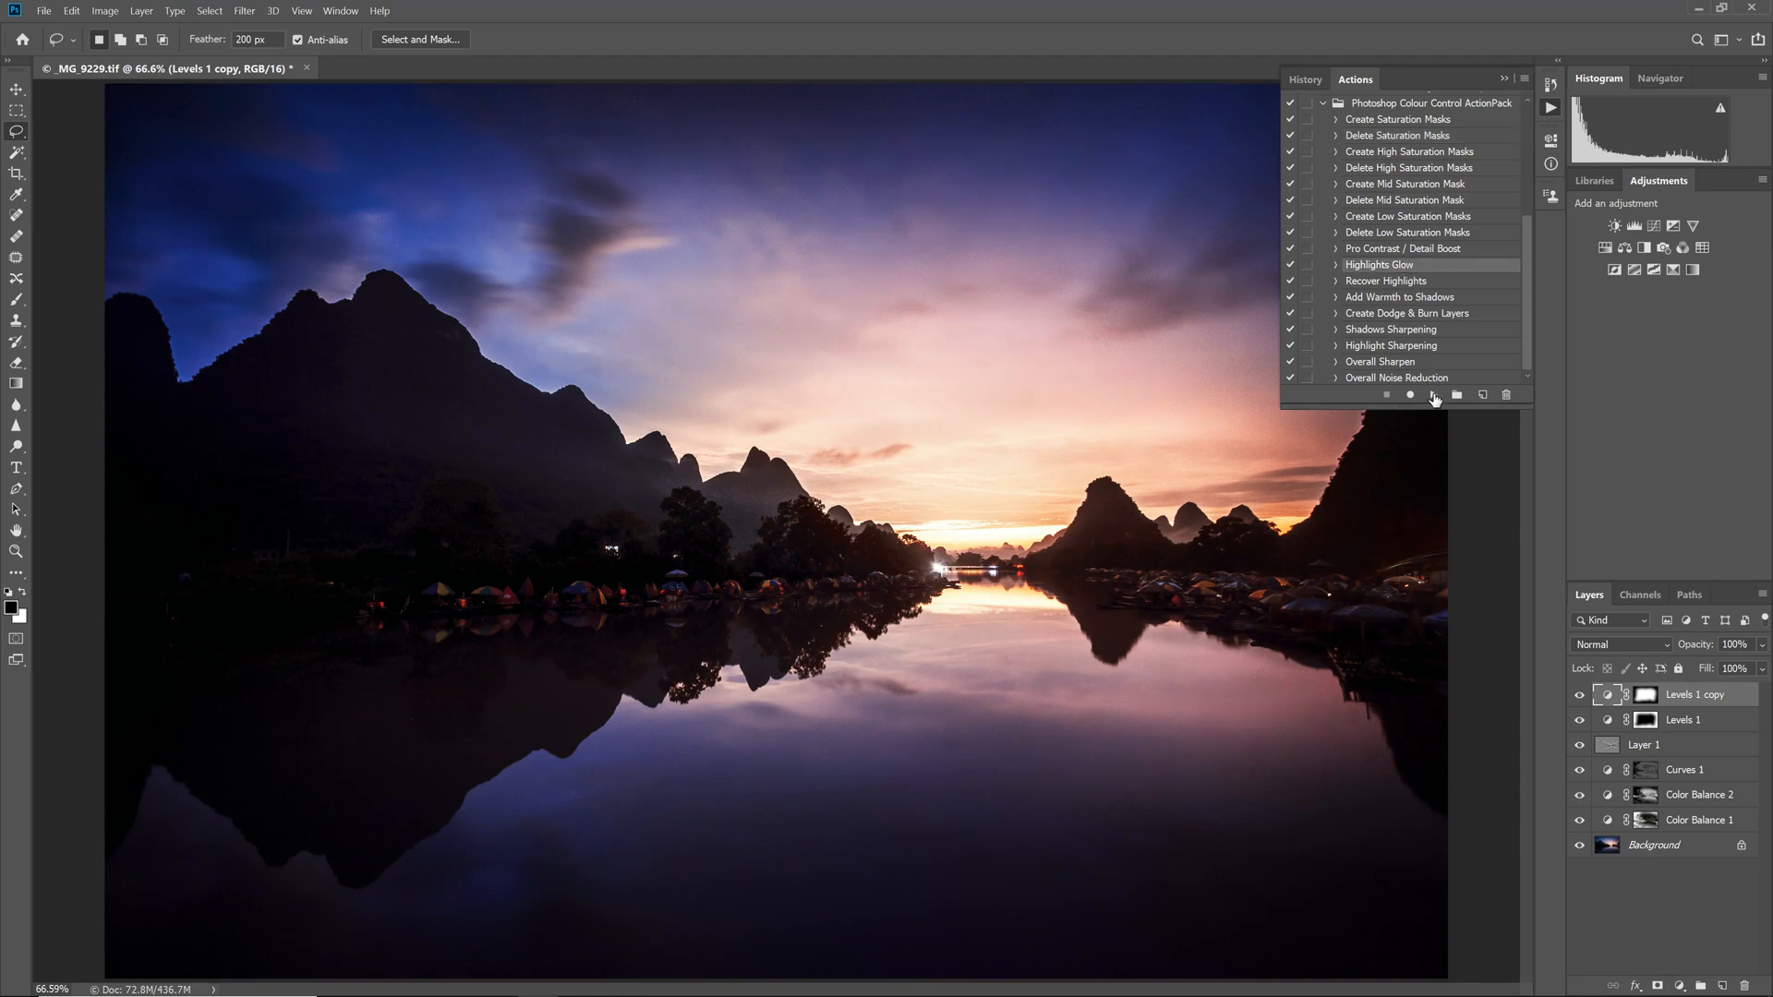
# Run the Highlights Glow action and toggle the glow to compare before and after.
pyautogui.click(1432, 393)
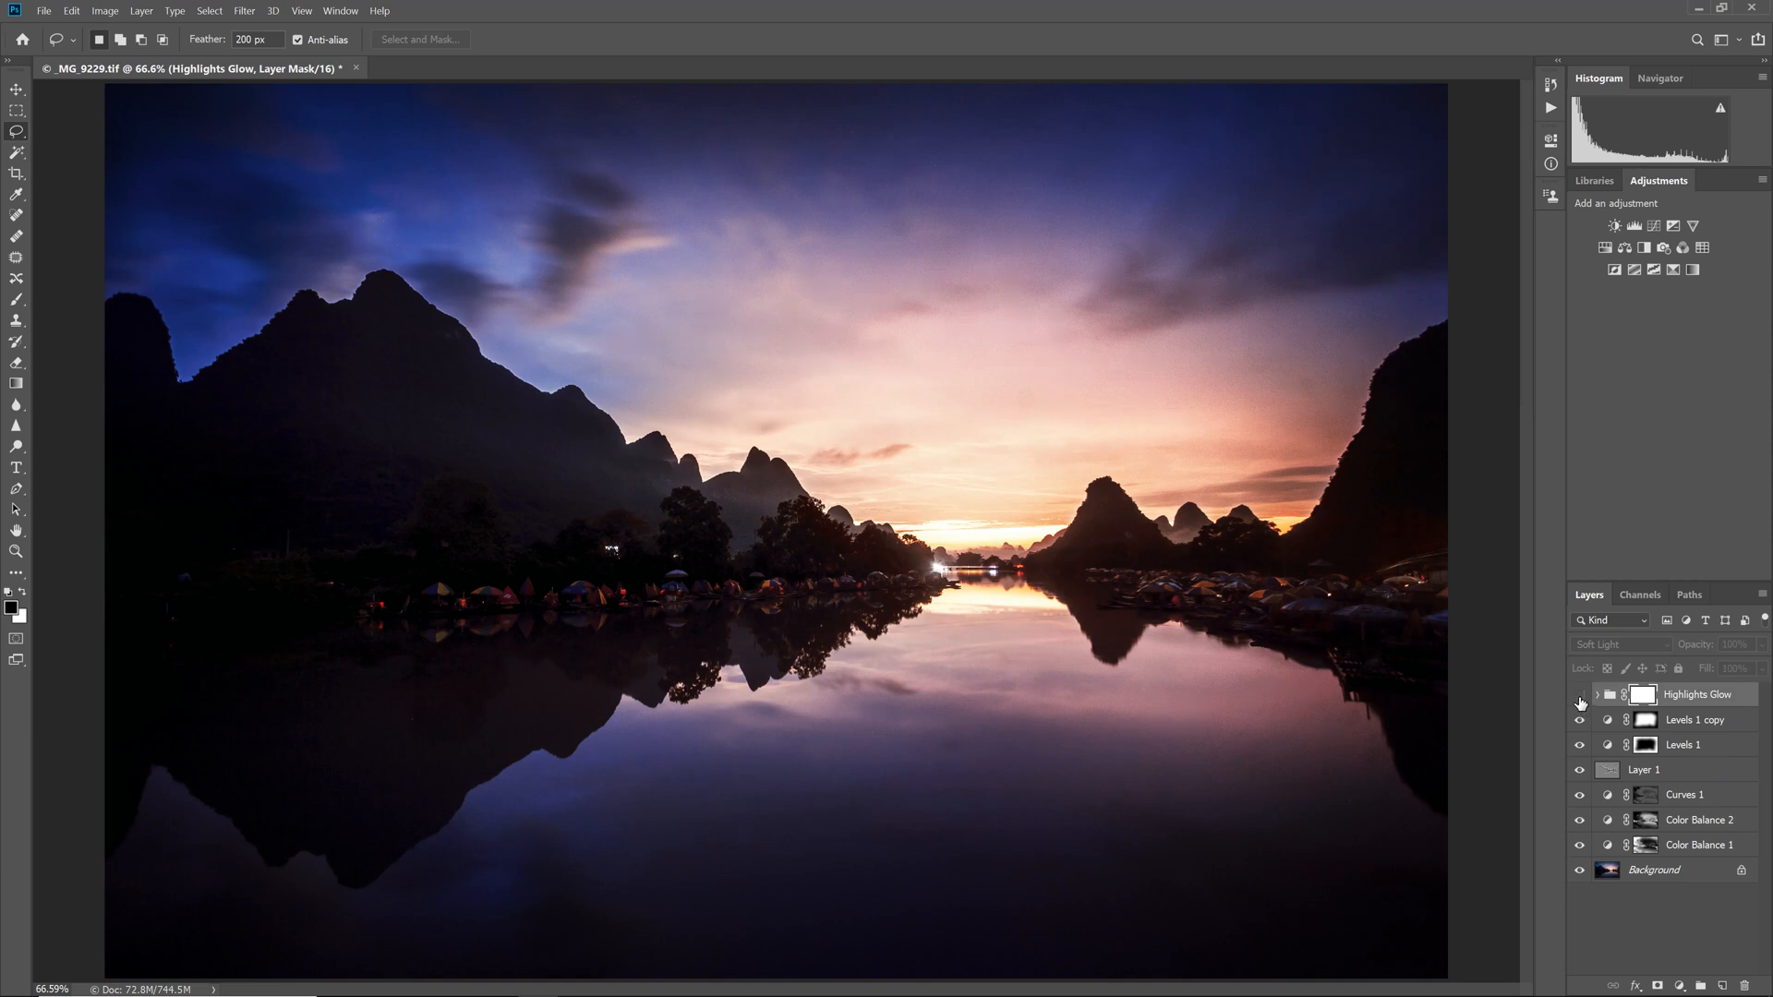
pyautogui.click(1578, 694)
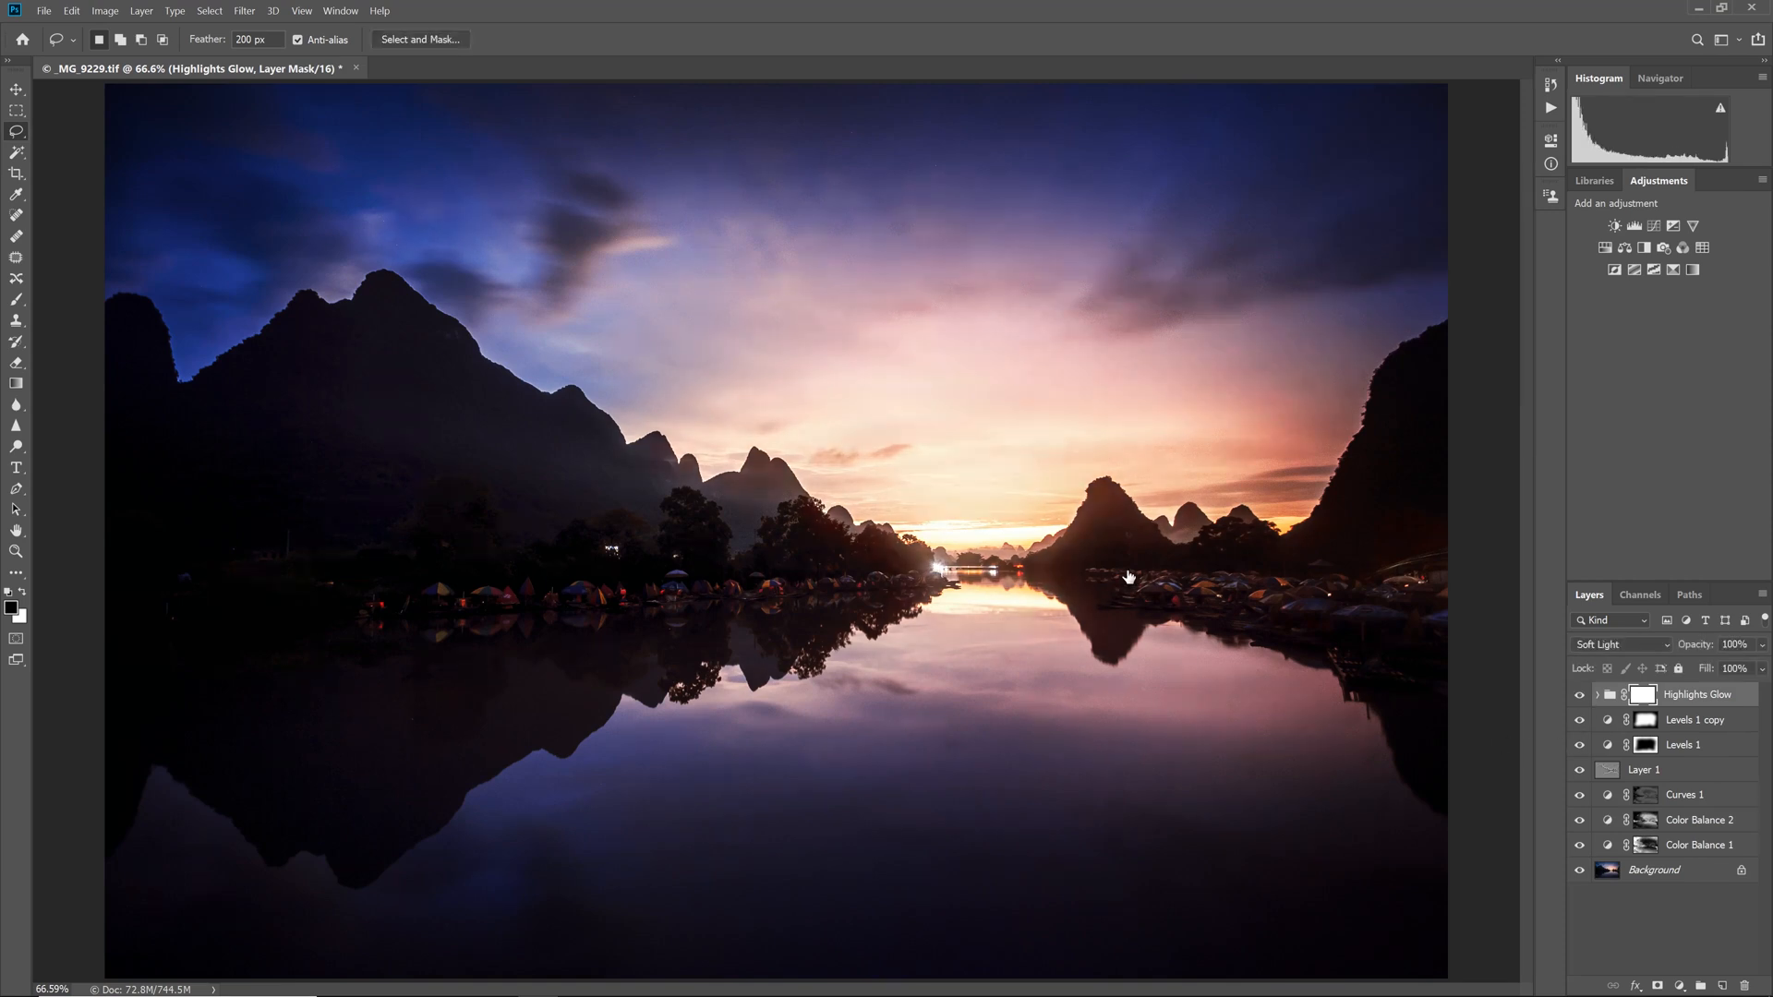
pyautogui.moveTo(1438, 610)
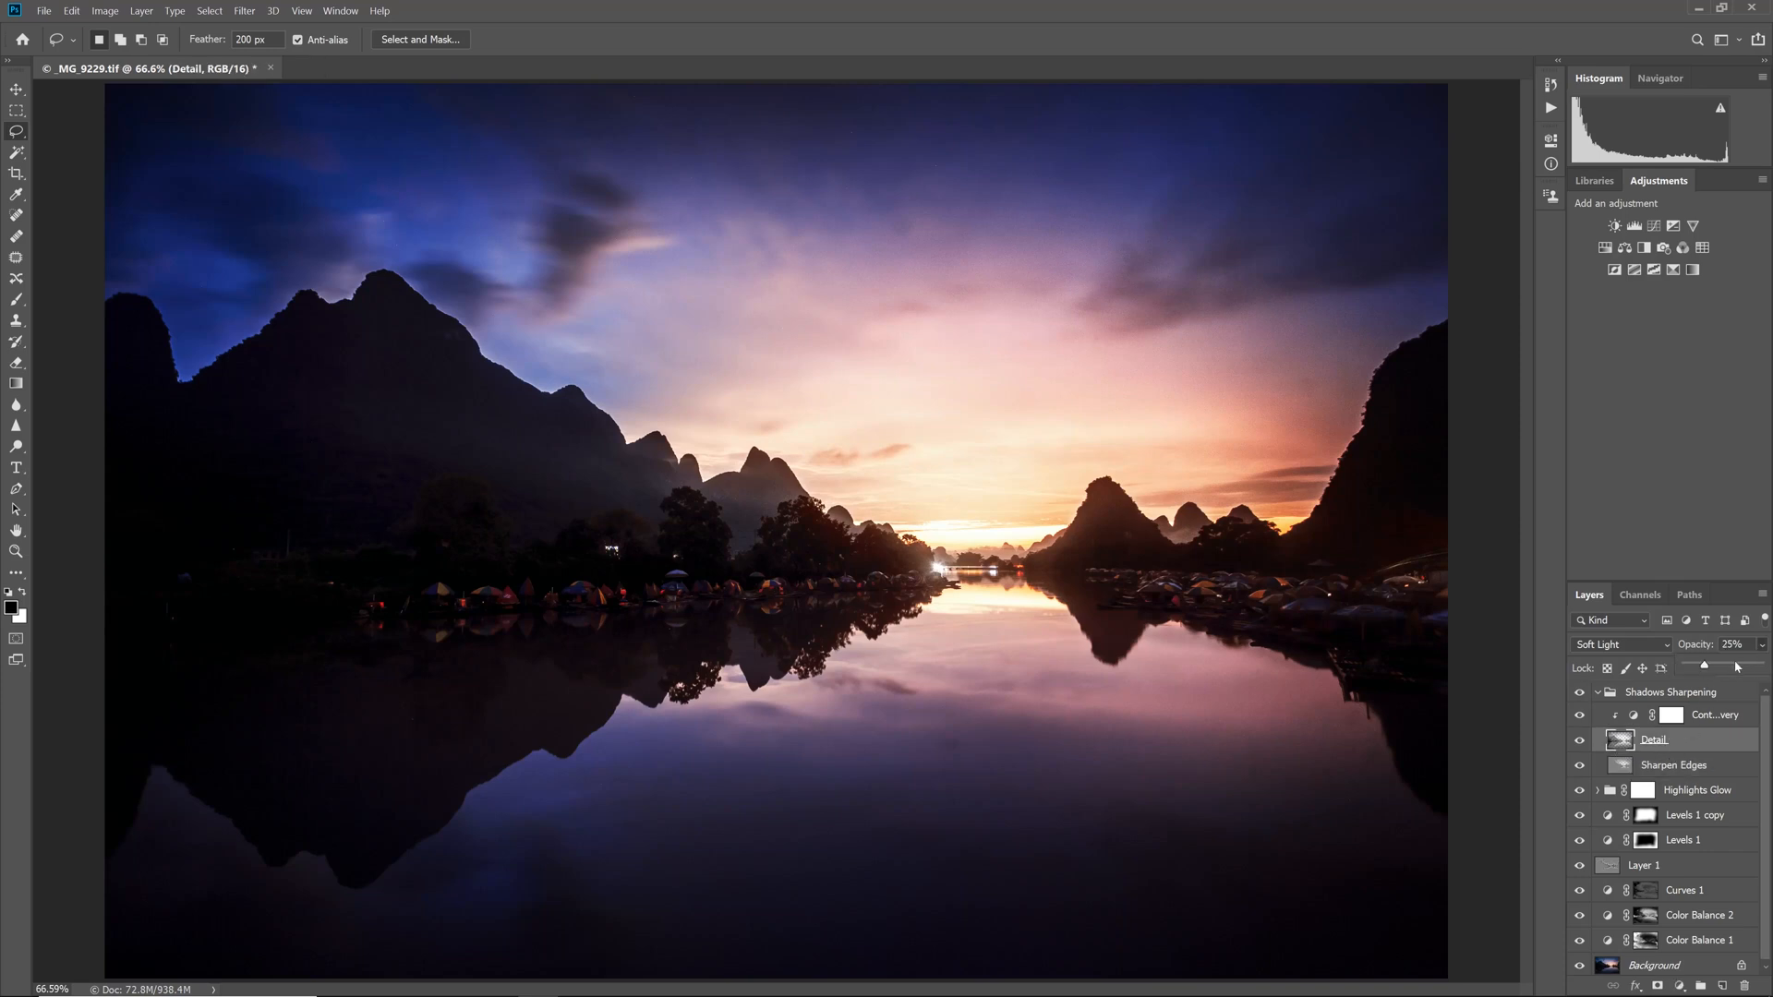
# Lower the opacity of the Detail and Sharpen Edges layers.
pyautogui.moveTo(1729, 645); pyautogui.dragTo(1741, 644)
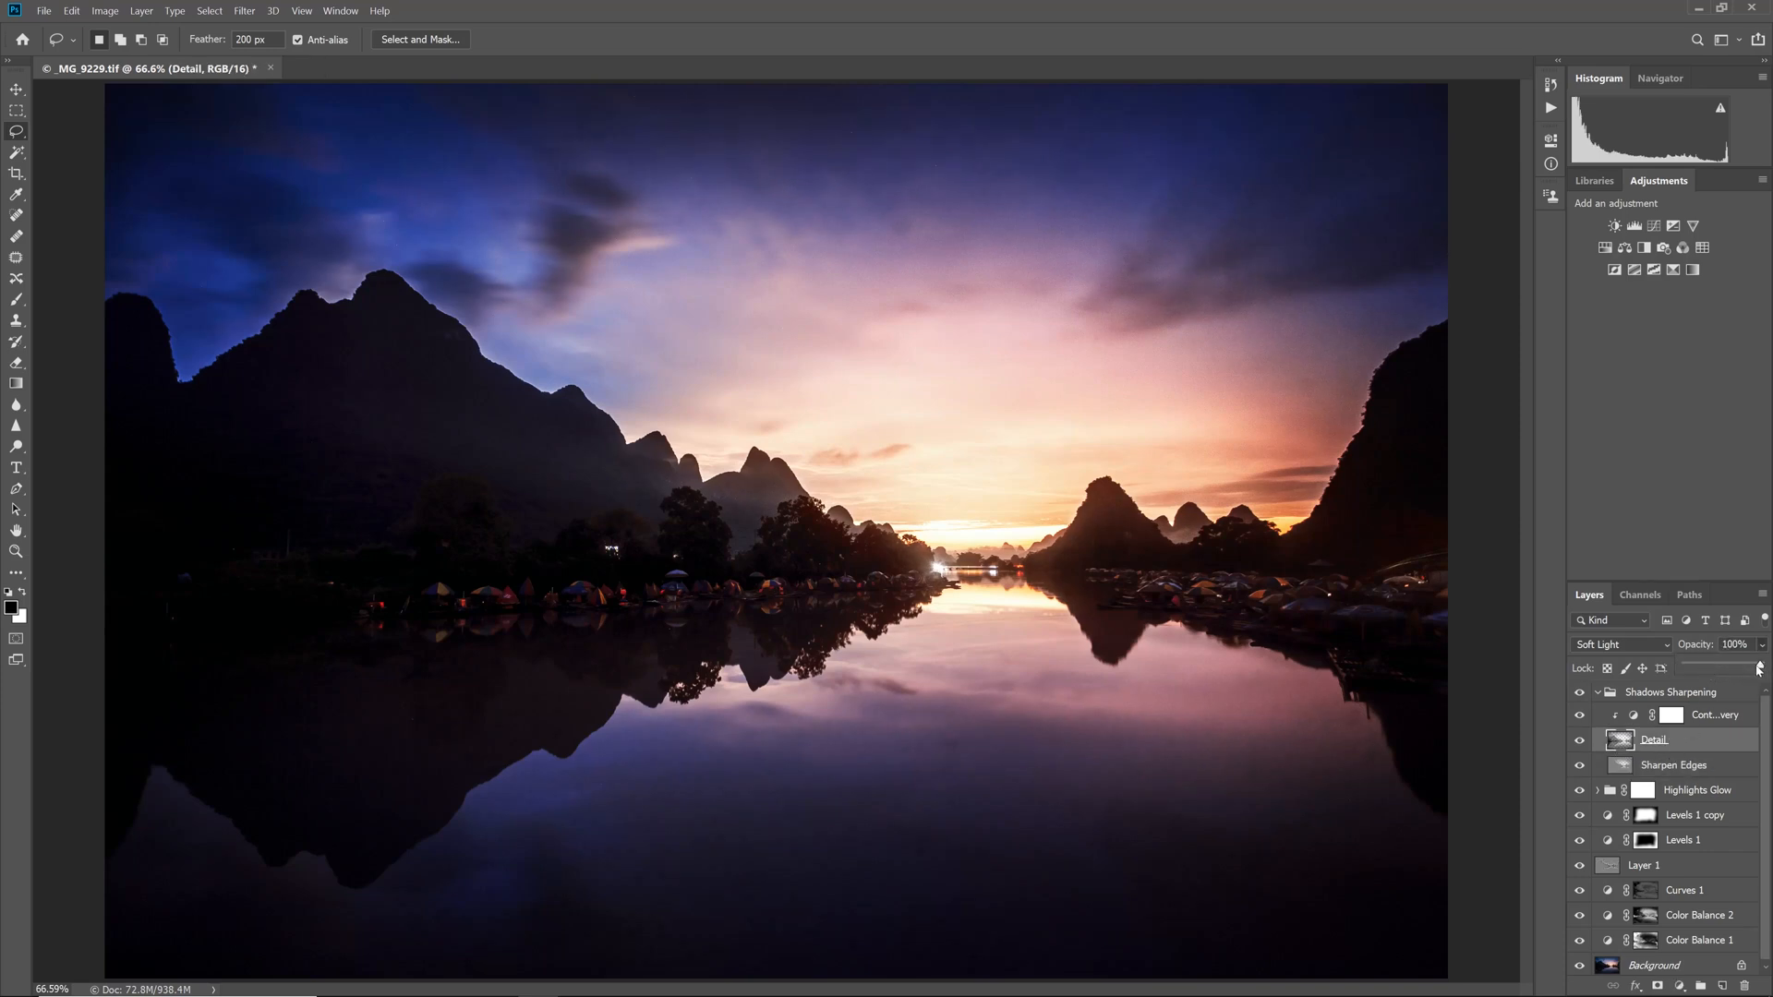
pyautogui.moveTo(1752, 645); pyautogui.dragTo(1684, 666)
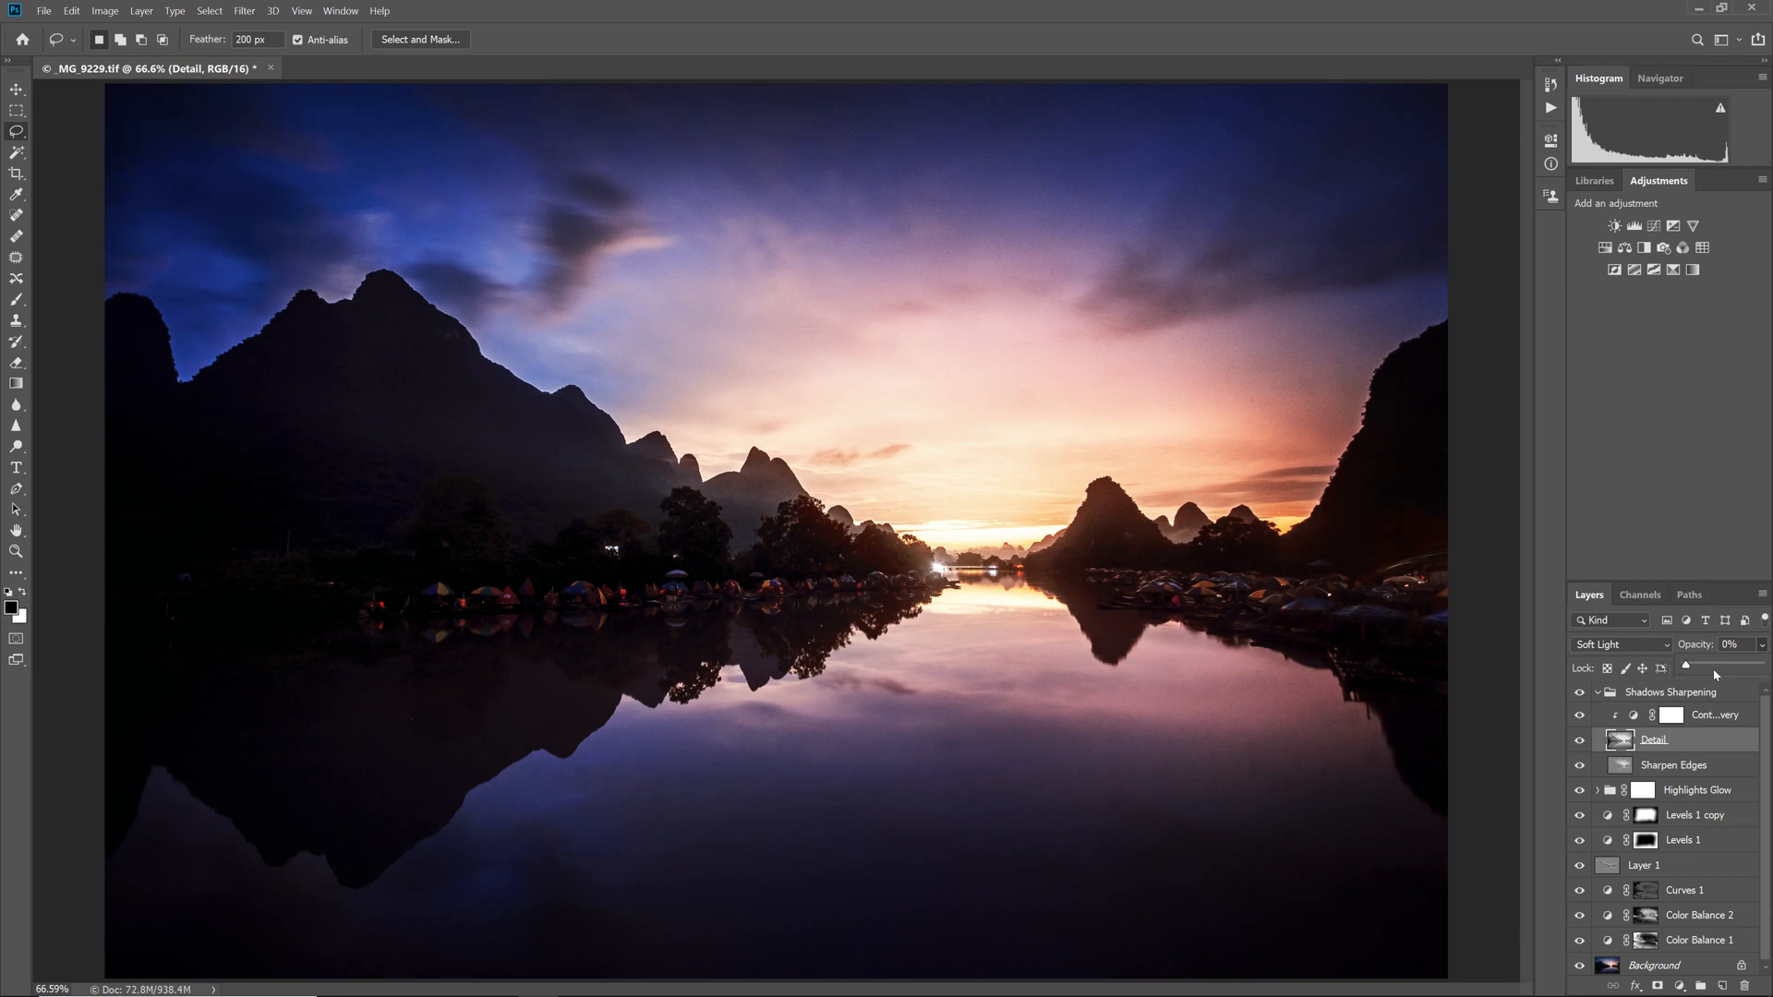
pyautogui.click(1673, 764)
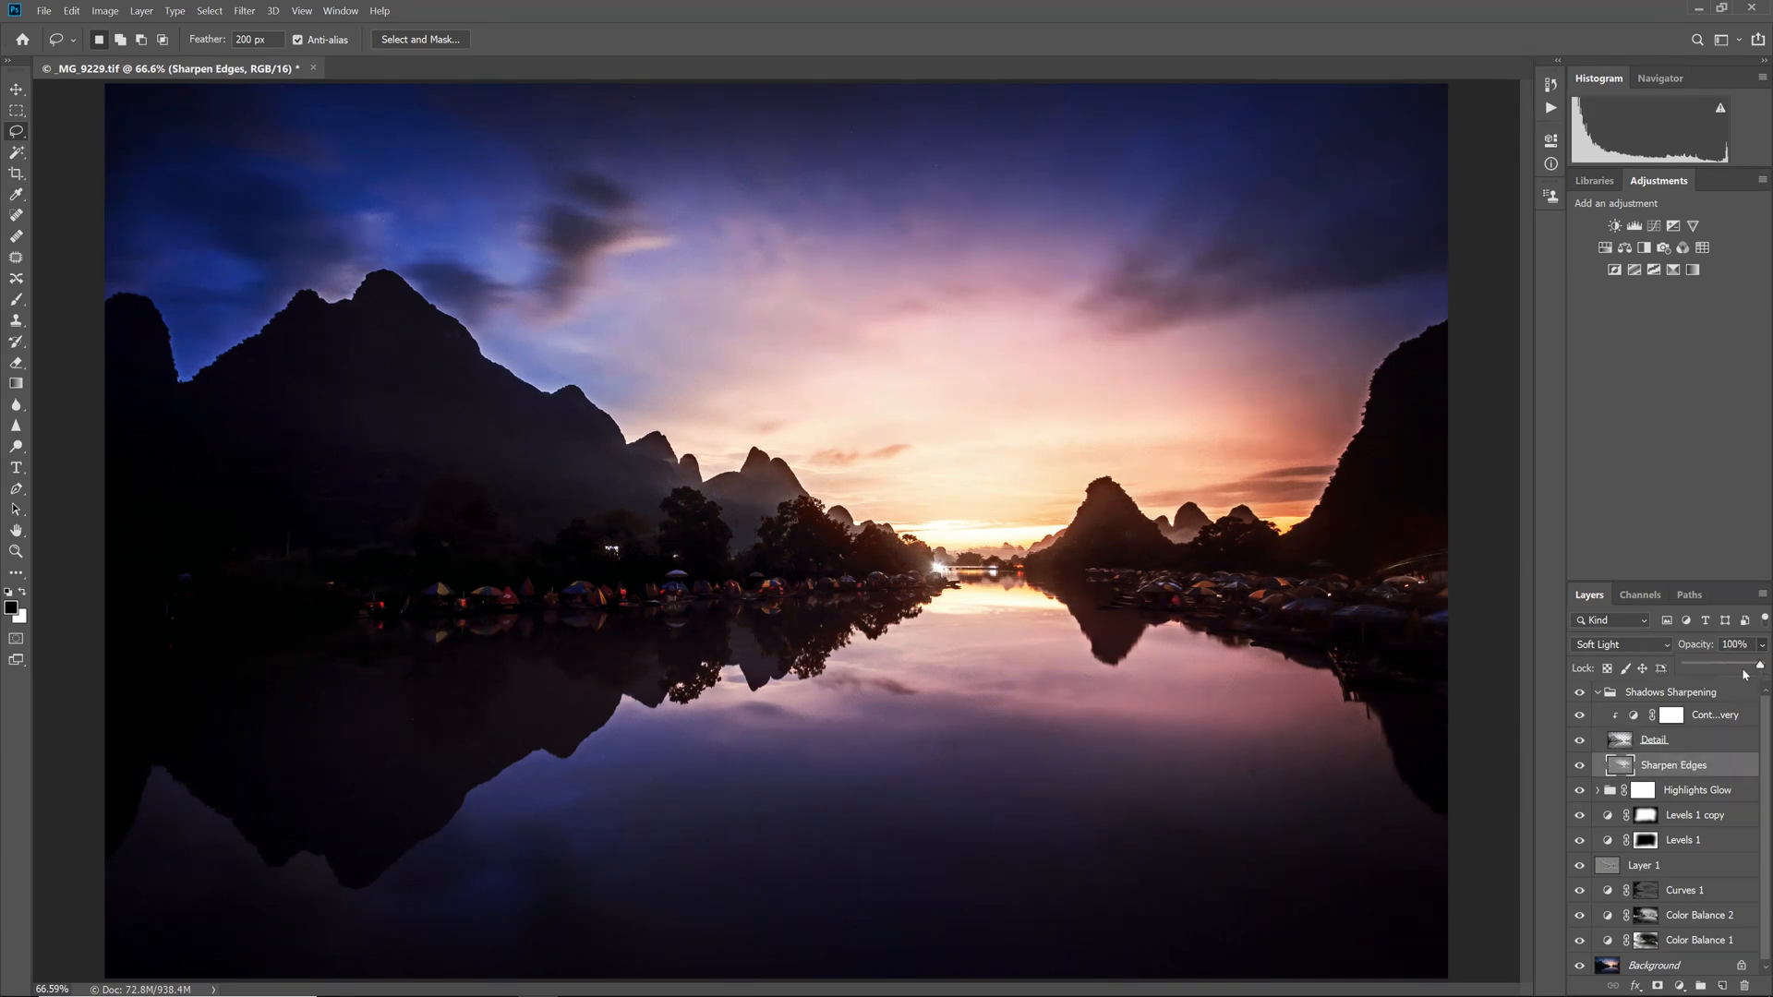
pyautogui.moveTo(1736, 644); pyautogui.dragTo(1707, 669)
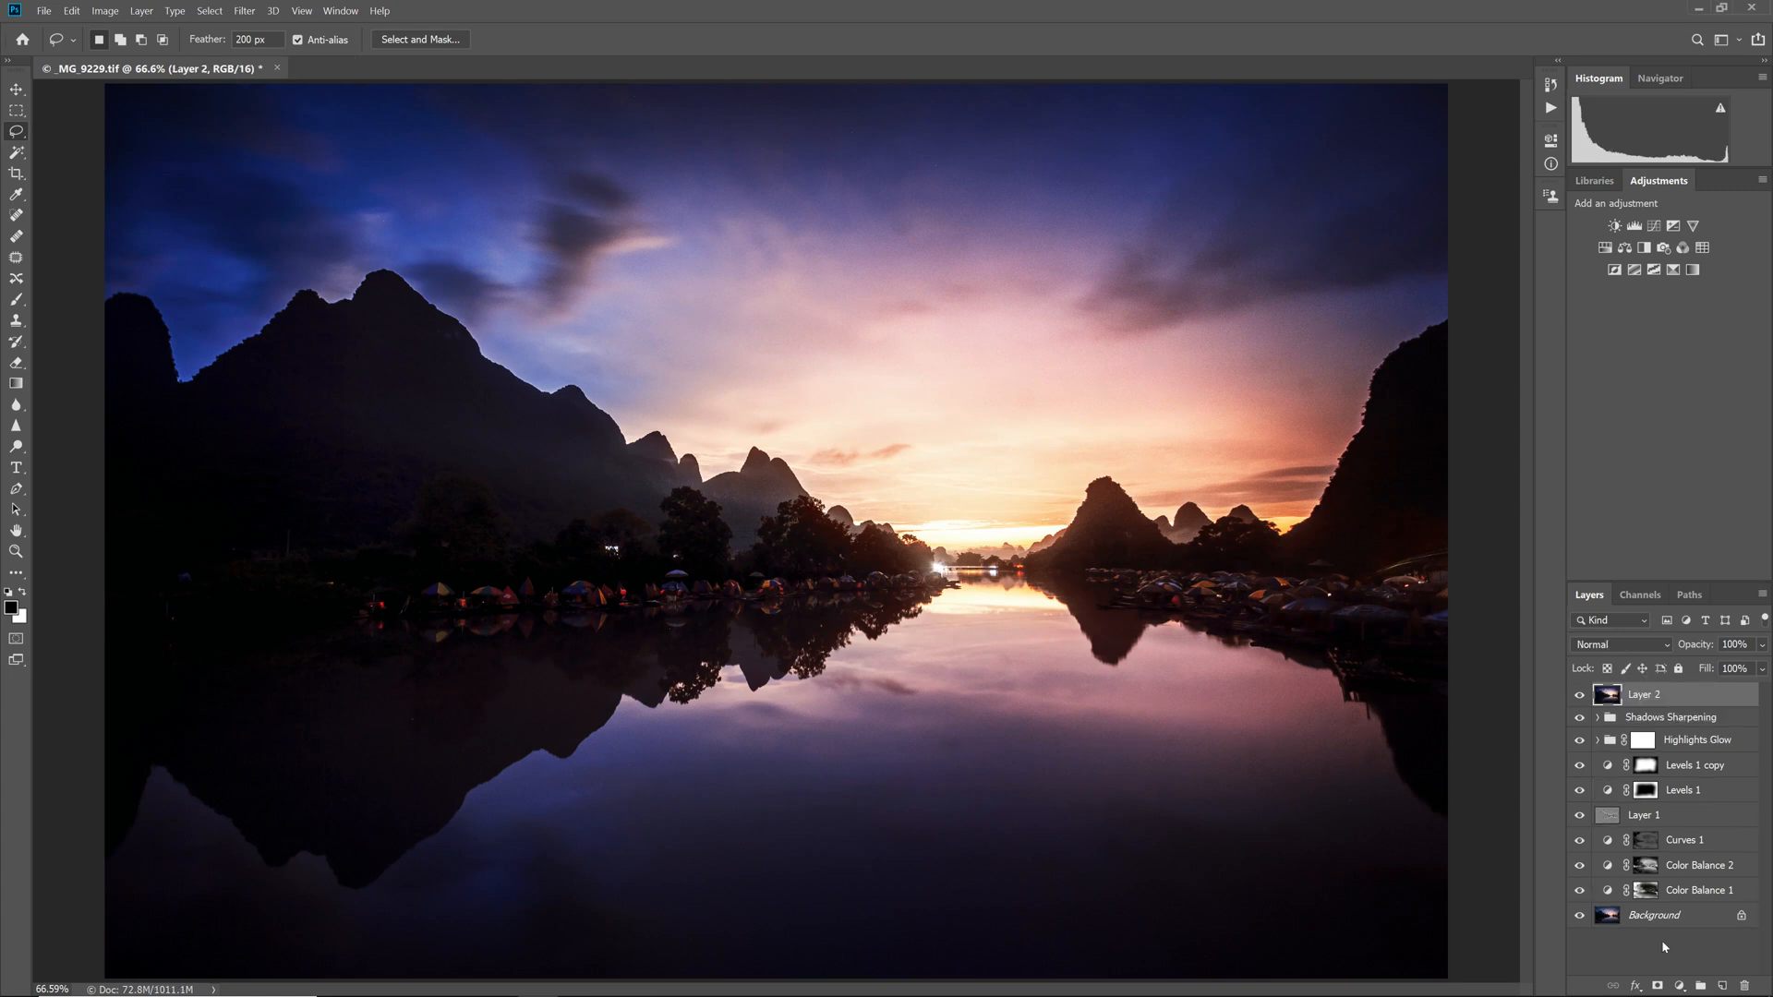
# Apply Surface Blur to Layer 2 and mask it off the boats and riverbank.
pyautogui.click(243, 10)
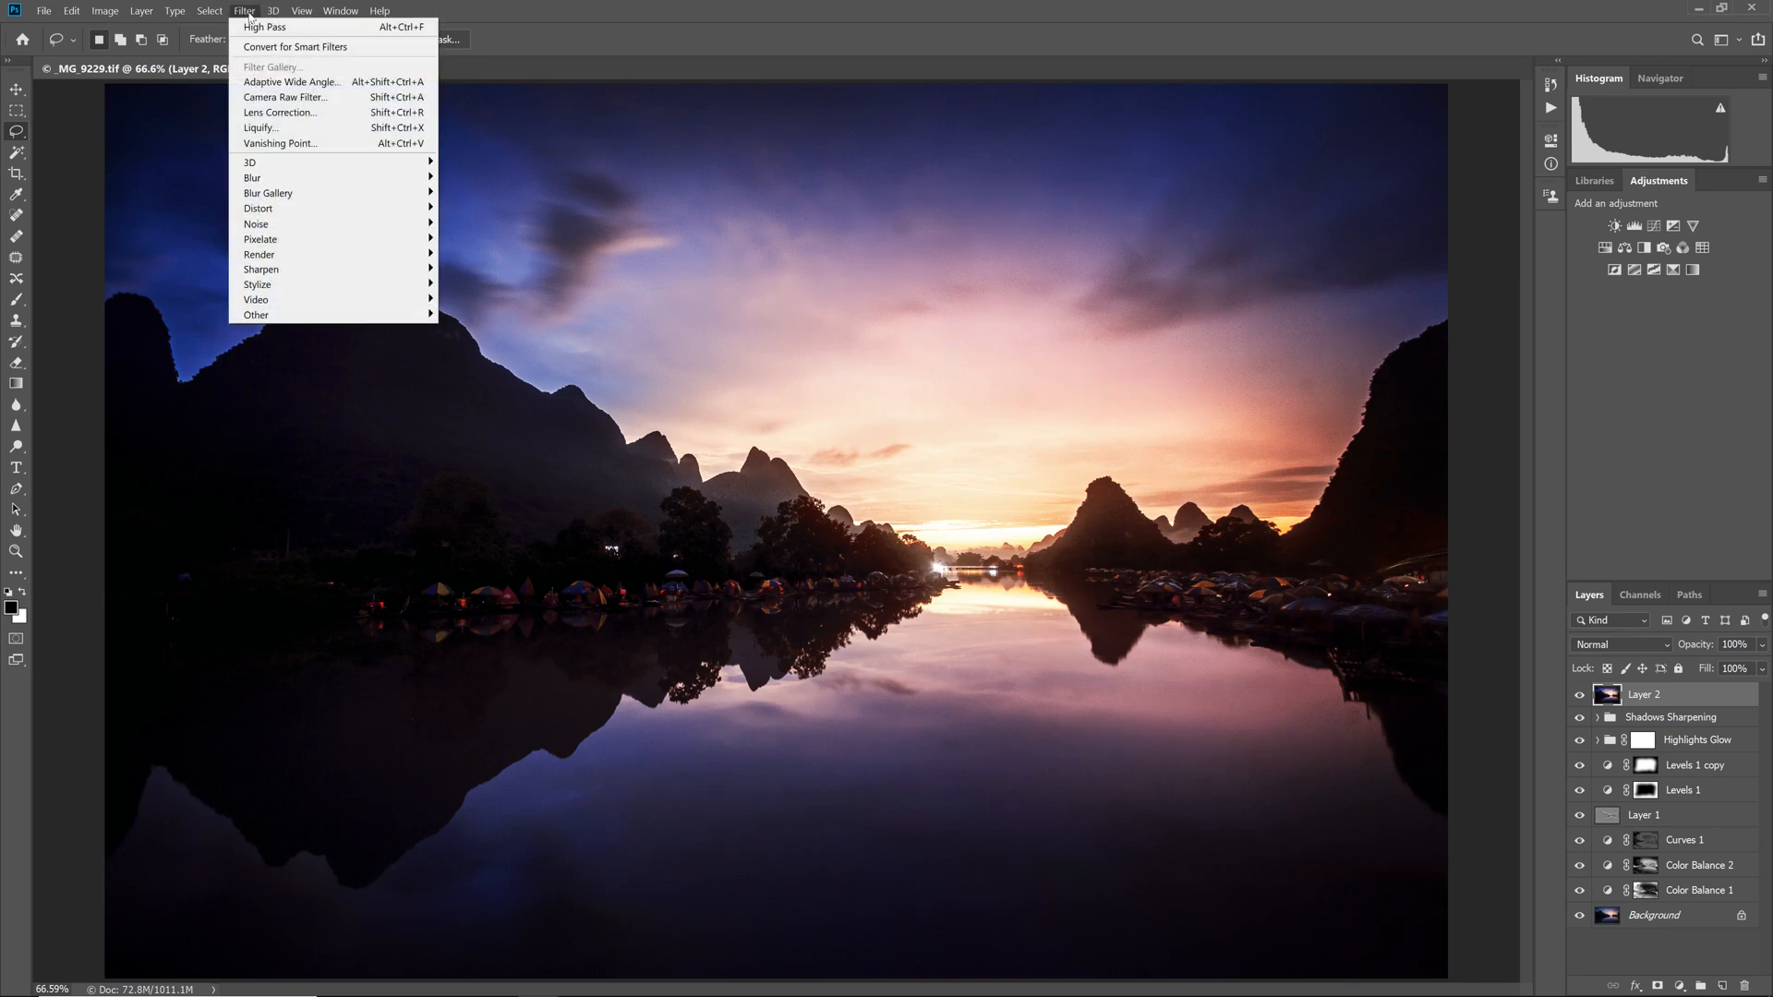
pyautogui.moveTo(253, 177)
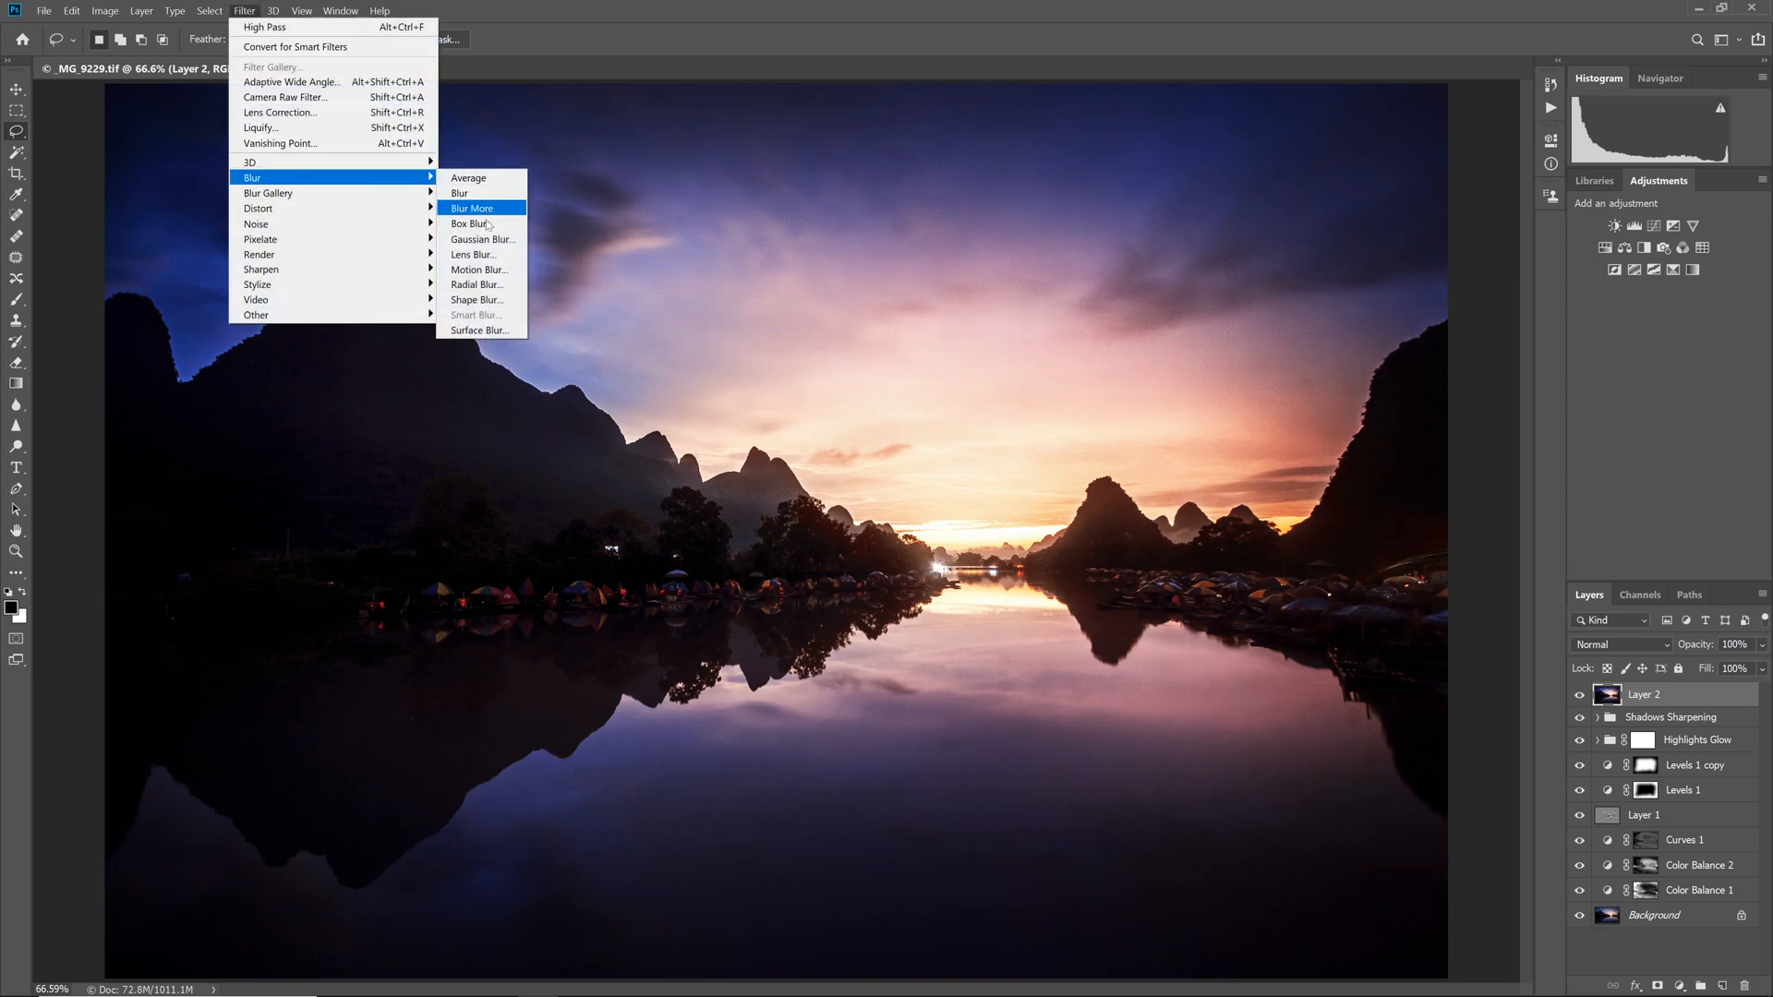
pyautogui.click(478, 330)
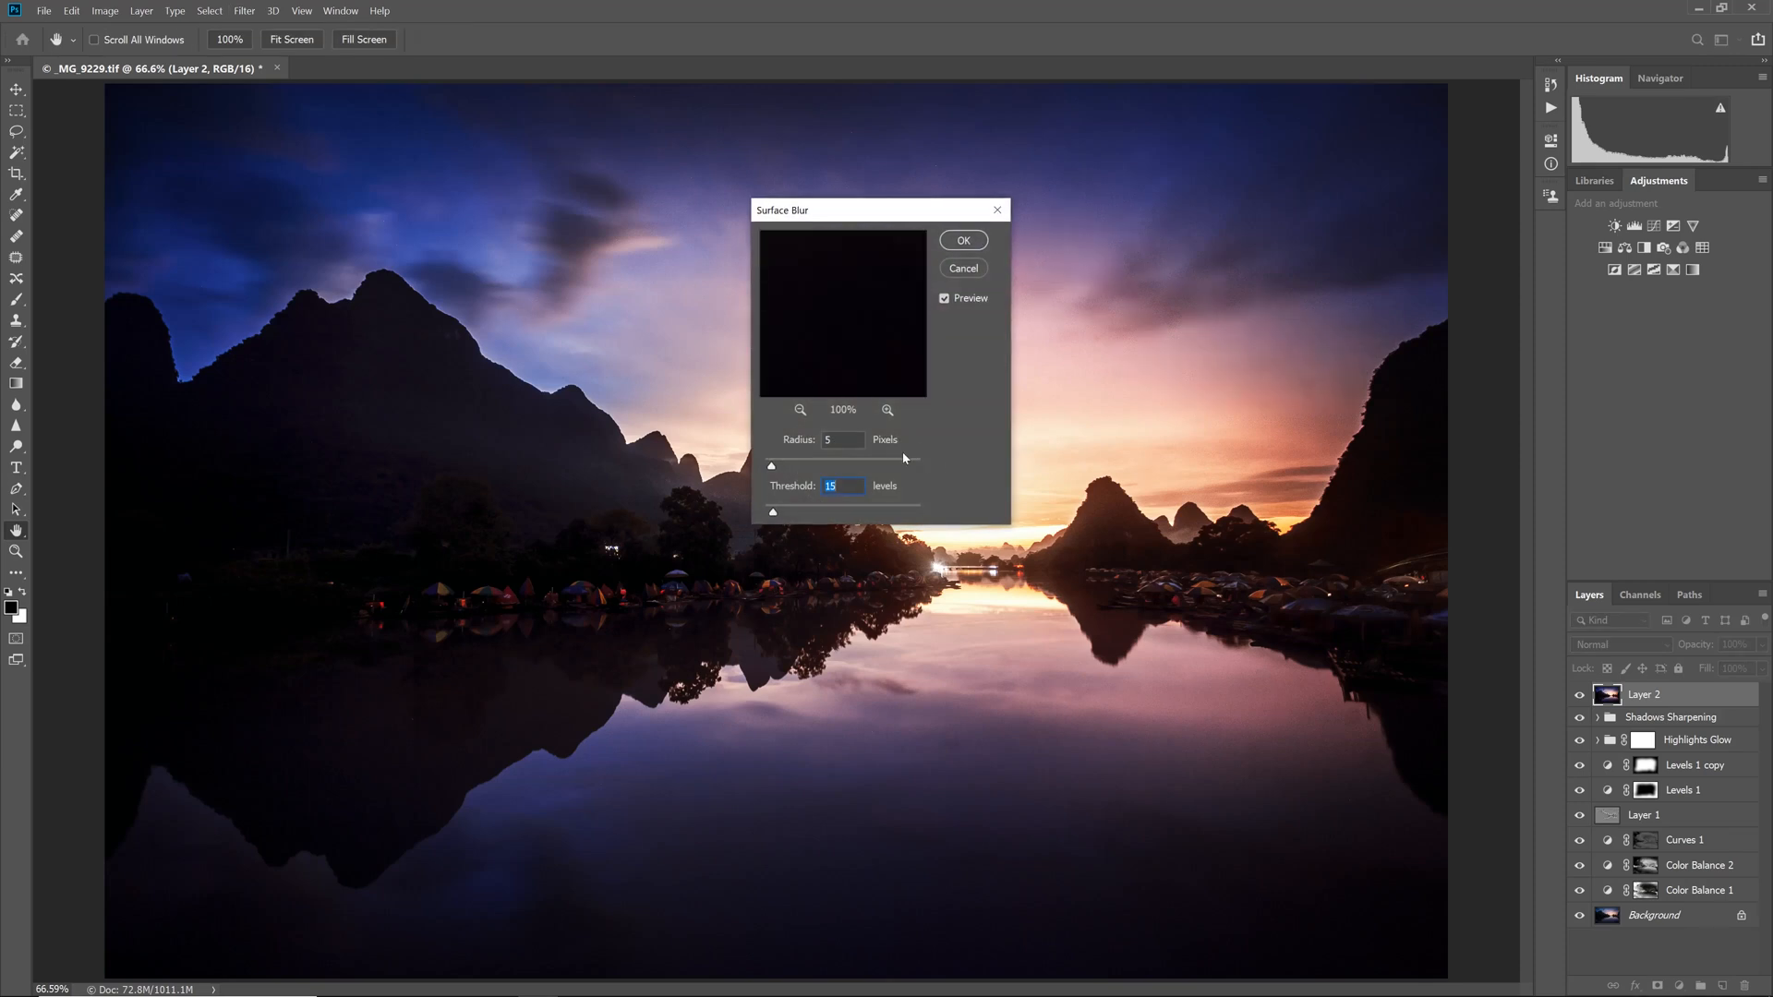
pyautogui.moveTo(903, 458)
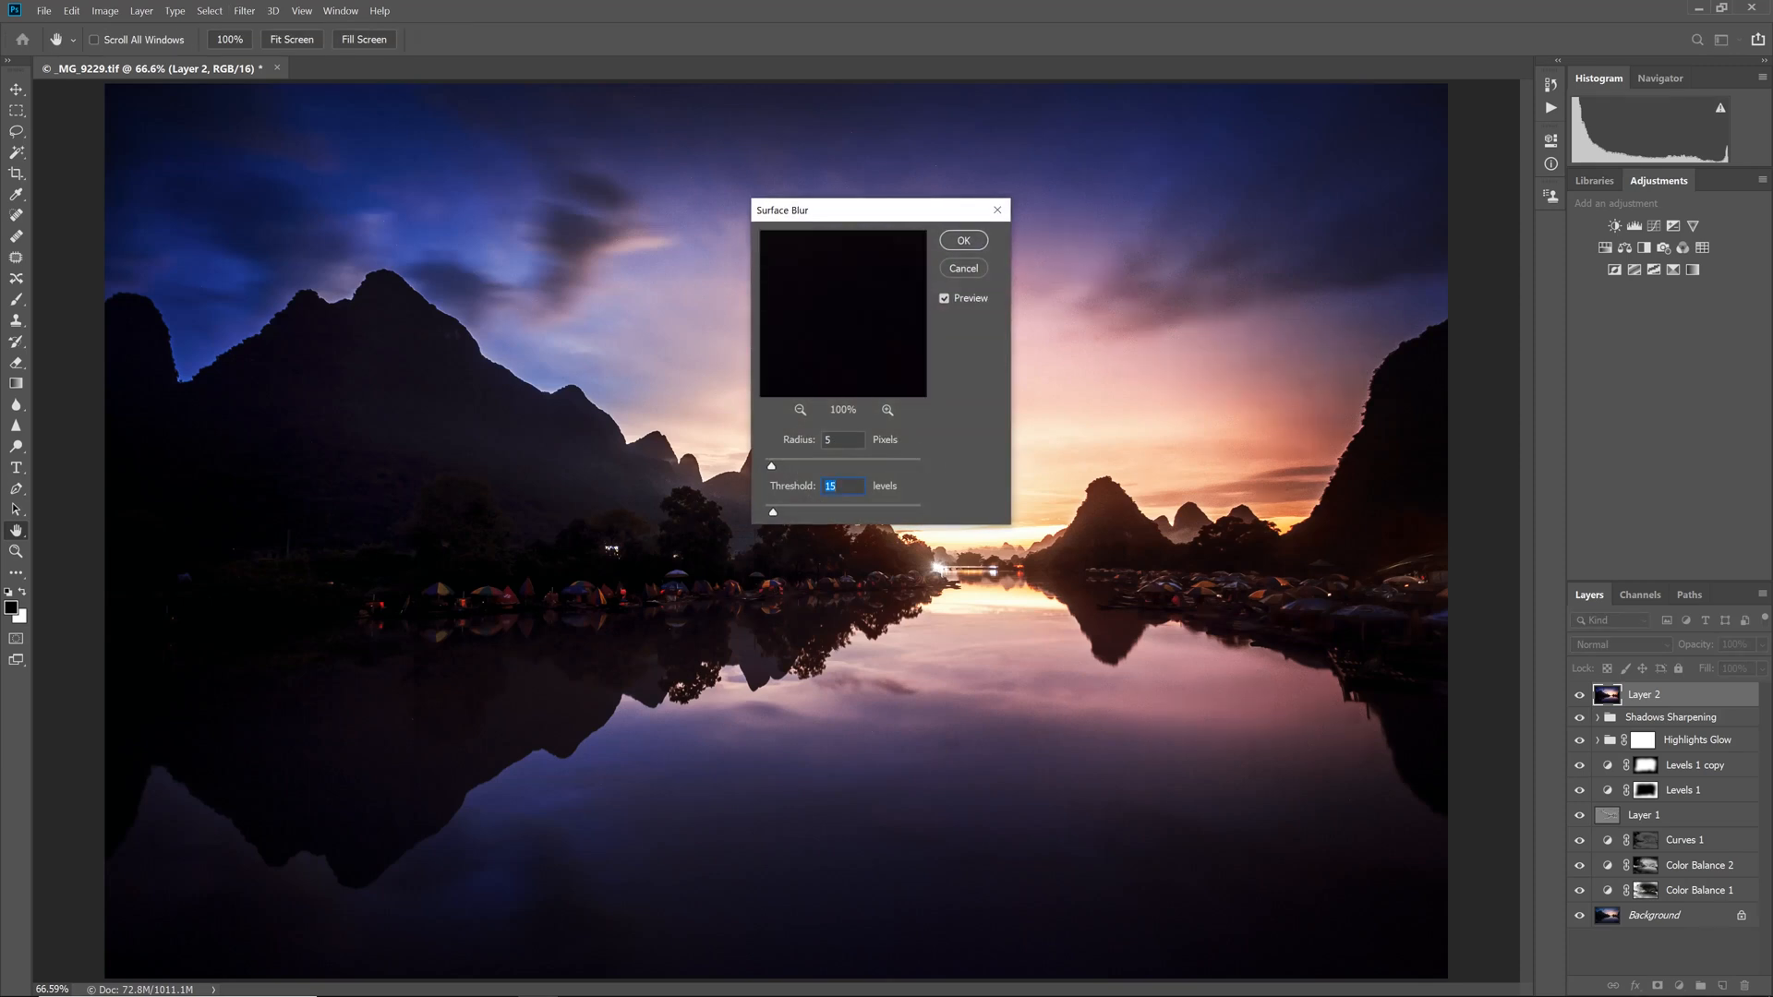
pyautogui.click(962, 240)
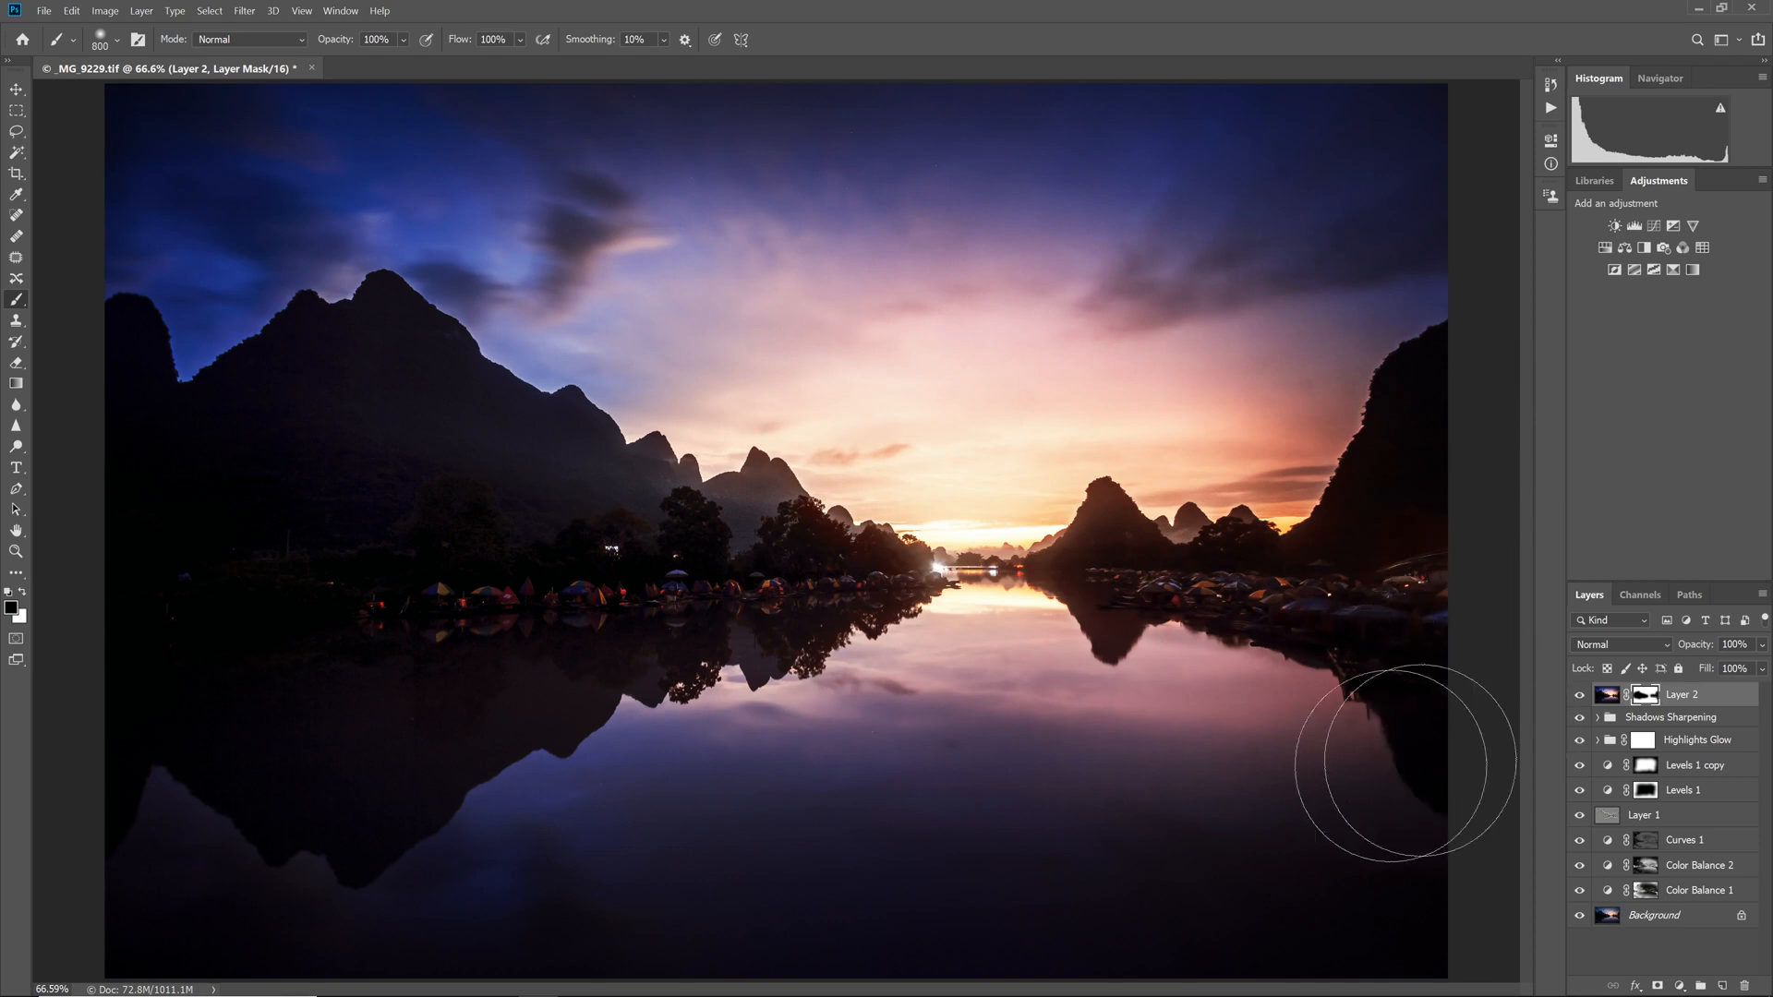
pyautogui.moveTo(780, 582)
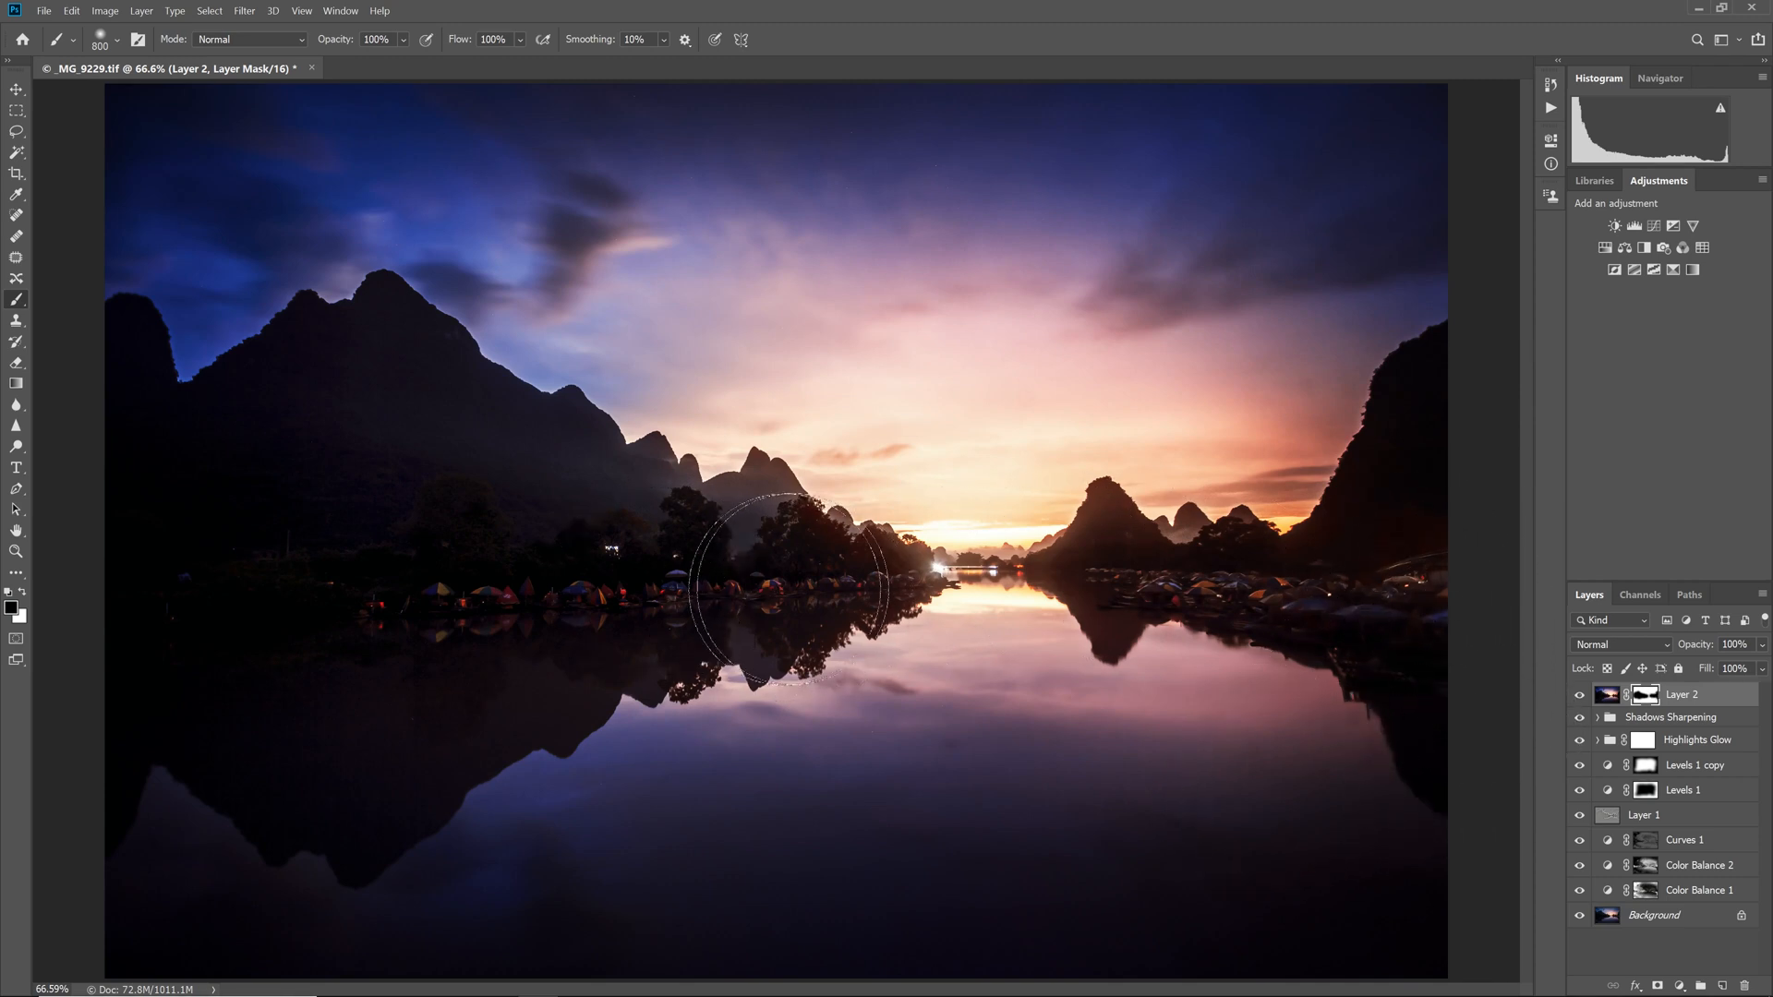
pyautogui.moveTo(1249, 565)
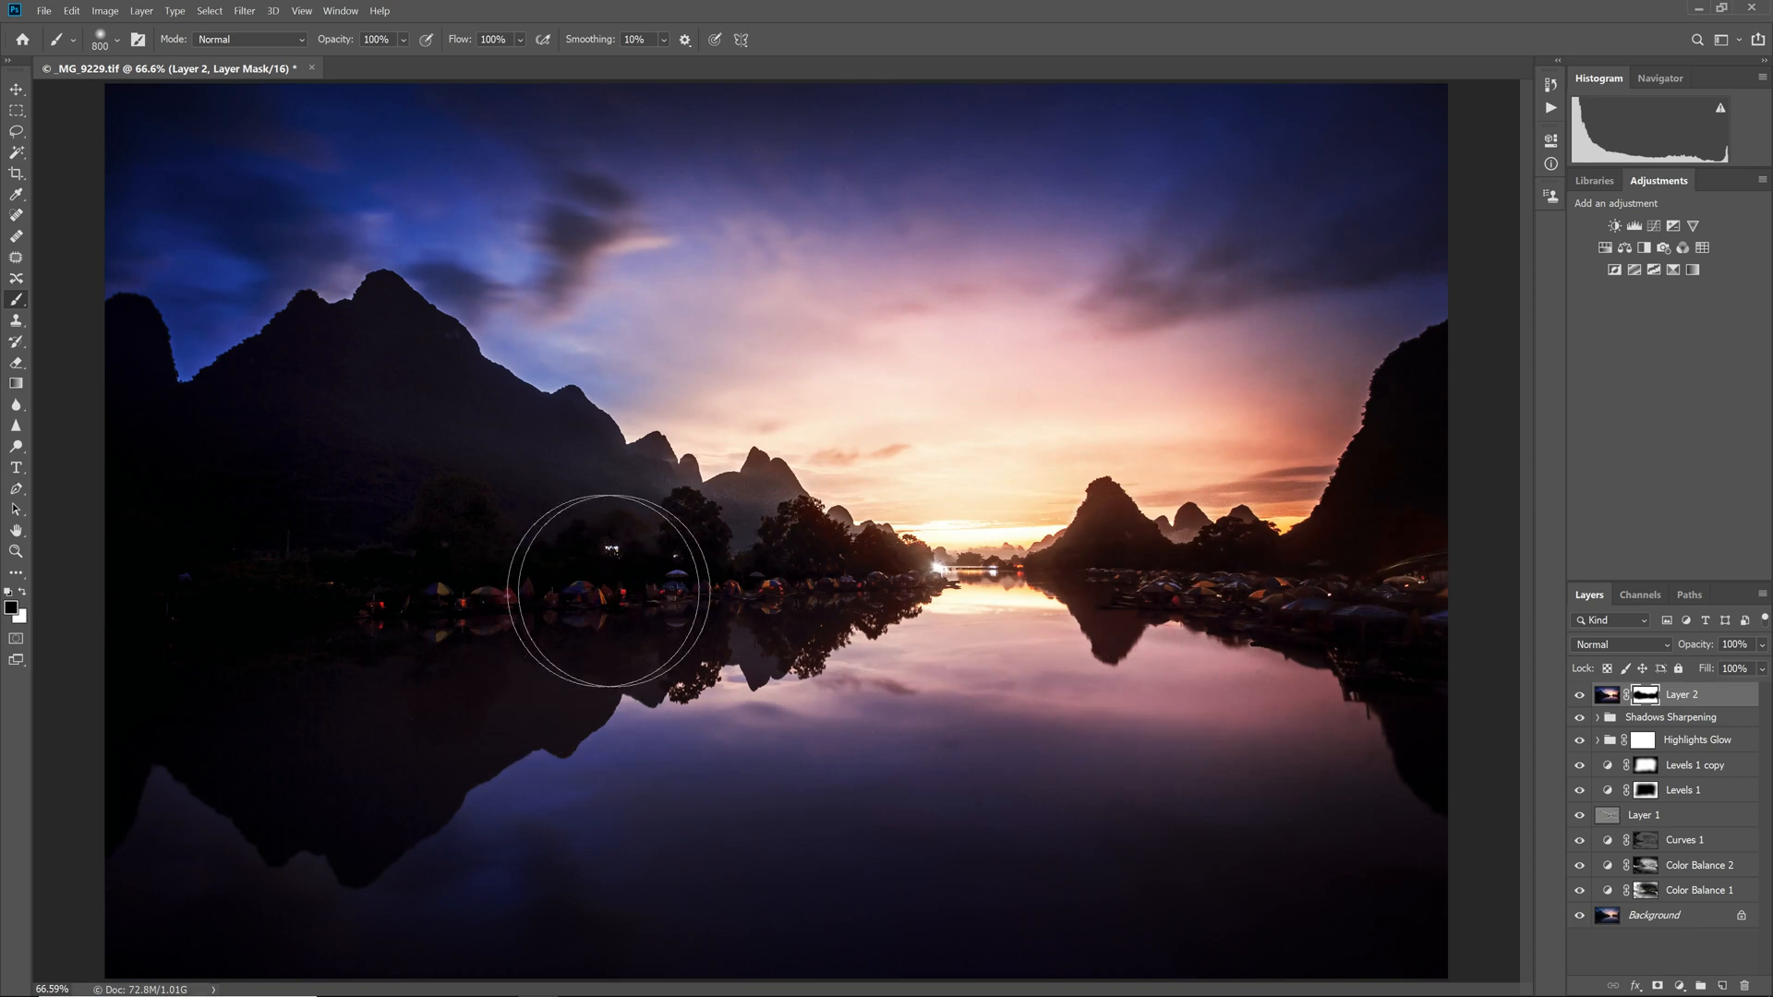
pyautogui.moveTo(608, 598); pyautogui.dragTo(690, 746)
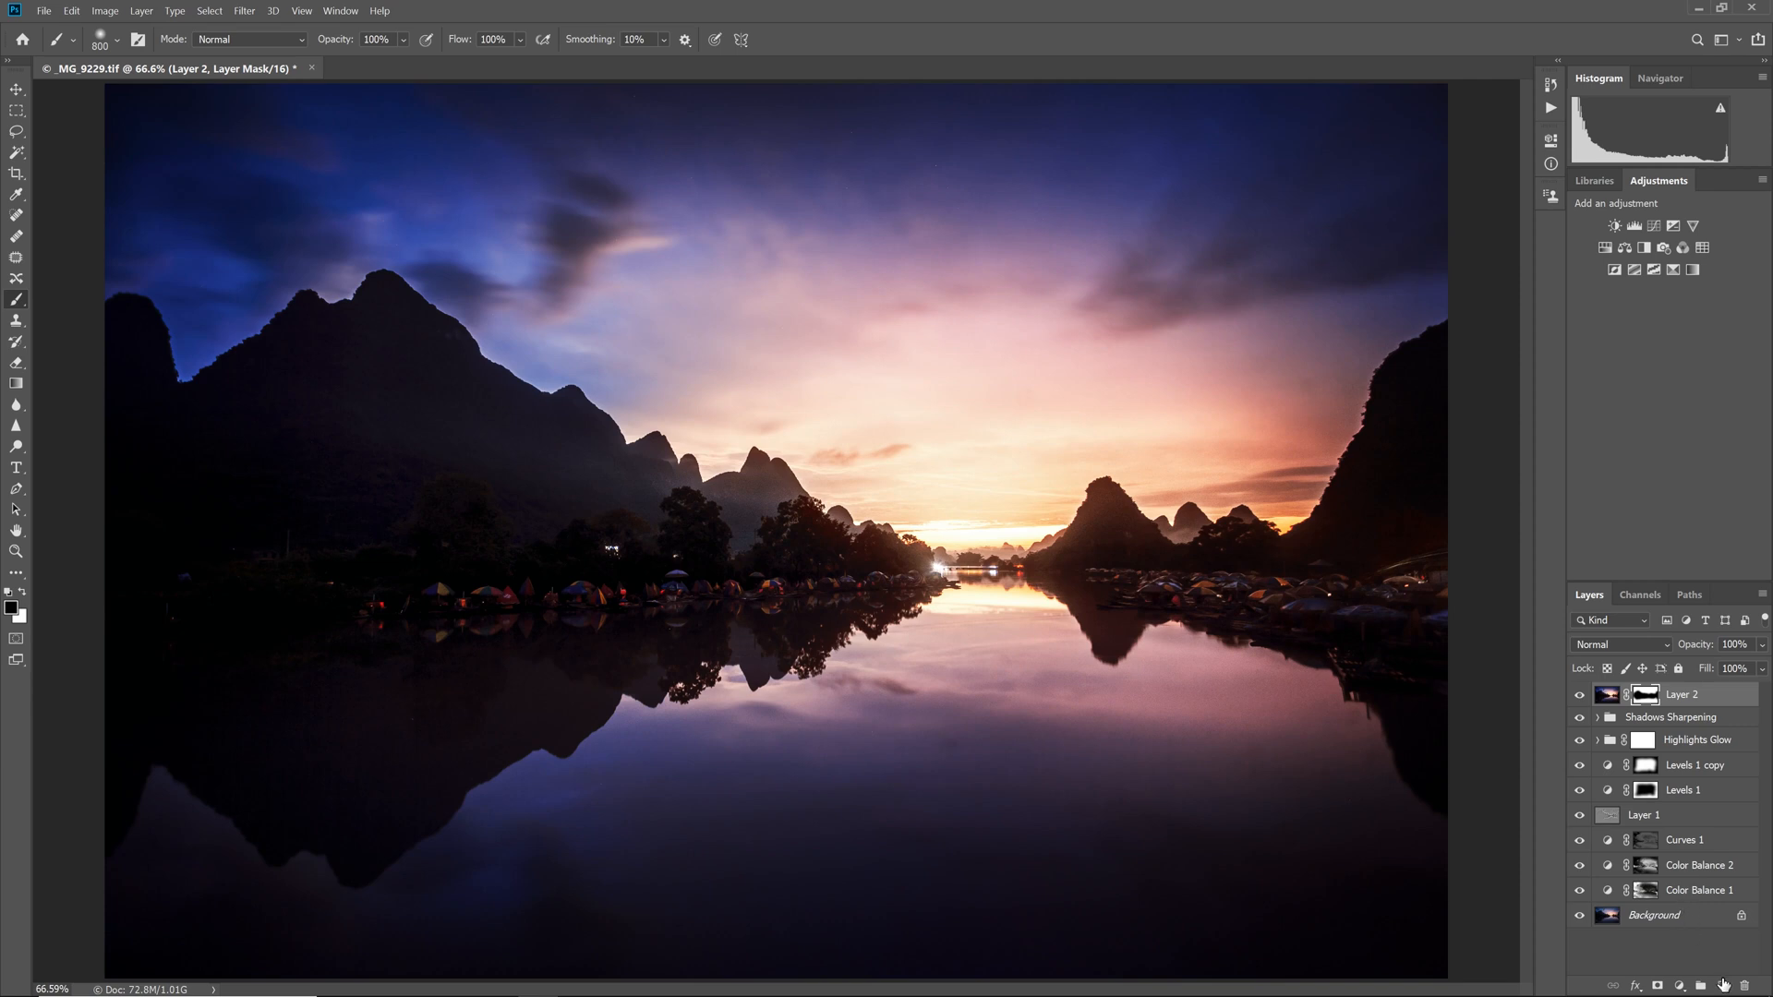
# Add empty Layer 3, set the Spot Healing Brush to sample all layers, and compare with the original.
pyautogui.click(1700, 986)
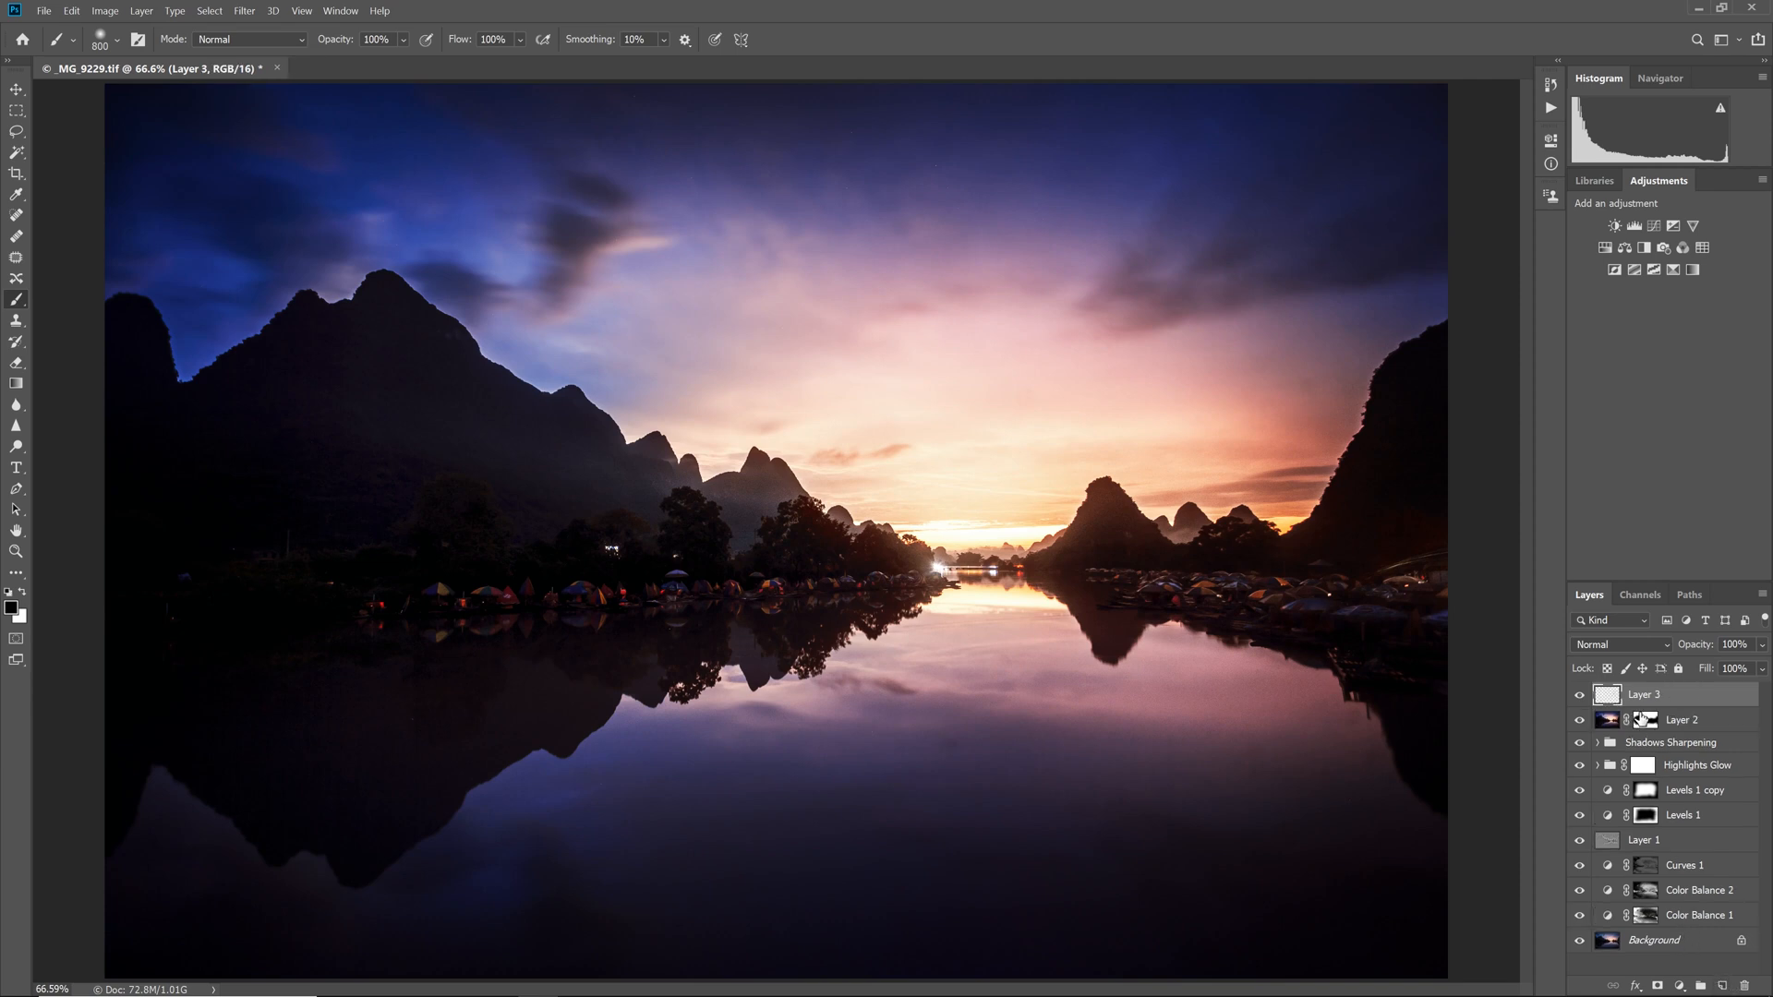
pyautogui.moveTo(381, 240)
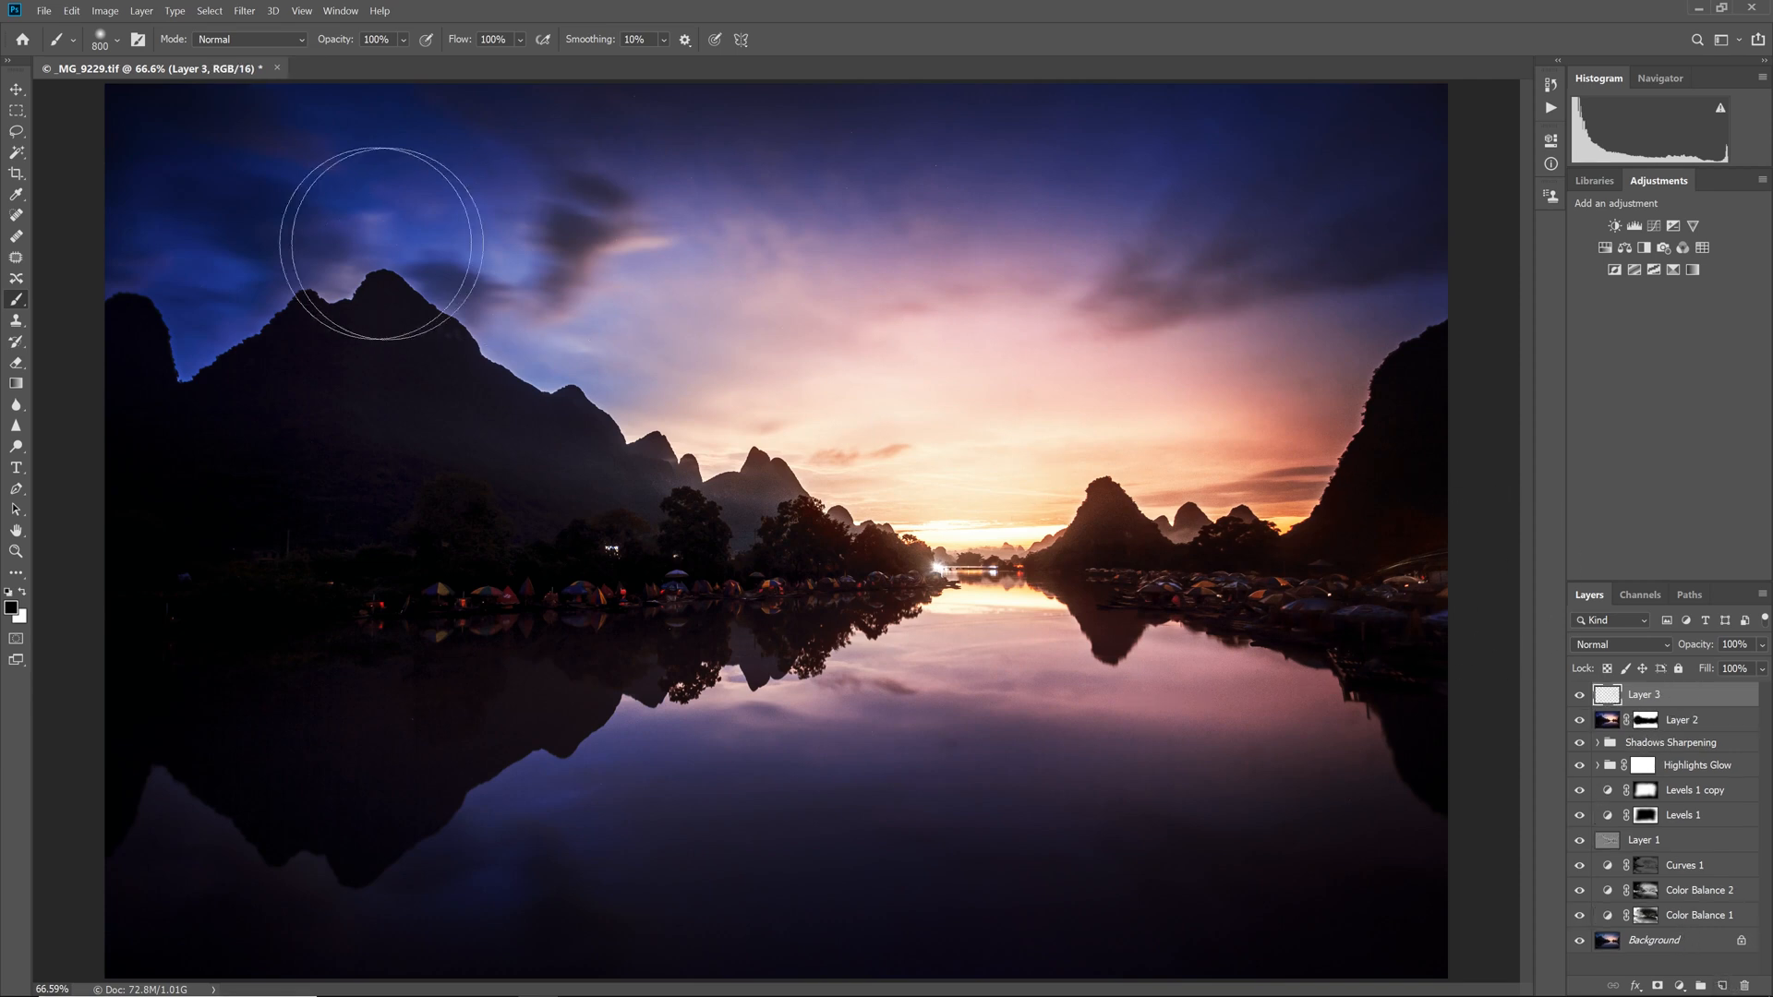
pyautogui.moveTo(16, 193)
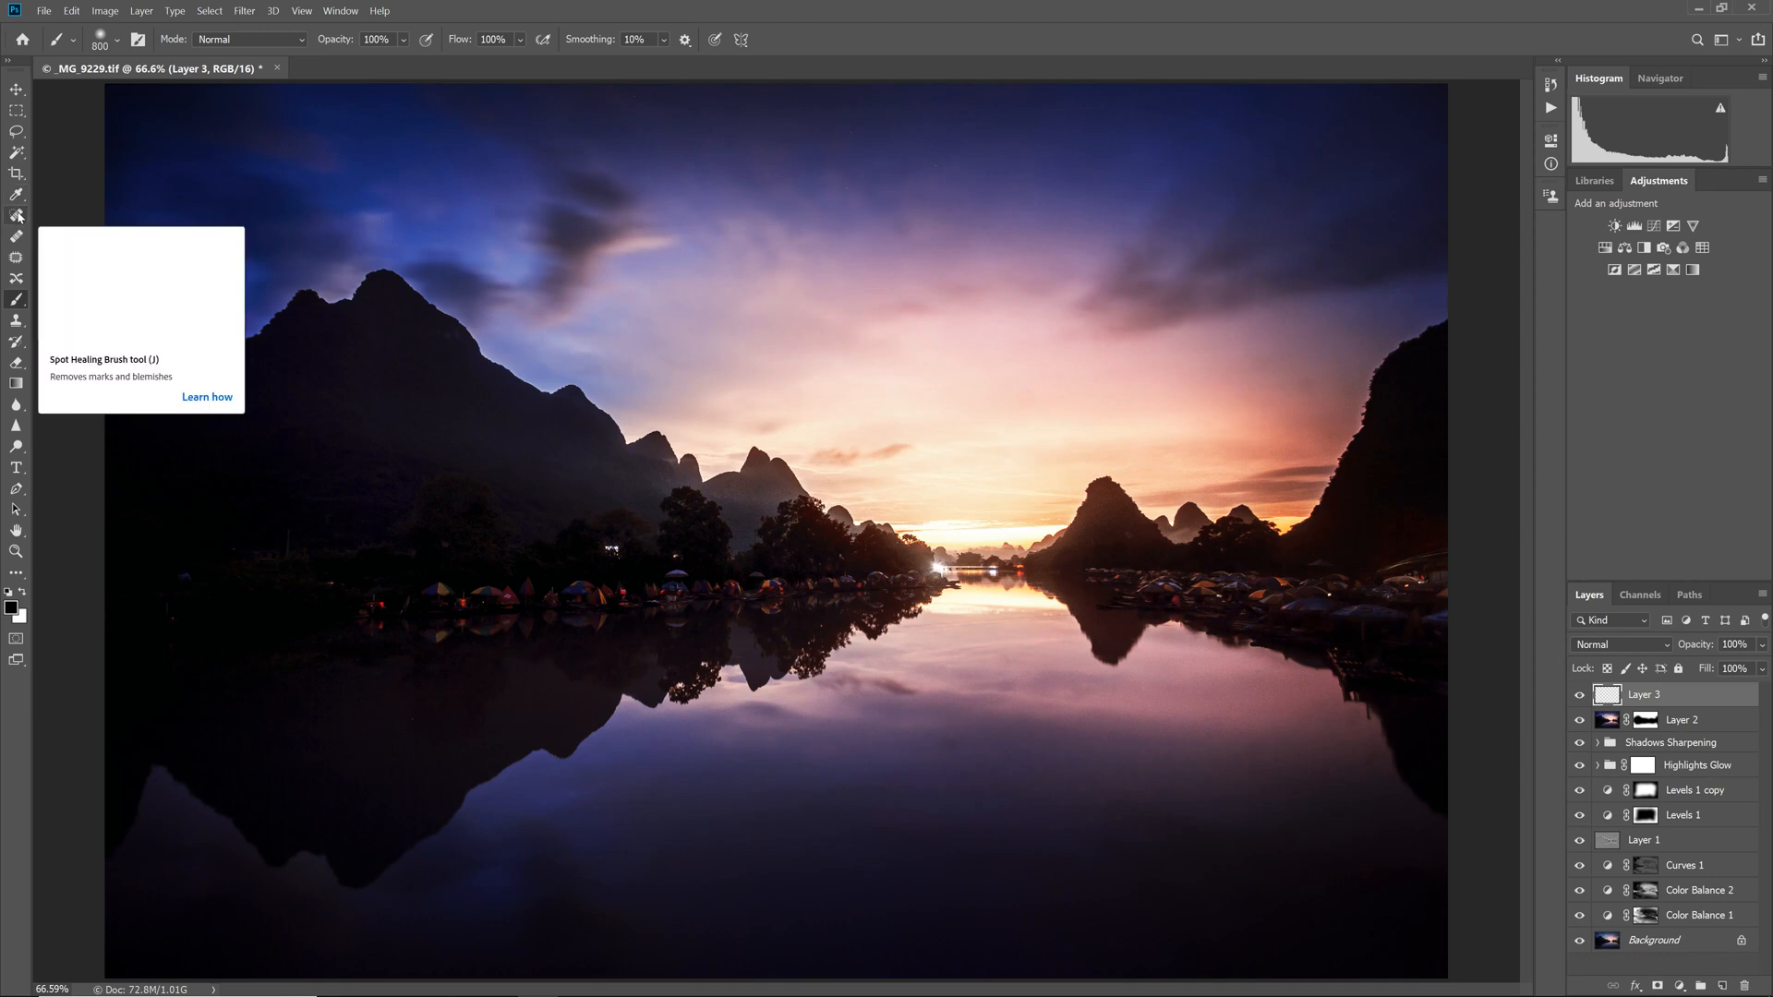
pyautogui.click(16, 199)
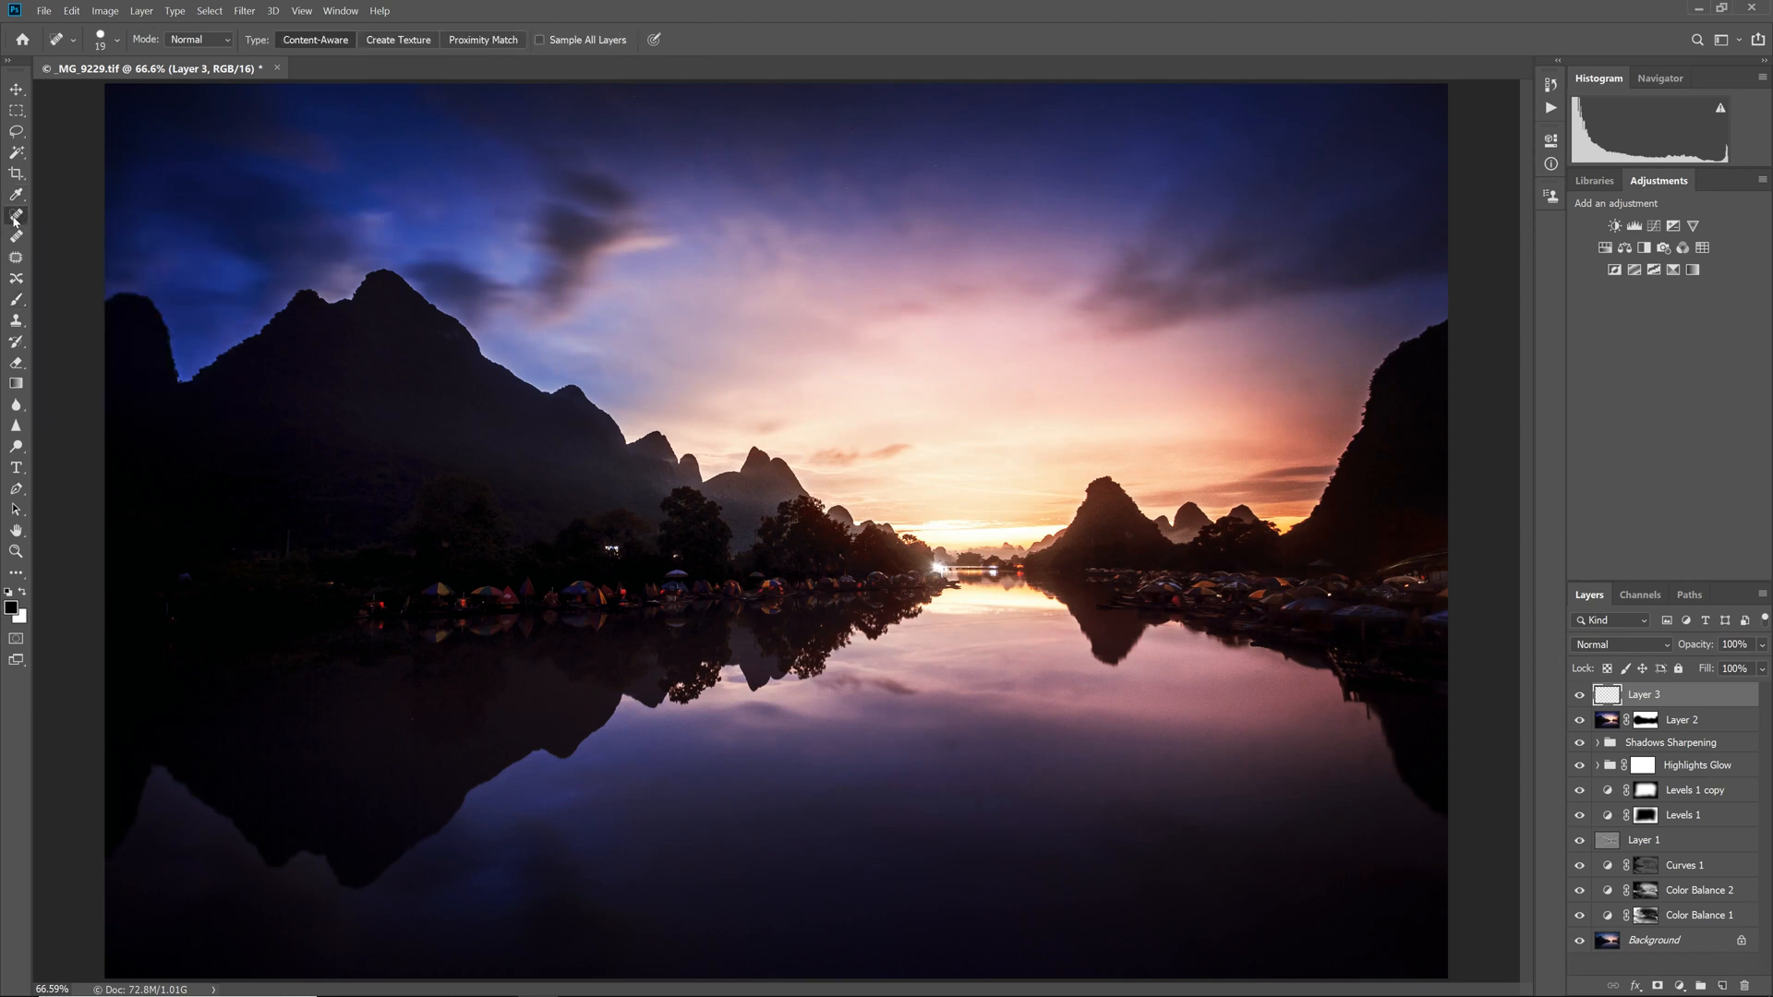
pyautogui.moveTo(486, 181)
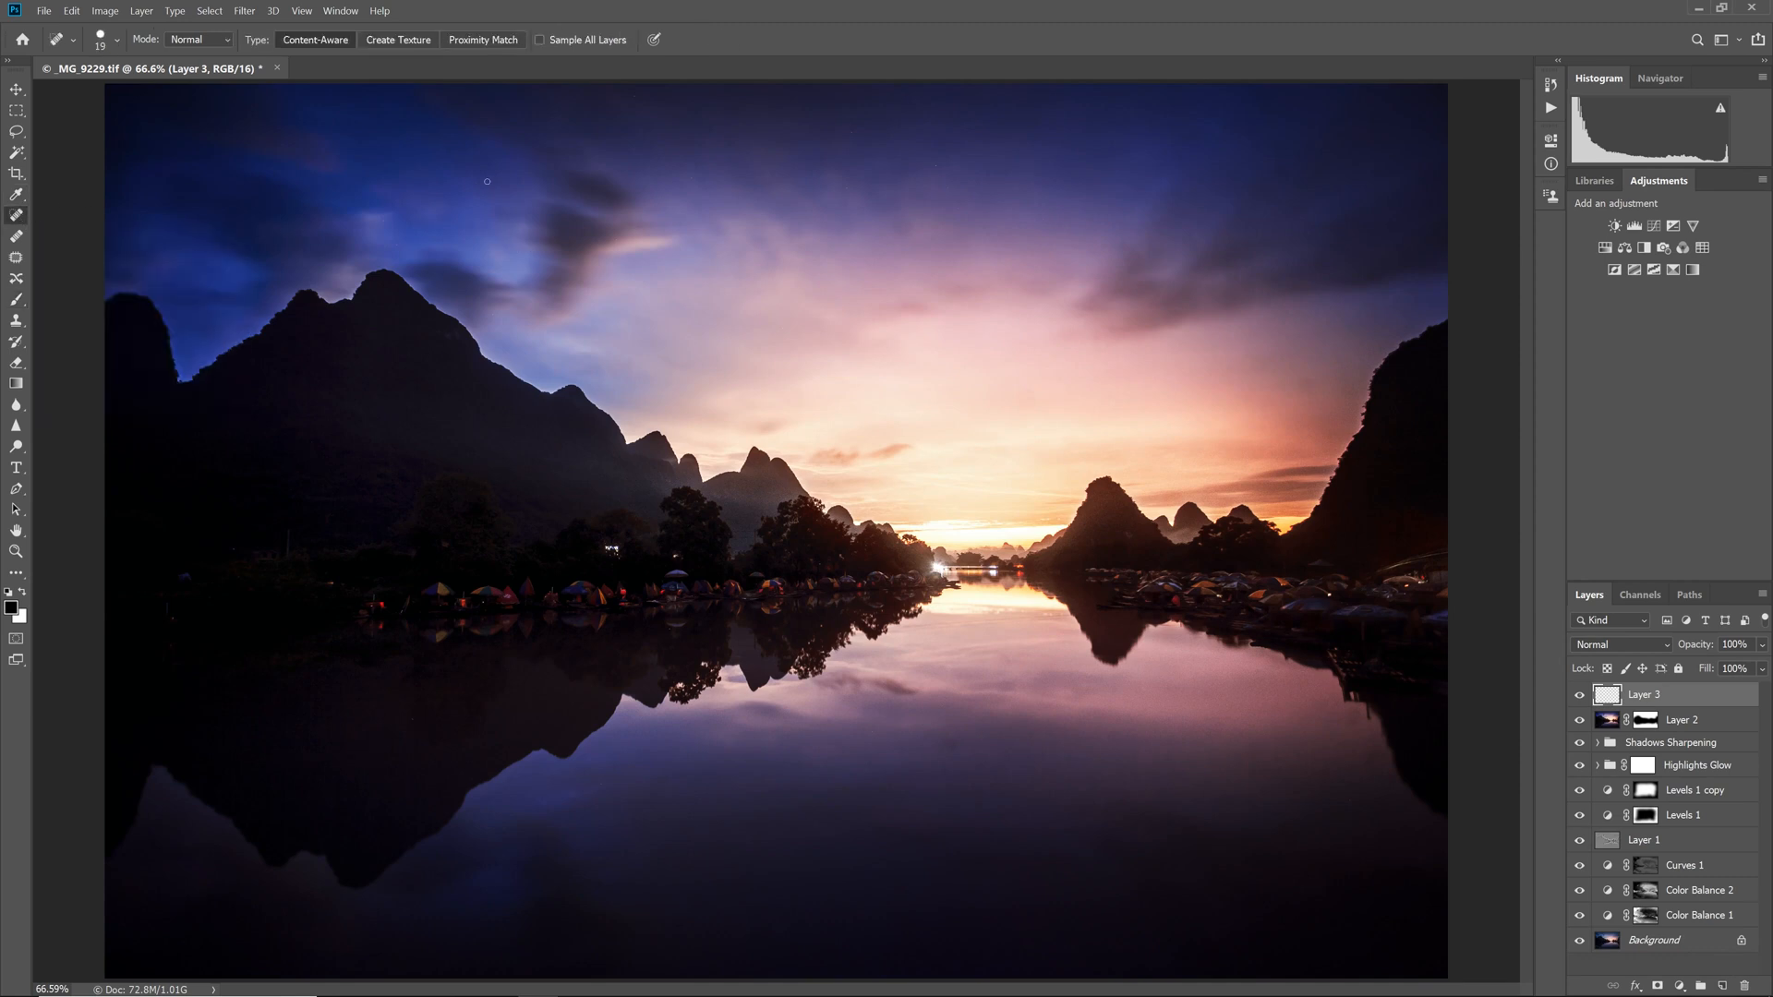
pyautogui.click(539, 39)
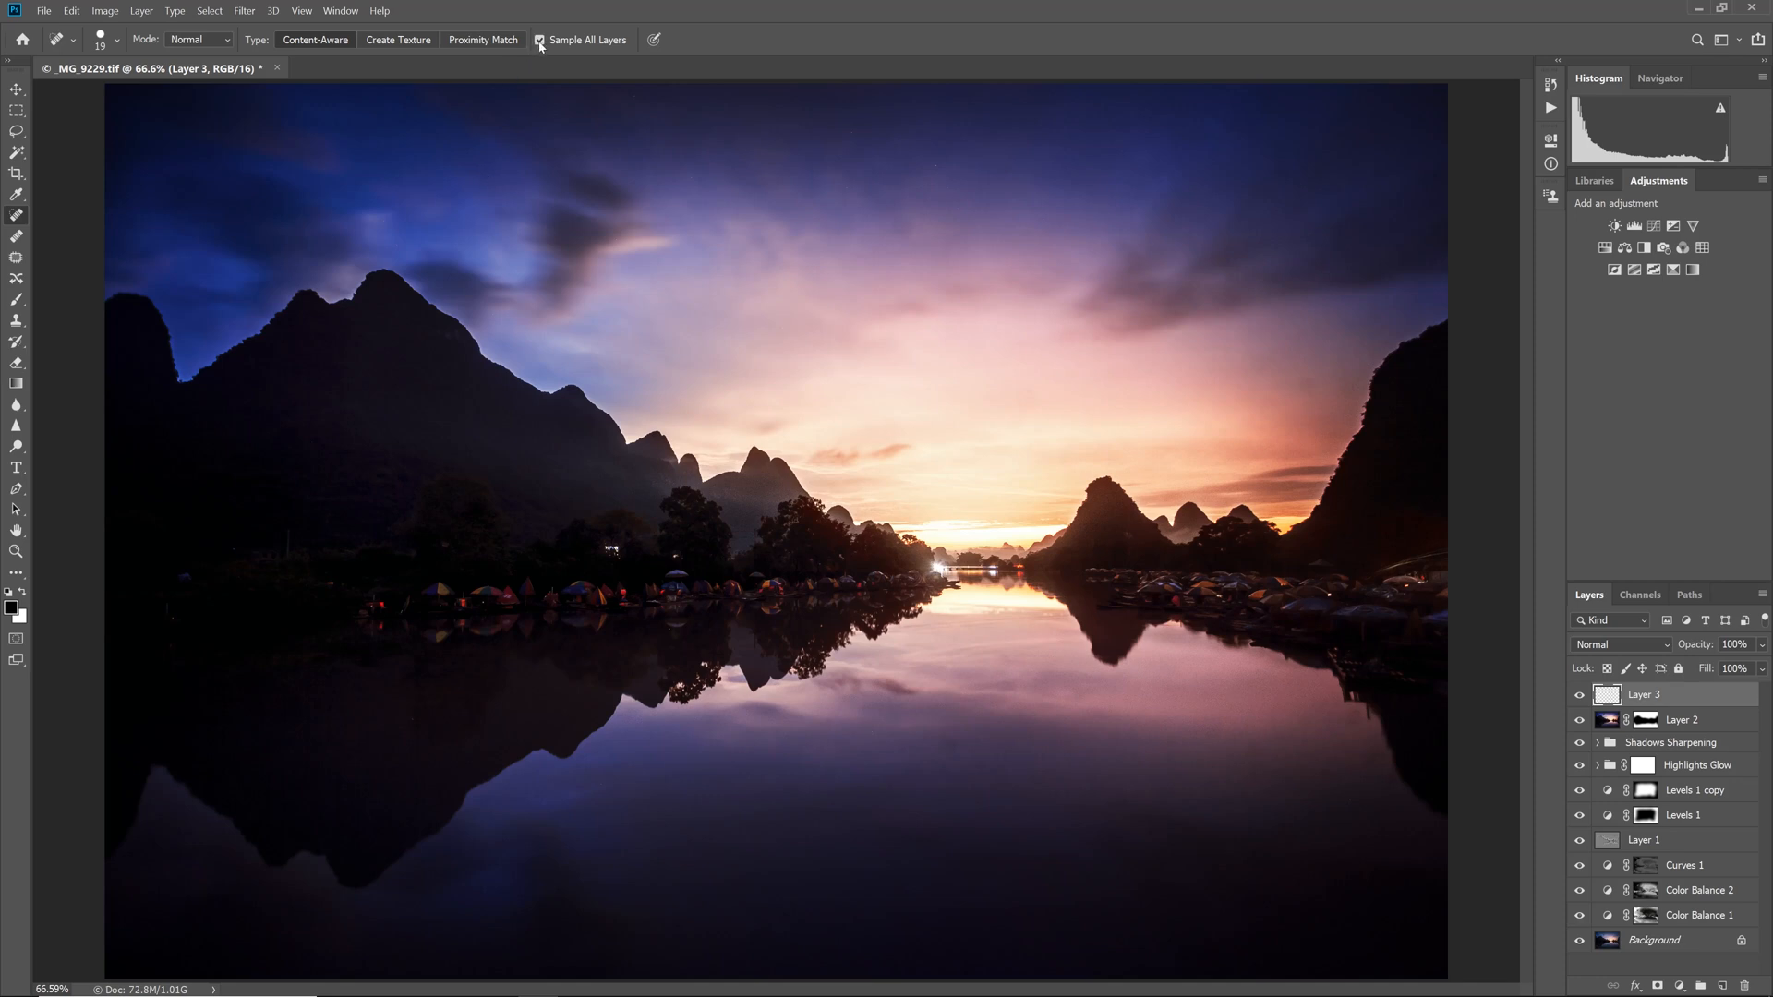
pyautogui.moveTo(117, 51)
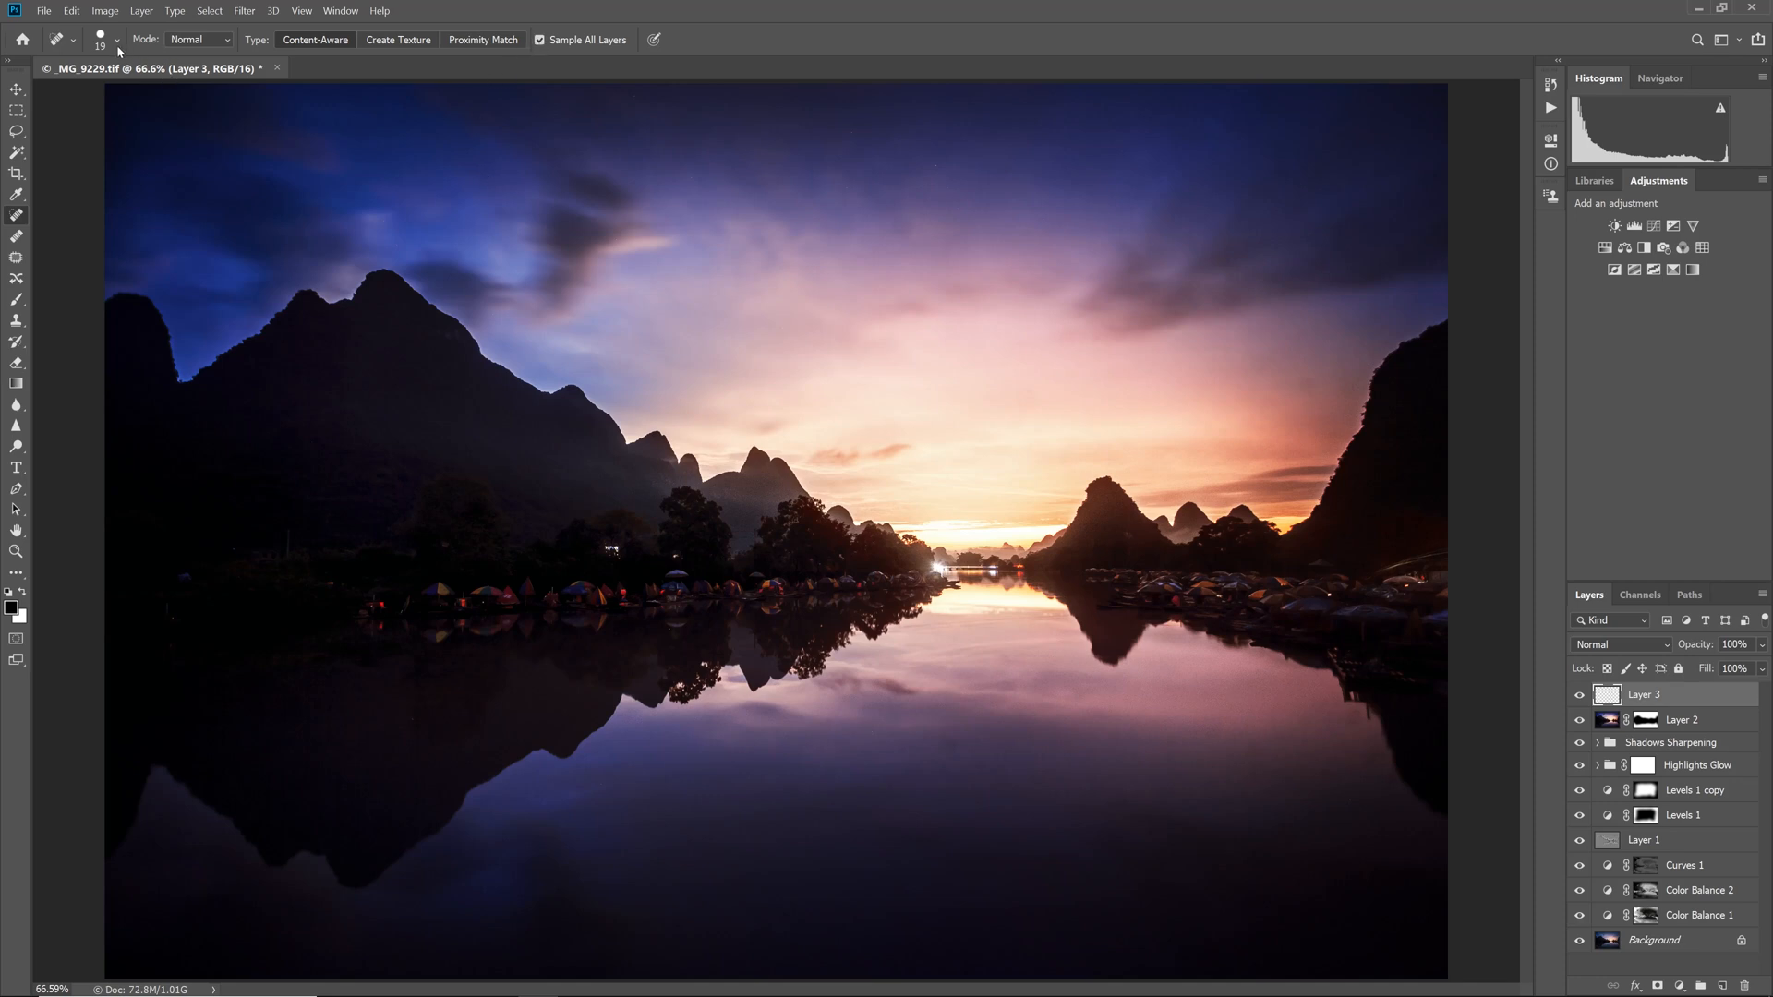
pyautogui.click(115, 40)
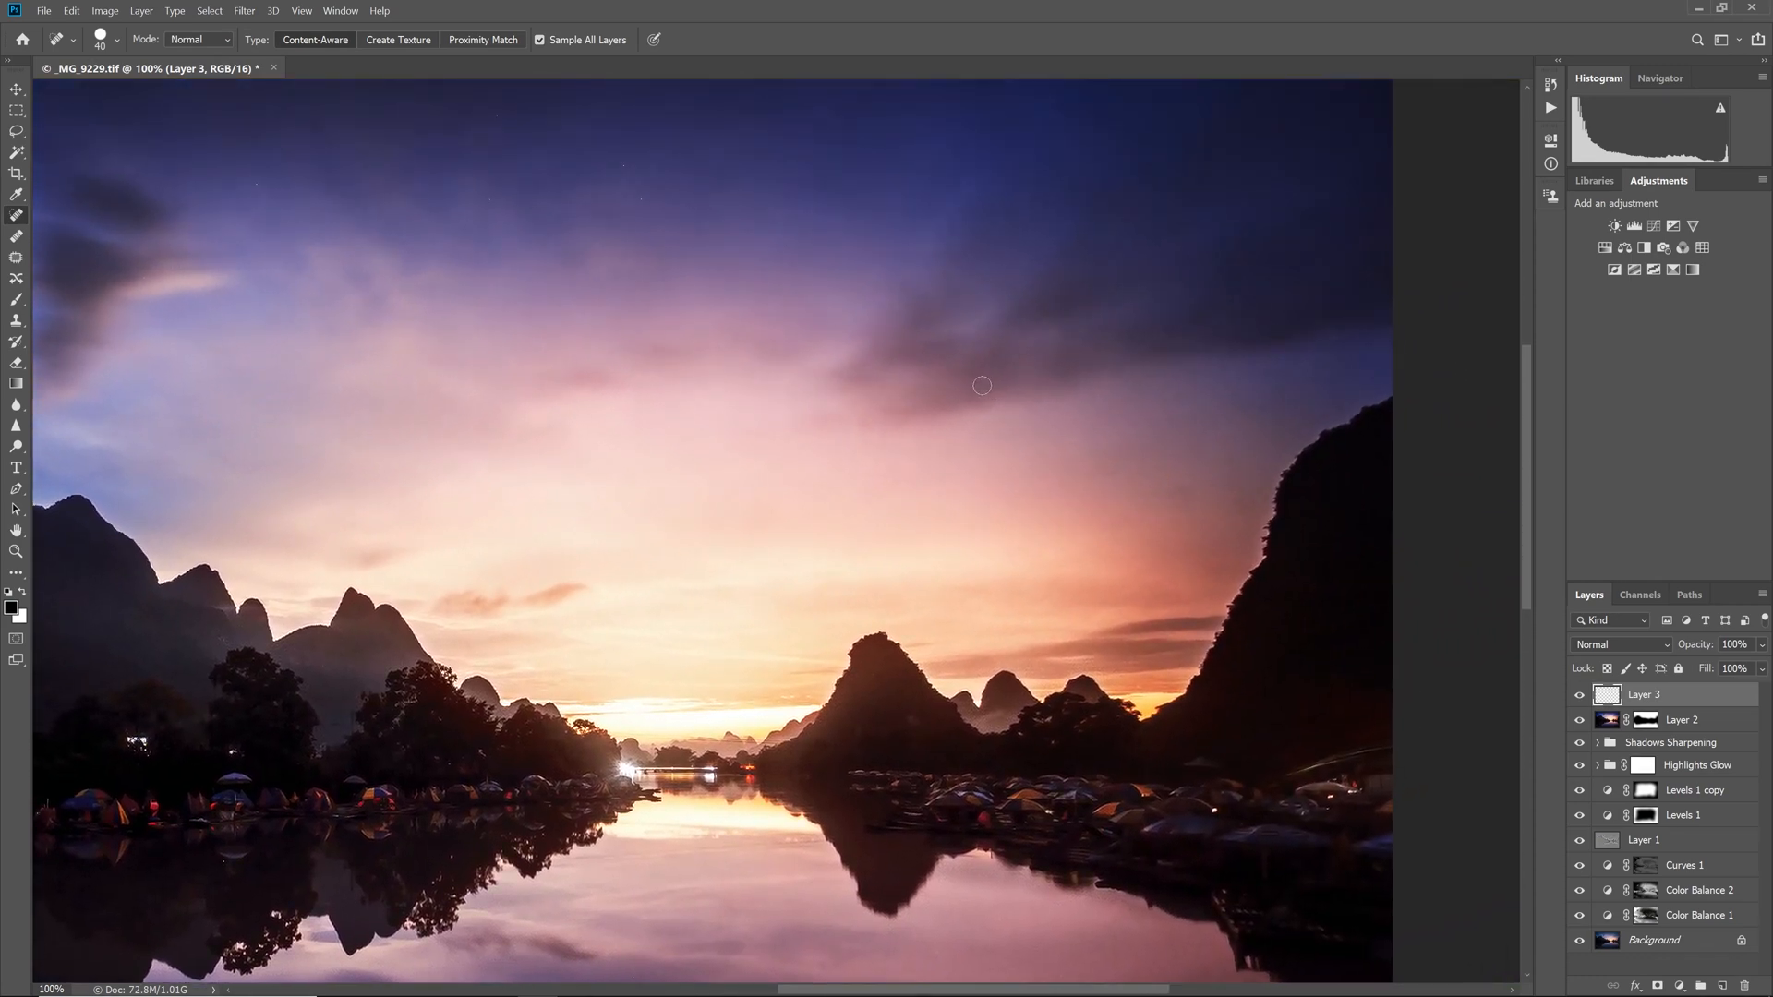
pyautogui.moveTo(702, 354)
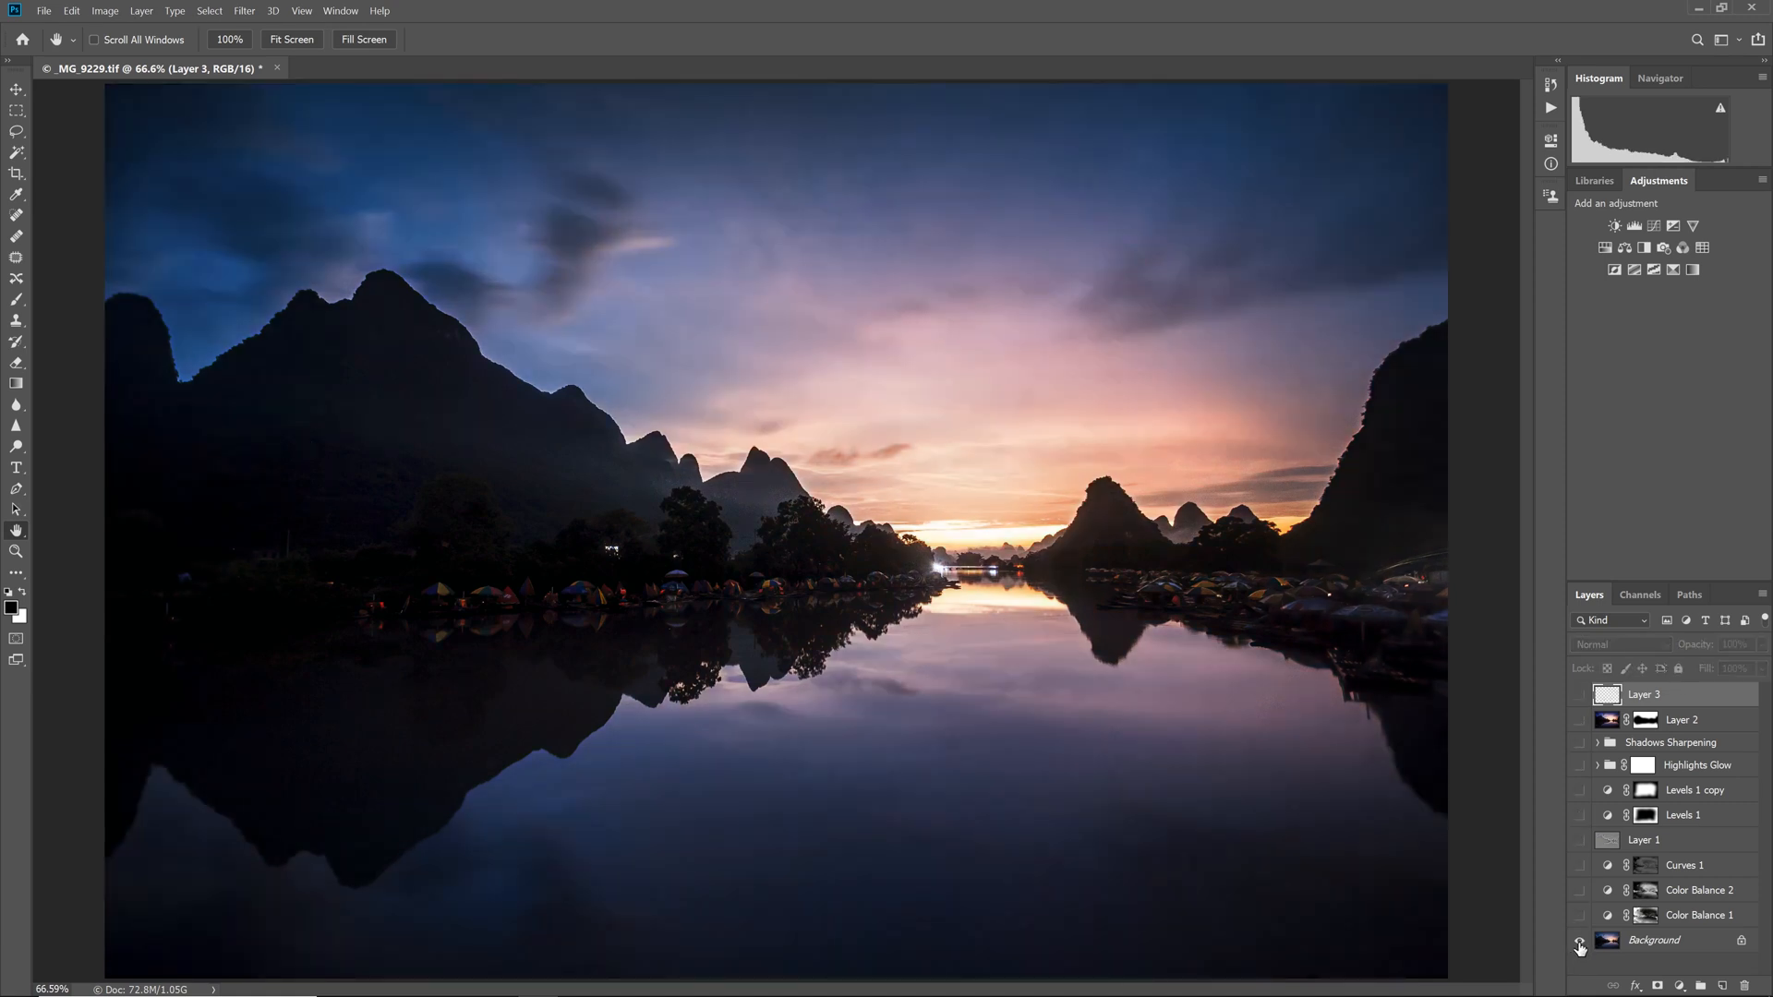
pyautogui.click(1580, 945)
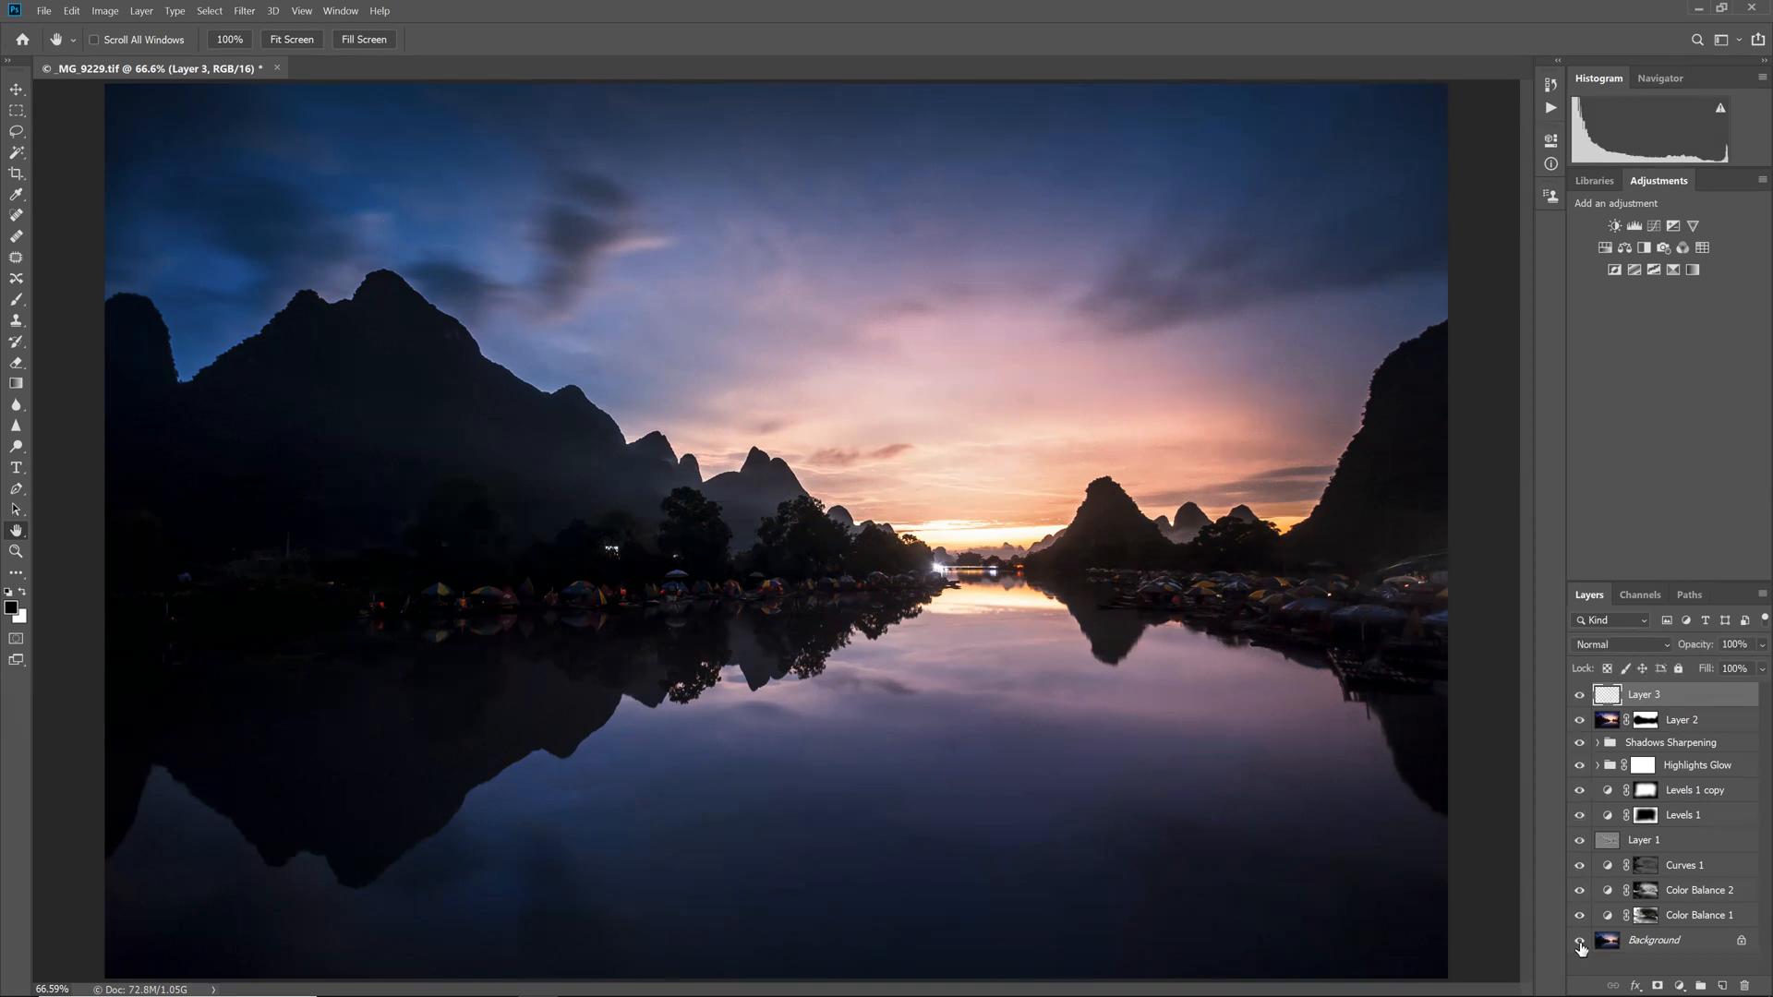